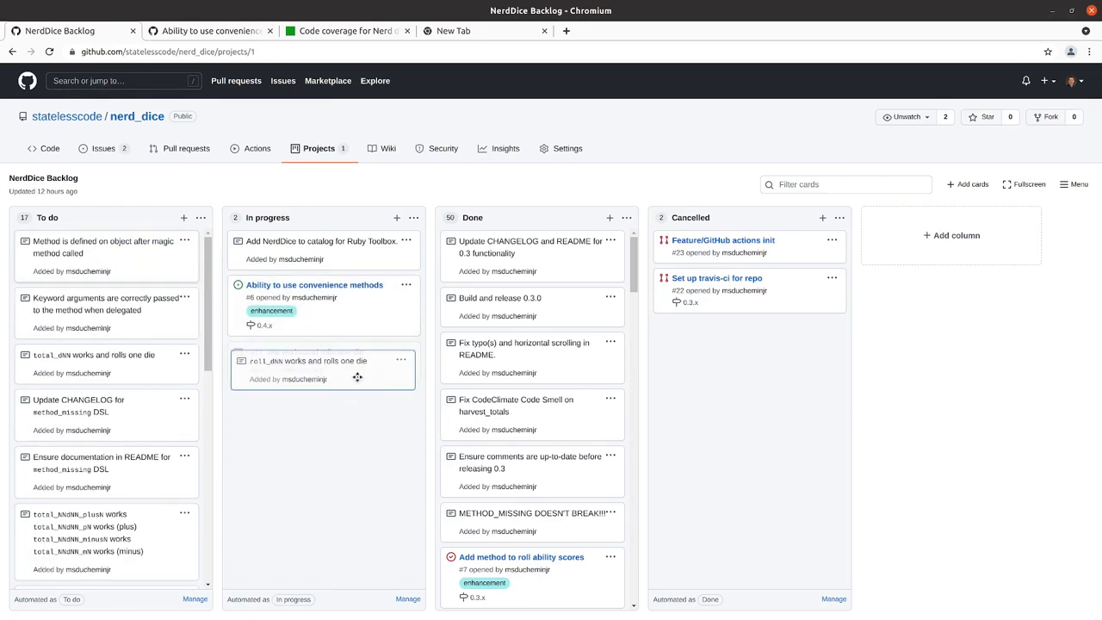
# Move the roll_dN, method-defined-after-magic-call and keyword-arguments cards from To do into In progress.
pyautogui.moveTo(93, 360); pyautogui.dragTo(324, 360)
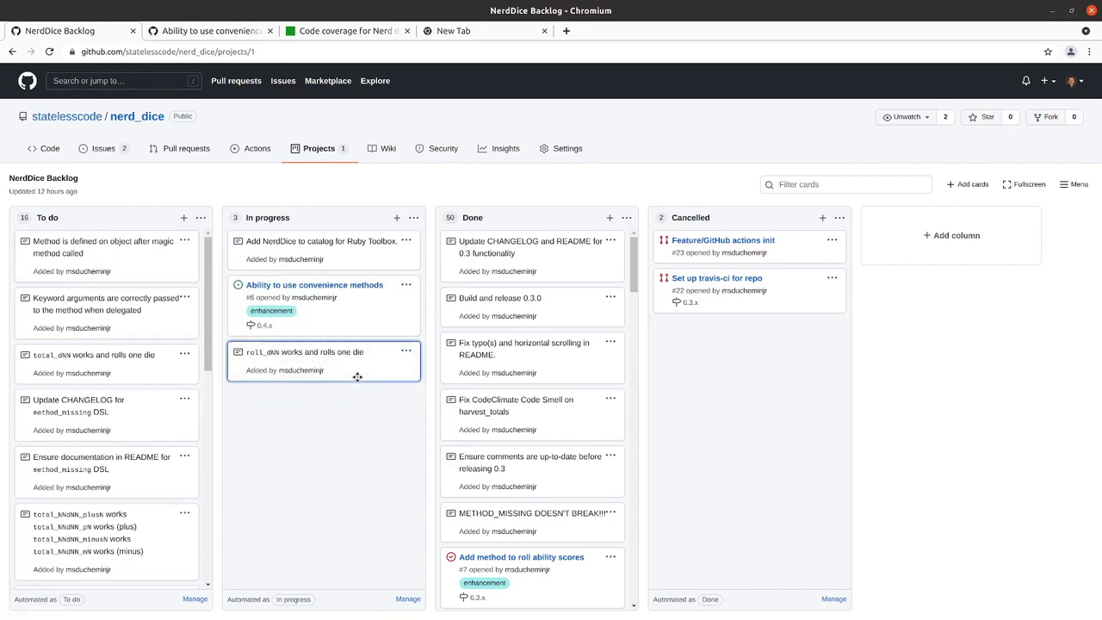
pyautogui.moveTo(103, 248); pyautogui.dragTo(301, 421)
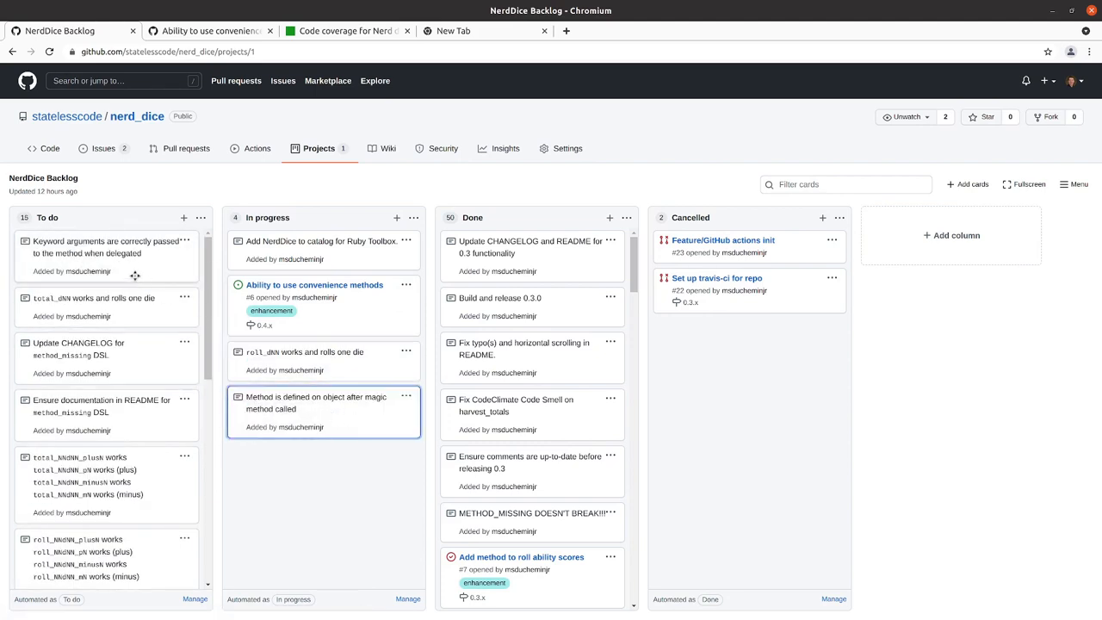
pyautogui.moveTo(107, 255); pyautogui.dragTo(325, 482)
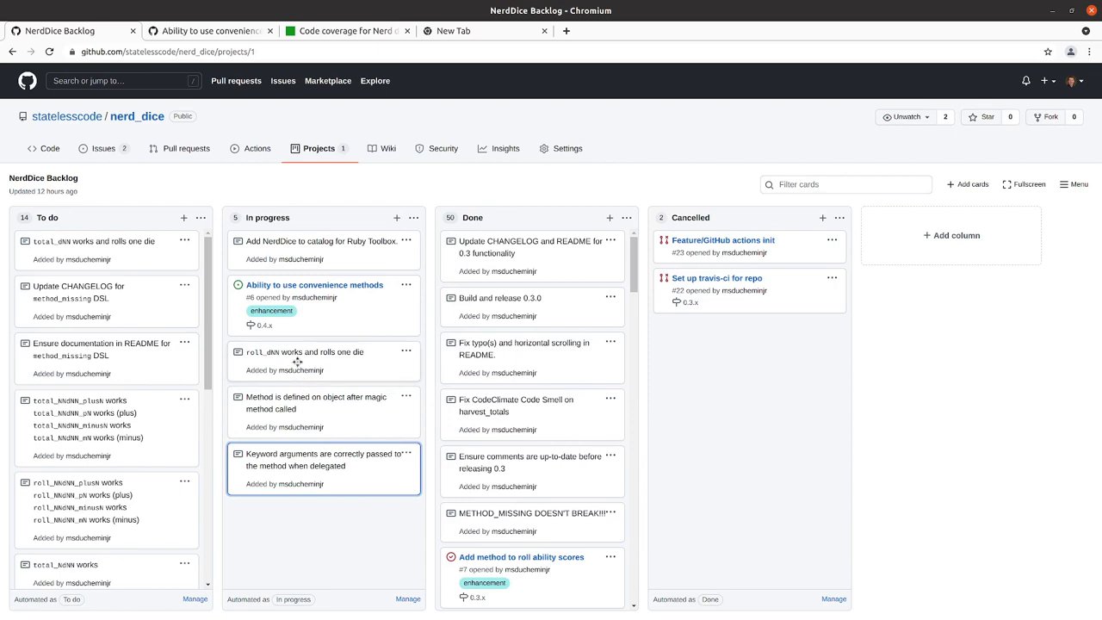
pyautogui.moveTo(286, 431)
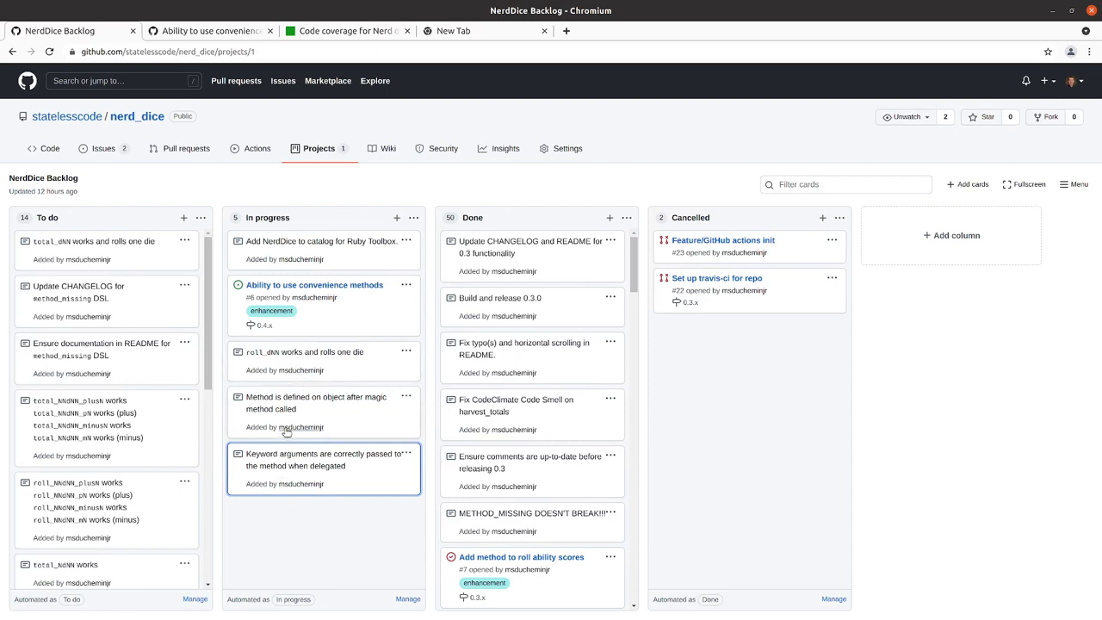
pyautogui.moveTo(294, 416)
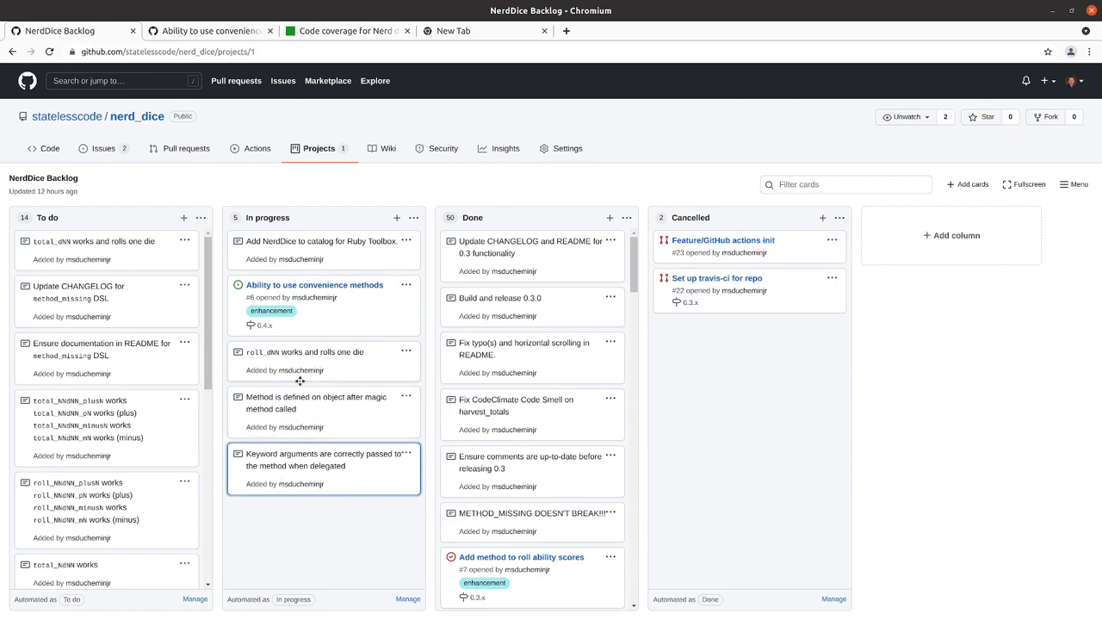
pyautogui.moveTo(300, 375)
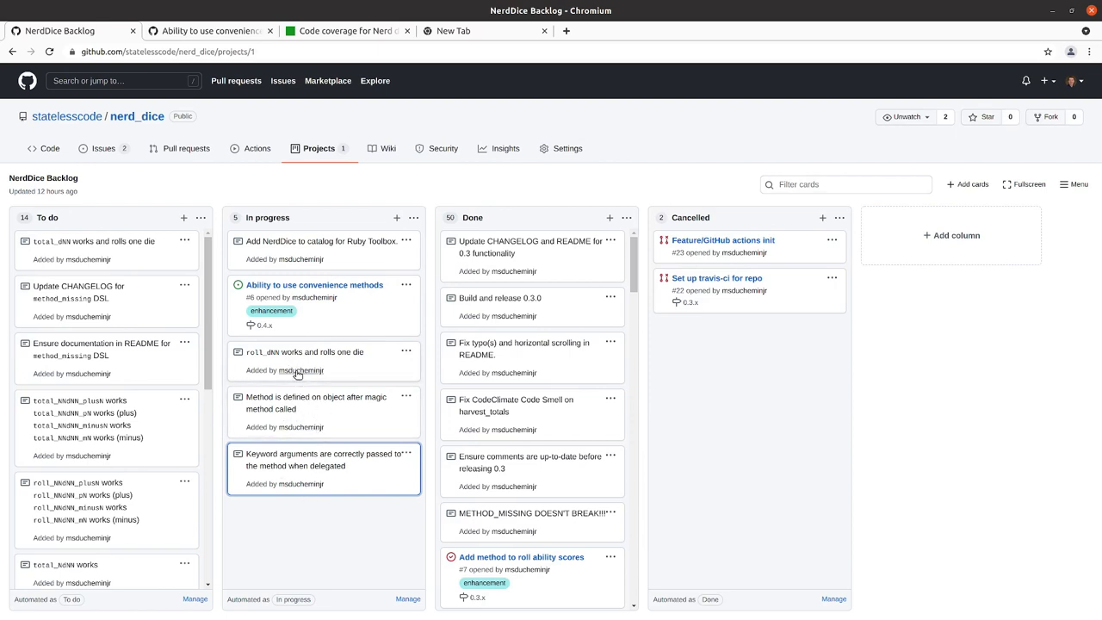
pyautogui.moveTo(299, 370)
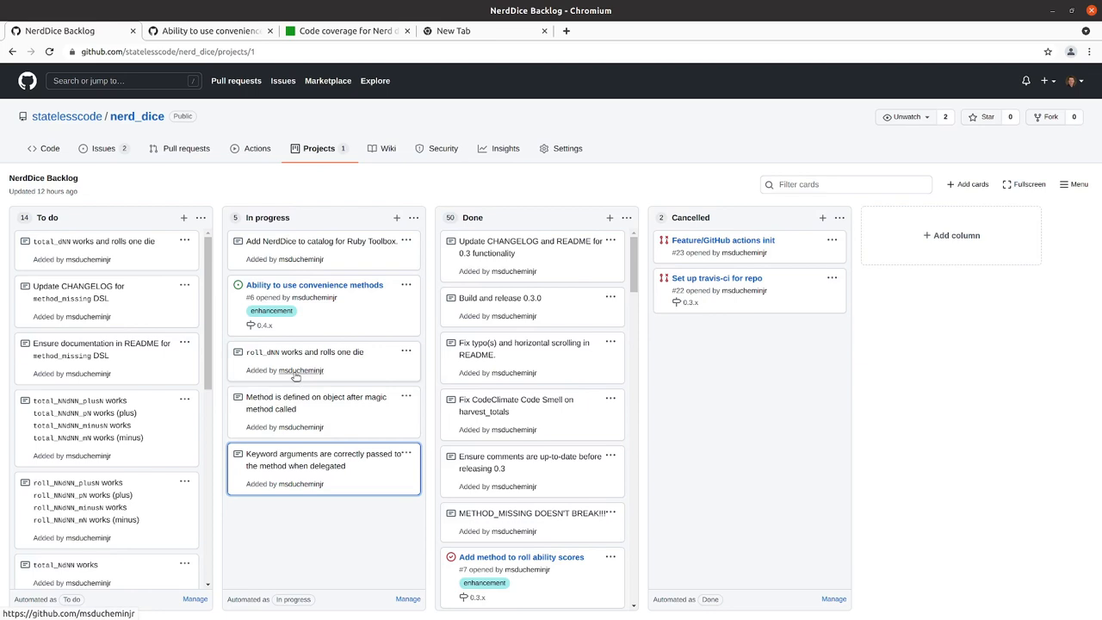
pyautogui.moveTo(338, 417)
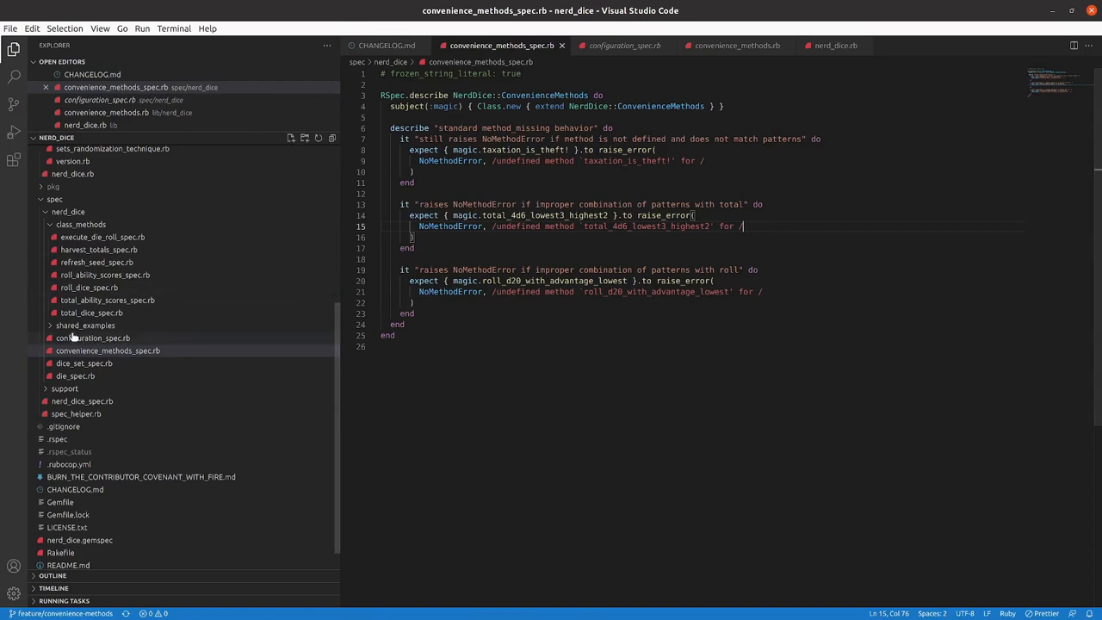
pyautogui.moveTo(69, 212)
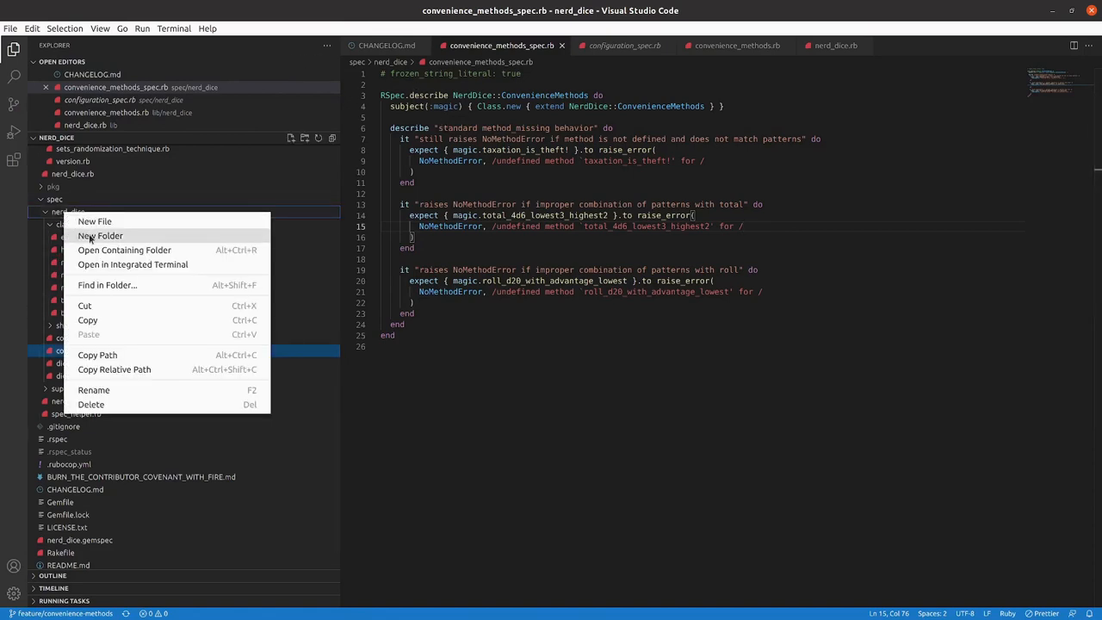
# Create a convenience_methods folder under spec/nerd_dice for the new roll_dNN_spec.rb file.
pyautogui.click(95, 220)
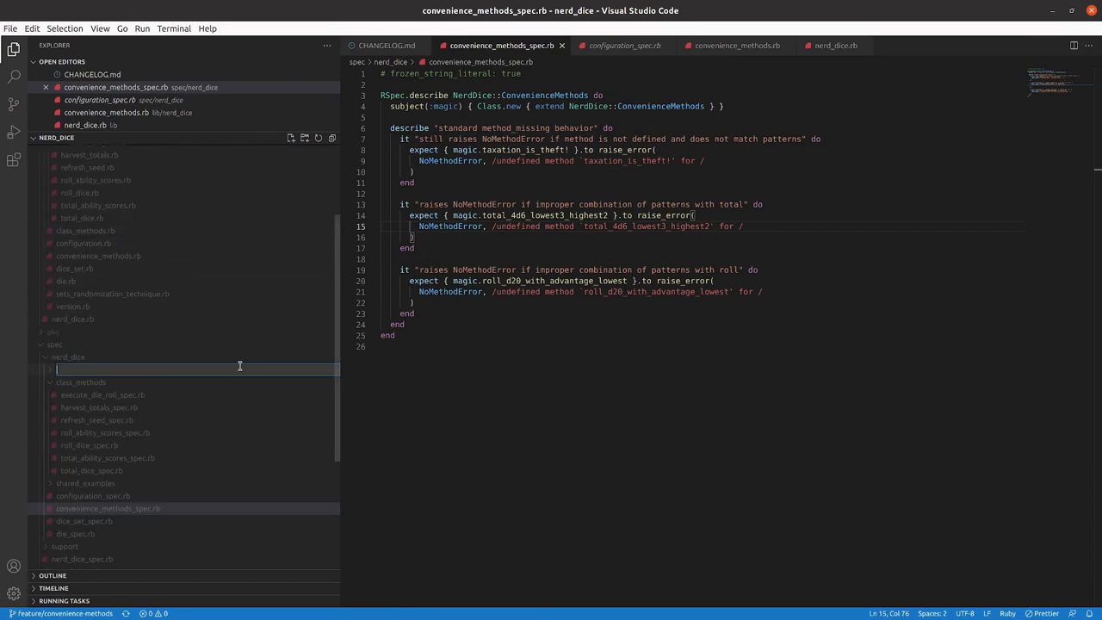
pyautogui.write('conven')
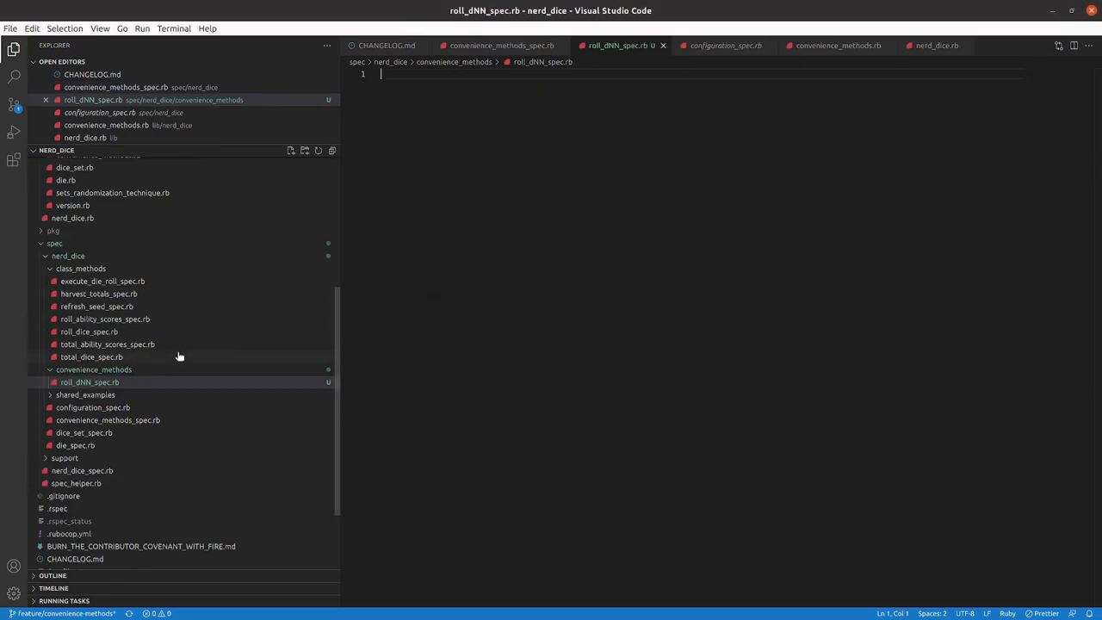
pyautogui.moveTo(90, 382)
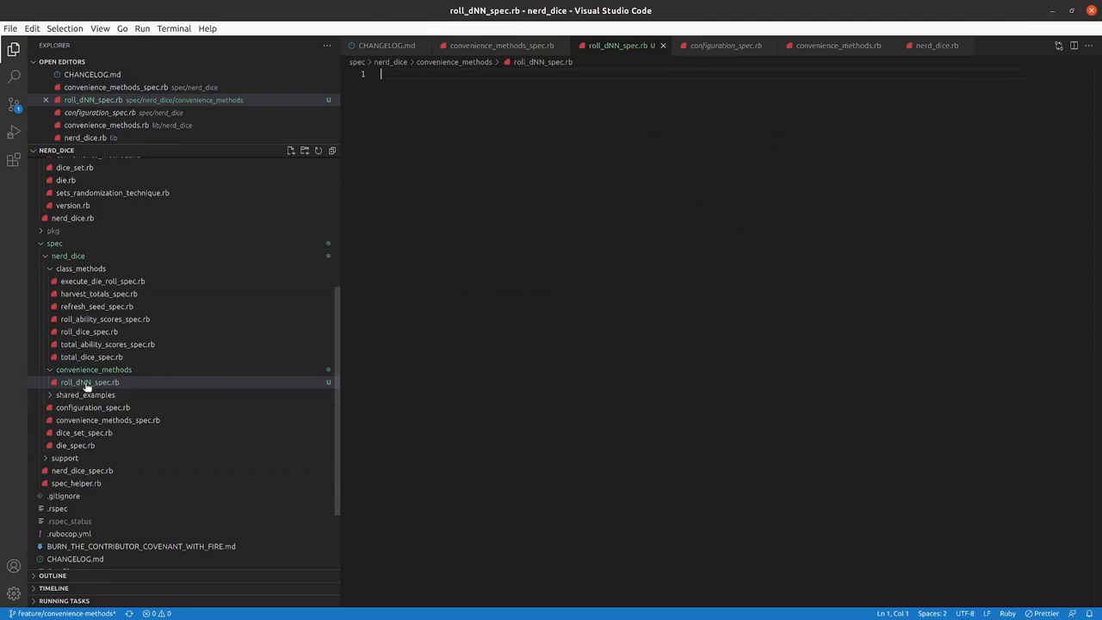
pyautogui.moveTo(89, 382)
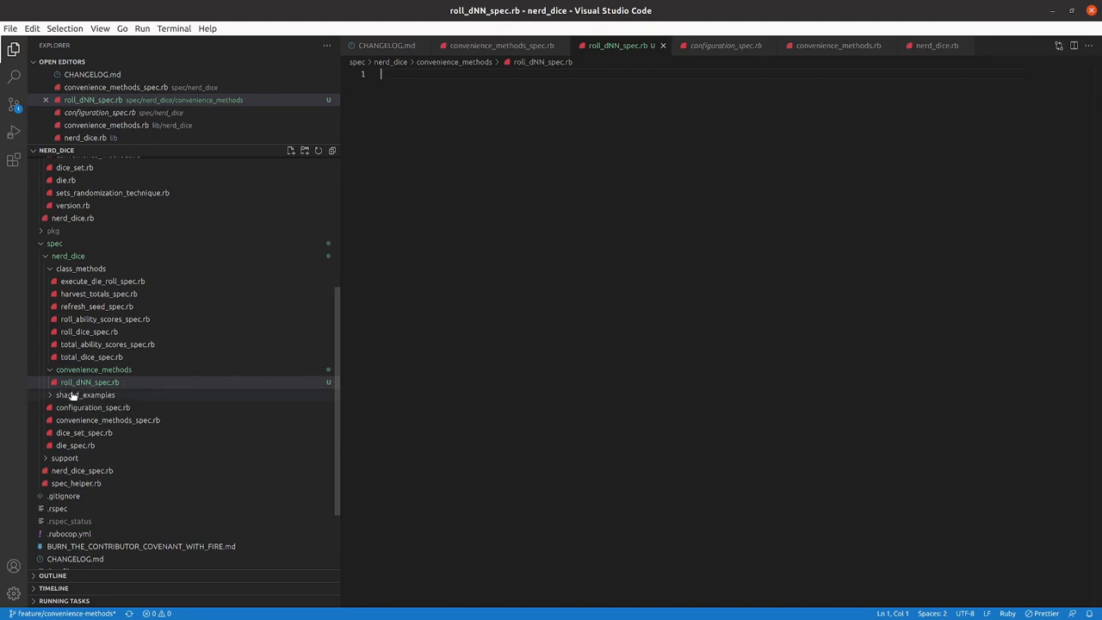
pyautogui.moveTo(89, 383)
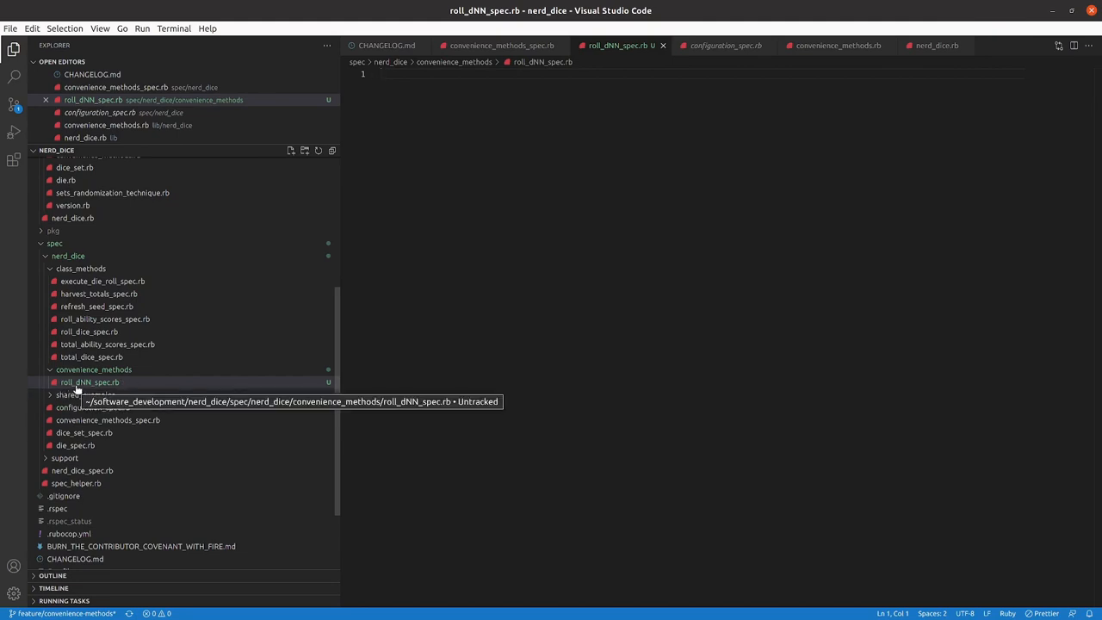
pyautogui.moveTo(89, 382)
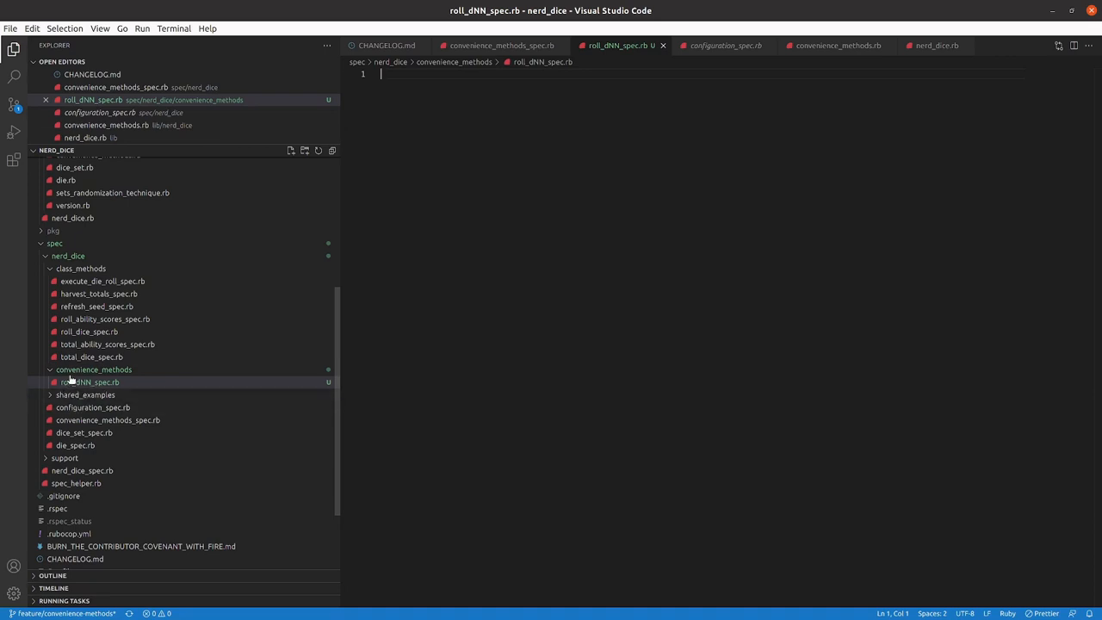
# Copy convenience_methods_spec.rb into roll_dNN_spec.rb and delete the copied example blocks.
pyautogui.click(93, 368)
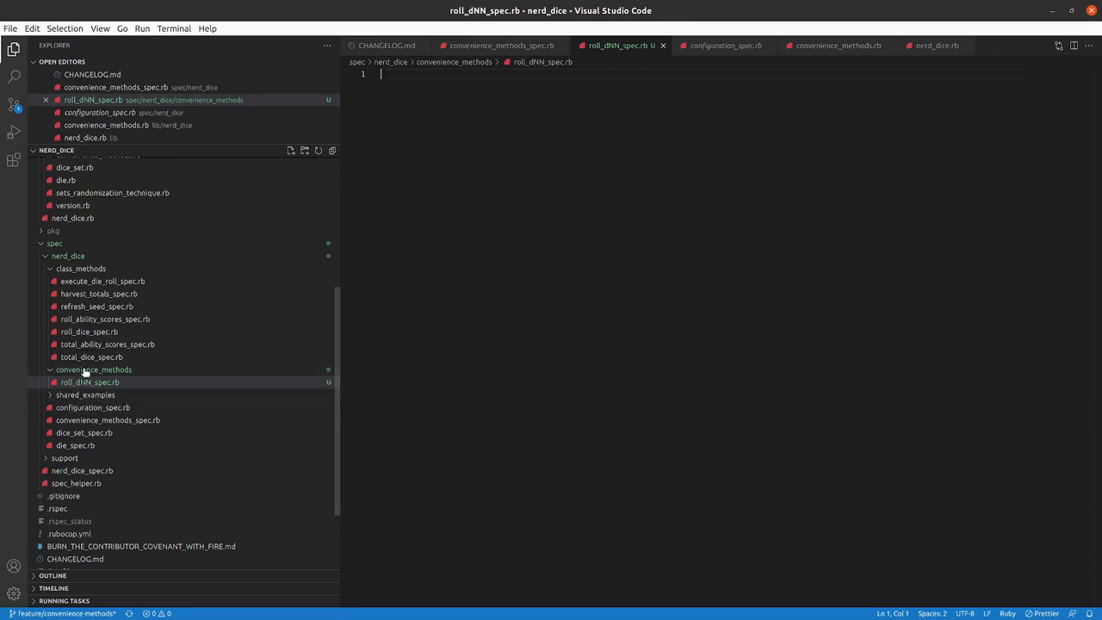
pyautogui.moveTo(107, 420)
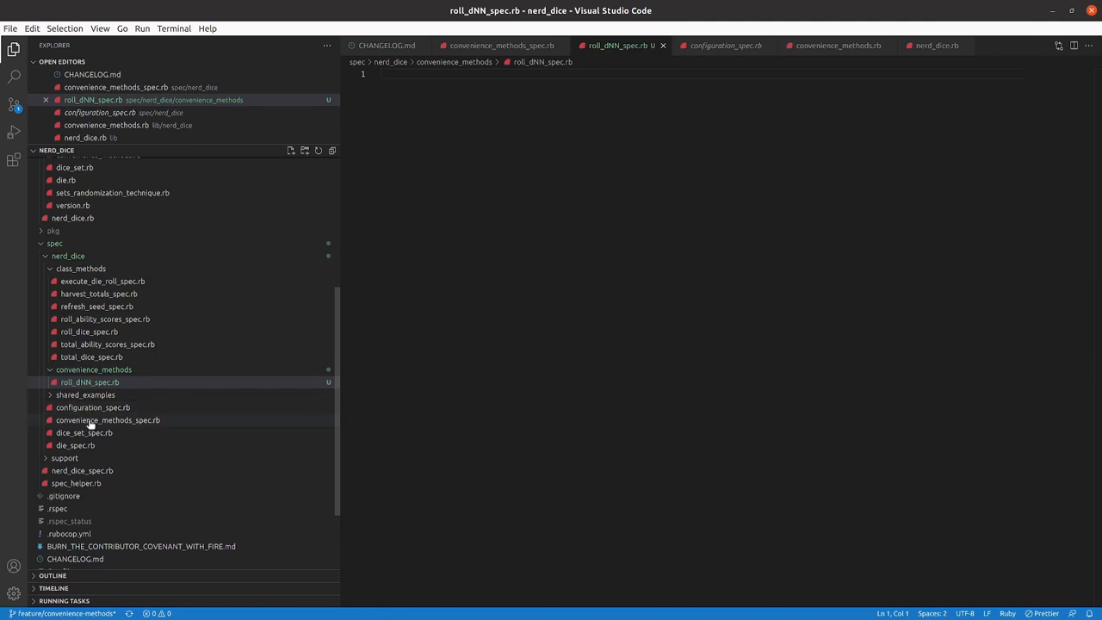
pyautogui.click(89, 382)
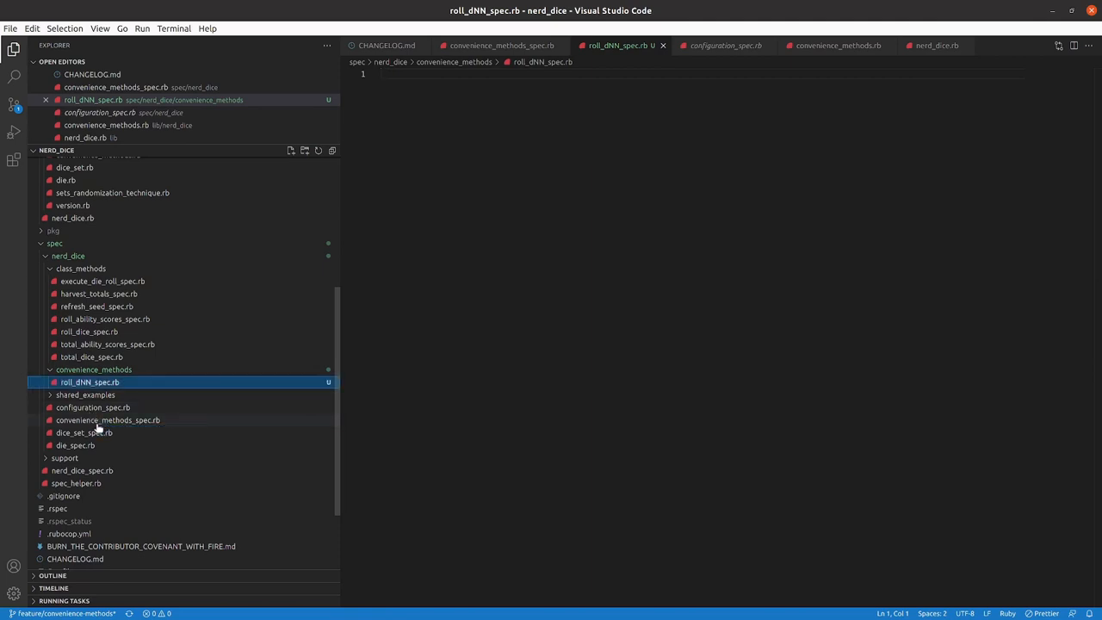
pyautogui.click(502, 45)
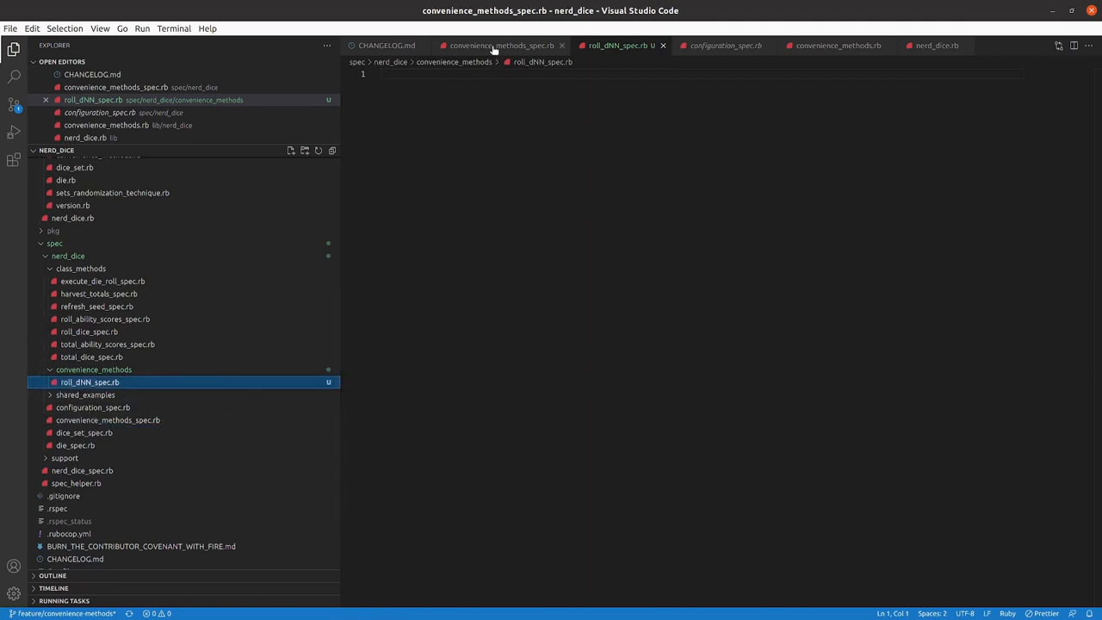
pyautogui.click(503, 45)
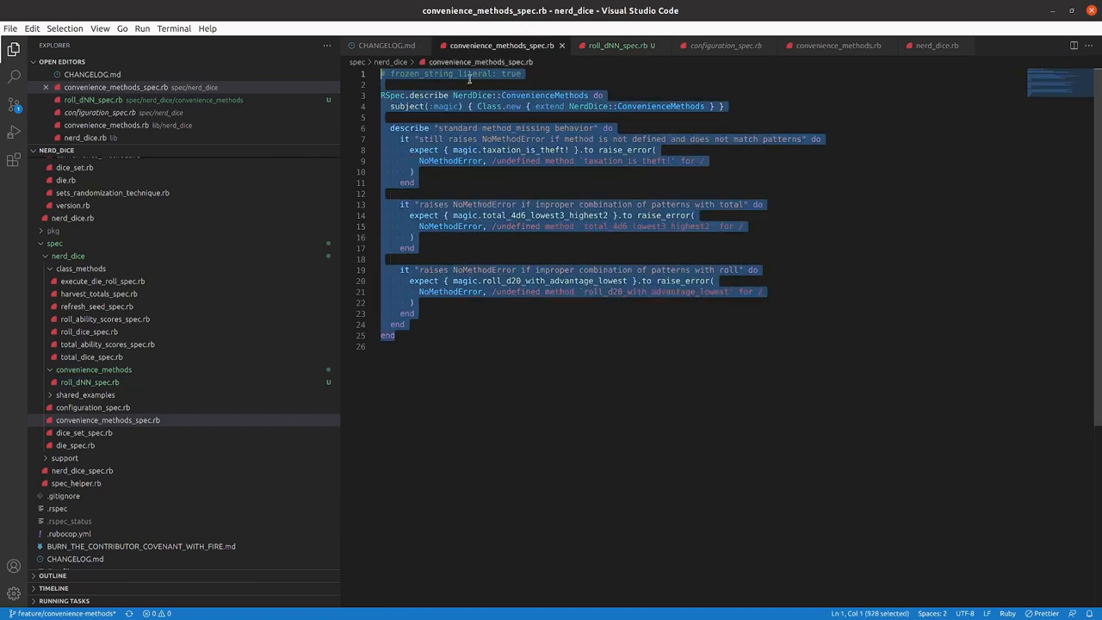
pyautogui.click(618, 45)
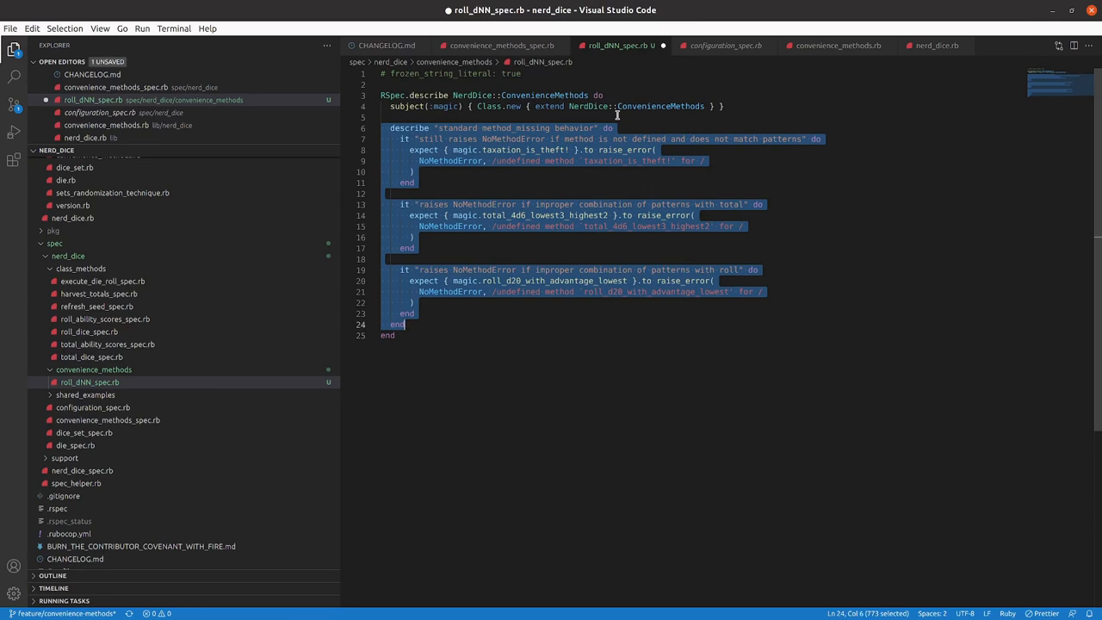
pyautogui.press('Delete')
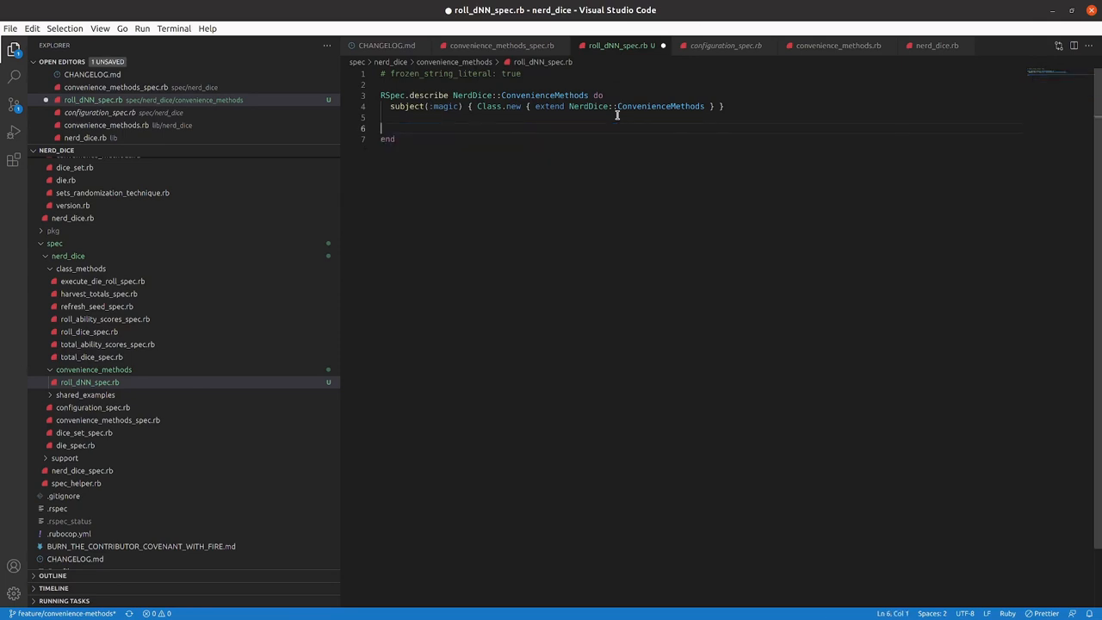
pyautogui.moveTo(730, 100)
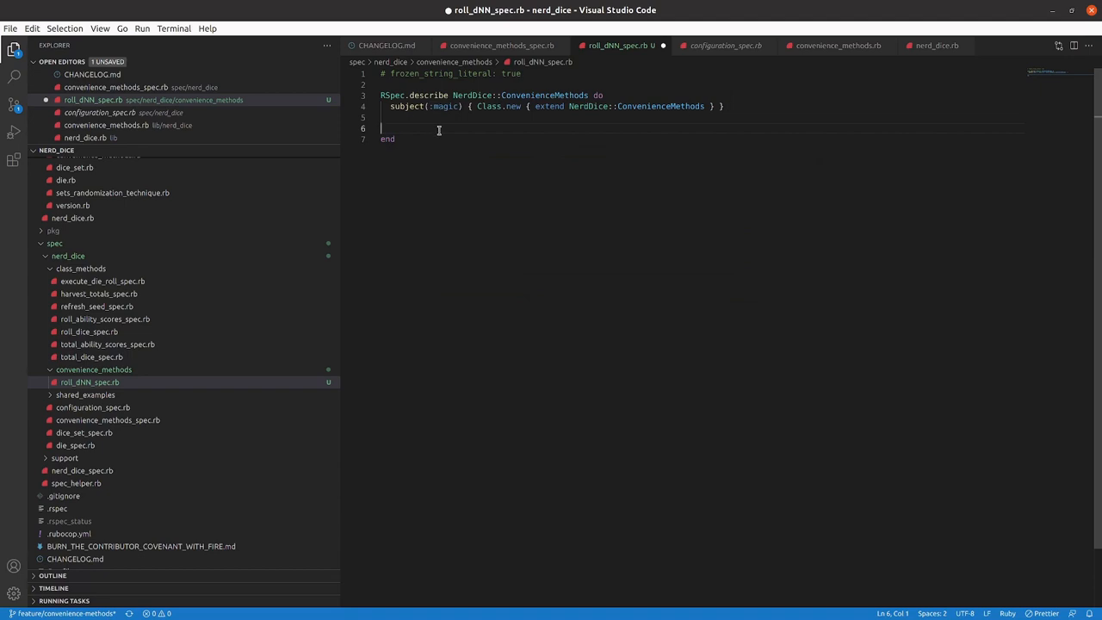
pyautogui.moveTo(448, 133)
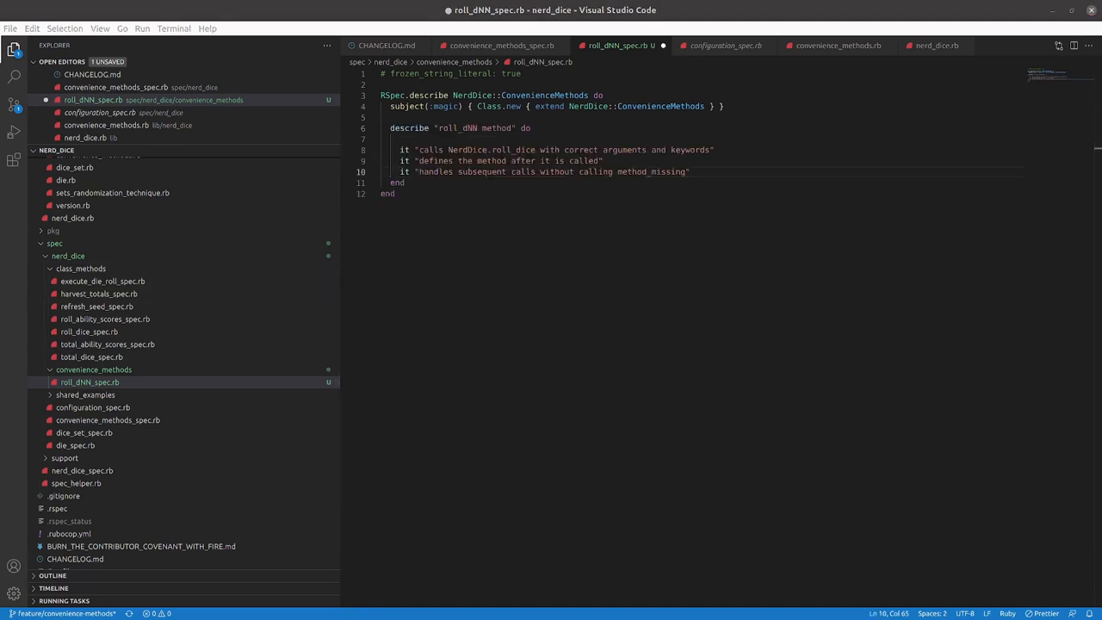
pyautogui.click(537, 127)
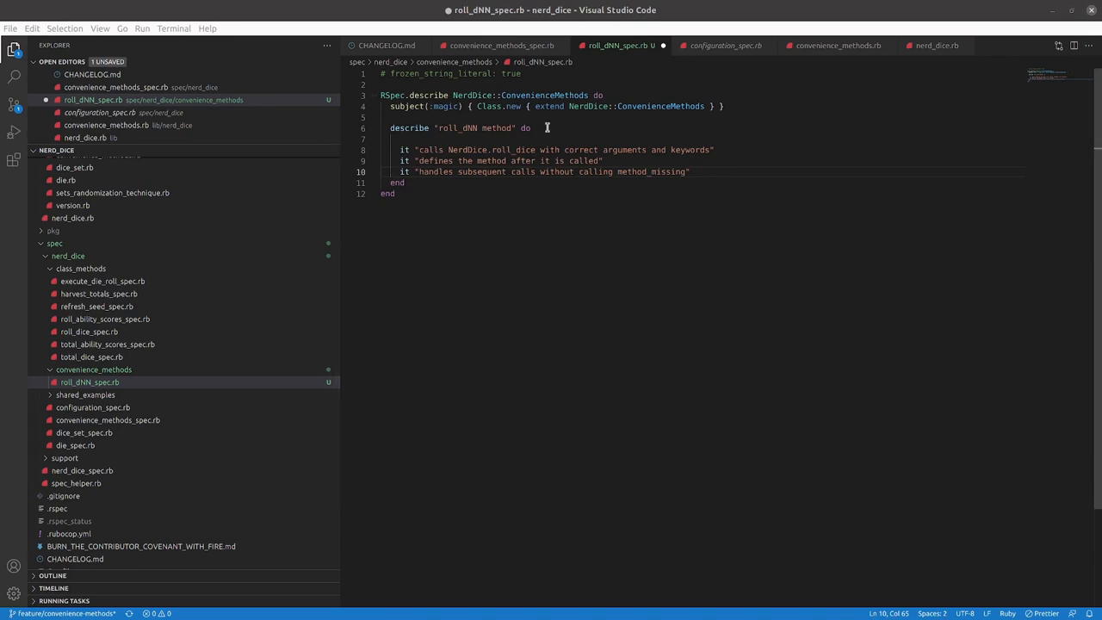
pyautogui.click(526, 127)
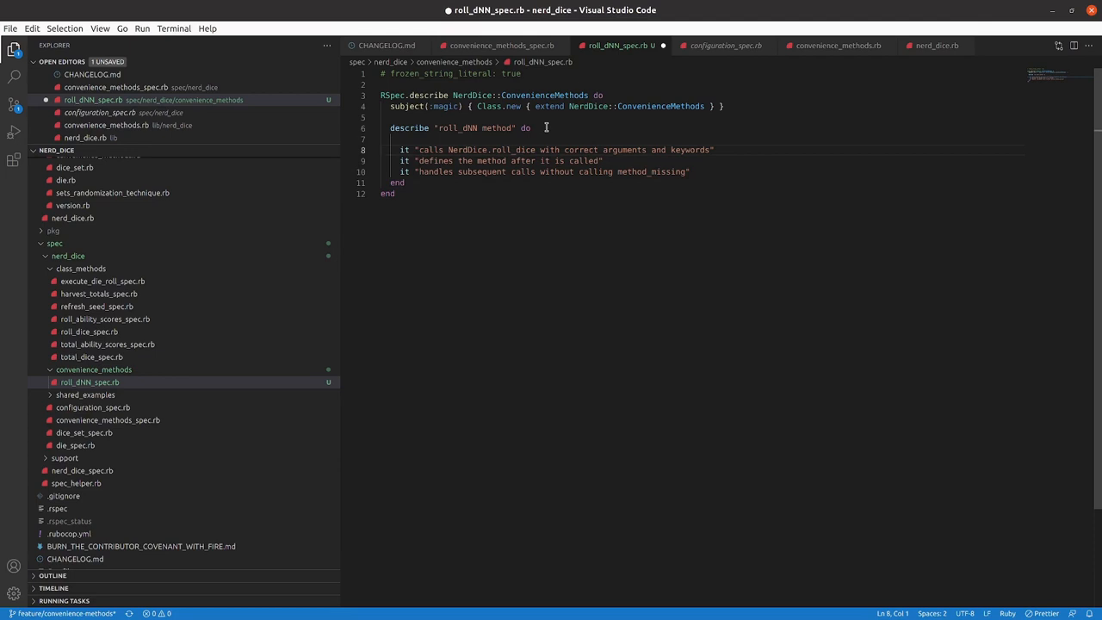
pyautogui.click(382, 162)
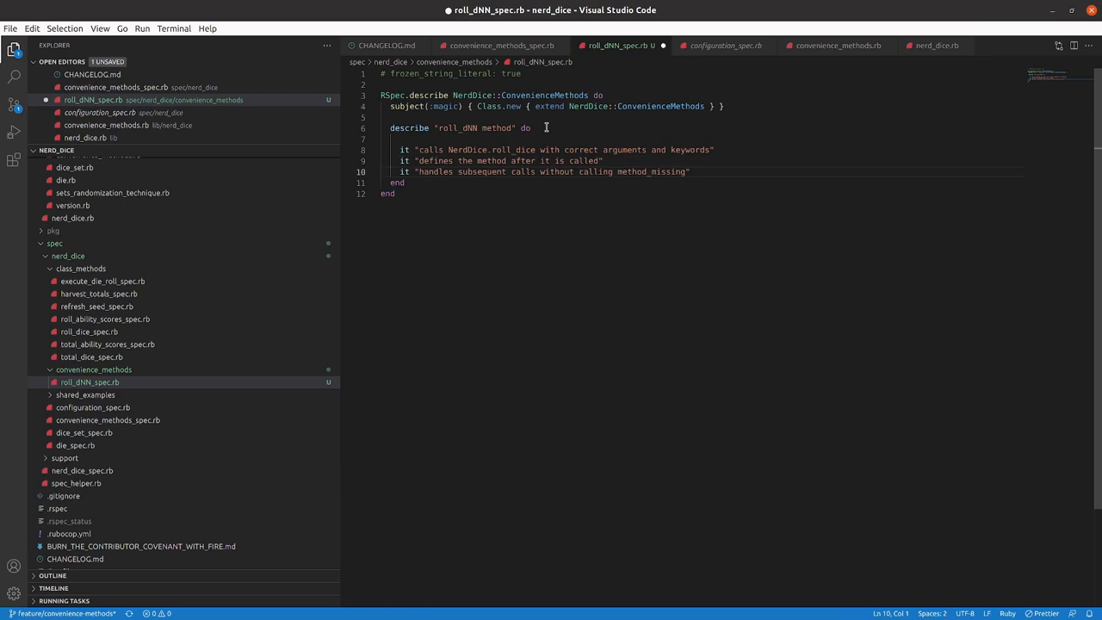
pyautogui.click(400, 148)
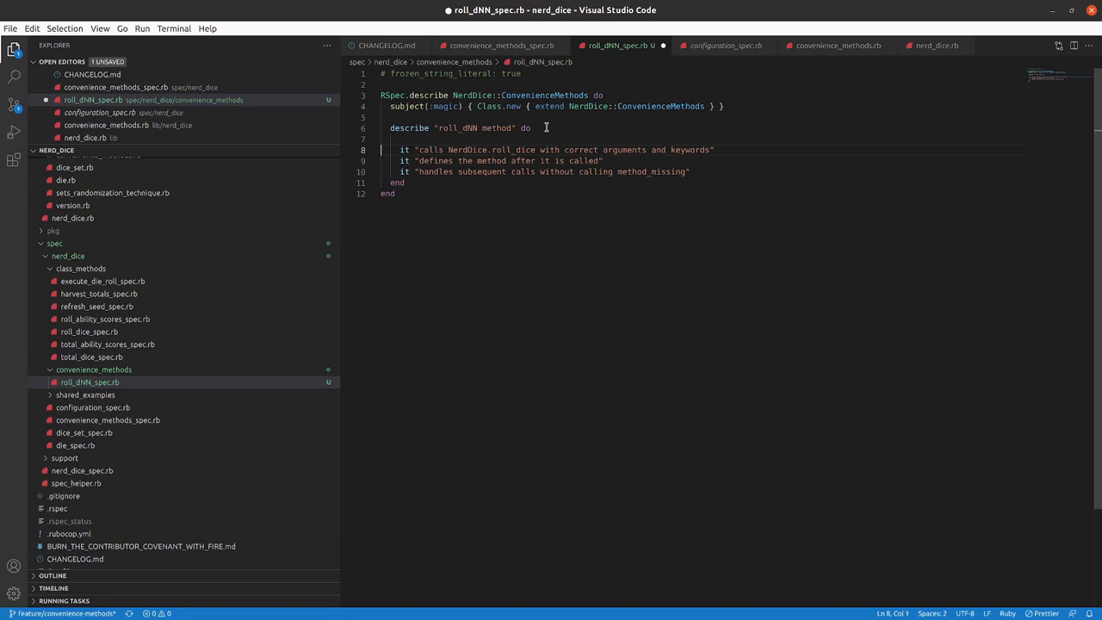
pyautogui.click(448, 148)
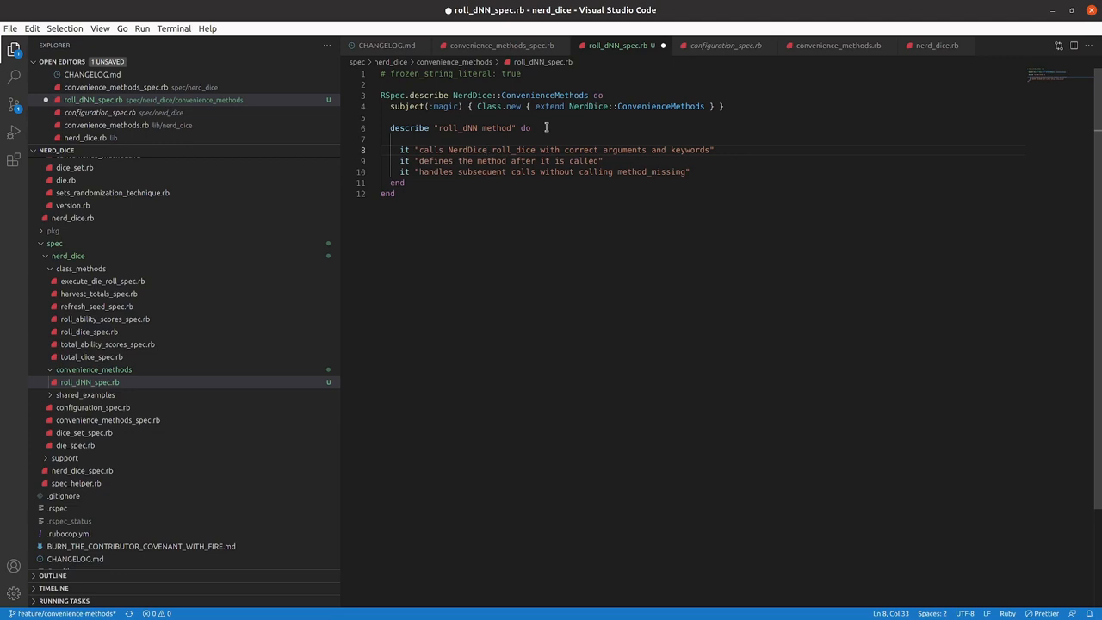
pyautogui.click(448, 148)
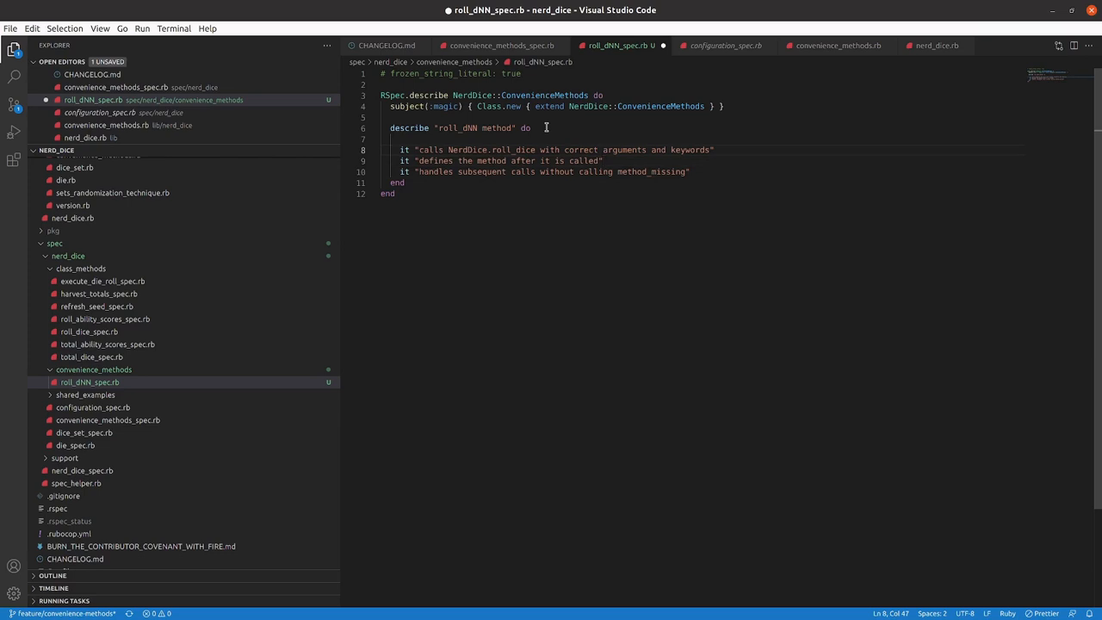
pyautogui.click(713, 148)
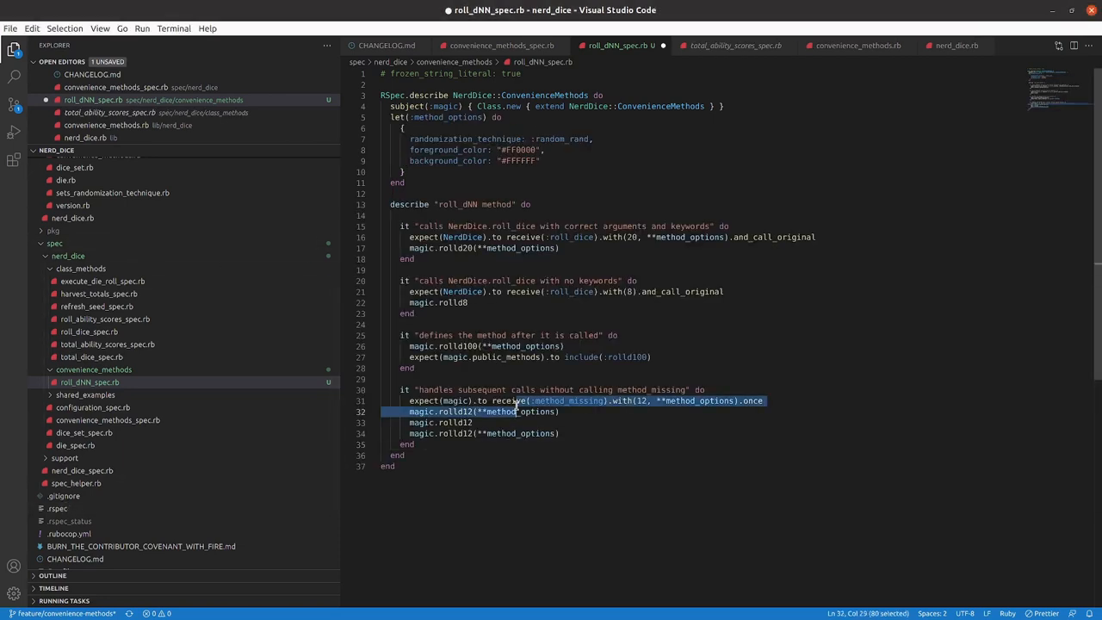
pyautogui.press('ctrl+s')
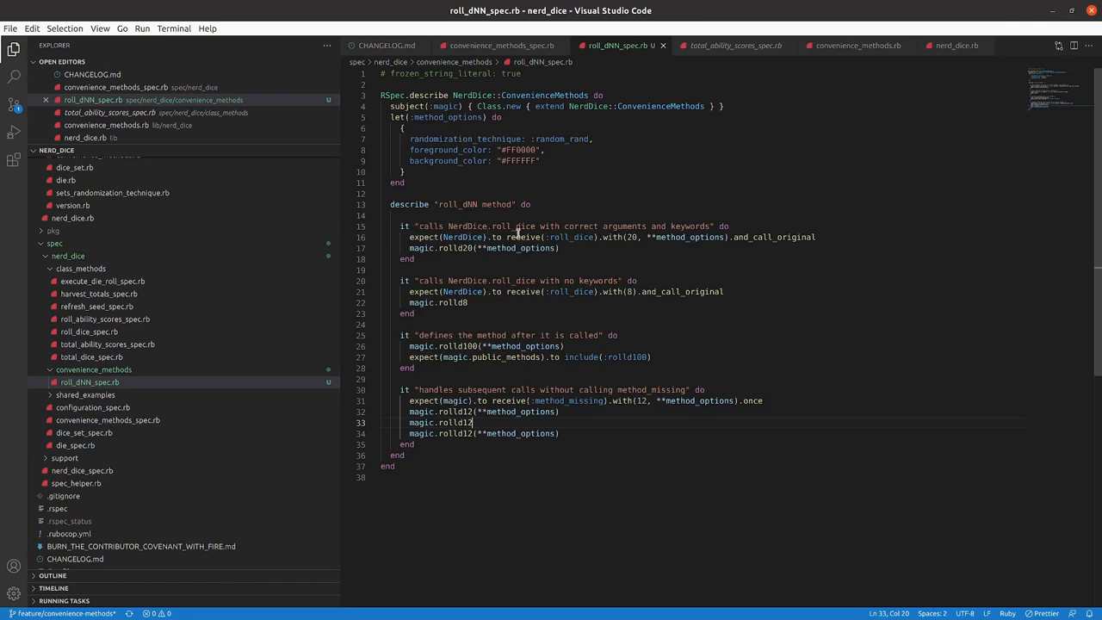
pyautogui.moveTo(569, 234)
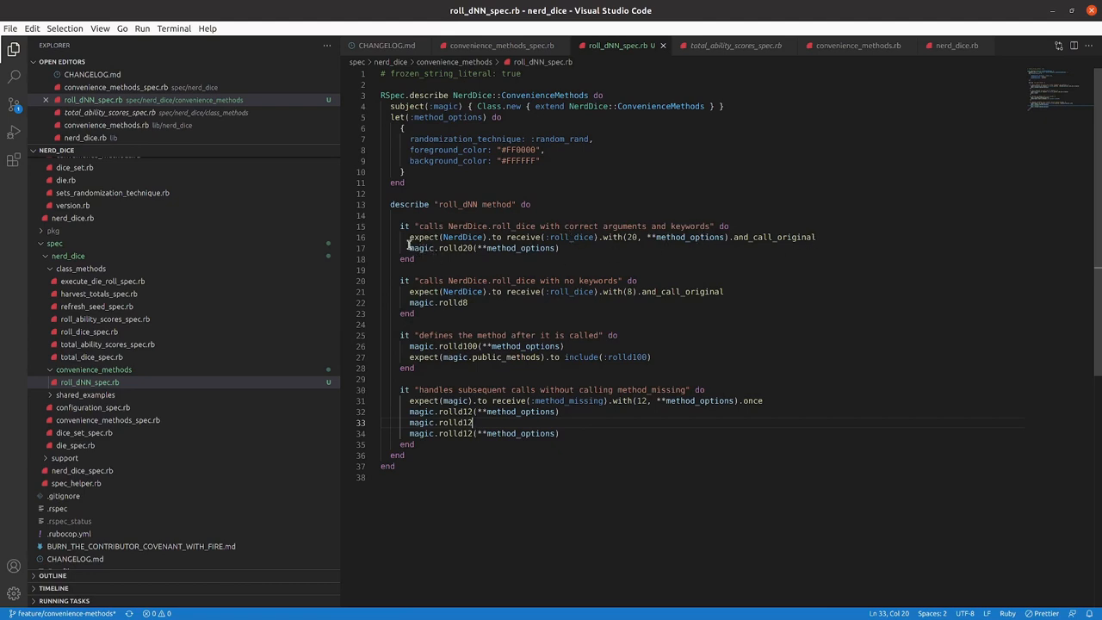
pyautogui.moveTo(424, 248)
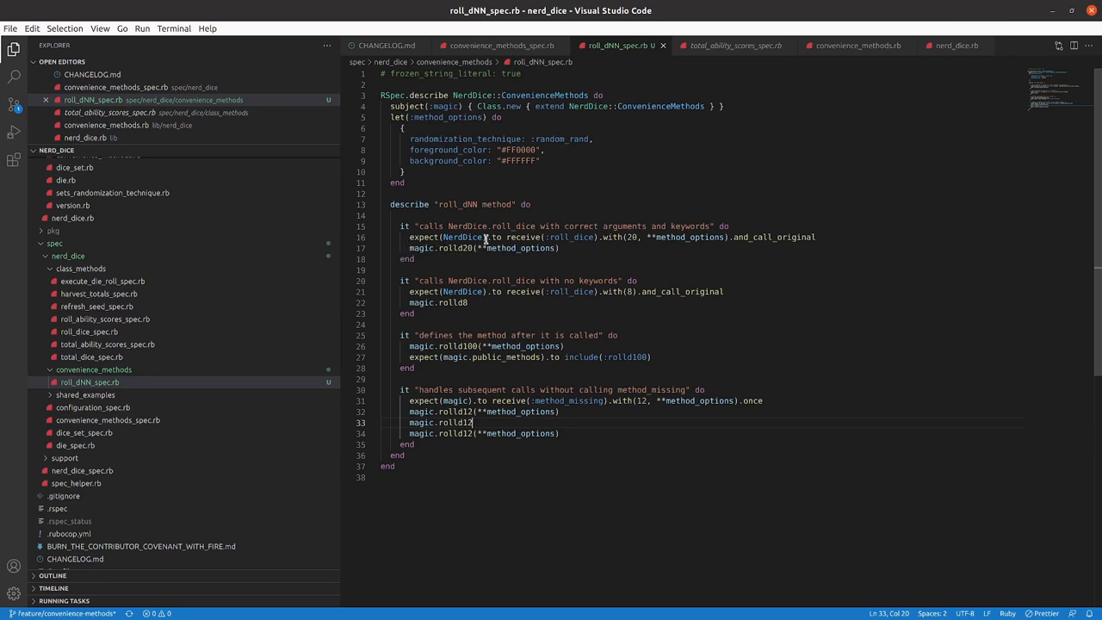
pyautogui.moveTo(564, 251)
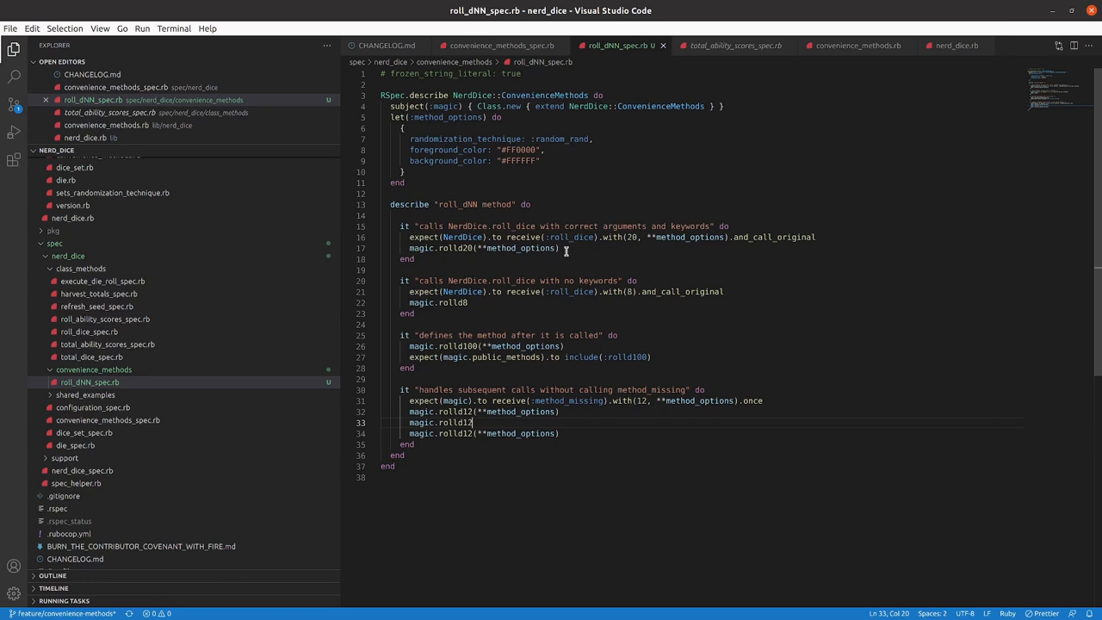
pyautogui.moveTo(388, 286)
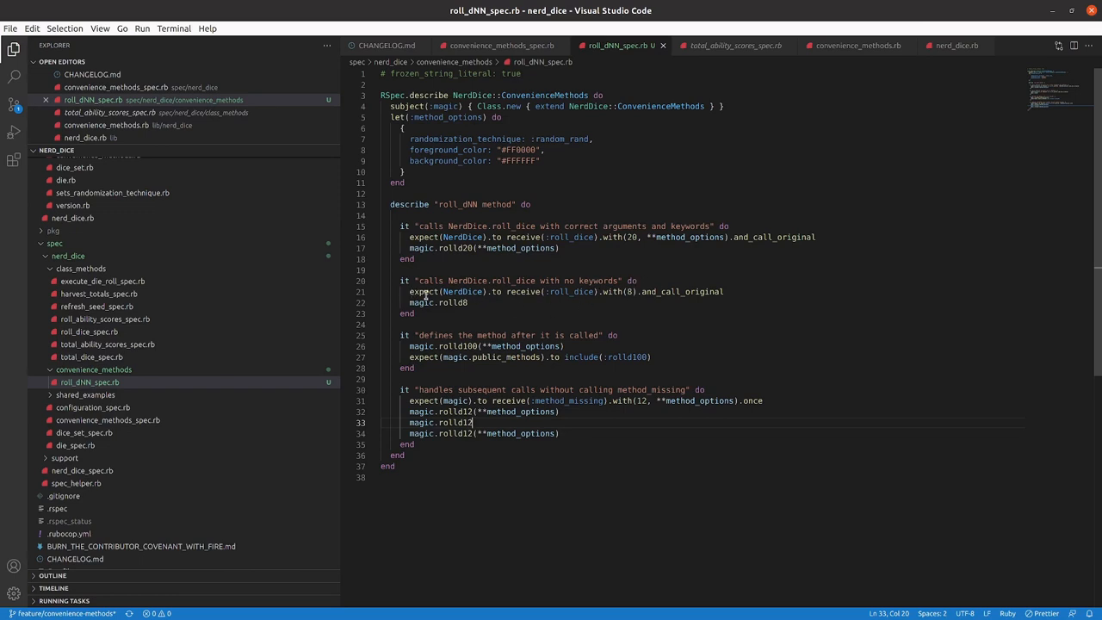
pyautogui.moveTo(627, 296)
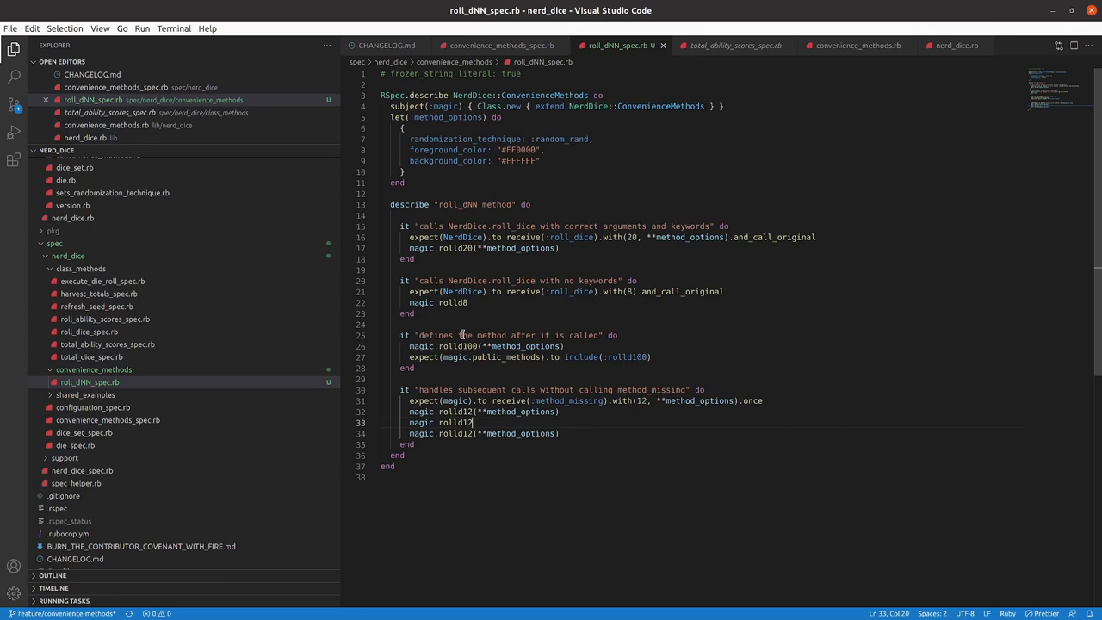
pyautogui.moveTo(391, 334)
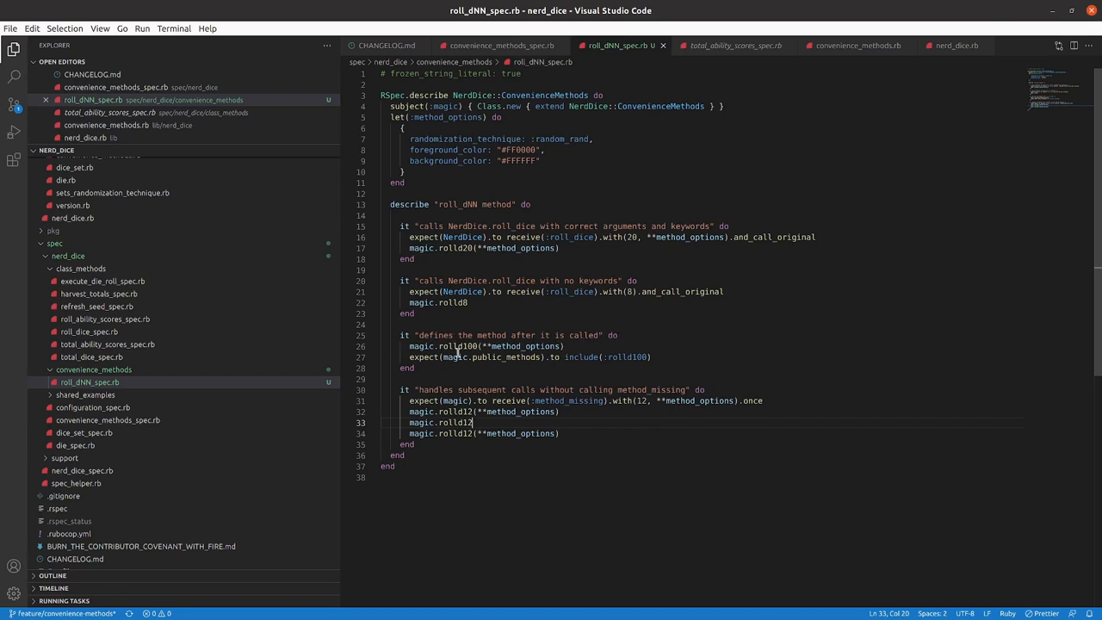
pyautogui.moveTo(427, 346)
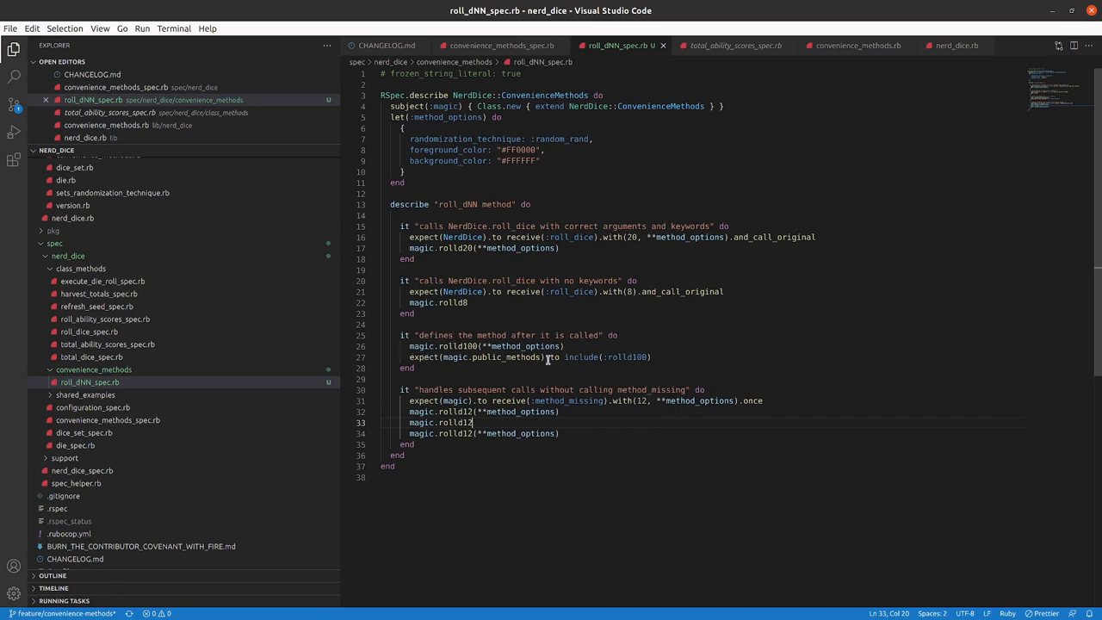
pyautogui.moveTo(448, 359)
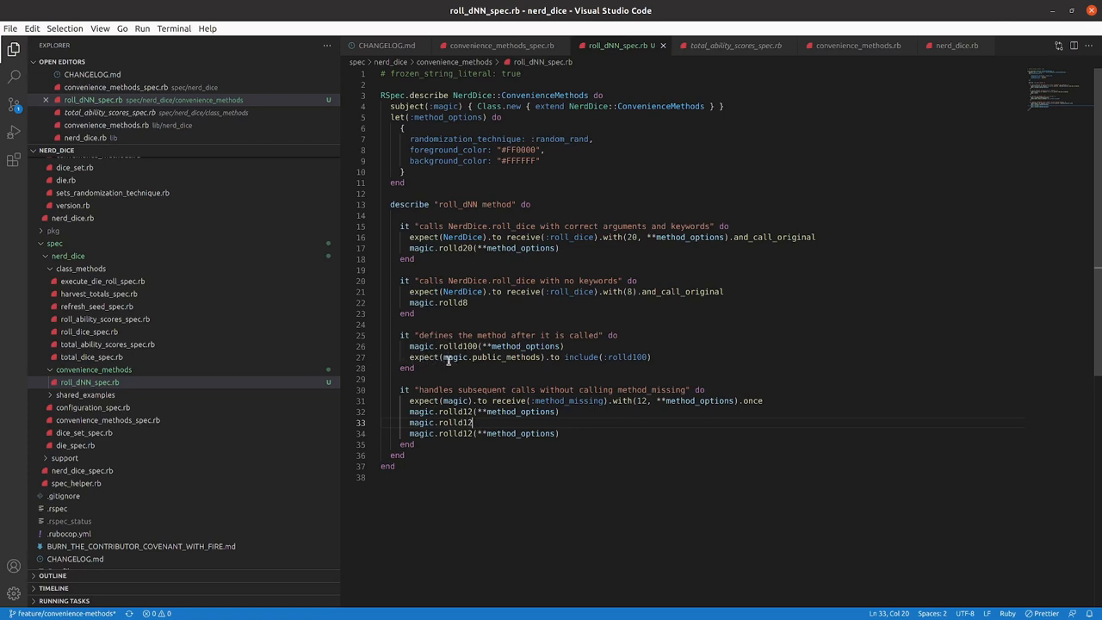
pyautogui.moveTo(456, 362)
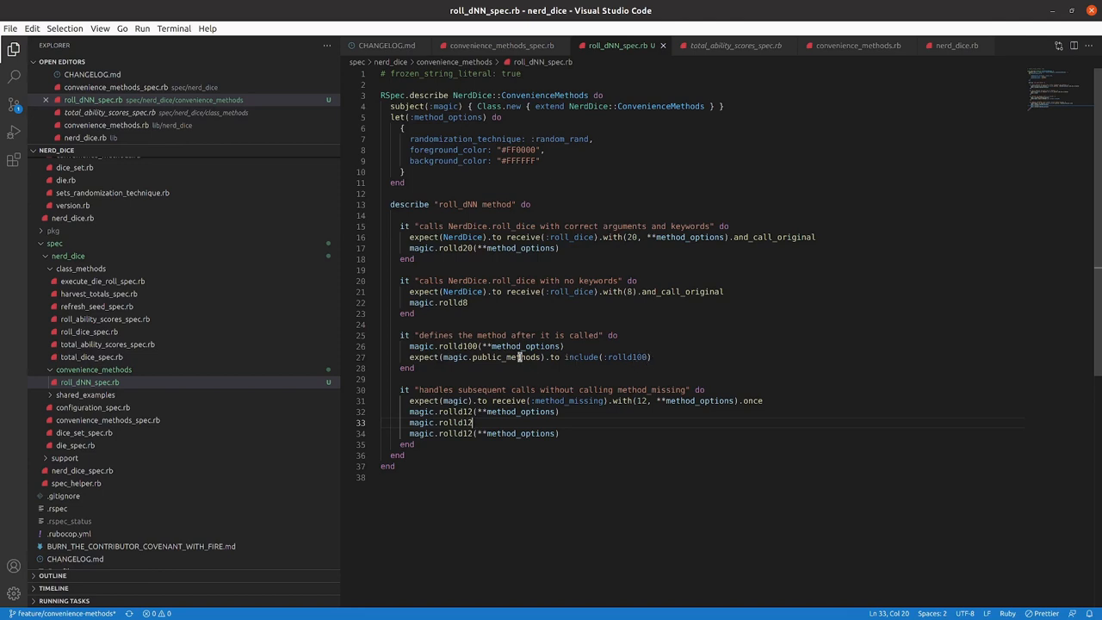
pyautogui.scroll(-3)
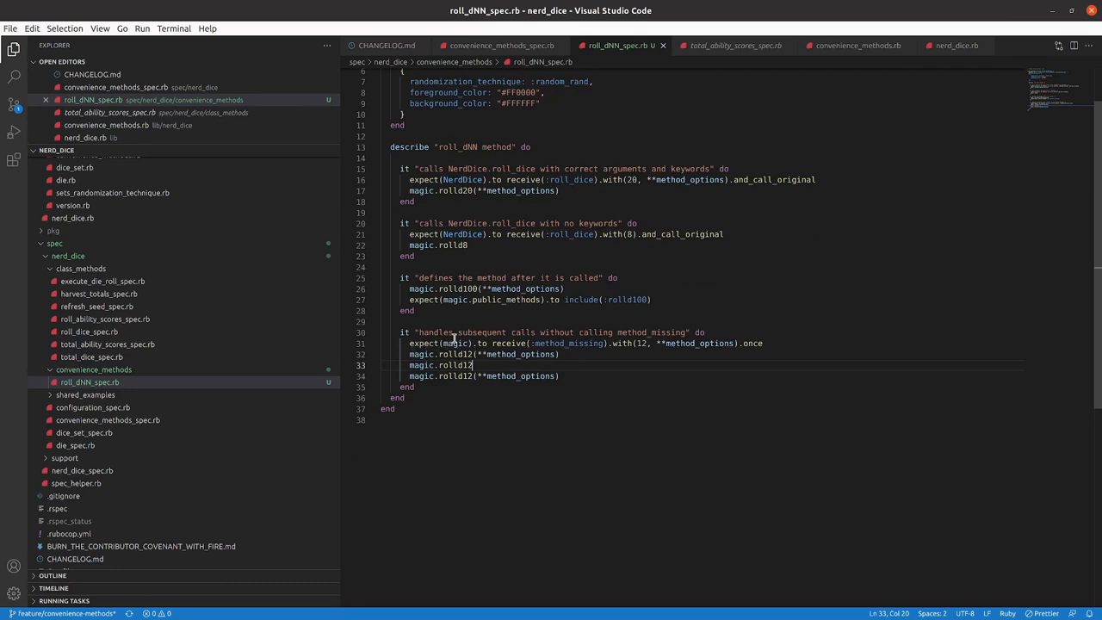
pyautogui.moveTo(561, 345)
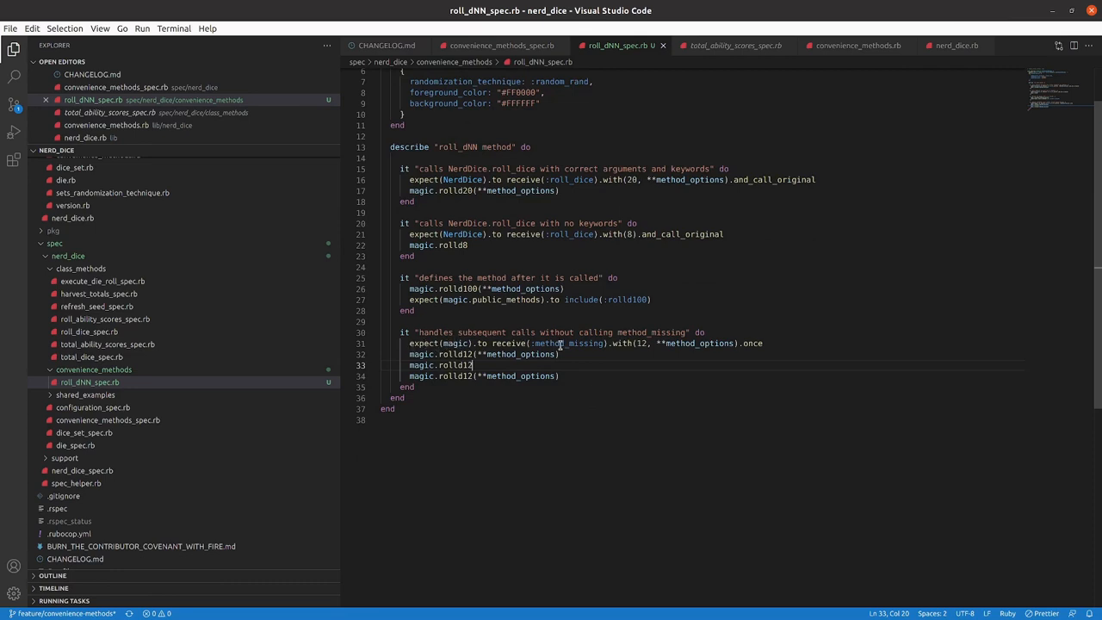
pyautogui.moveTo(627, 347)
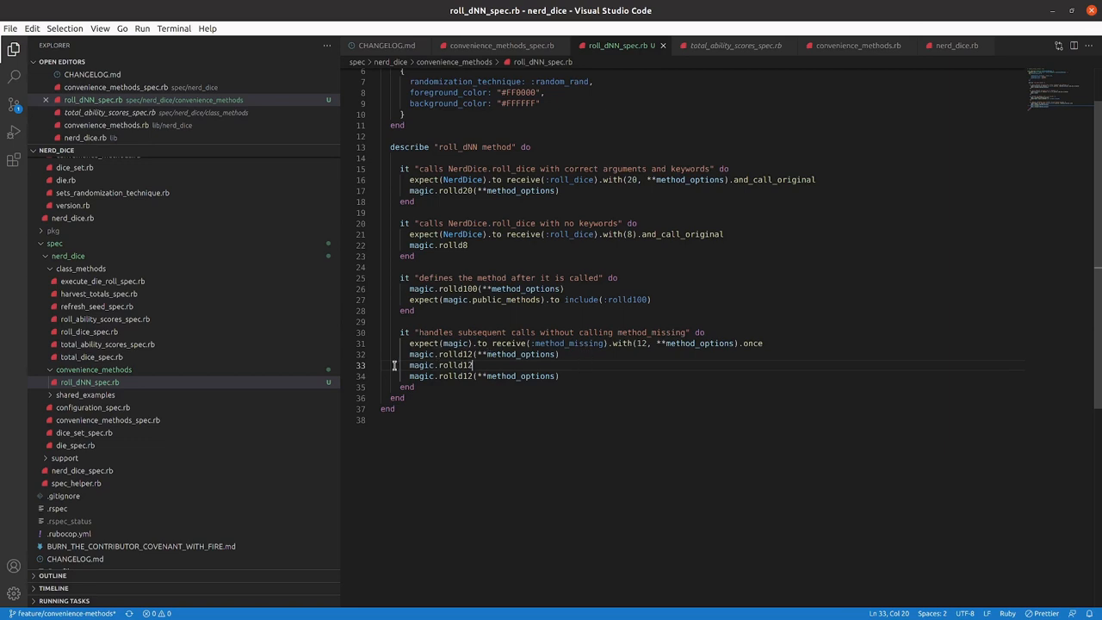
pyautogui.moveTo(644, 389)
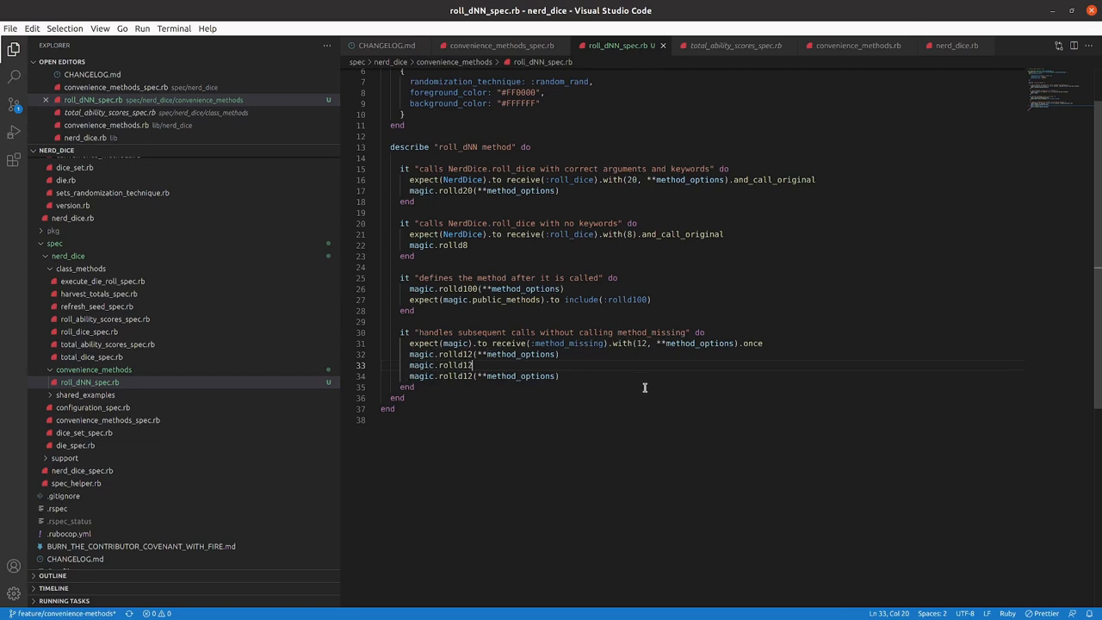
pyautogui.moveTo(526, 390)
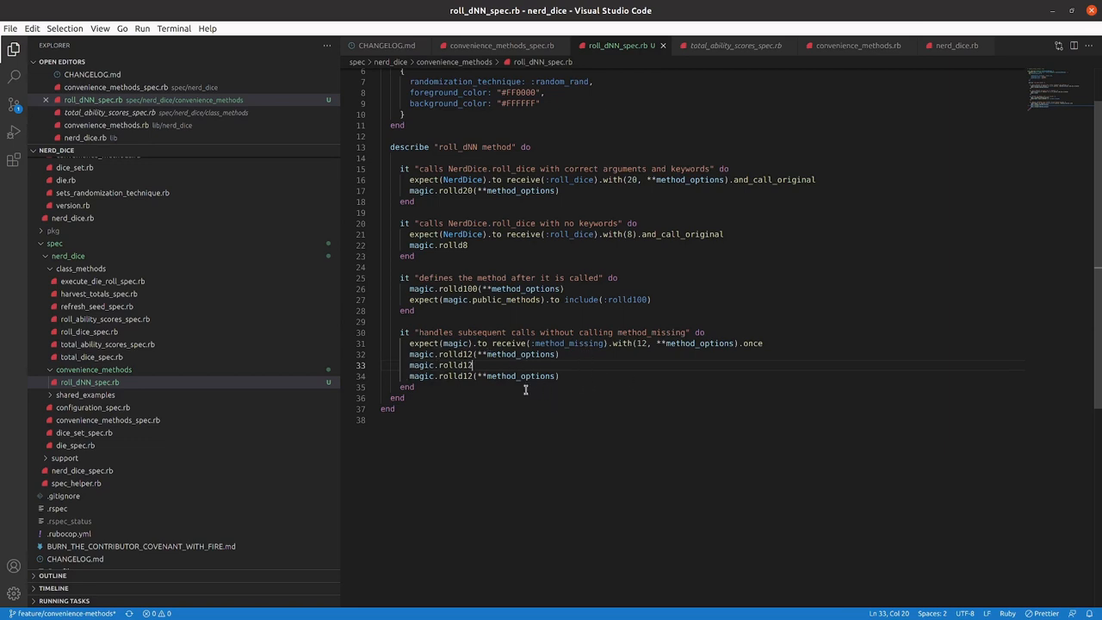
pyautogui.moveTo(546, 352)
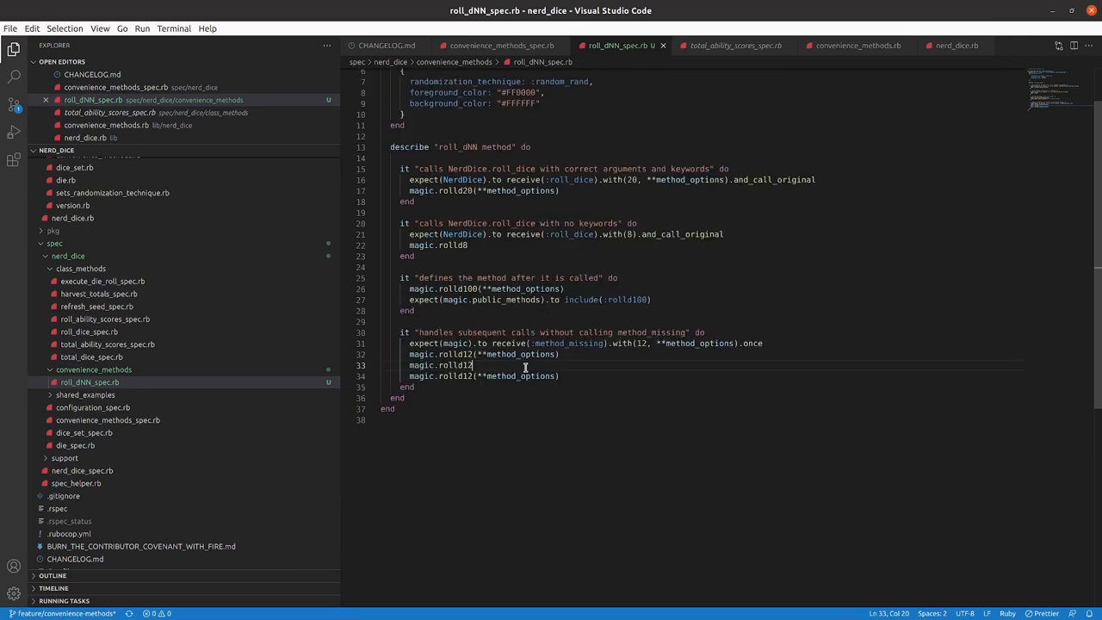
pyautogui.scroll(3)
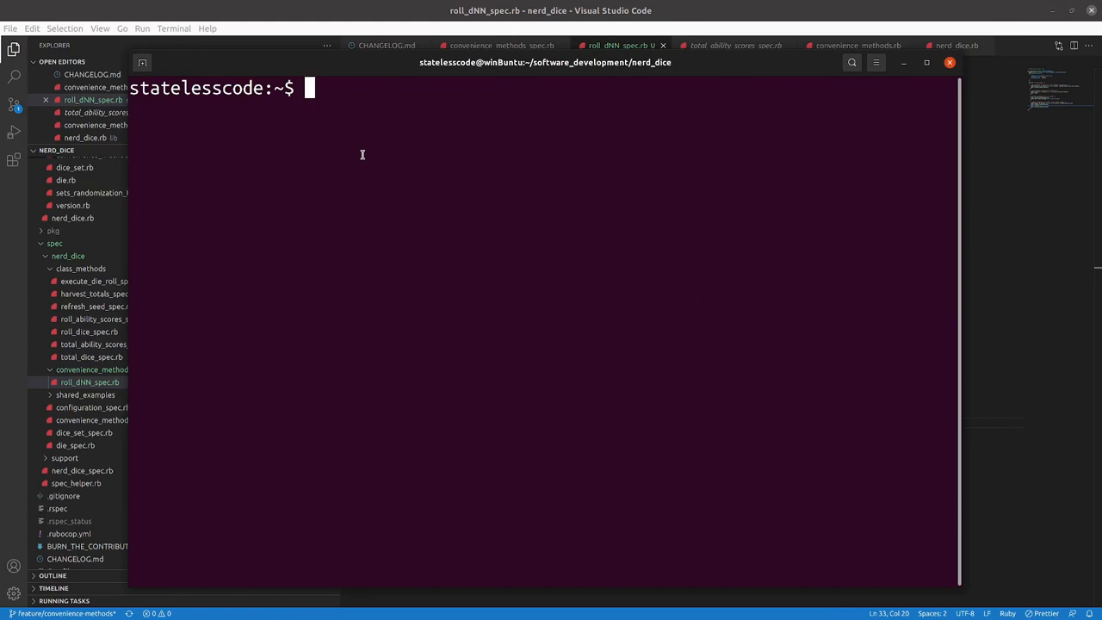
# Run the full rspec suite and scroll through the four failing roll_dNN examples.
pyautogui.write('rspec s')
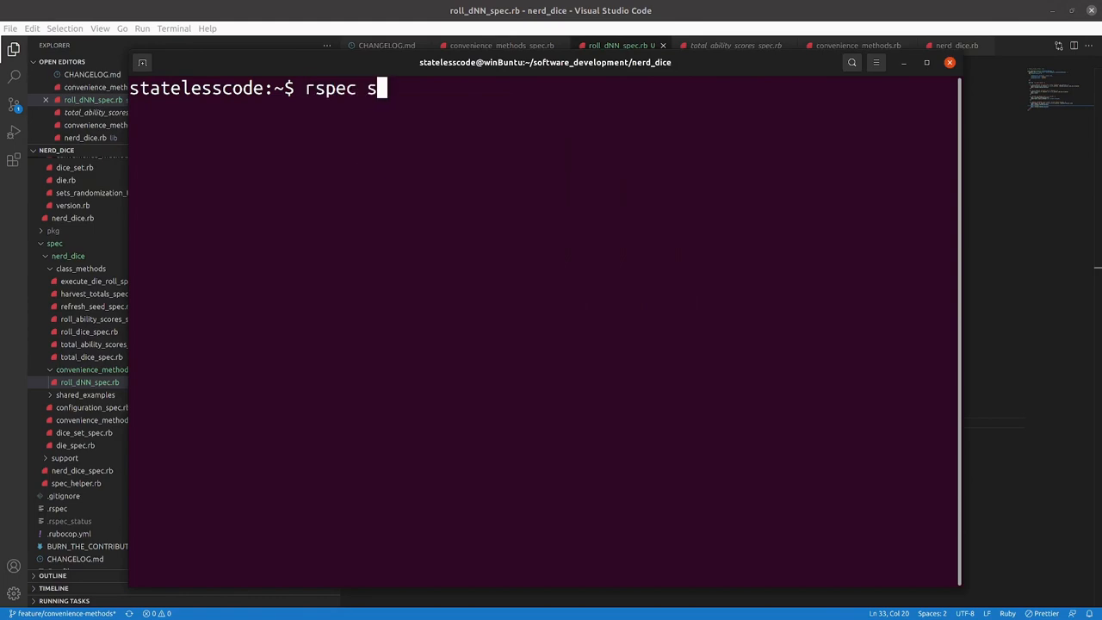
pyautogui.press('Return')
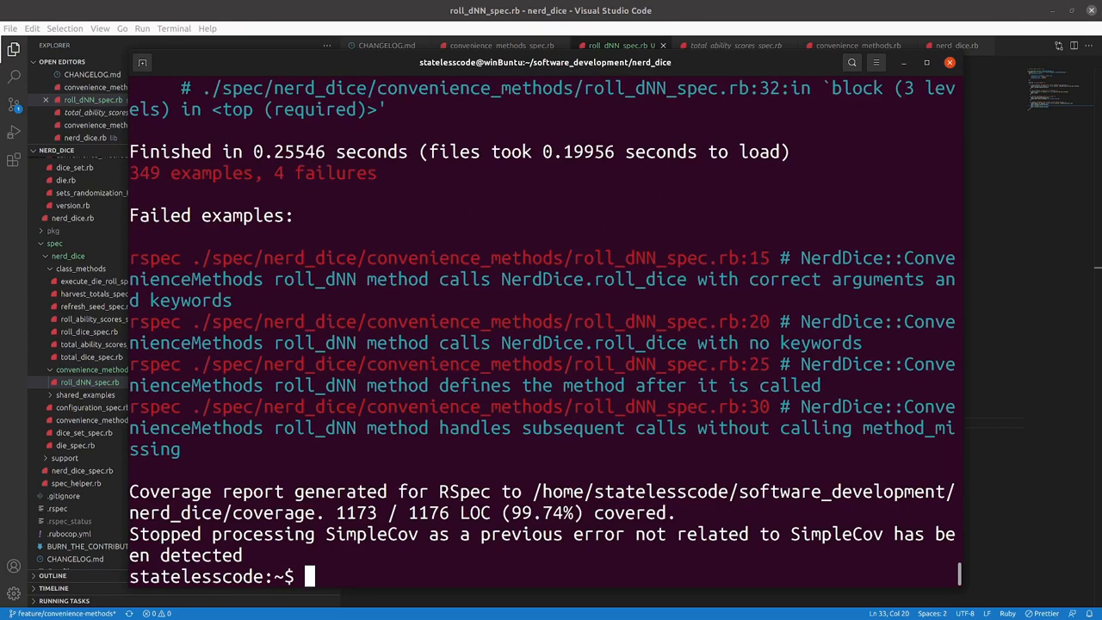
pyautogui.scroll(3)
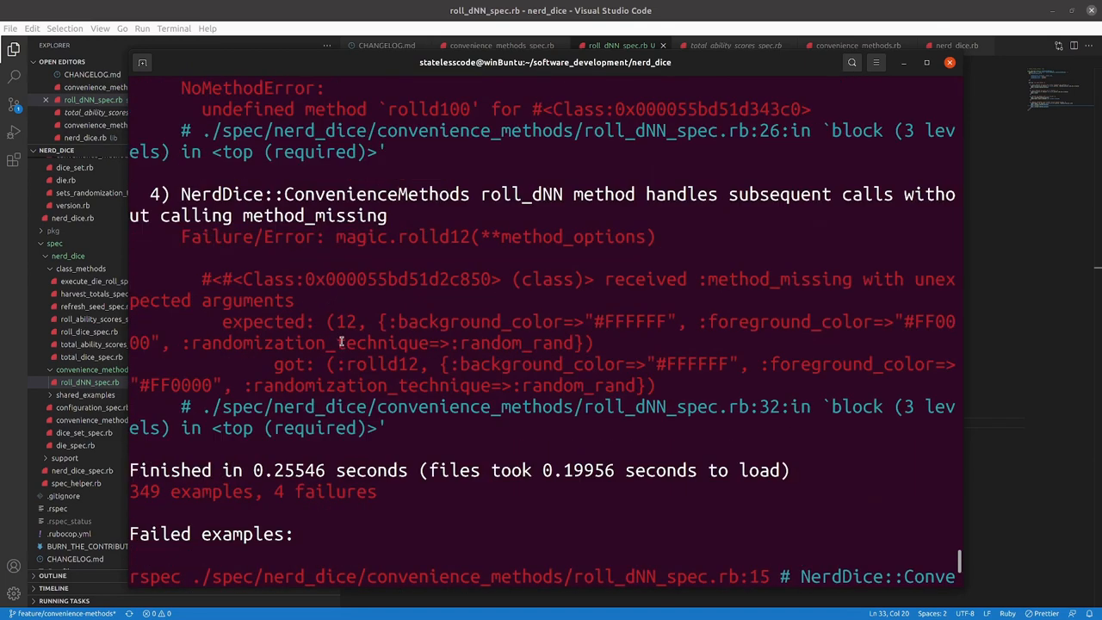
pyautogui.scroll(3)
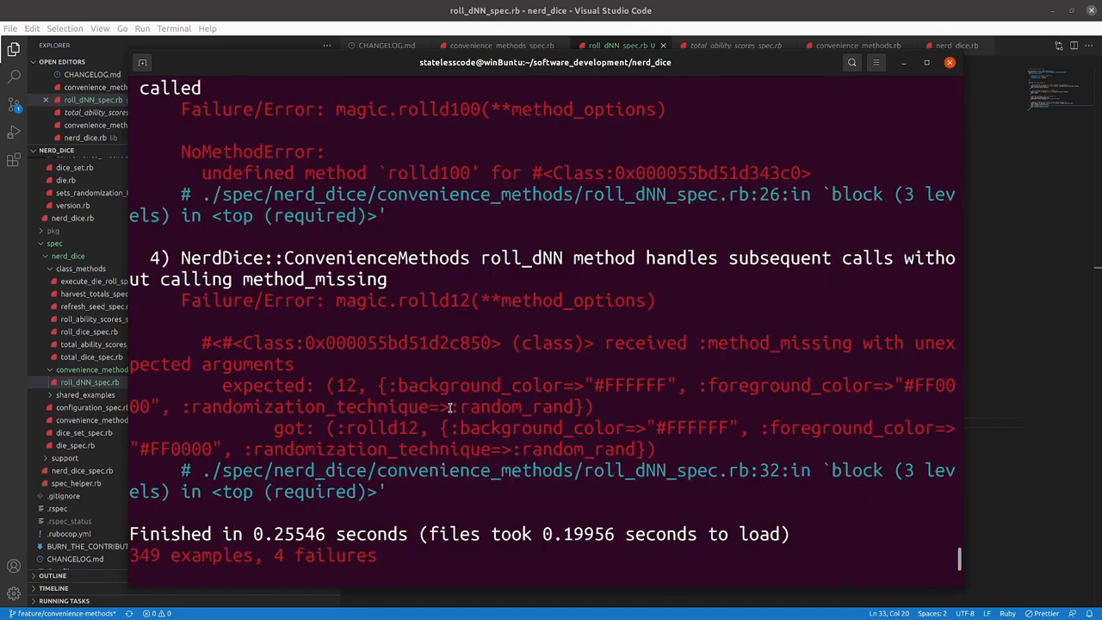
pyautogui.scroll(3)
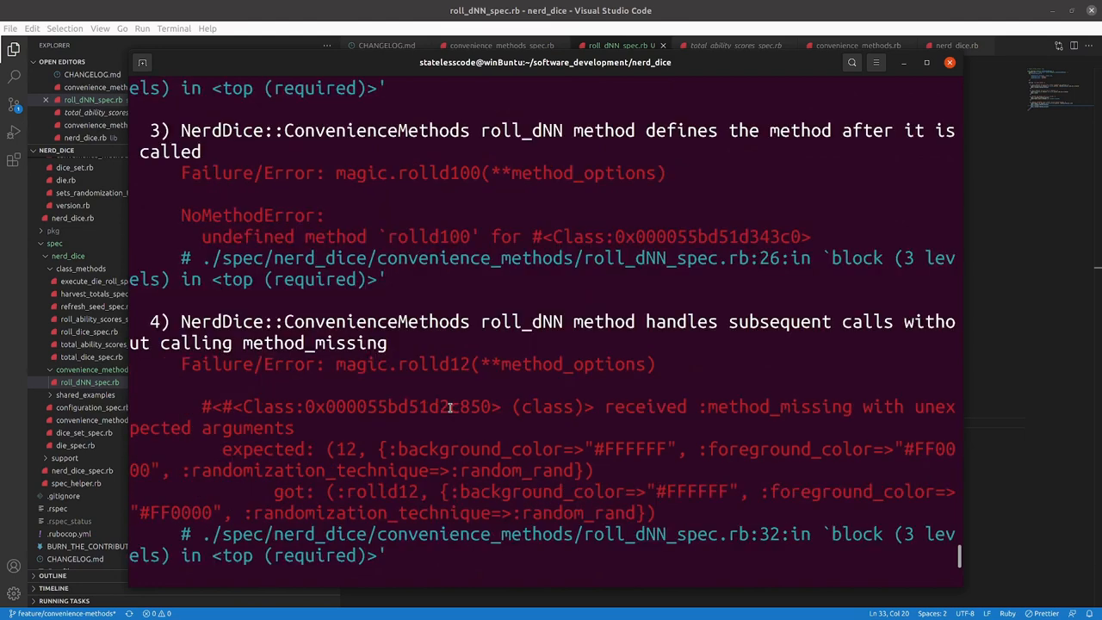
pyautogui.moveTo(448, 389)
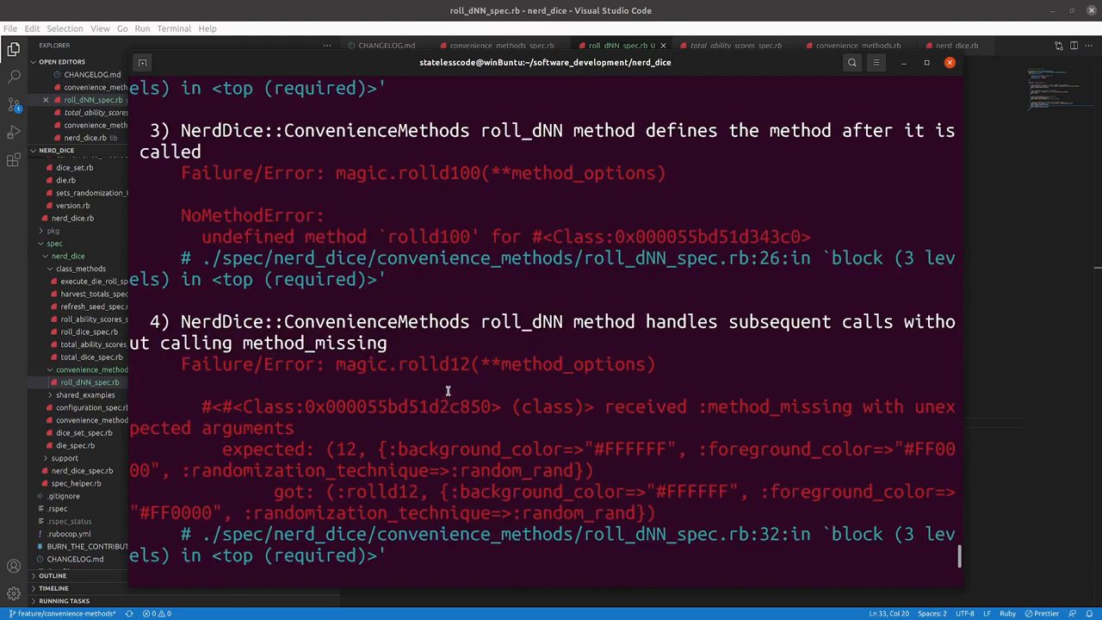
pyautogui.moveTo(453, 423)
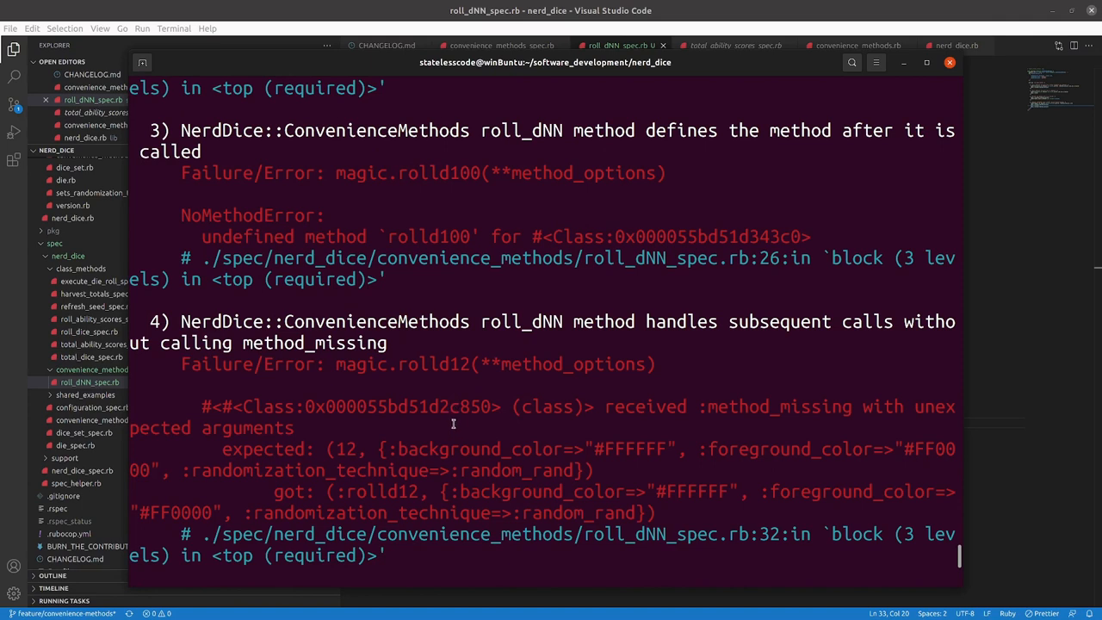
pyautogui.moveTo(457, 437)
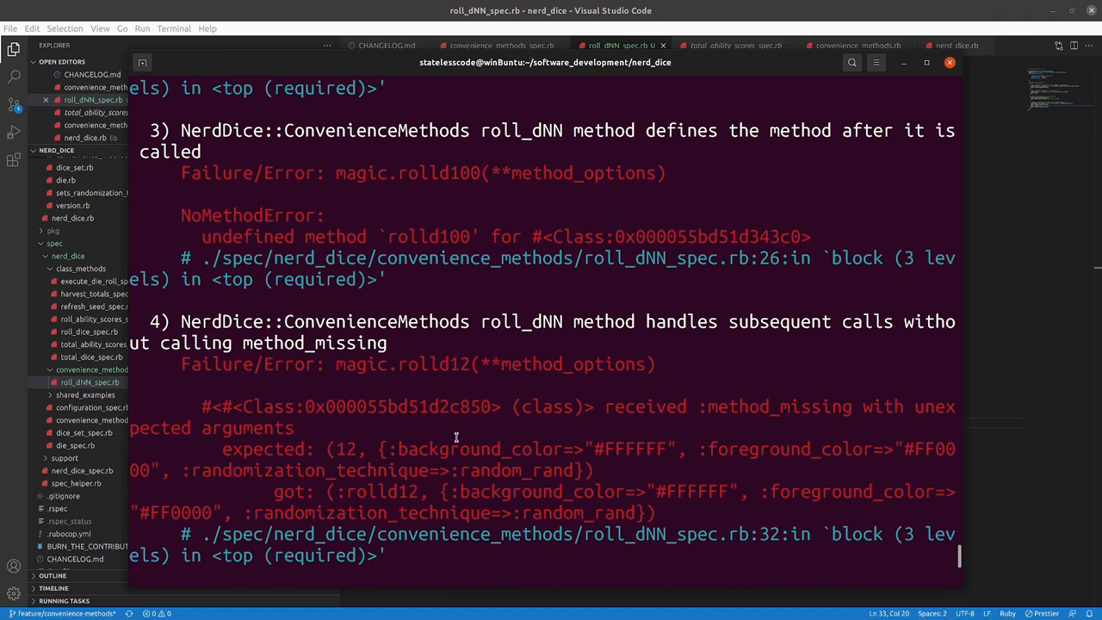
pyautogui.moveTo(420, 428)
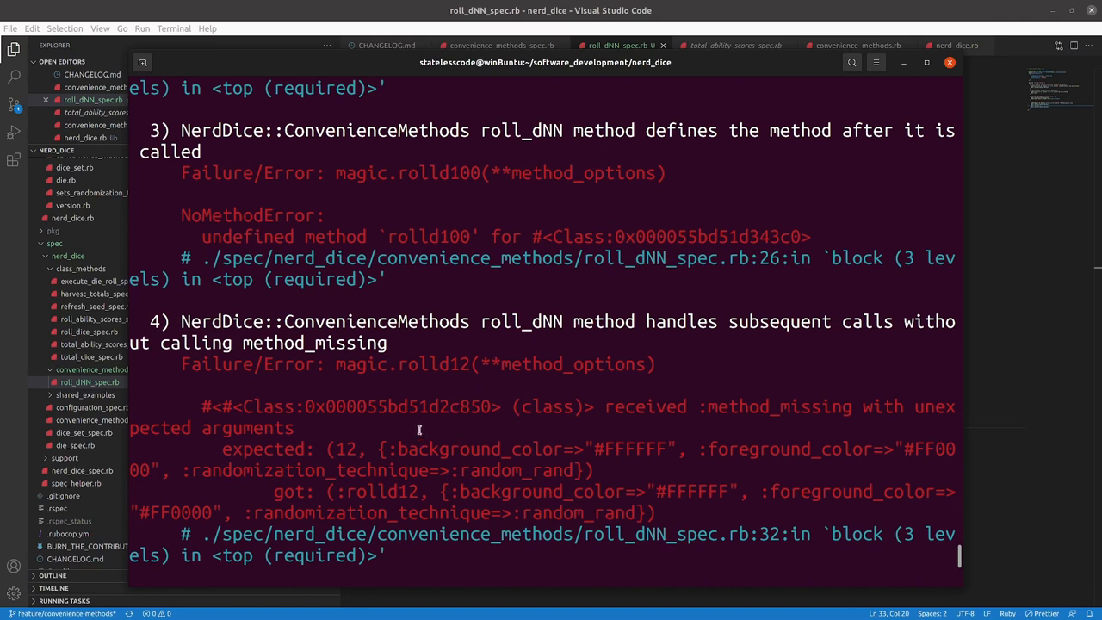
pyautogui.moveTo(278, 516)
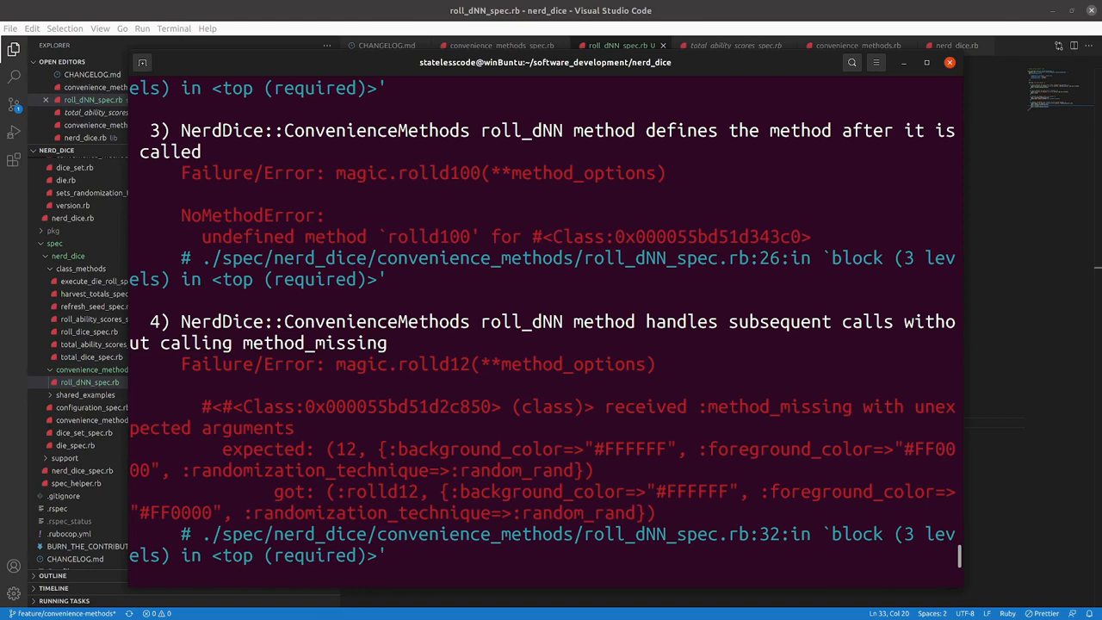
pyautogui.scroll(-3)
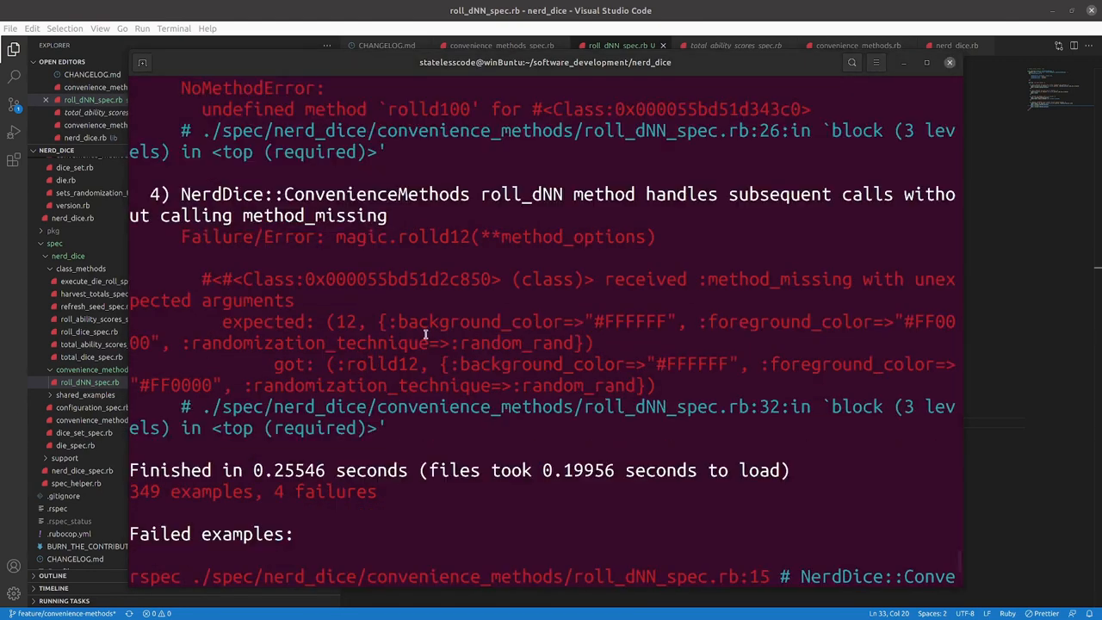
pyautogui.moveTo(286, 377)
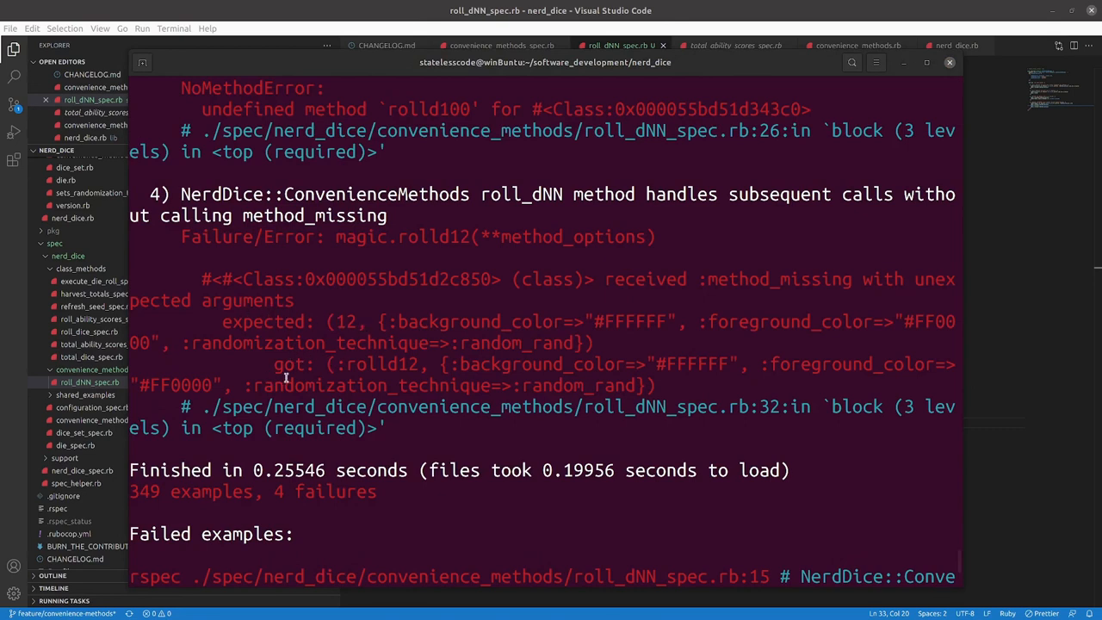
pyautogui.moveTo(334, 365)
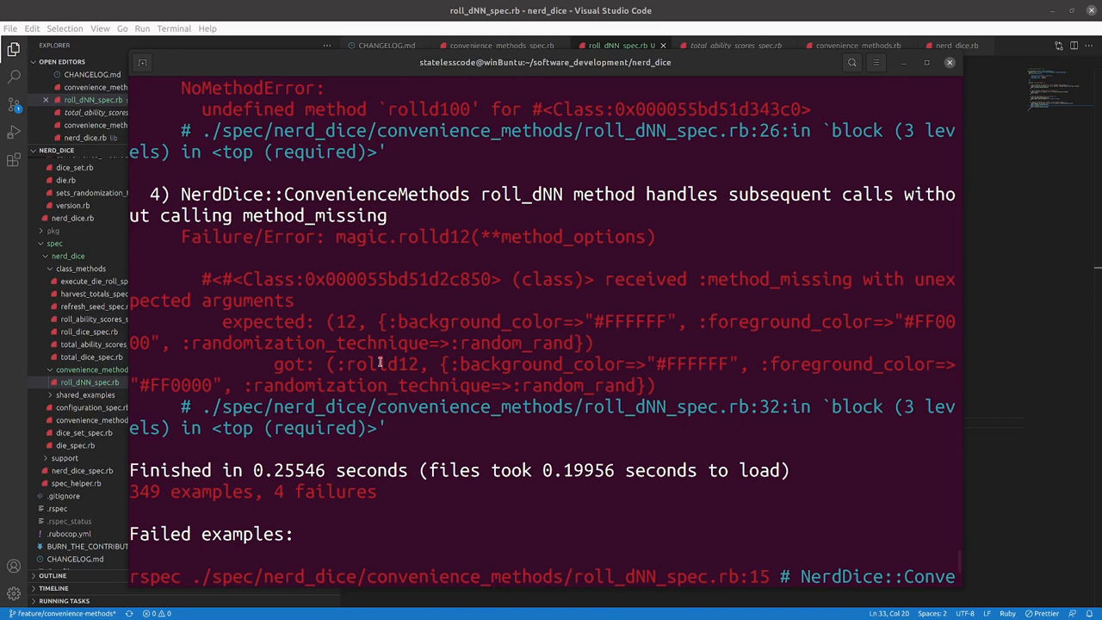
pyautogui.moveTo(585, 416)
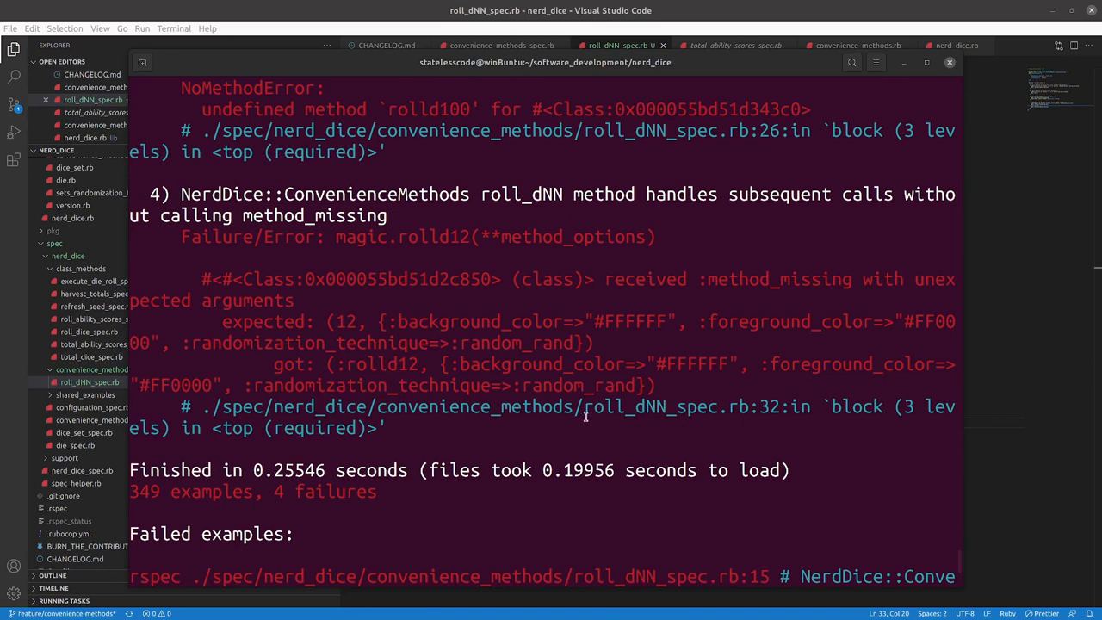
pyautogui.moveTo(320, 366)
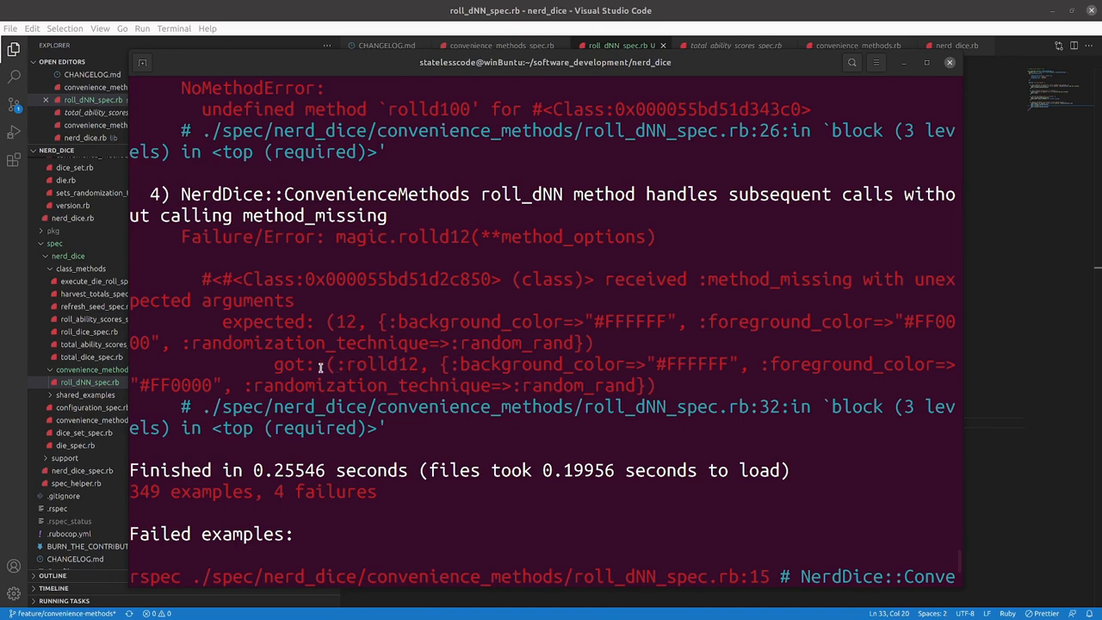
pyautogui.moveTo(363, 365)
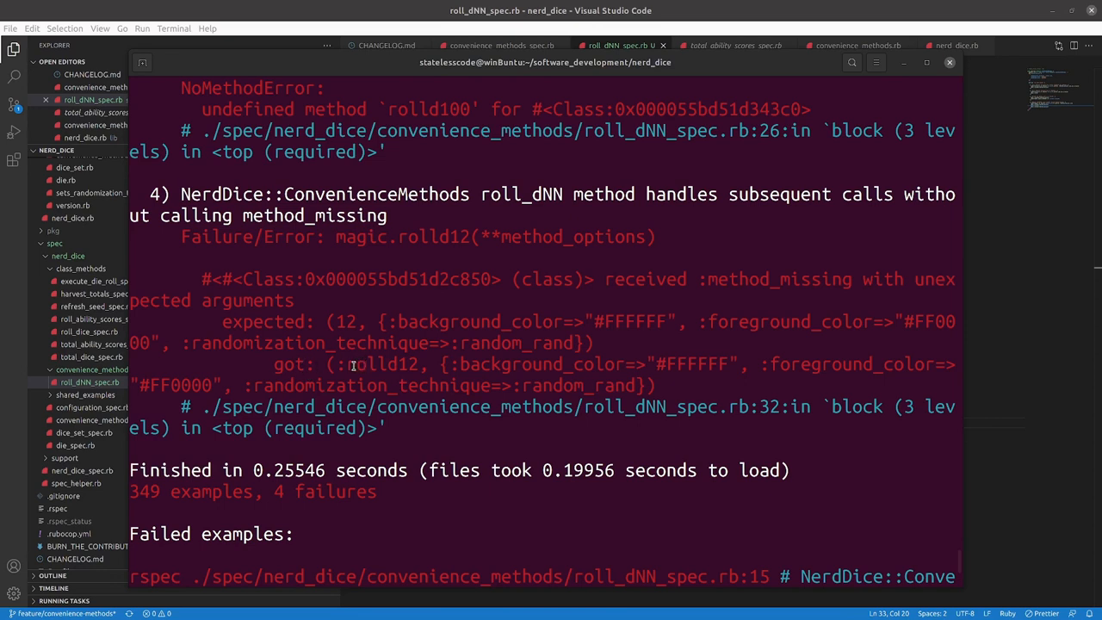
pyautogui.moveTo(1088, 380)
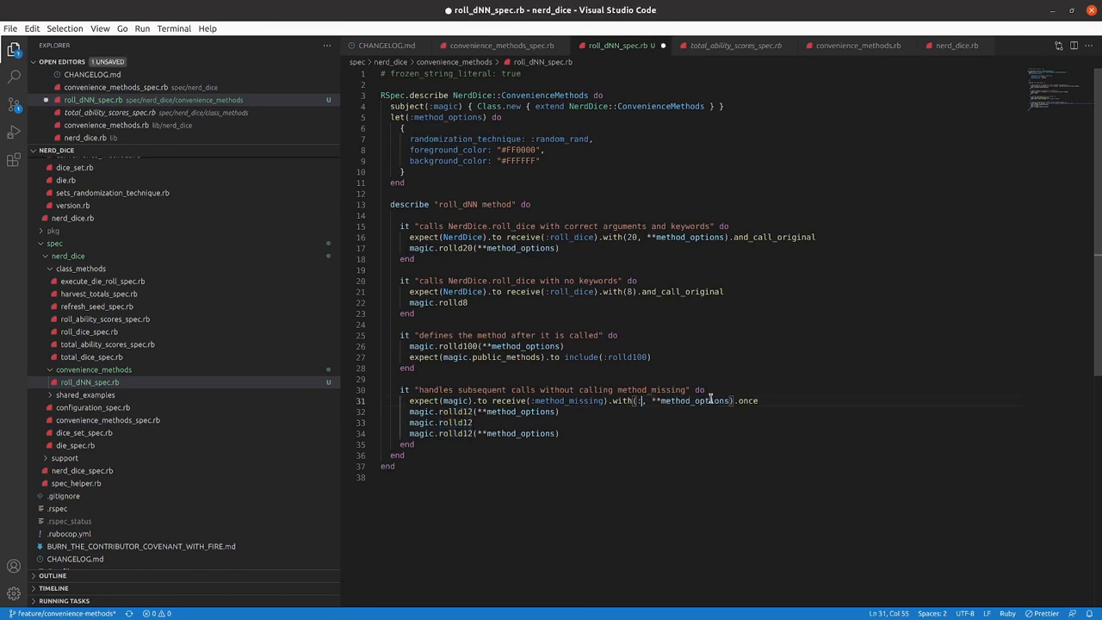
# Add :rolld12 as the first expected method_missing argument in the roll_dNN spec.
pyautogui.write('rolld12')
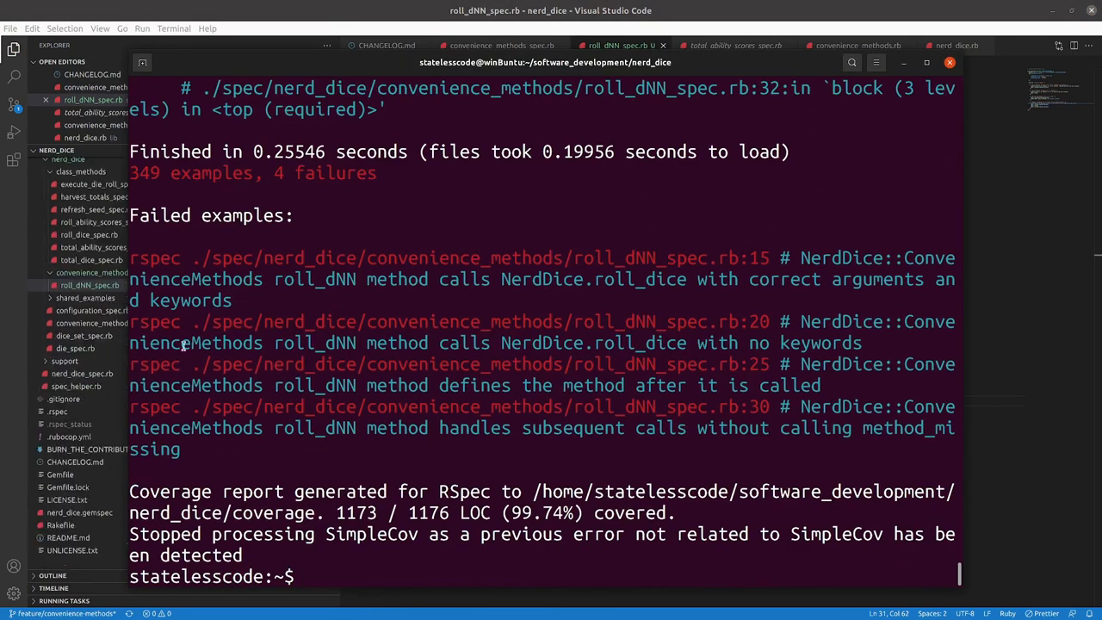
pyautogui.doubleClick(250, 365)
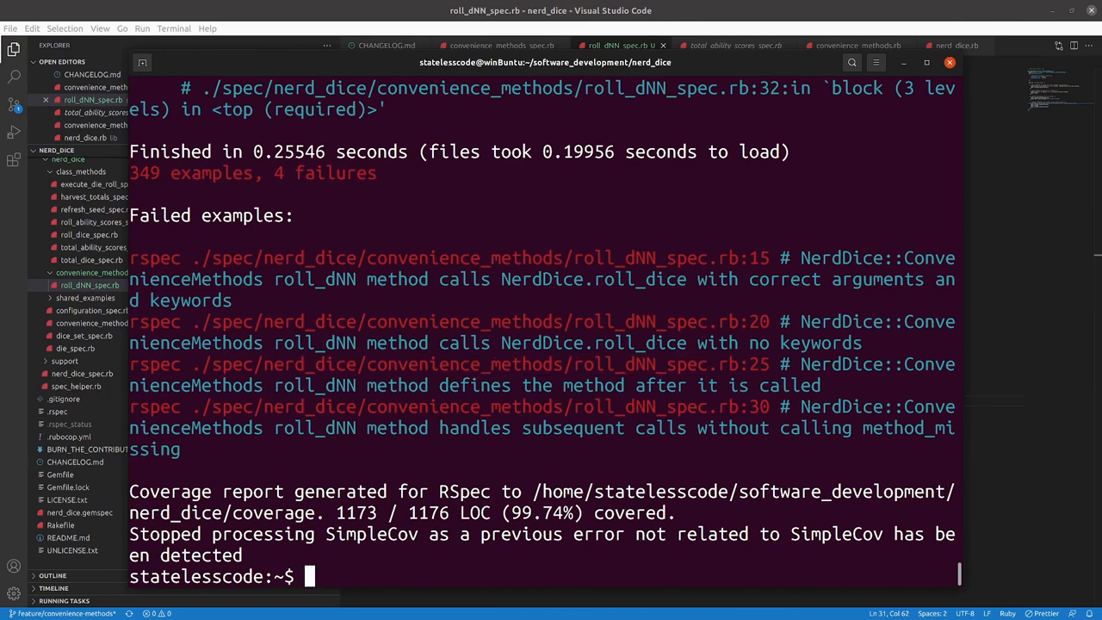
# Run rspec on spec/nerd_dice/convenience_methods/roll_dNN_spec alone and review its four failures and argument diff.
pyautogui.write('rspec s')
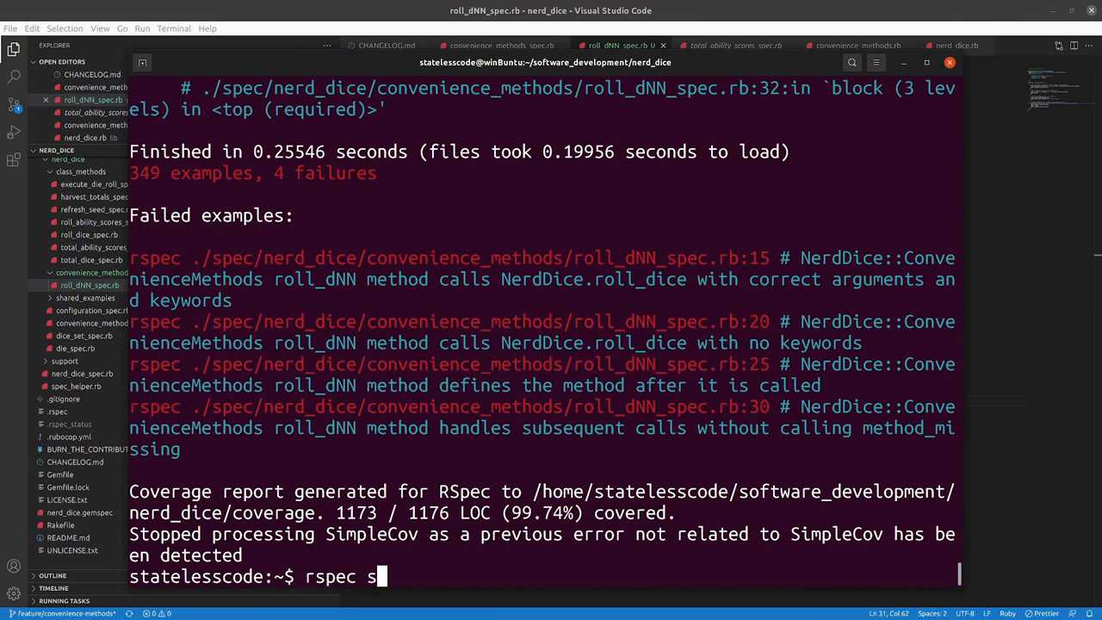
pyautogui.write('p')
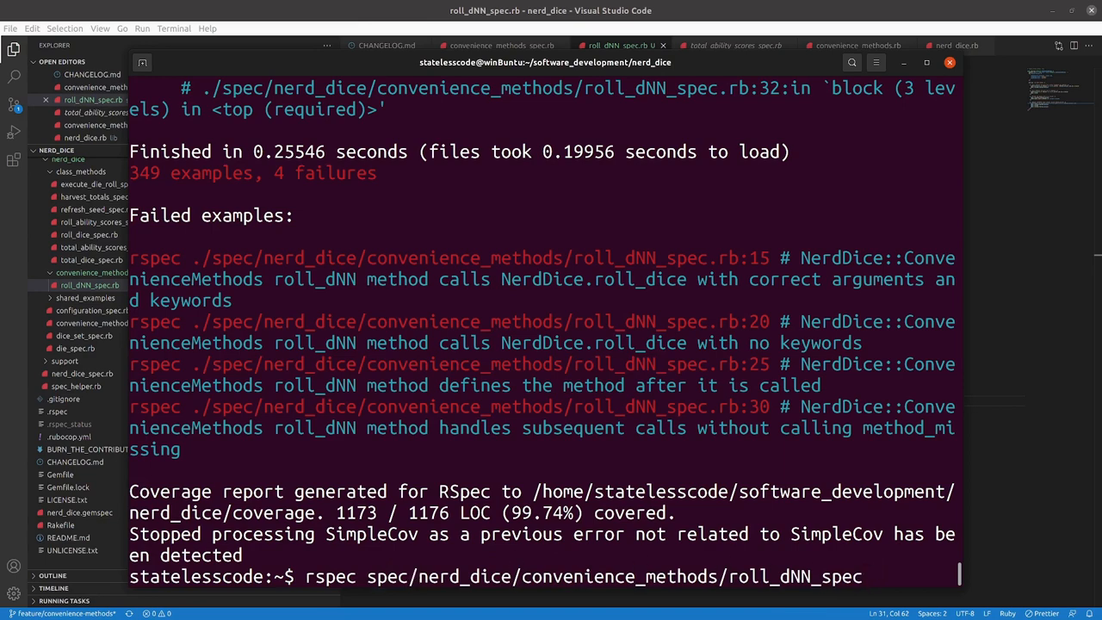
pyautogui.press('Return')
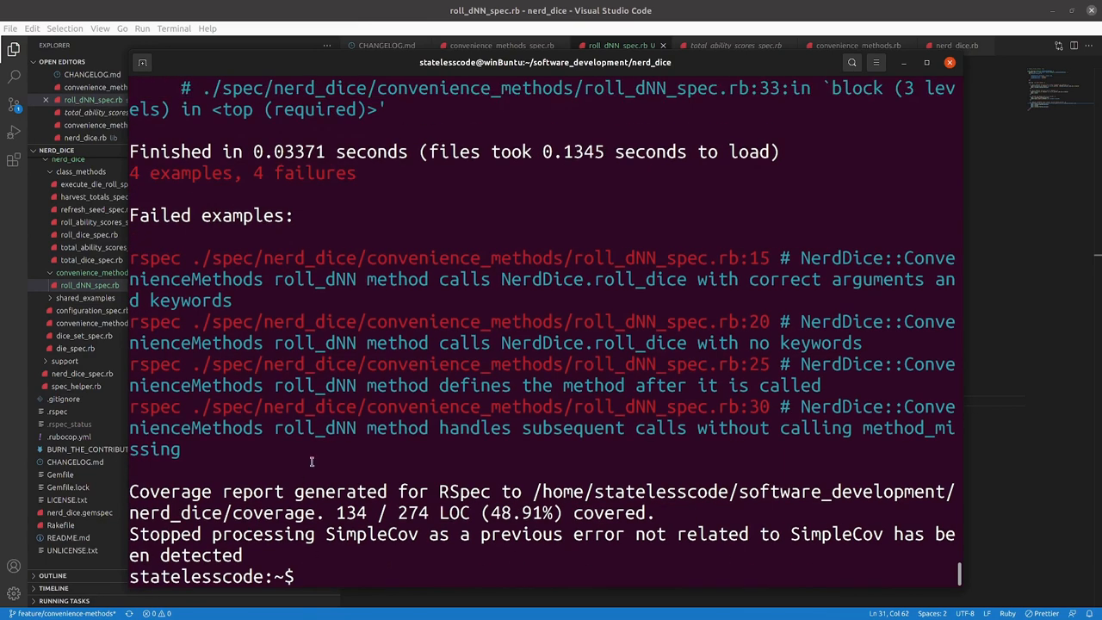
pyautogui.scroll(3)
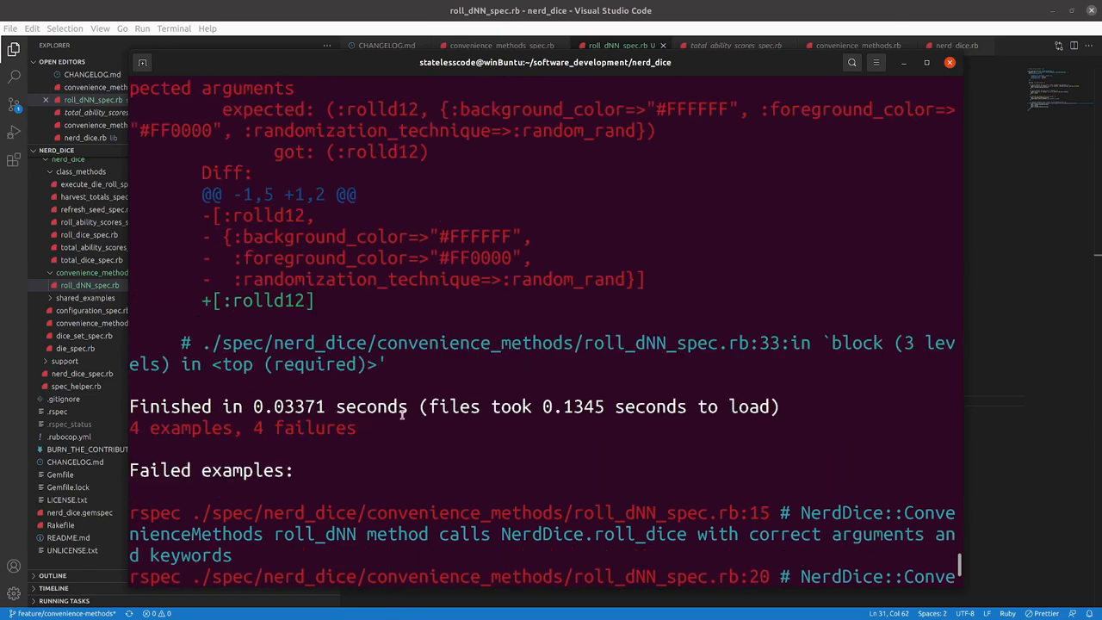
pyautogui.moveTo(434, 424)
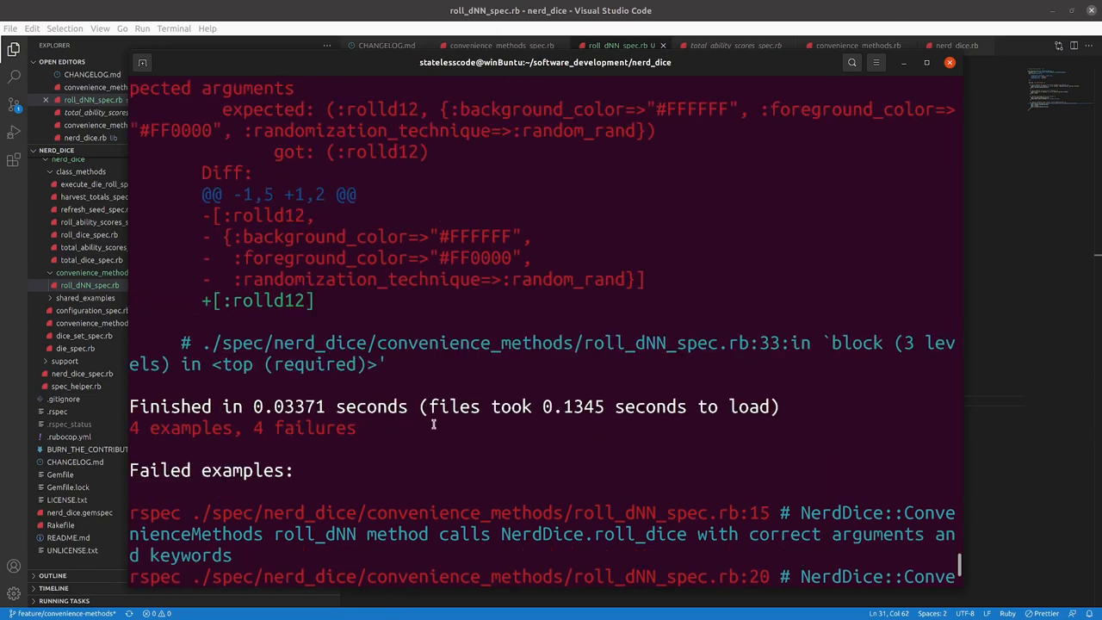
pyautogui.scroll(3)
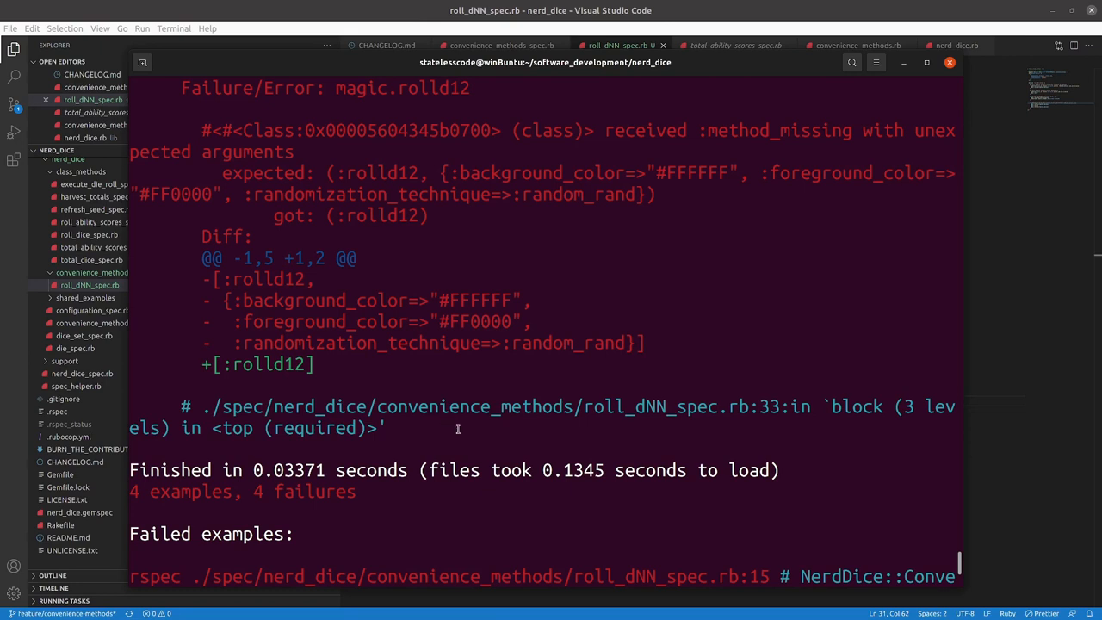
pyautogui.moveTo(981, 439)
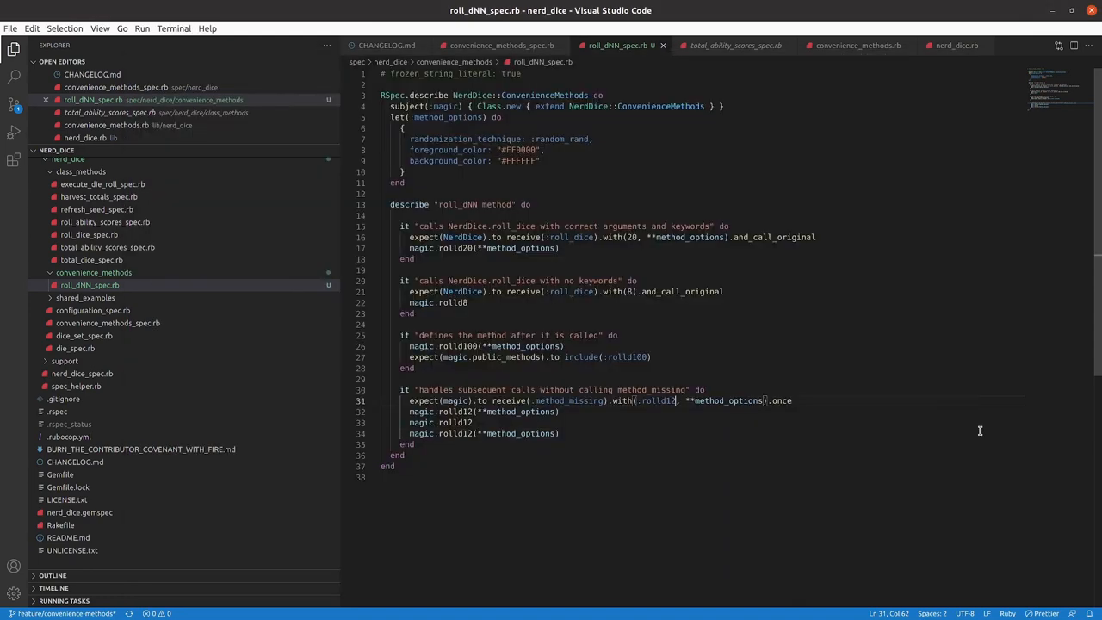
pyautogui.click(524, 434)
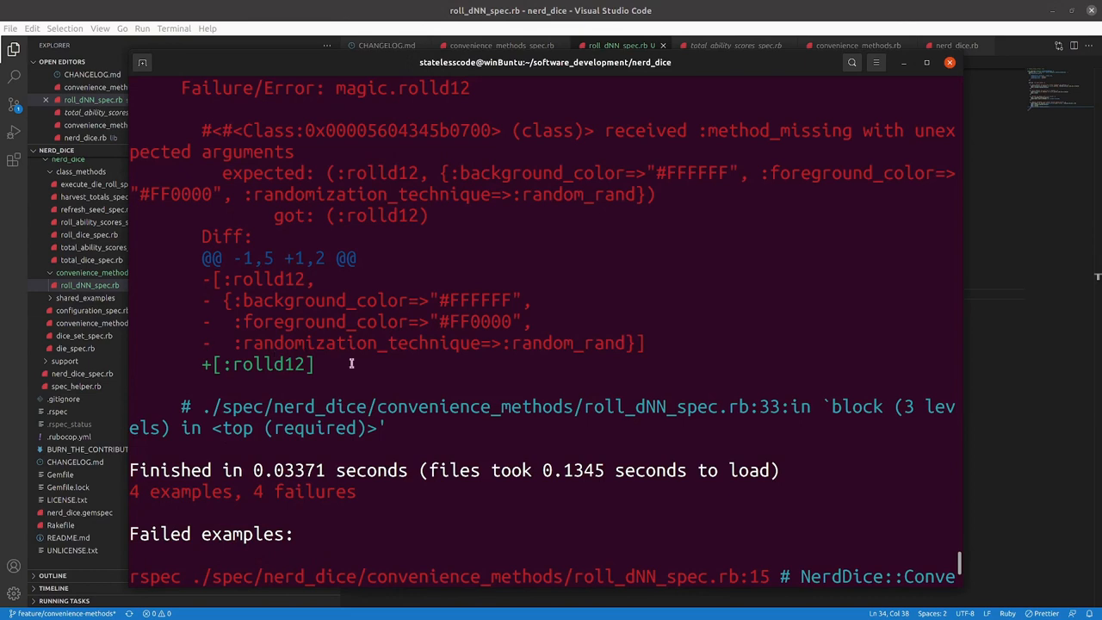
pyautogui.moveTo(509, 382)
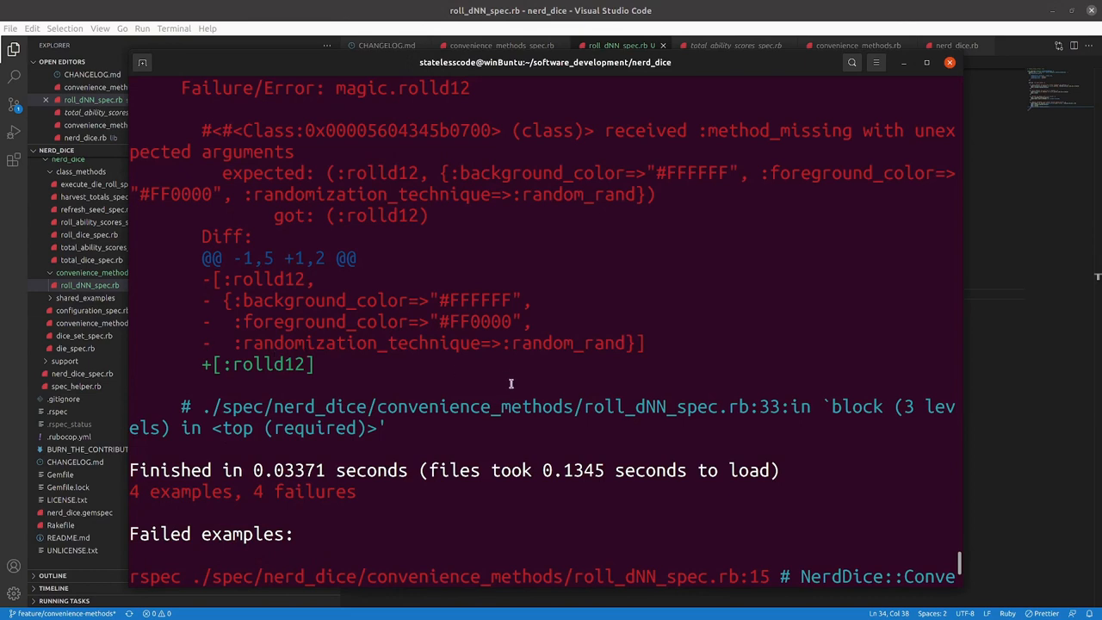
pyautogui.moveTo(548, 334)
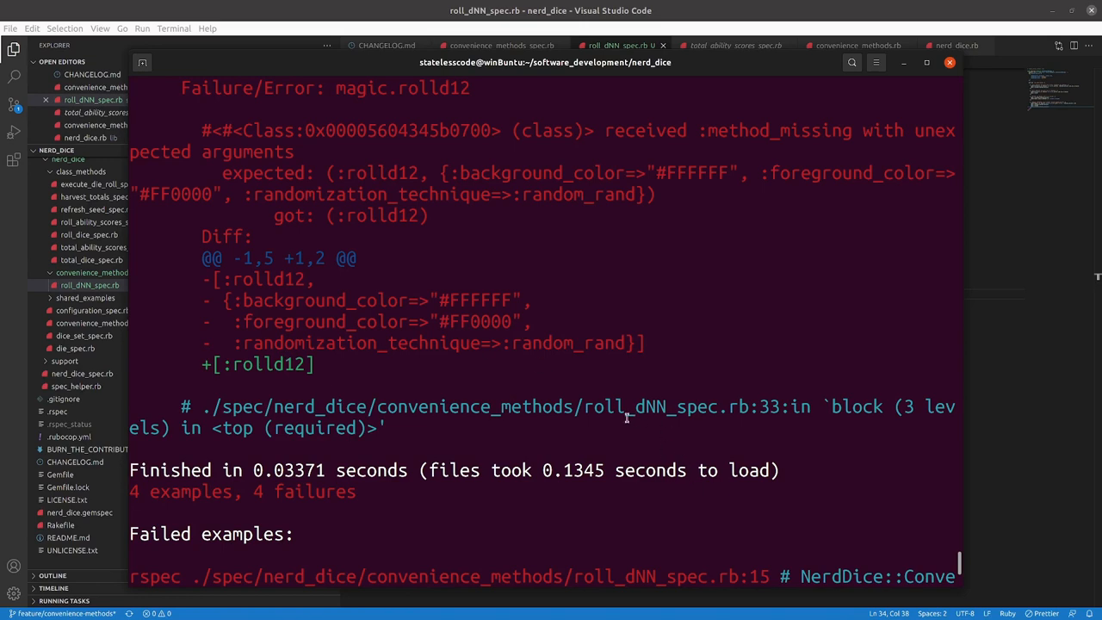
pyautogui.scroll(-3)
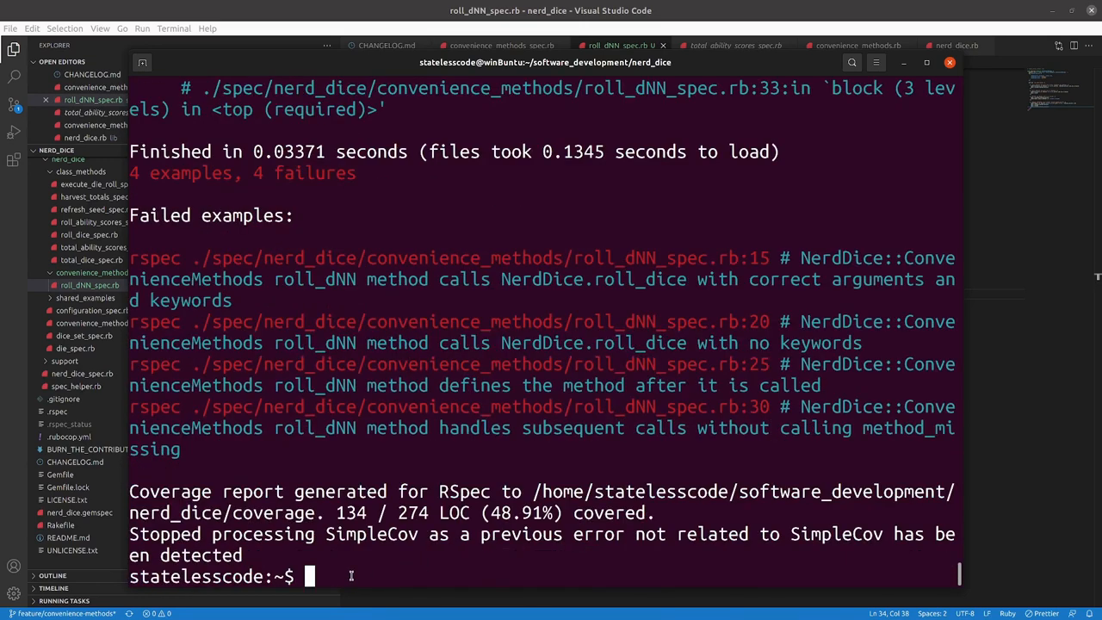
pyautogui.moveTo(921, 571)
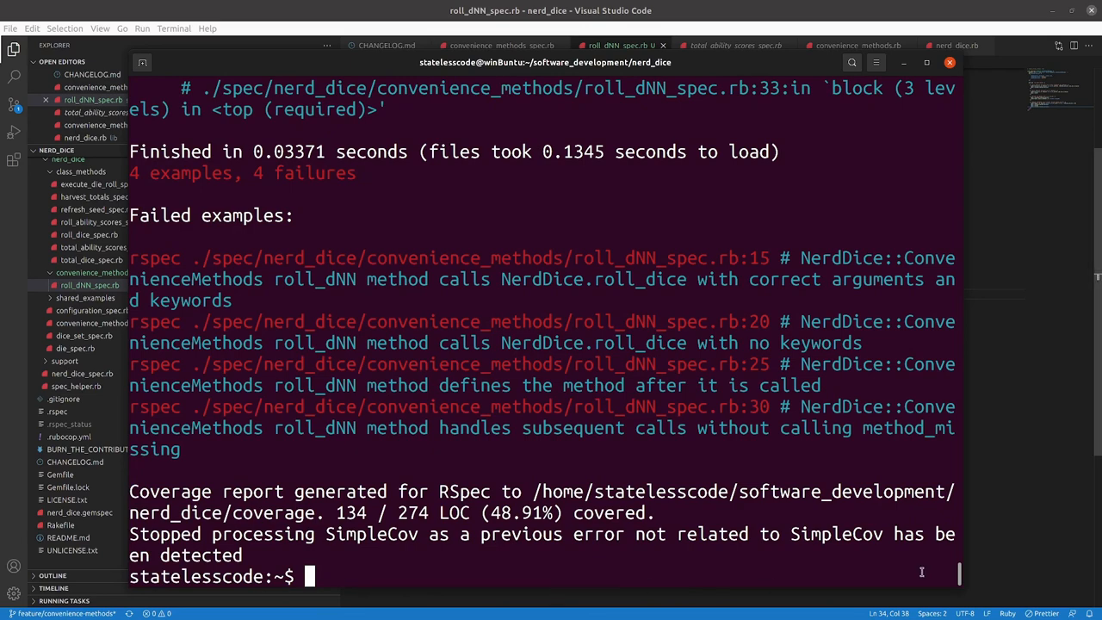
# Define method_missing(method_name, *args, **kwargs, &block) with an empty body in convenience_methods.rb.
pyautogui.click(594, 44)
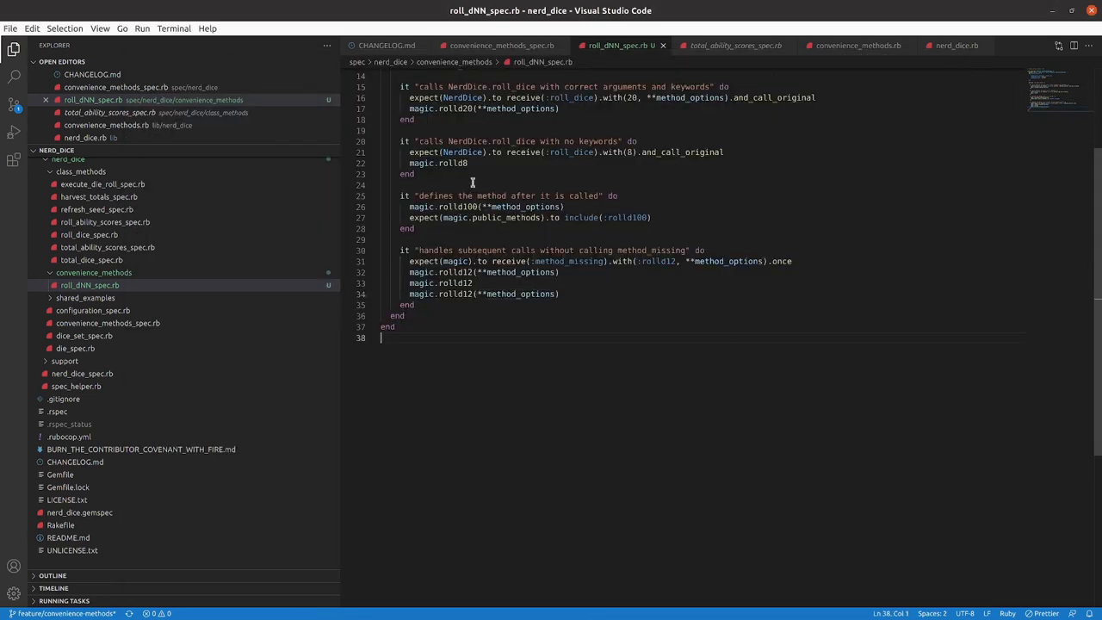
pyautogui.click(503, 45)
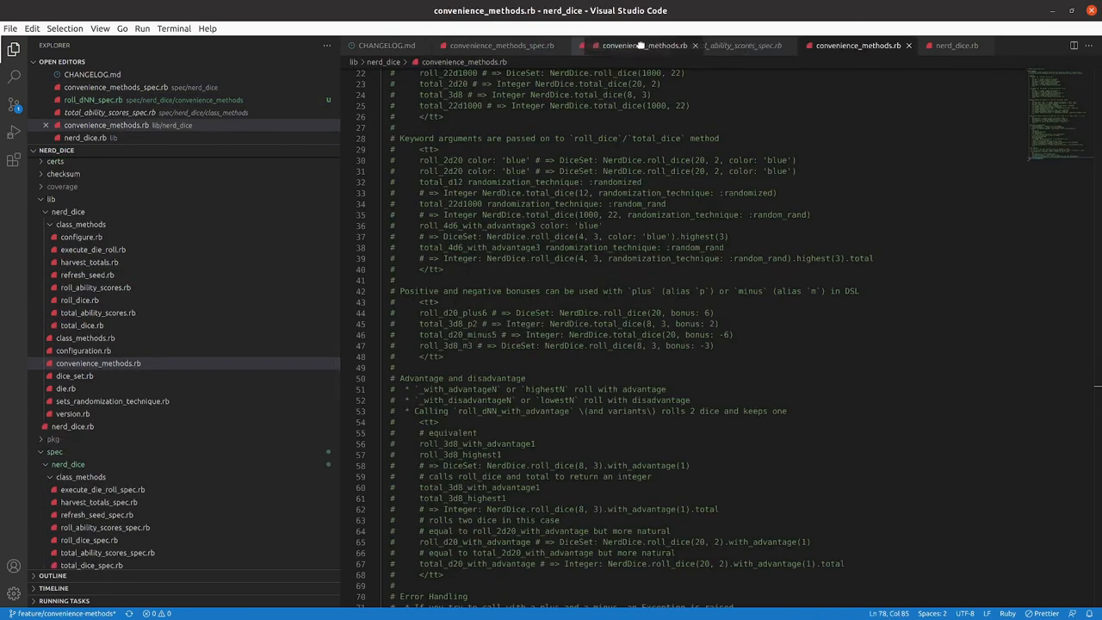
pyautogui.scroll(-3)
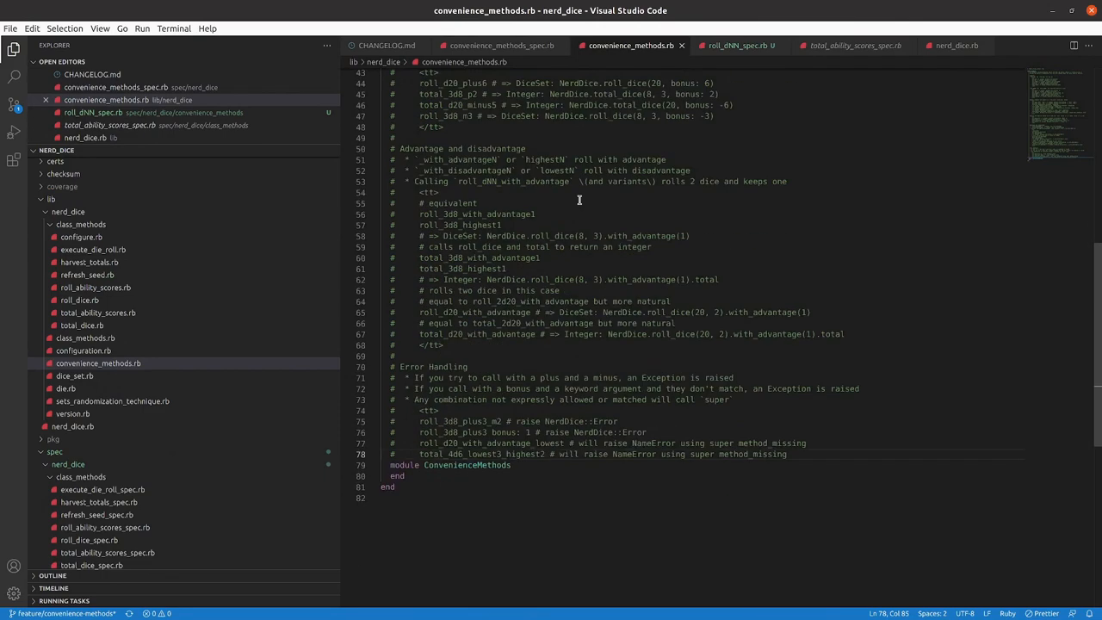
pyautogui.click(538, 465)
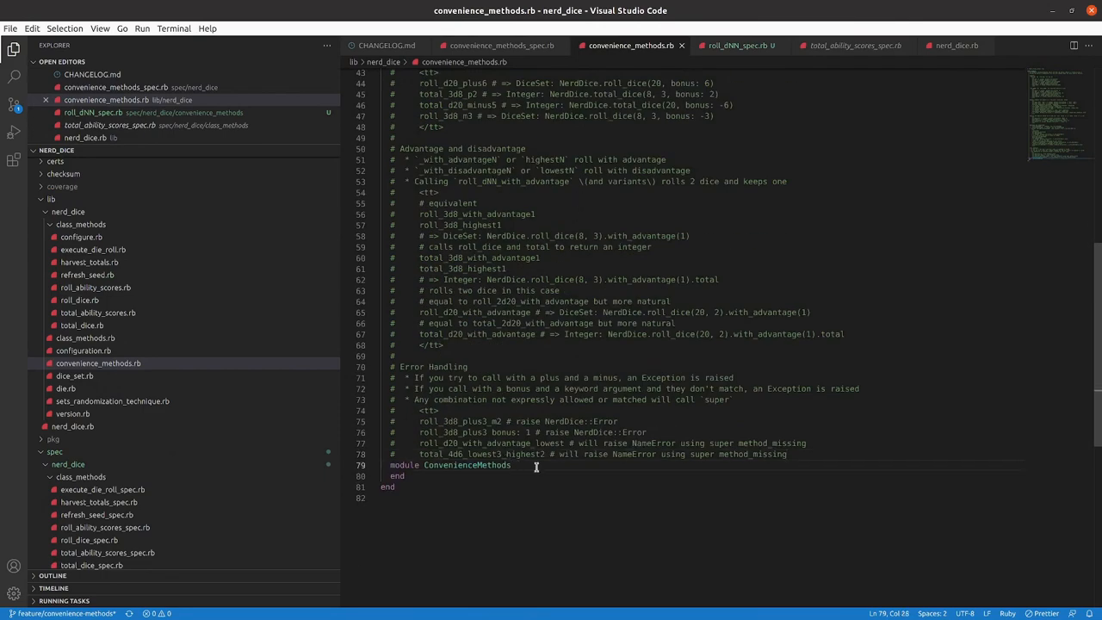
pyautogui.write('def method_missing(')
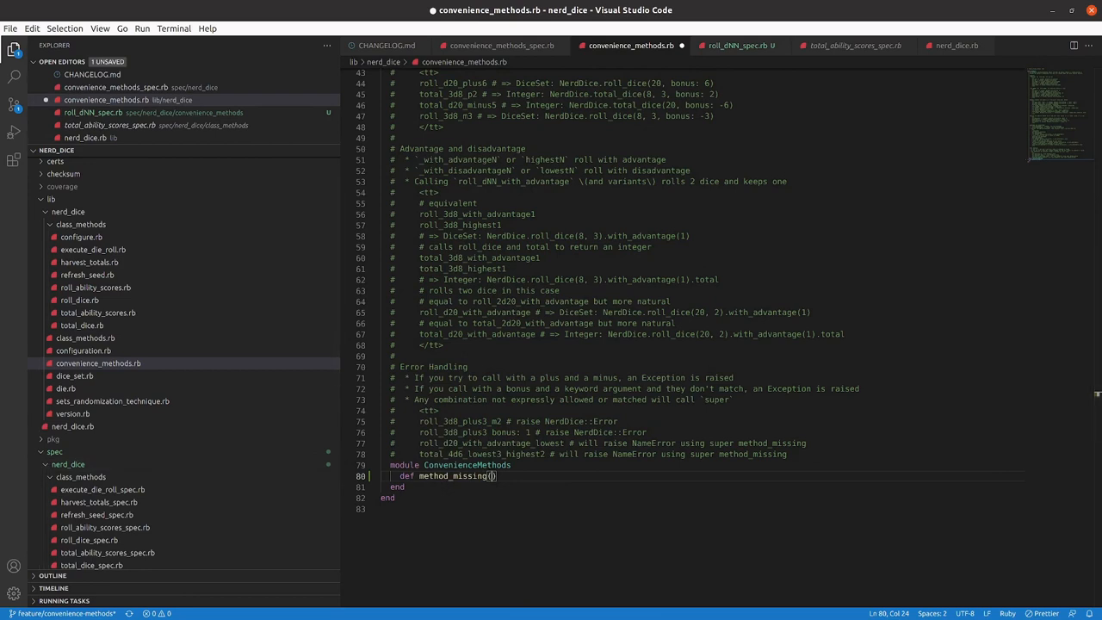
pyautogui.write('method_name, *args, **kwargs, &block')
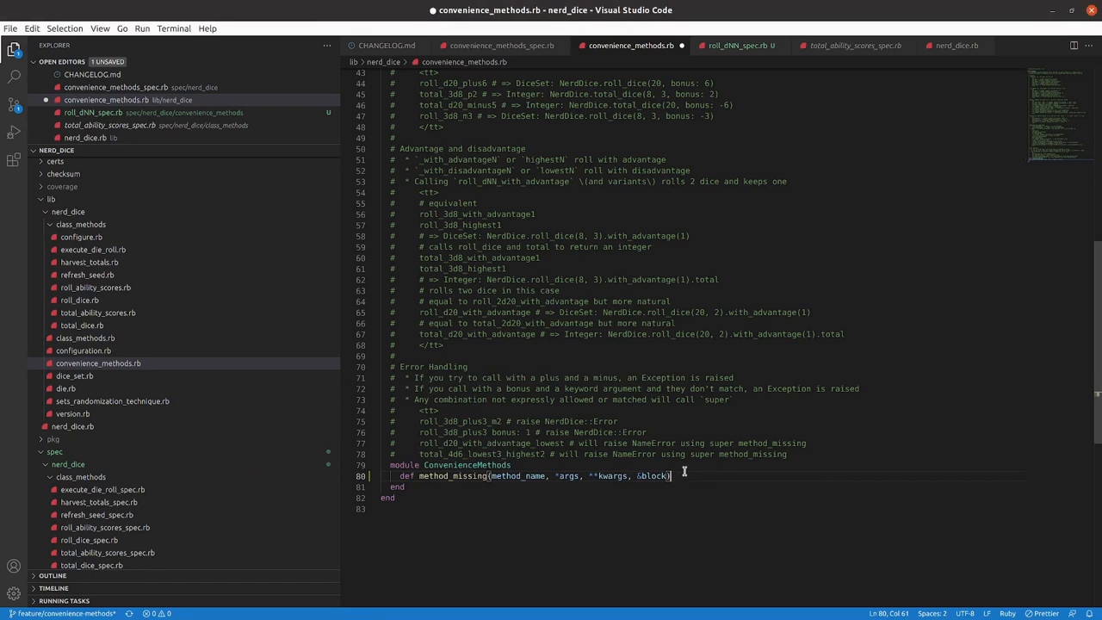
pyautogui.write('end')
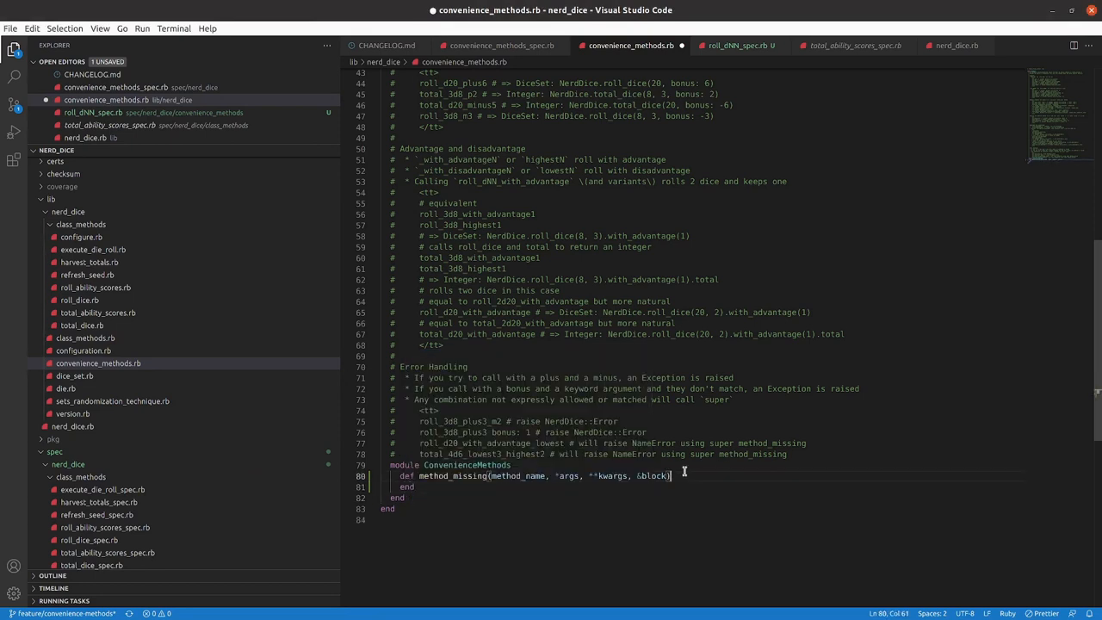
pyautogui.press('enter')
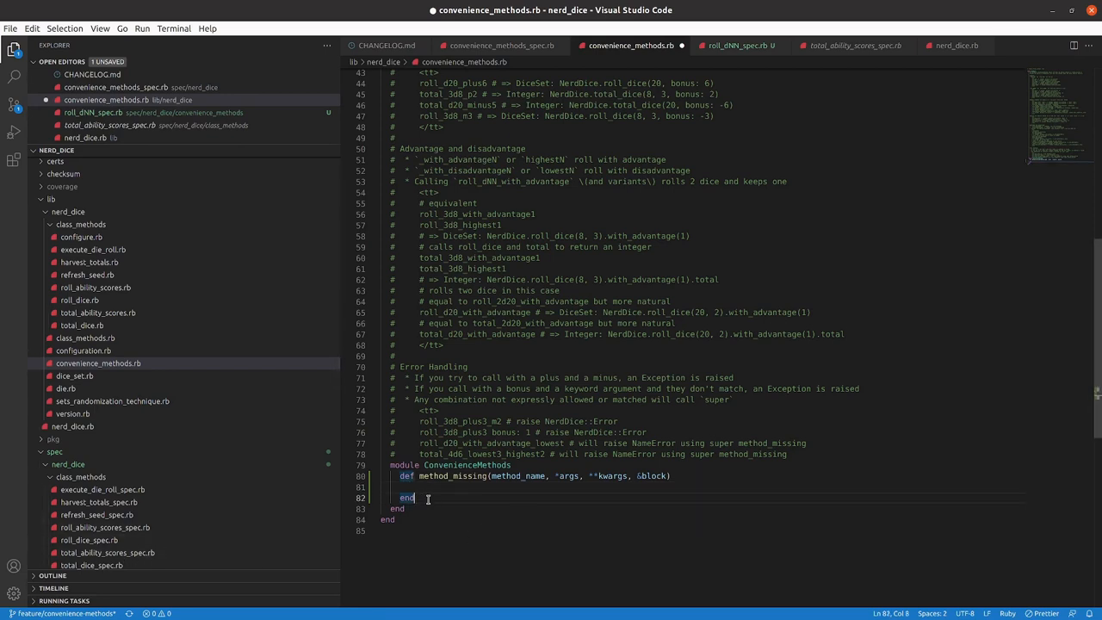
# Add a private match_pattern_and_delegate(method_name, *args, **kwargs, &block) helper below it.
pyautogui.write('private')
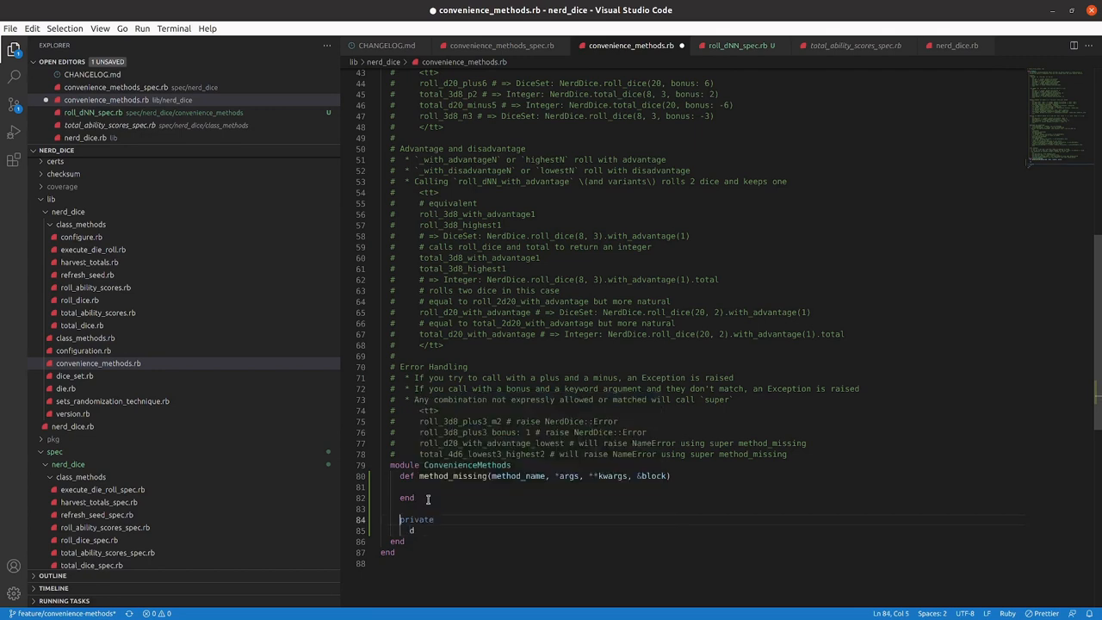
pyautogui.press('enter')
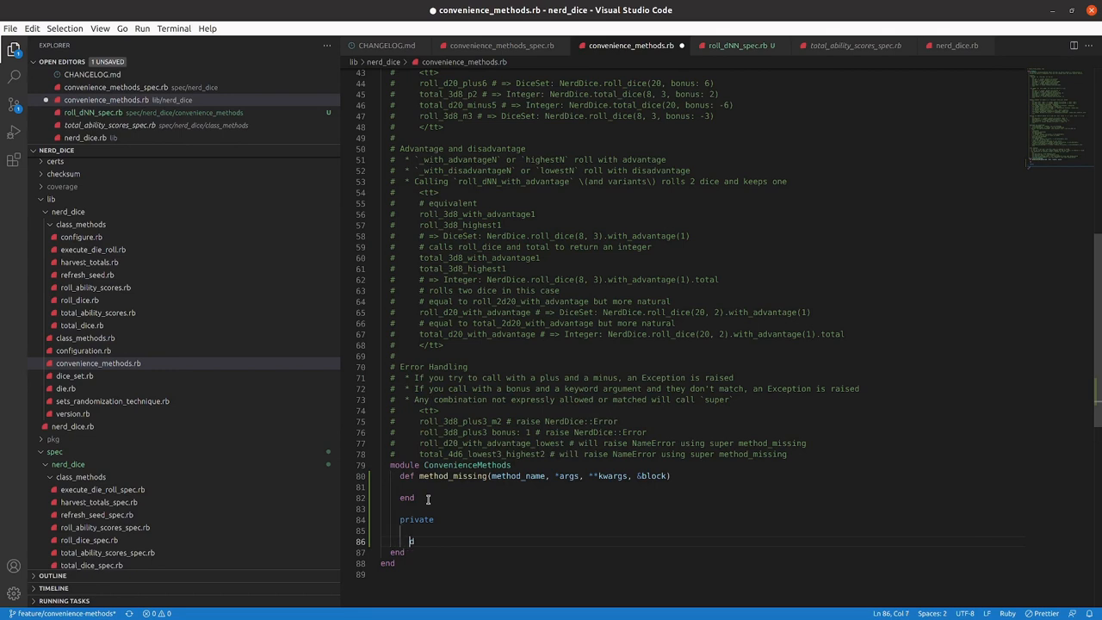
pyautogui.write('def')
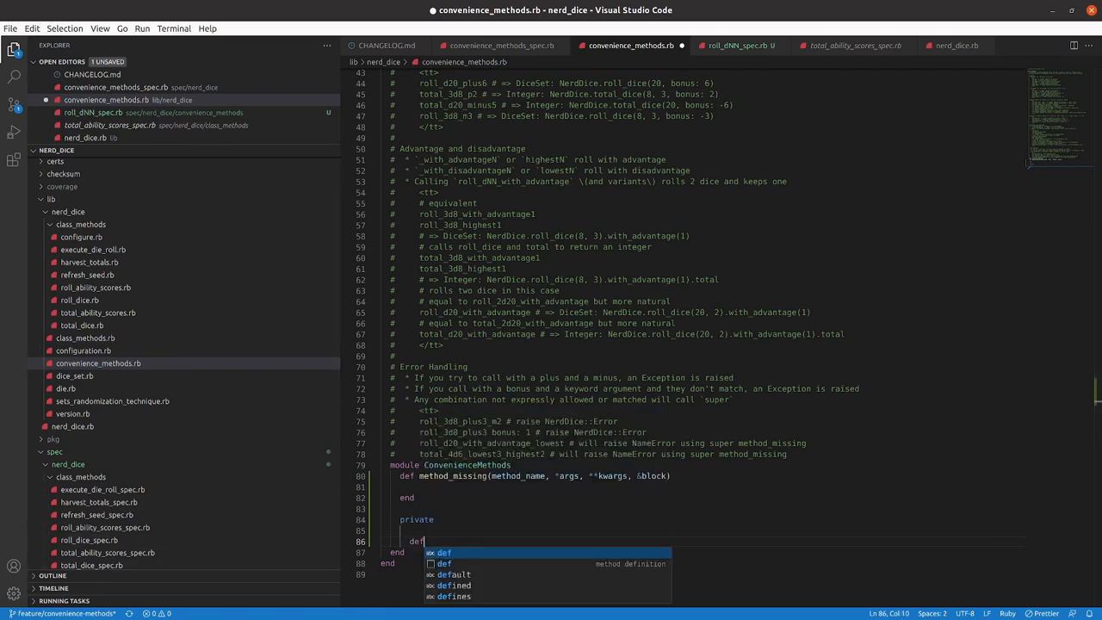
pyautogui.write('match_pattern_and_delegate')
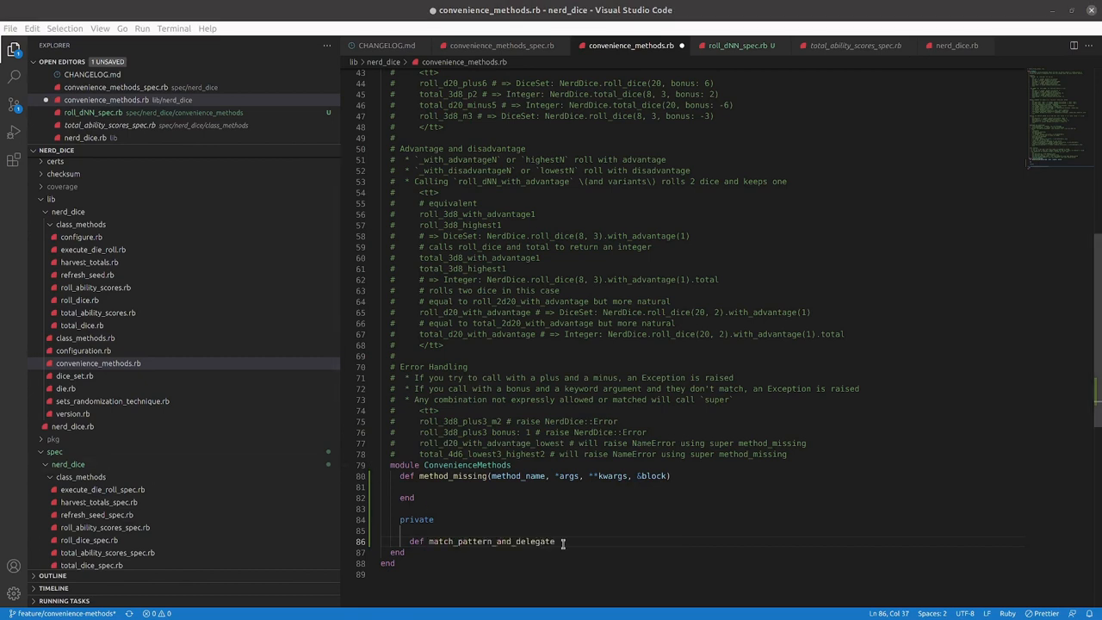
pyautogui.press('Return')
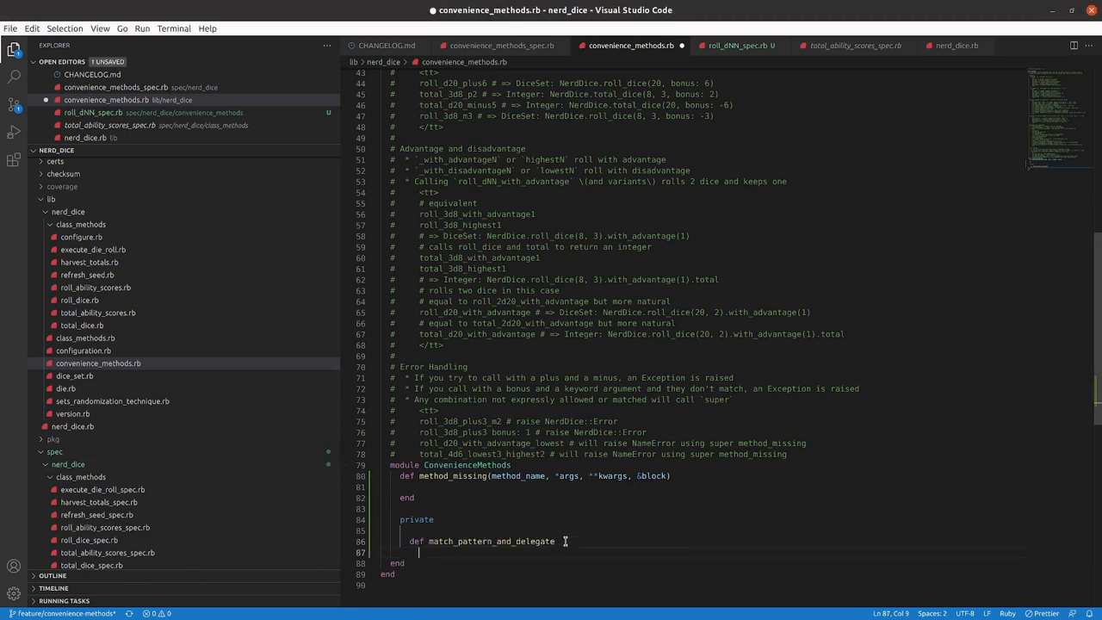
pyautogui.write('end')
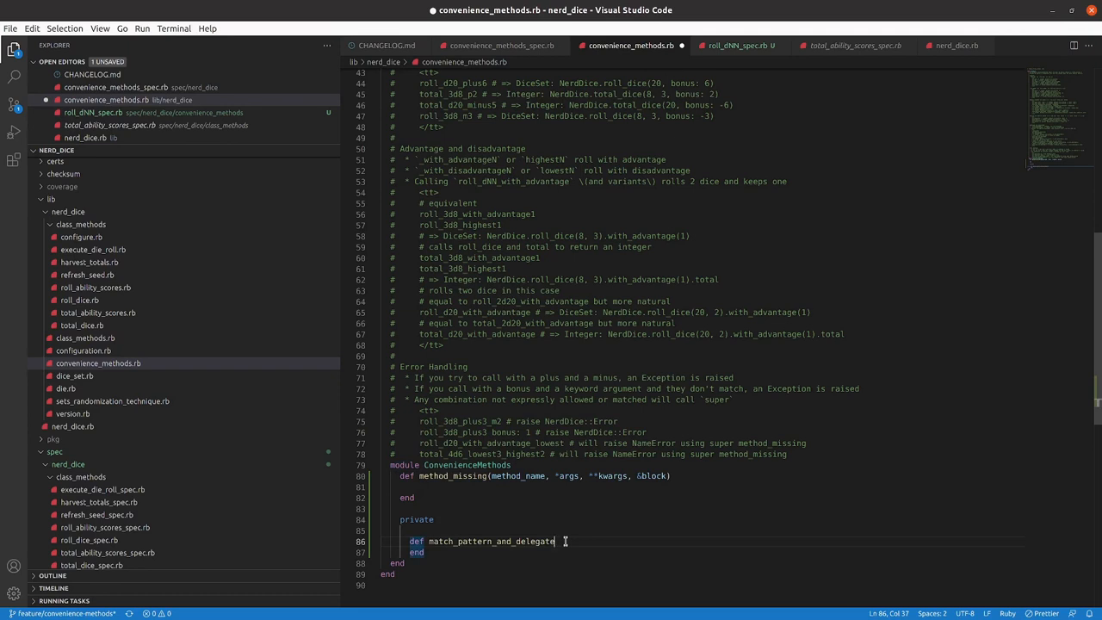
pyautogui.click(486, 475)
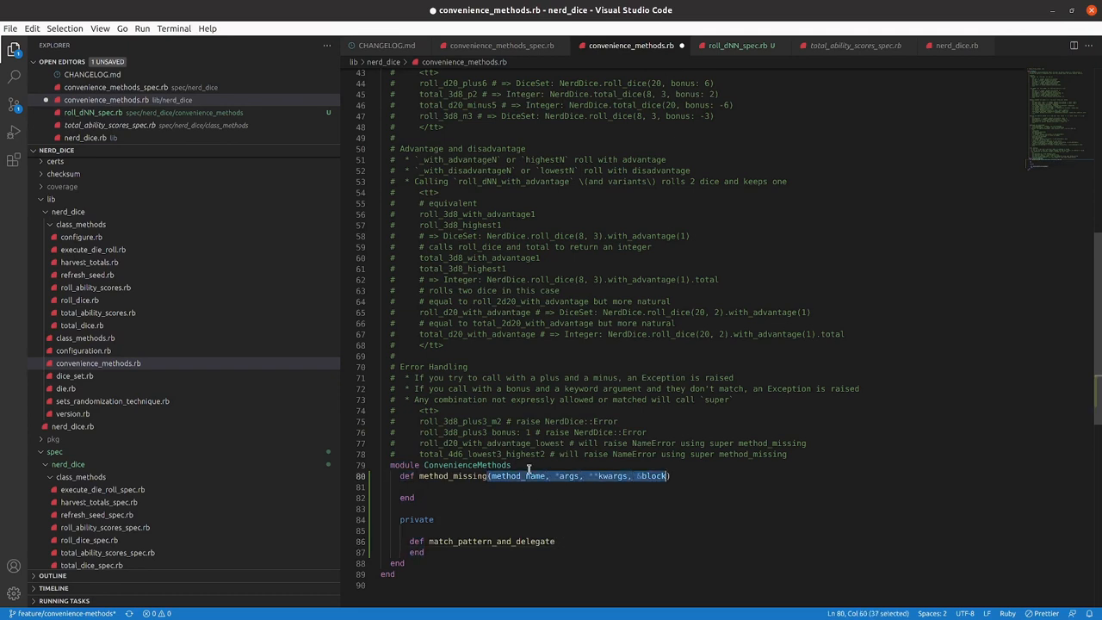
pyautogui.click(424, 551)
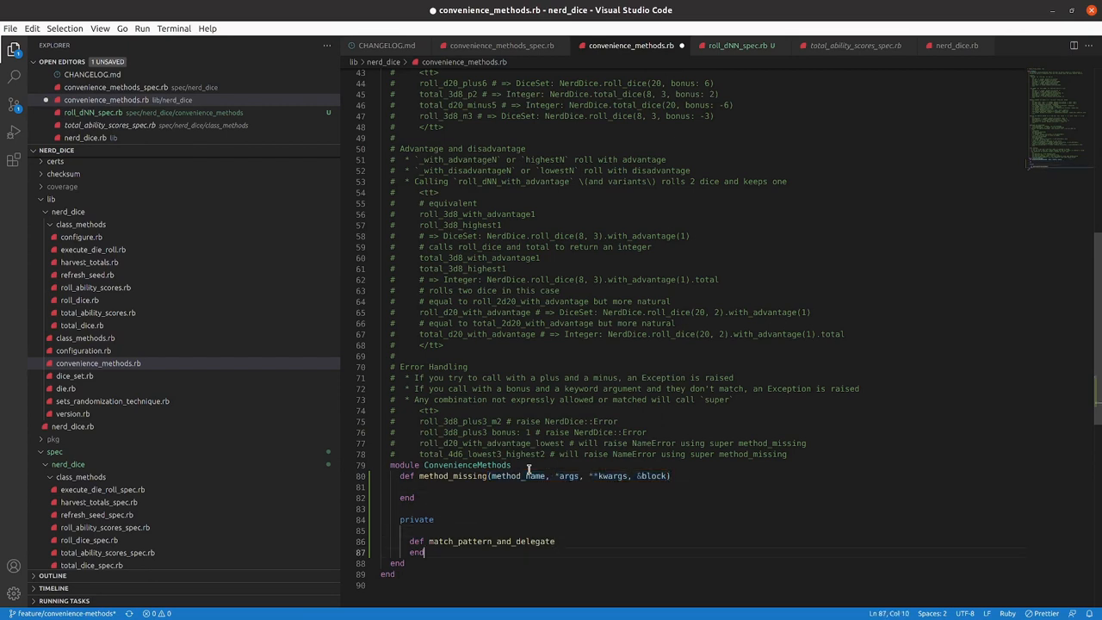
pyautogui.write('(method_name, *args, **kwargs, &block)')
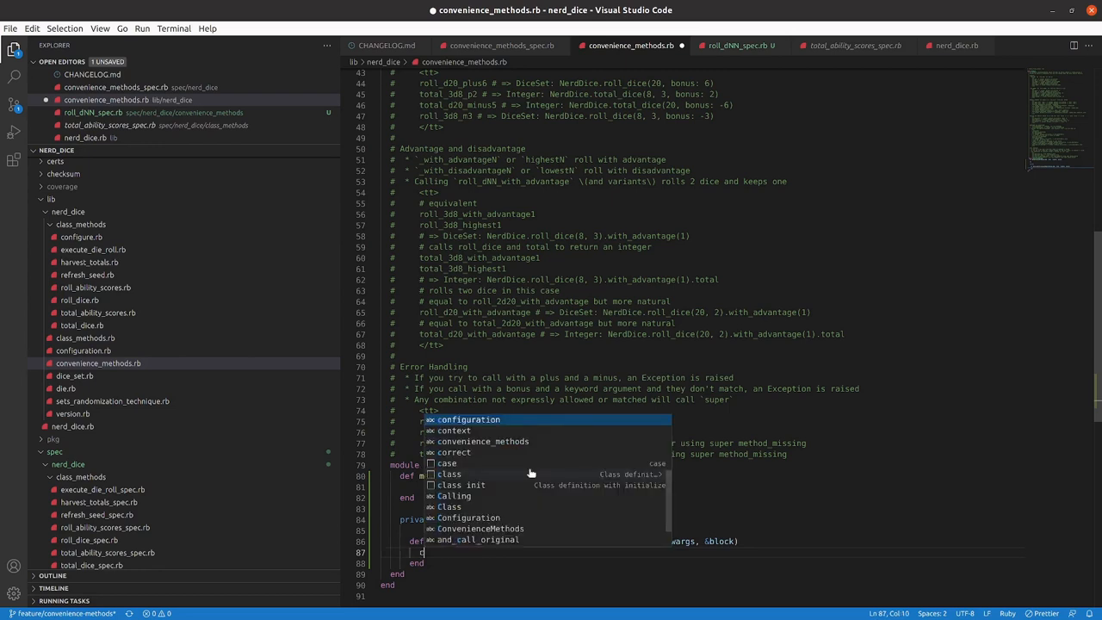
# Give the helper a case method_name.to_s body with a when clause and else return false.
pyautogui.write('cas')
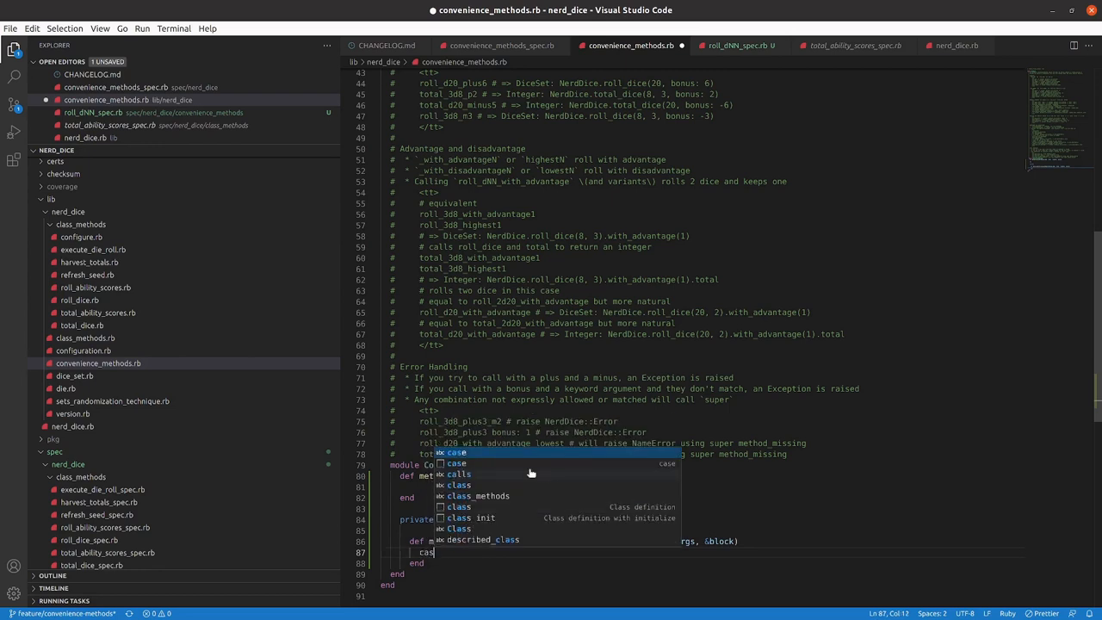
pyautogui.write('method_name')
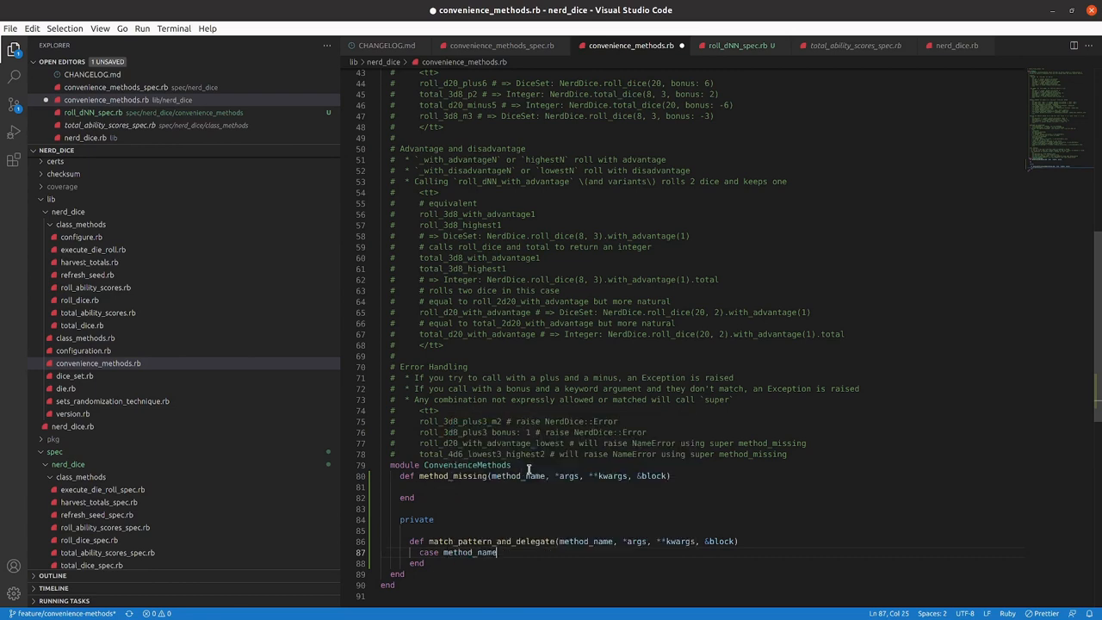
pyautogui.write('.to_s')
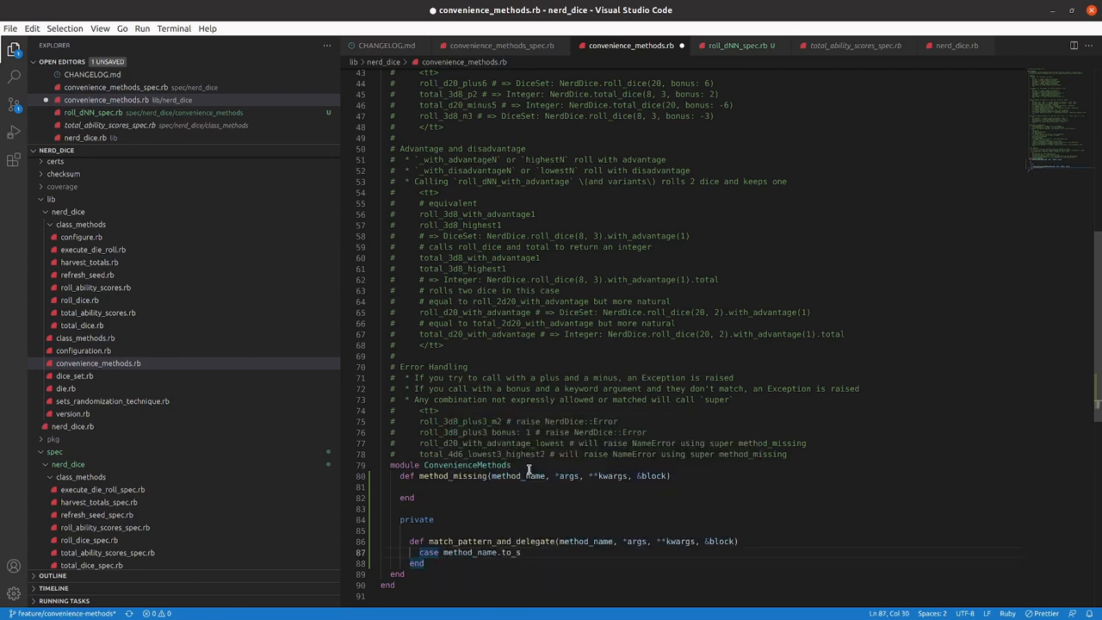
pyautogui.write('when')
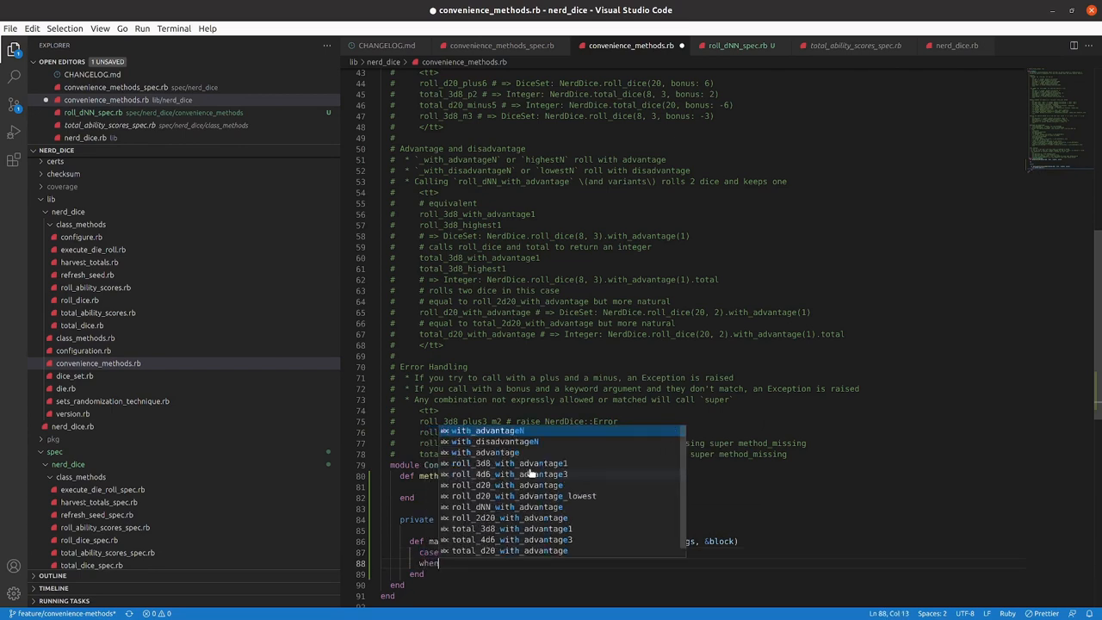
pyautogui.press('Backspace')
pyautogui.write('else')
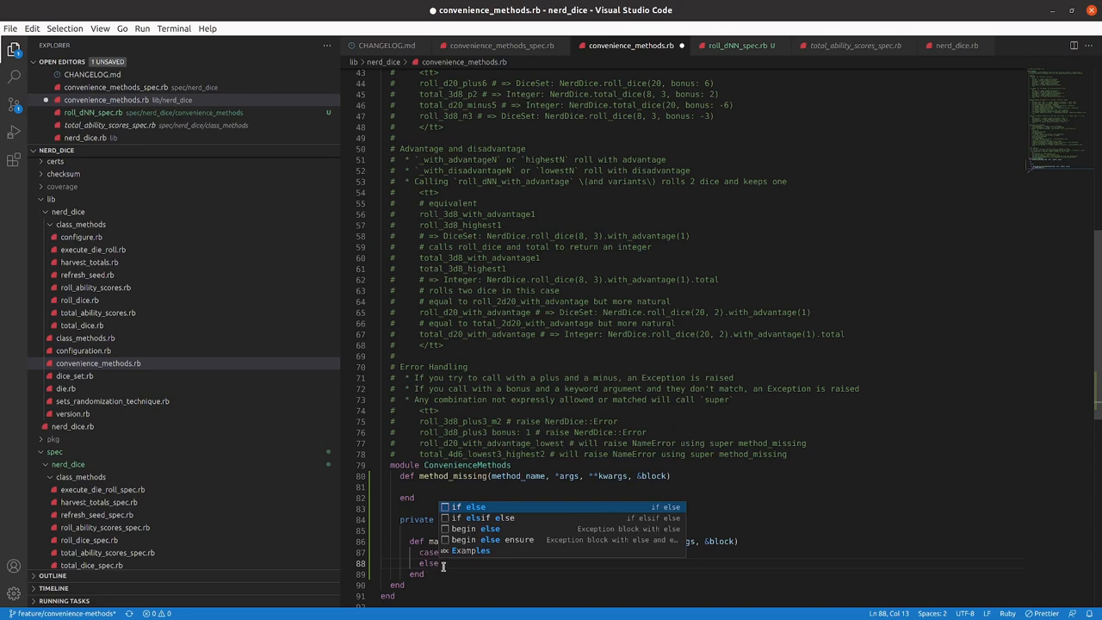
pyautogui.write('retur')
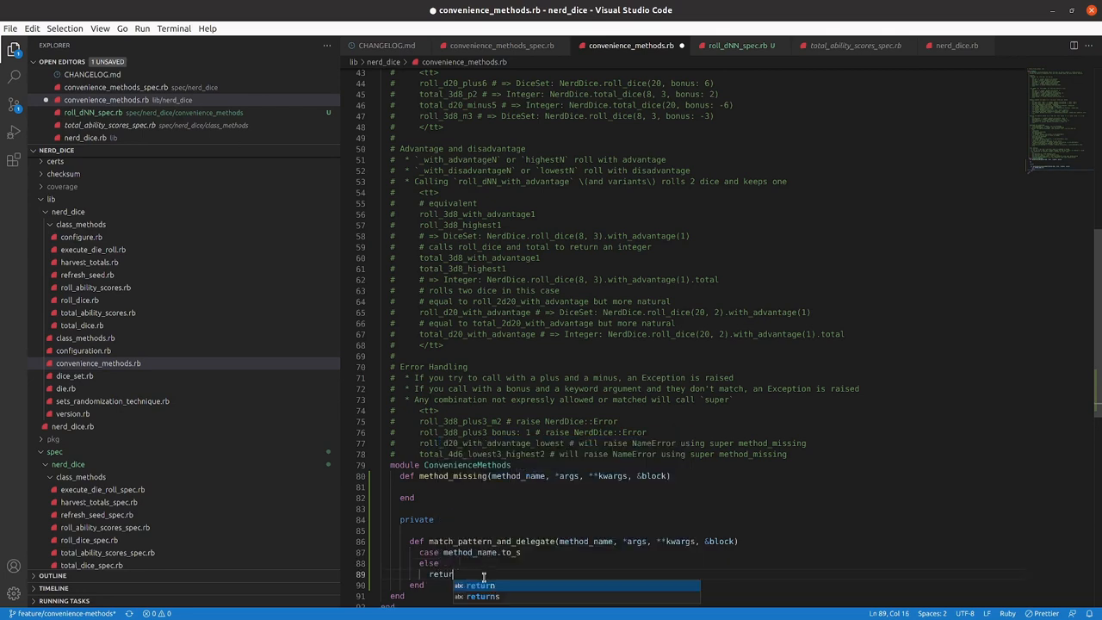
pyautogui.write('false')
pyautogui.write('end')
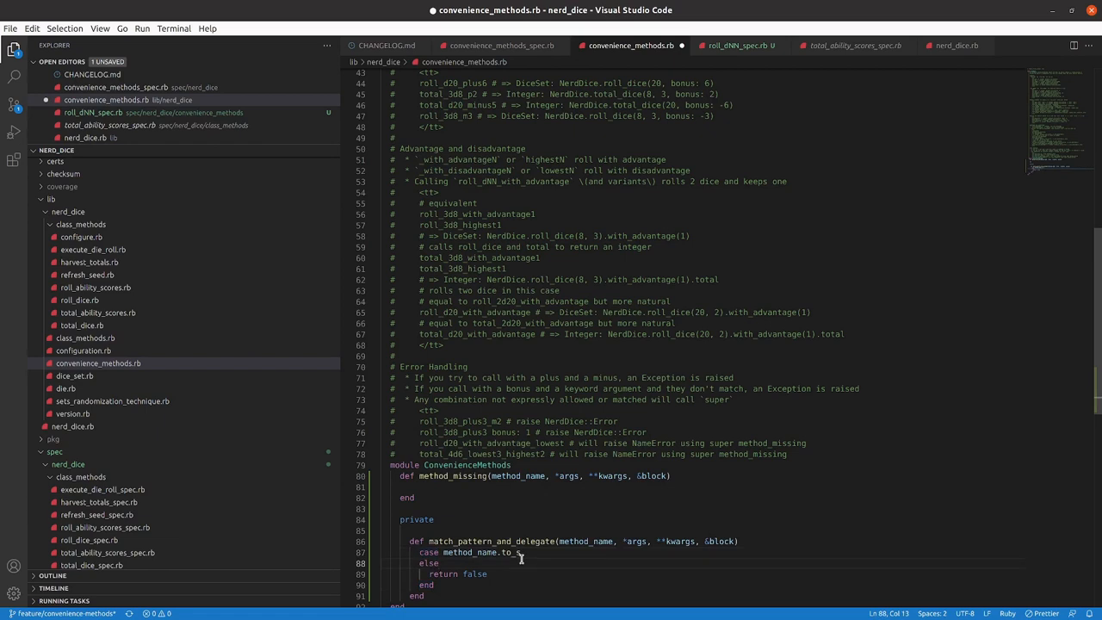
pyautogui.moveTo(585, 567)
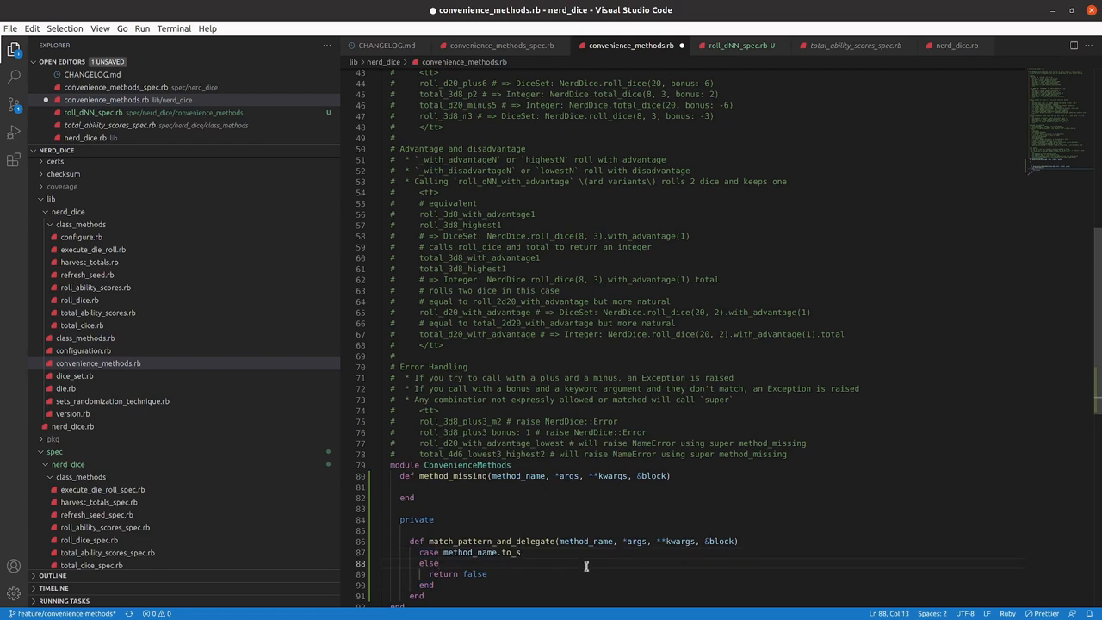
pyautogui.moveTo(508, 553)
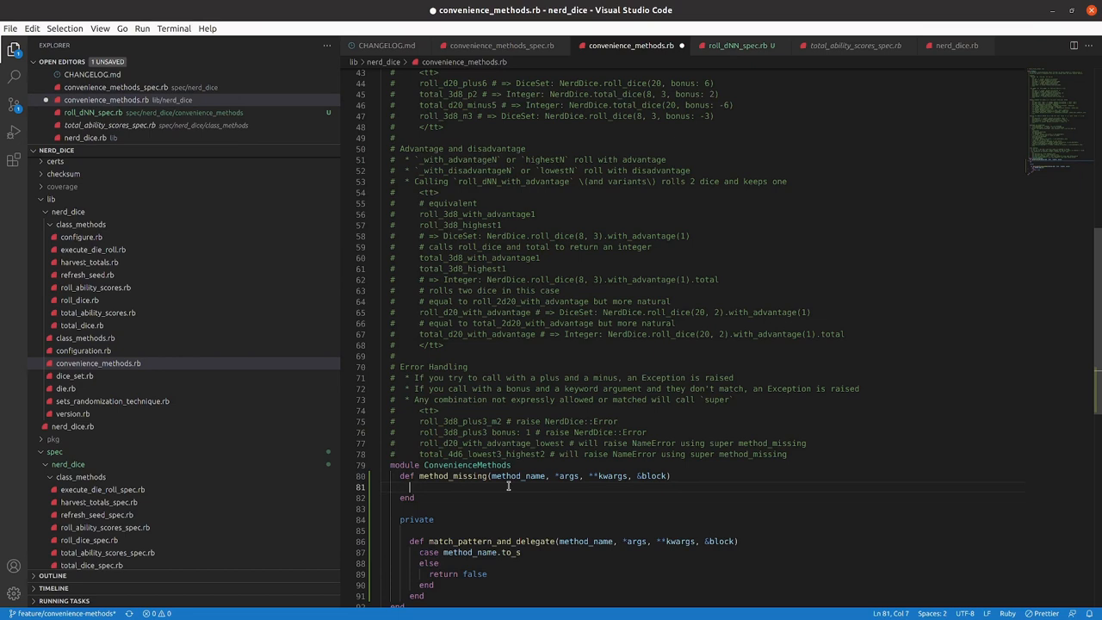
# Make method_missing call match_pattern_and_delegate in an if, else super, and save the file.
pyautogui.write('f')
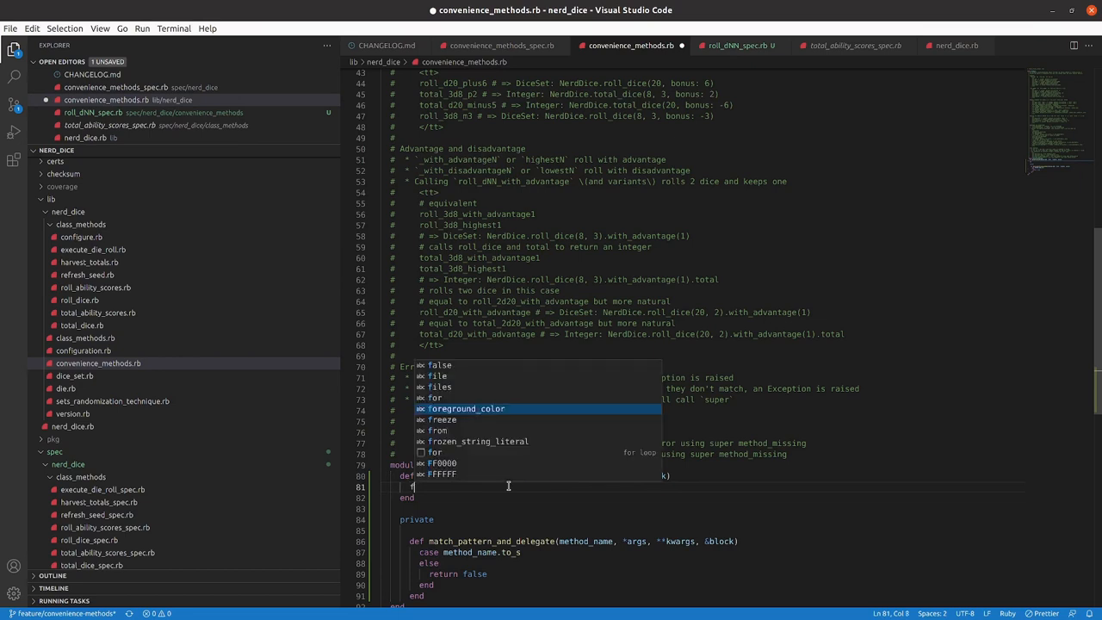
pyautogui.write('if')
pyautogui.write('# send the method')
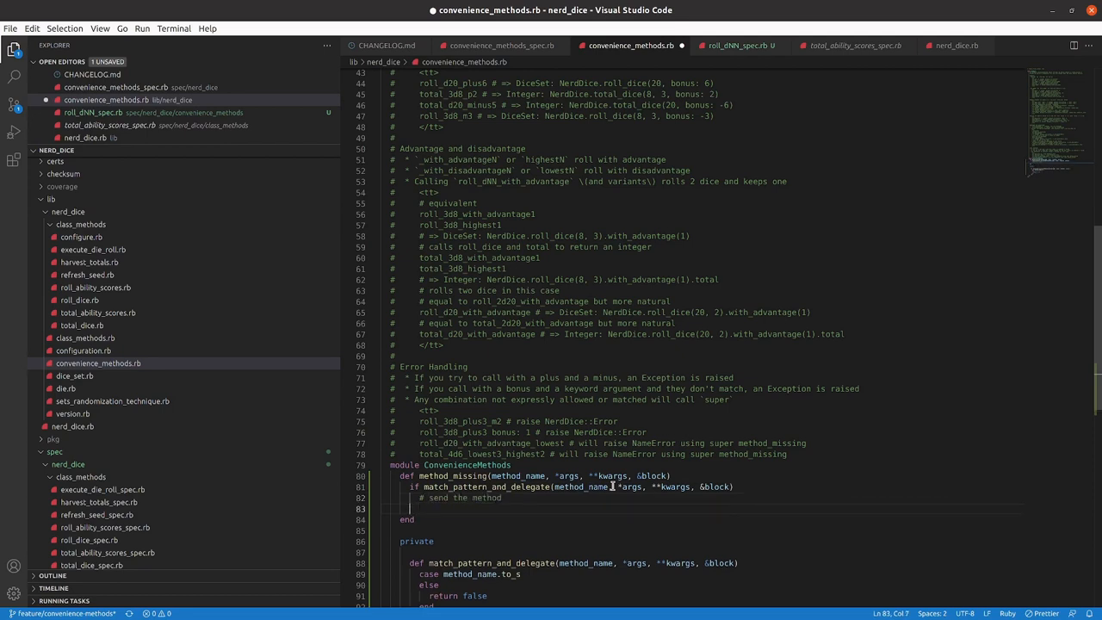
pyautogui.write('else')
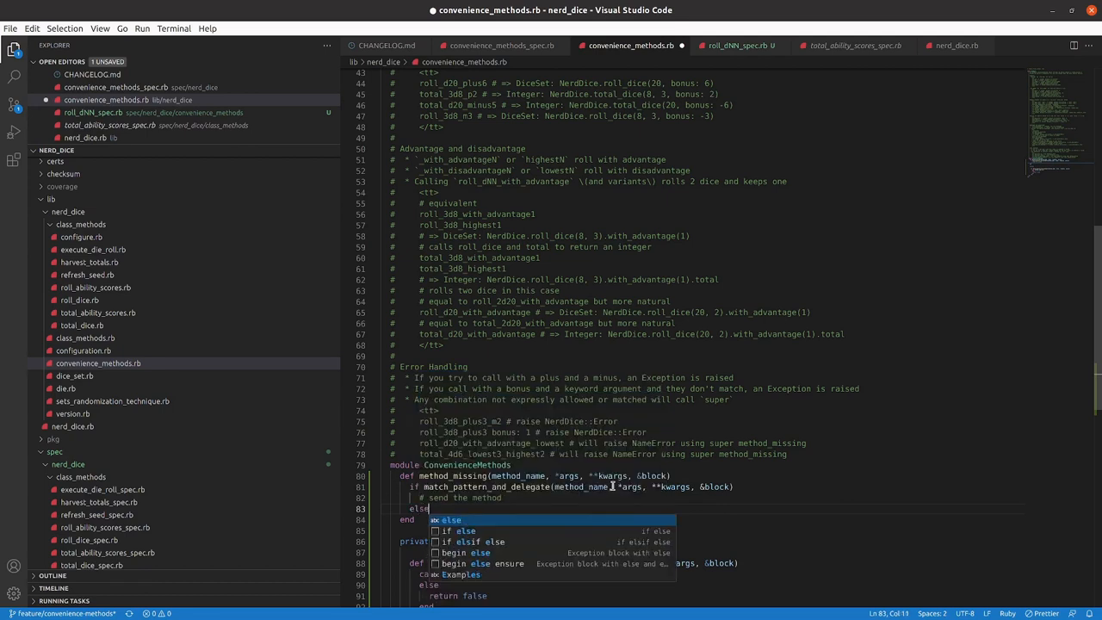
pyautogui.write('super')
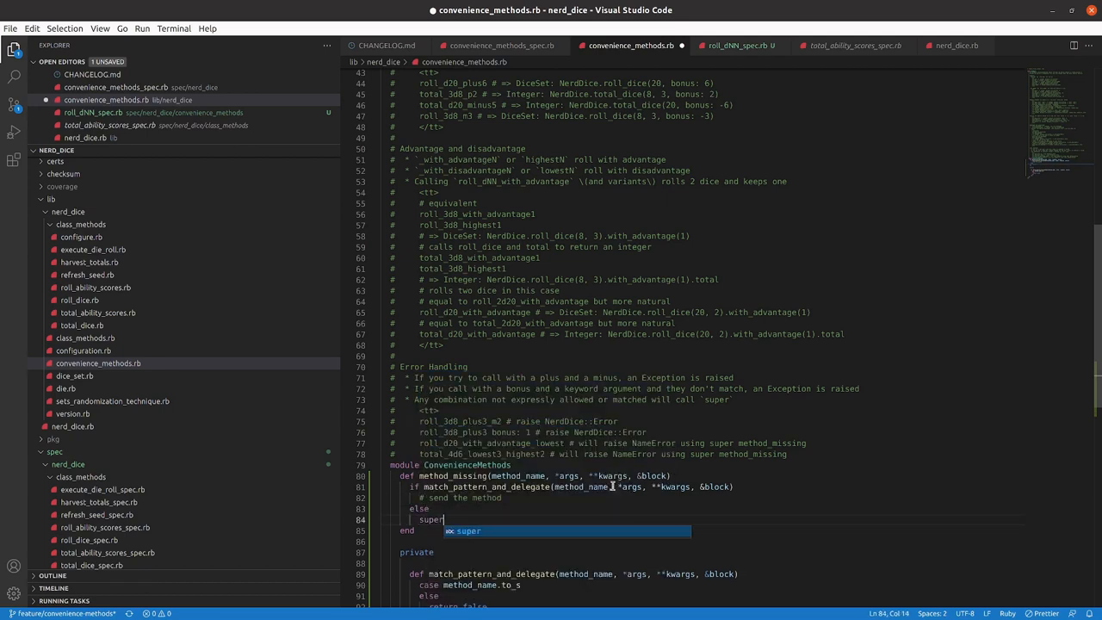
pyautogui.press('Return')
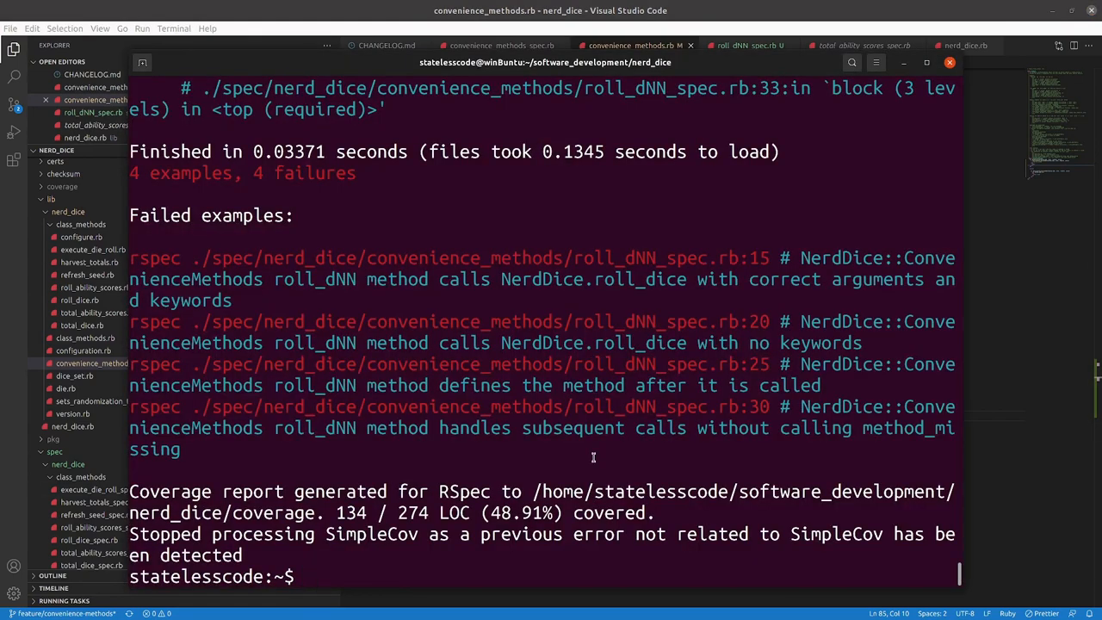
# Run rspec and scroll through the SyntaxError output — unexpected 'else', expecting 'when'.
pyautogui.write('rs')
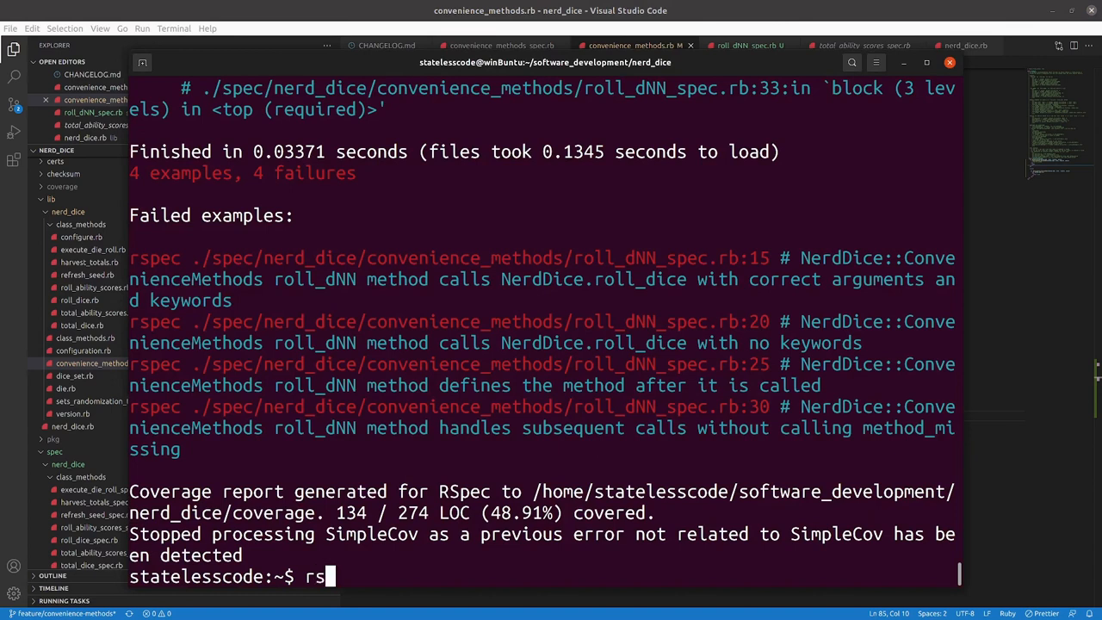
pyautogui.write('p')
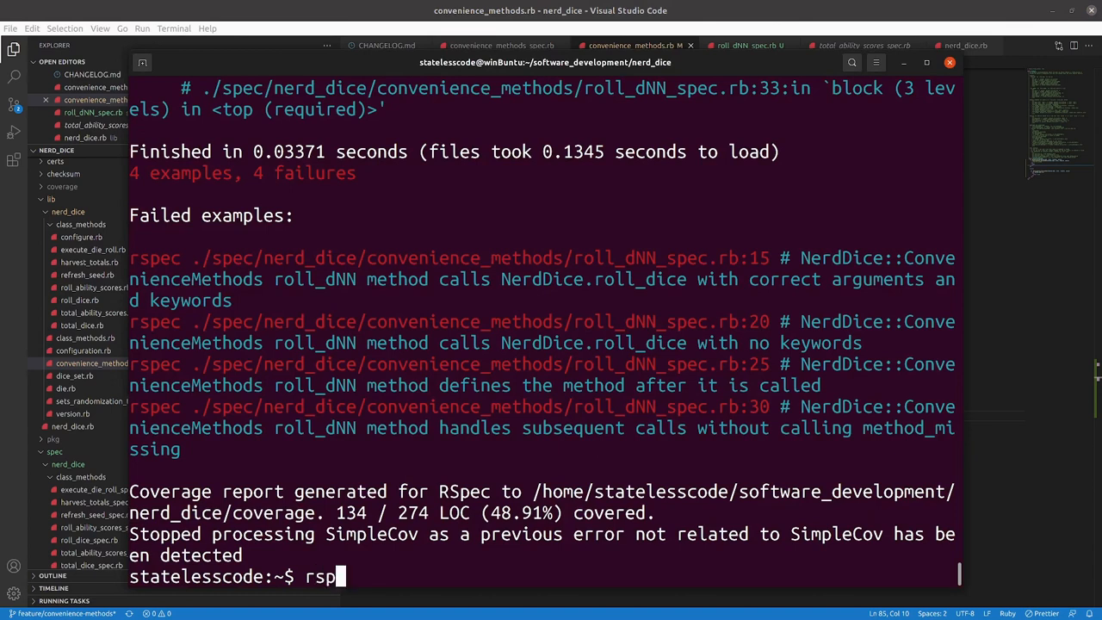
pyautogui.write('ec')
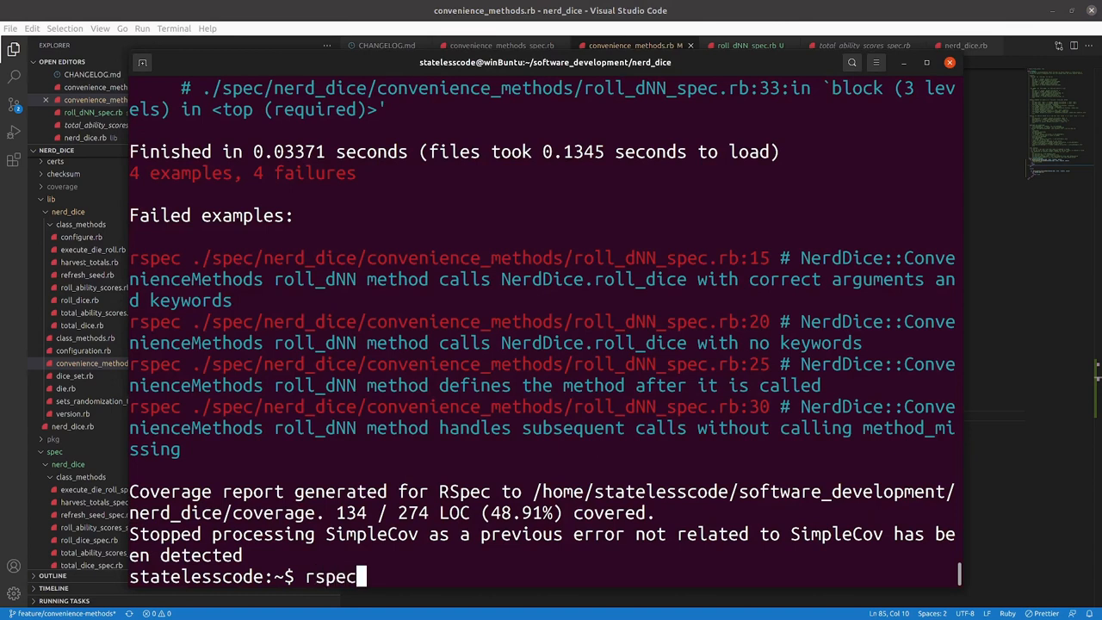
pyautogui.press('Return')
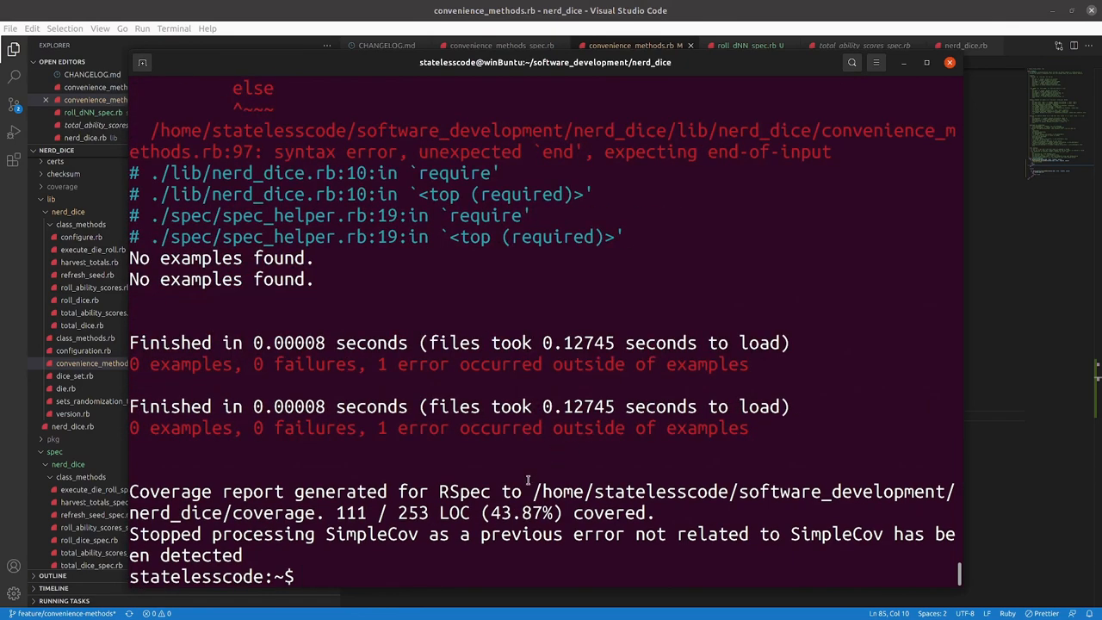
pyautogui.scroll(3)
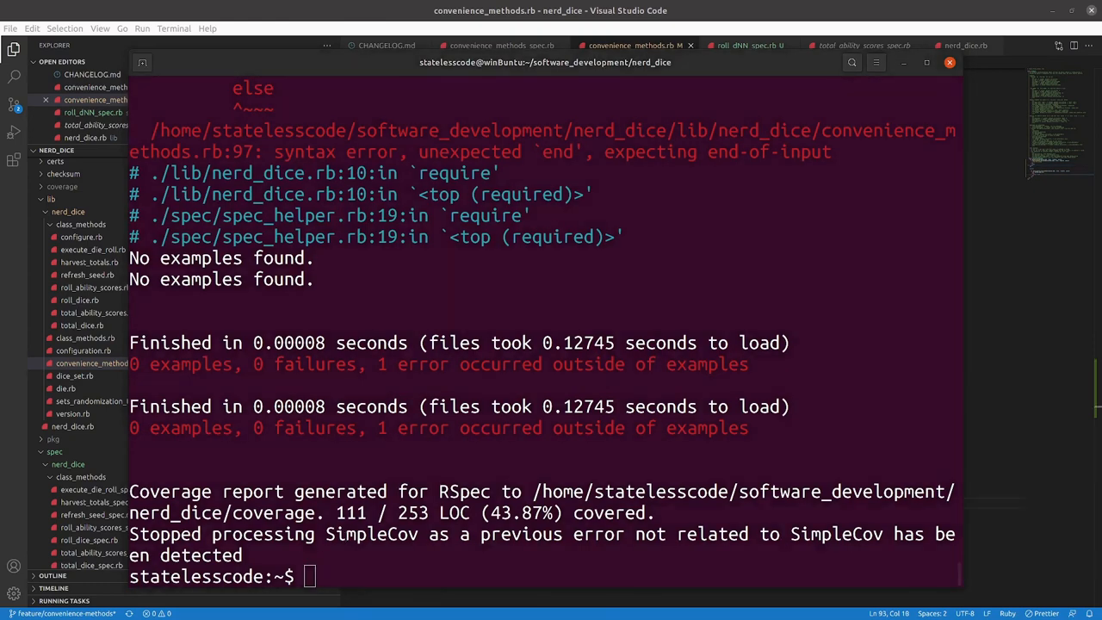
pyautogui.scroll(3)
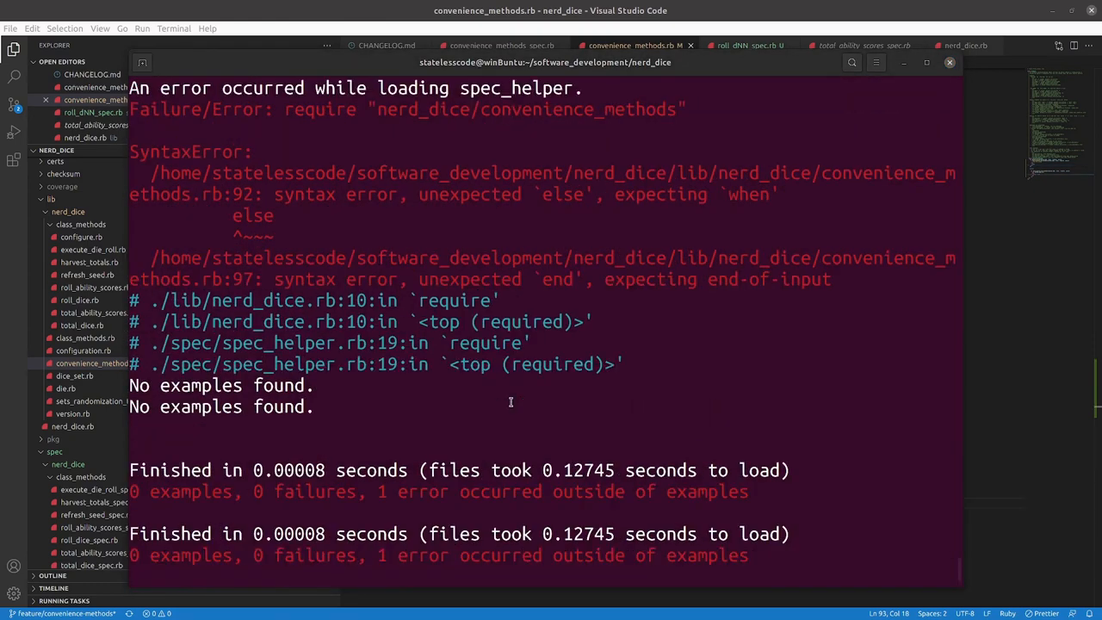
pyautogui.moveTo(732, 193)
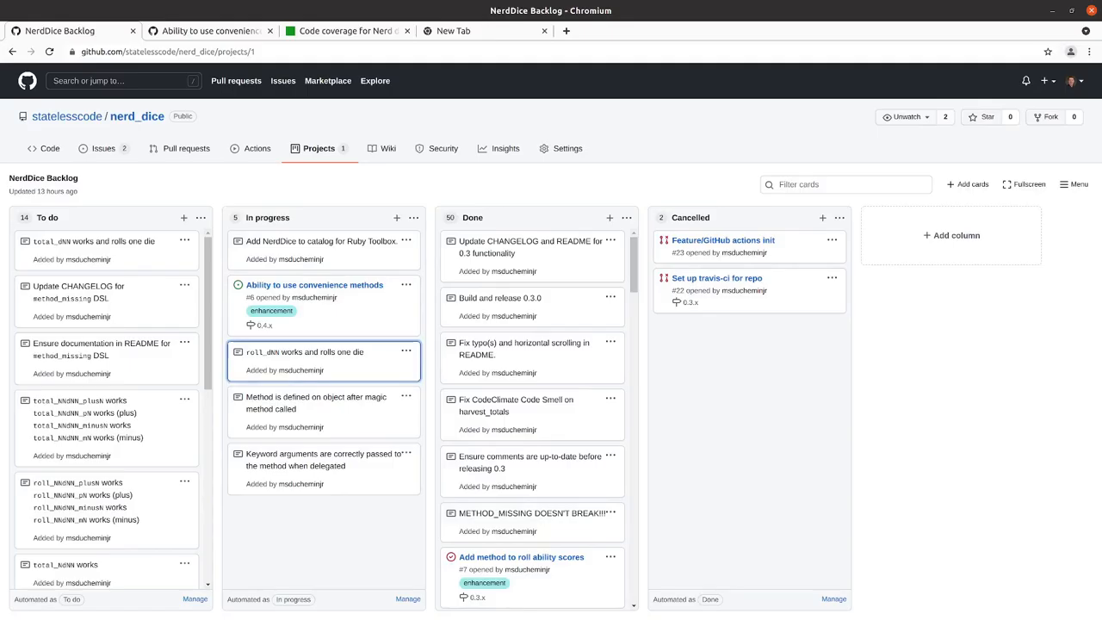
# Open Rubular in the new tab and enter the pattern \Aroll_d\d+\z in the regex box.
pyautogui.click(485, 31)
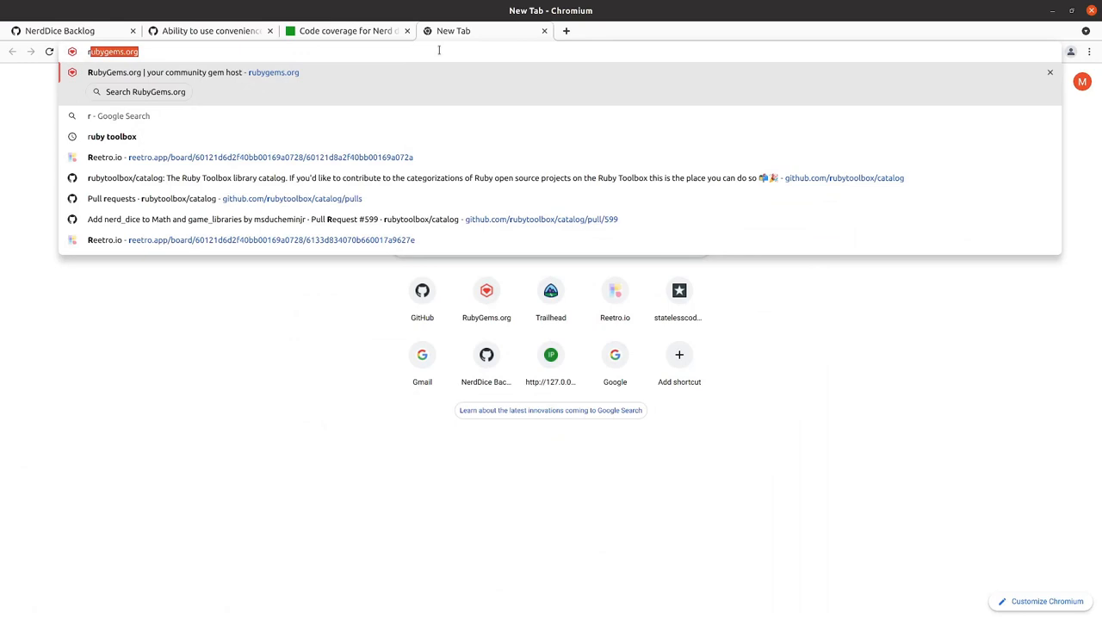
pyautogui.write('rubu')
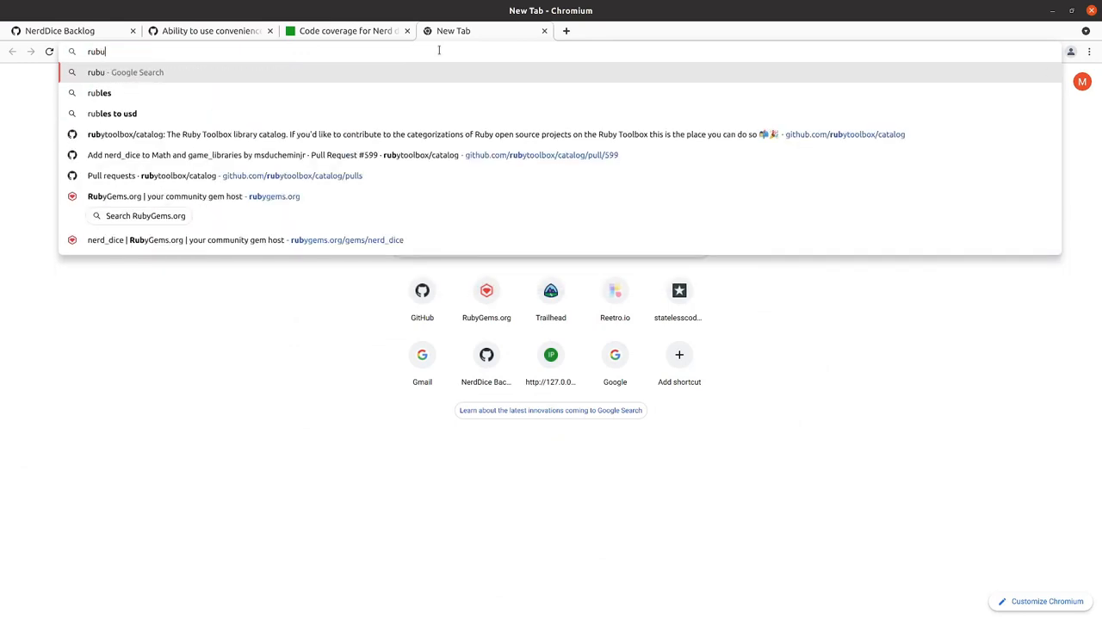
pyautogui.press('Backspace')
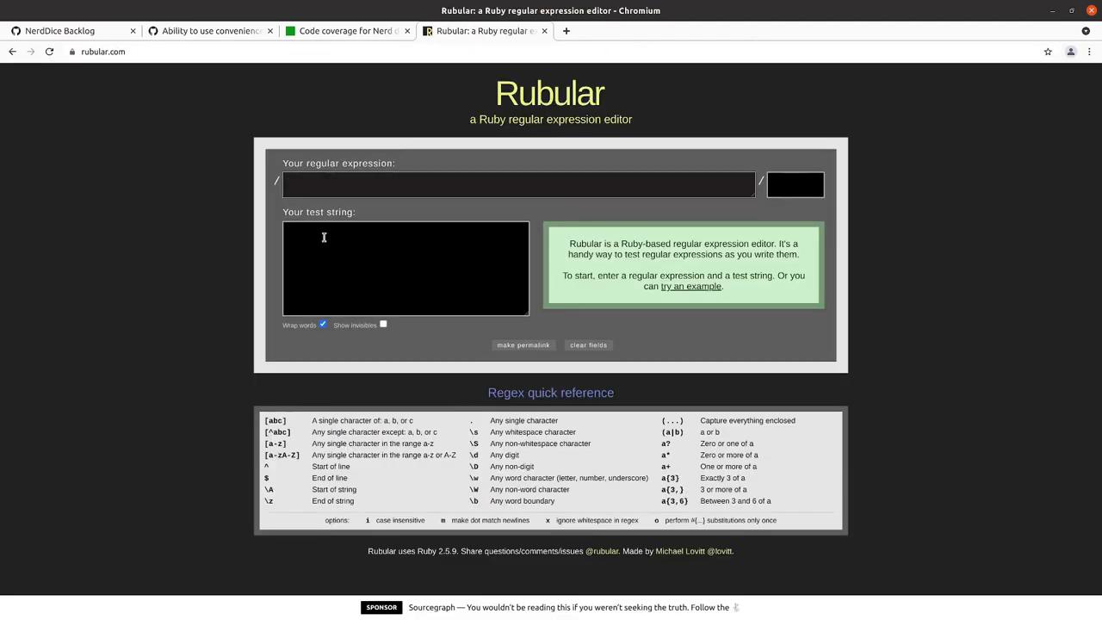
pyautogui.click(519, 184)
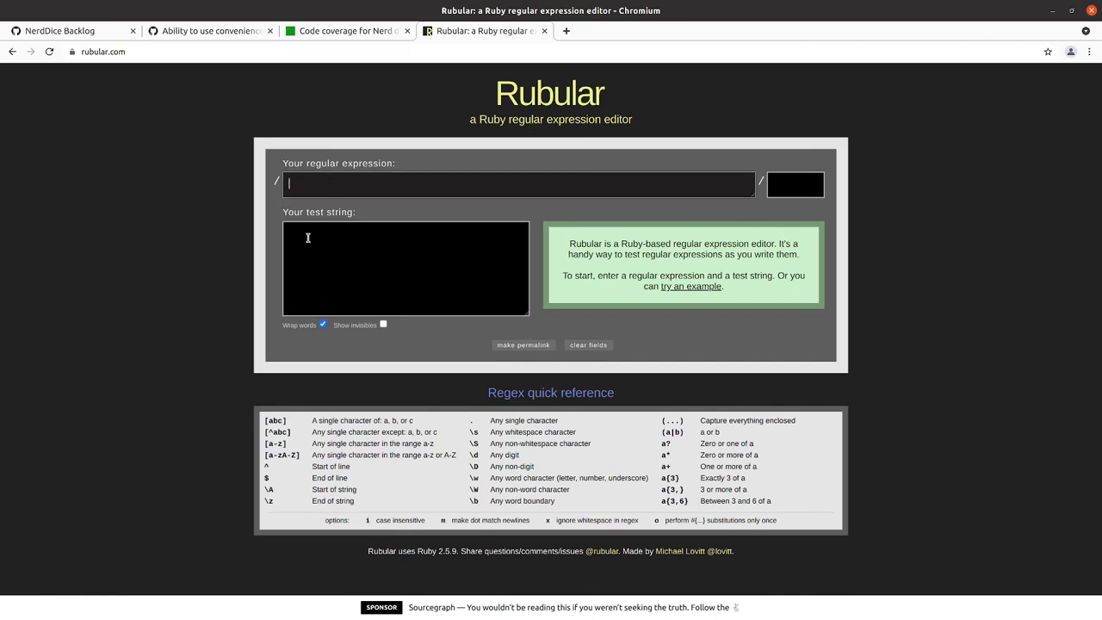
pyautogui.moveTo(300, 220)
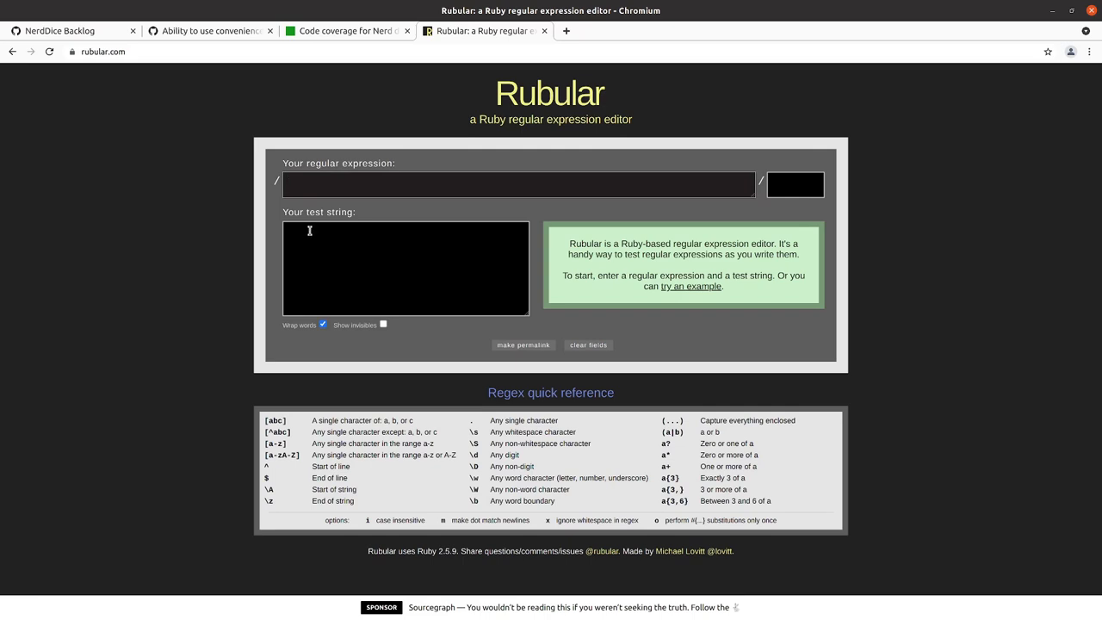
pyautogui.click(518, 185)
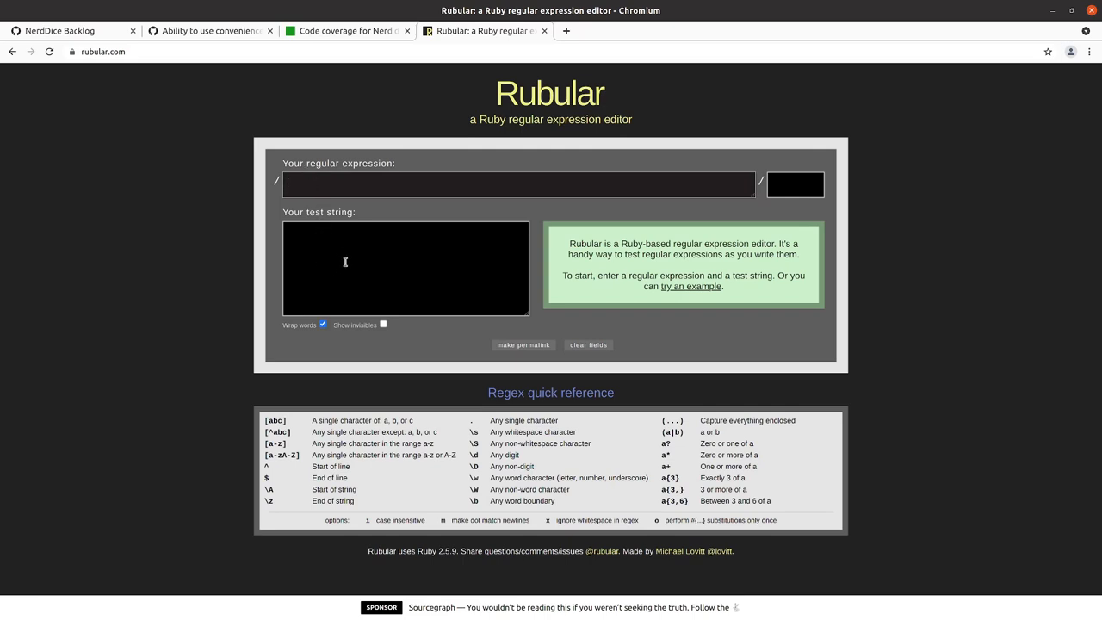
pyautogui.moveTo(334, 217)
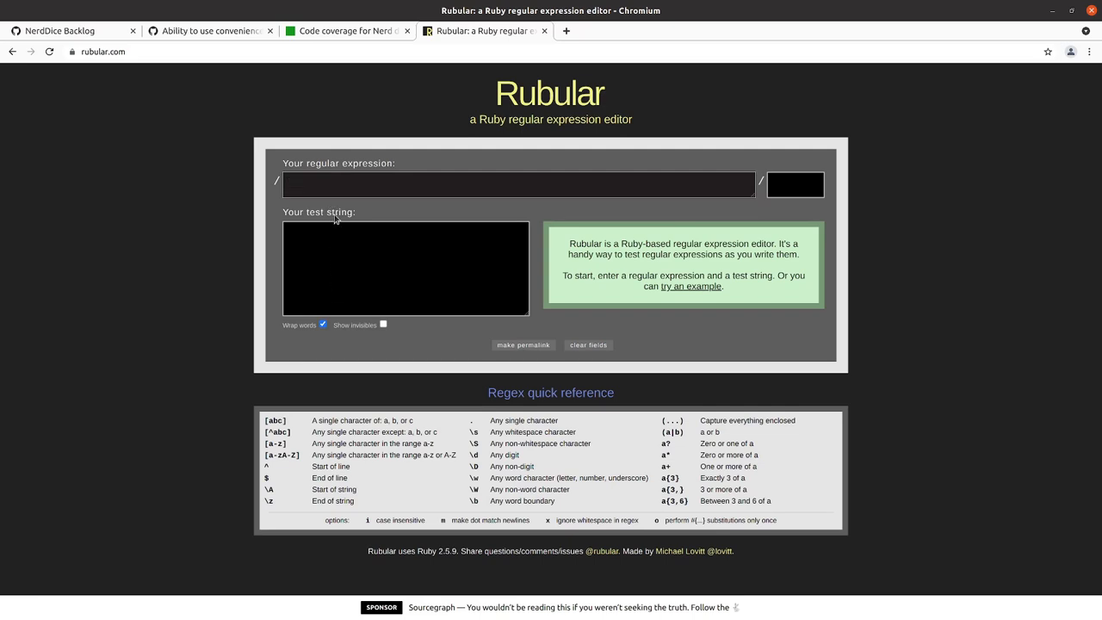
pyautogui.click(517, 184)
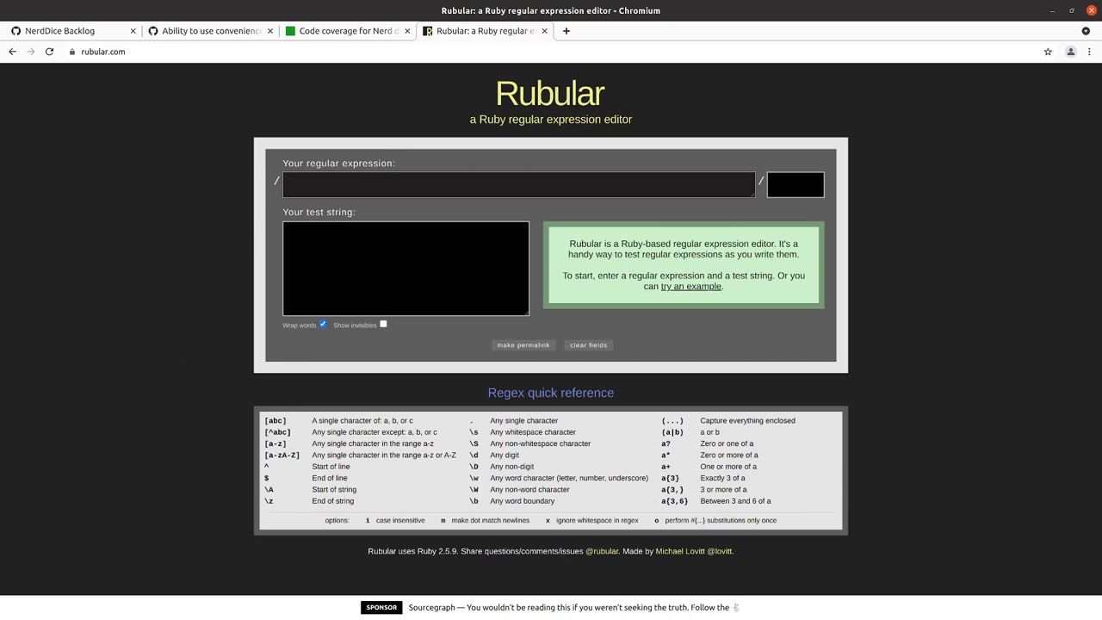
pyautogui.click(517, 185)
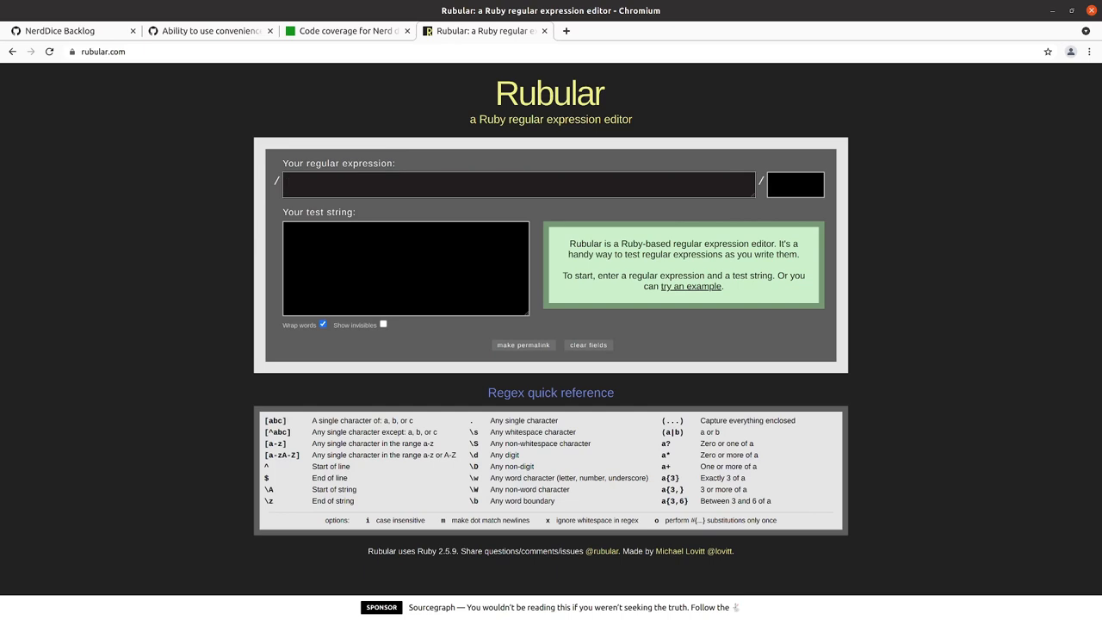
pyautogui.write('\\Aroll_d\\d+\\z')
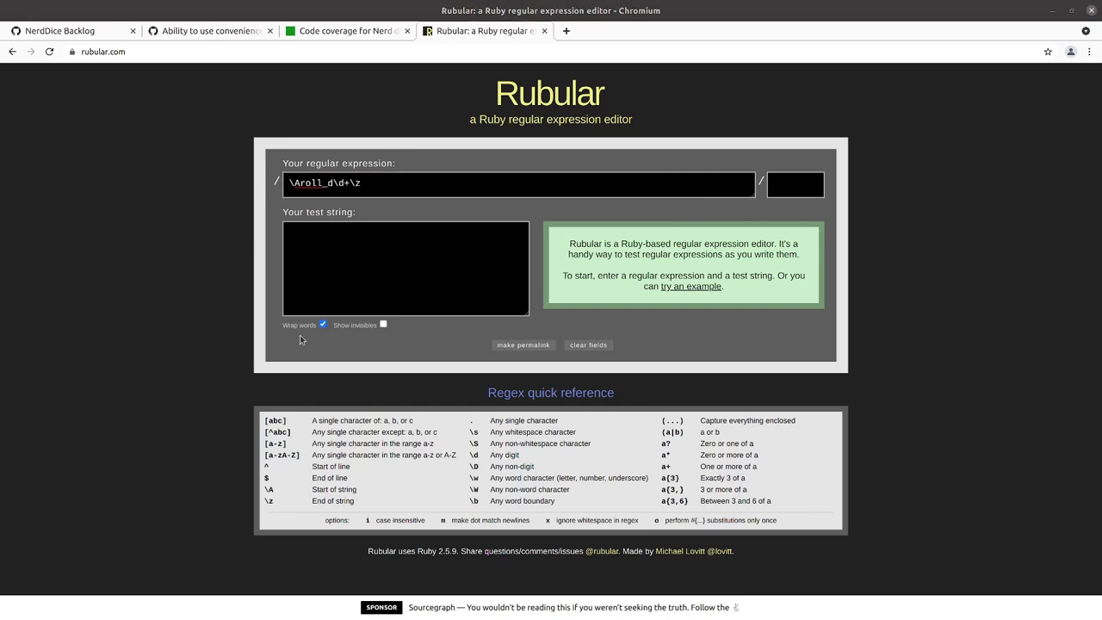
# Test method names like roll_d digits and roll_d8_w variants against the pattern.
pyautogui.click(404, 269)
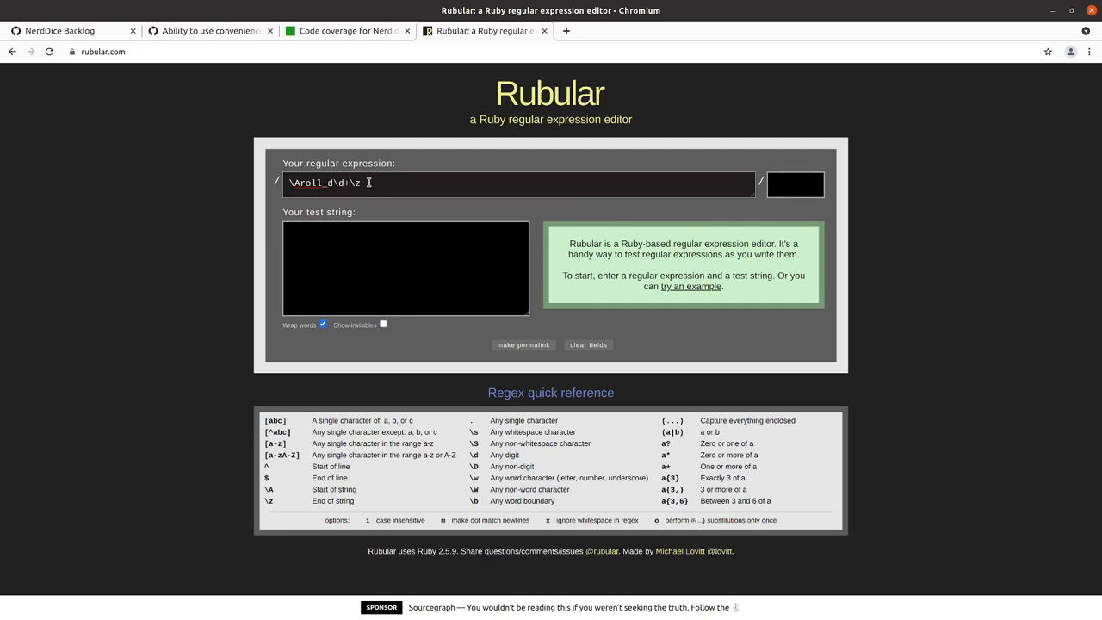
pyautogui.click(405, 267)
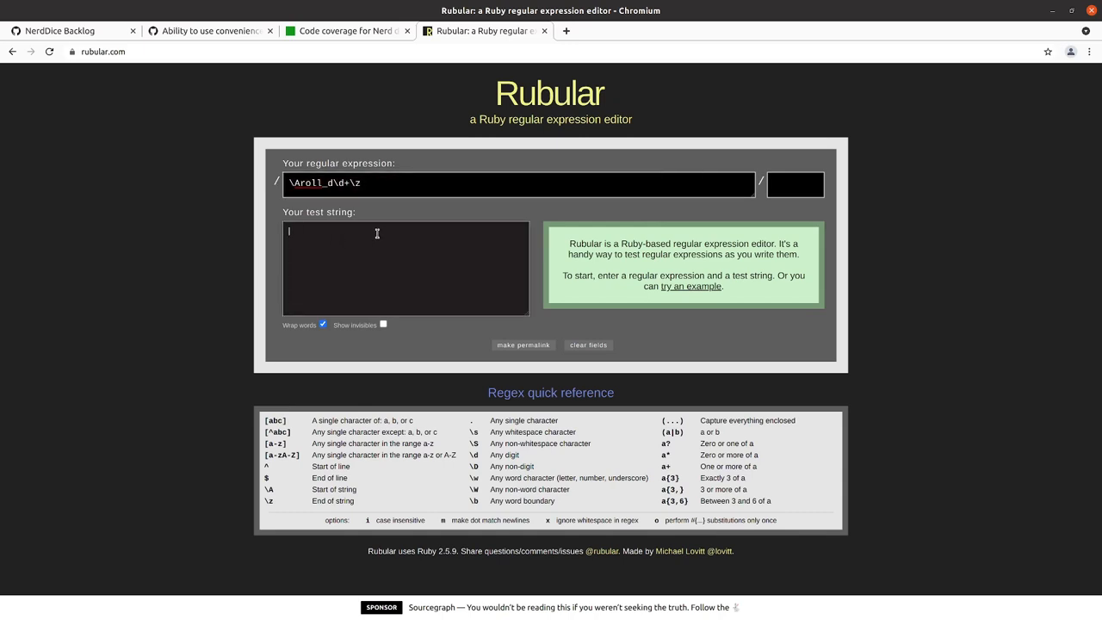
pyautogui.write('rd')
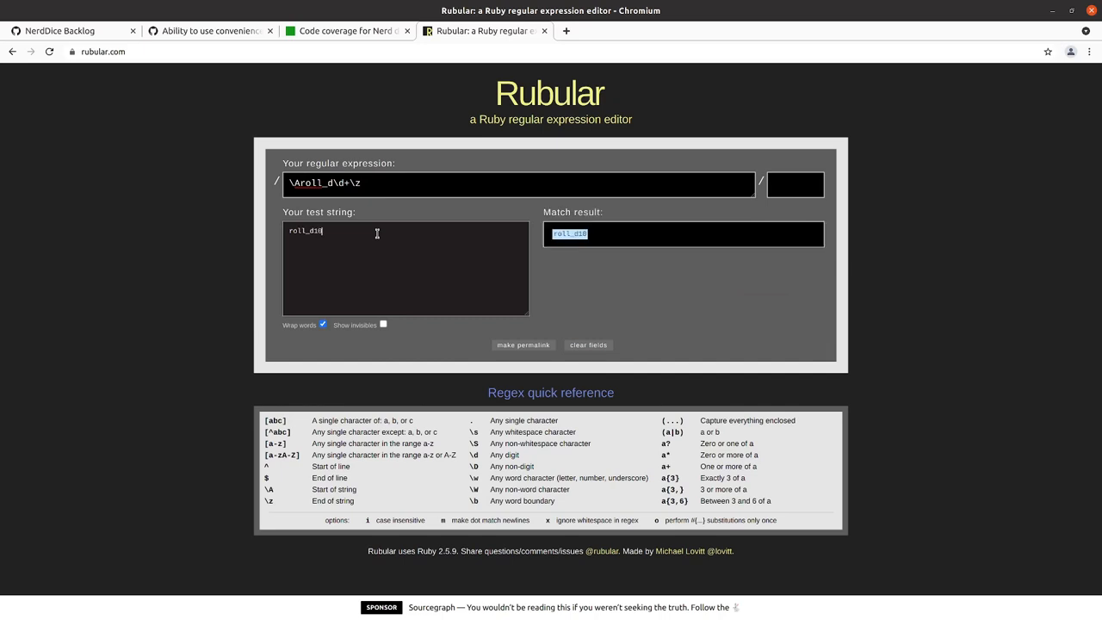
pyautogui.press('Backspace')
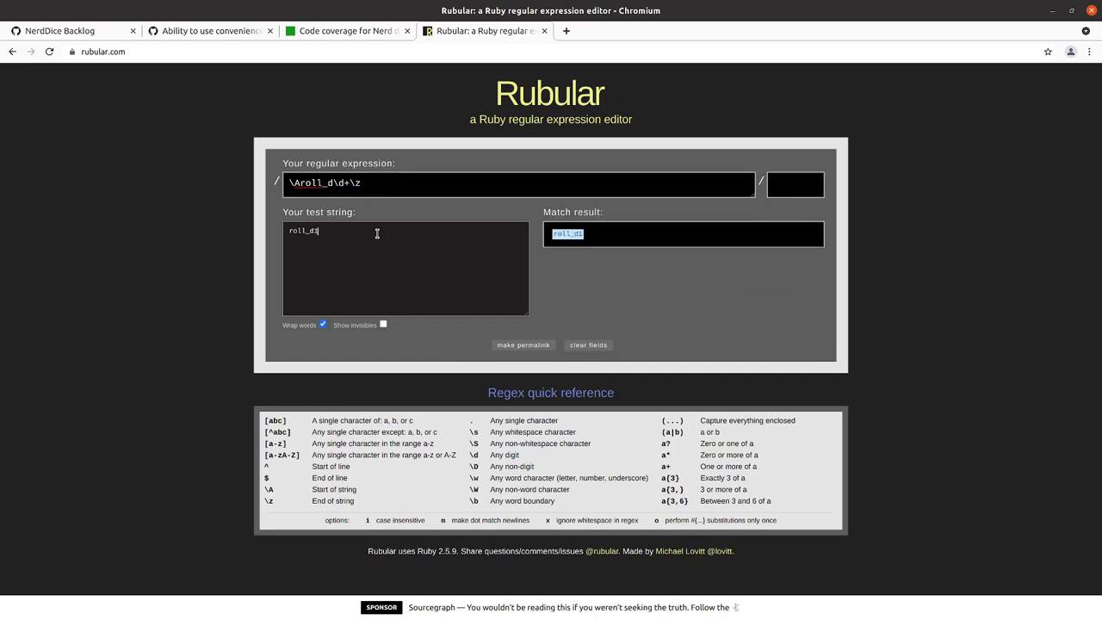
pyautogui.press('Backspace')
pyautogui.write('3')
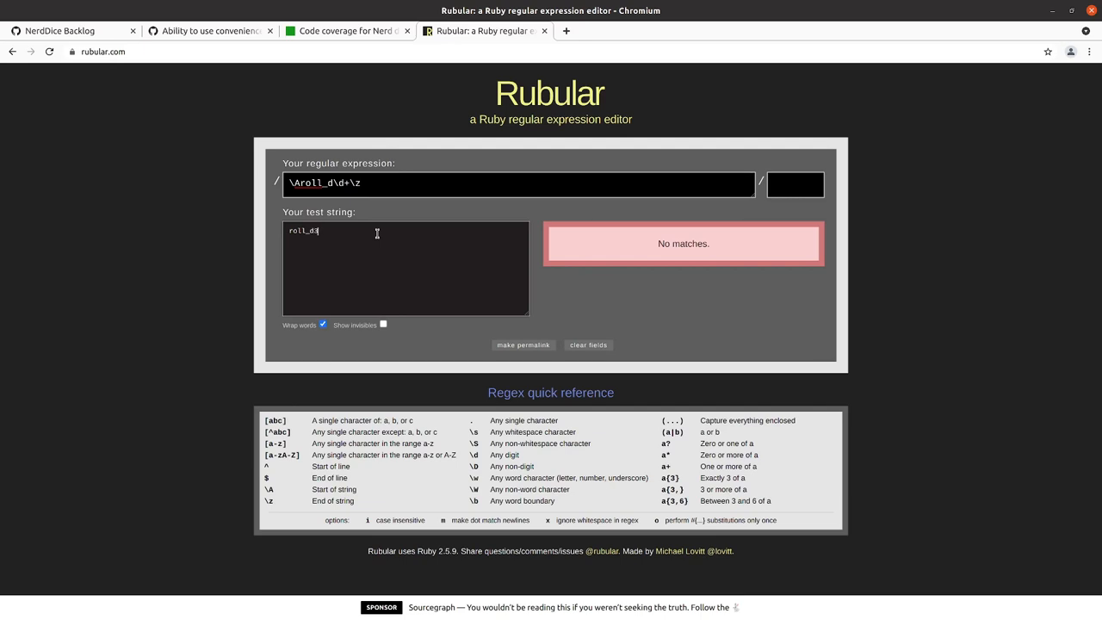
pyautogui.write('_w')
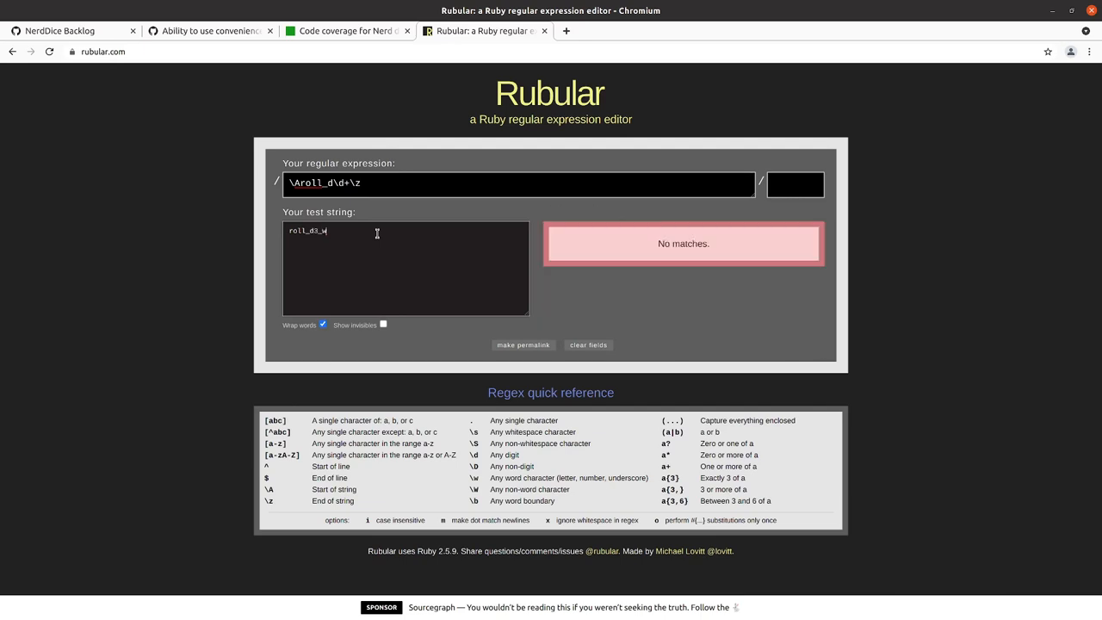
pyautogui.write('i')
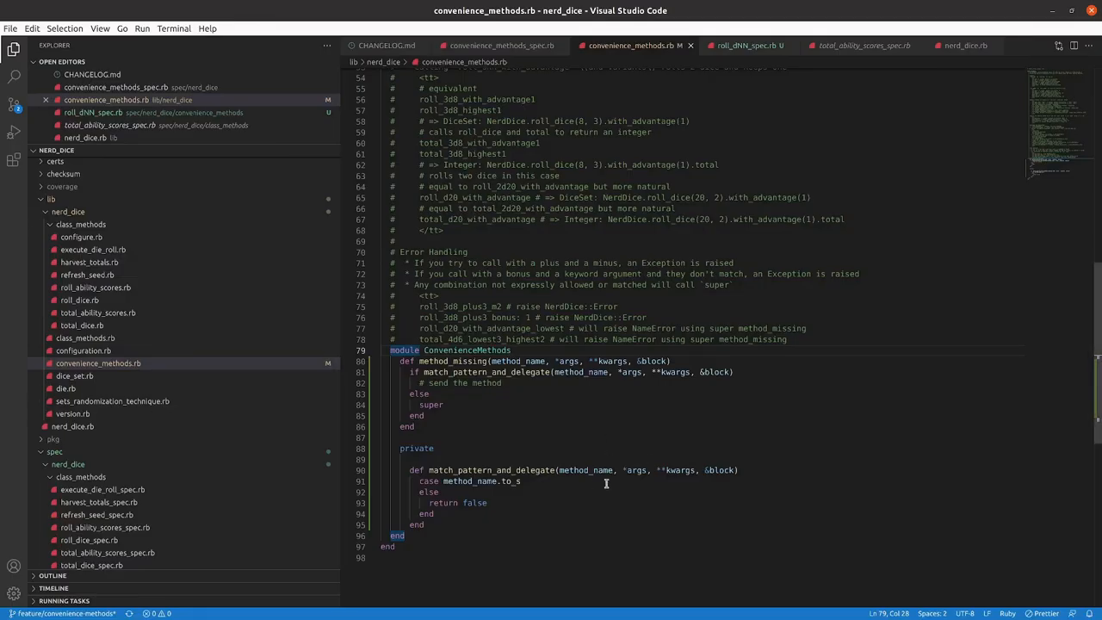
# Add when \Aroll_d\d+\z then true under the case, make the else branch false, and save.
pyautogui.click(519, 480)
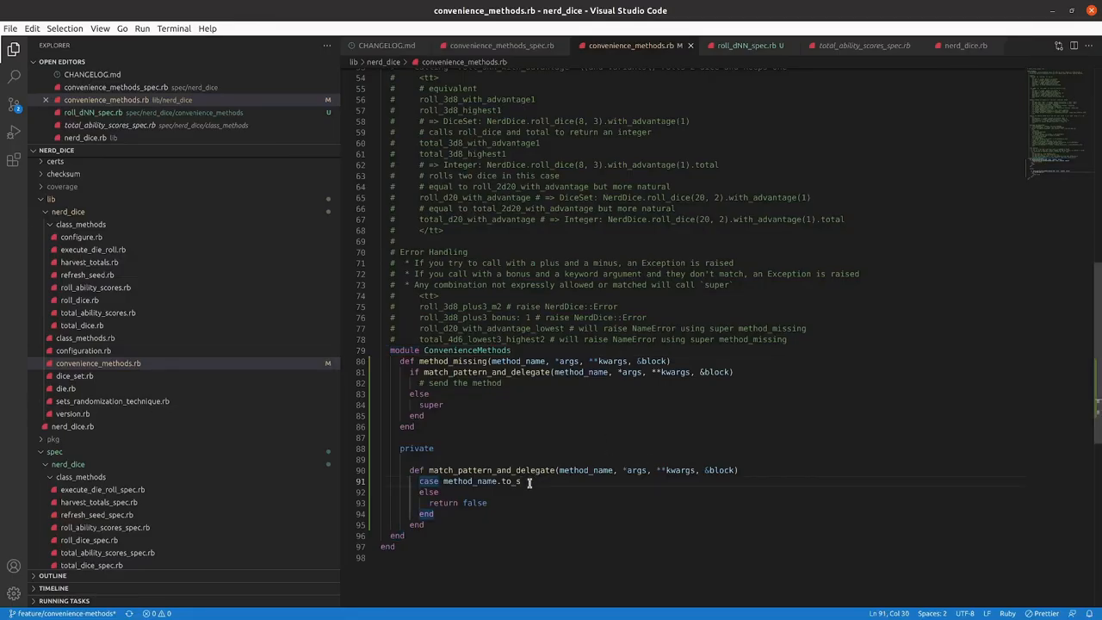
pyautogui.press('Enter')
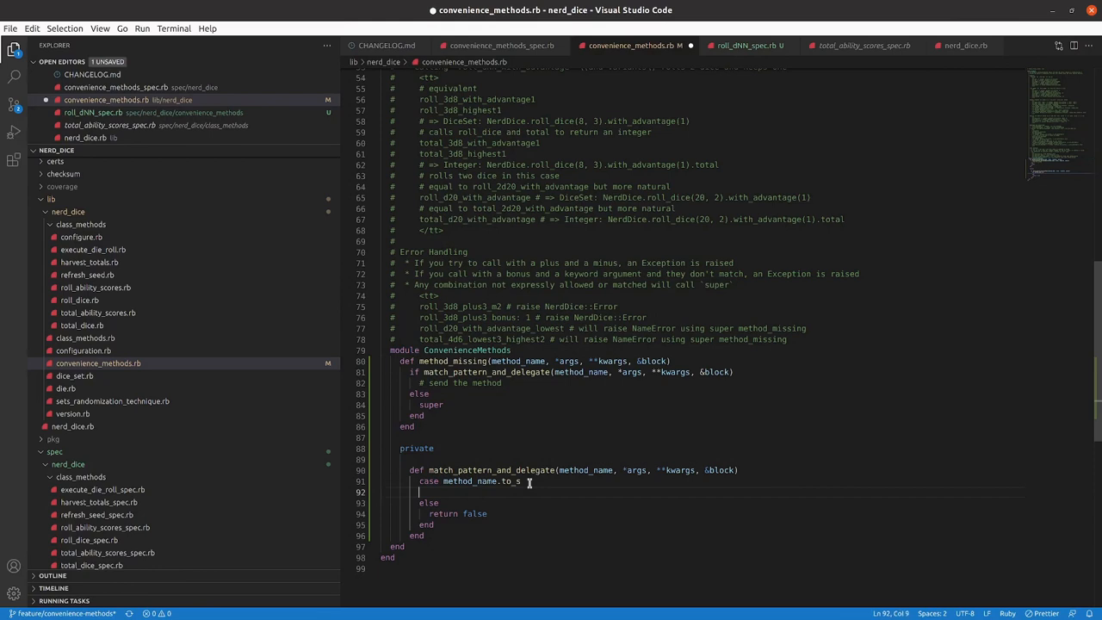
pyautogui.write('when \\Aroll_d\\d+\\z')
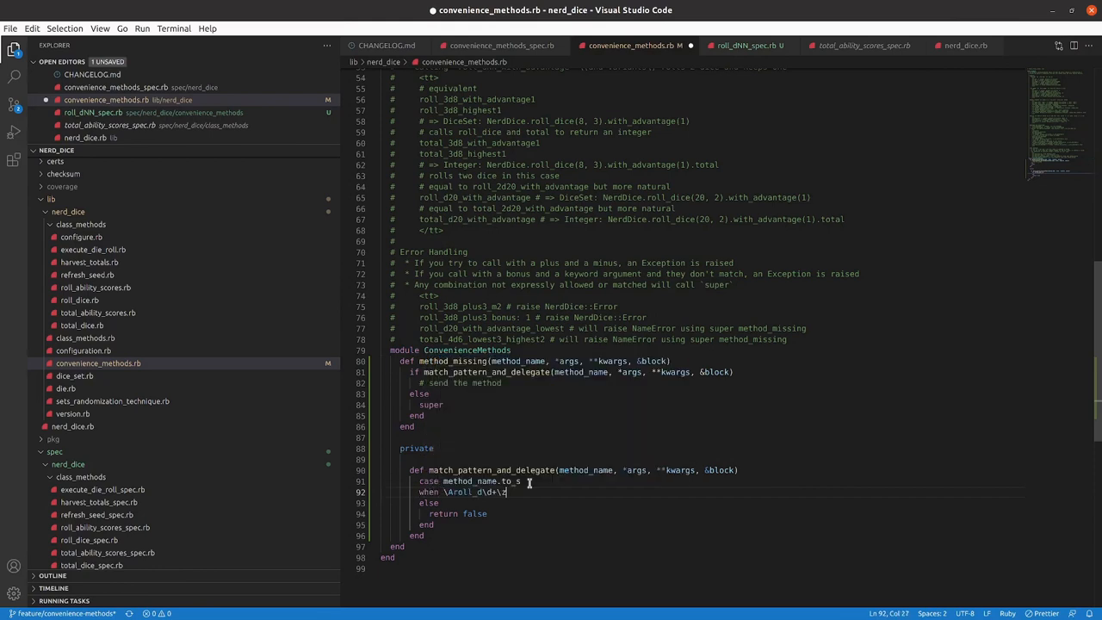
pyautogui.write('then')
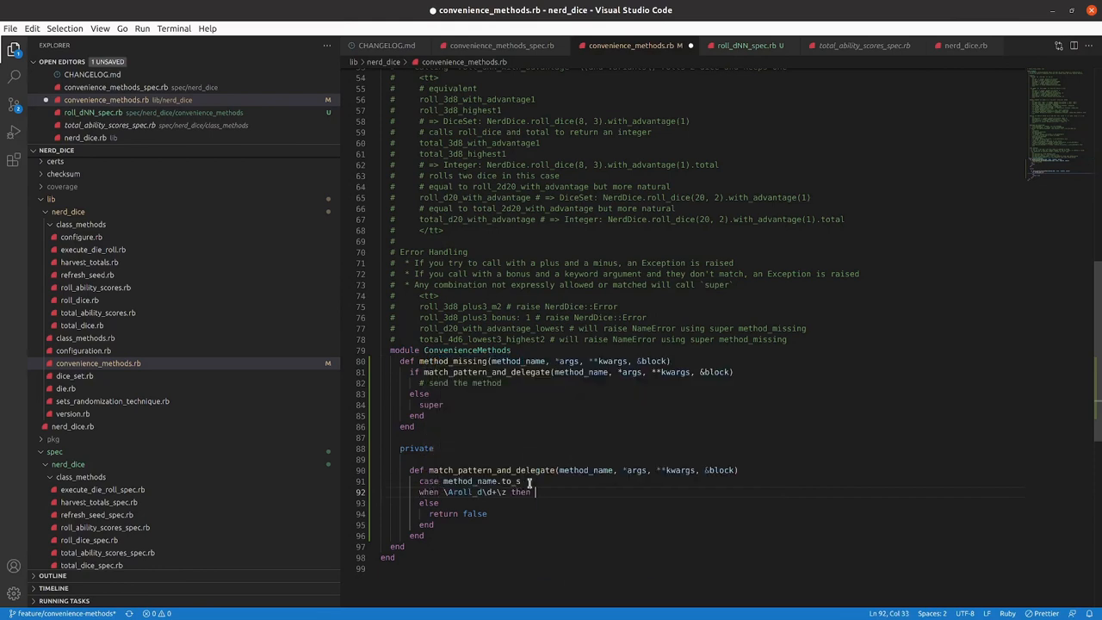
pyautogui.write('true')
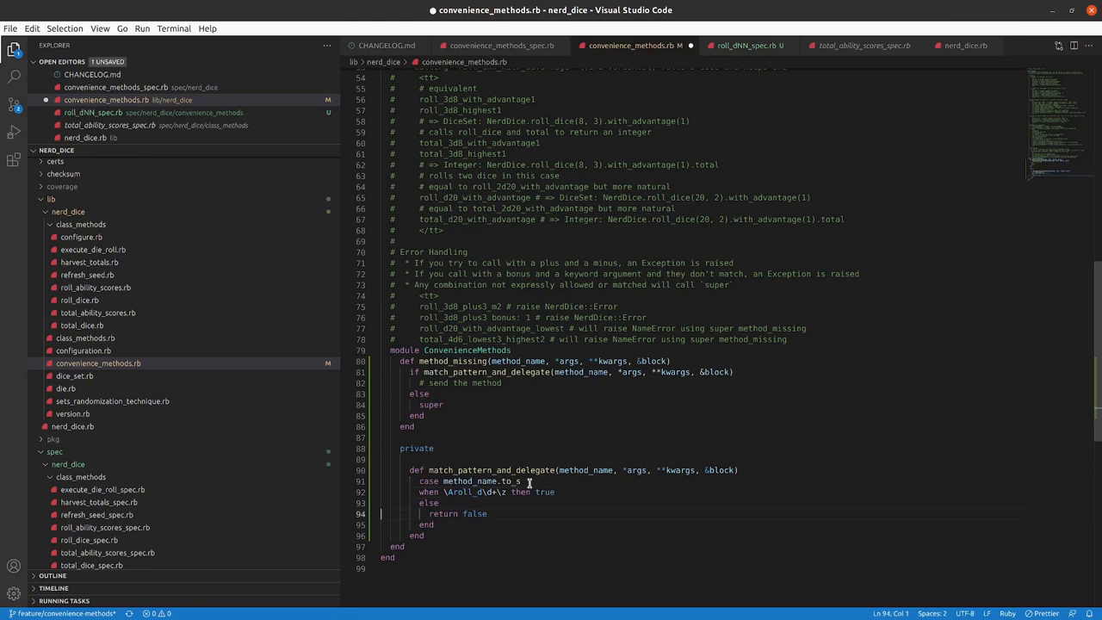
pyautogui.click(461, 513)
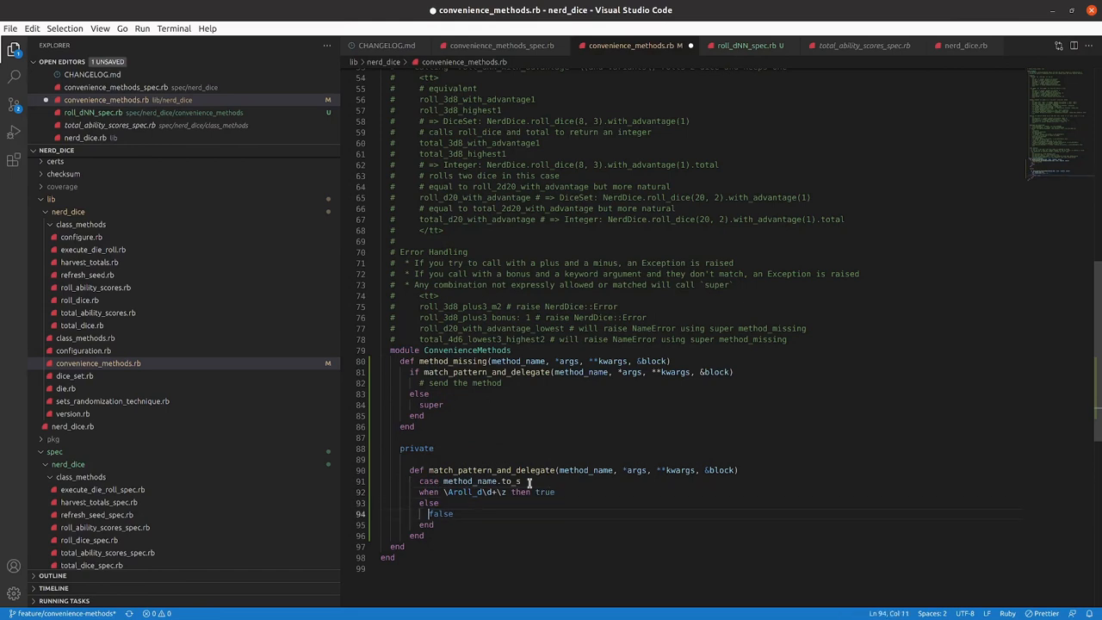
pyautogui.press('ctrl+s')
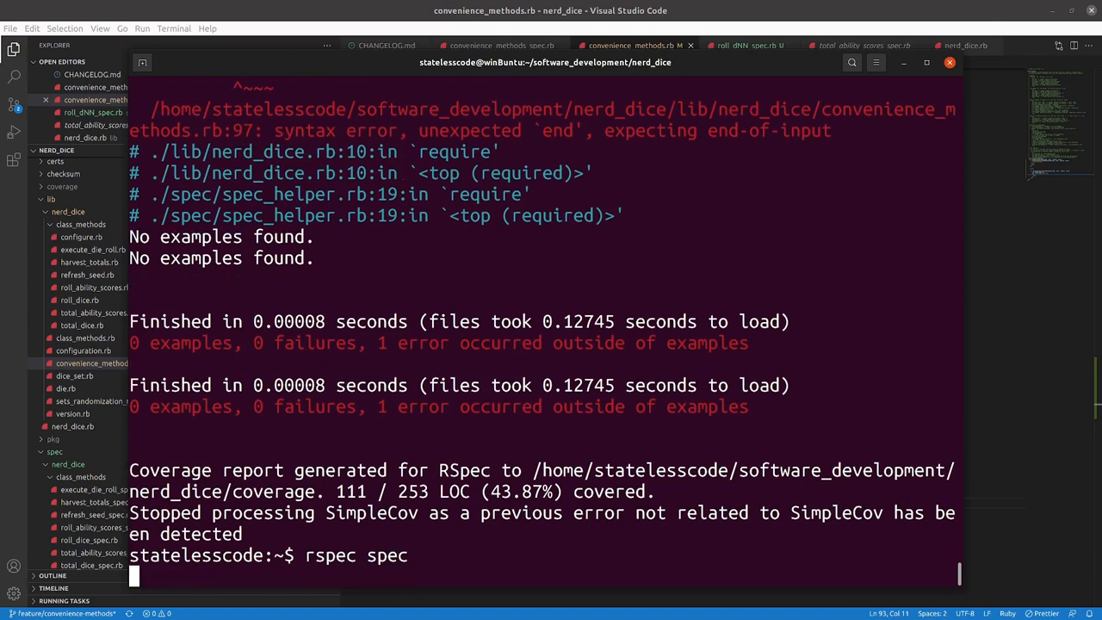
# Run rspec spec and scroll up to read the unexpected backslash SyntaxError.
pyautogui.press('Return')
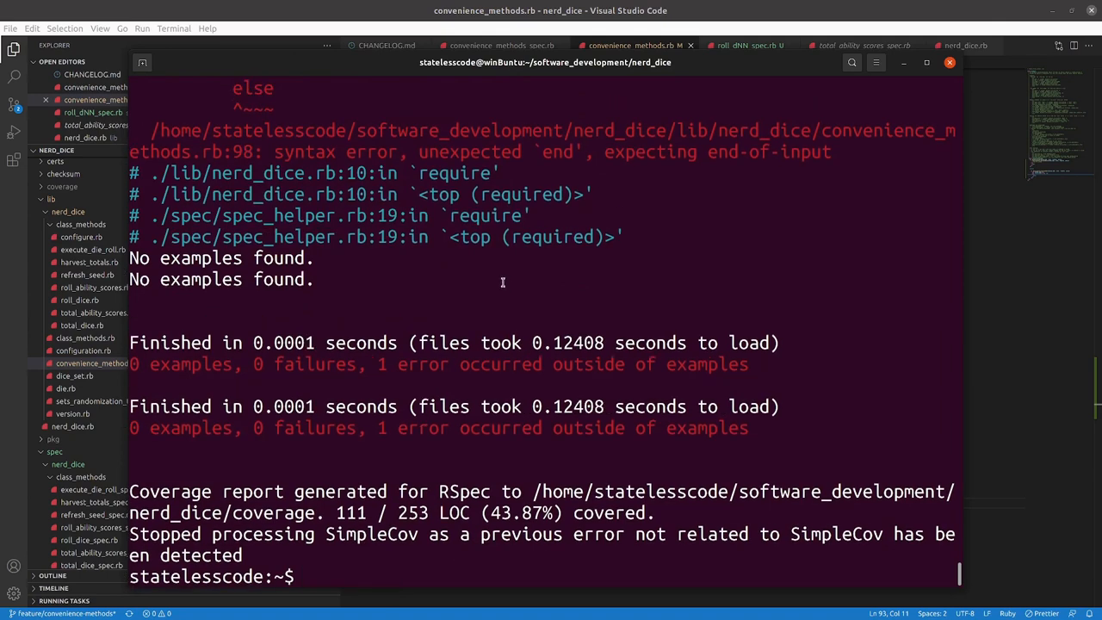
pyautogui.scroll(3)
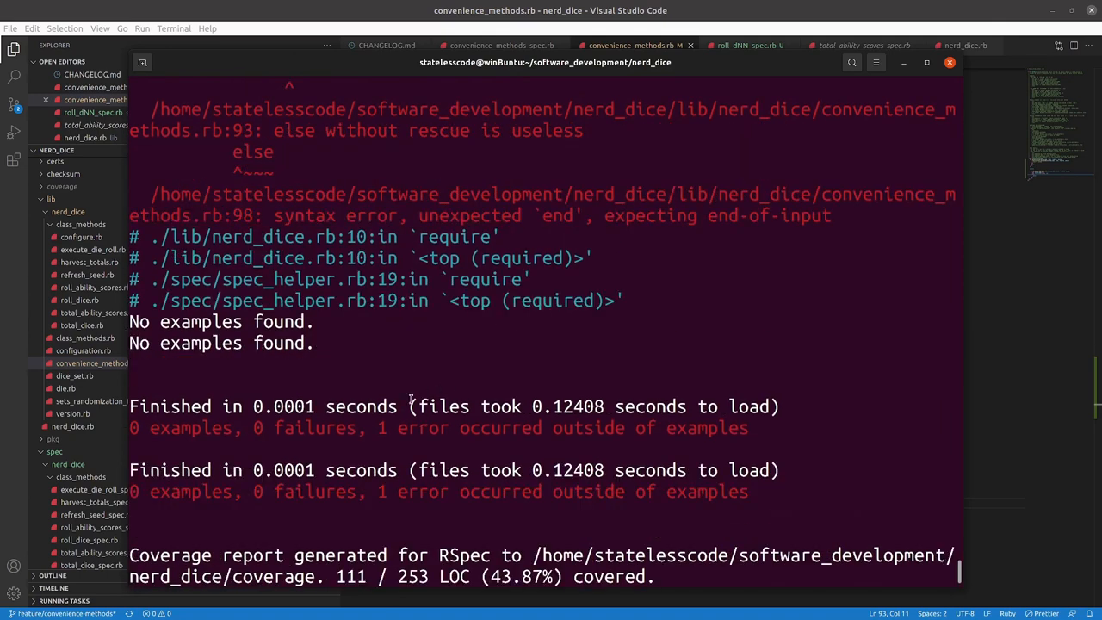
pyautogui.scroll(3)
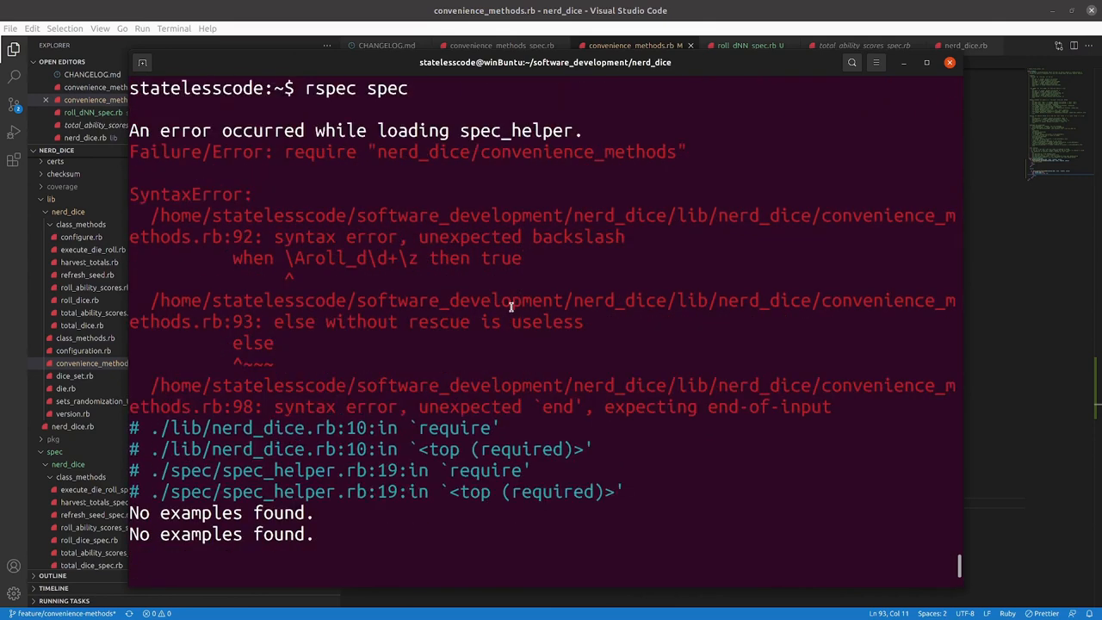
pyautogui.moveTo(381, 337)
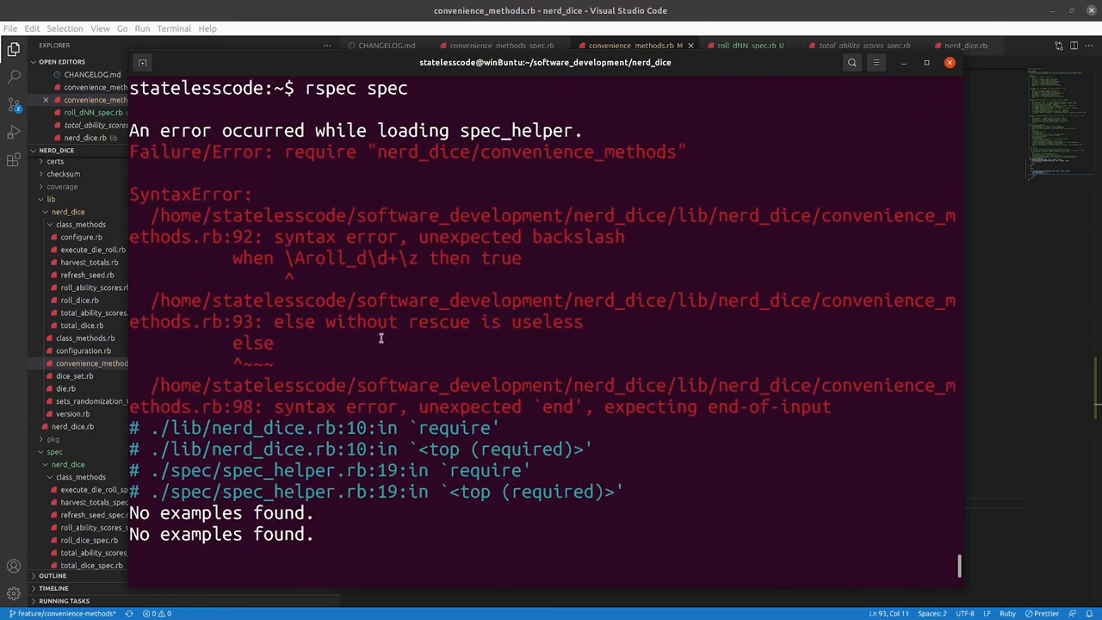
pyautogui.moveTo(420, 348)
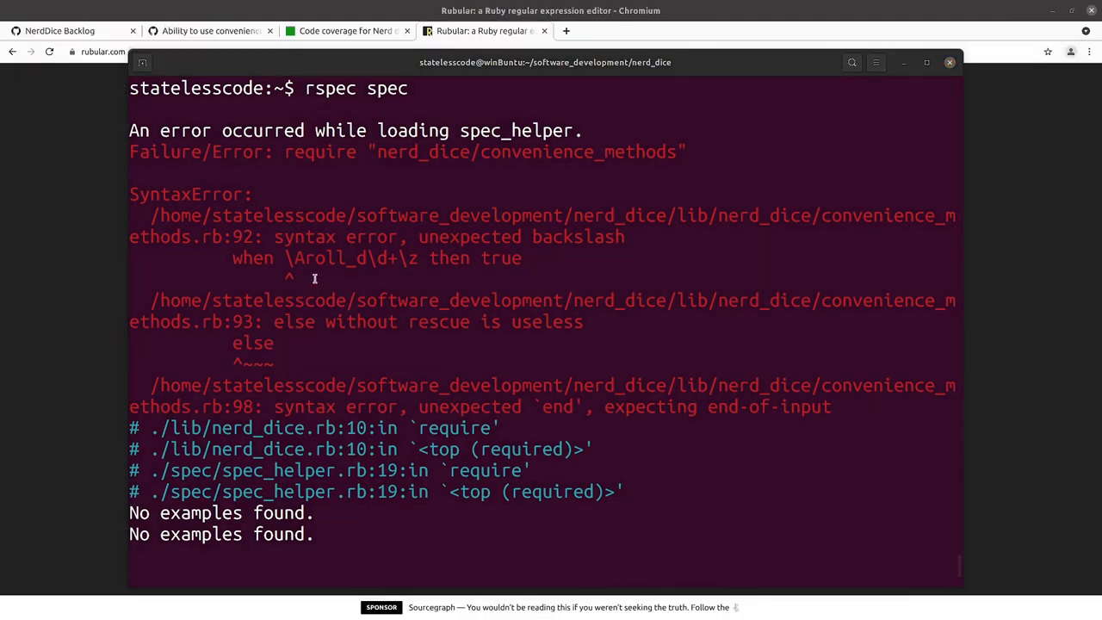
pyautogui.moveTo(985, 340)
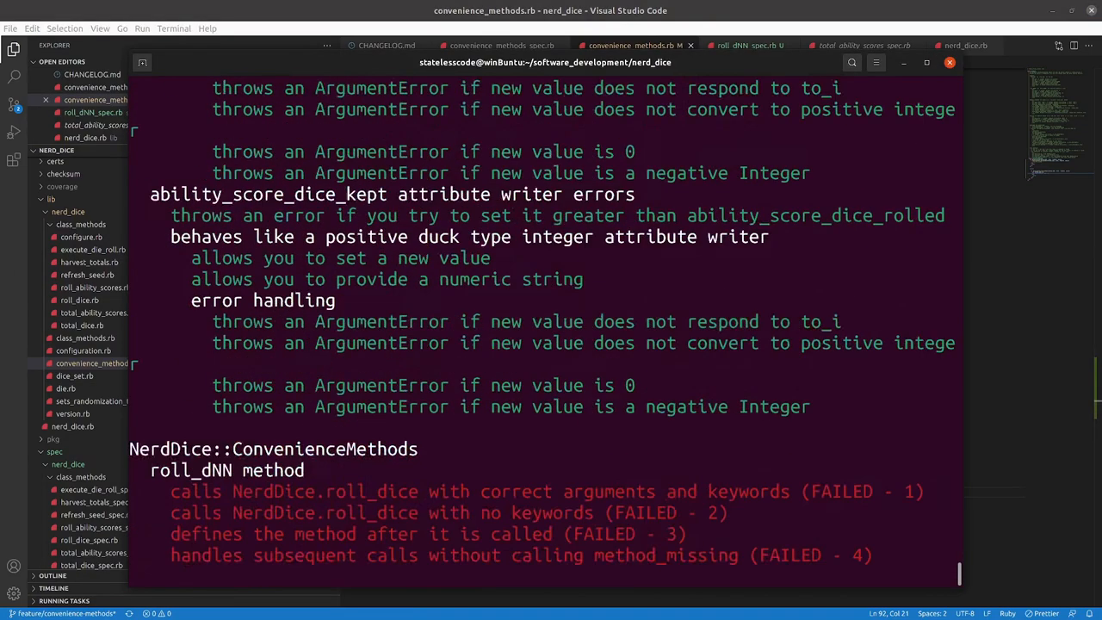
# Run rspec on roll_dNN_spec.rb and read the four NoMethodError failures for rolld20, rolld8, rolld100.
pyautogui.scroll(-3)
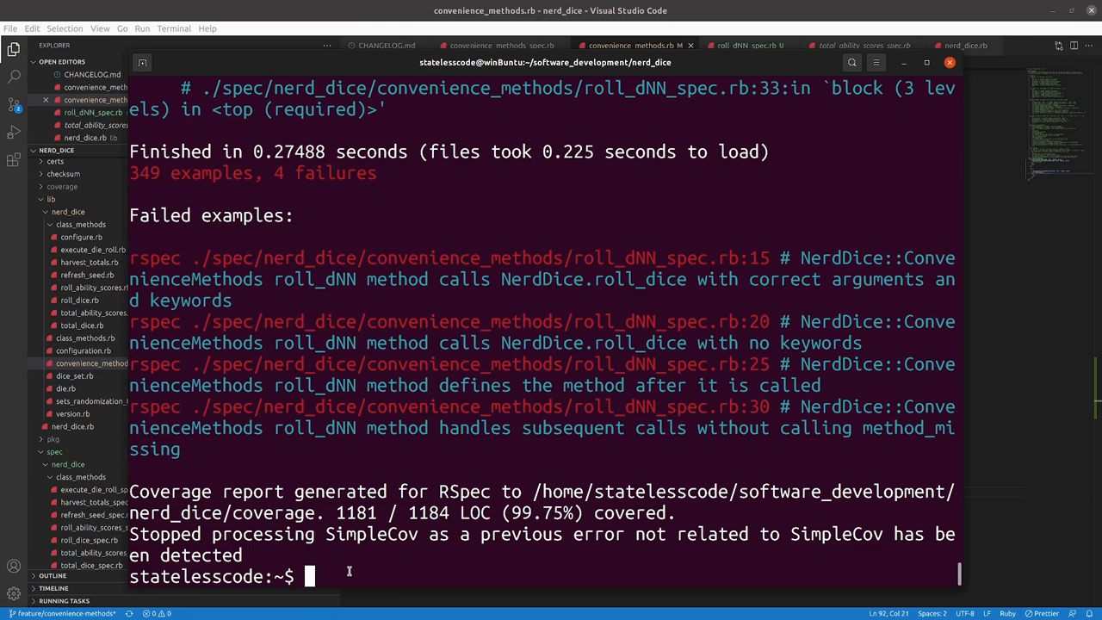
pyautogui.write('rspec spec/nerd_dice/convenience_methods/roll_dNN_spec.rb')
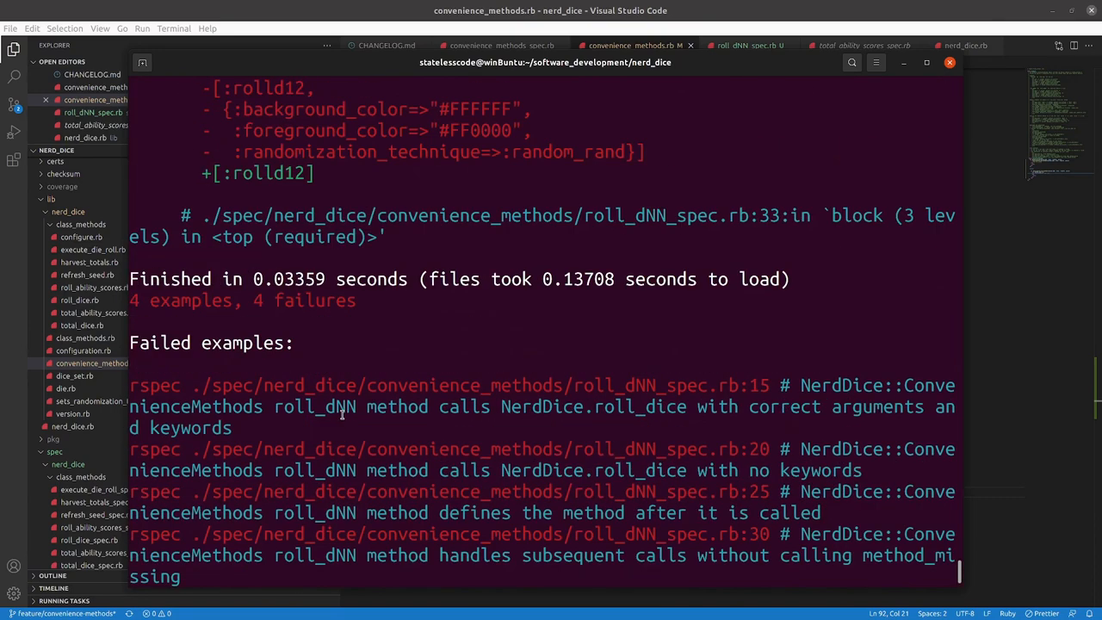
pyautogui.scroll(3)
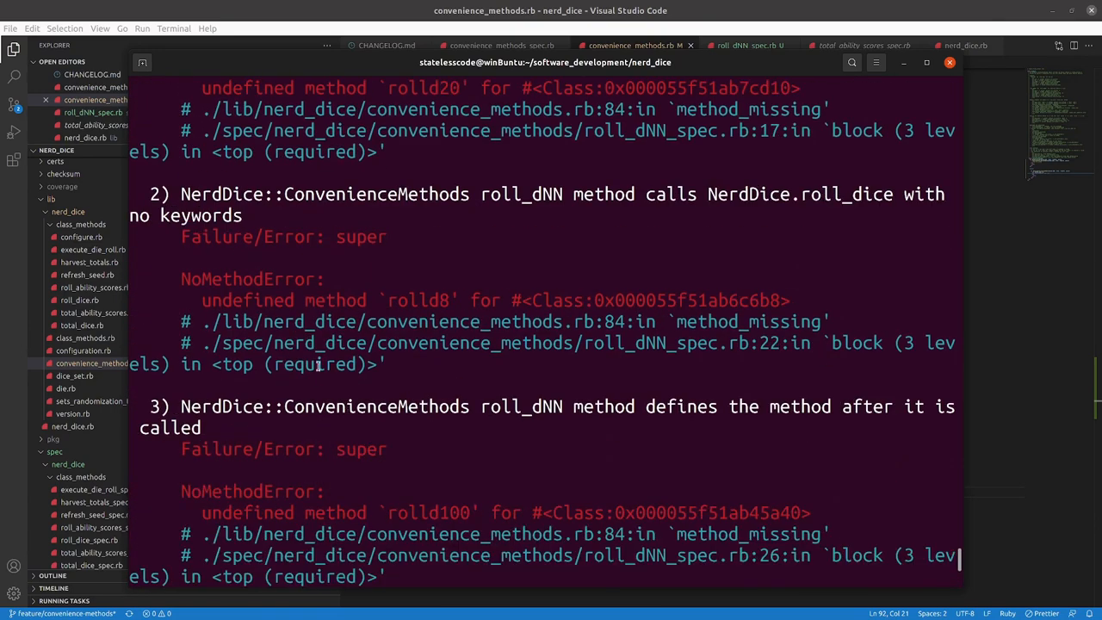
pyautogui.scroll(3)
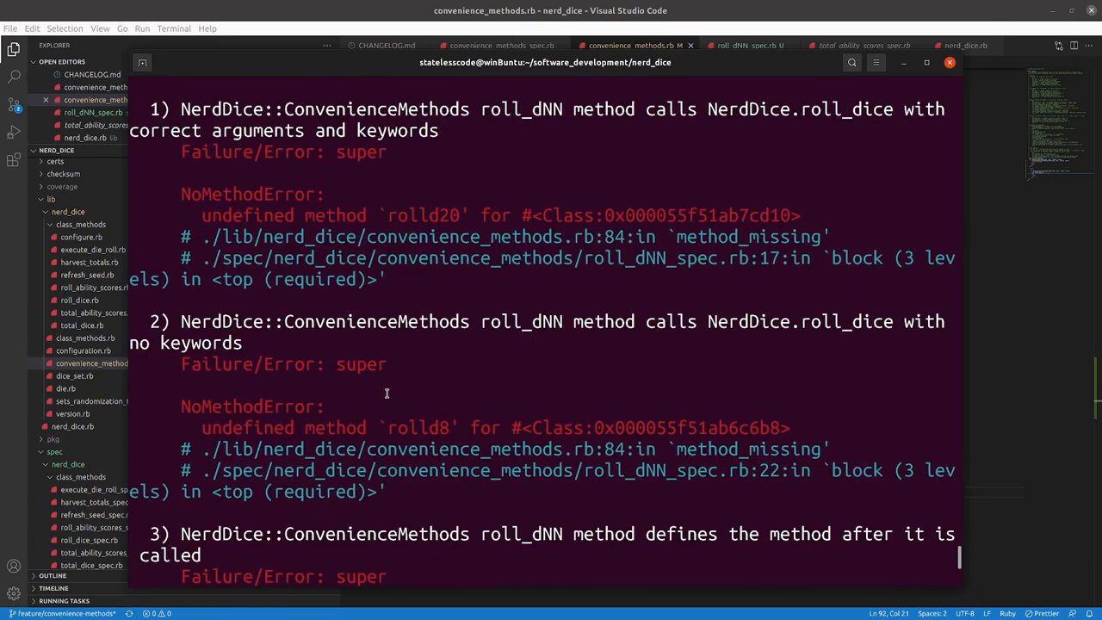
pyautogui.scroll(3)
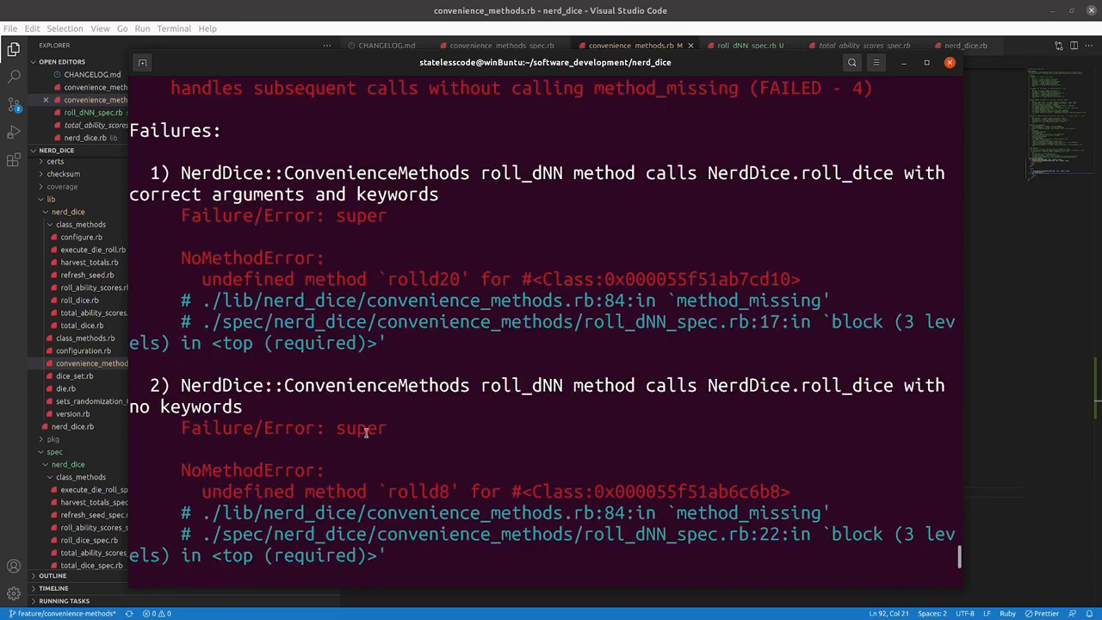
pyautogui.moveTo(382, 469)
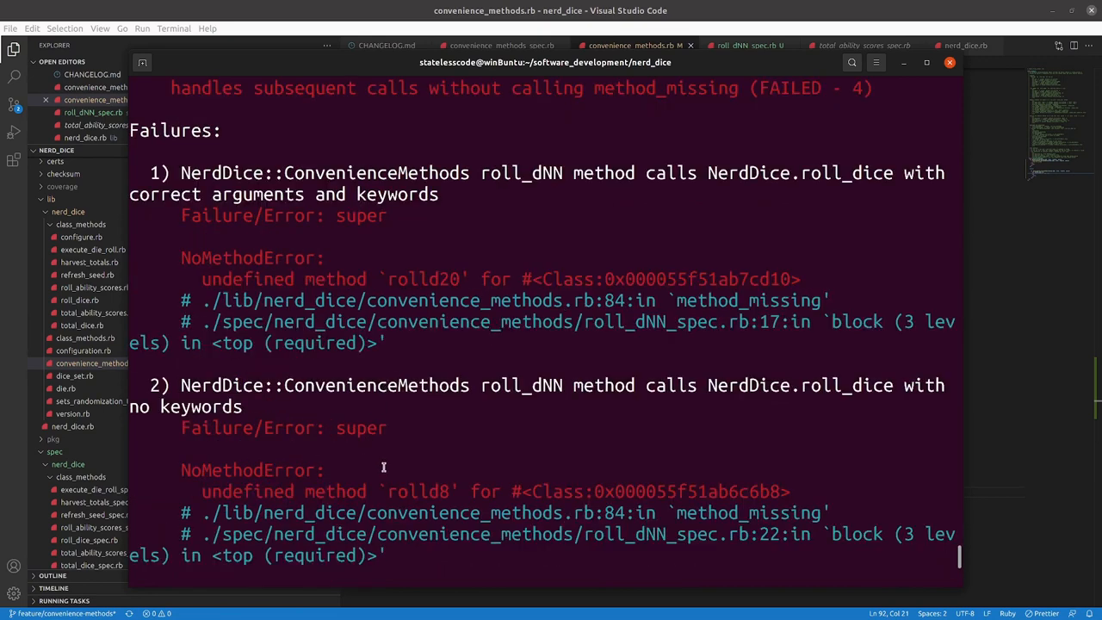
pyautogui.scroll(3)
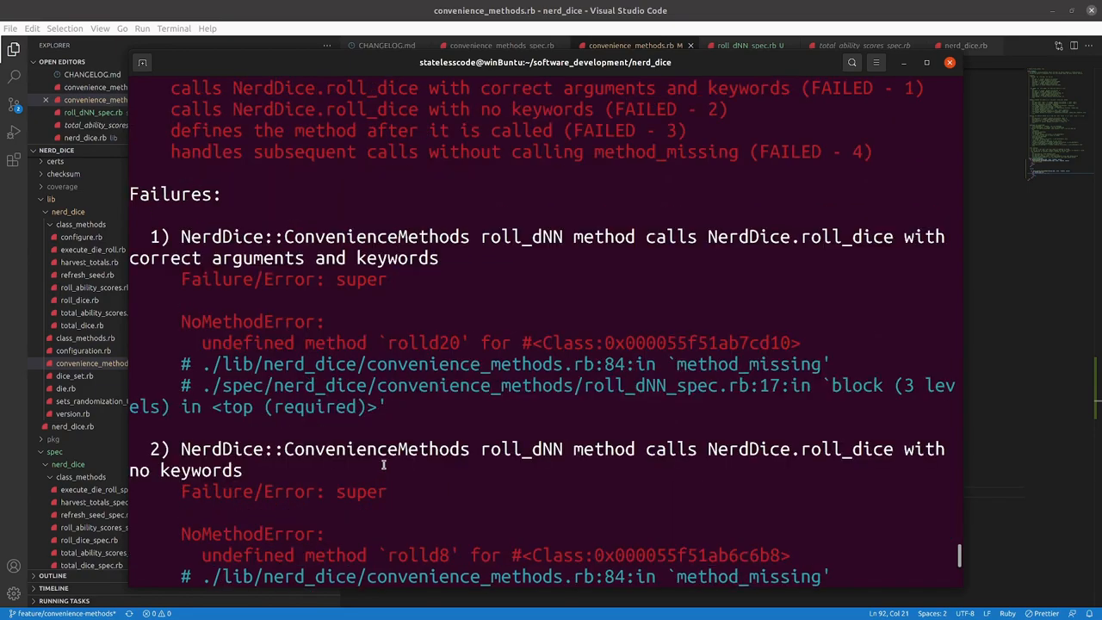
pyautogui.scroll(-3)
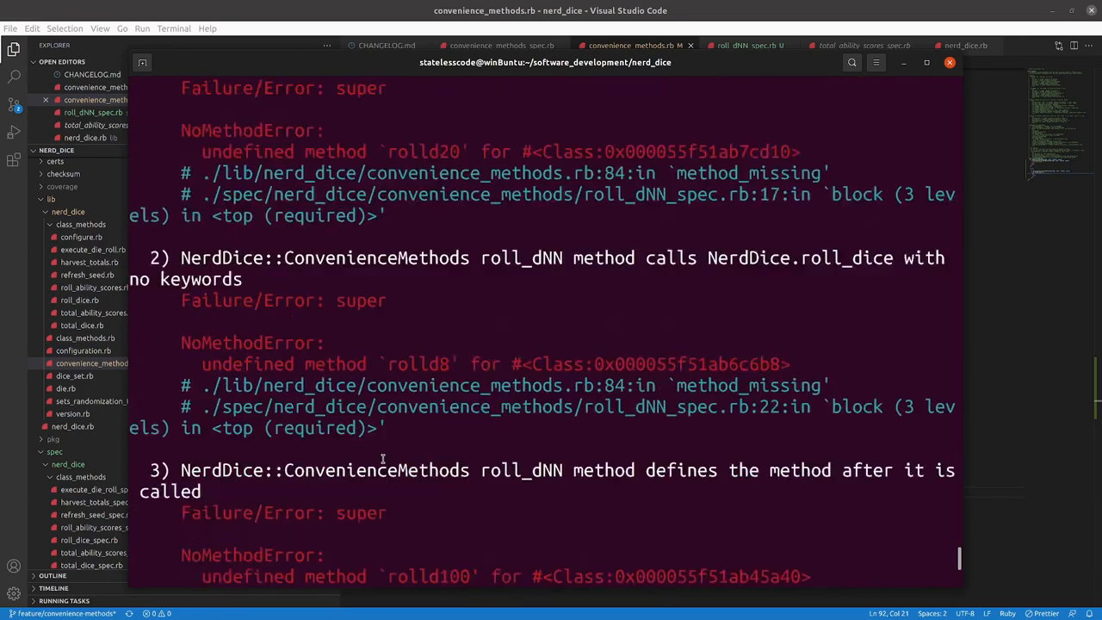
pyautogui.scroll(-3)
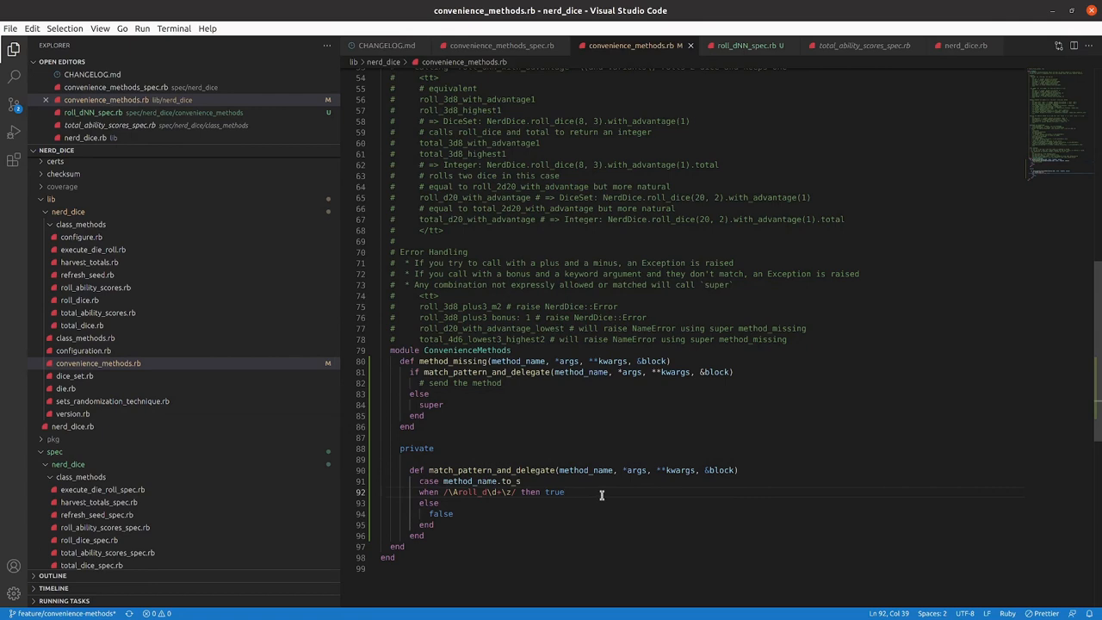
# Define a private define_roll_dNN(method_name, *args, **kwargs, &block) method below match_pattern_and_delegate.
pyautogui.doubleClick(553, 492)
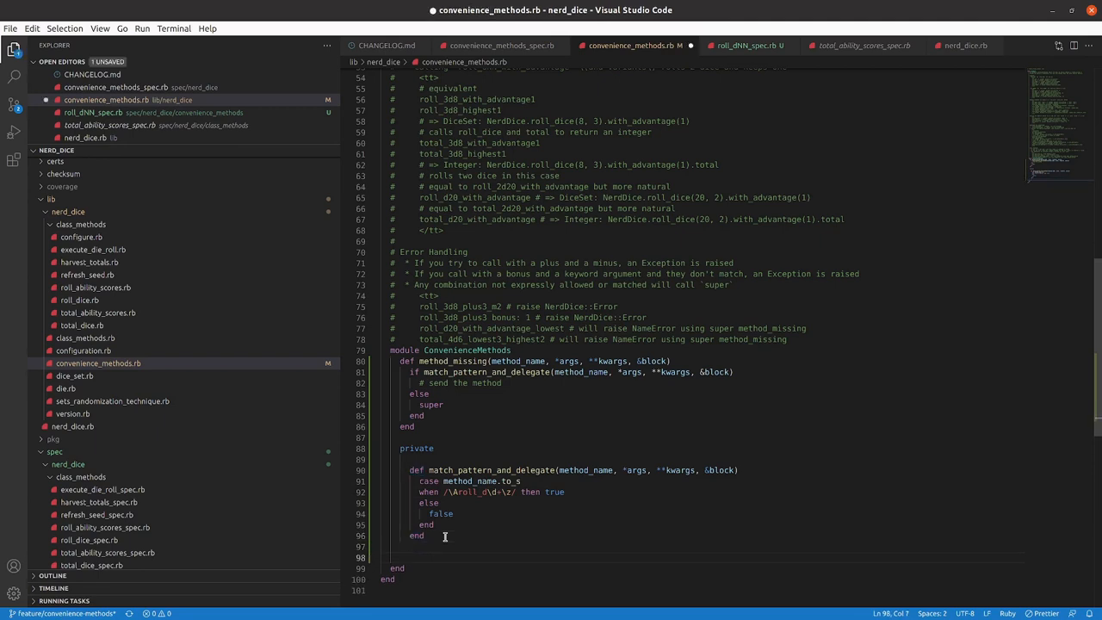
pyautogui.write('def')
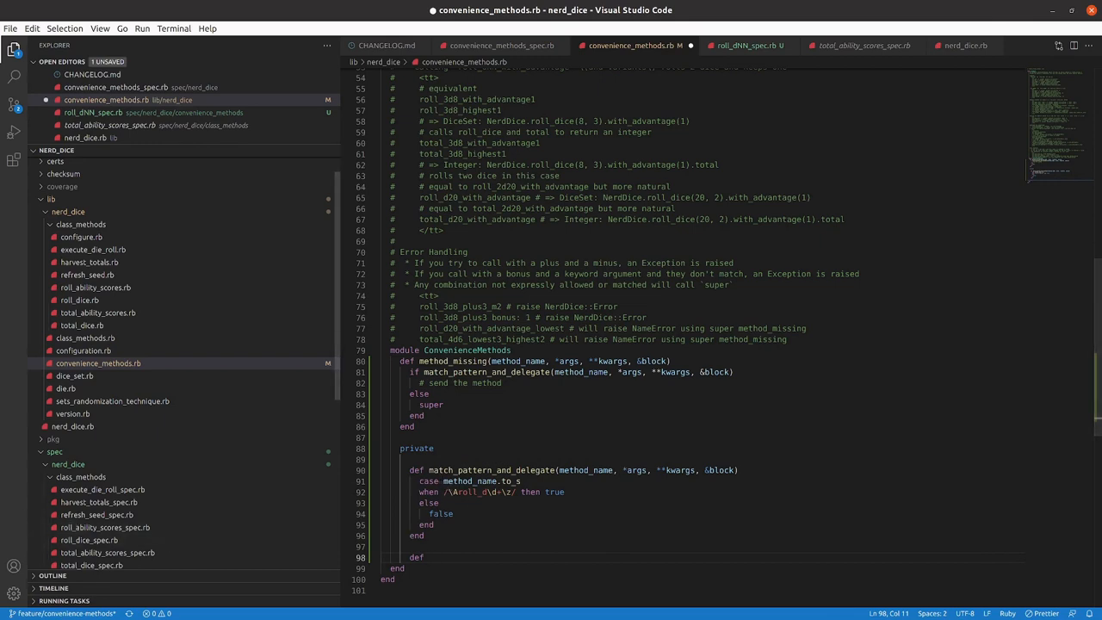
pyautogui.write('def')
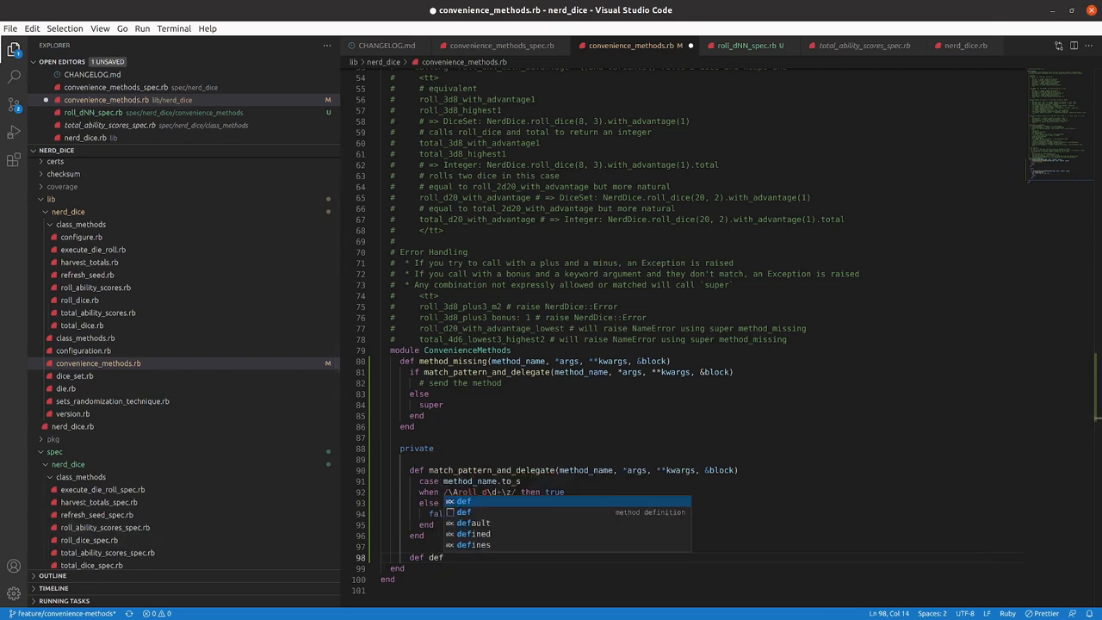
pyautogui.write('define_')
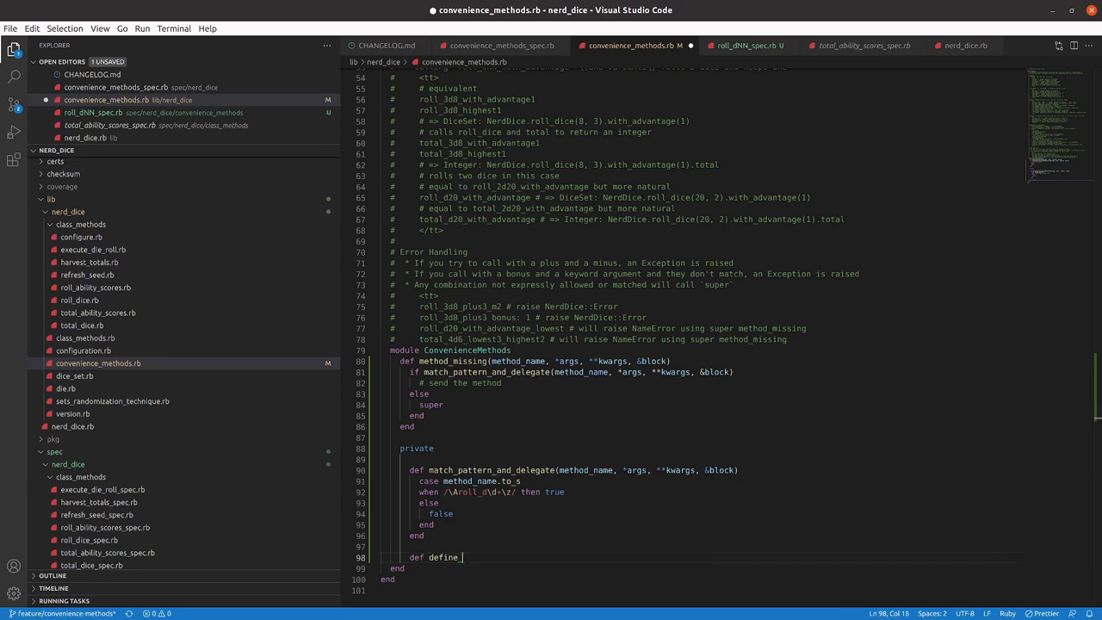
pyautogui.write('d')
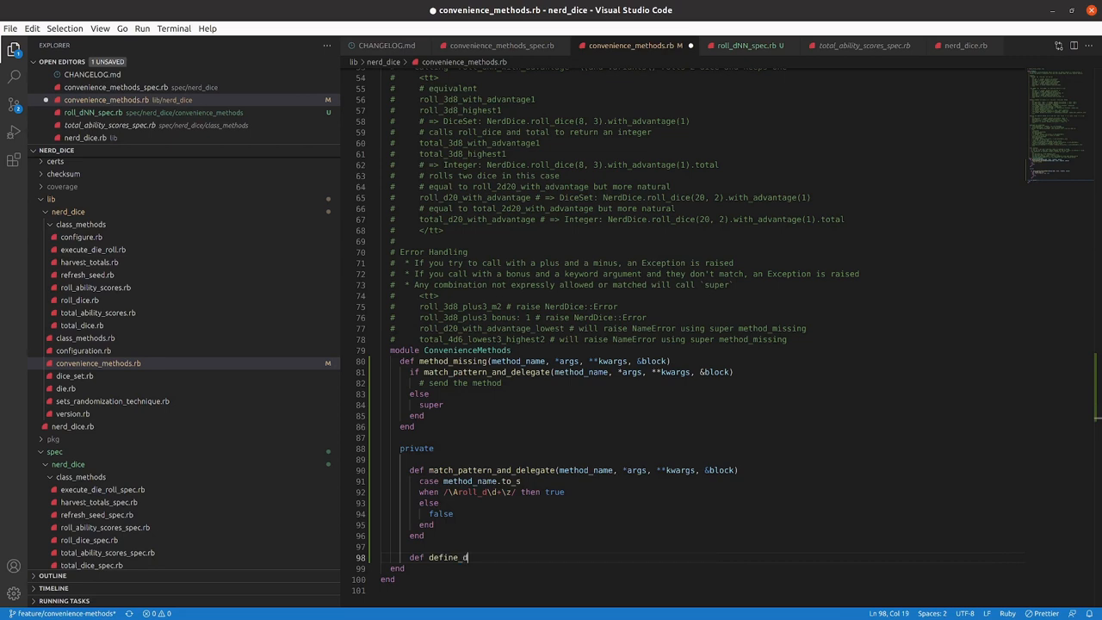
pyautogui.write('dNN')
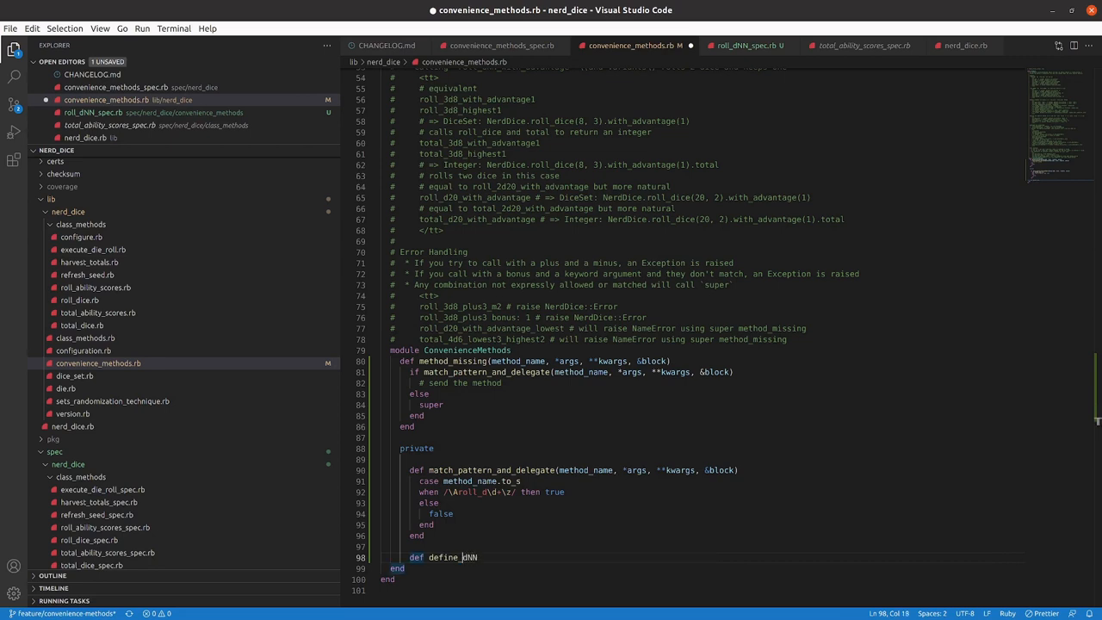
pyautogui.write('roll_')
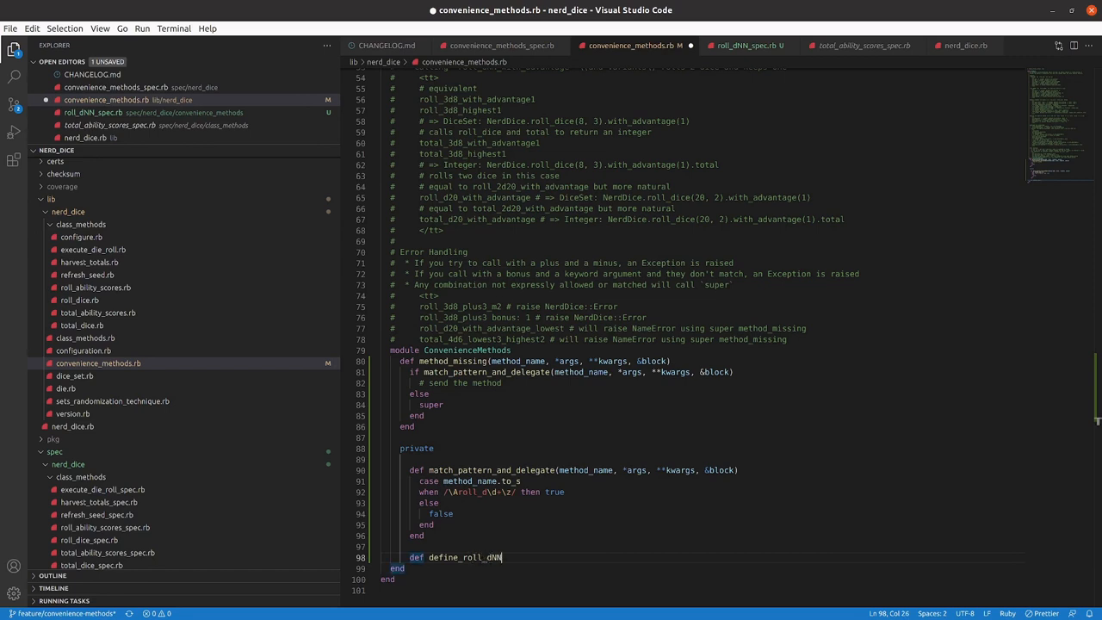
pyautogui.write('(')
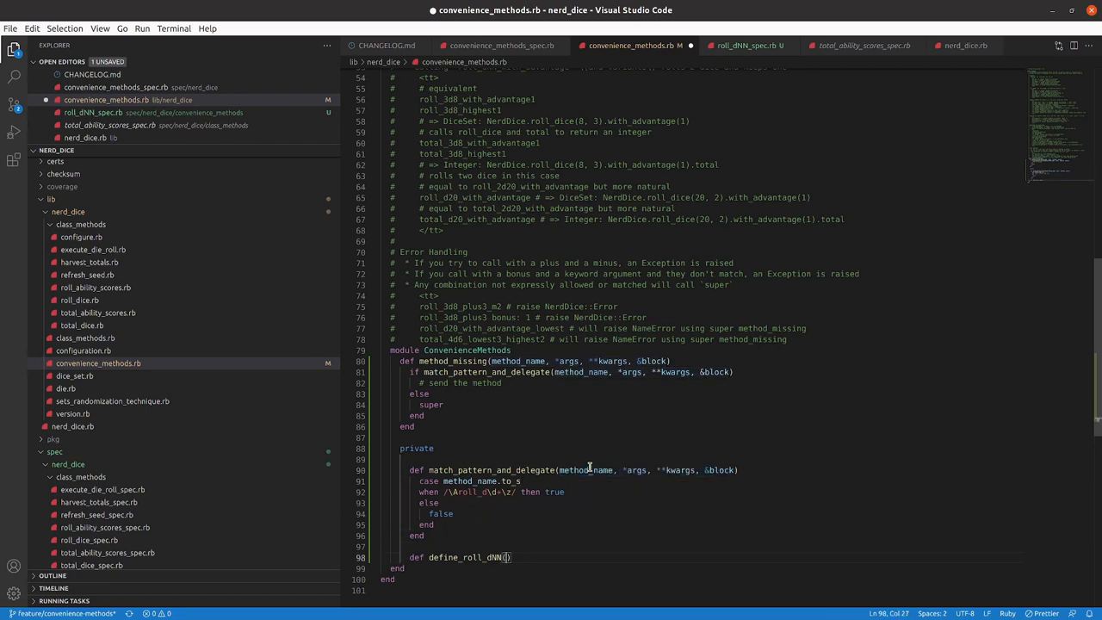
pyautogui.write('method_name, *args, **kwargs, &block')
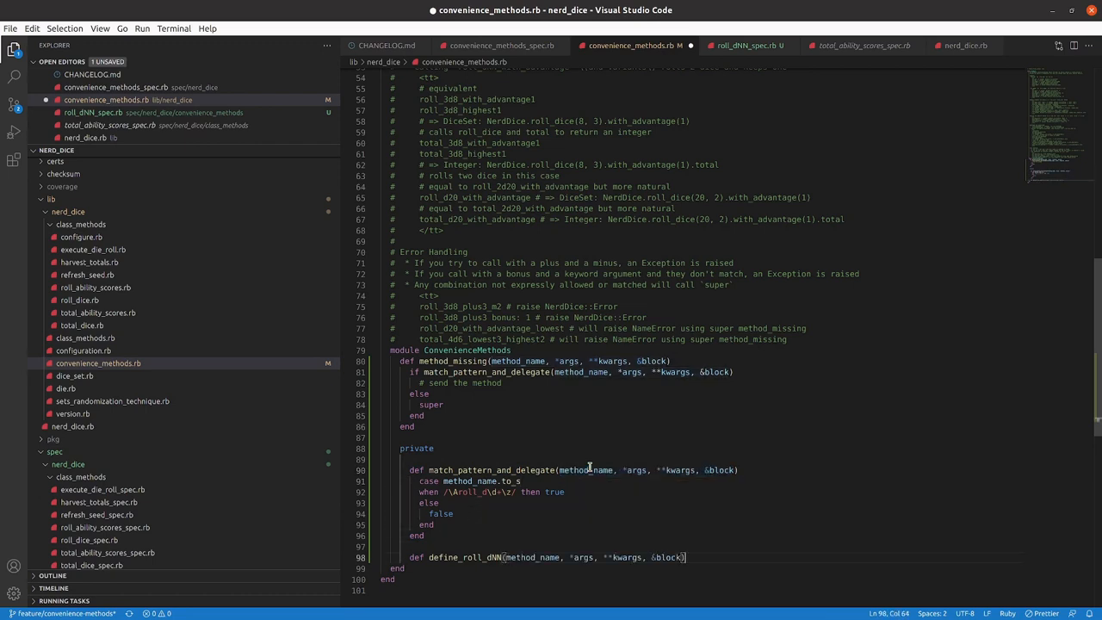
pyautogui.write('end')
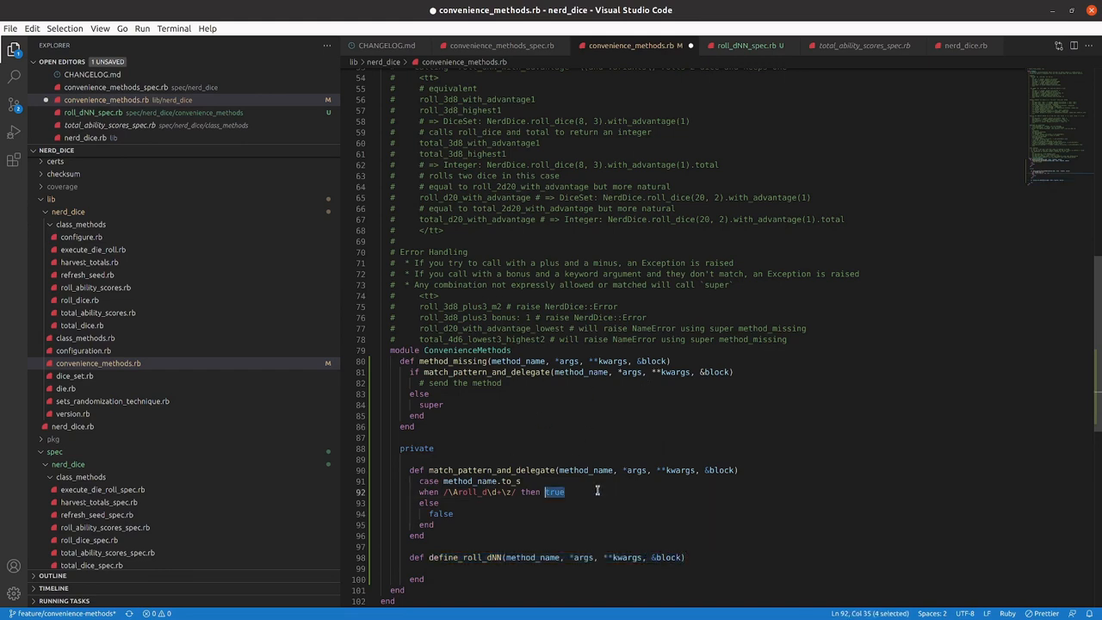
# Call define_roll_dNN(method_name, *args, **kwargs, &block) from the roll_d when branch instead of true.
pyautogui.write('define_roll_dNN(method_name, *args, **kwargs, &block)')
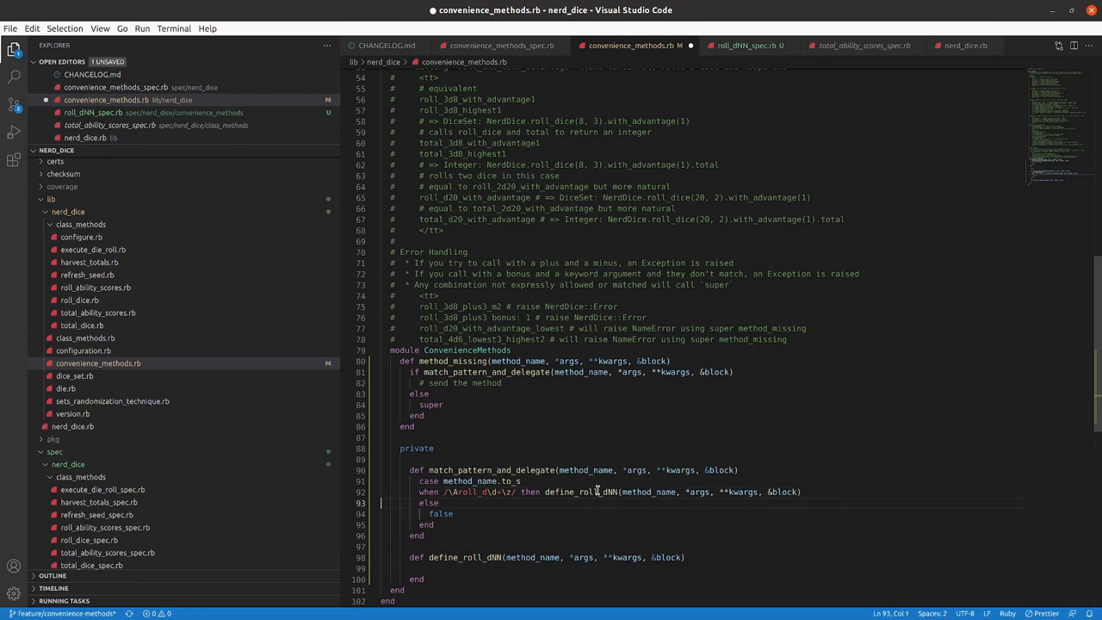
pyautogui.moveTo(727, 496)
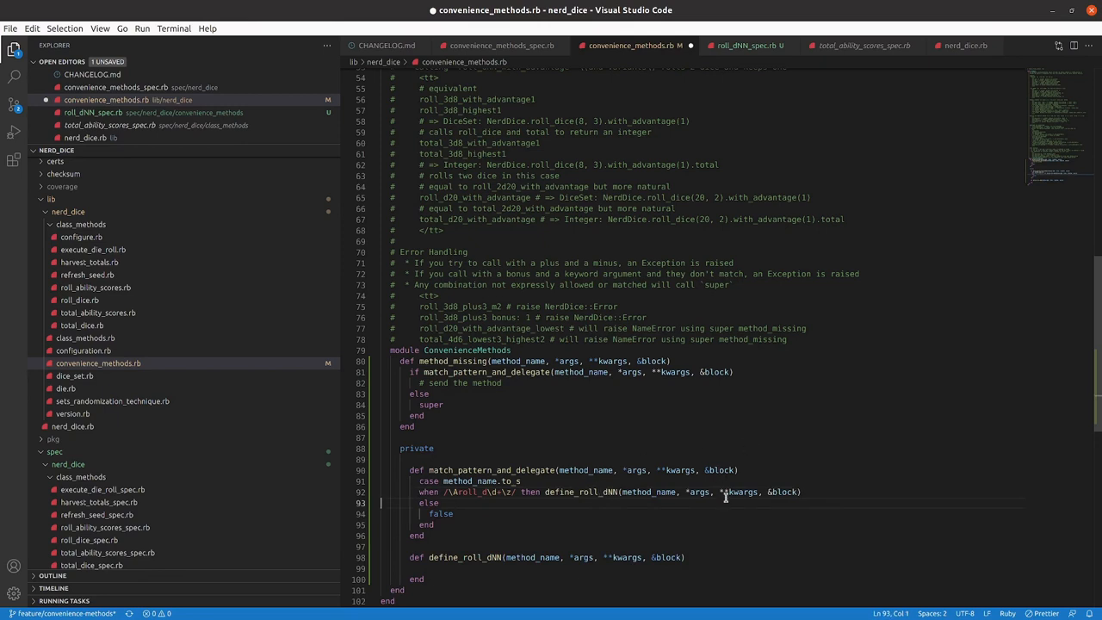
pyautogui.moveTo(558, 545)
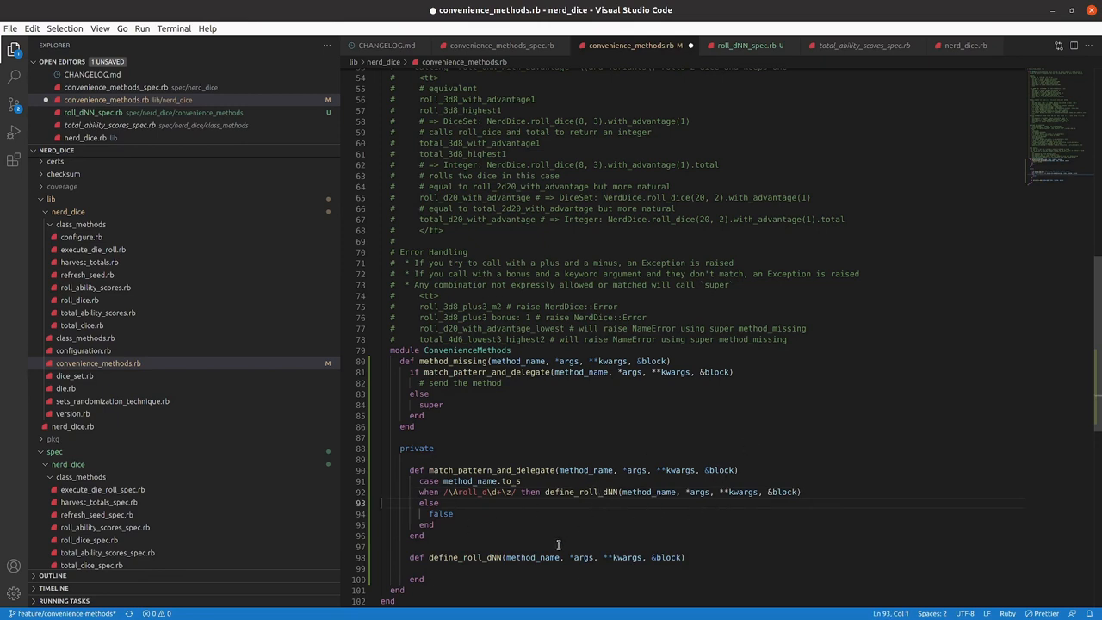
pyautogui.moveTo(650, 472)
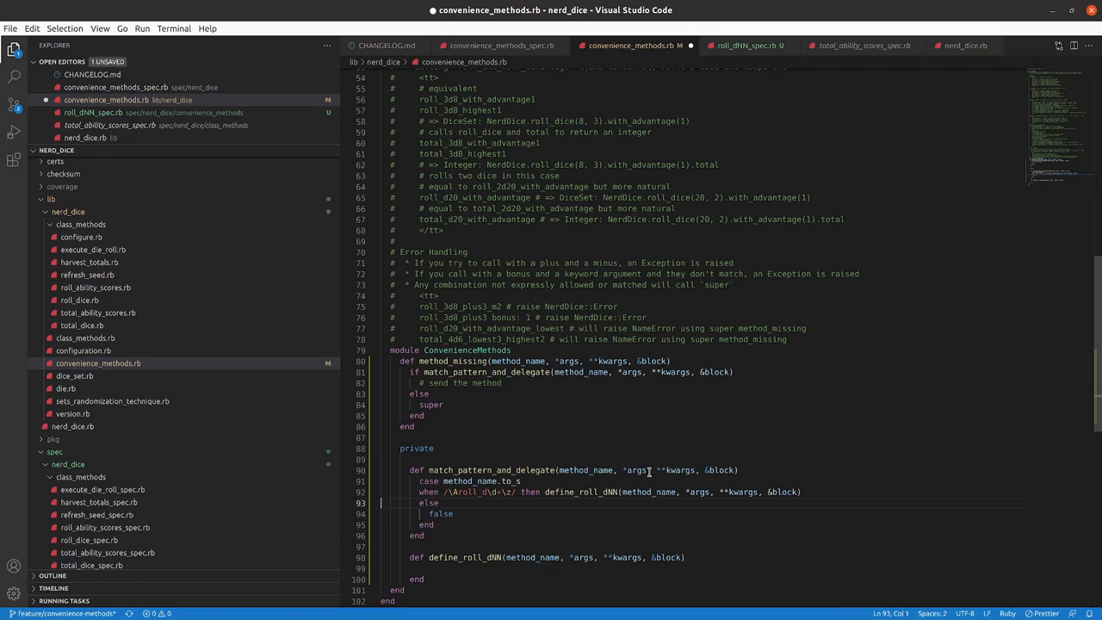
pyautogui.moveTo(542, 535)
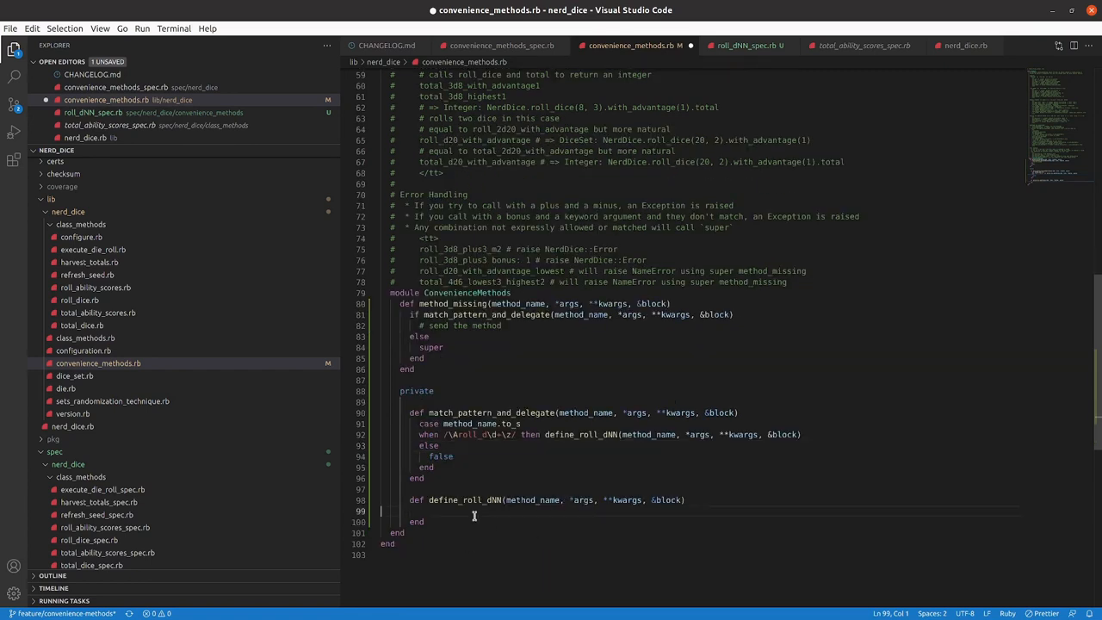
pyautogui.moveTo(530, 544)
pyautogui.write('NerdDice.roll_dice')
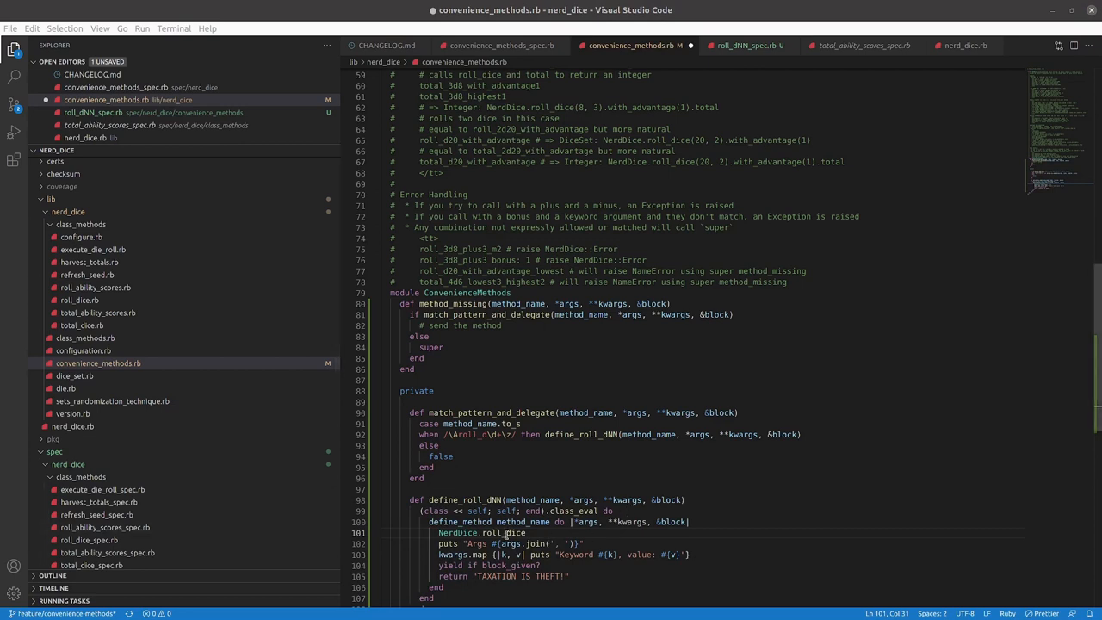
pyautogui.moveTo(407, 447)
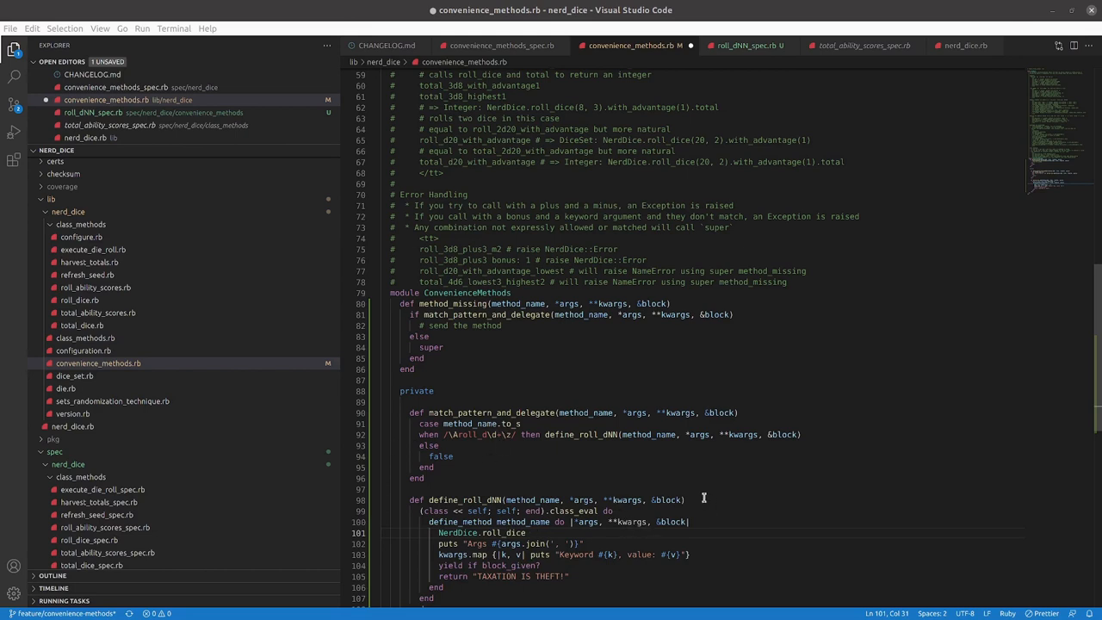
# Add an empty get_sided_from_method_name(method_name) helper below define_roll_dNN.
pyautogui.click(685, 500)
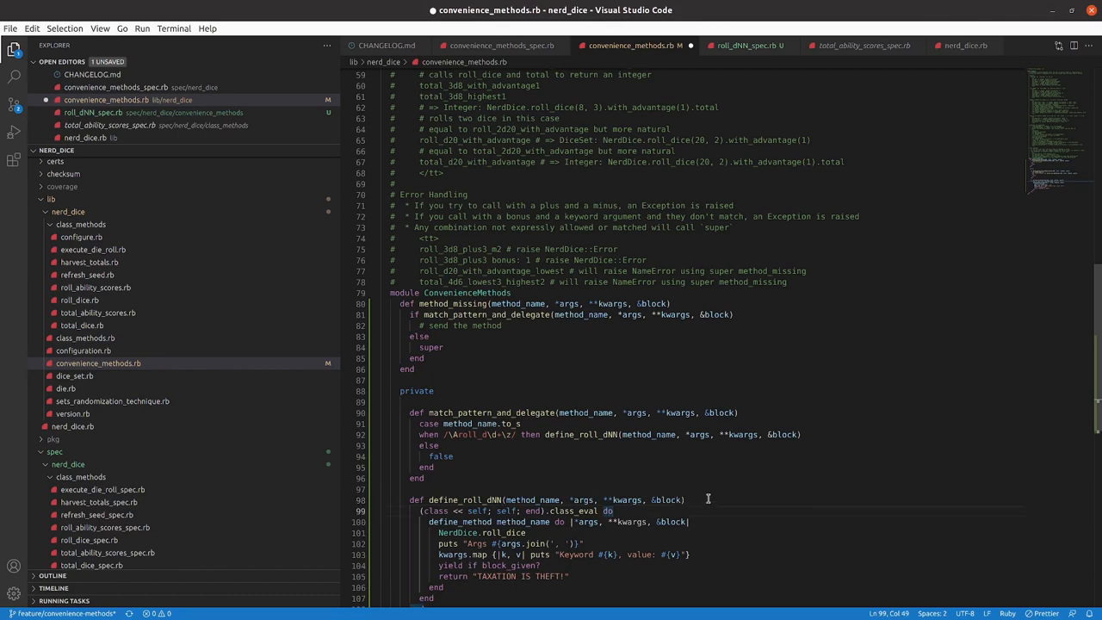
pyautogui.scroll(-3)
pyautogui.write('def get')
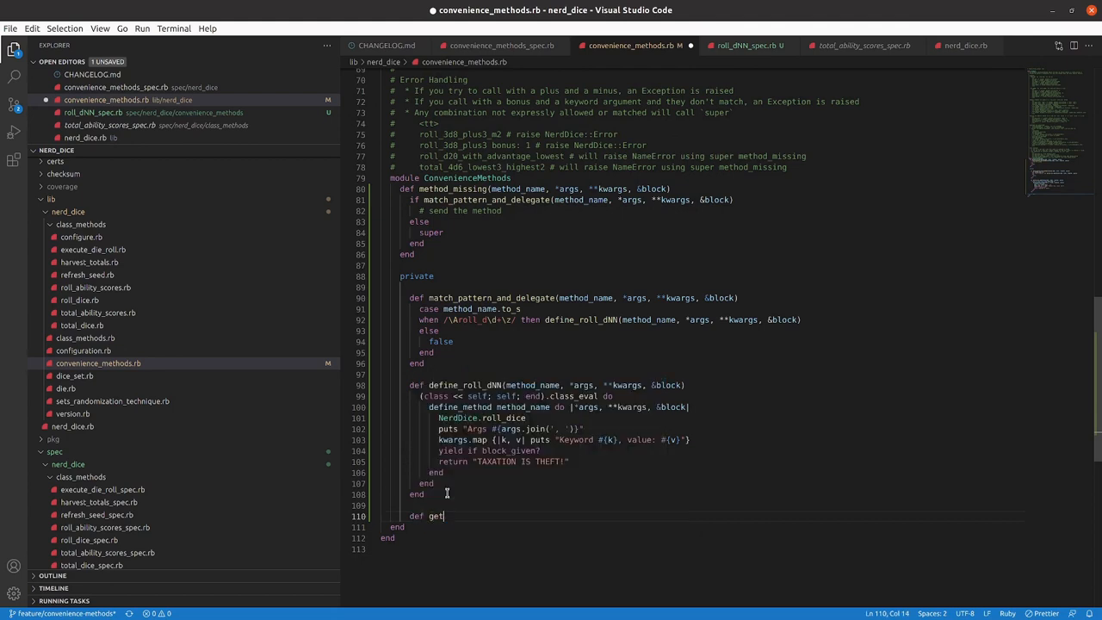
pyautogui.write('_sided')
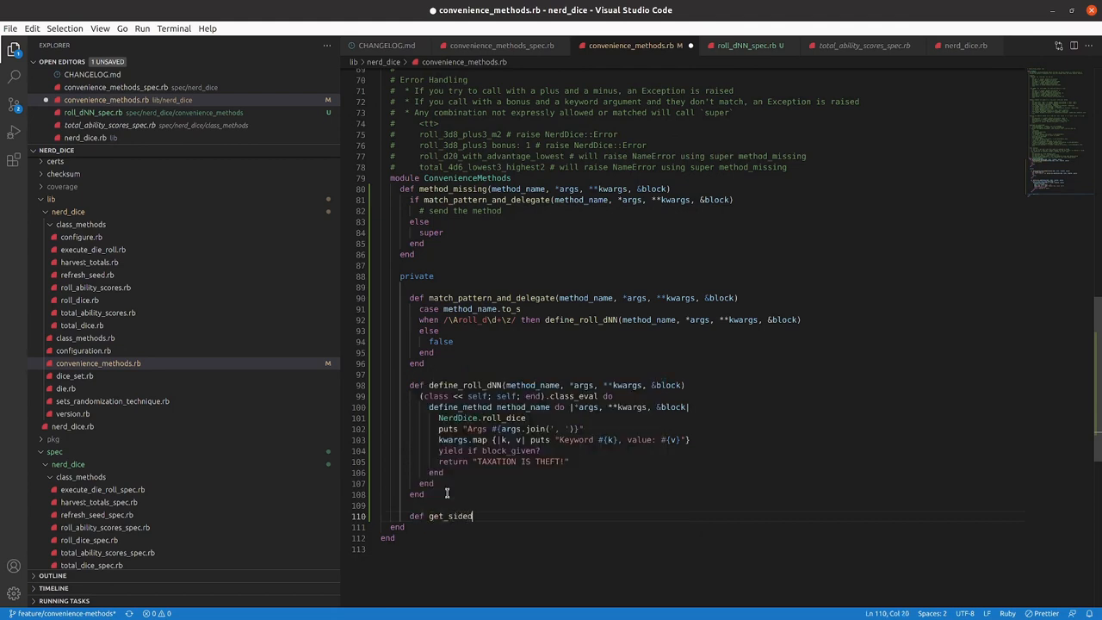
pyautogui.write('_from_method')
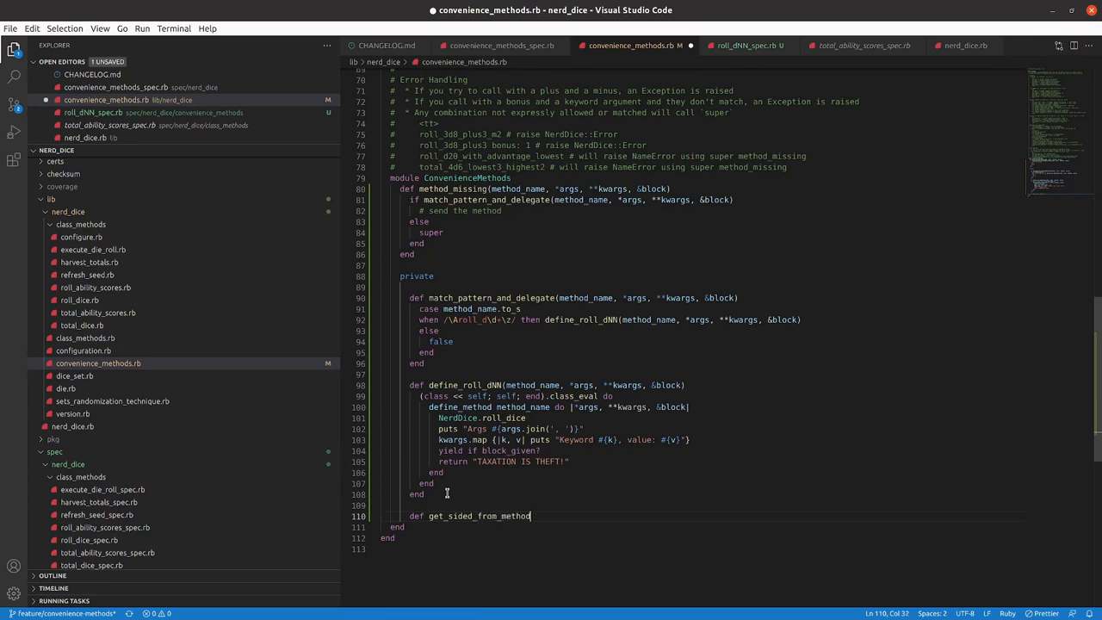
pyautogui.write('_name{method_name)')
pyautogui.write('end')
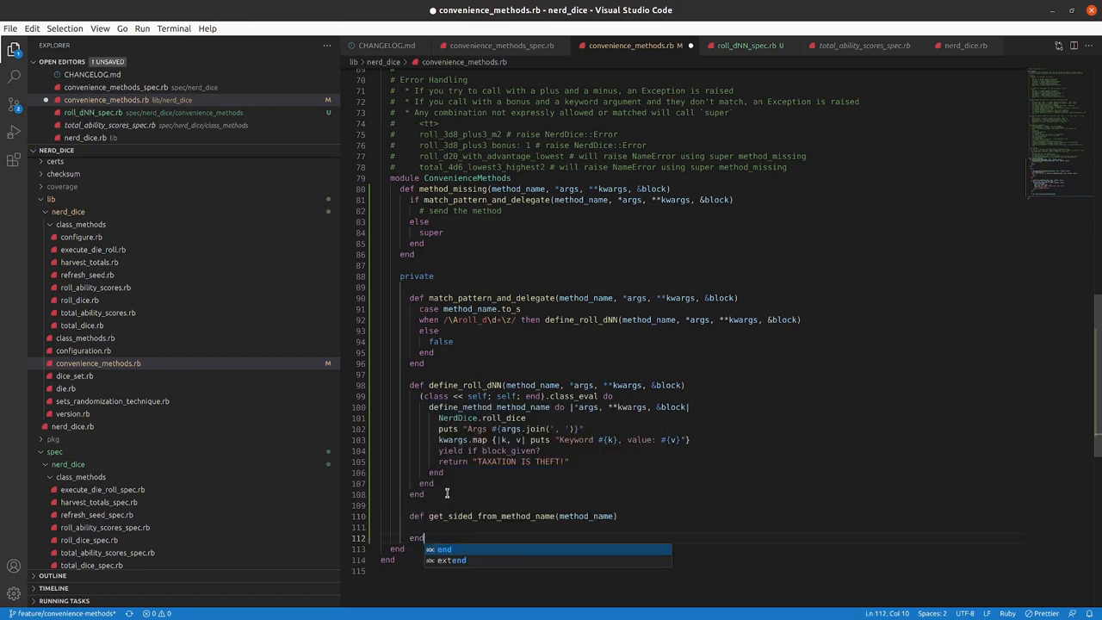
pyautogui.press('Escape')
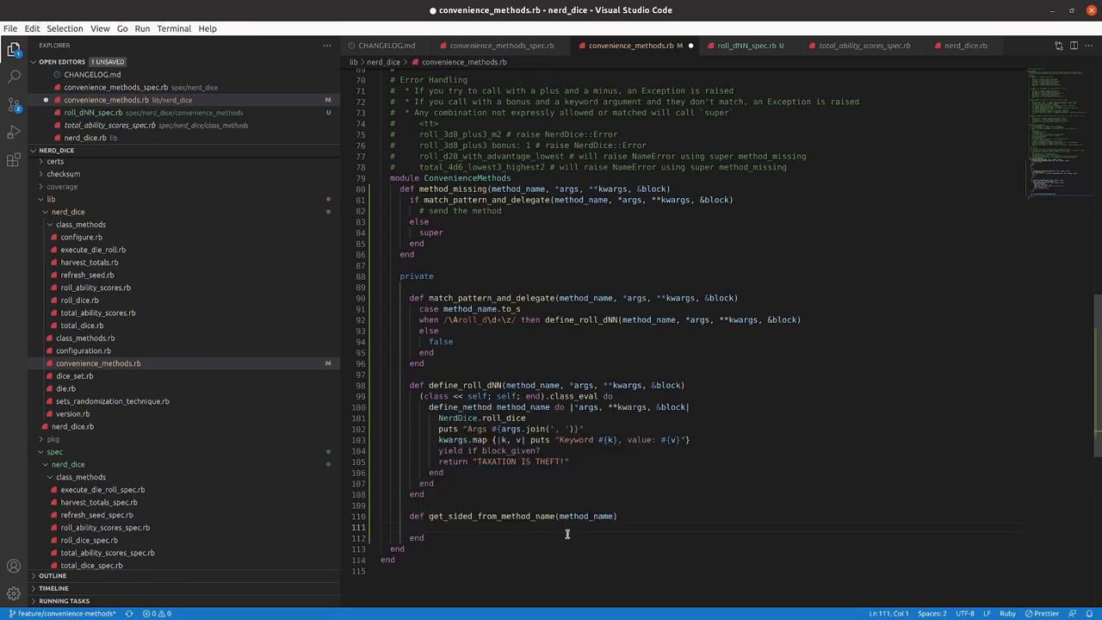
pyautogui.click(533, 516)
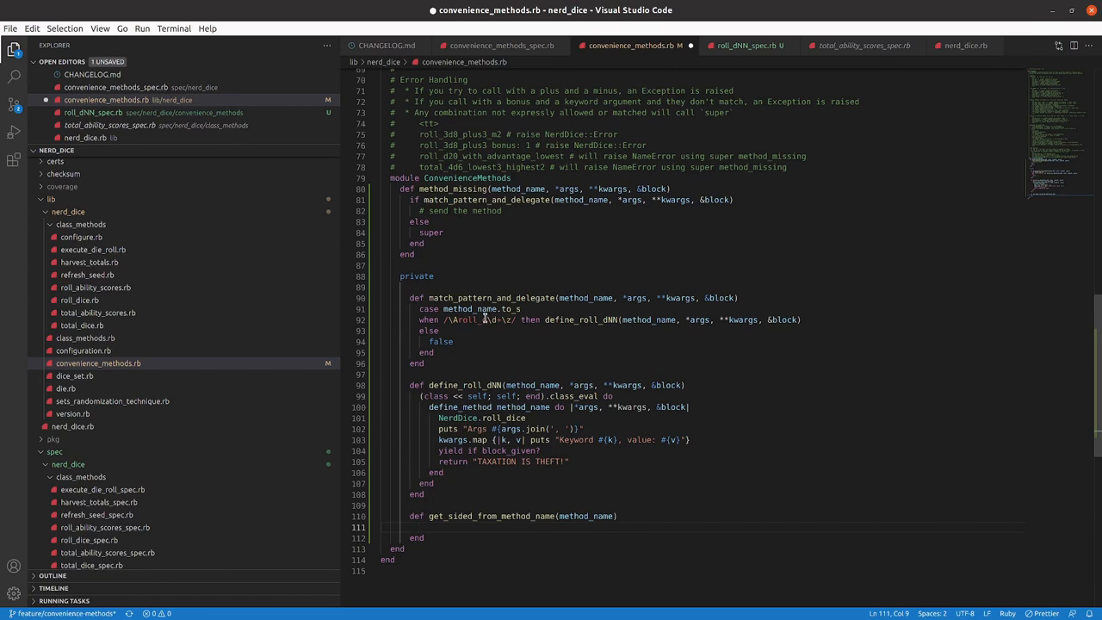
pyautogui.moveTo(578, 433)
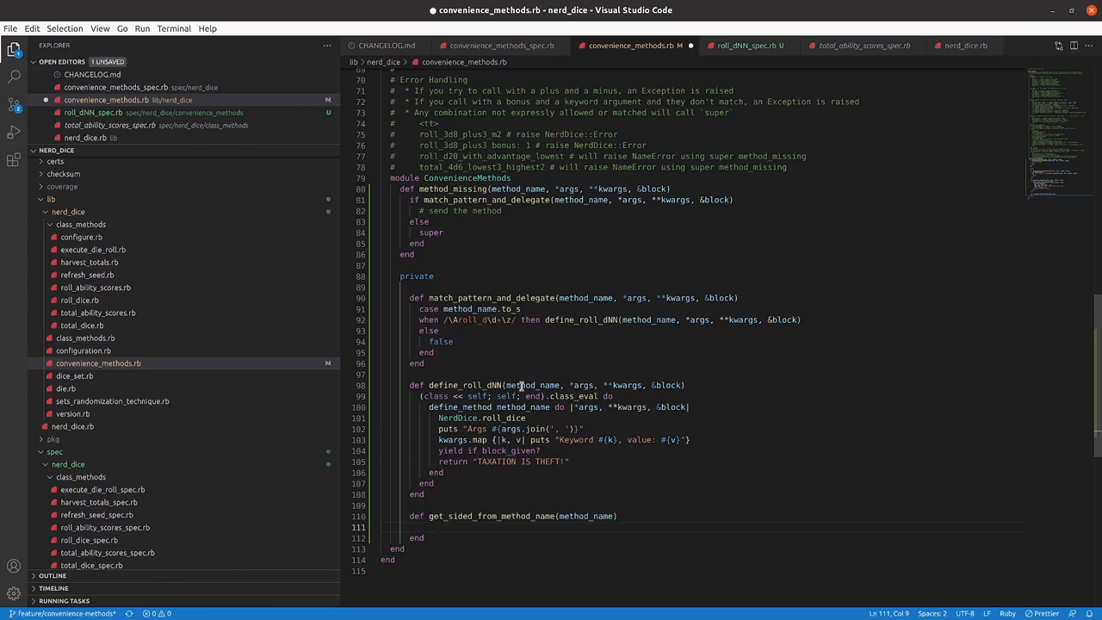
pyautogui.click(458, 406)
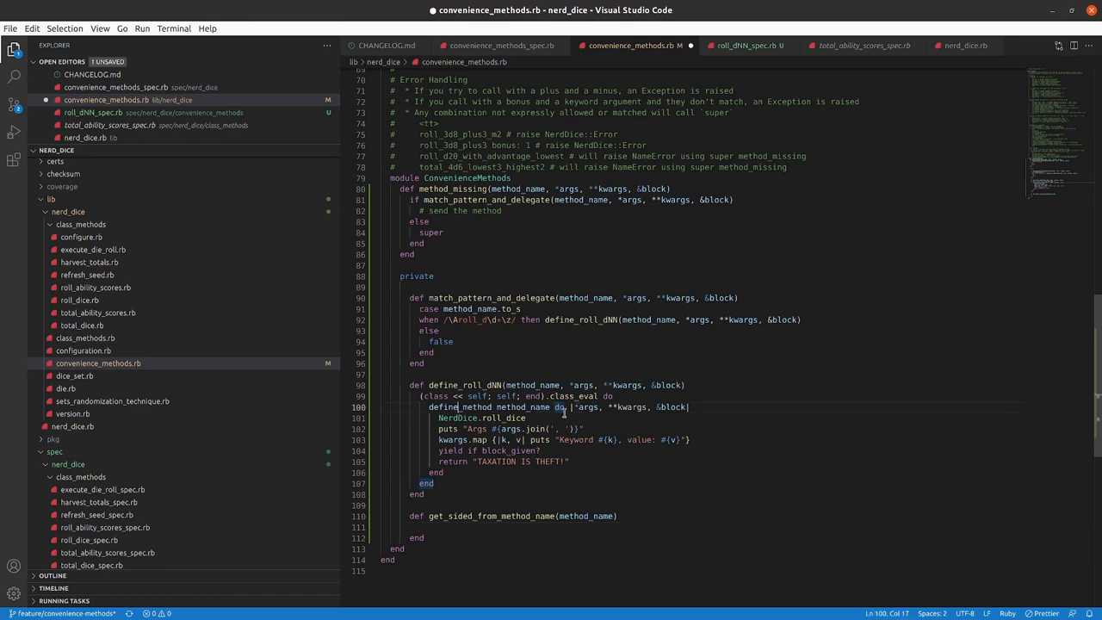
pyautogui.click(422, 526)
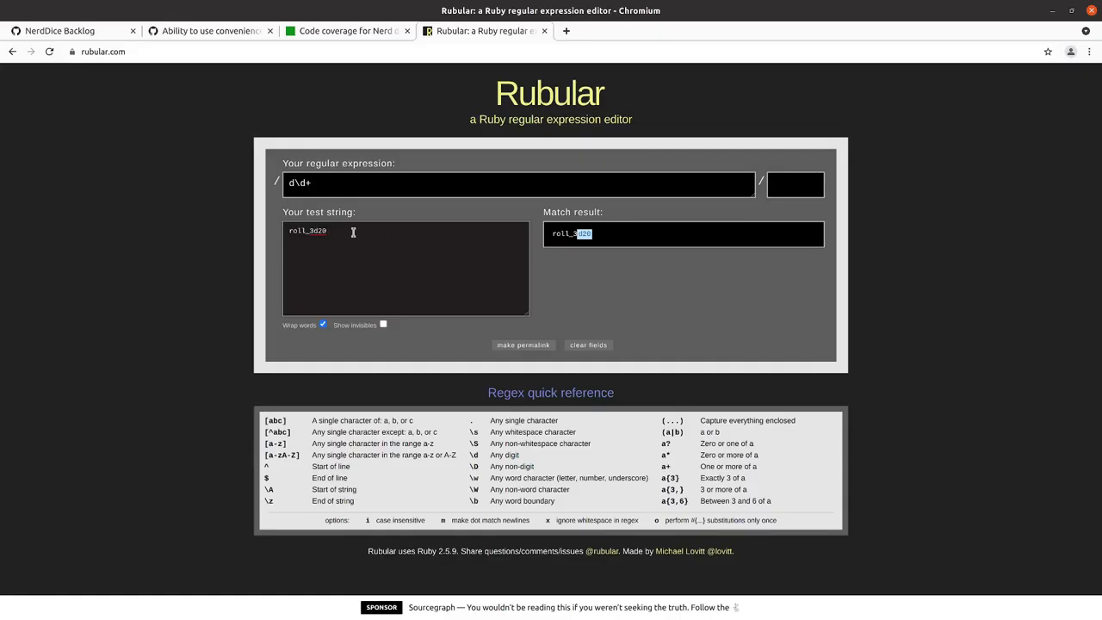
# Test the d\d+ pattern in Rubular against roll_13d20 to confirm it picks out d20.
pyautogui.click(315, 182)
pyautogui.write('1')
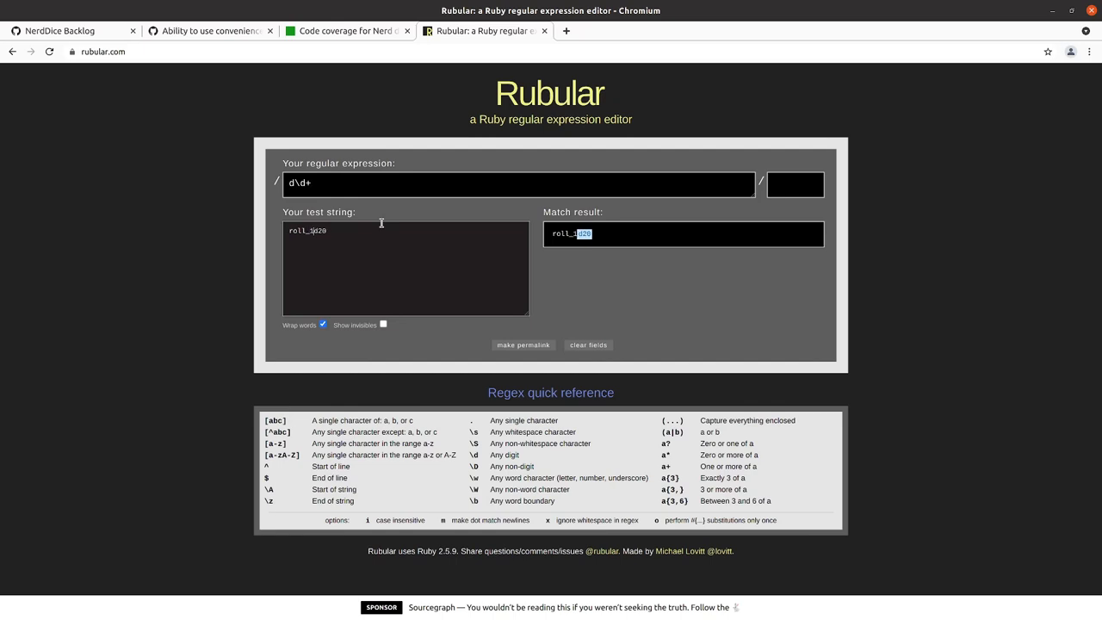
pyautogui.write('3')
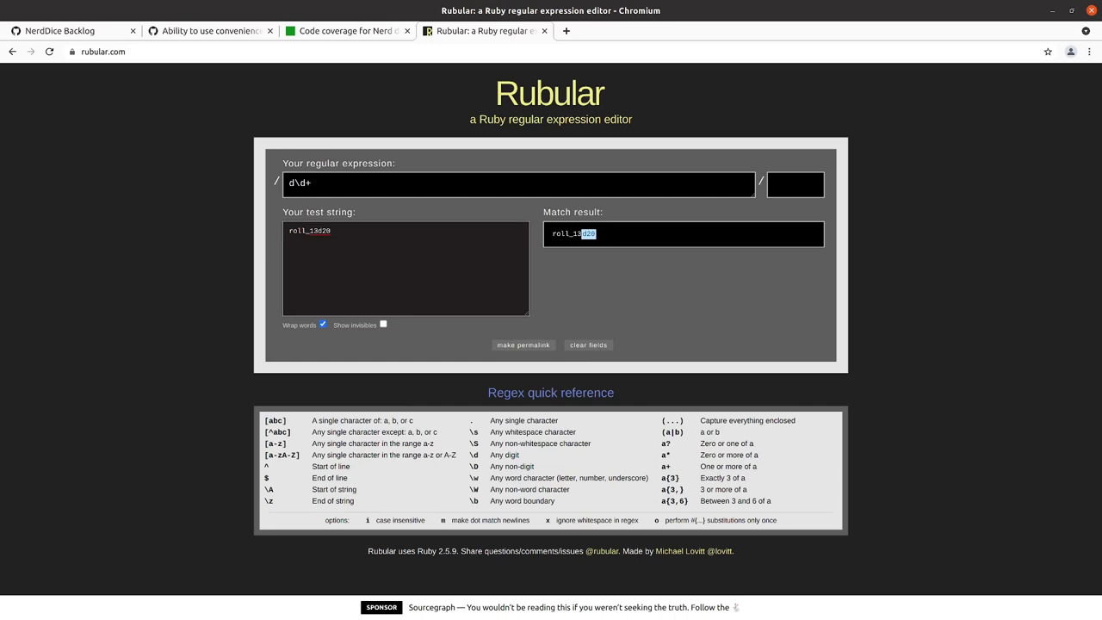
pyautogui.press('alt+tab')
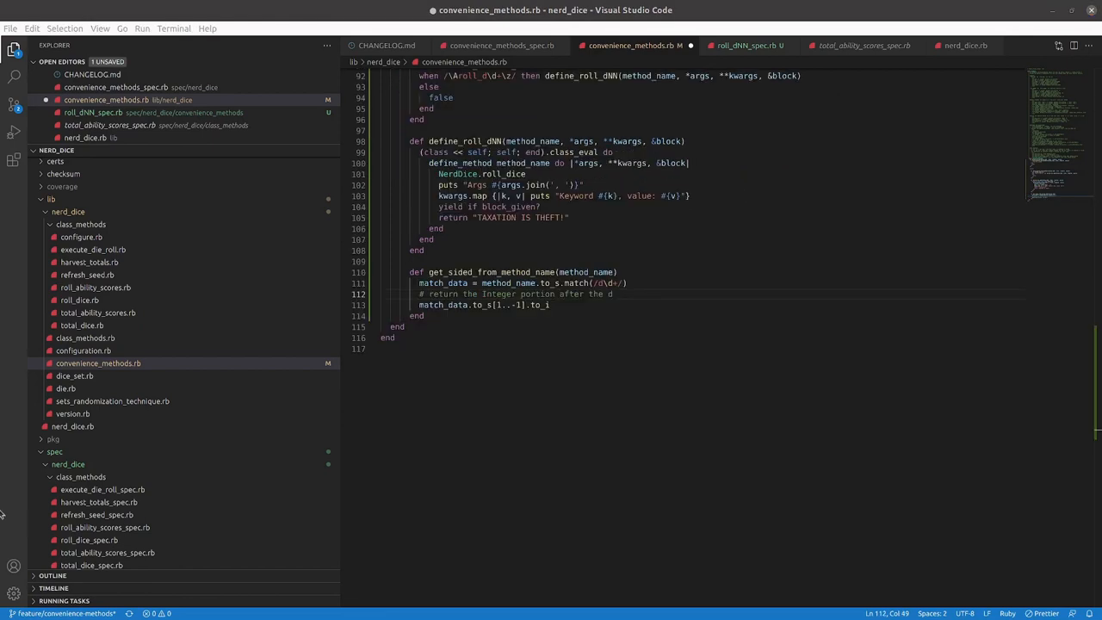
# Finish the to_i line in get_sides_from_method_name and add sides = ... inside define_roll_dNN.
pyautogui.click(549, 305)
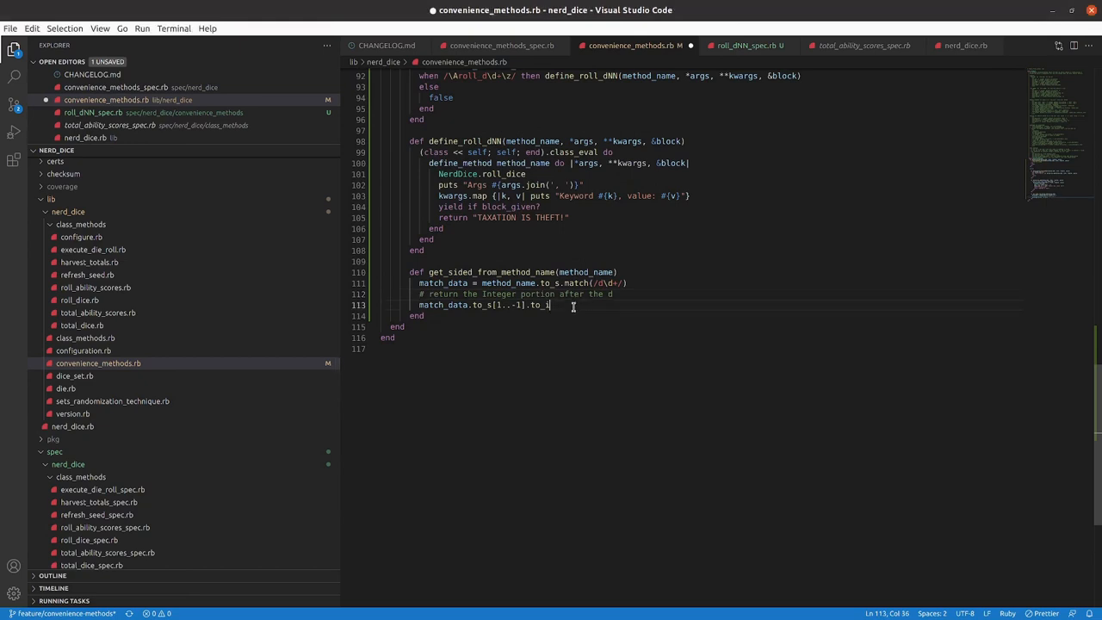
pyautogui.press('ctrl+s')
pyautogui.write('s')
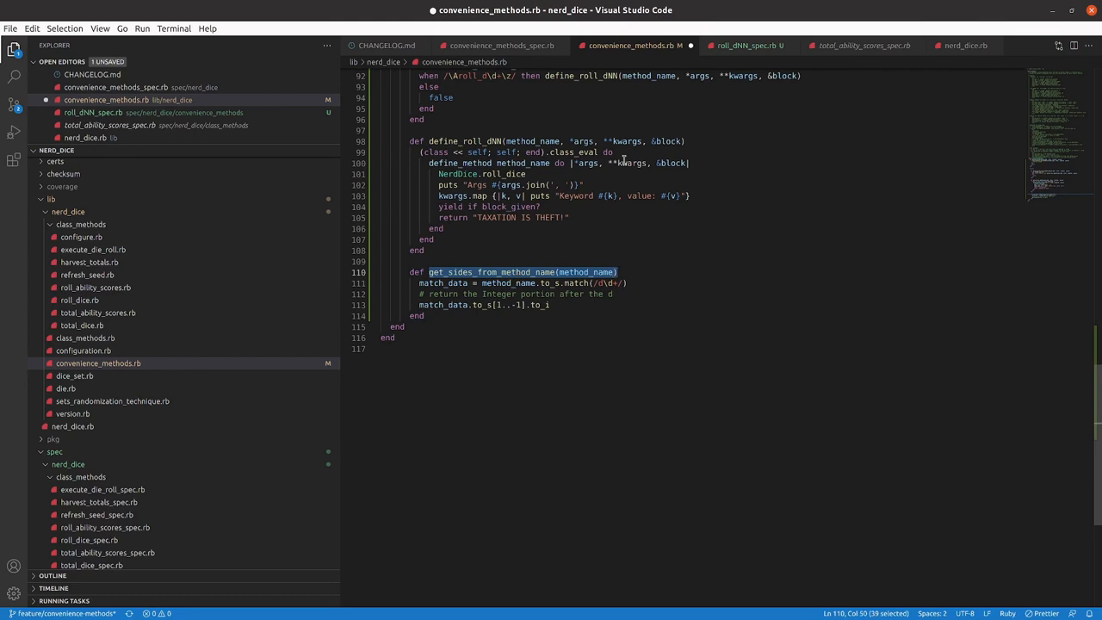
pyautogui.click(689, 141)
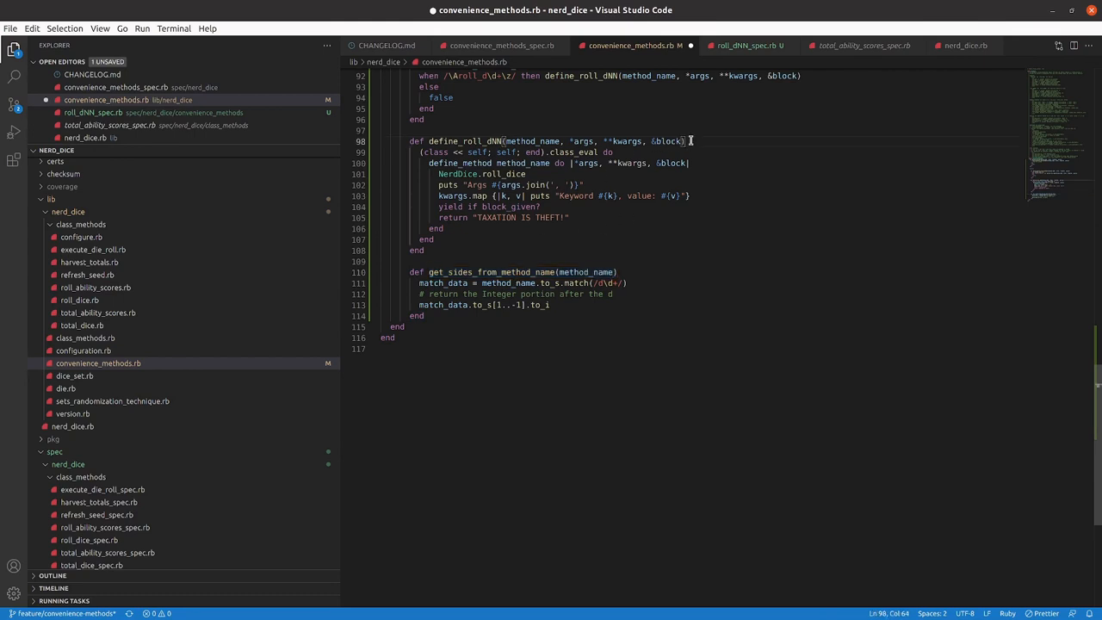
pyautogui.write('sides = get_sides_from_method_name(method_name')
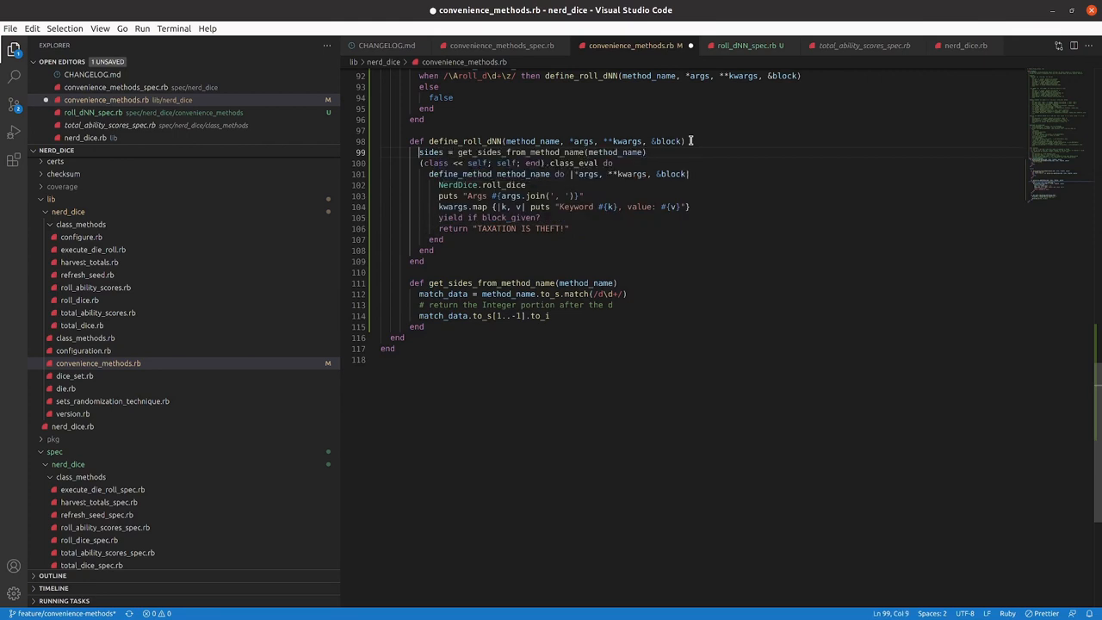
# Change the call to NerdDice.roll_dice(sides, **kwargs), delete the debug lines and save.
pyautogui.doubleClick(431, 152)
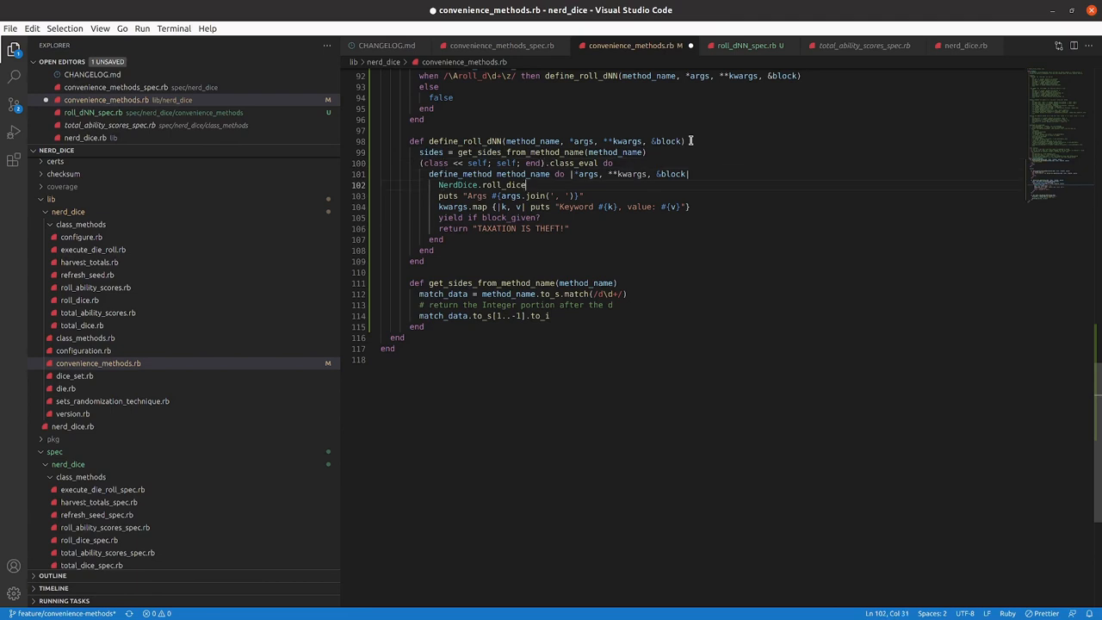
pyautogui.write('(')
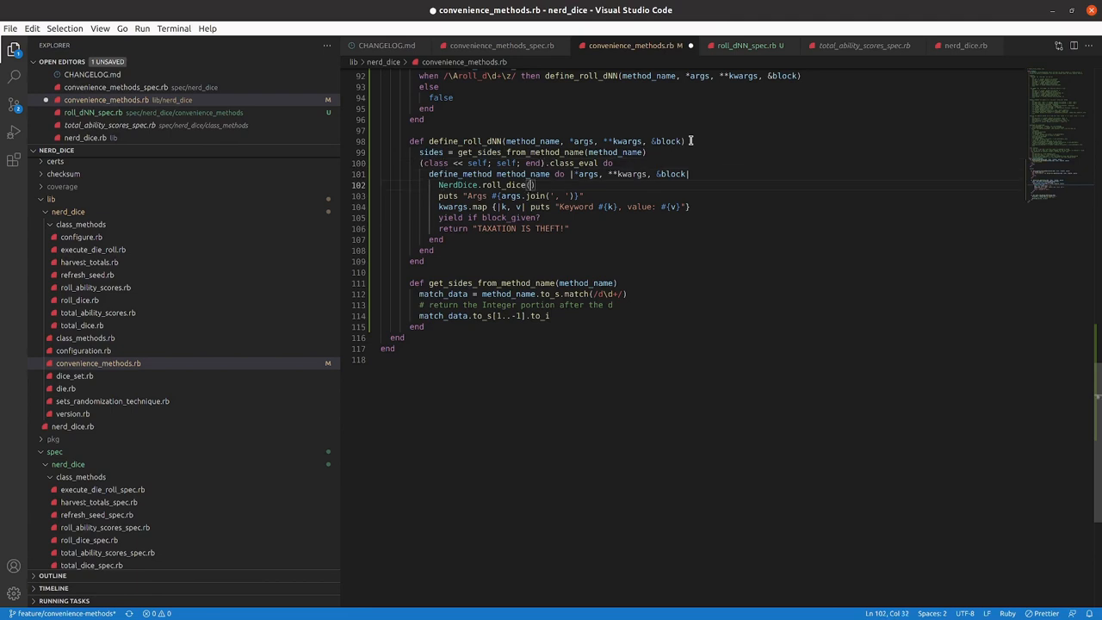
pyautogui.write('sides, *')
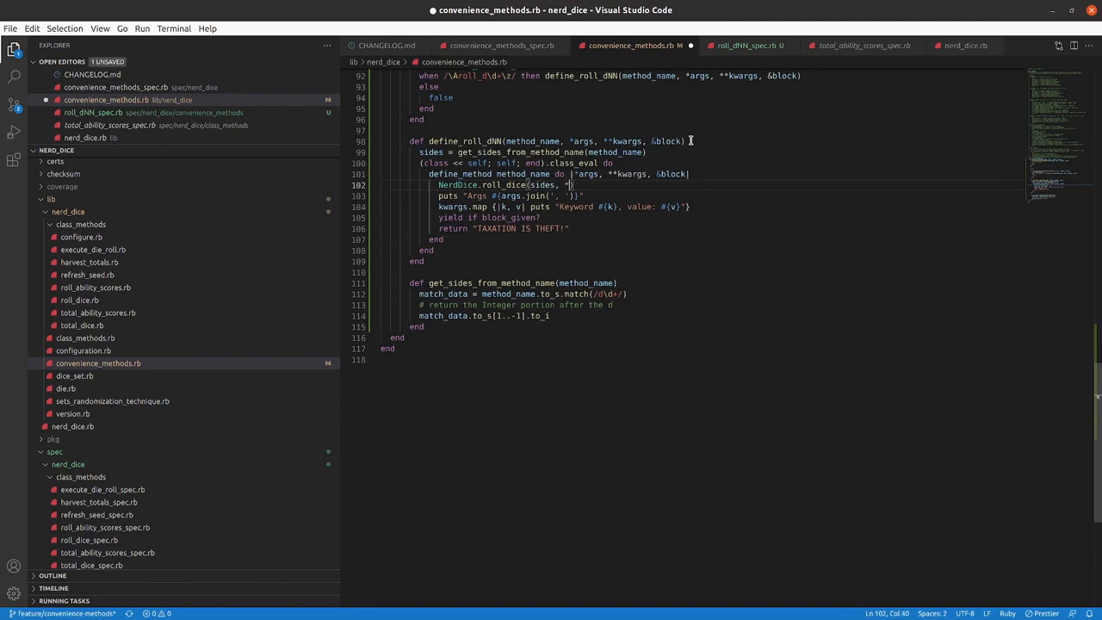
pyautogui.write('*kwargs')
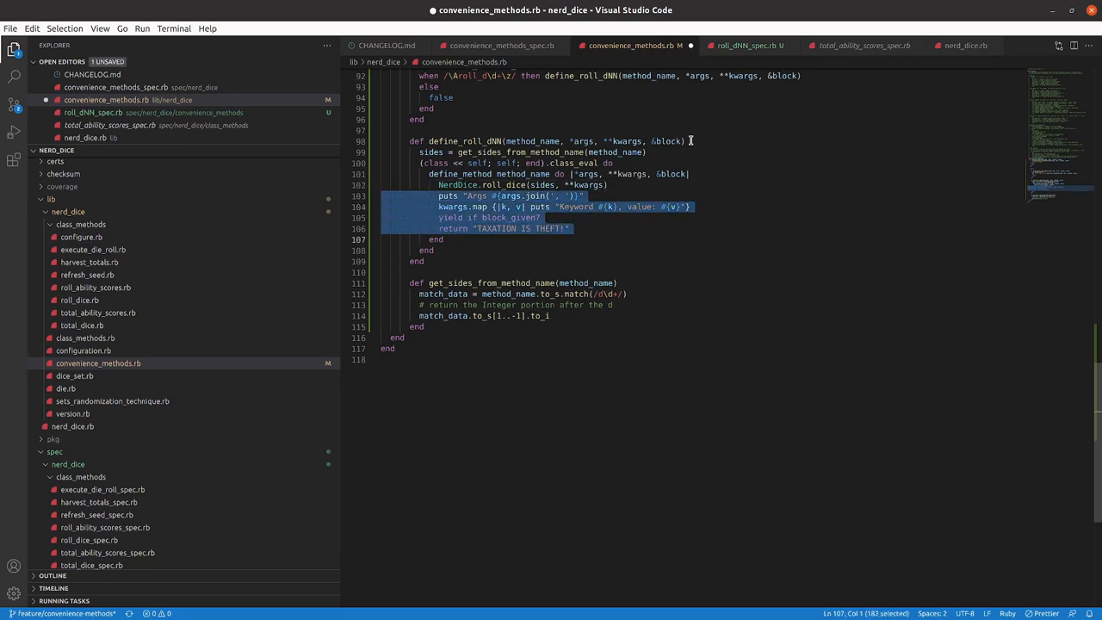
pyautogui.press('Delete')
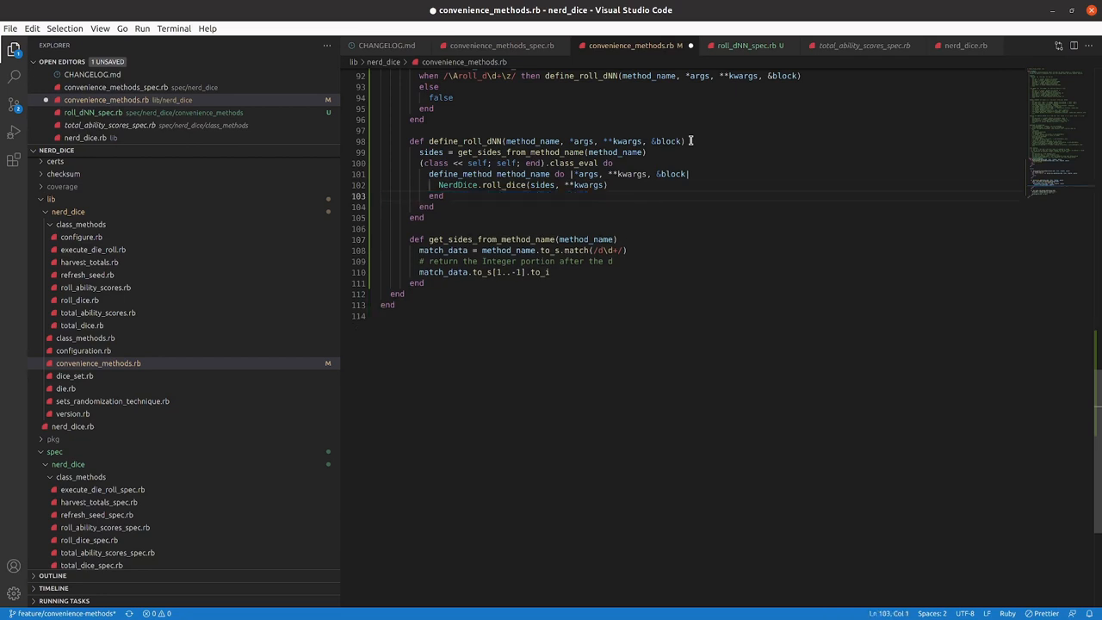
pyautogui.press('ctrl+s')
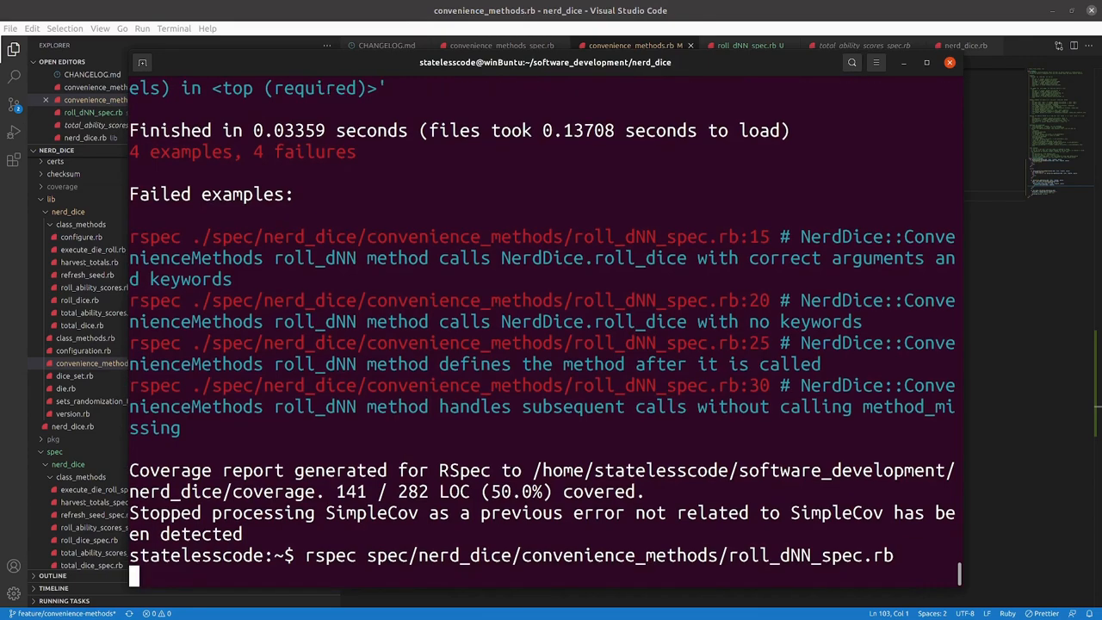
# Rerun the roll_dNN spec and scroll through the four NoMethodError-via-super failures.
pyautogui.press('Return')
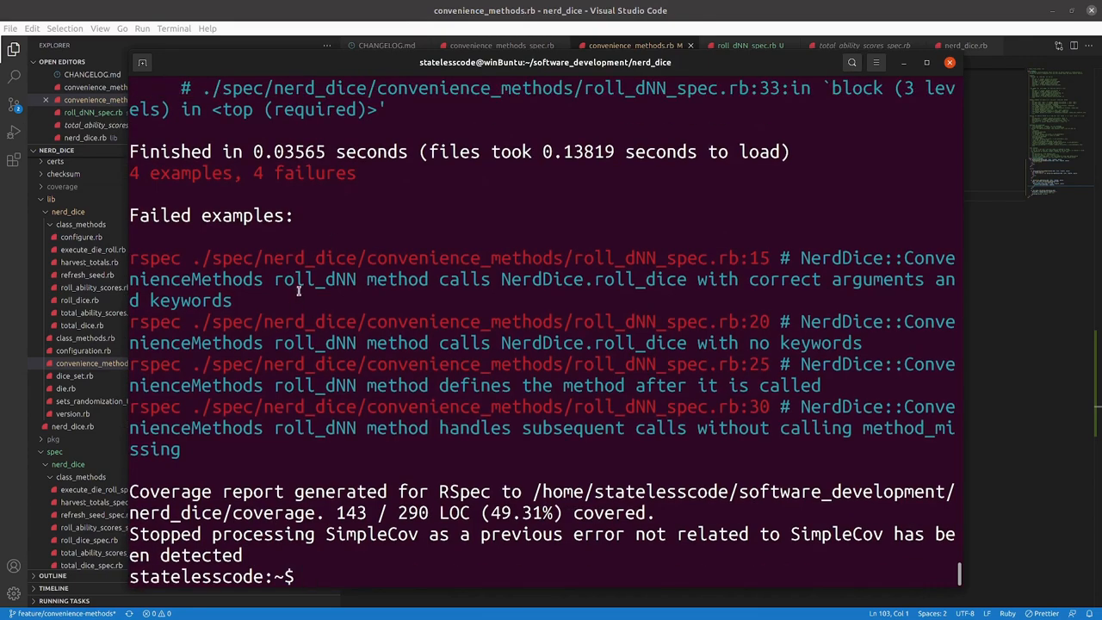
pyautogui.scroll(3)
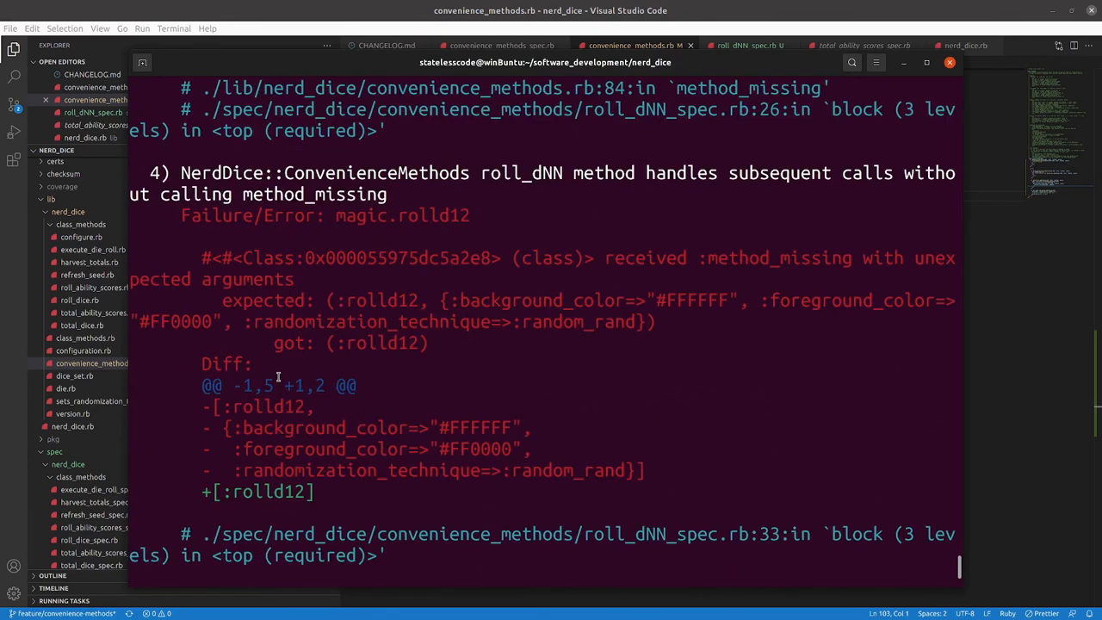
pyautogui.scroll(3)
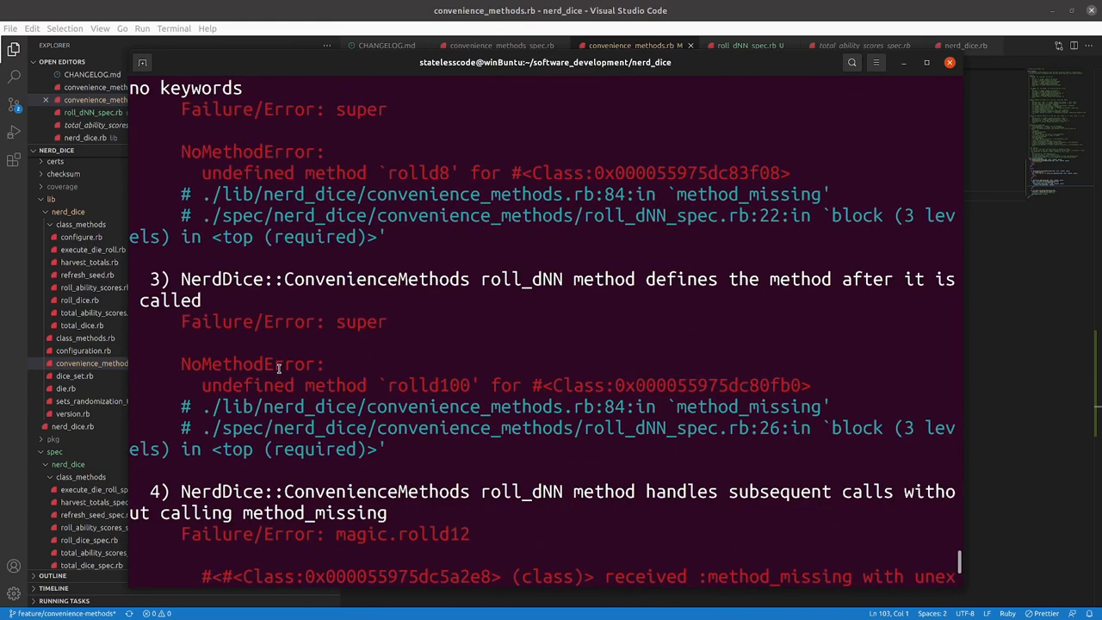
pyautogui.scroll(3)
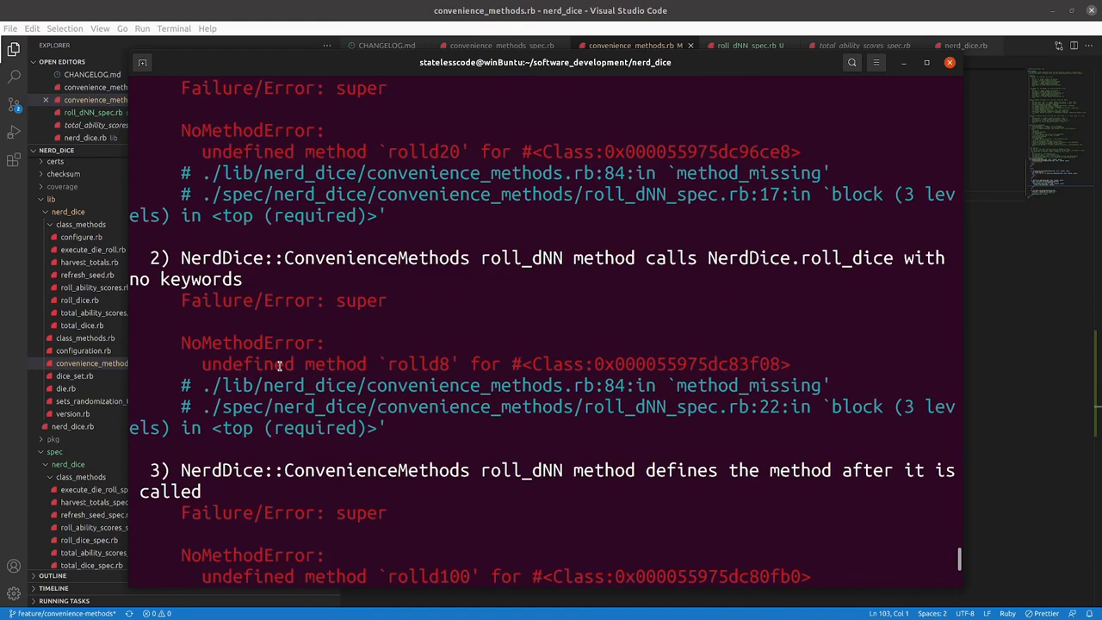
pyautogui.scroll(-3)
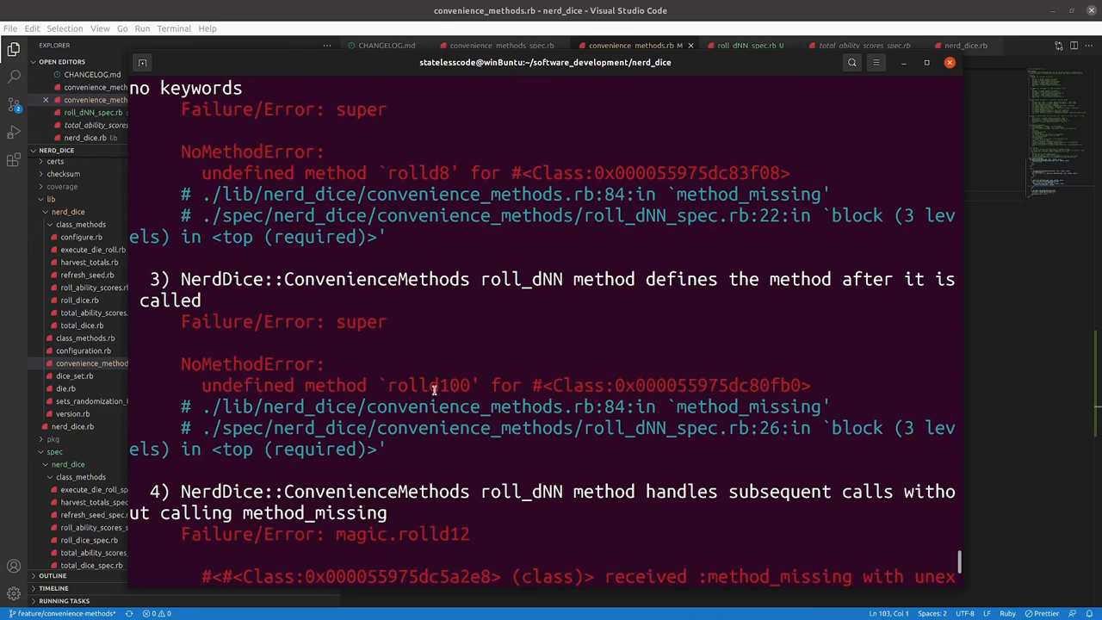
pyautogui.scroll(-3)
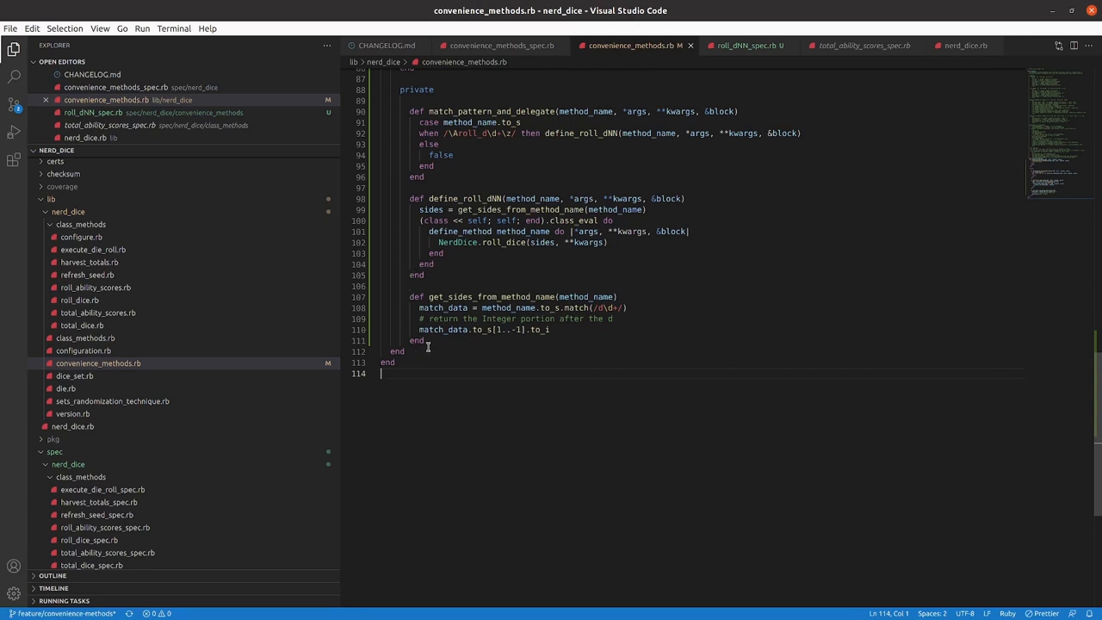
# In method_missing add self.send(method_name, *args, **kwargs, &block) after the delegate call.
pyautogui.scroll(3)
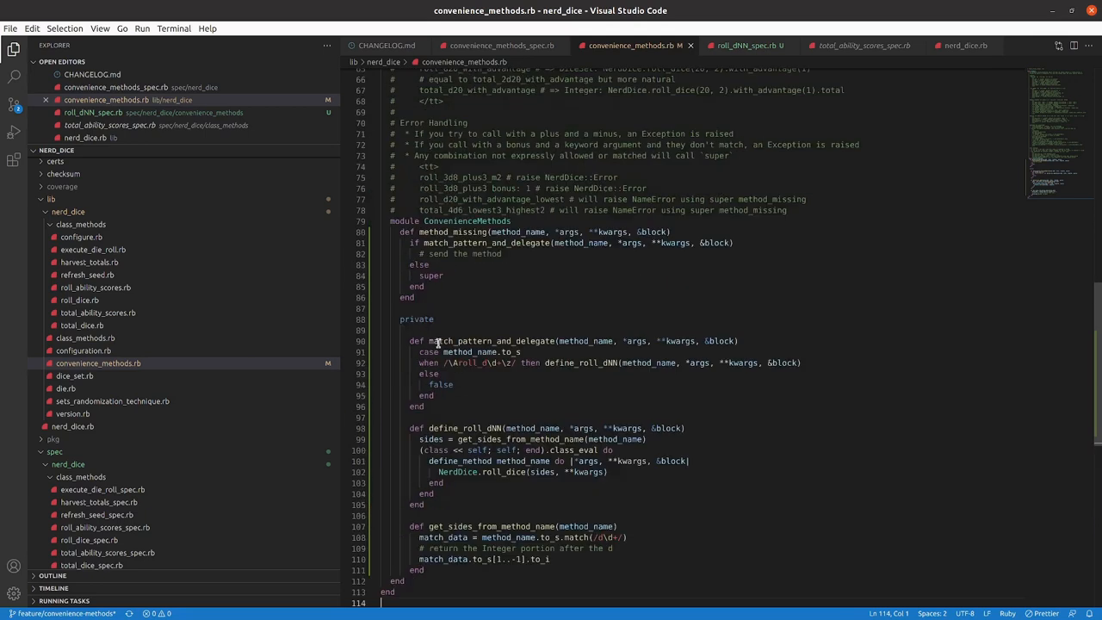
pyautogui.click(503, 254)
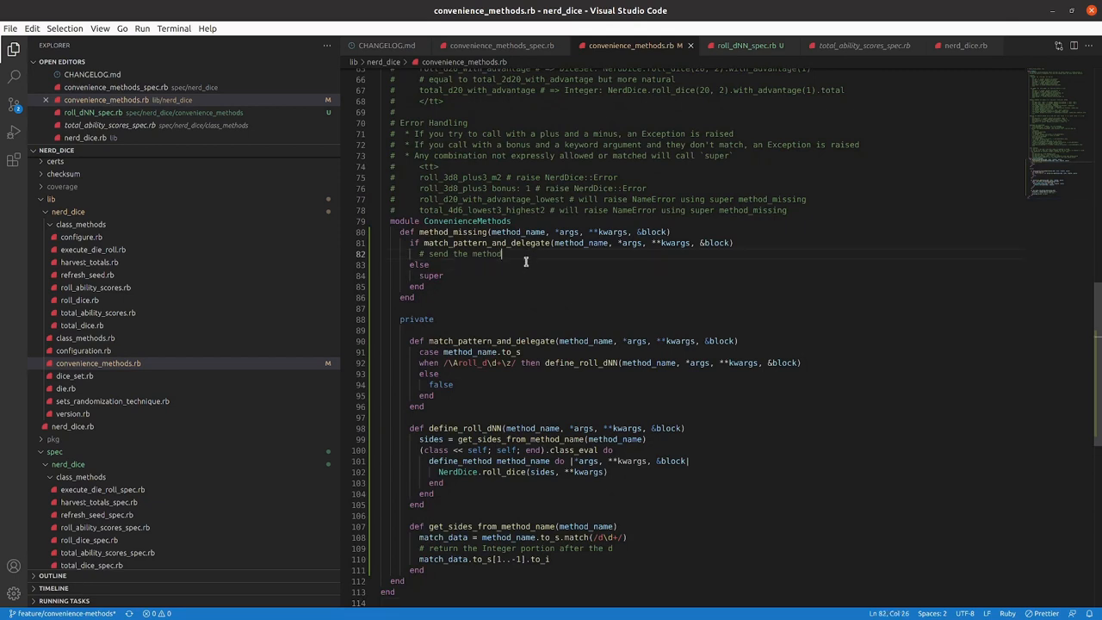
pyautogui.write('self.s')
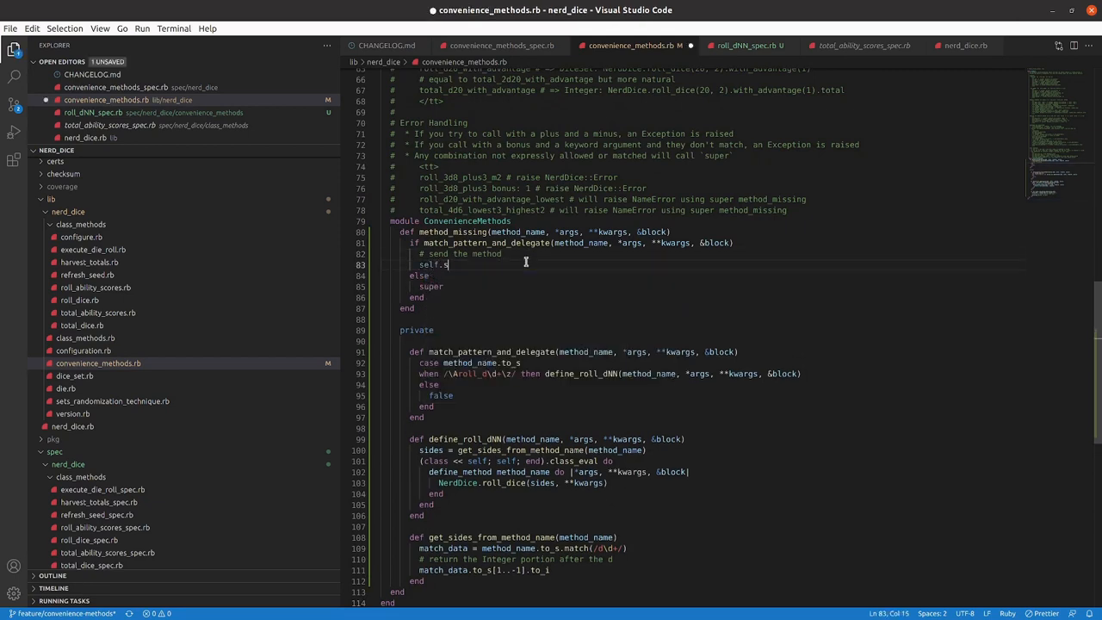
pyautogui.write('end()')
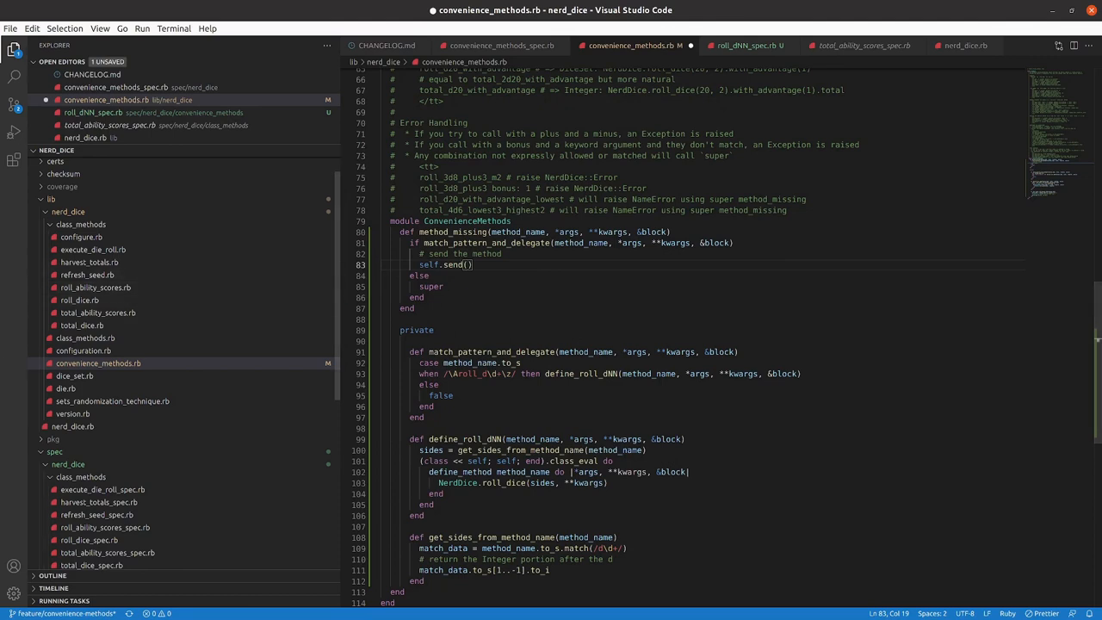
pyautogui.write('method_name, *args, **kwargs, &block')
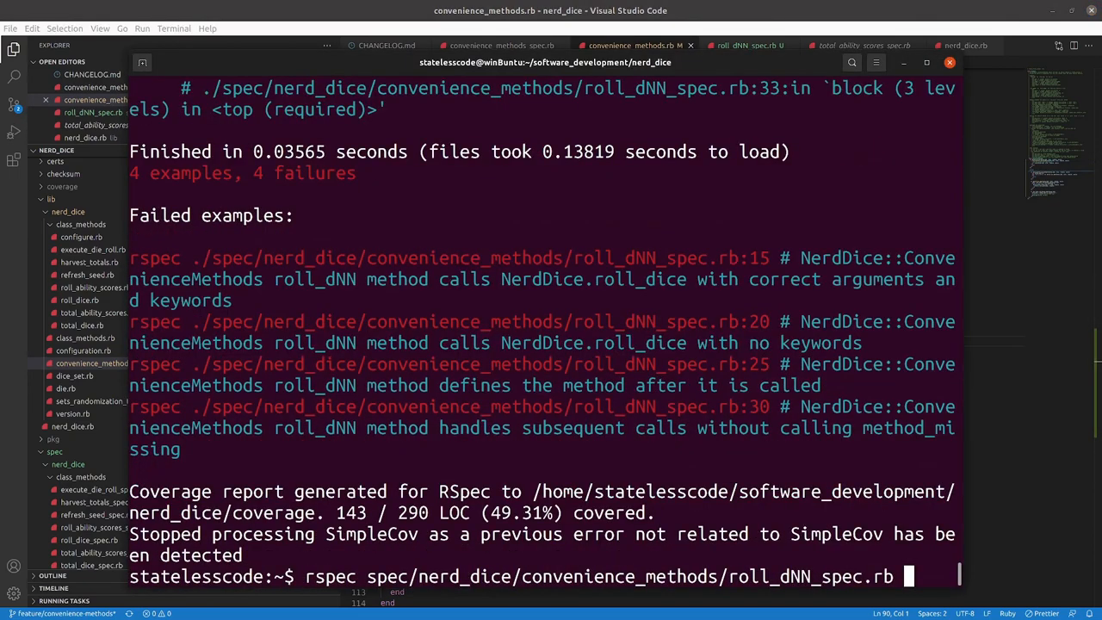
# Rerun the roll_dNN spec and read the four failures including the rolld12 argument diff.
pyautogui.press('Return')
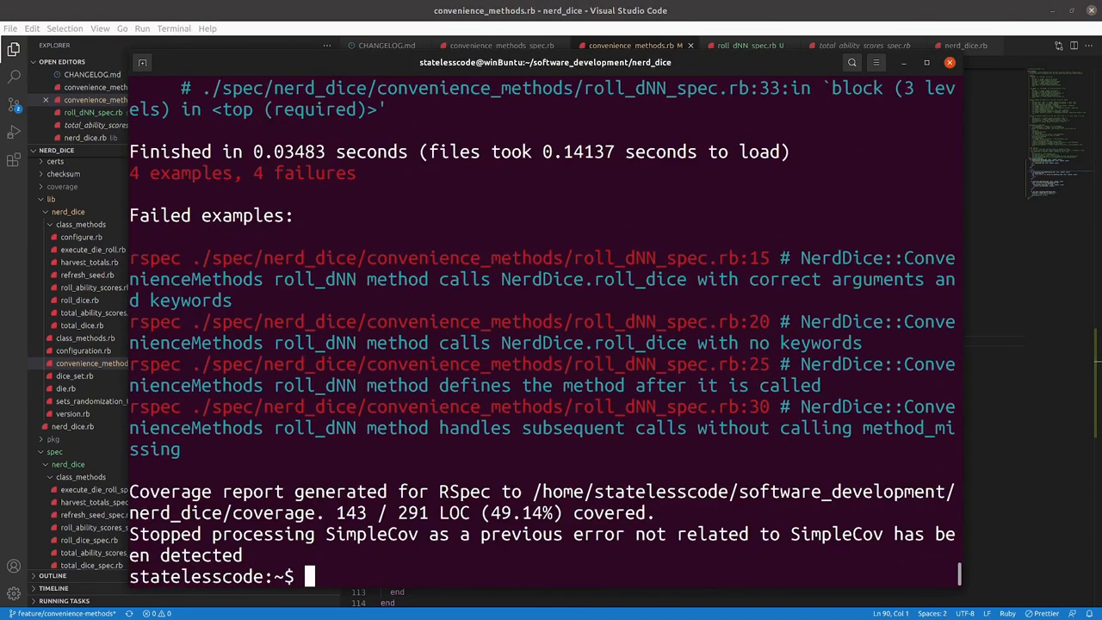
pyautogui.scroll(3)
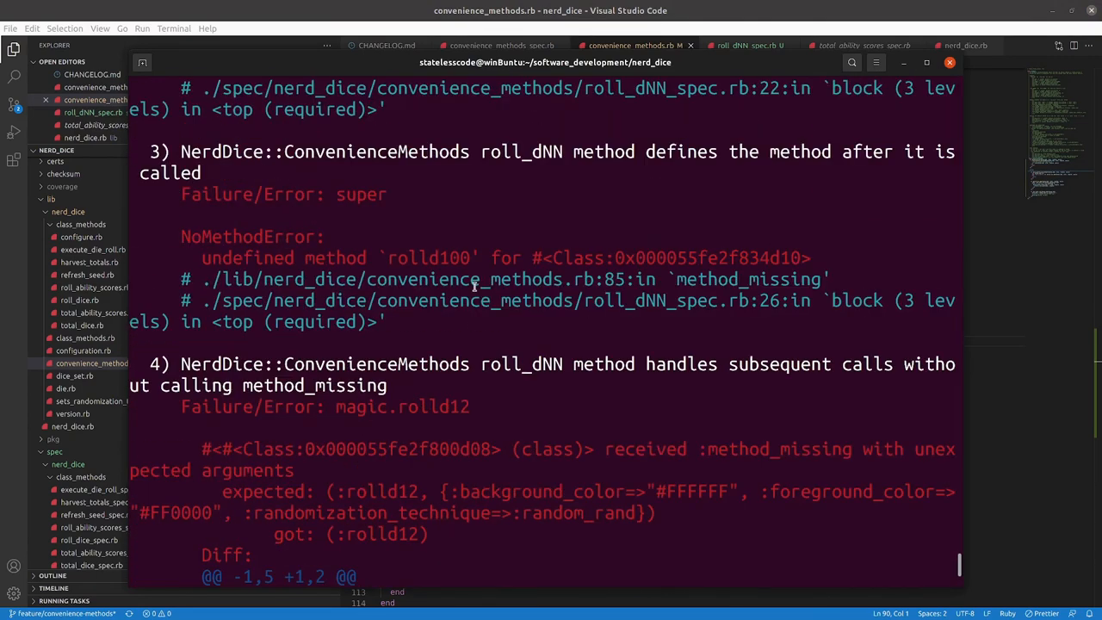
pyautogui.scroll(3)
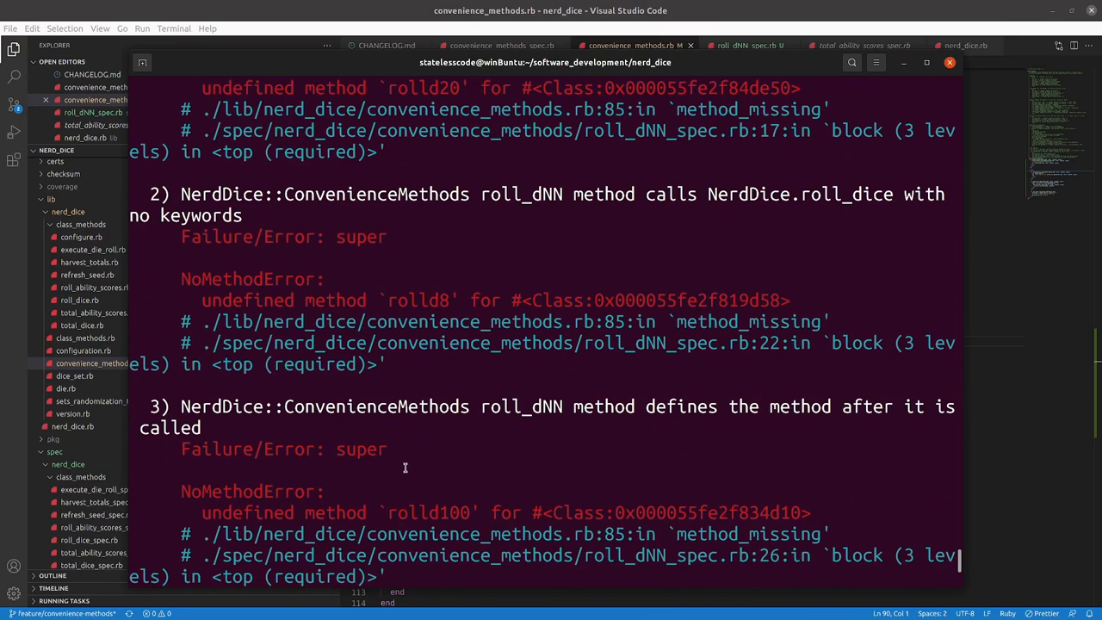
pyautogui.scroll(3)
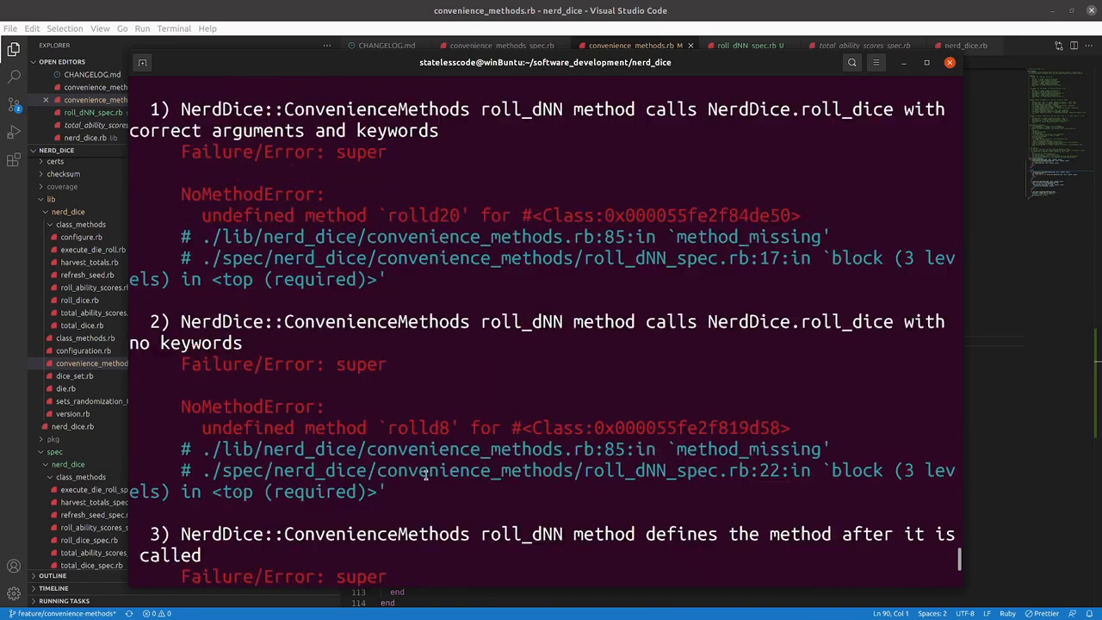
pyautogui.moveTo(487, 396)
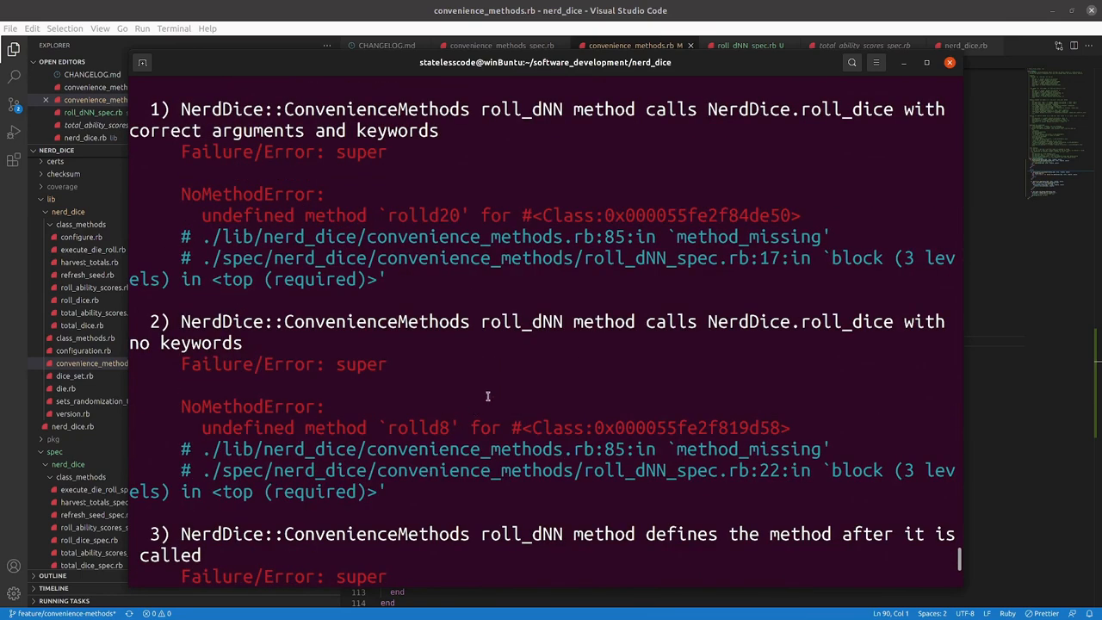
pyautogui.scroll(3)
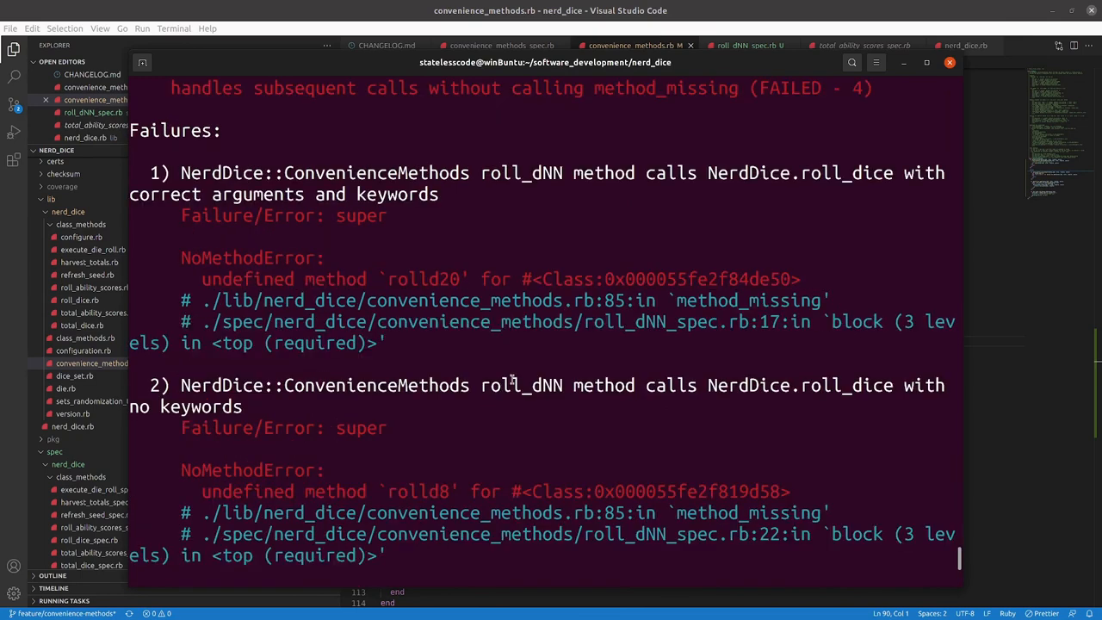
pyautogui.scroll(3)
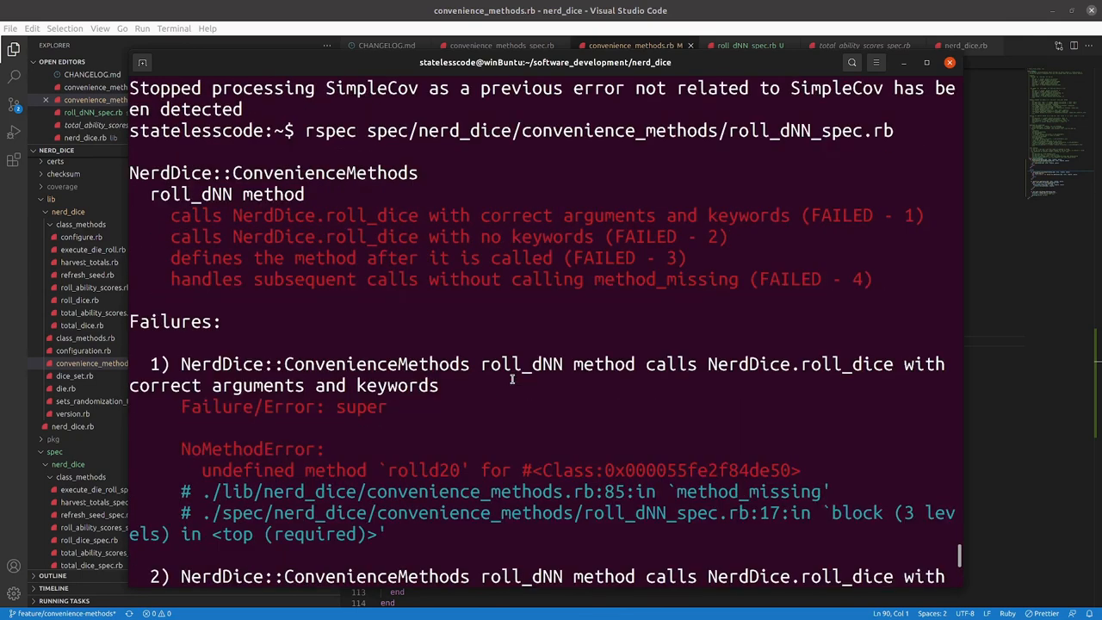
pyautogui.scroll(-3)
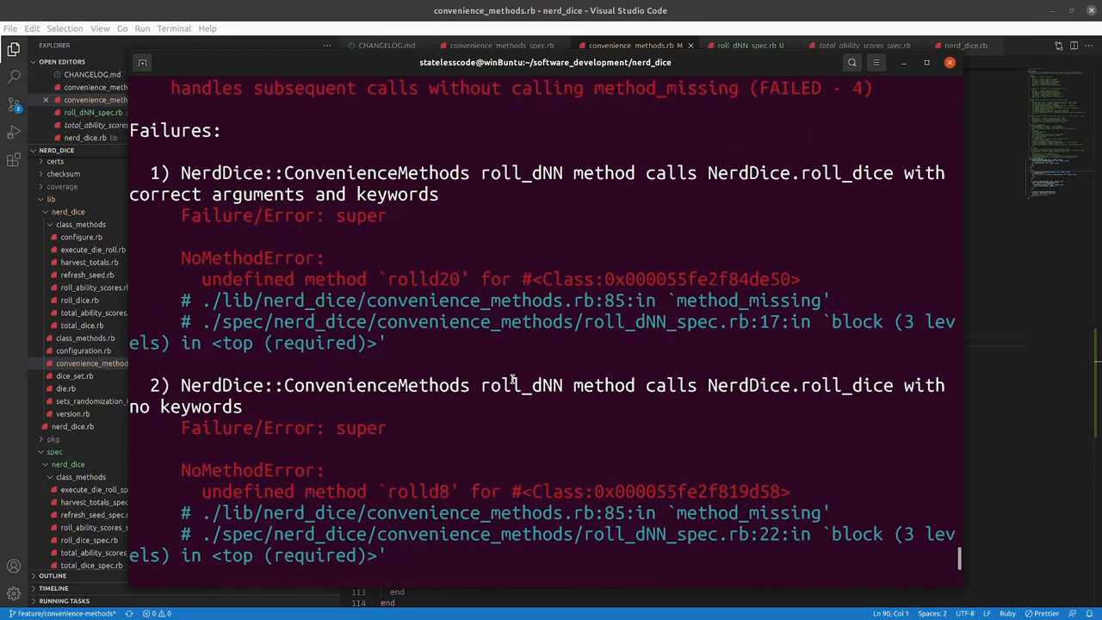
pyautogui.scroll(-3)
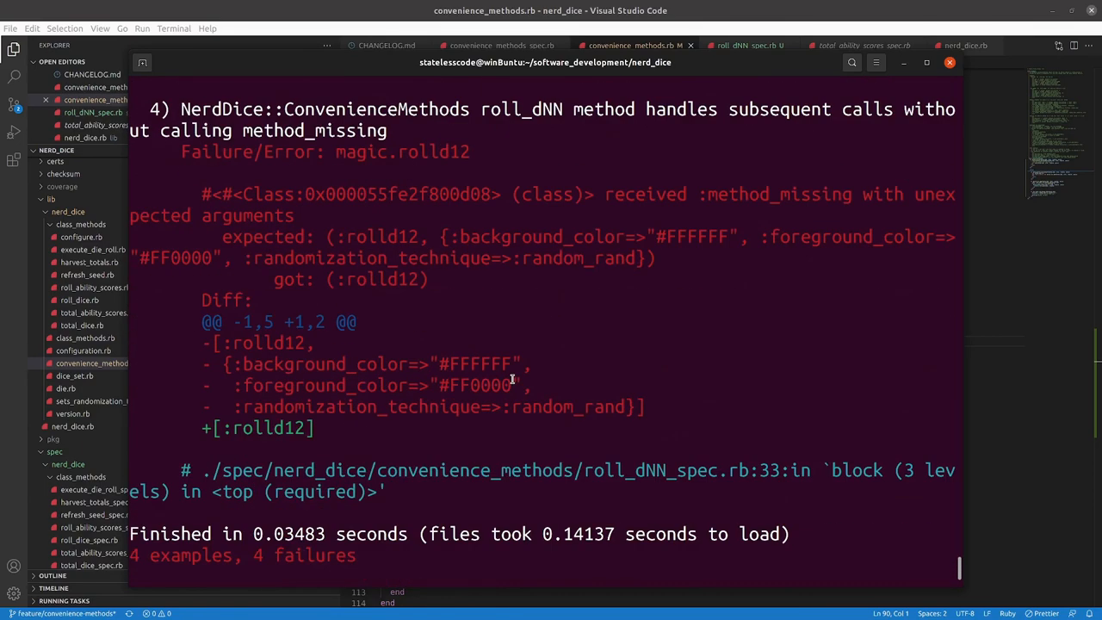
pyautogui.scroll(-3)
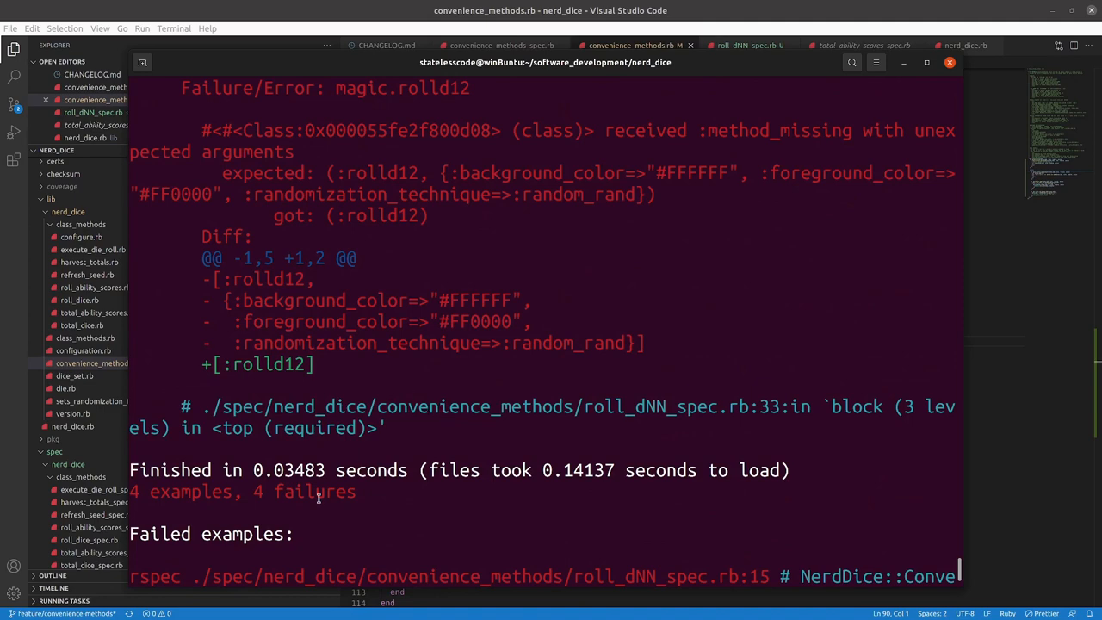
pyautogui.moveTo(781, 513)
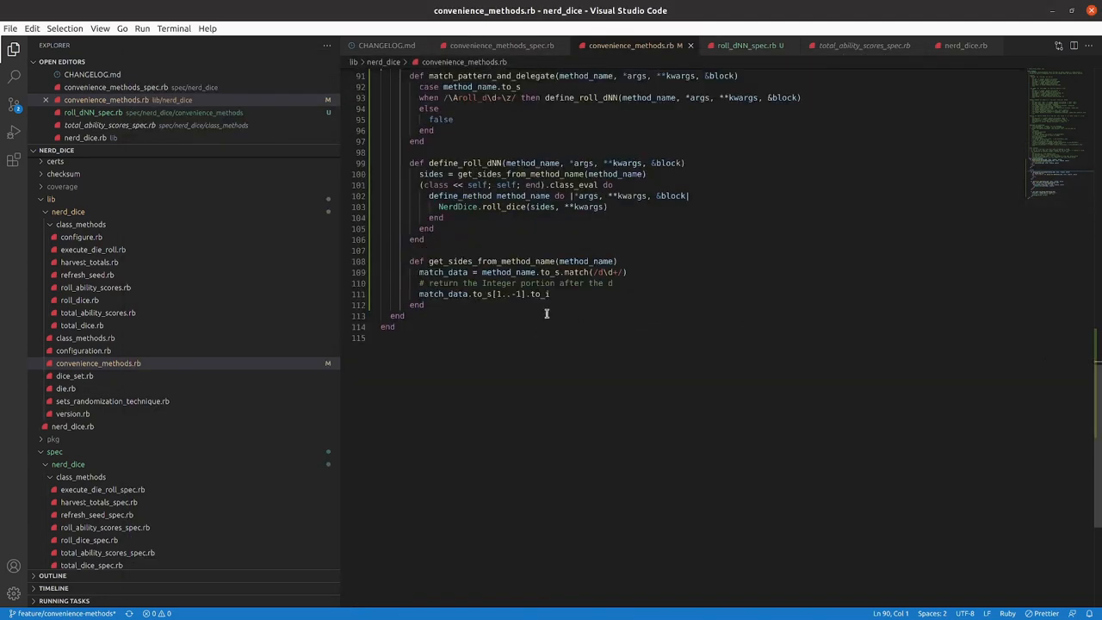
# Scroll through method_missing and its helpers while adding debug puts lines.
pyautogui.scroll(3)
pyautogui.write('puts "In get_sides_from_method_name"')
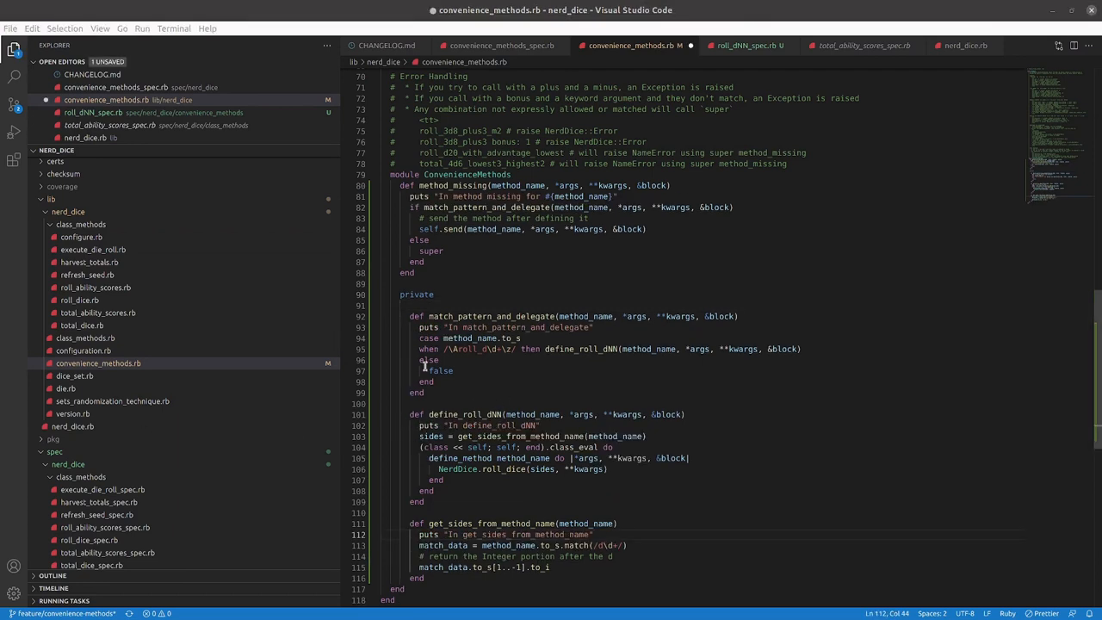
pyautogui.scroll(3)
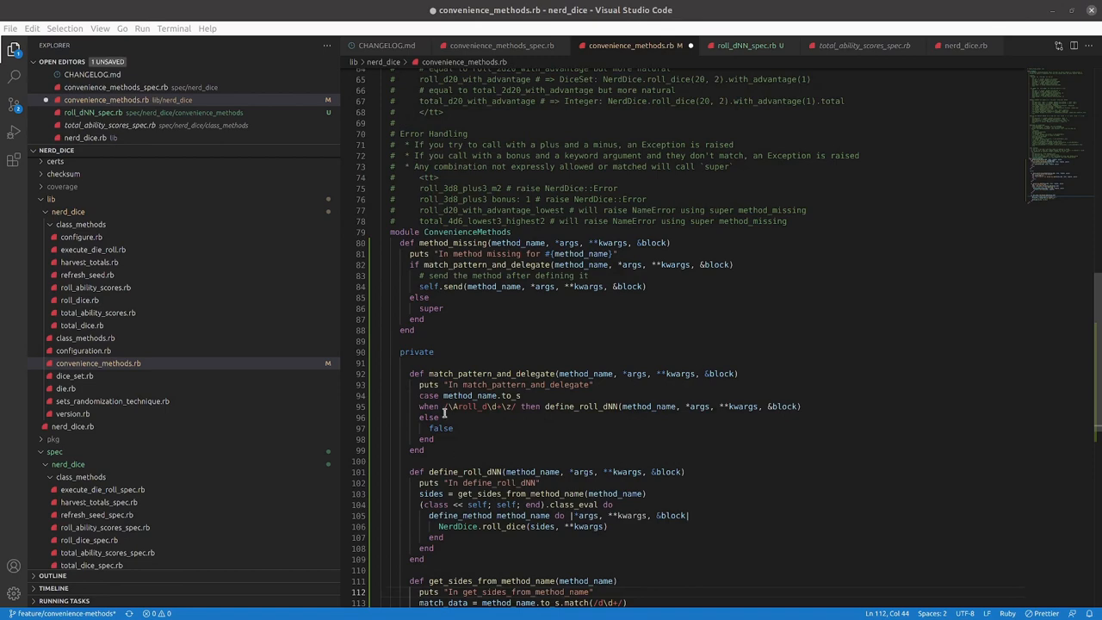
pyautogui.scroll(-3)
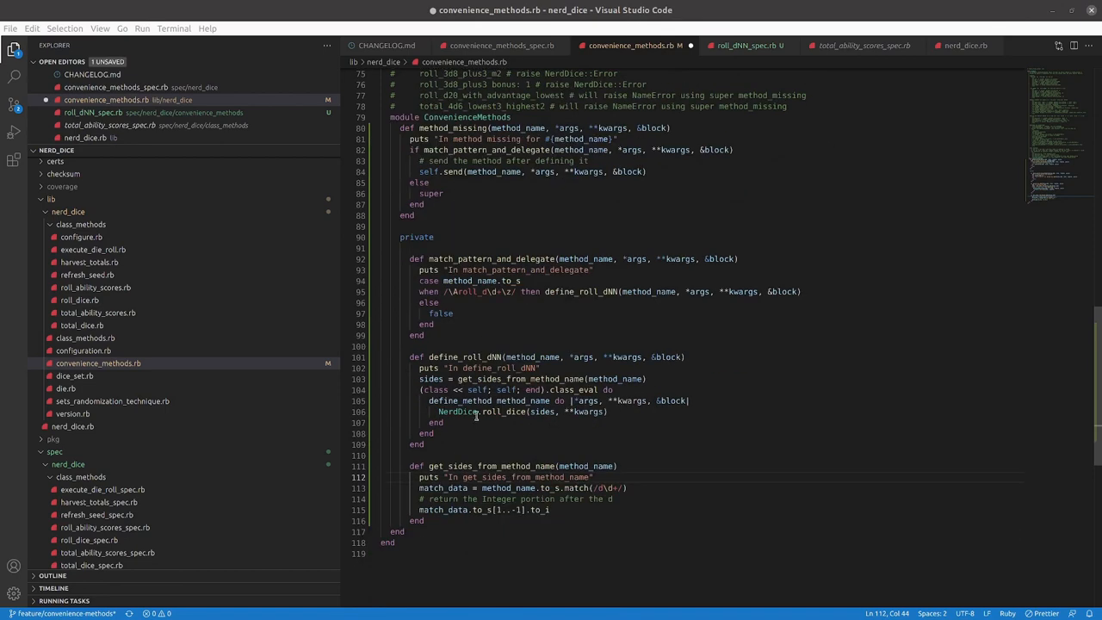
pyautogui.scroll(3)
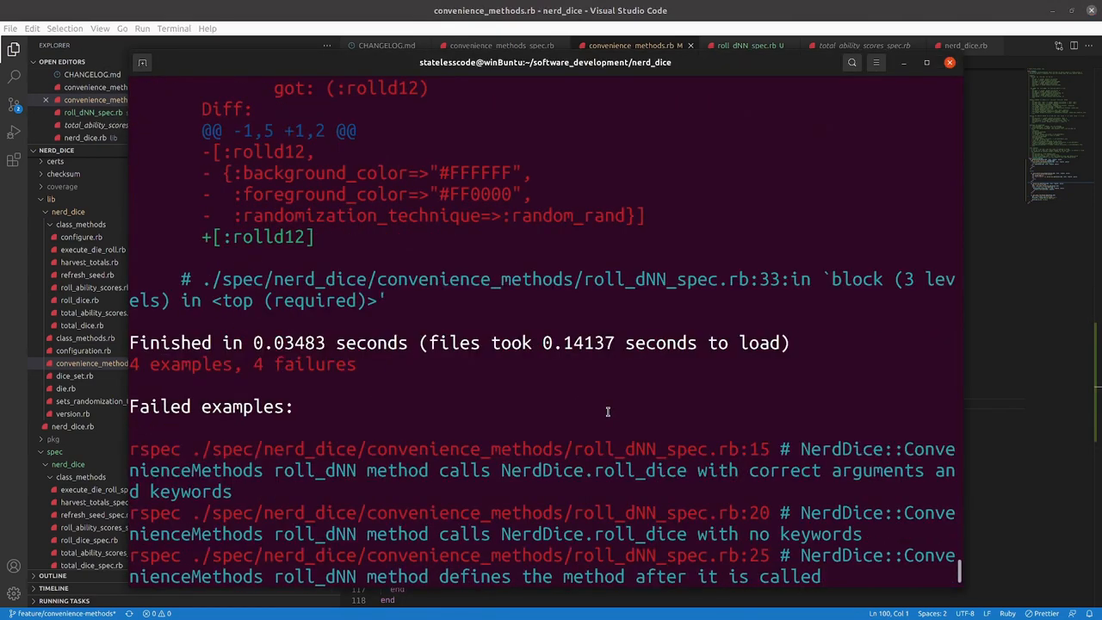
# Scroll through the rerun's debug output showing rolld20, rolld8 and rolld100 reporting 'pattern does not match'.
pyautogui.scroll(-3)
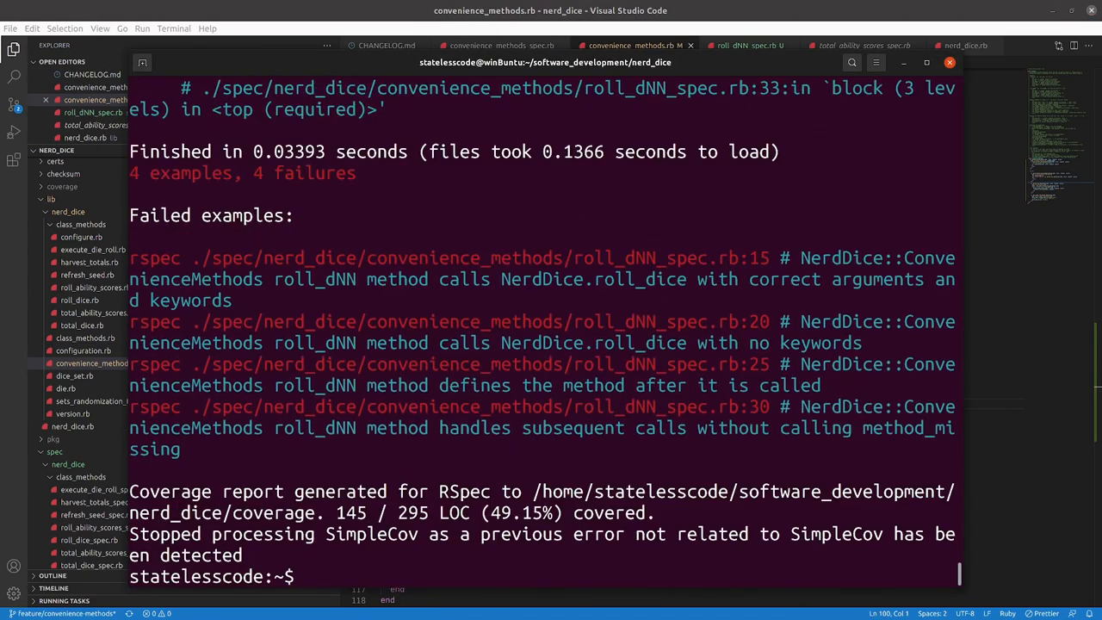
pyautogui.scroll(3)
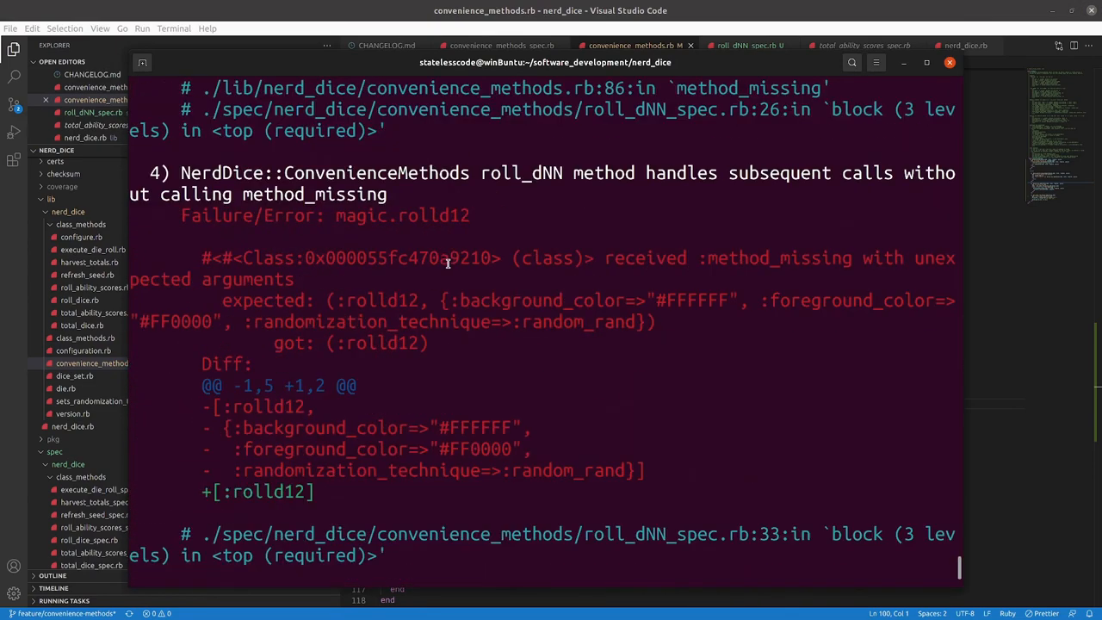
pyautogui.scroll(3)
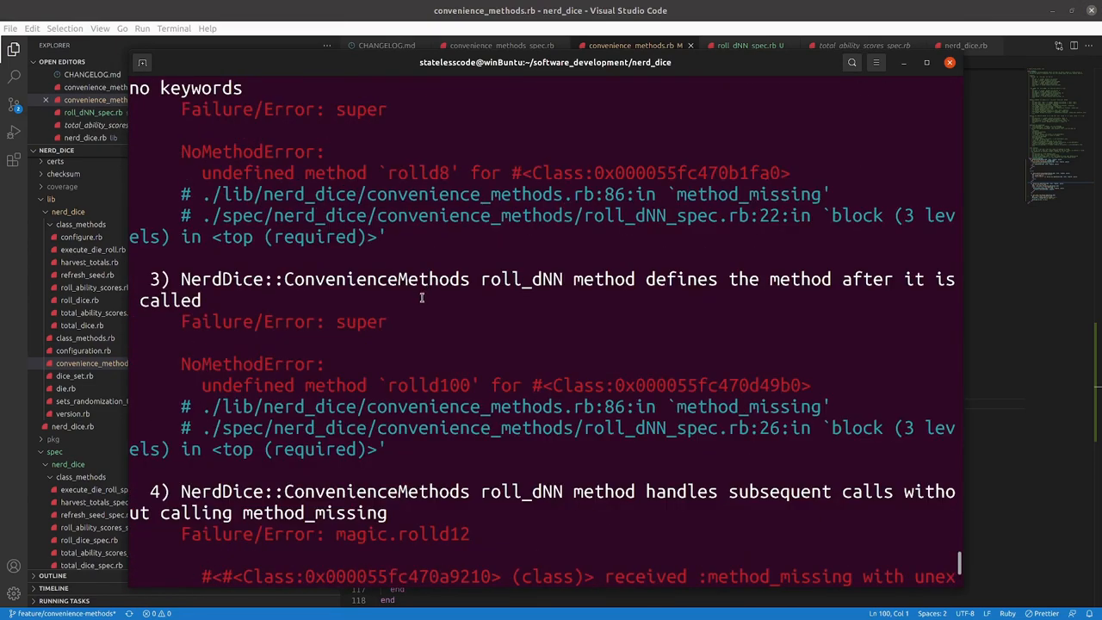
pyautogui.scroll(3)
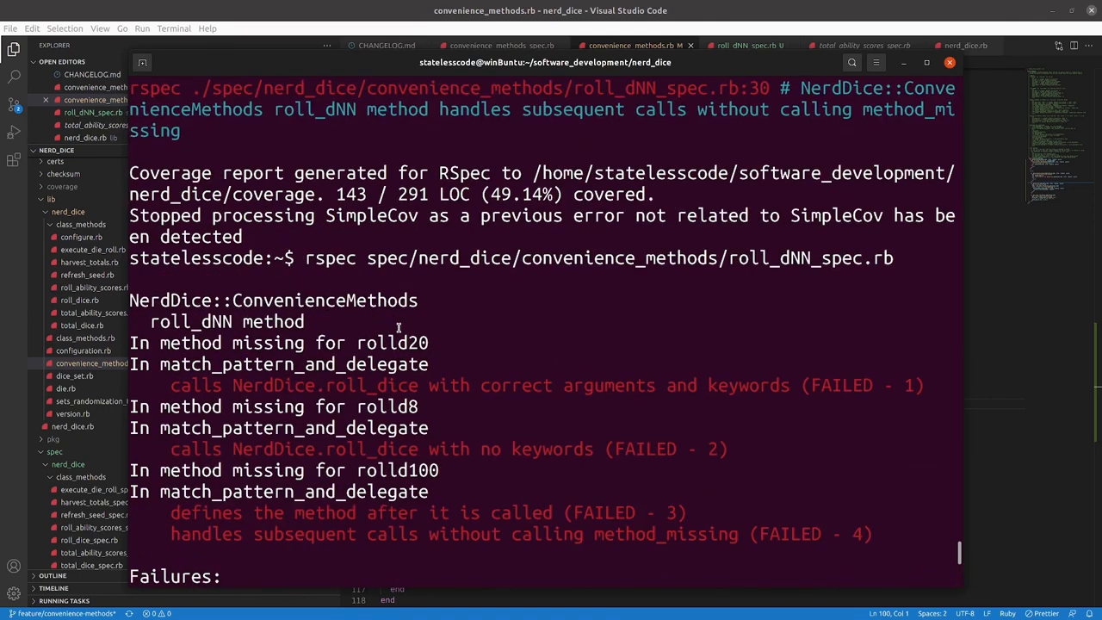
pyautogui.scroll(-3)
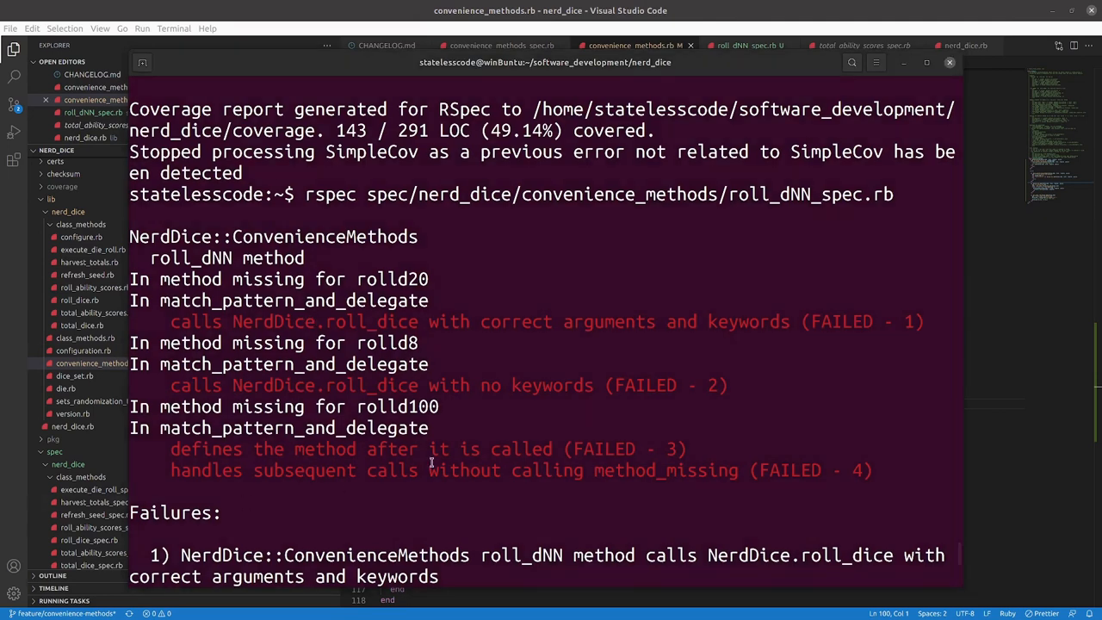
pyautogui.moveTo(1037, 461)
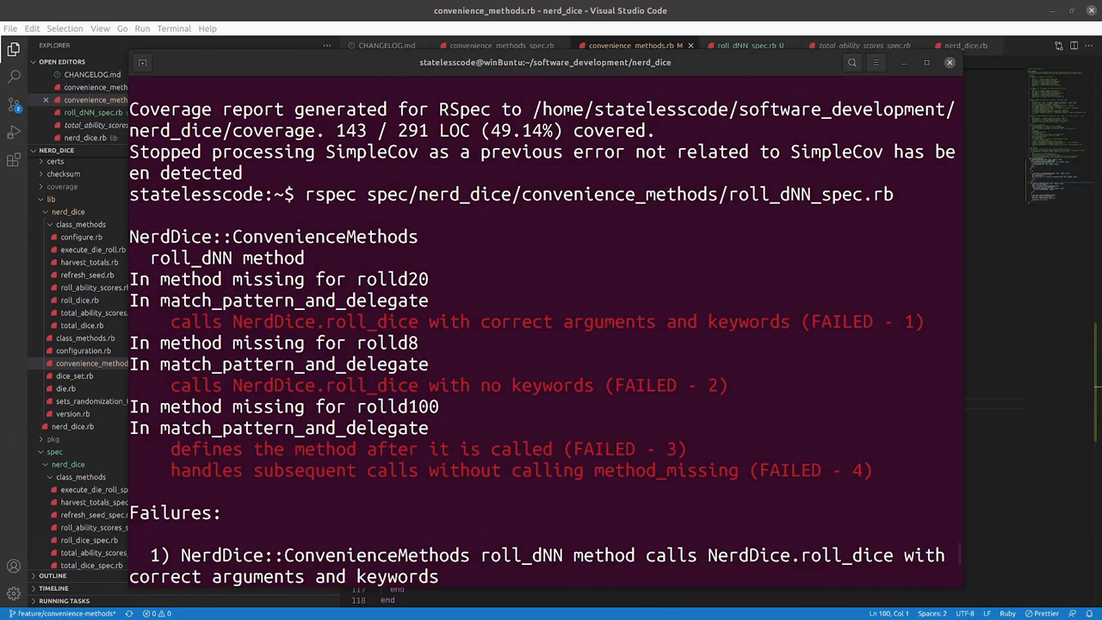
pyautogui.moveTo(968, 353)
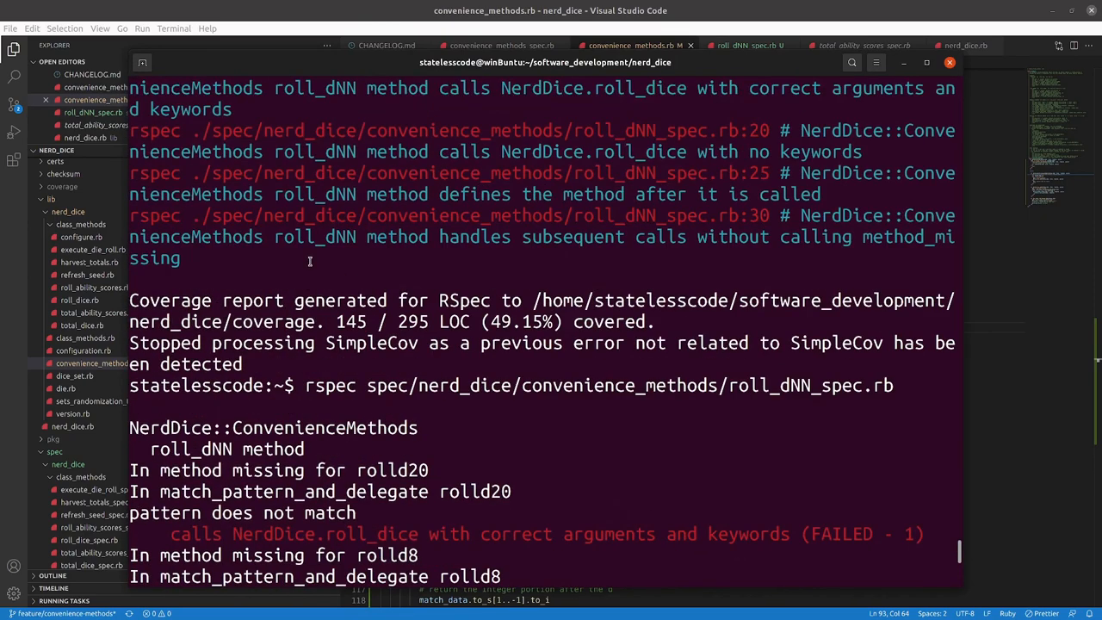
pyautogui.scroll(-3)
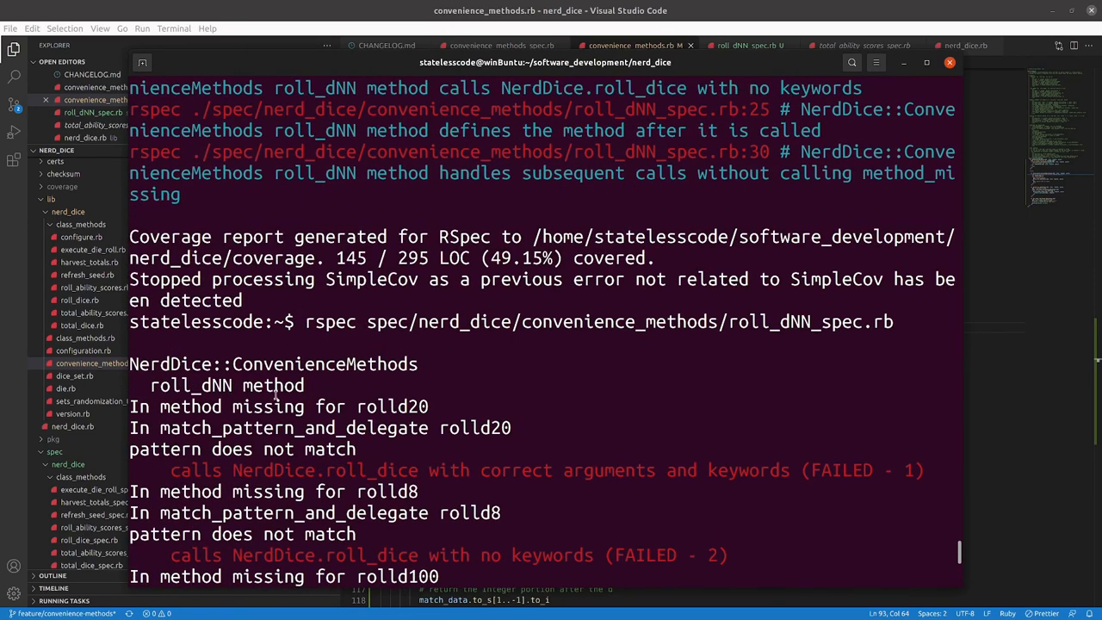
pyautogui.scroll(-3)
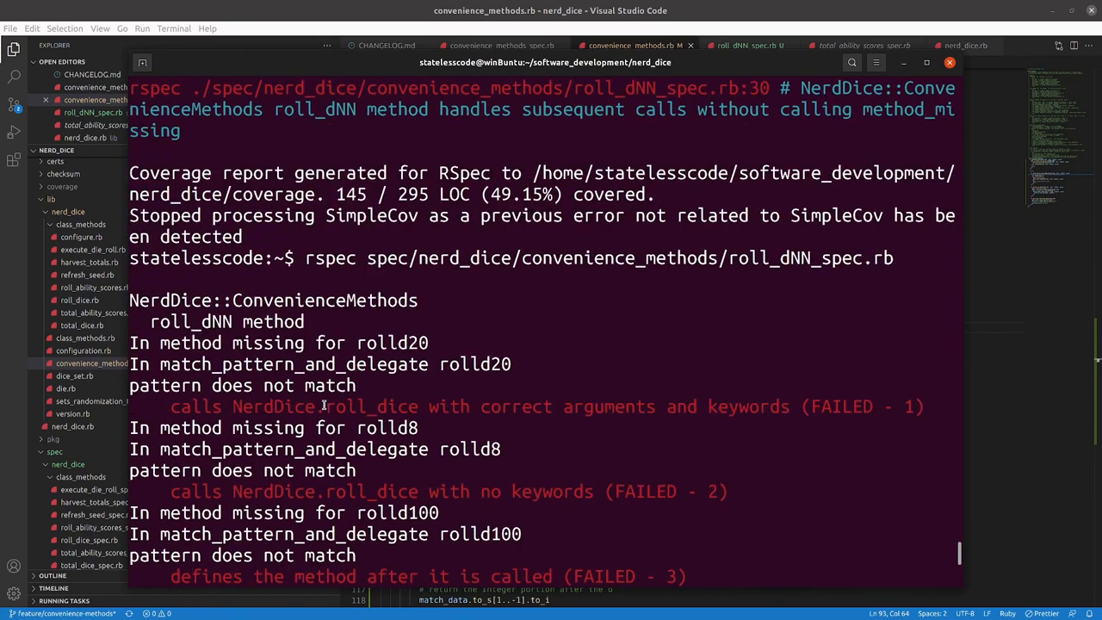
pyautogui.moveTo(380, 363)
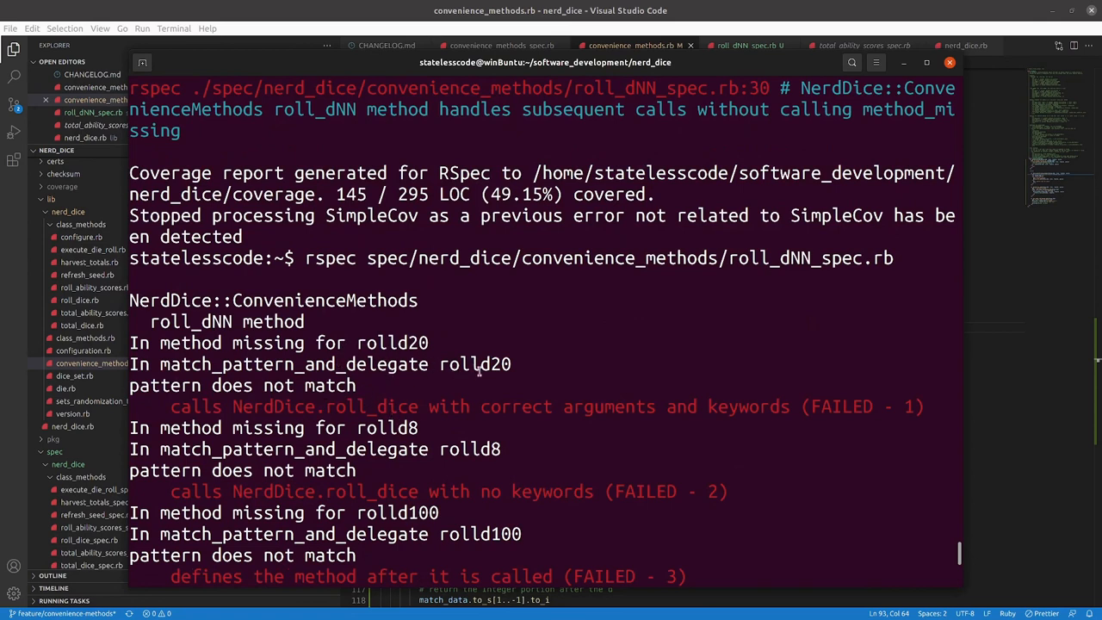
pyautogui.moveTo(1009, 424)
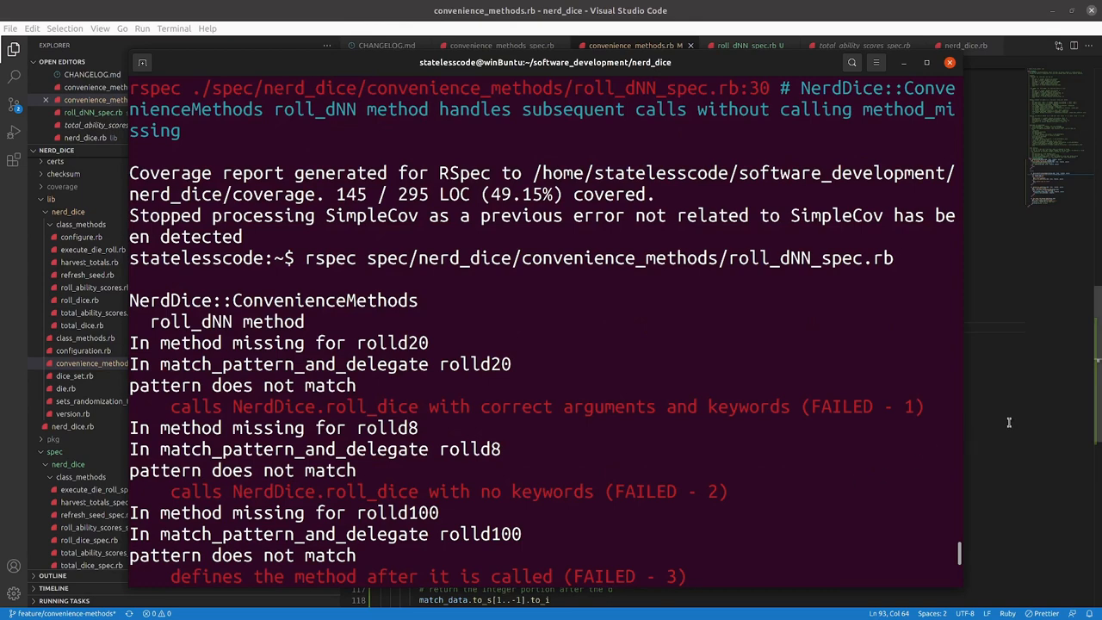
# Glance over convenience_methods.rb, then return to the roll_dNN_spec.rb editor tab.
pyautogui.click(634, 45)
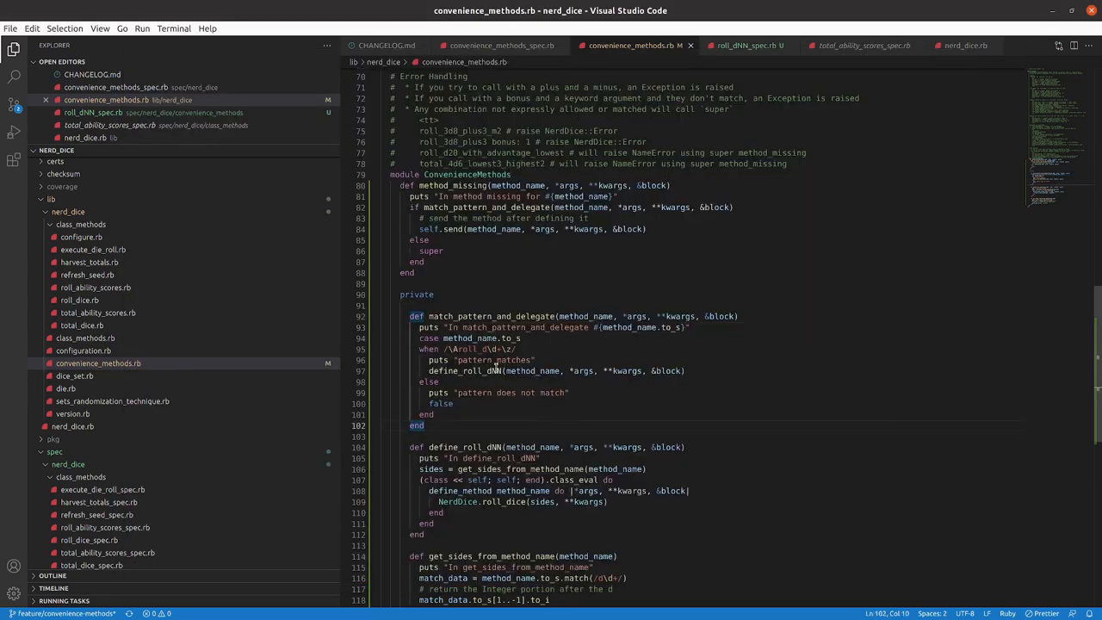
pyautogui.scroll(-3)
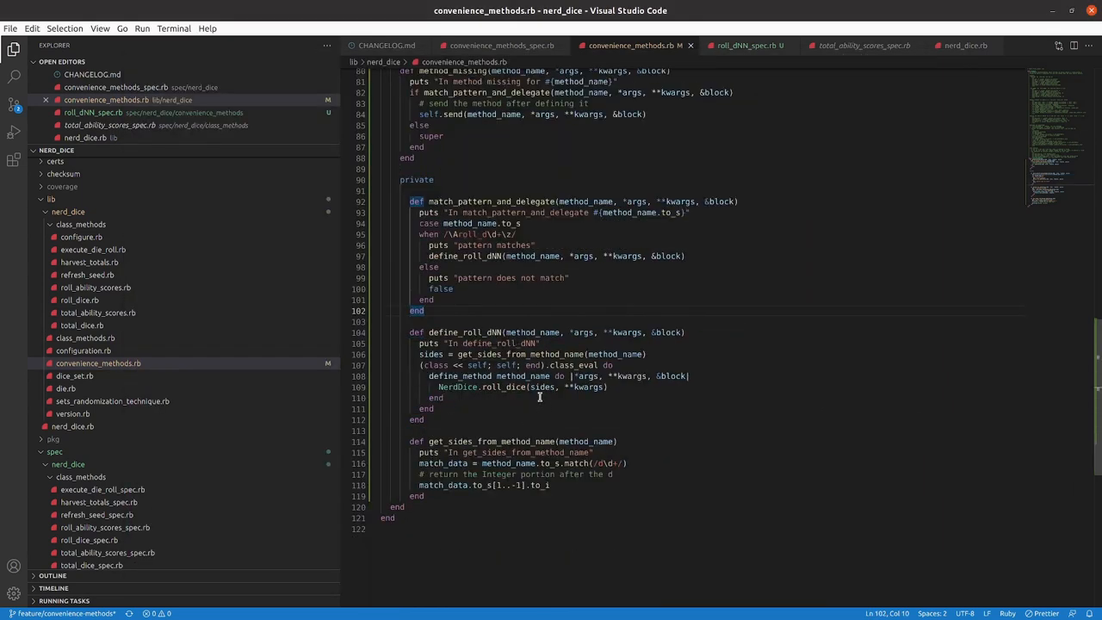
pyautogui.scroll(3)
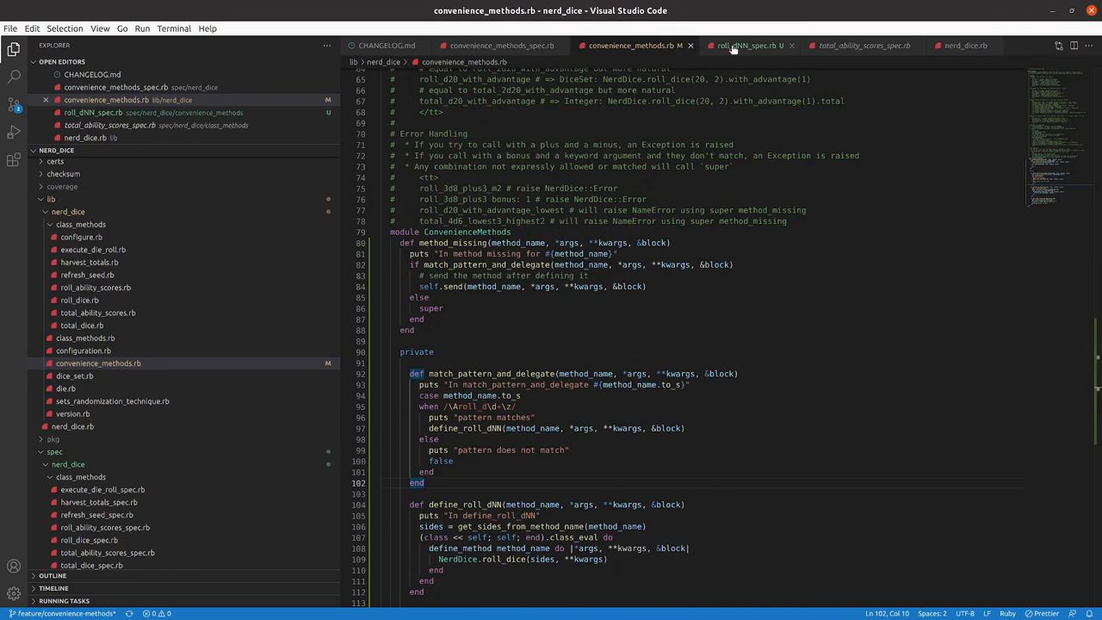
pyautogui.click(744, 45)
pyautogui.write('magic.roll_d8')
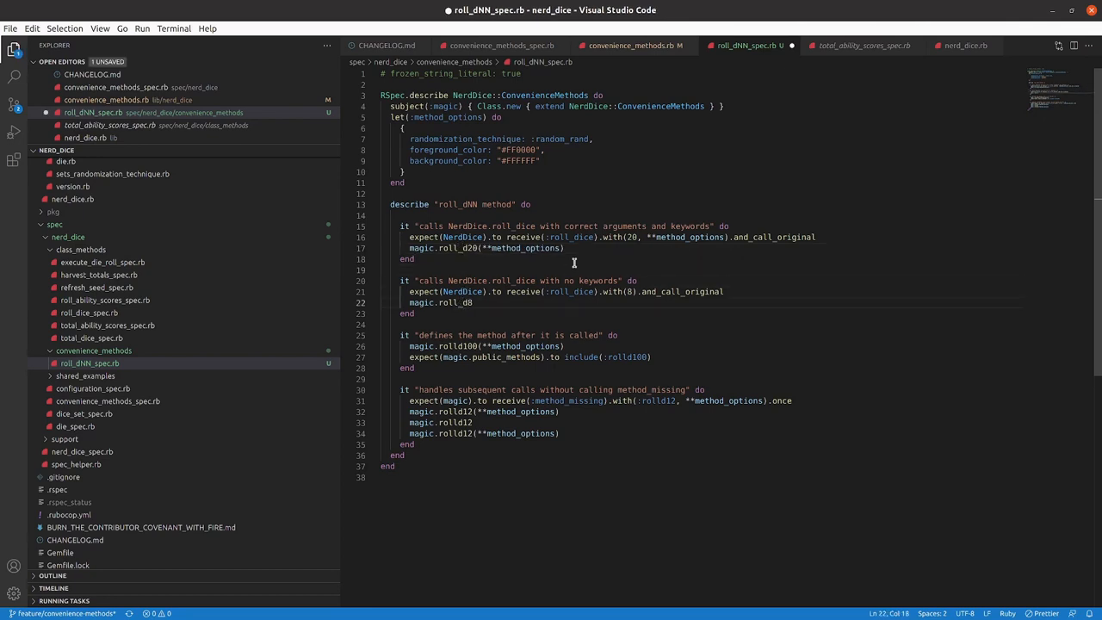
# Change the spec's three rolld calls to roll_d form and save the file.
pyautogui.click(469, 346)
pyautogui.write('_')
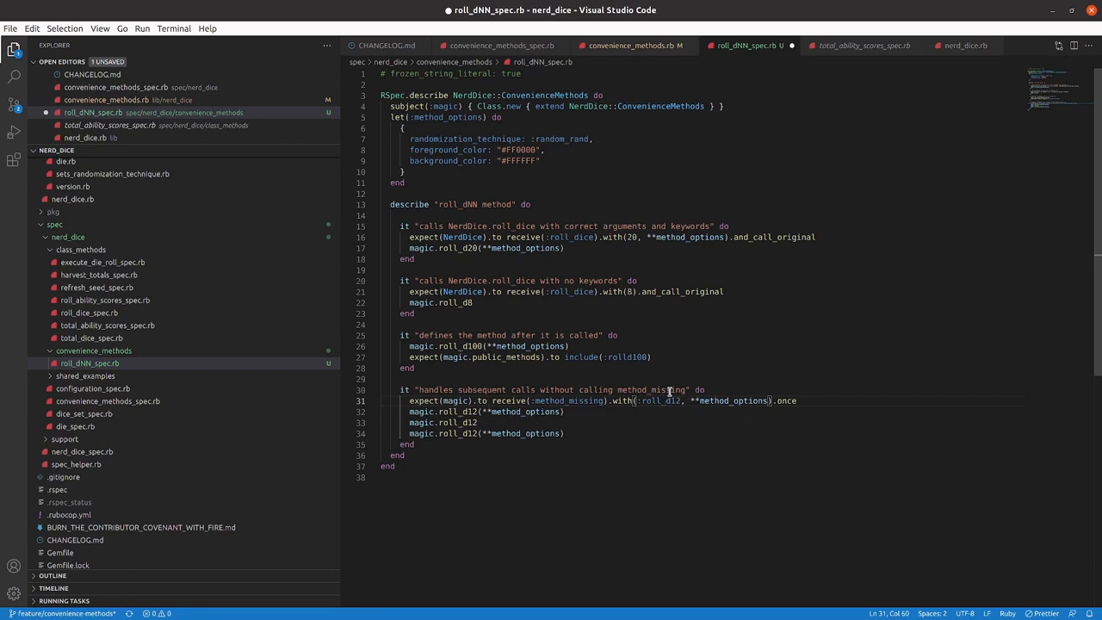
pyautogui.click(565, 411)
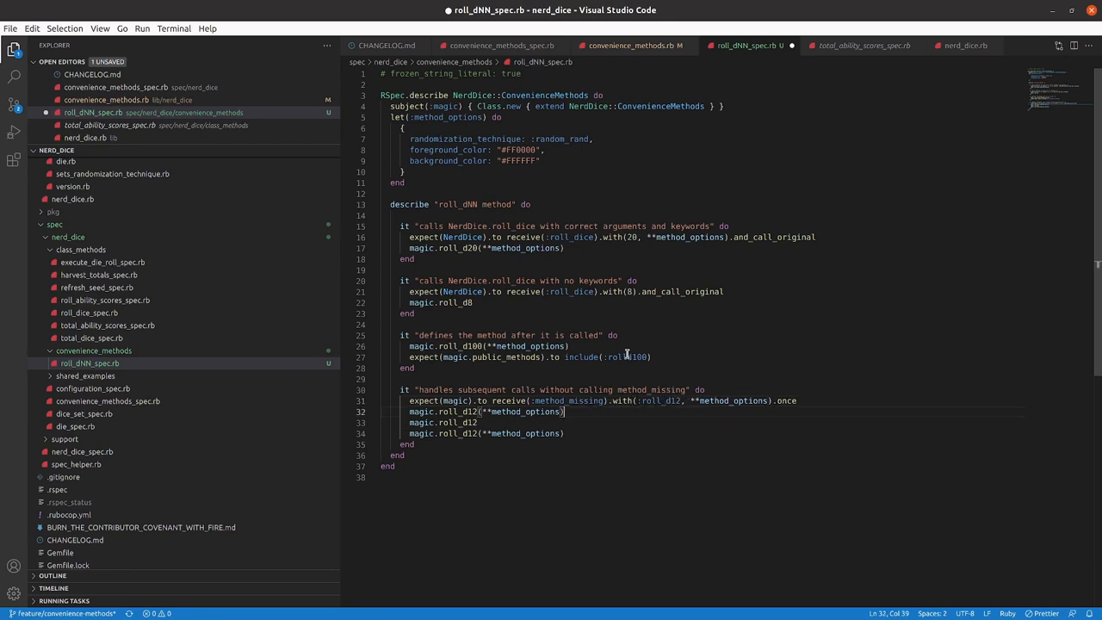
pyautogui.click(640, 356)
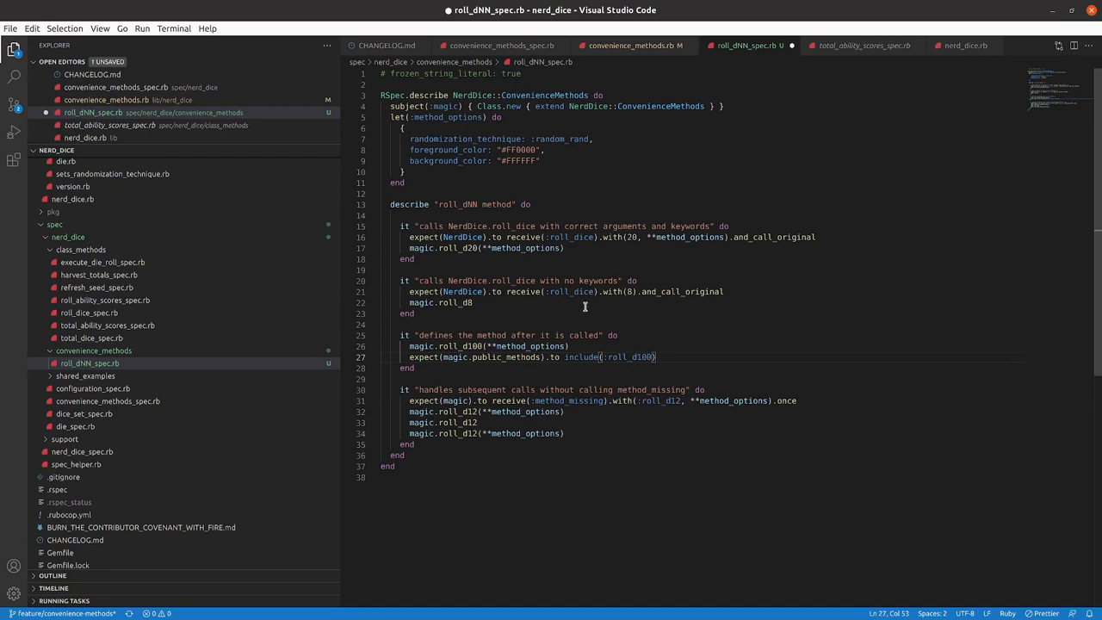
pyautogui.press('ctrl+s')
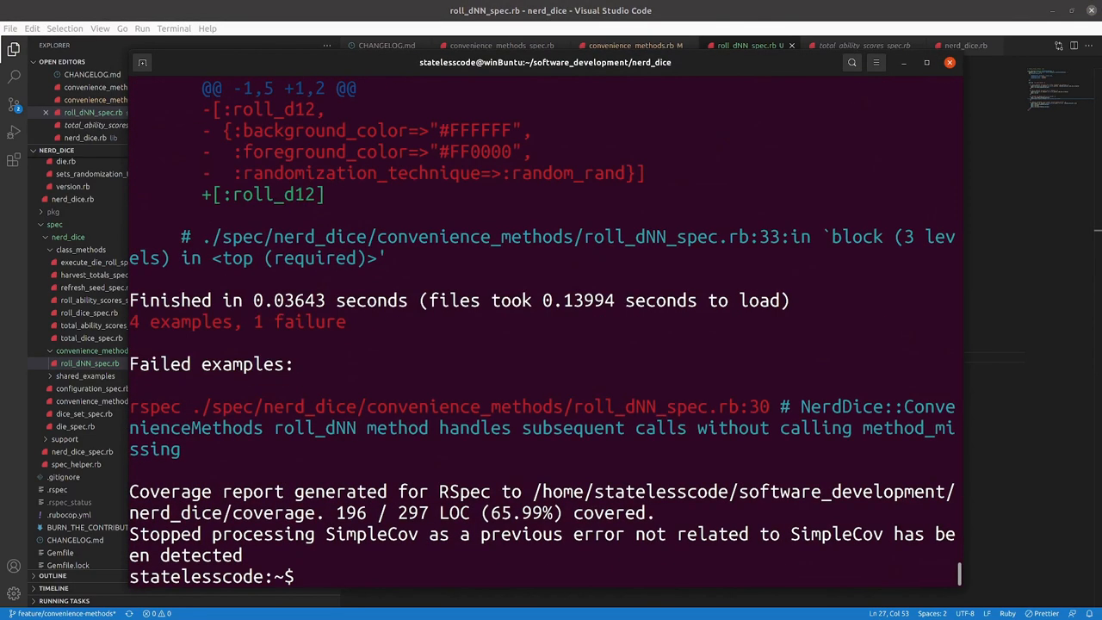
# Read the rerun output: 'pattern matches', define_roll_dNN reached, 4 examples with 1 roll_d12 failure.
pyautogui.scroll(3)
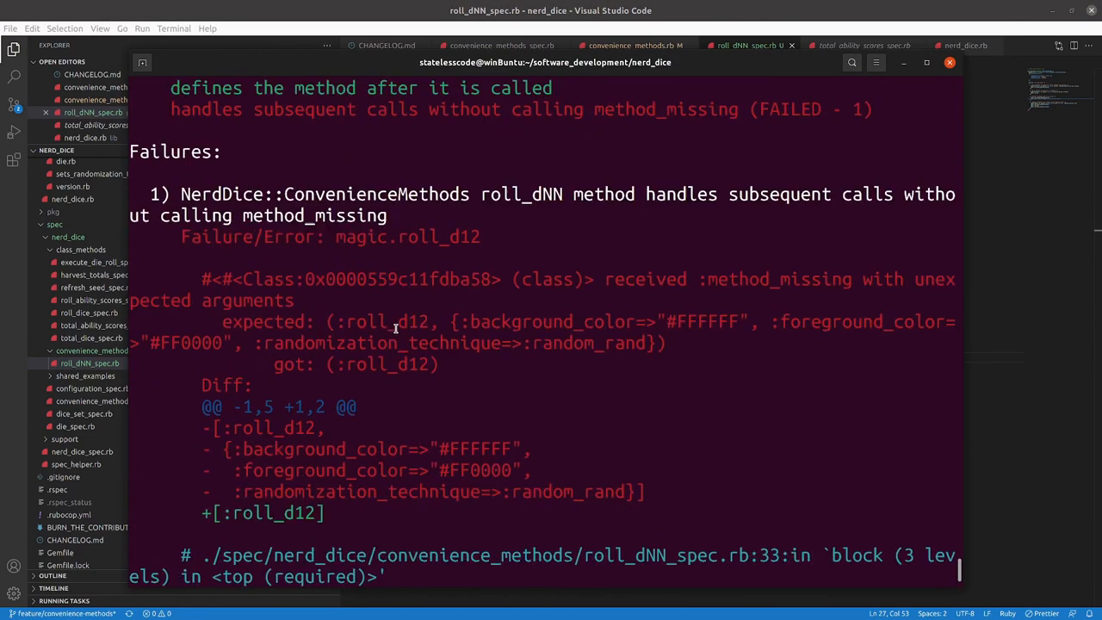
pyautogui.scroll(3)
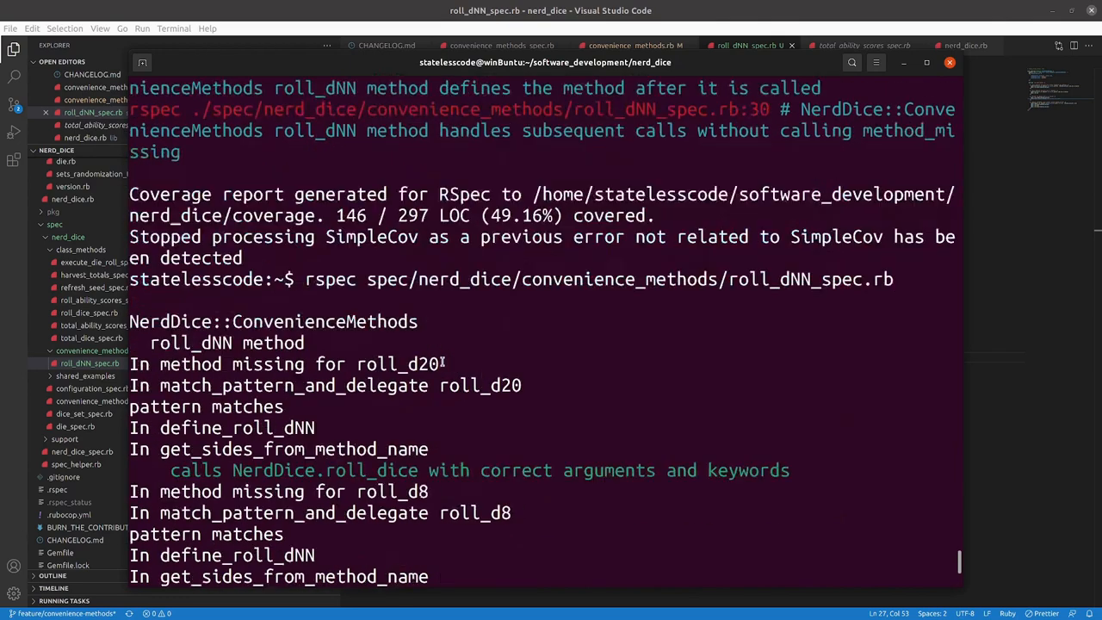
pyautogui.scroll(-3)
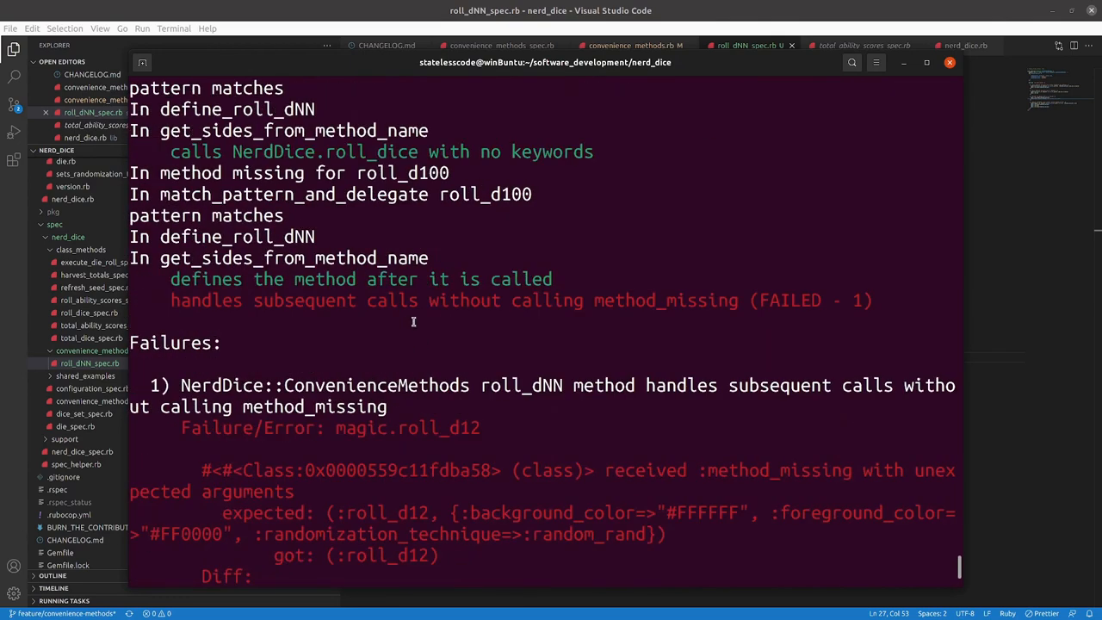
pyautogui.scroll(-3)
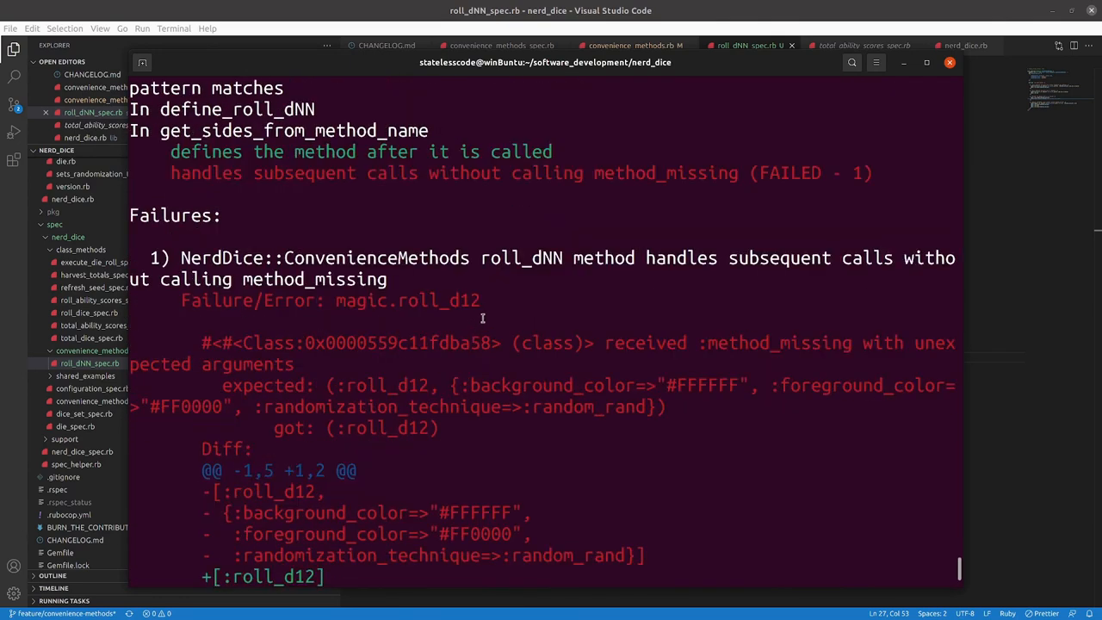
pyautogui.scroll(-3)
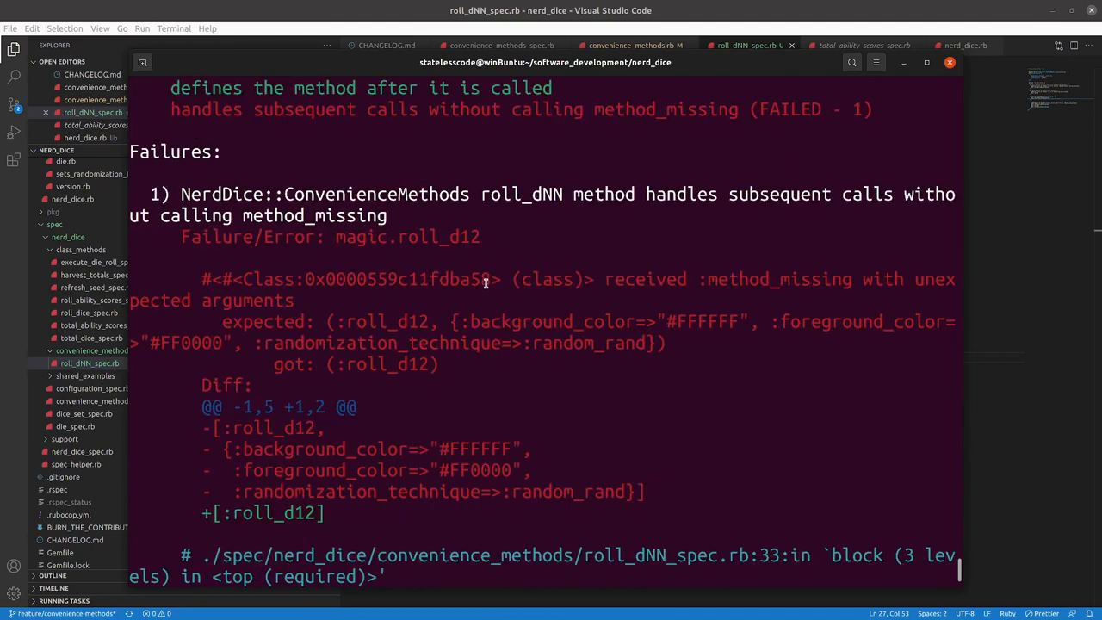
pyautogui.scroll(-3)
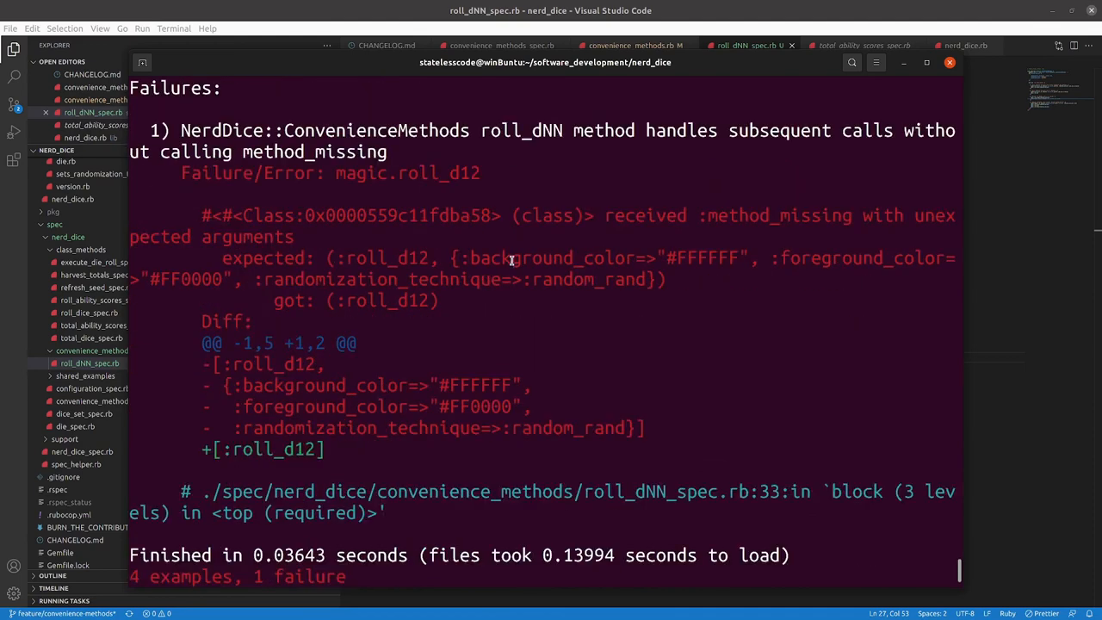
pyautogui.moveTo(544, 328)
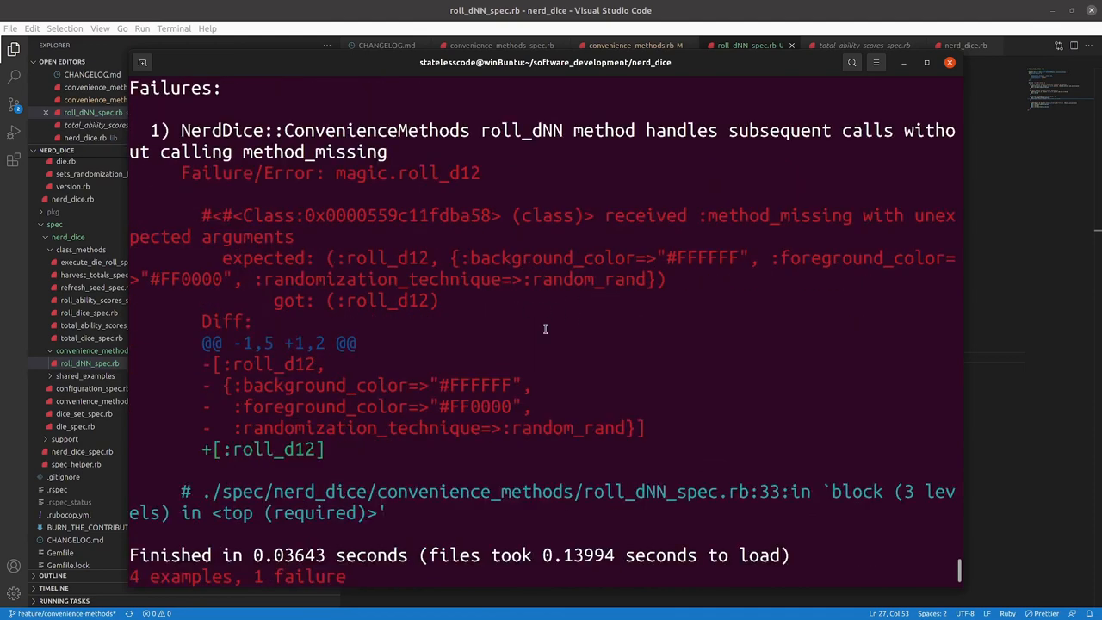
pyautogui.scroll(-3)
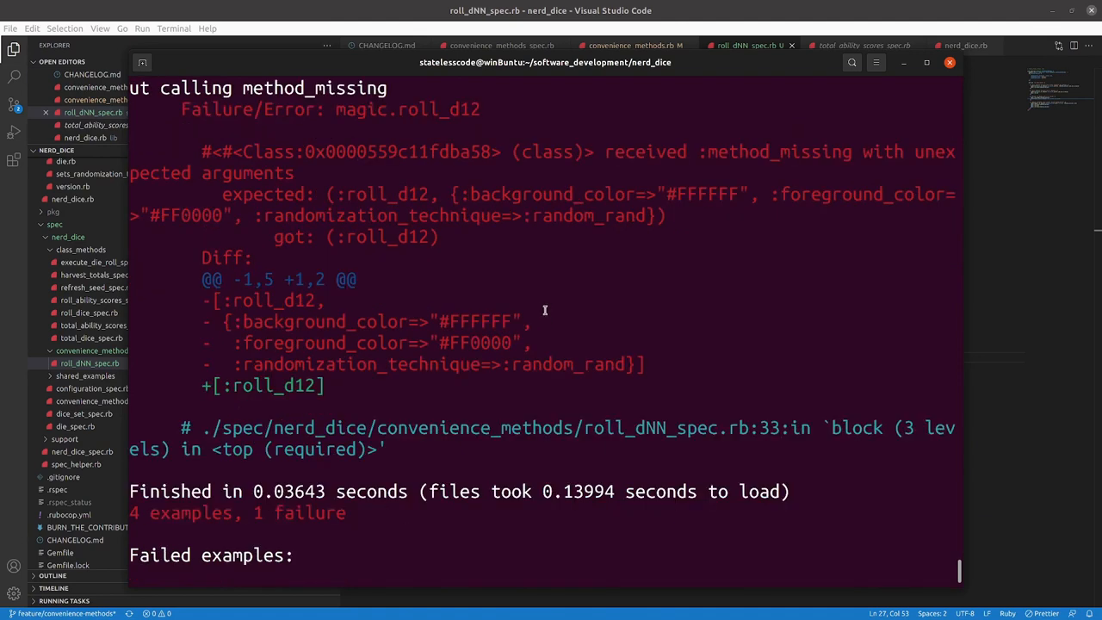
pyautogui.moveTo(571, 310)
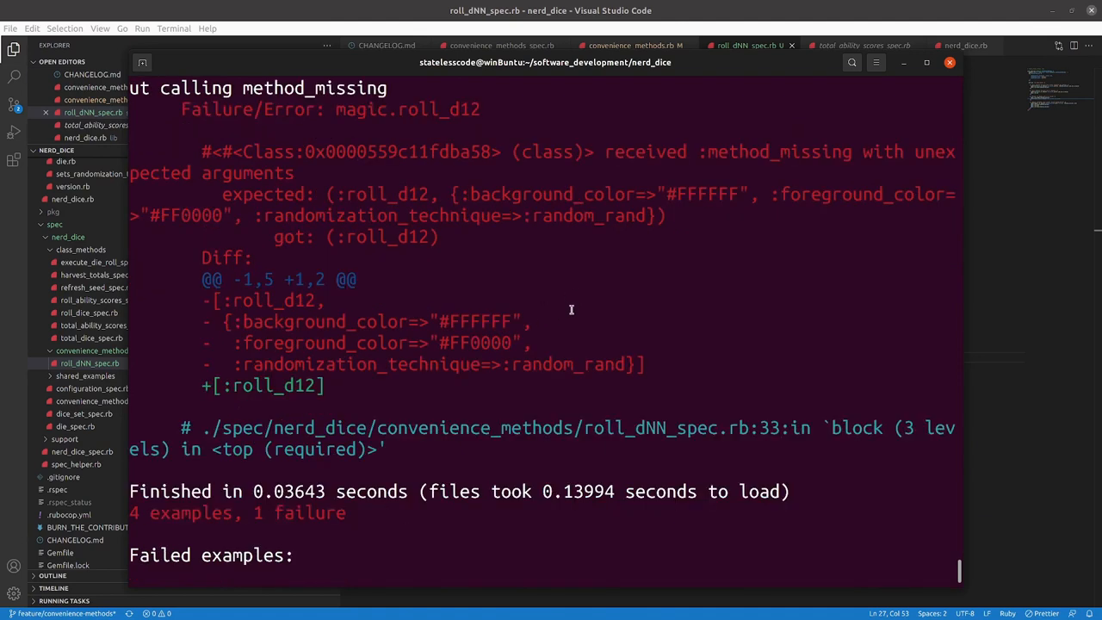
pyautogui.moveTo(680, 236)
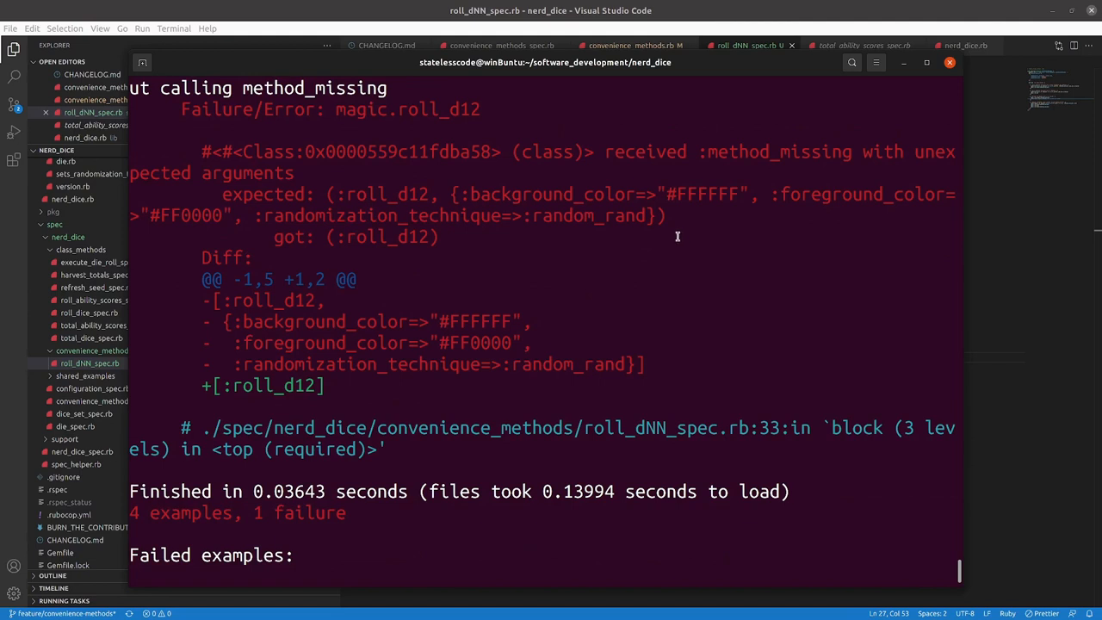
pyautogui.scroll(-3)
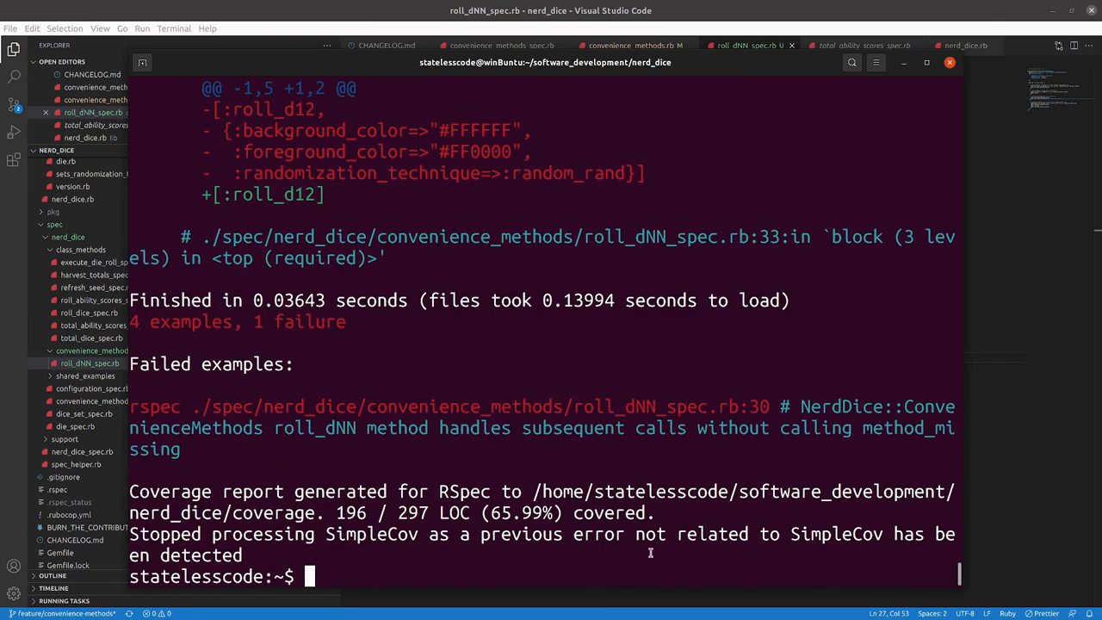
pyautogui.moveTo(537, 527)
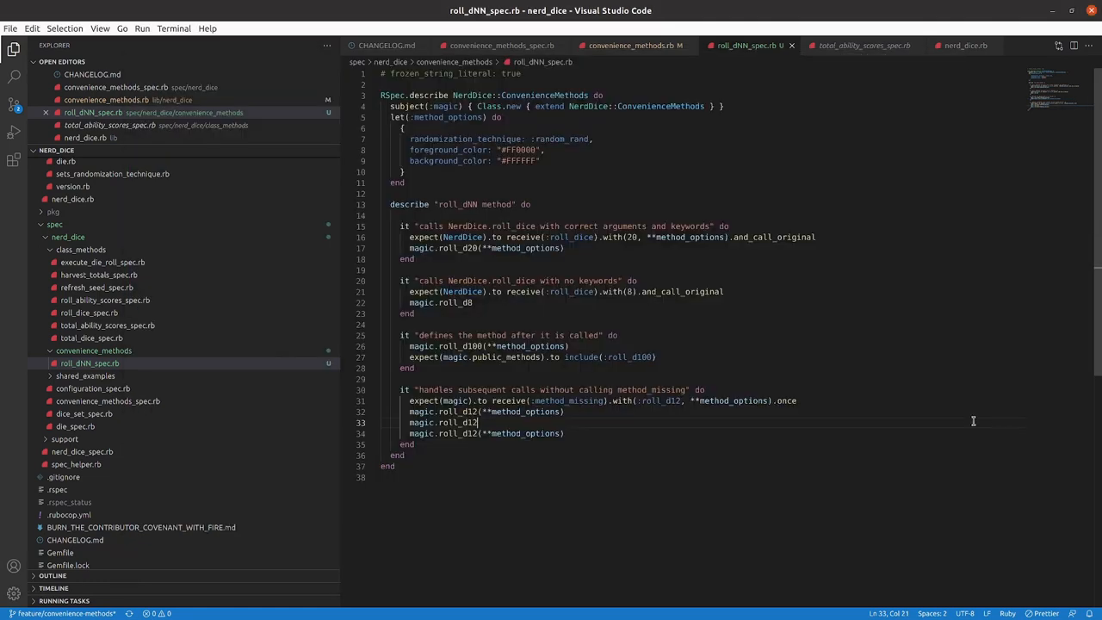
pyautogui.moveTo(537, 421)
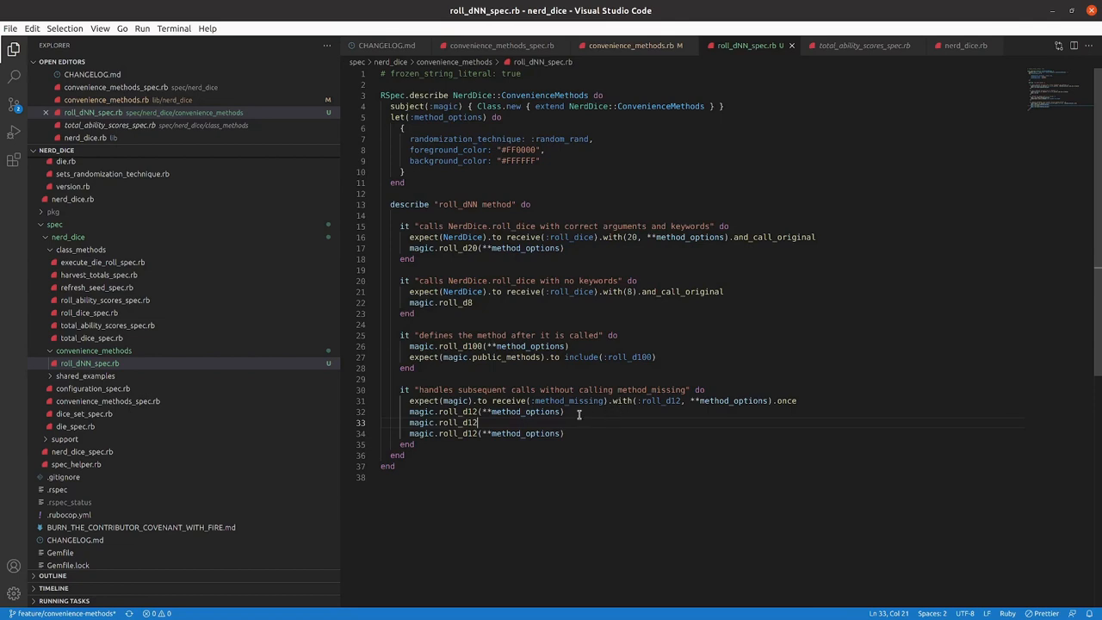
# Add repeated magic.roll_d12 calls to the 'handles subsequent calls' example and save the spec.
pyautogui.click(565, 409)
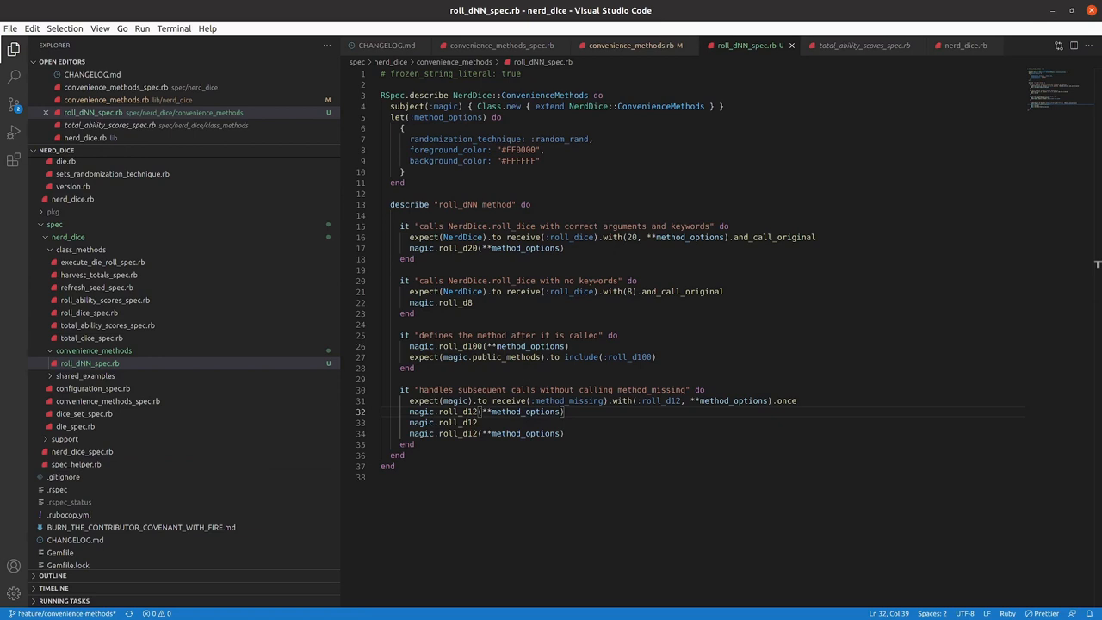
pyautogui.press('ctrl+f')
pyautogui.write('roll')
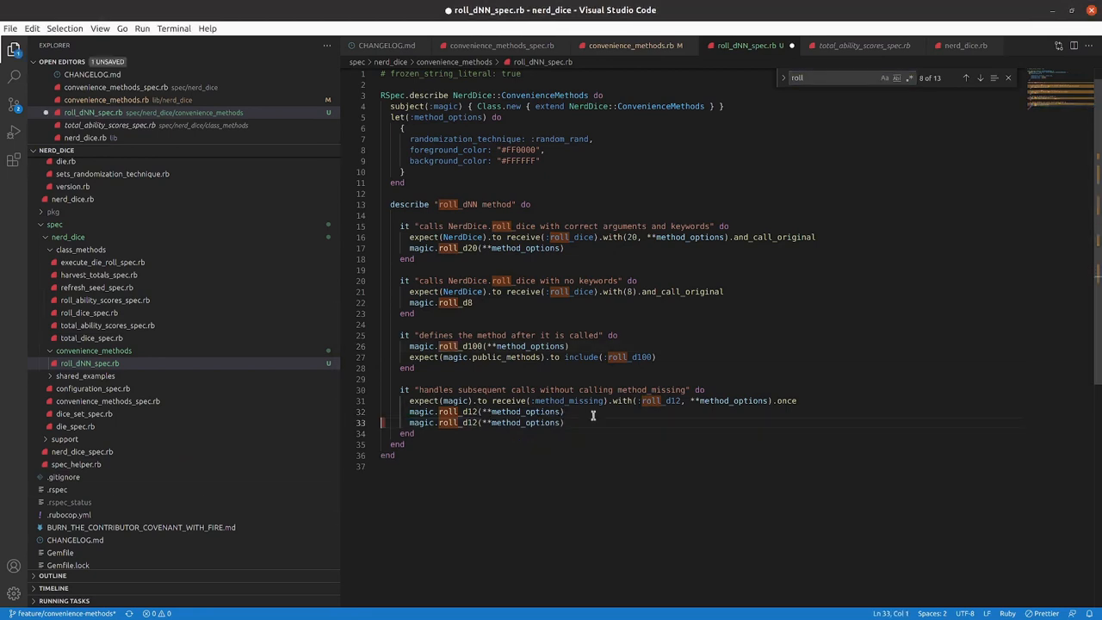
pyautogui.write('magic.roll_d12')
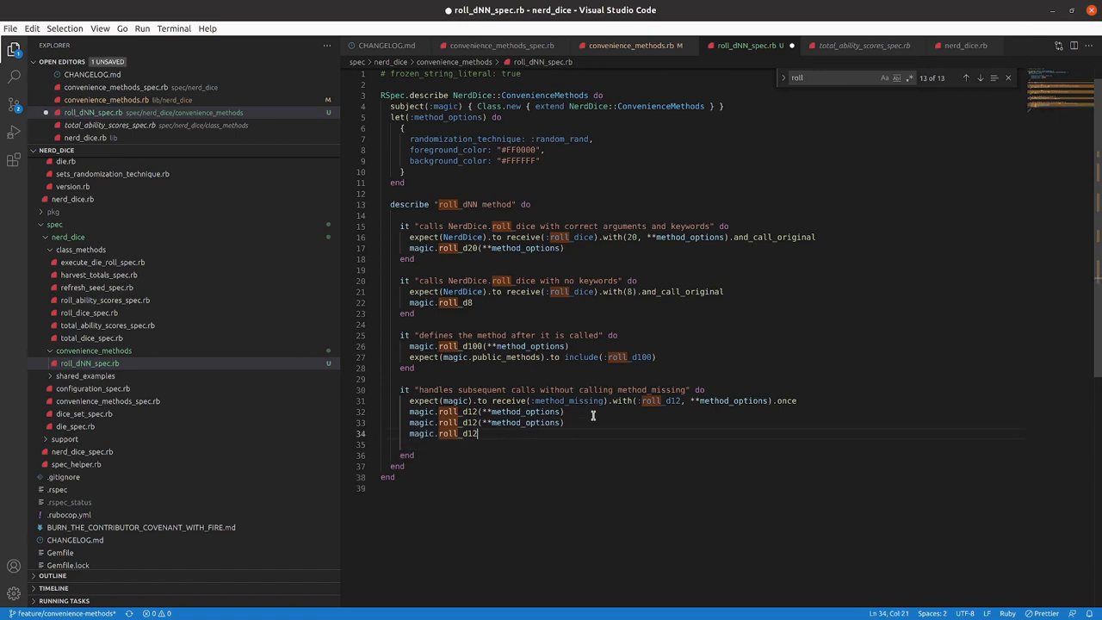
pyautogui.press('ctrl+s')
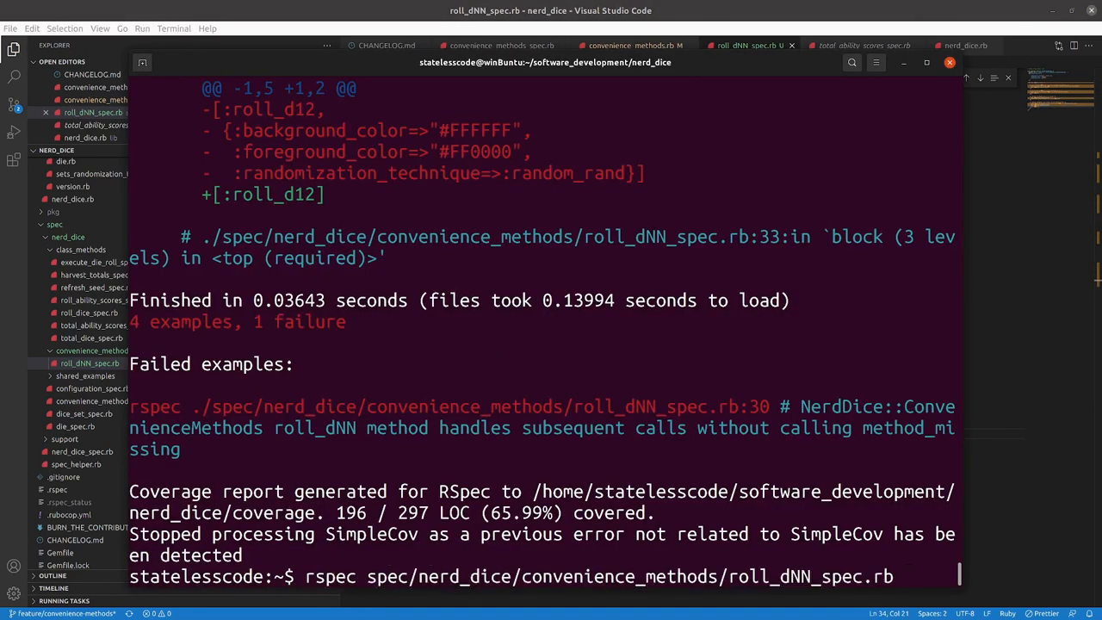
# Rerun the roll_dNN spec: 4 examples, 1 failure, method_missing received twice for roll_d12.
pyautogui.press('Return')
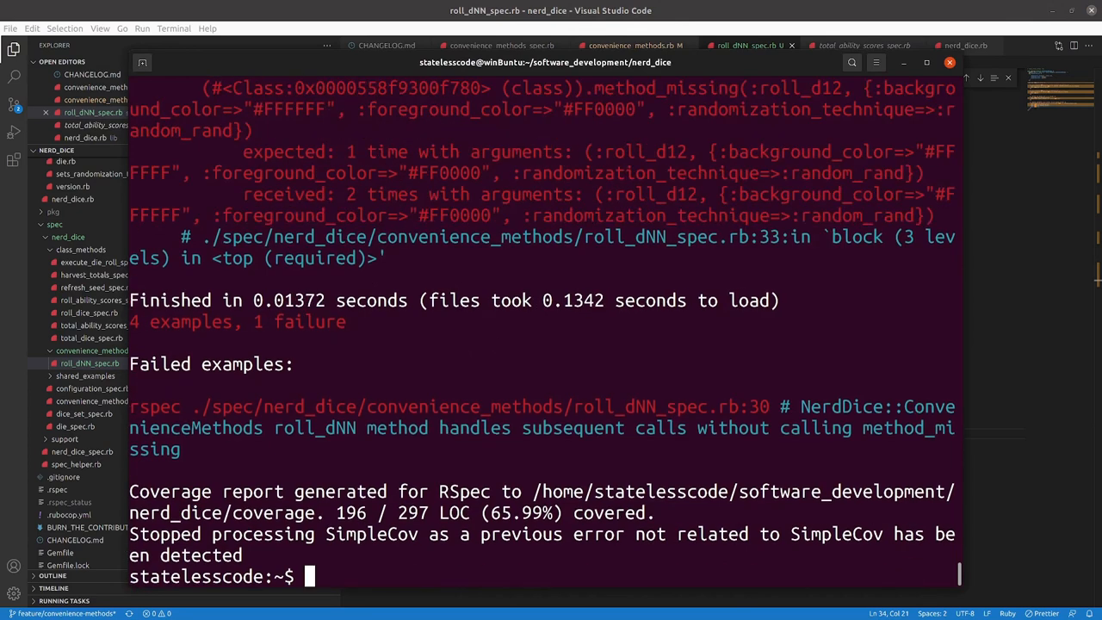
pyautogui.scroll(3)
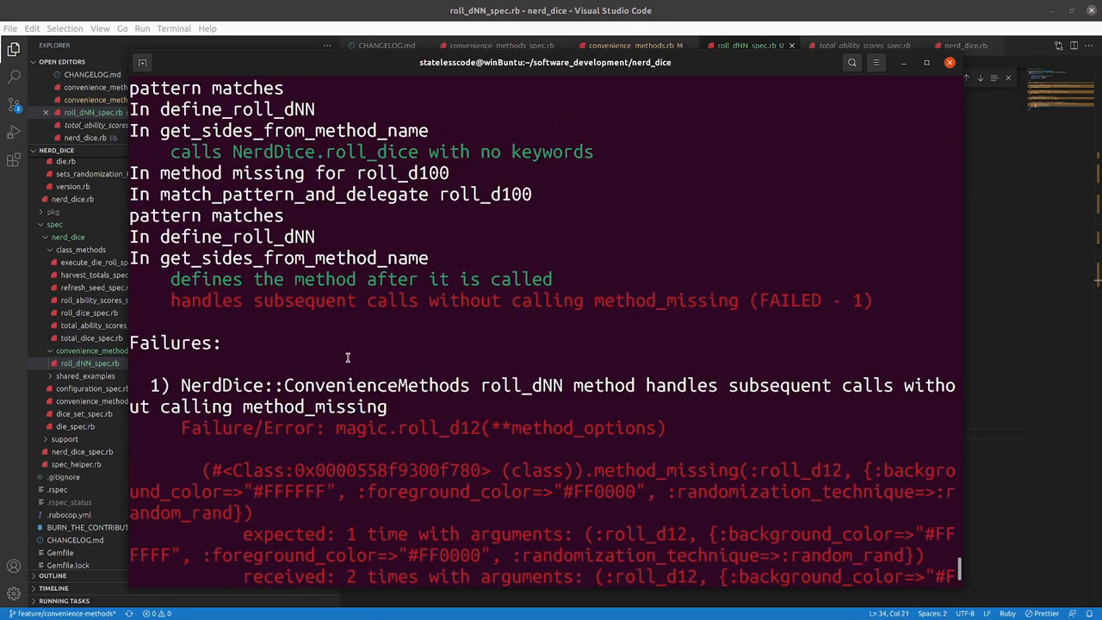
pyautogui.moveTo(327, 327)
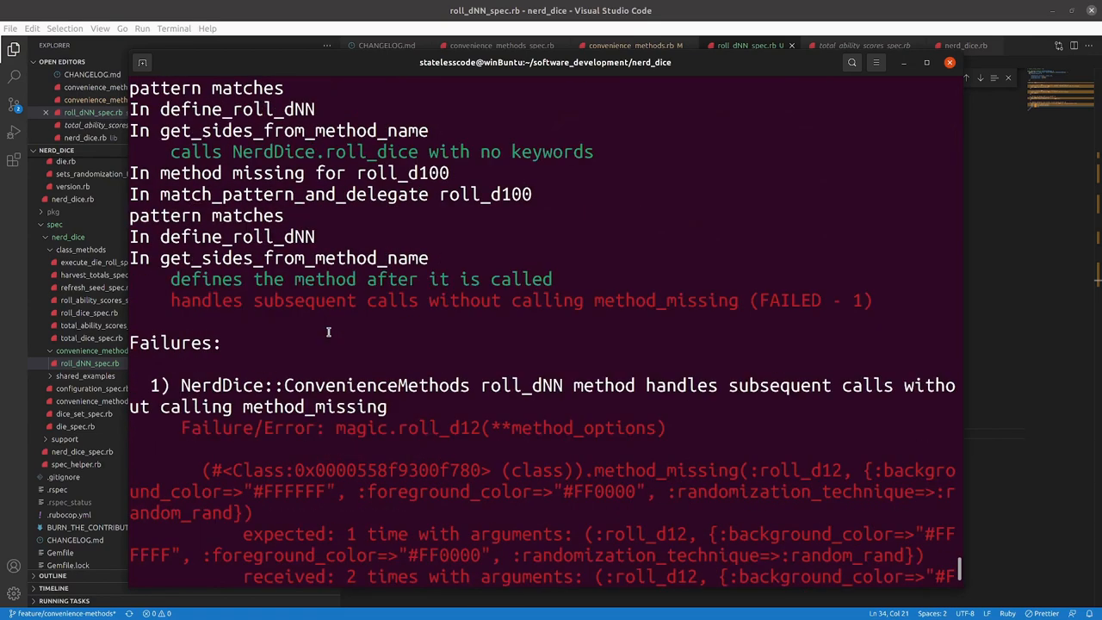
pyautogui.scroll(-3)
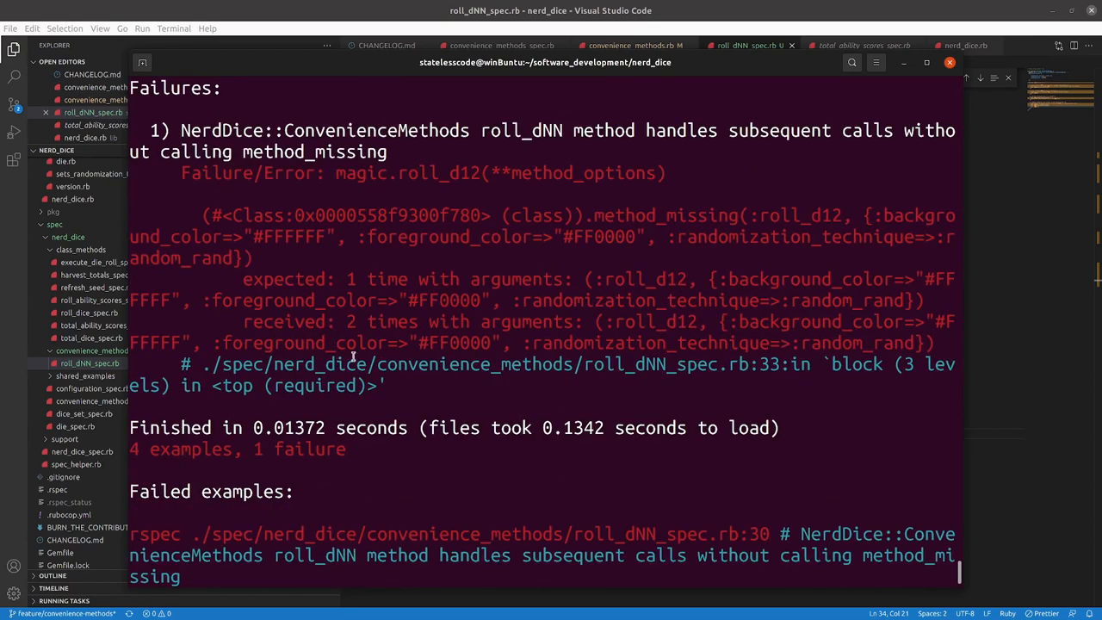
pyautogui.moveTo(540, 339)
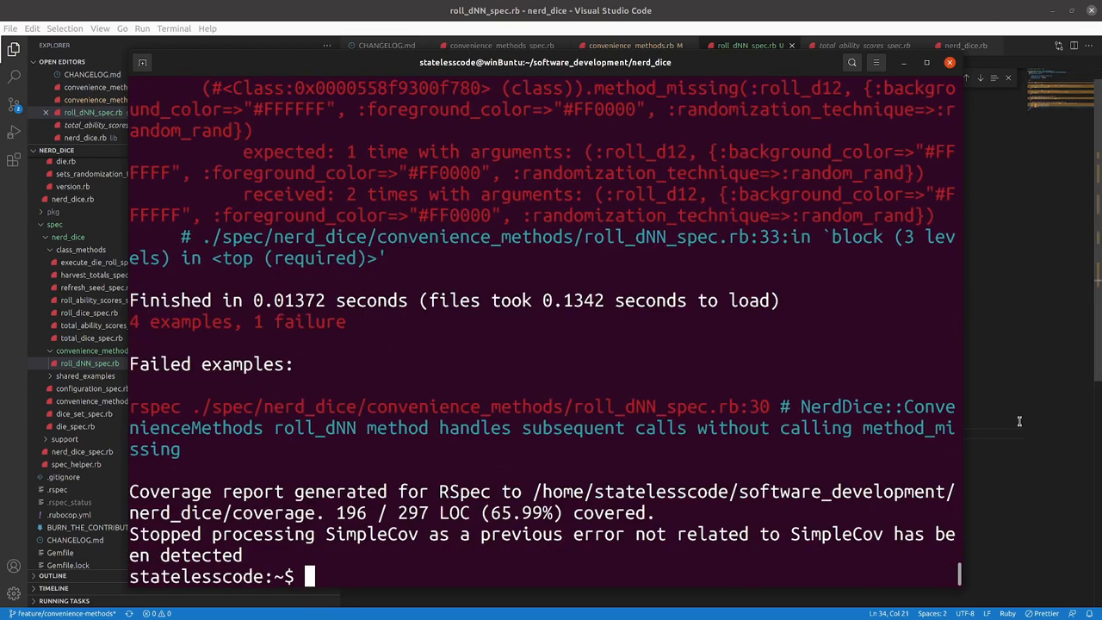
pyautogui.scroll(3)
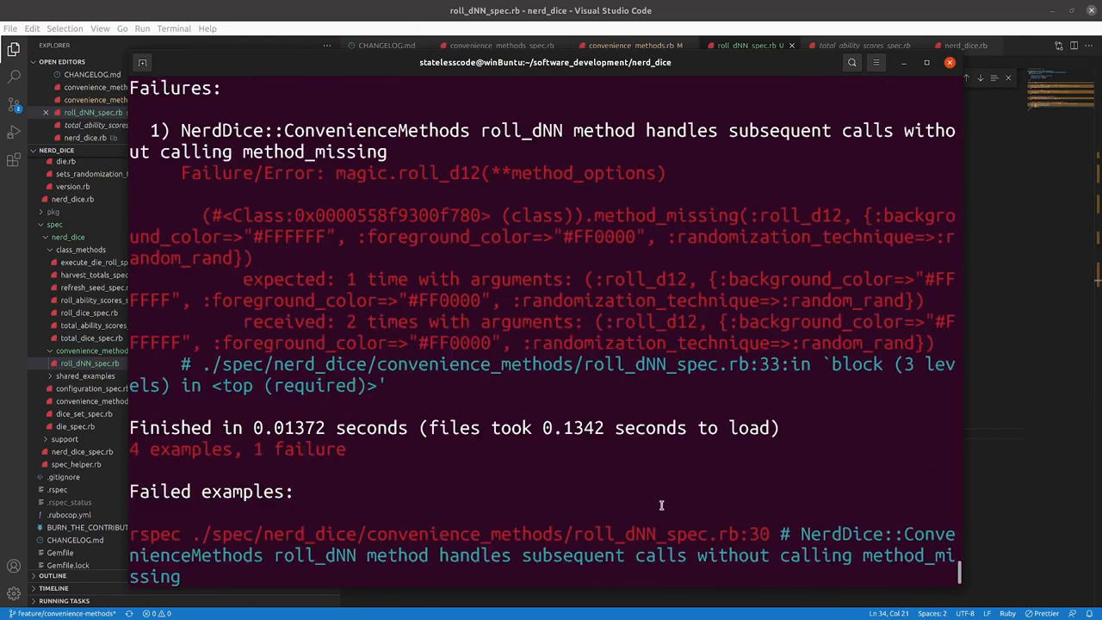
pyautogui.scroll(-3)
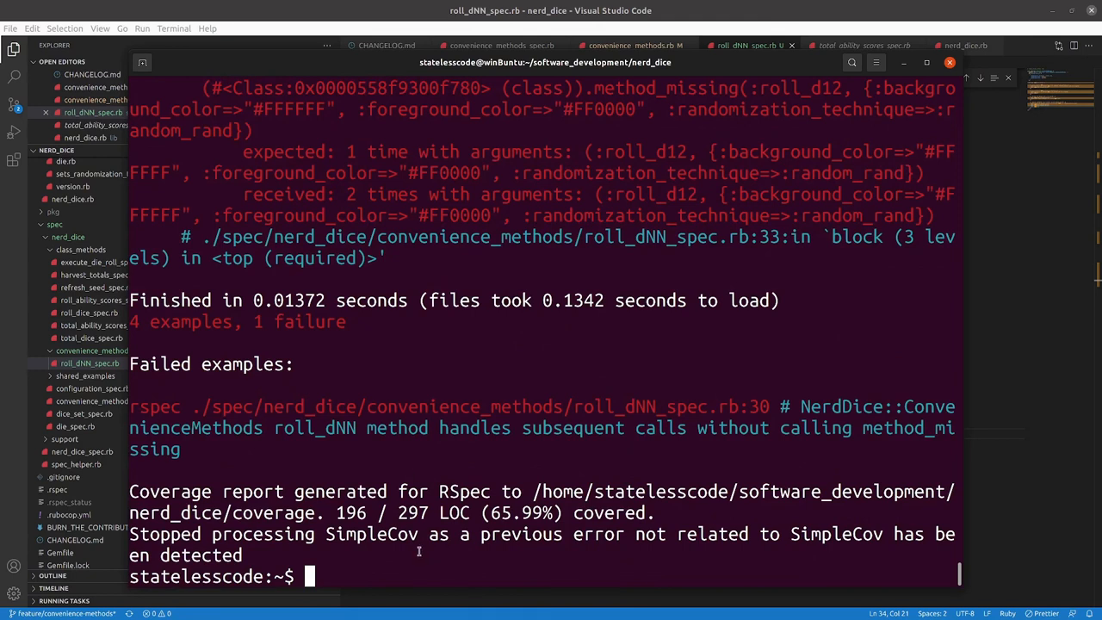
# Start bin/console, extend a new Object with ConvenienceMethods and evaluate o.roll_d12 foreground_color "#FFF".
pyautogui.write('b')
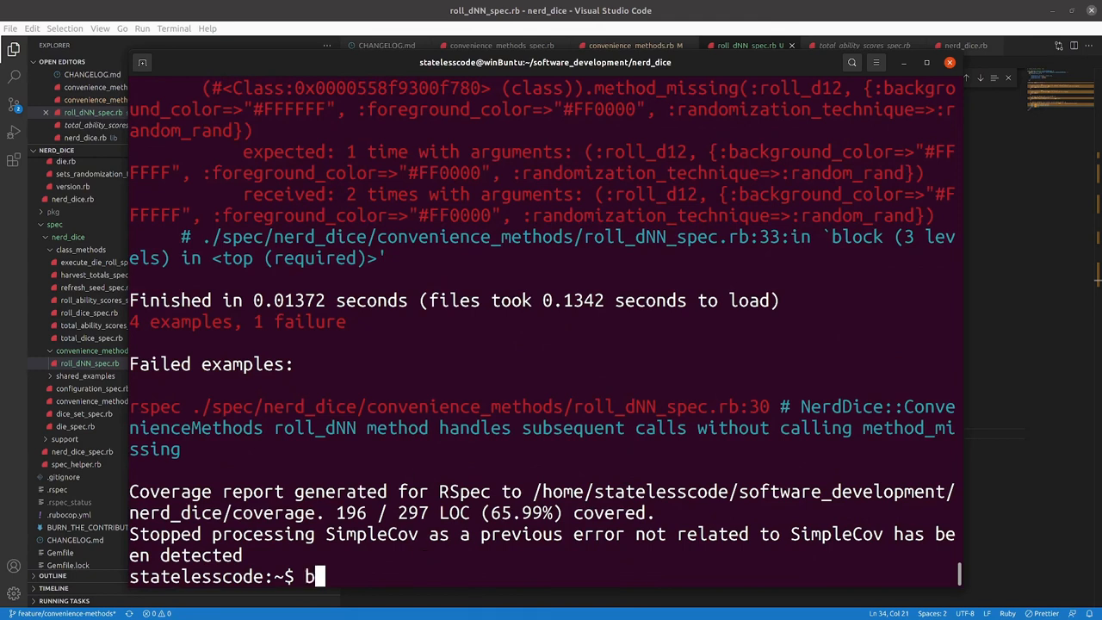
pyautogui.write('in/console')
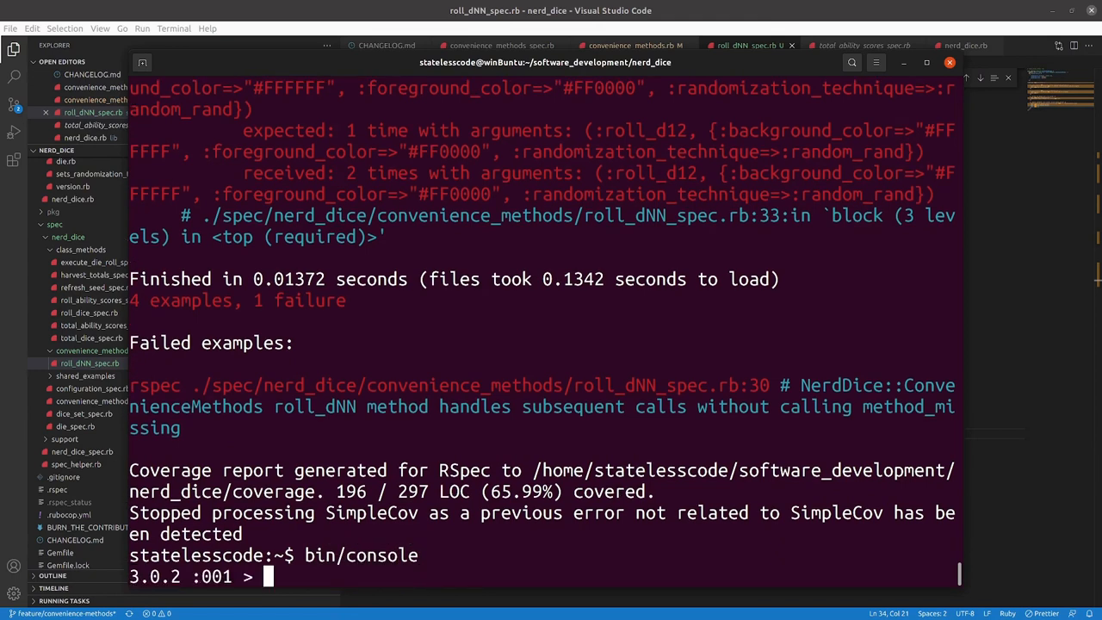
pyautogui.write('o = Object.new')
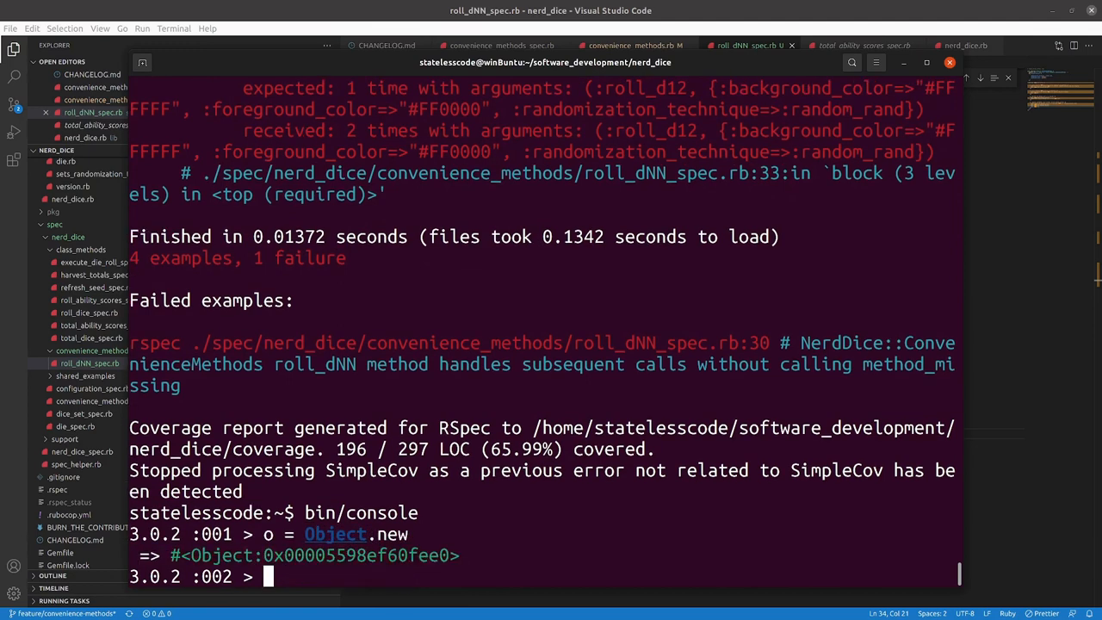
pyautogui.write('o.en')
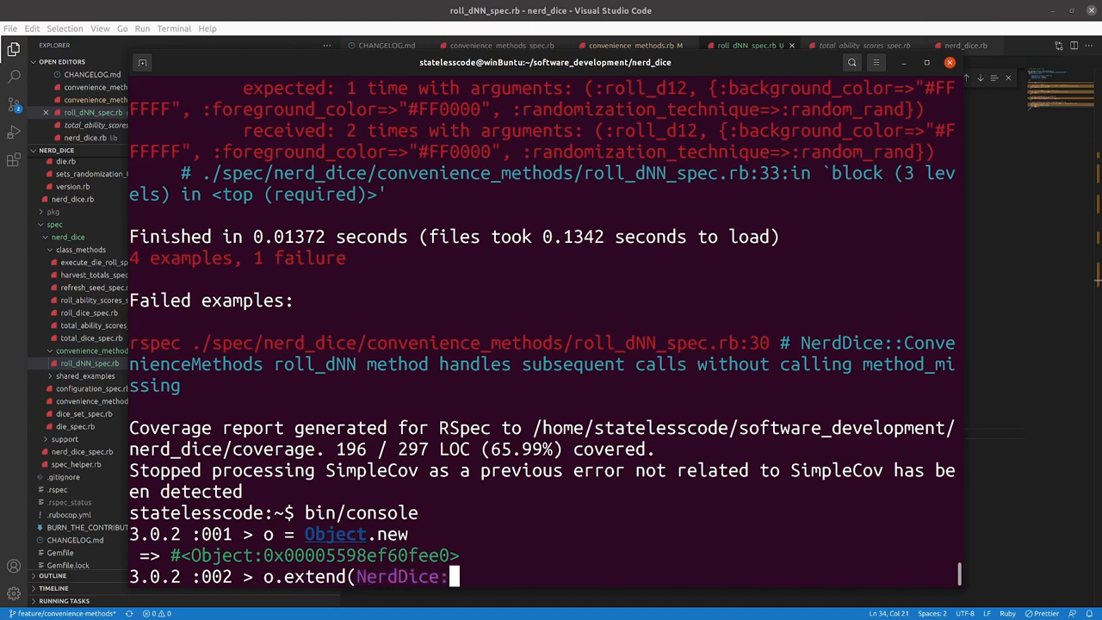
pyautogui.write(':ConvenienceMethods)')
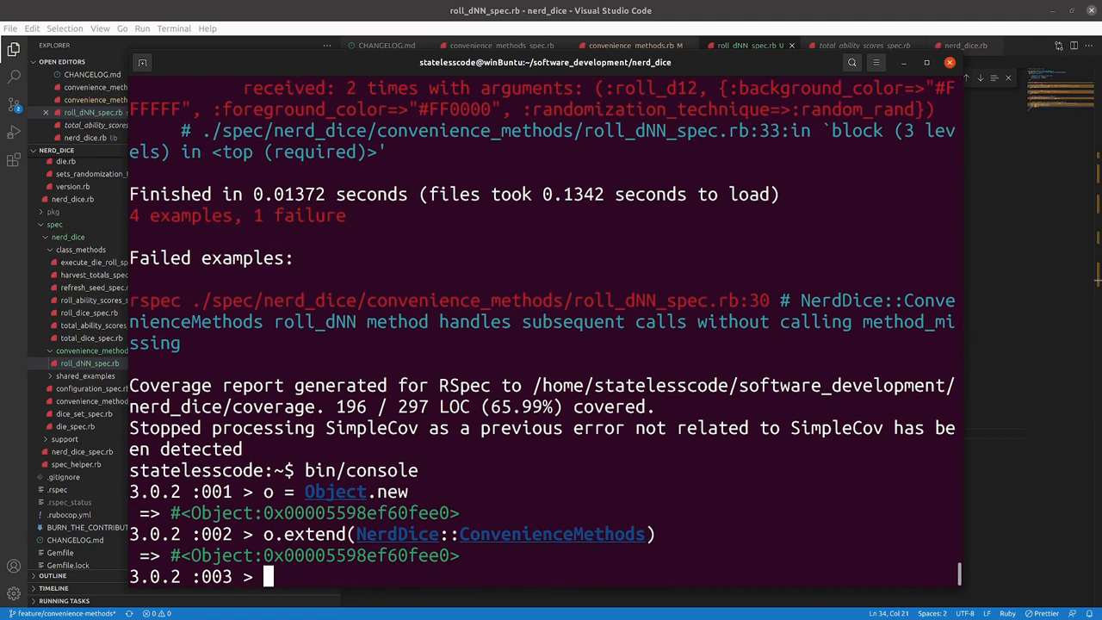
pyautogui.write('o.rol')
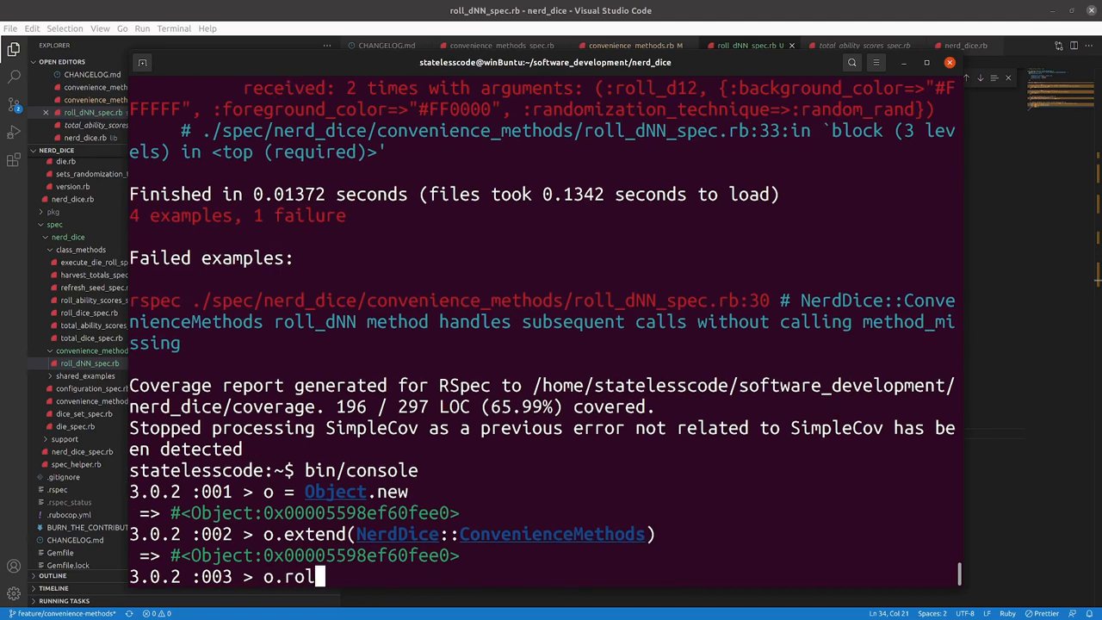
pyautogui.write('l')
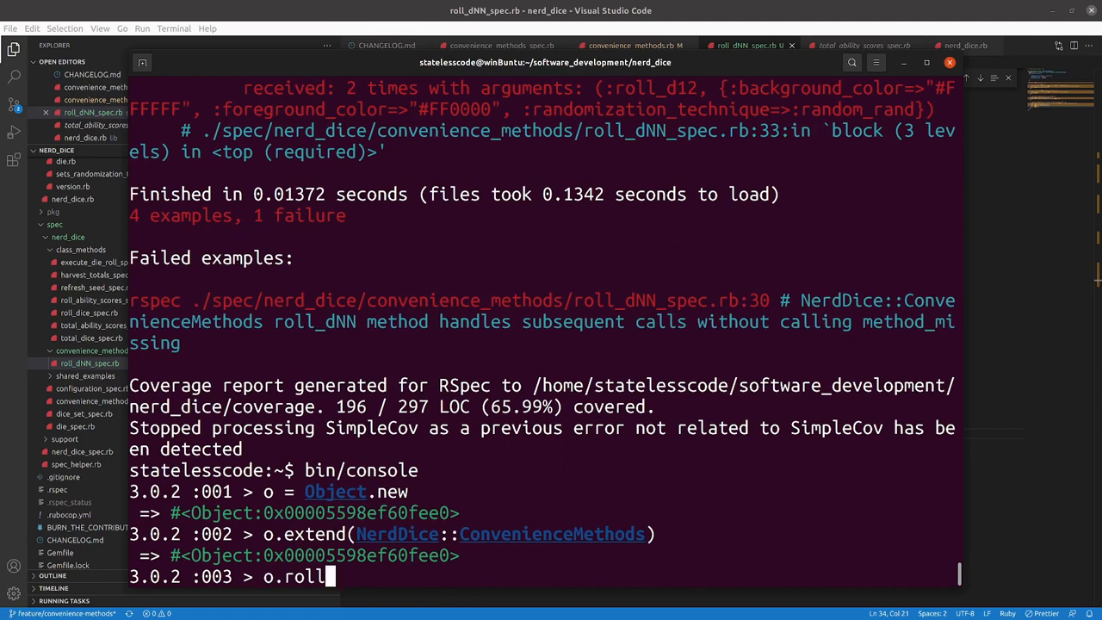
pyautogui.write('_d12')
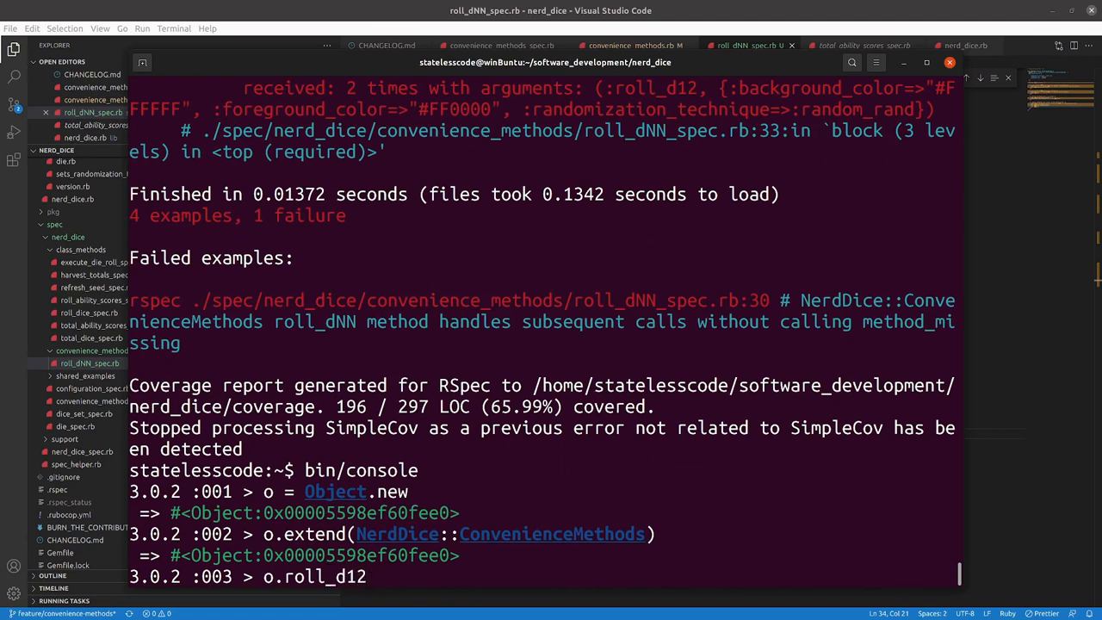
pyautogui.write('fore')
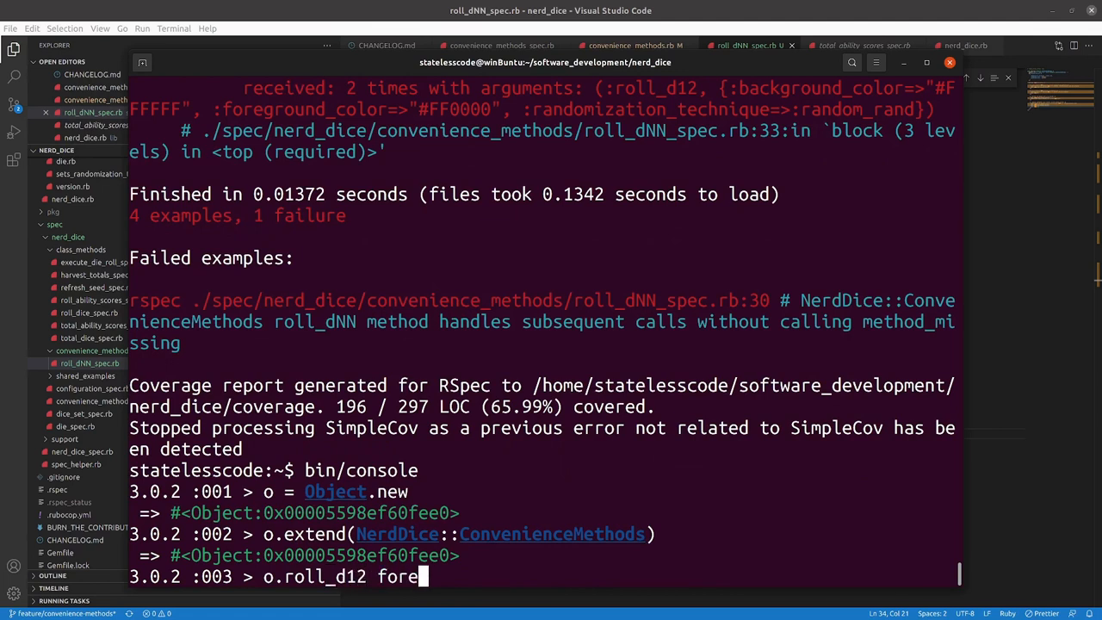
pyautogui.write('ground_color:')
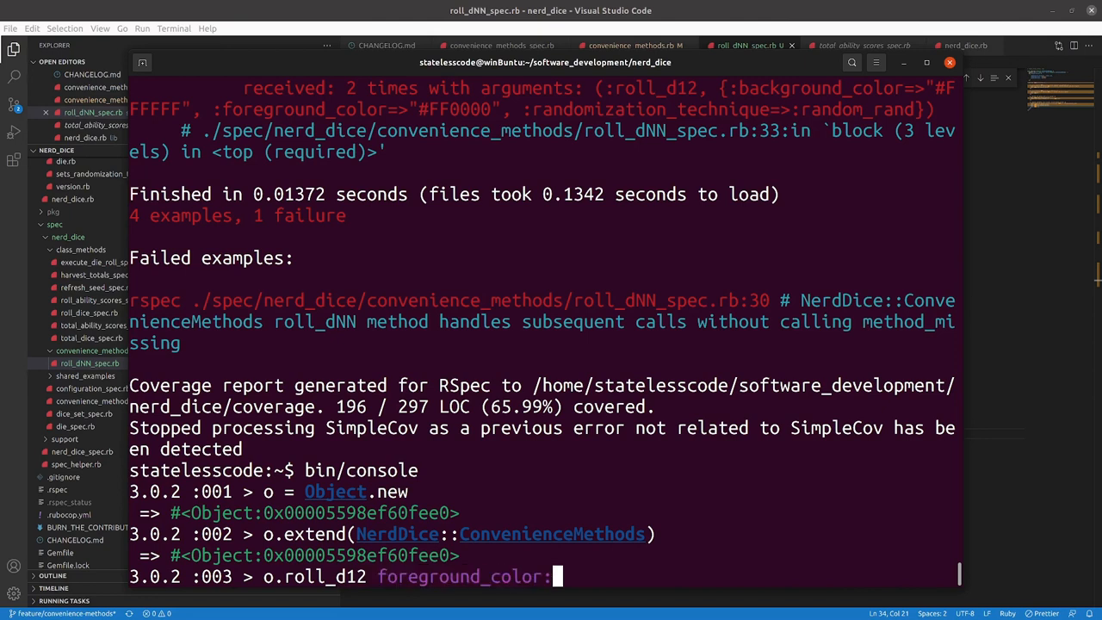
pyautogui.write('"#')
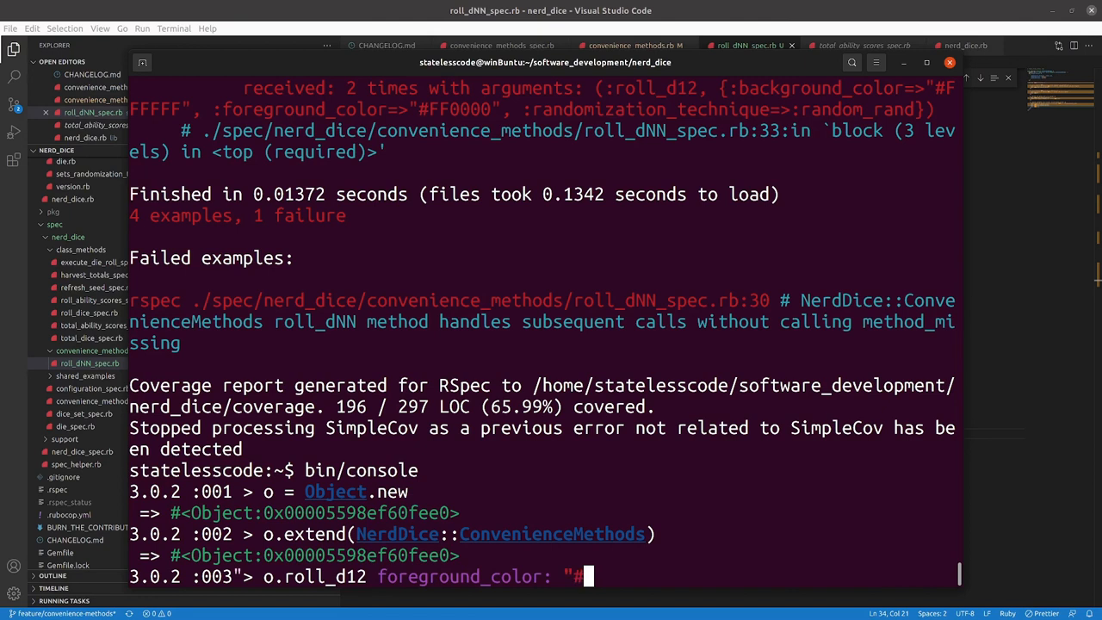
pyautogui.write('FFF"')
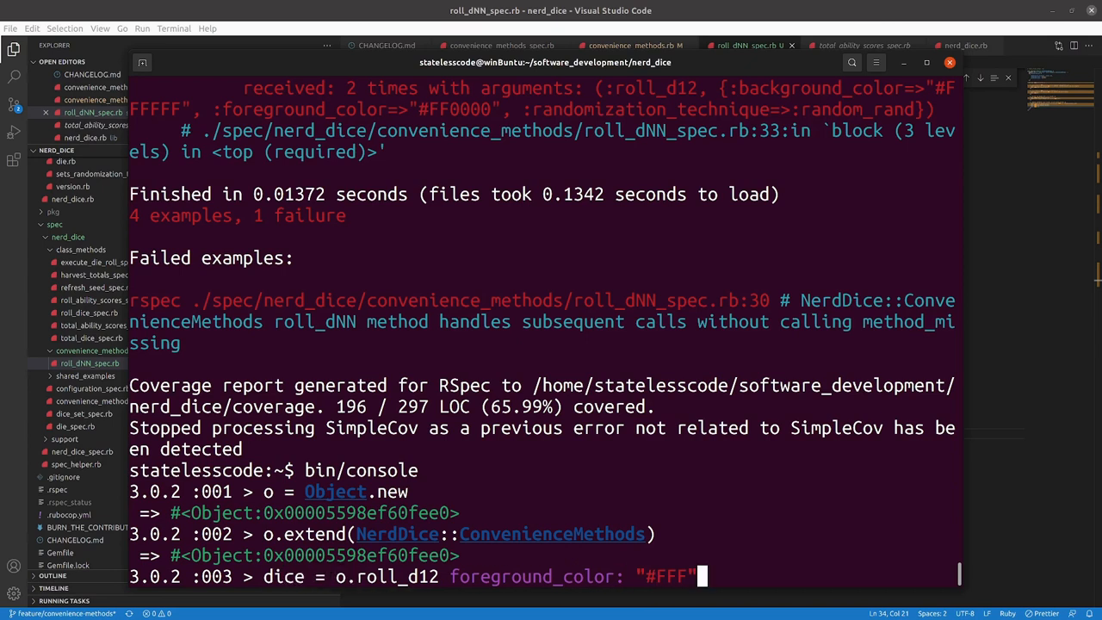
pyautogui.press('Return')
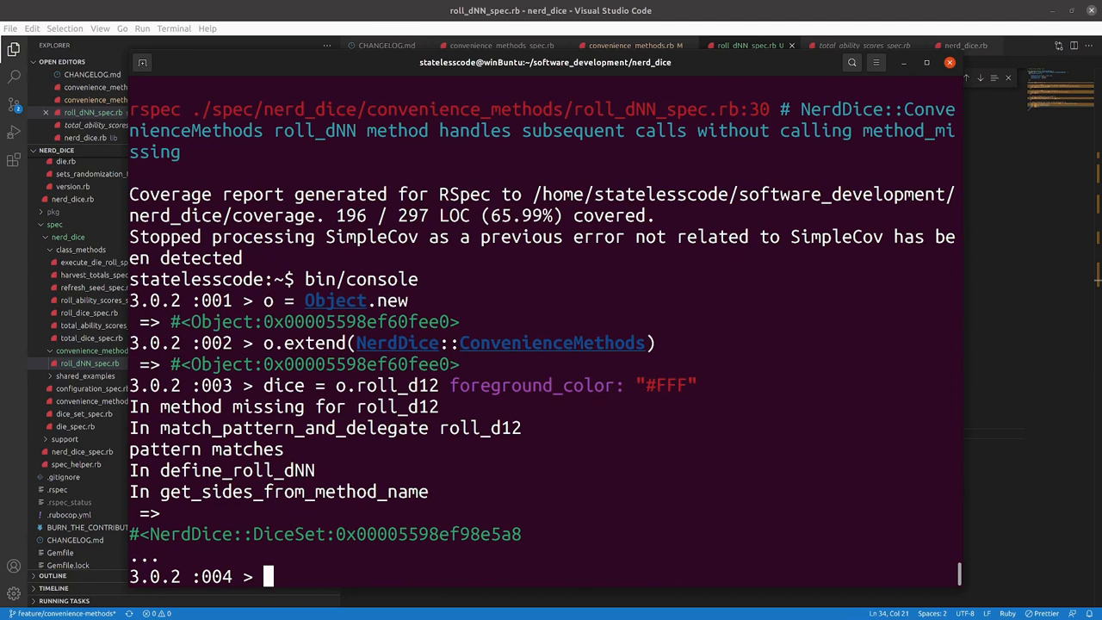
# Check dice.class, dice and o.public_methods, then assign dice2 = o.roll_d12 and inspect it.
pyautogui.write('dice.cla')
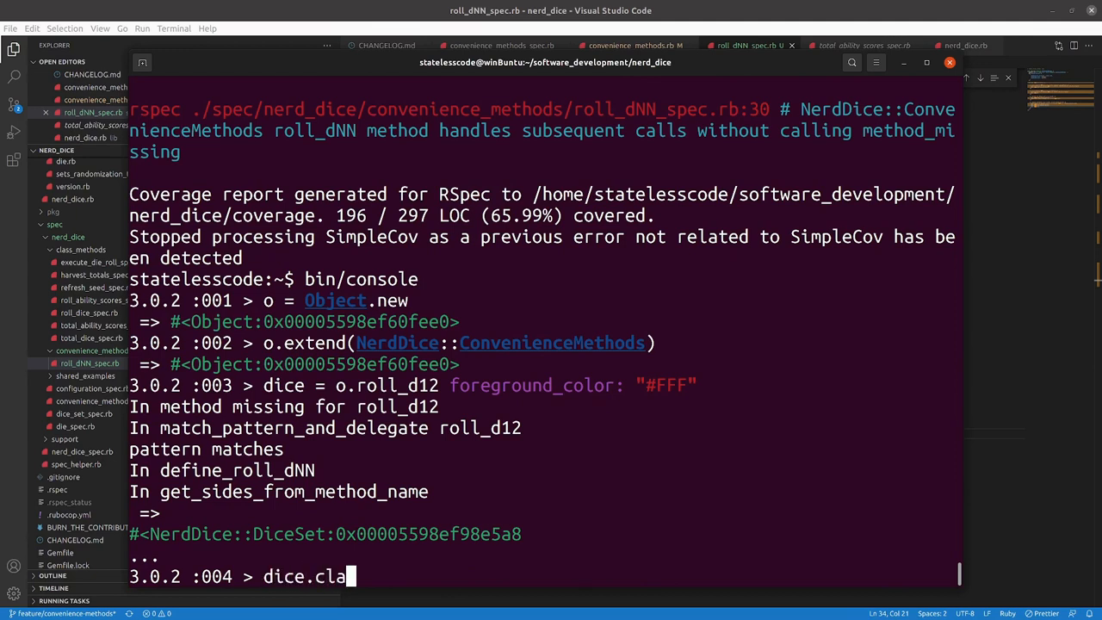
pyautogui.press('Return')
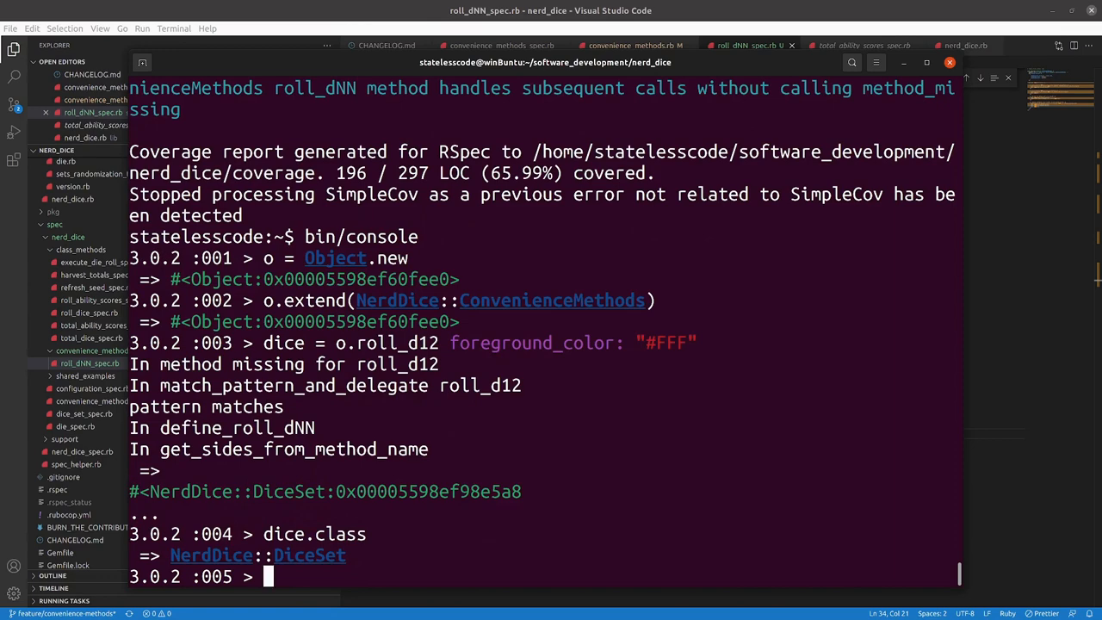
pyautogui.write('dice.')
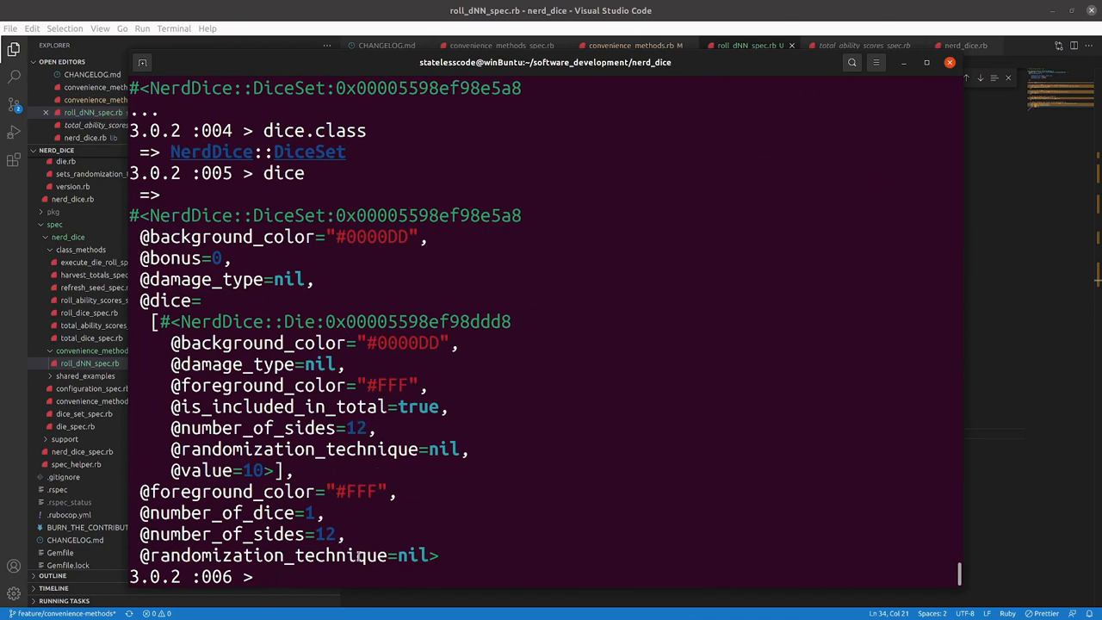
pyautogui.write('o.')
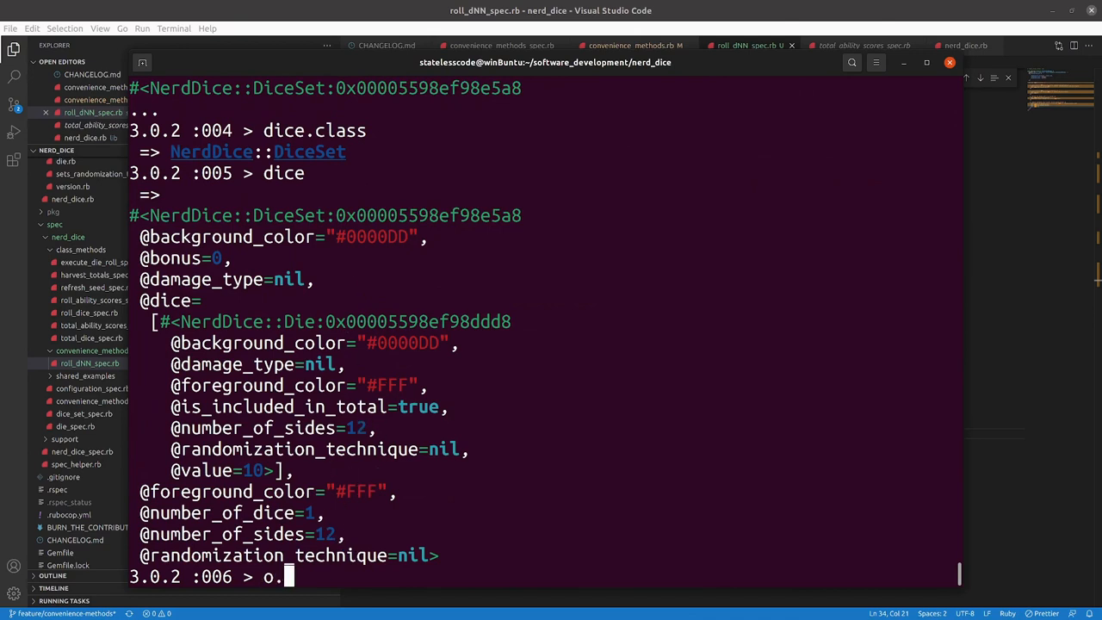
pyautogui.write('public_meth')
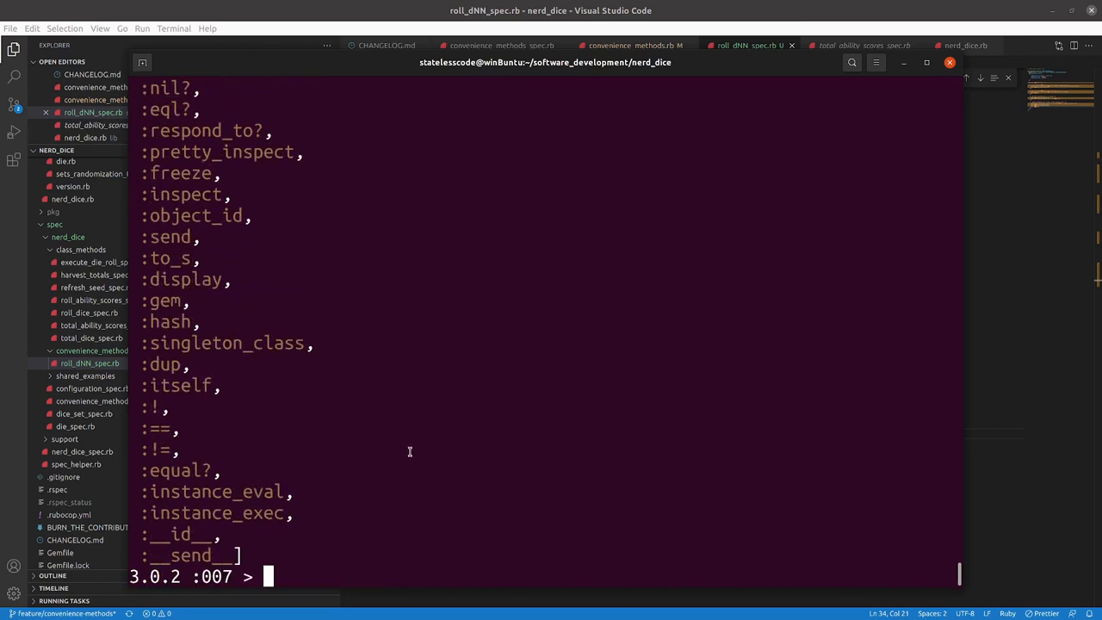
pyautogui.moveTo(429, 482)
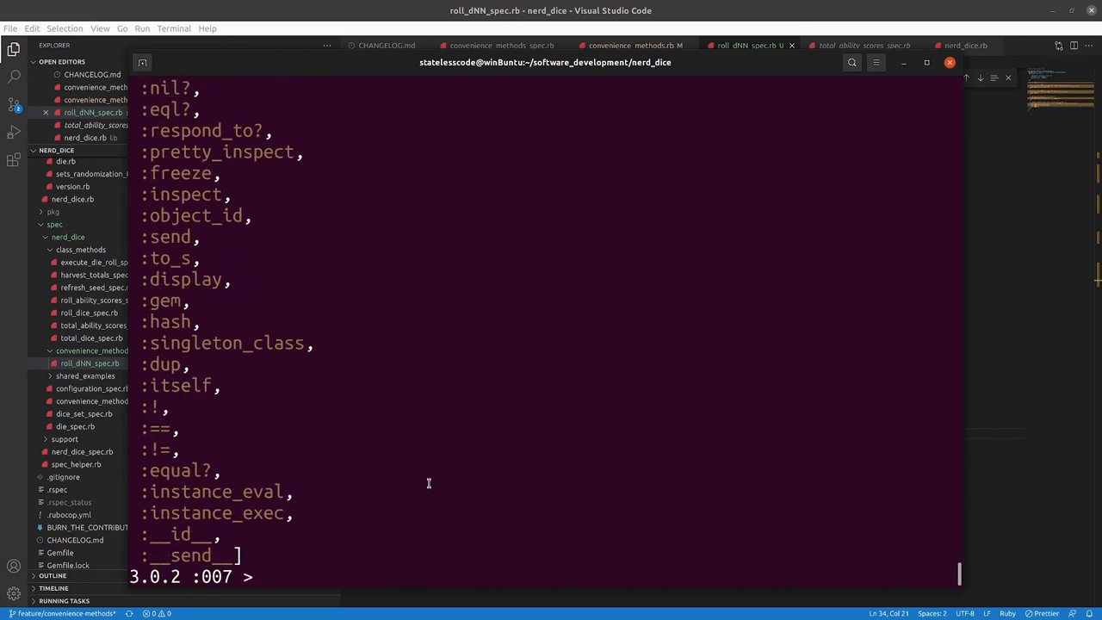
pyautogui.write('dice2 =')
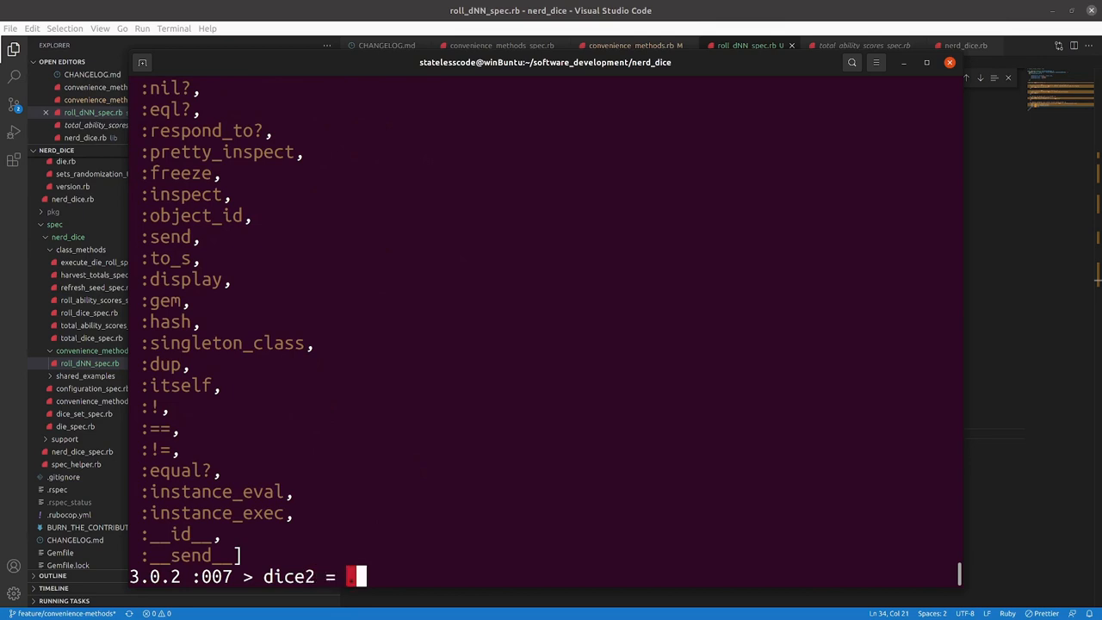
pyautogui.write('o.roll_d12')
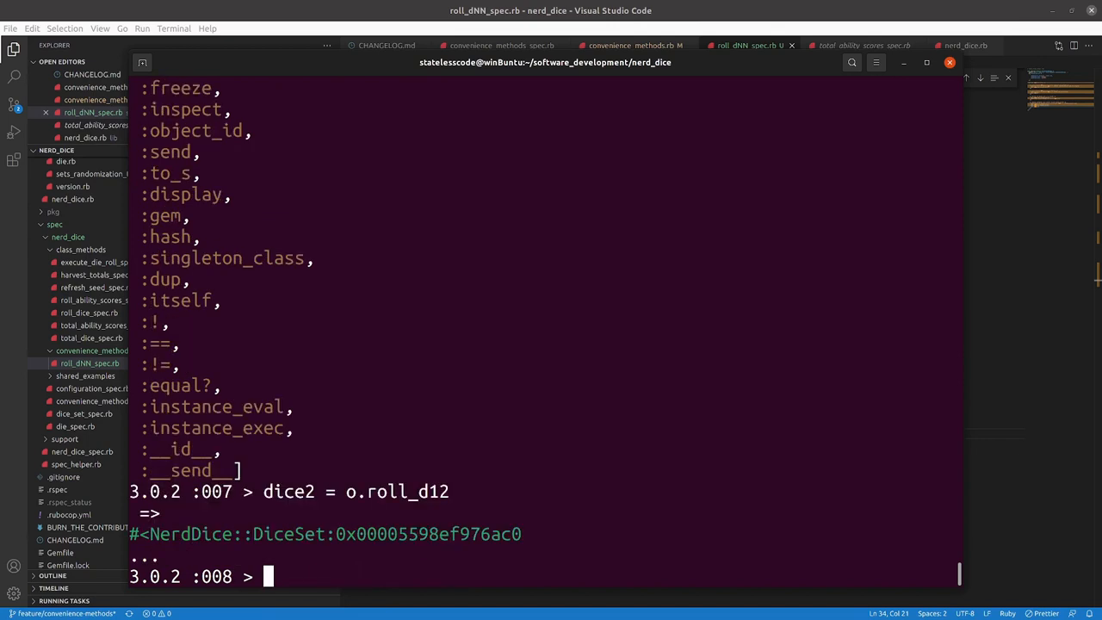
pyautogui.write('dice')
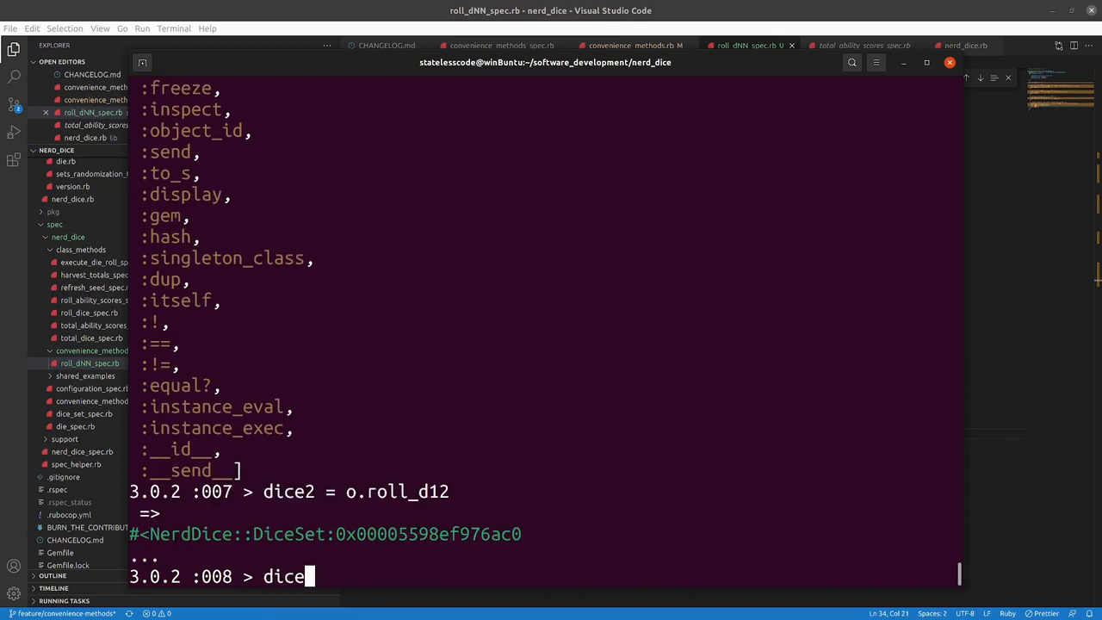
pyautogui.press('Return')
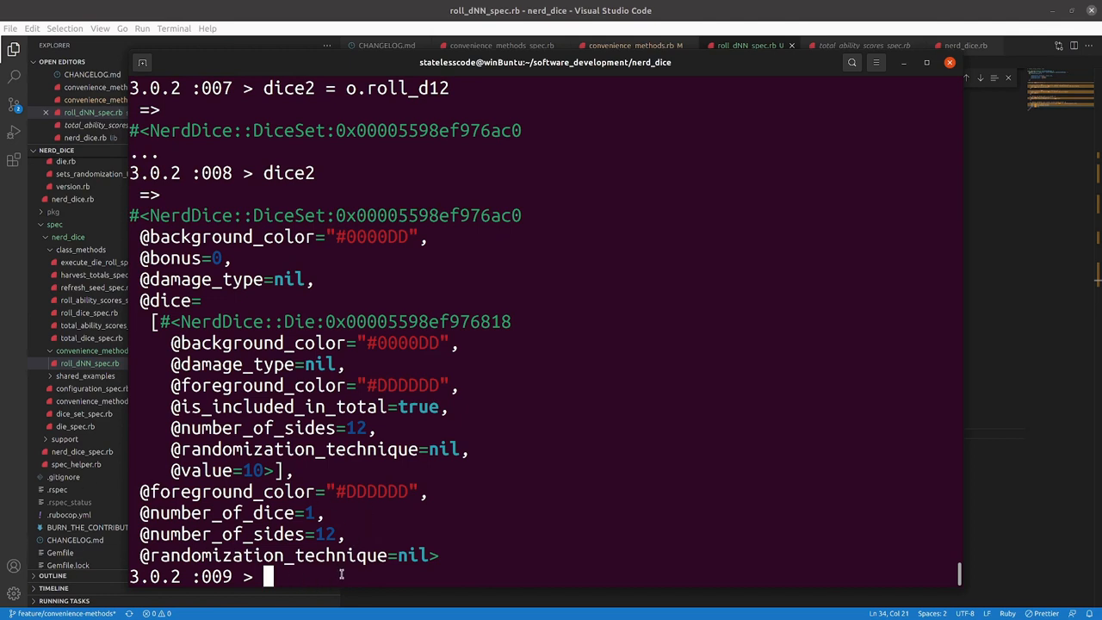
pyautogui.write('dice2')
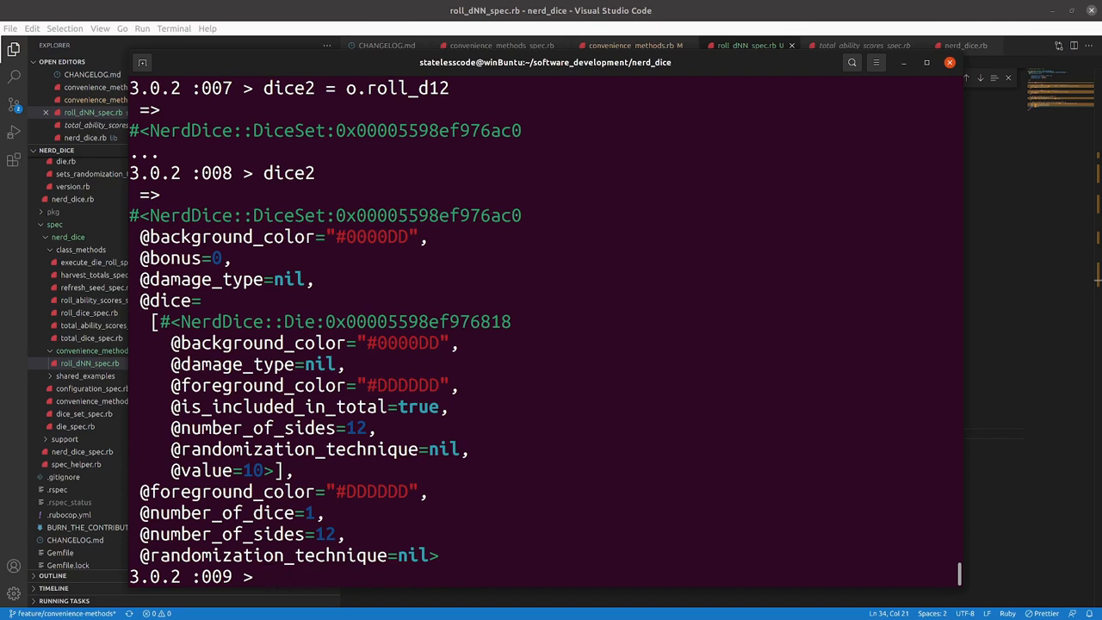
# Evaluate o.roll_d1000, recheck public_methods, and run 5.times { o.roll_d3 bonus: 6 } returning 5.
pyautogui.write('o.roll_')
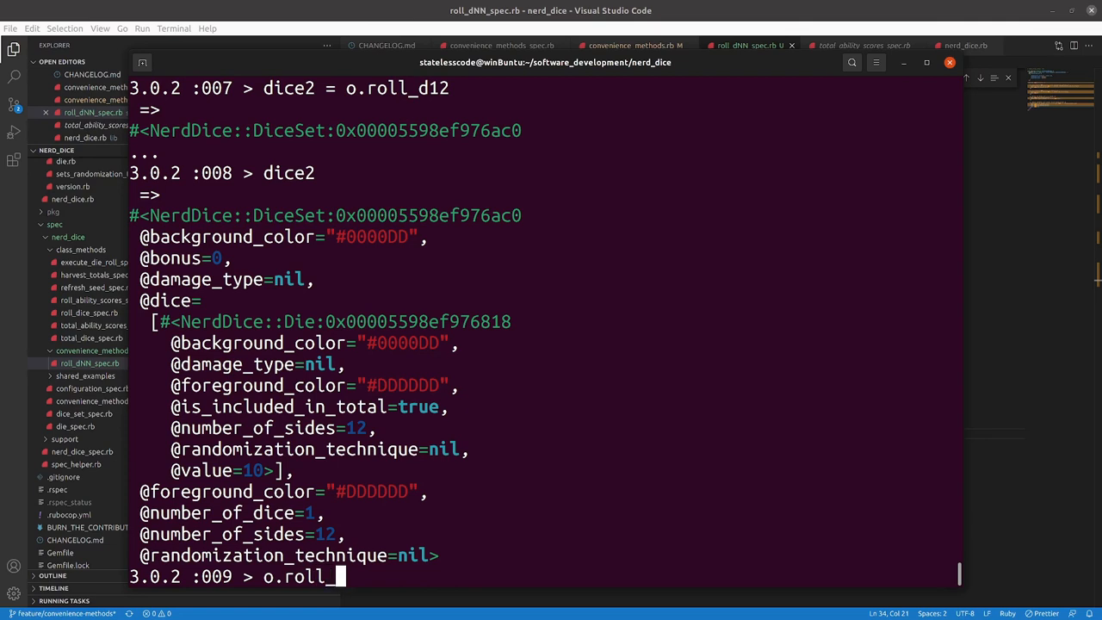
pyautogui.write('d1000')
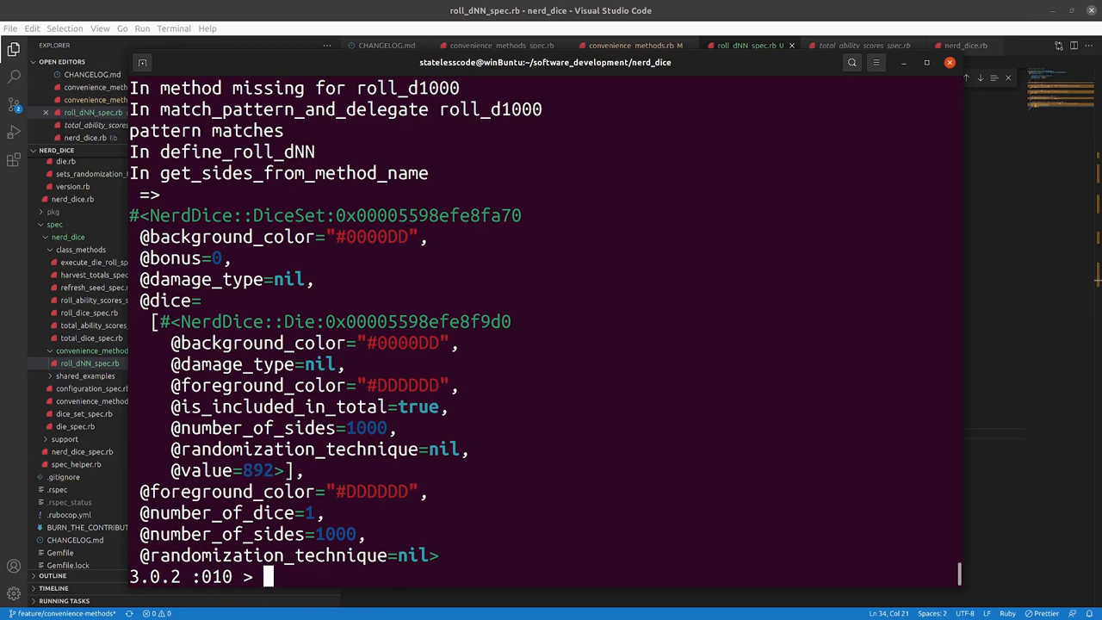
pyautogui.write('o.roll_d1000')
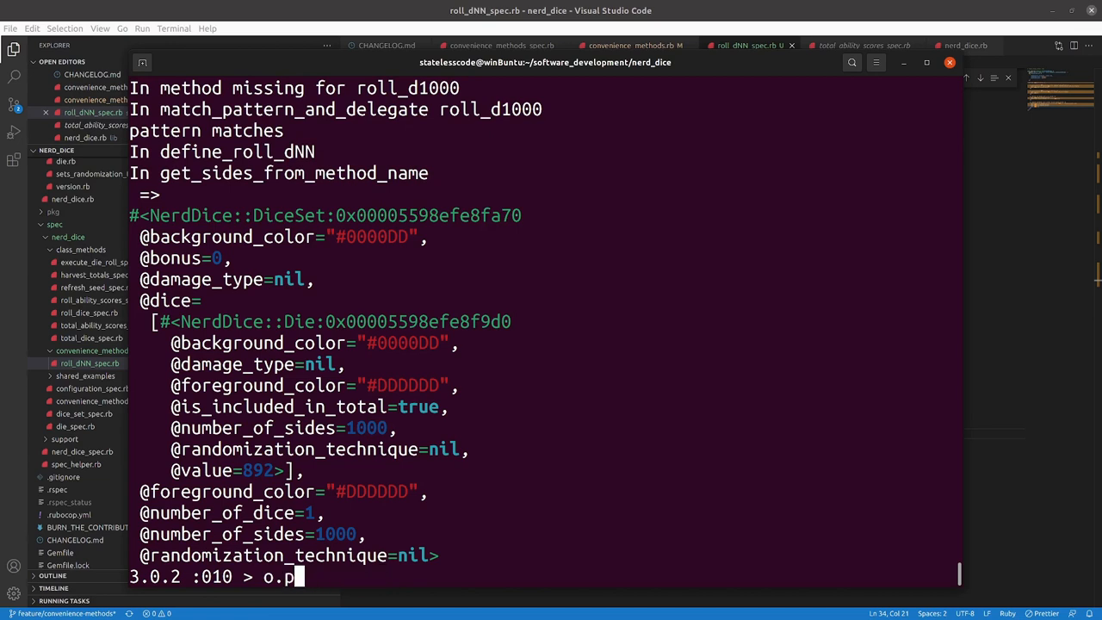
pyautogui.write('ublic_met')
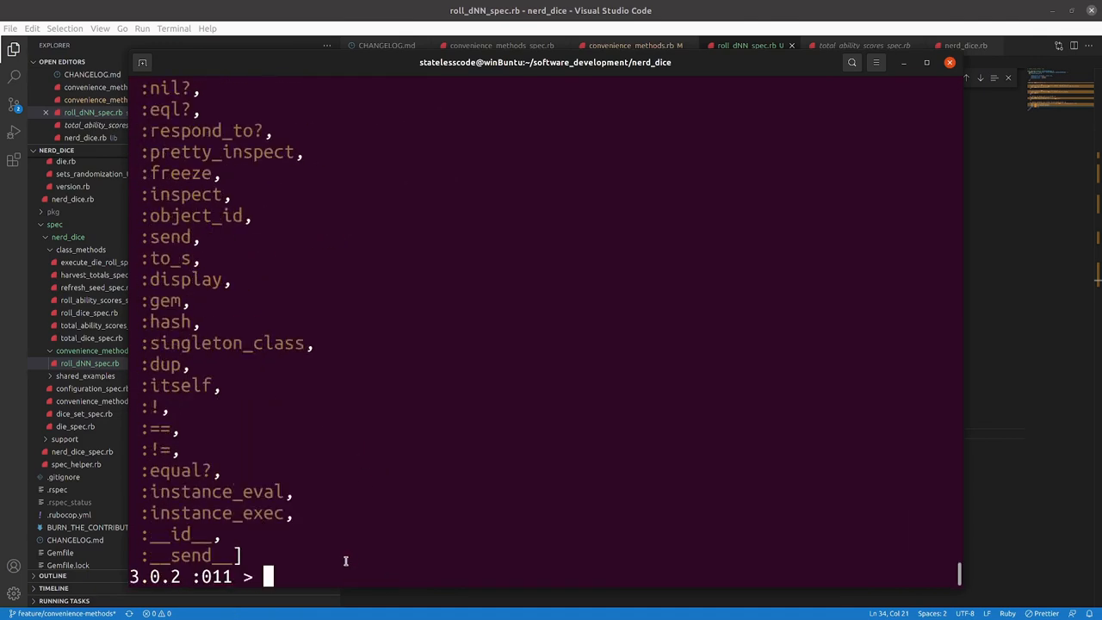
pyautogui.write('s')
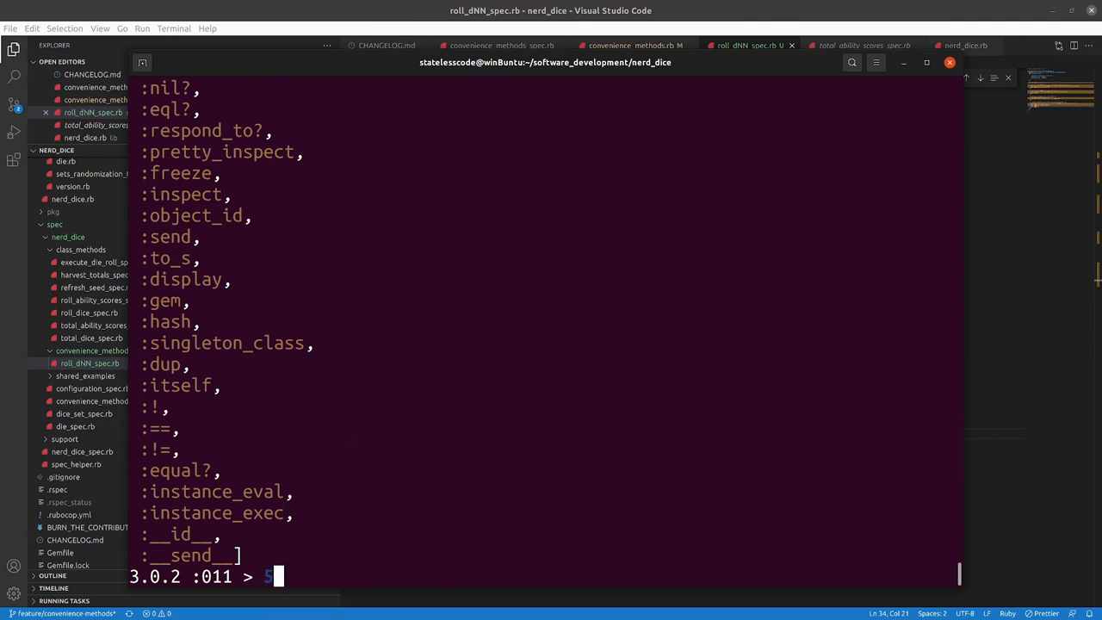
pyautogui.write('.times')
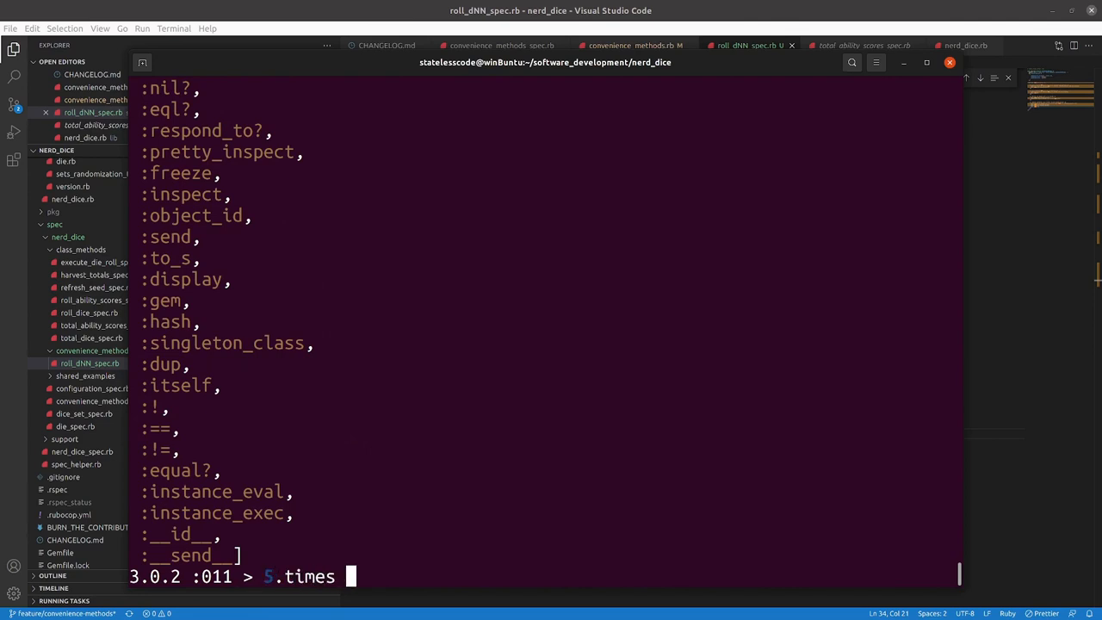
pyautogui.write('{ o')
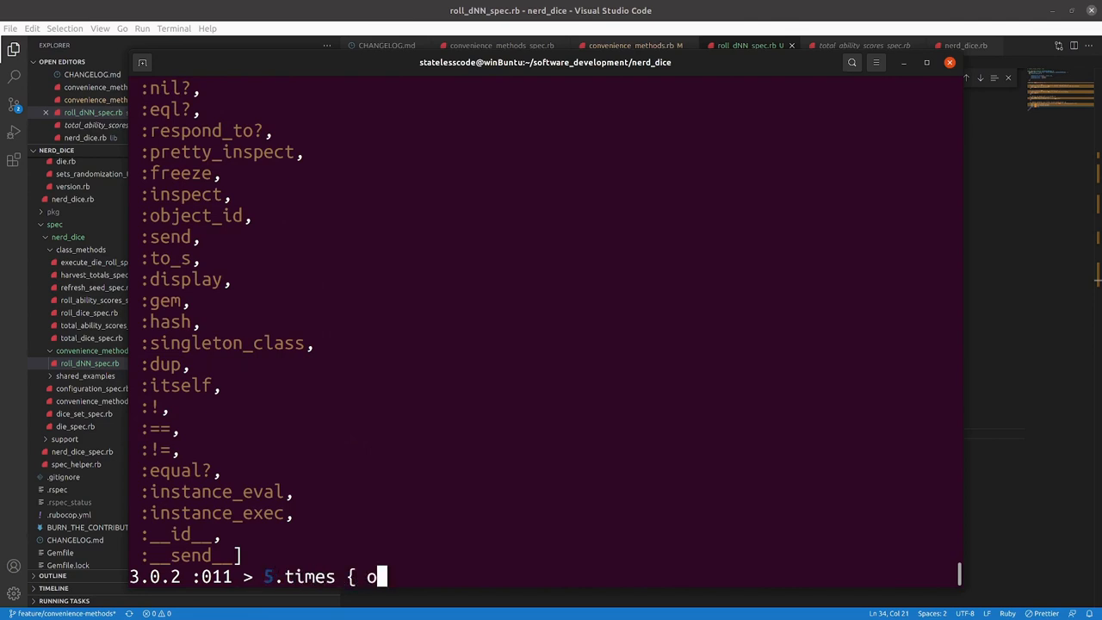
pyautogui.write('.roll_d')
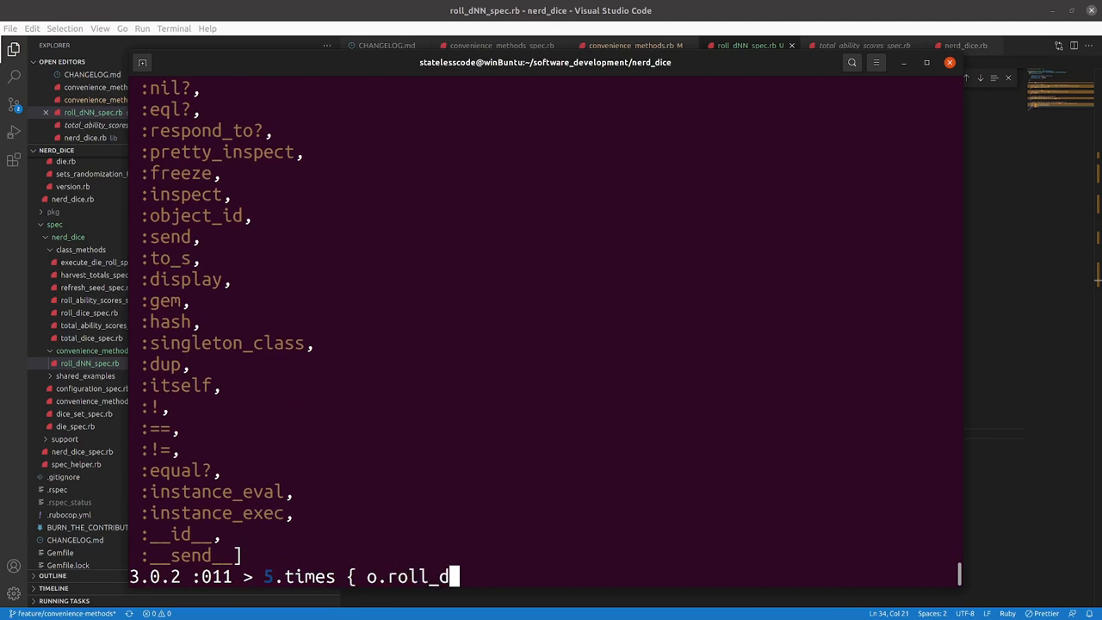
pyautogui.write('3')
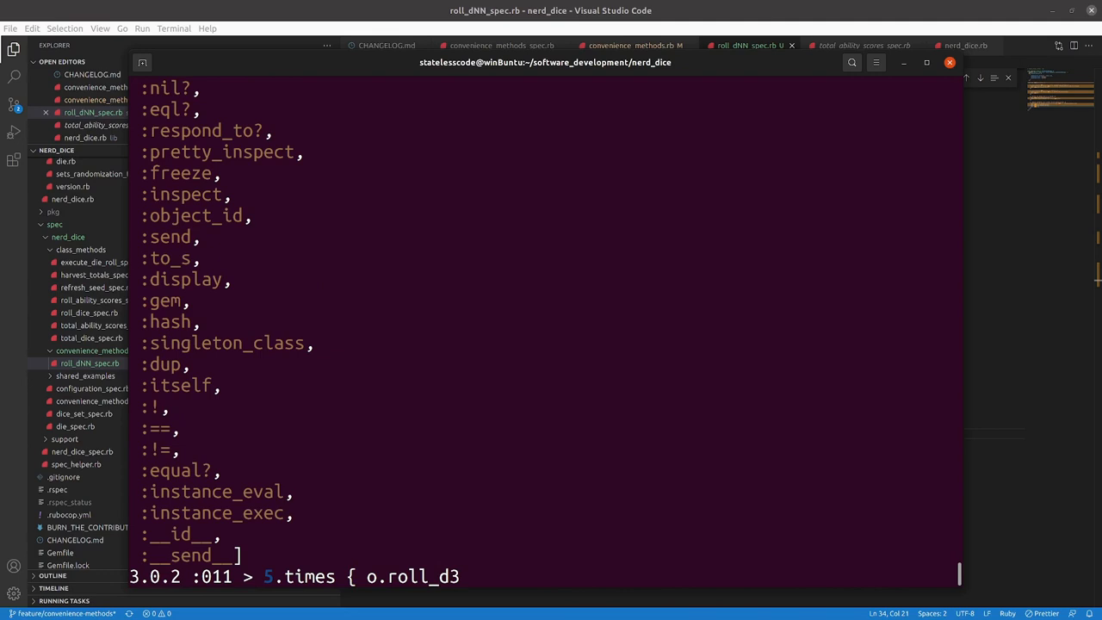
pyautogui.write('bonus:')
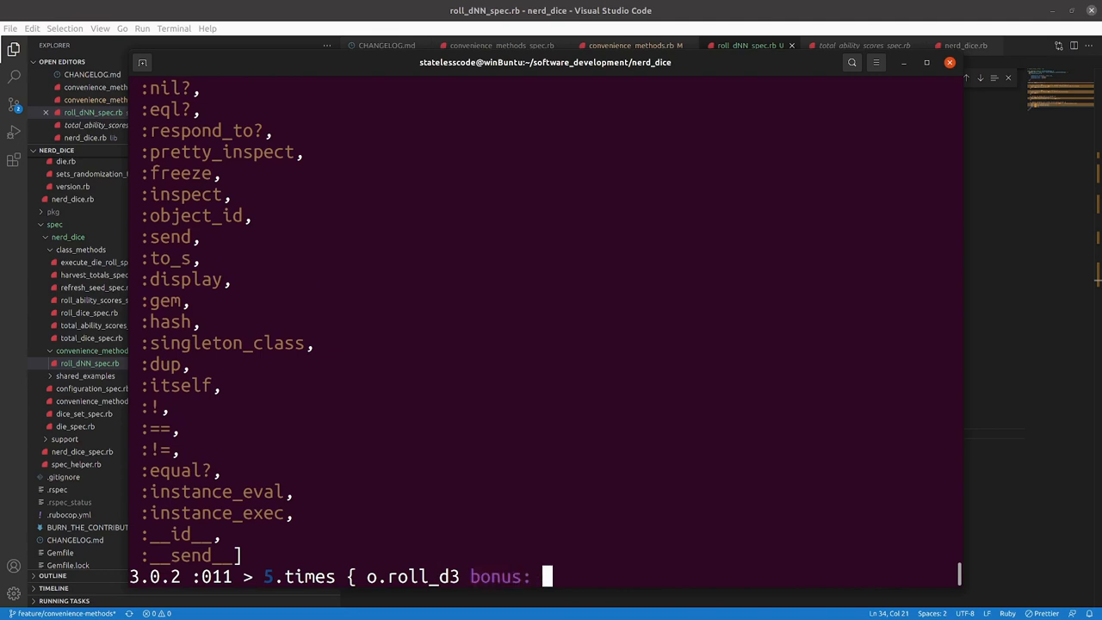
pyautogui.write('6')
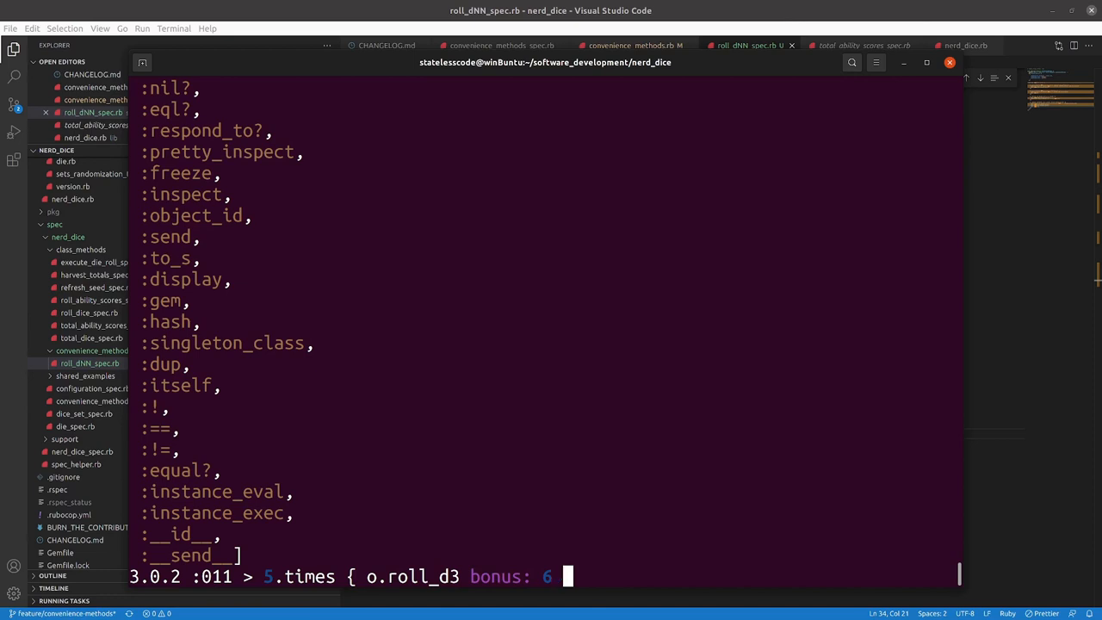
pyautogui.write('}')
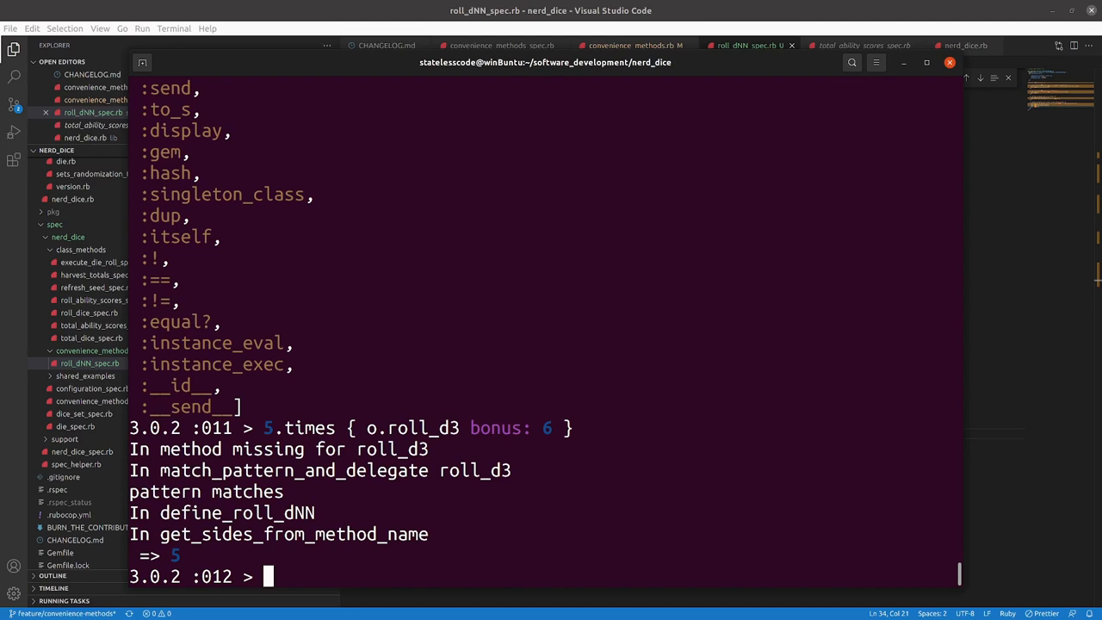
pyautogui.moveTo(944, 486)
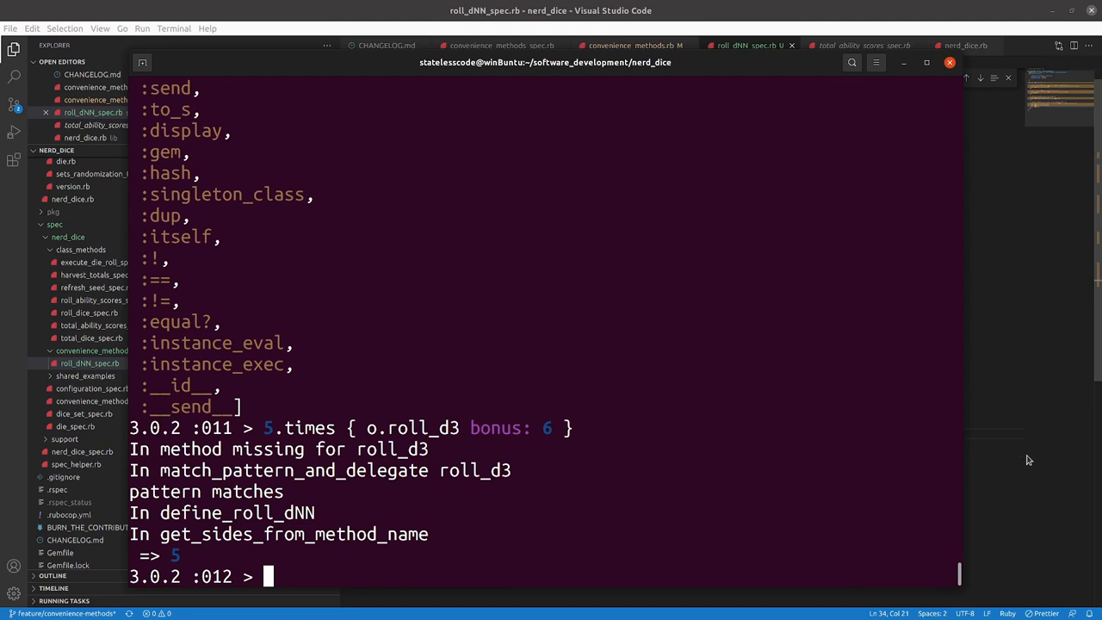
pyautogui.moveTo(1011, 458)
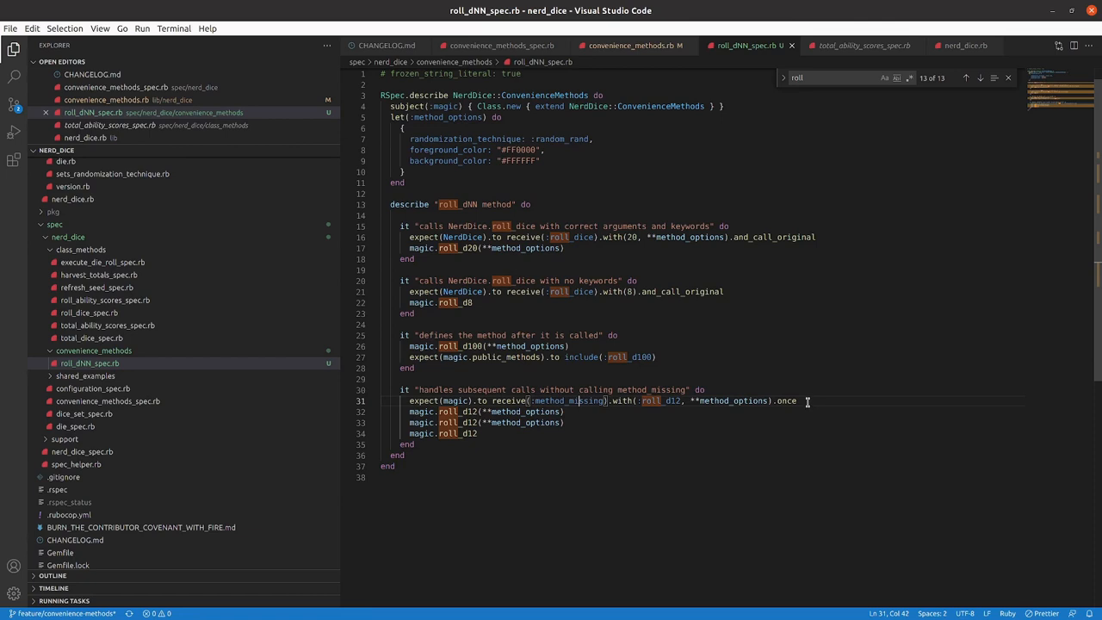
pyautogui.moveTo(530, 482)
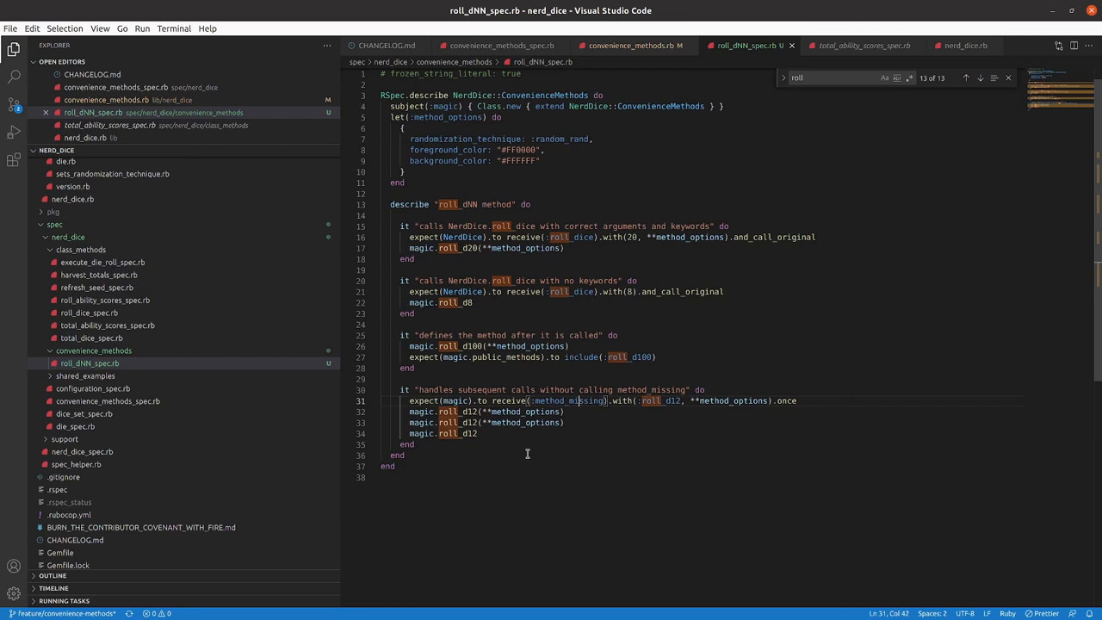
# Exit the irb console and rerun the roll_dNN spec, reviewing its output.
pyautogui.click(565, 410)
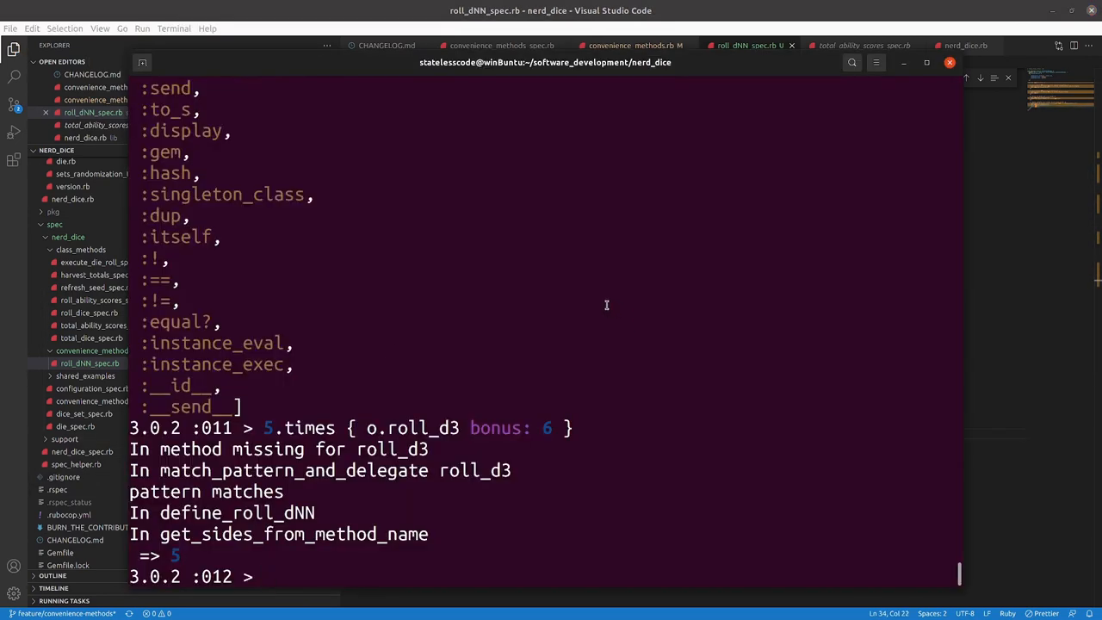
pyautogui.write('exit')
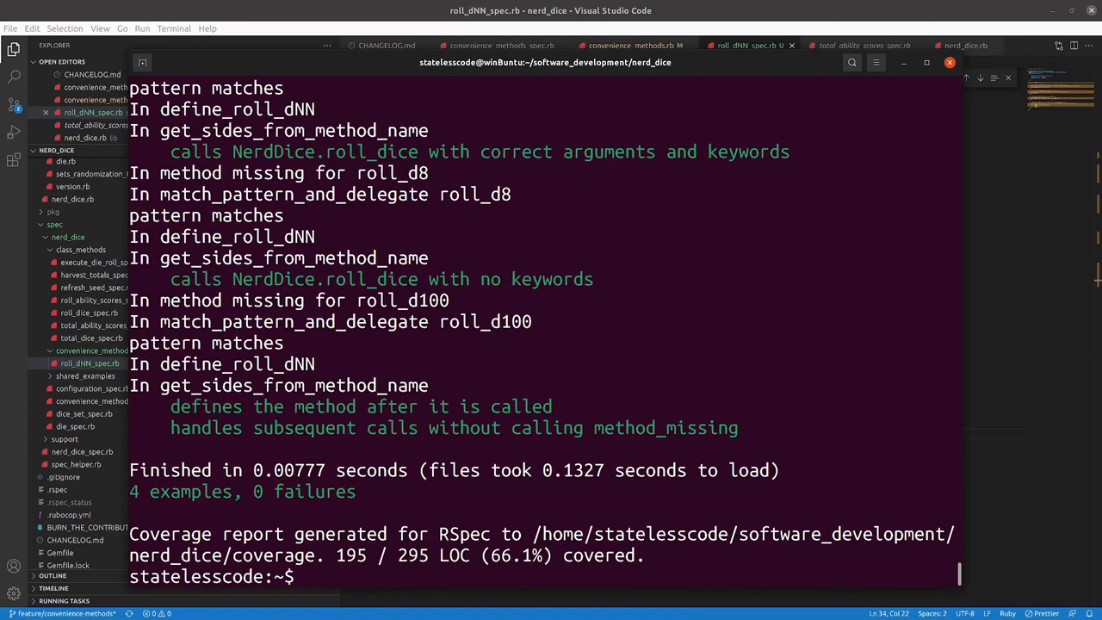
pyautogui.moveTo(590, 423)
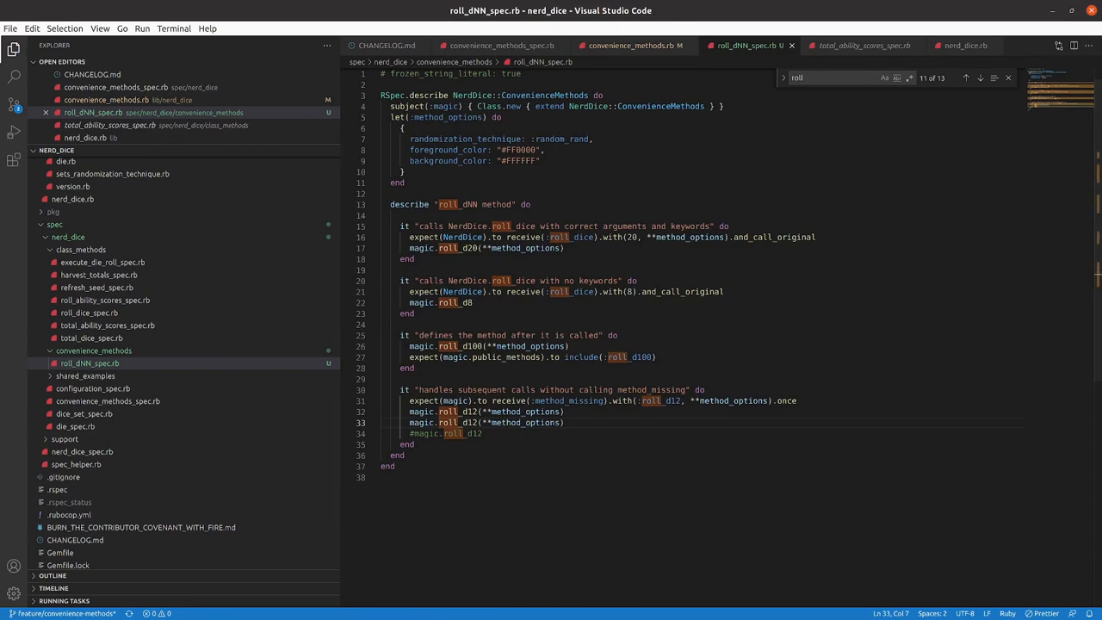
pyautogui.moveTo(444, 440)
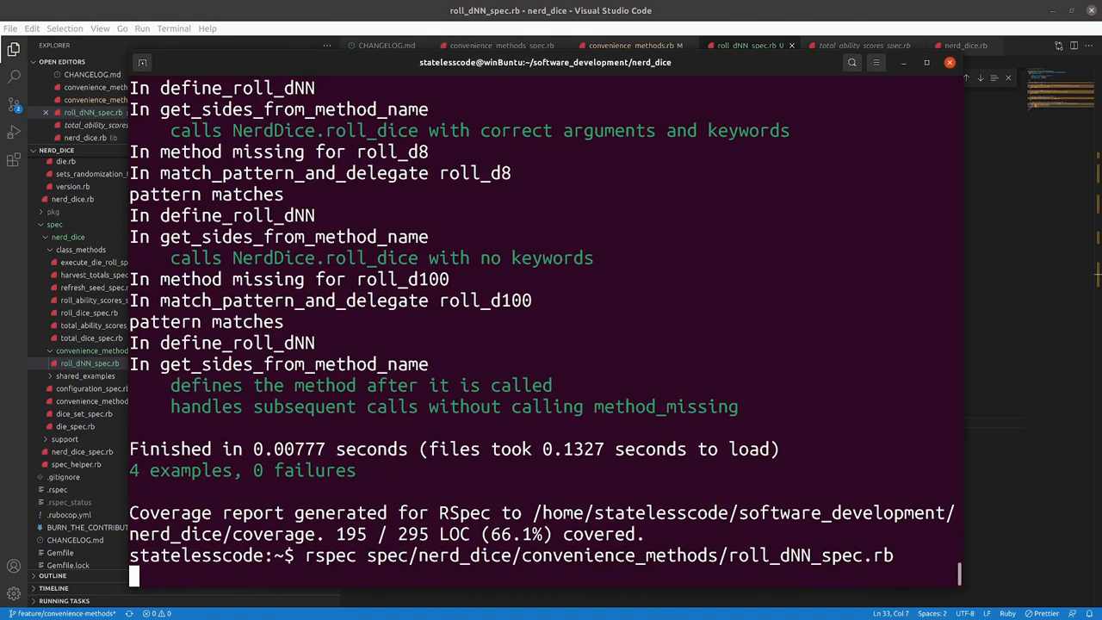
pyautogui.press('Return')
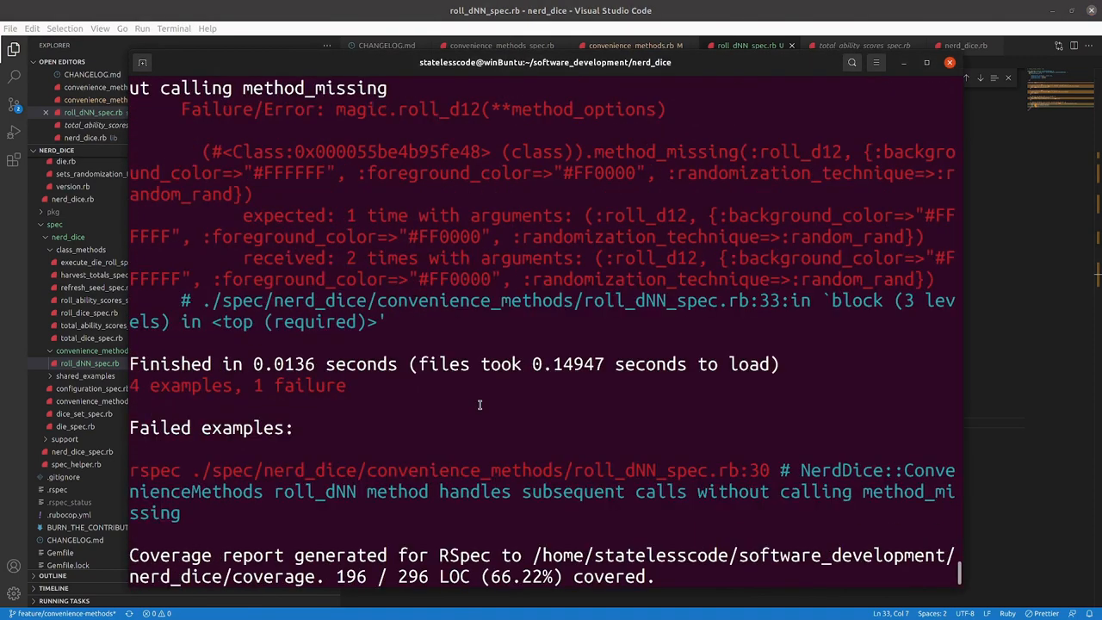
pyautogui.scroll(3)
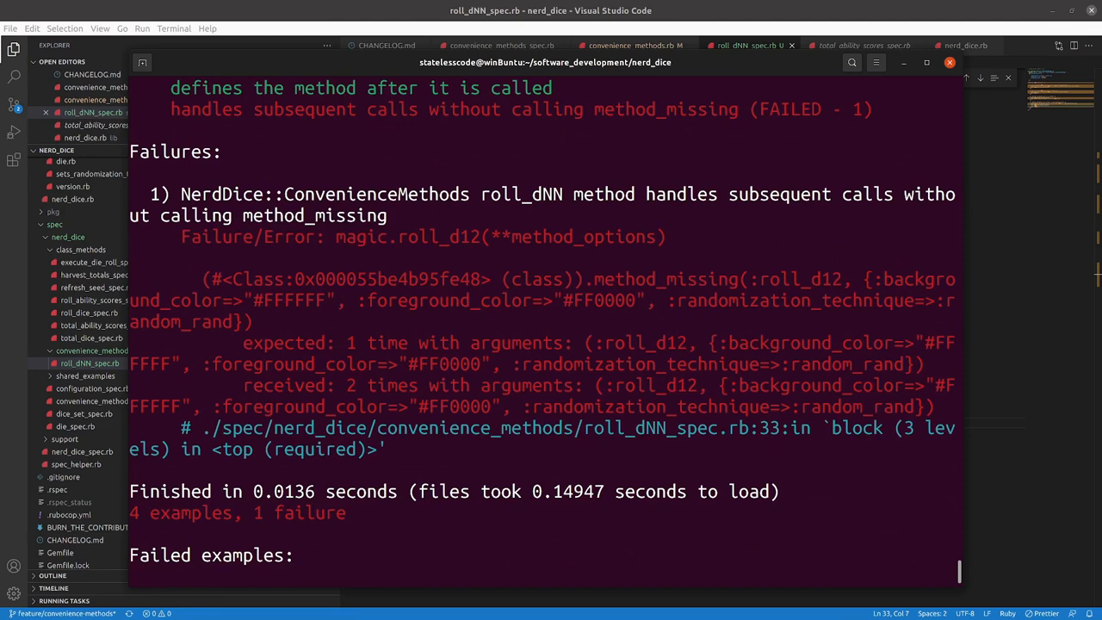
pyautogui.moveTo(892, 427)
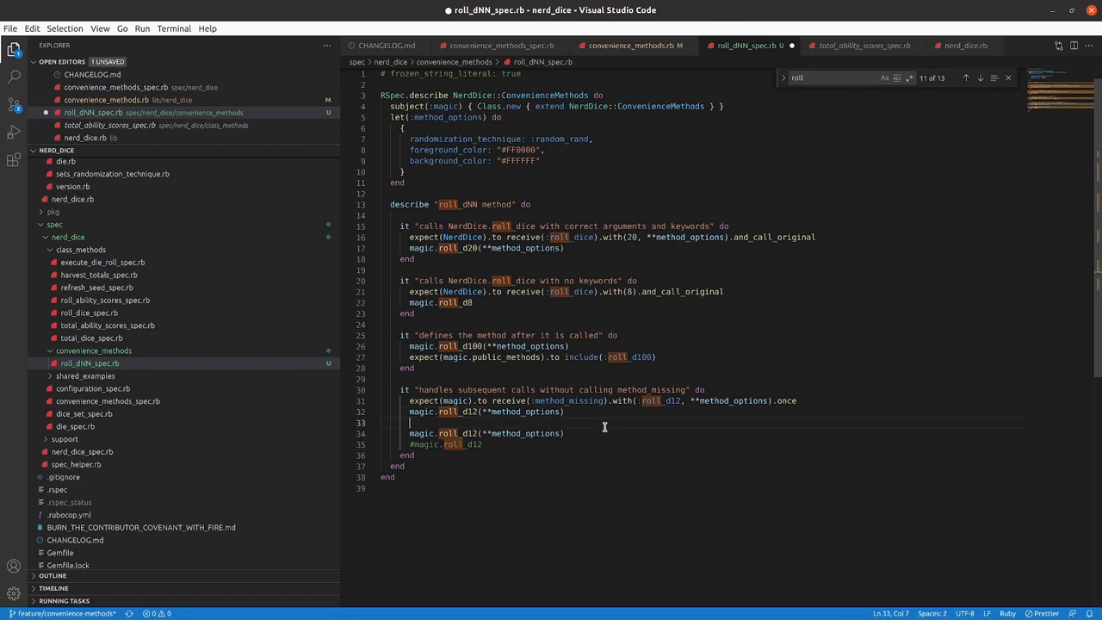
# Insert puts magic.public_methods between the two magic.roll_d12 calls and save the spec.
pyautogui.write('puts')
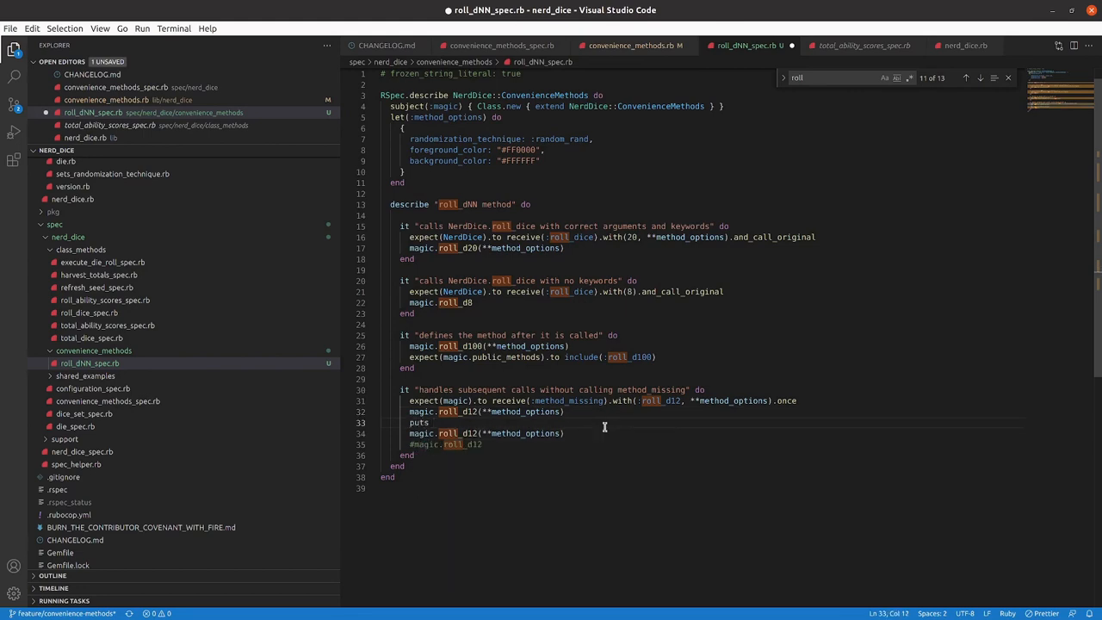
pyautogui.doubleClick(422, 411)
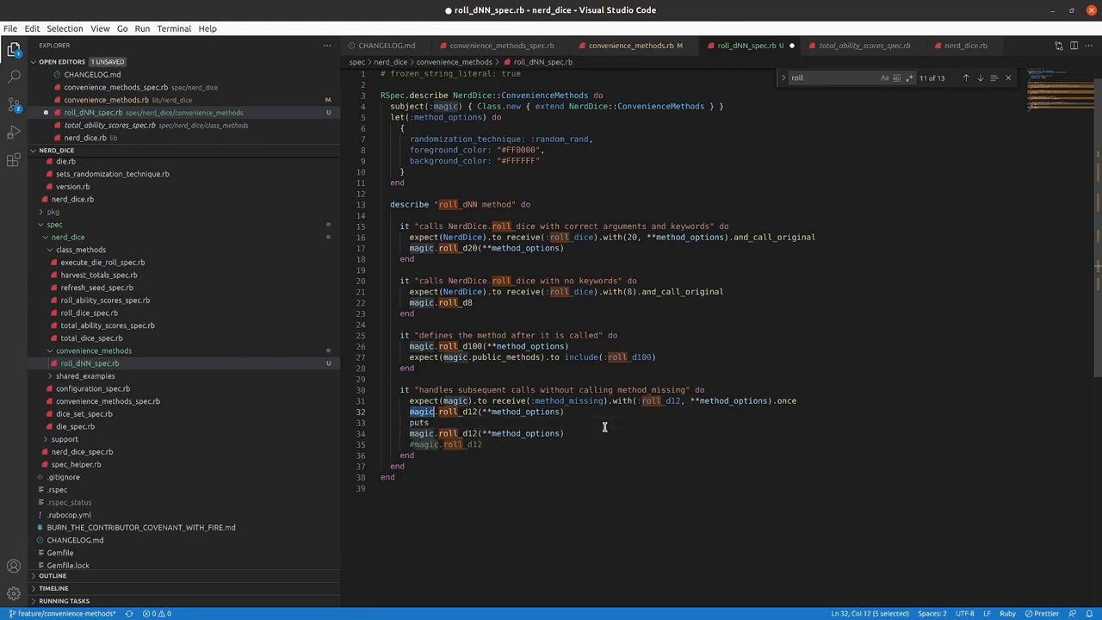
pyautogui.write('magic')
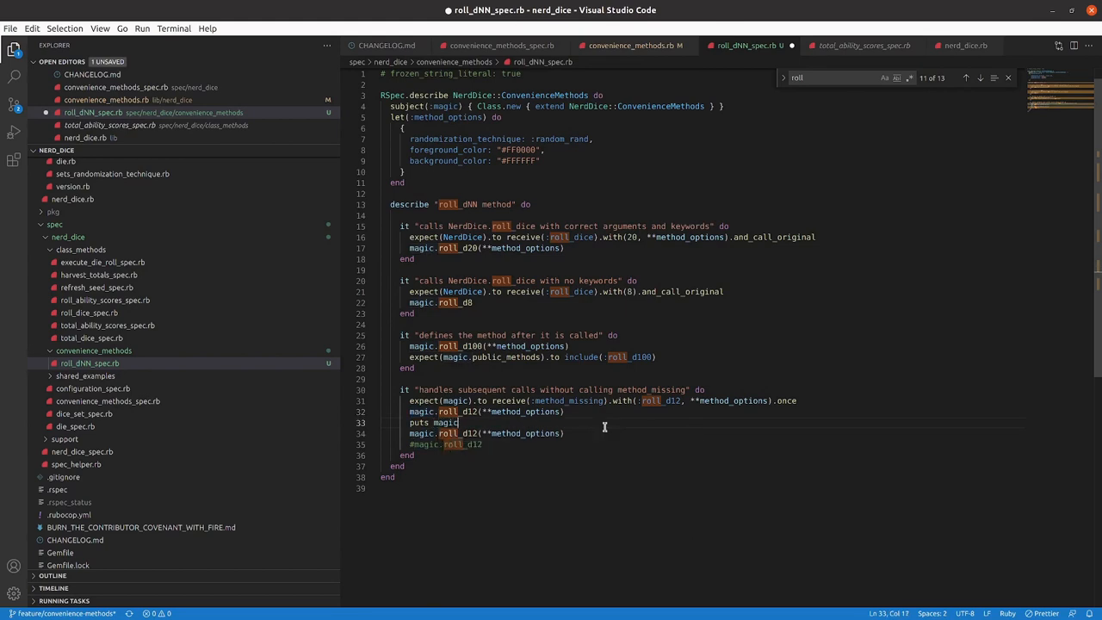
pyautogui.write('public_methods')
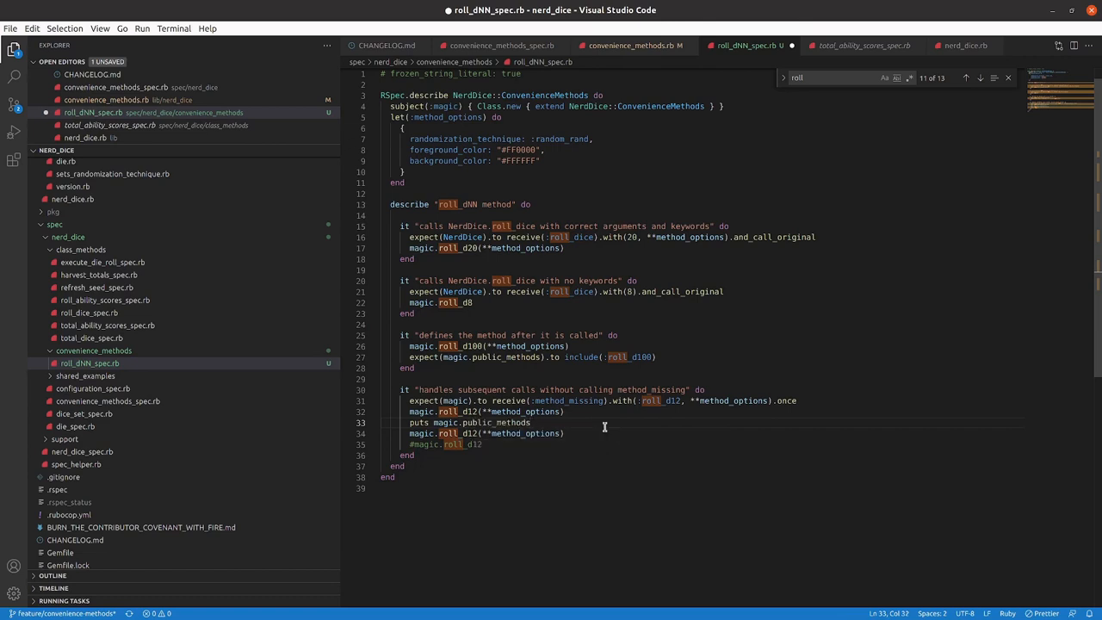
pyautogui.press('ctrl+s')
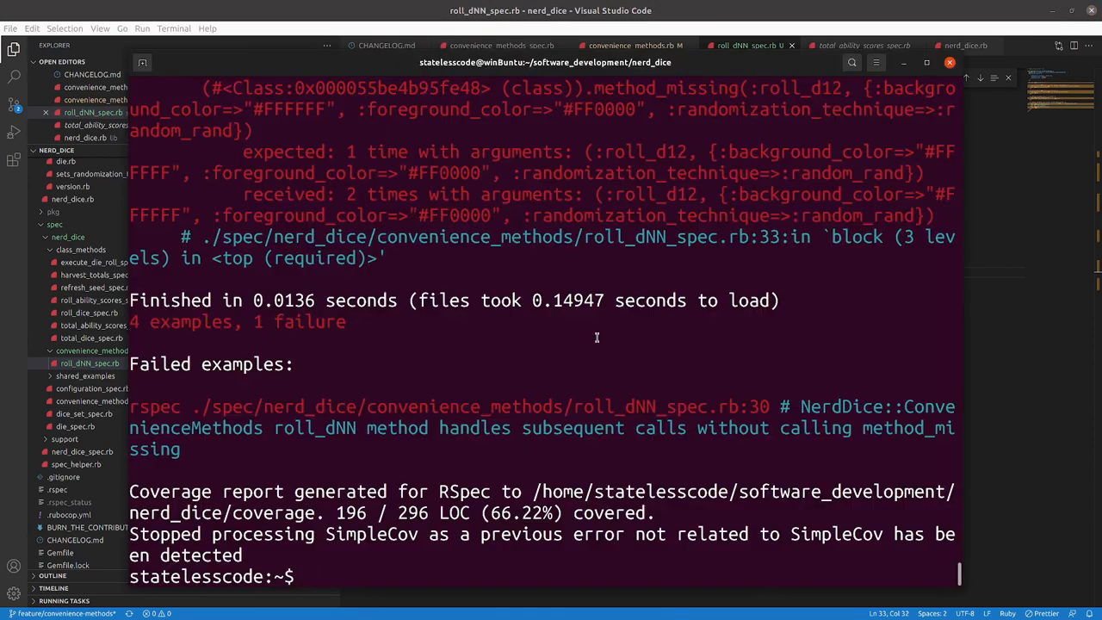
# Run rspec roll_dNN_spec.rb:30 alone and scroll through the printed list of the magic object's public methods.
pyautogui.write('rspec spec/nerd_dice/convenience_methods/roll_dNN_spec.rb:30')
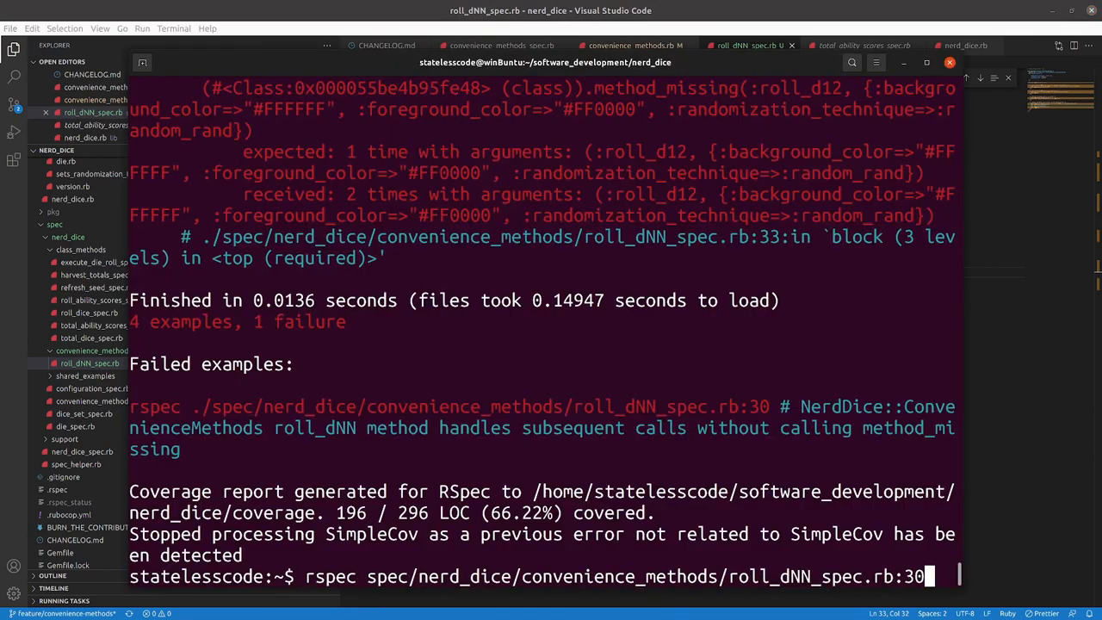
pyautogui.press('Return')
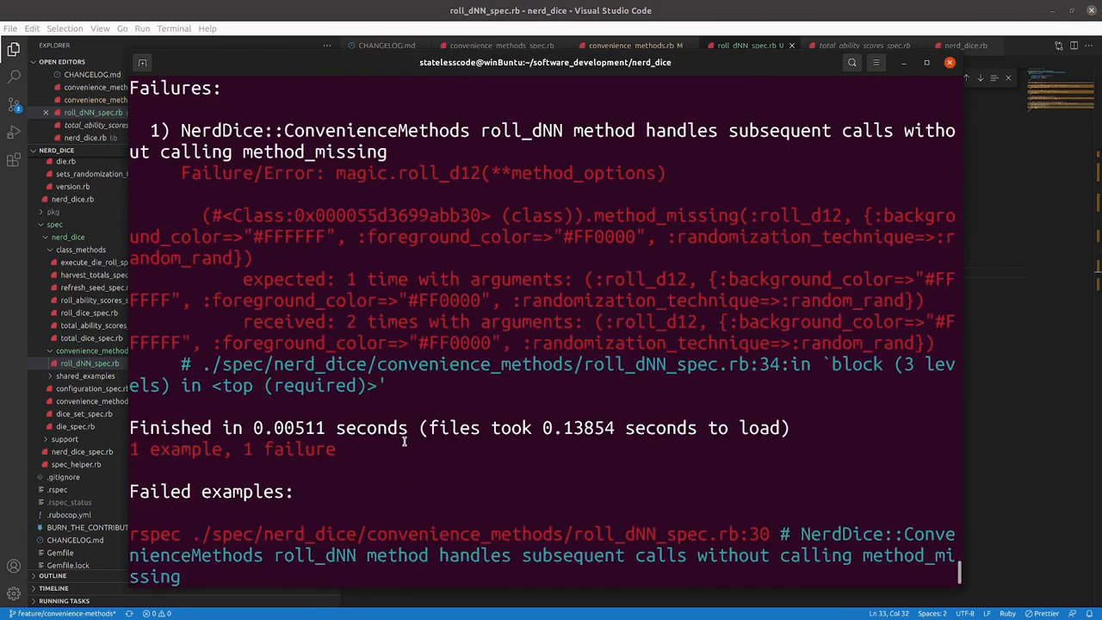
pyautogui.scroll(3)
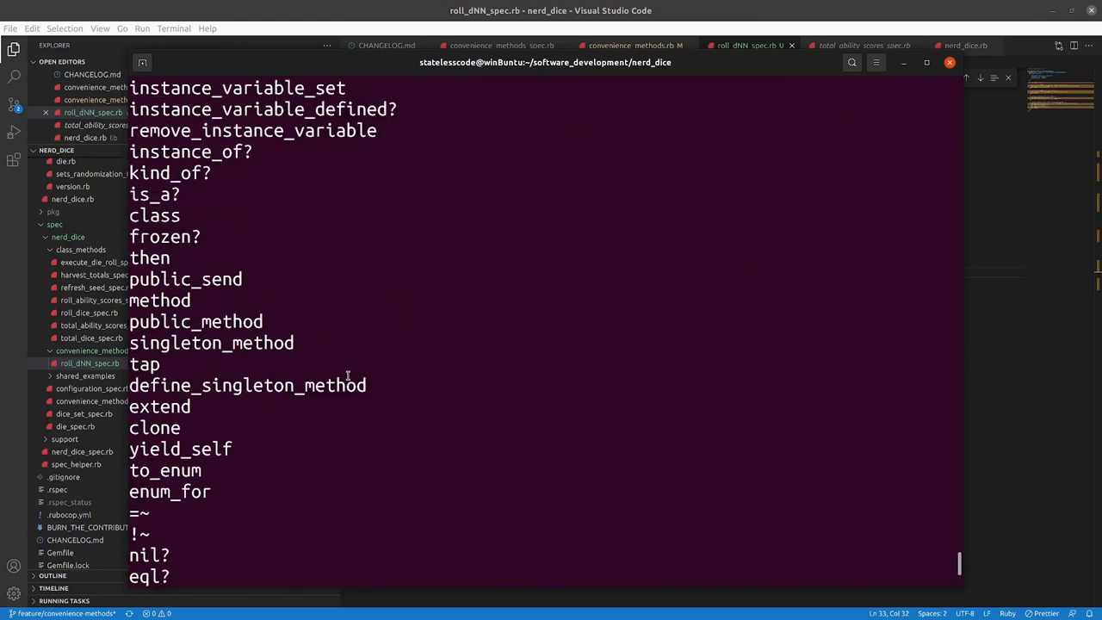
pyautogui.scroll(3)
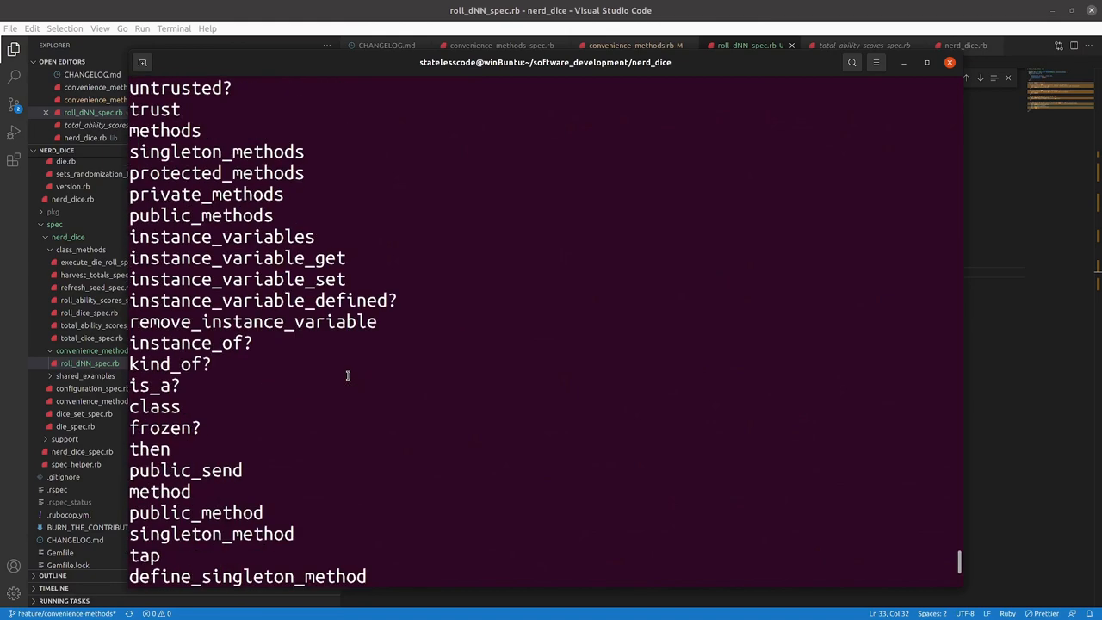
pyautogui.scroll(-3)
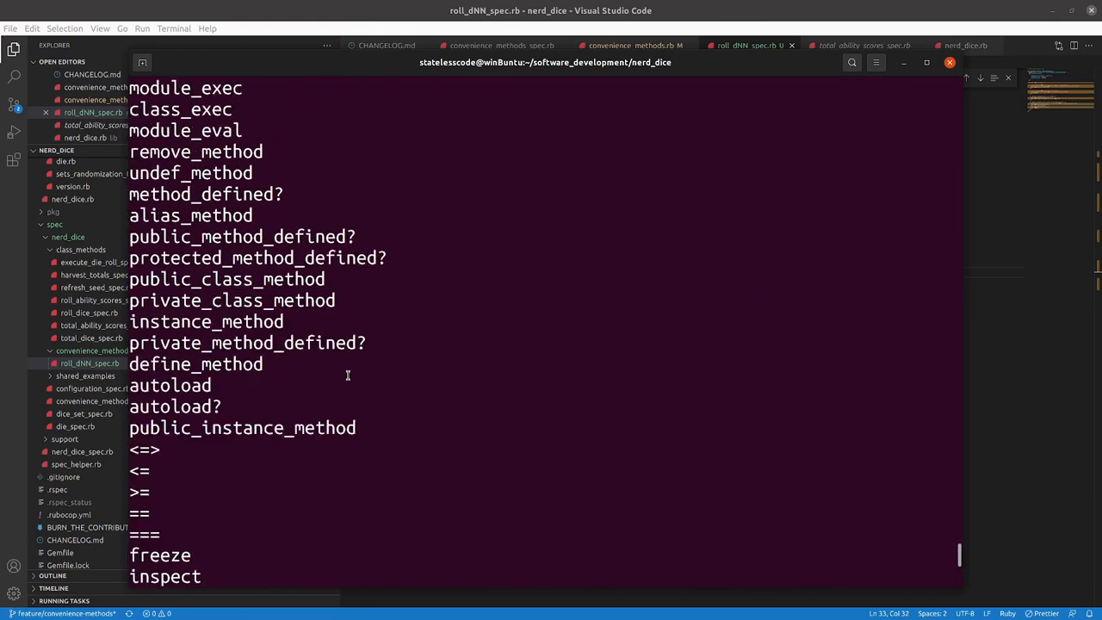
pyautogui.scroll(3)
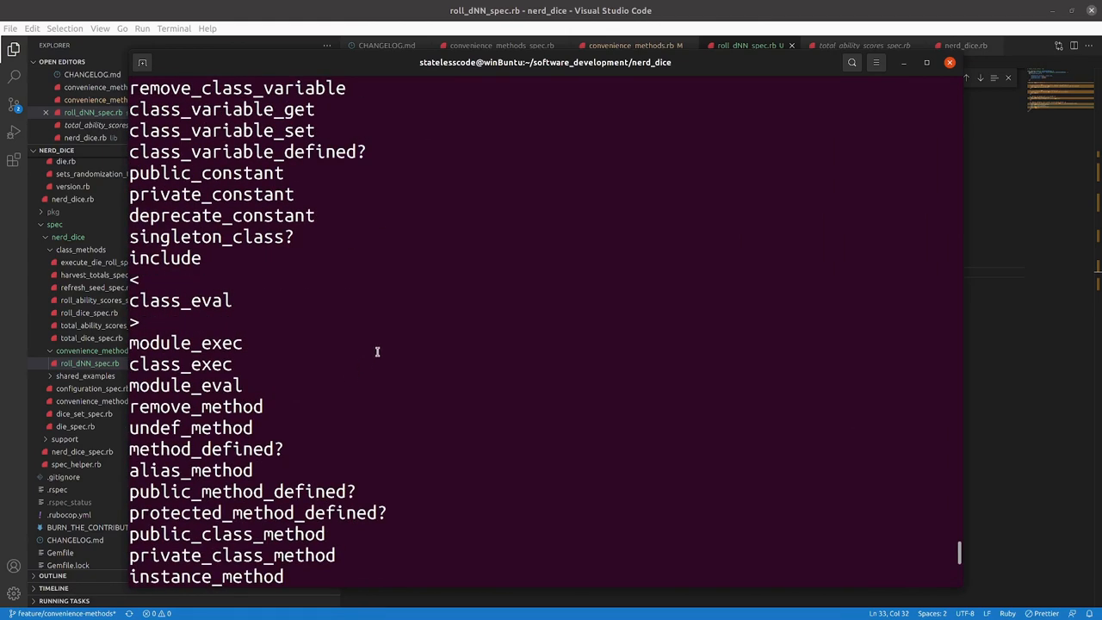
pyautogui.moveTo(413, 311)
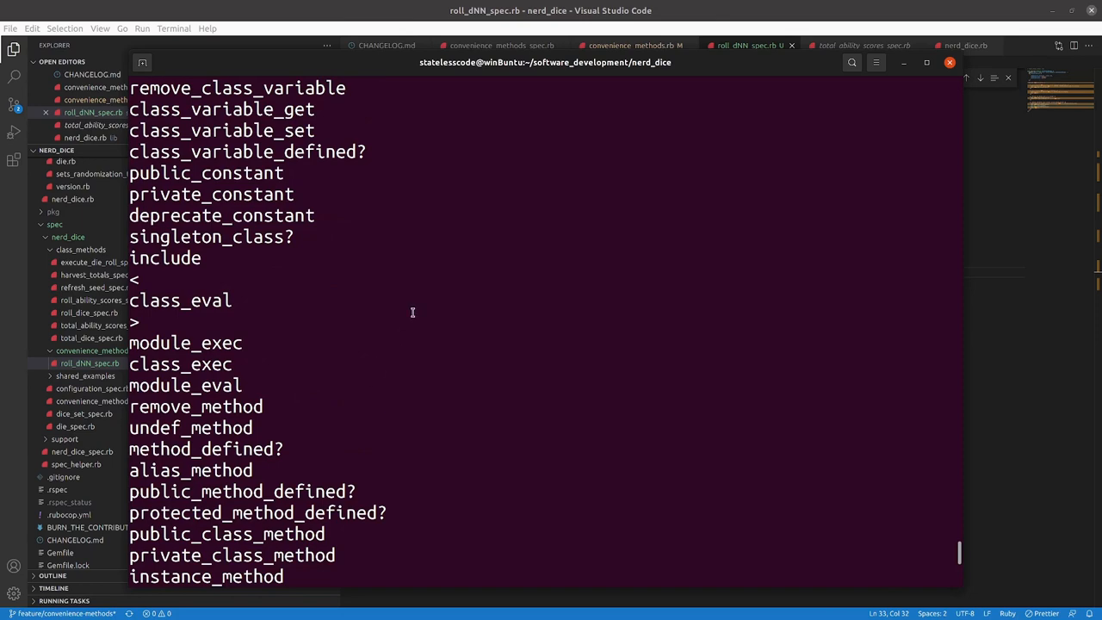
pyautogui.scroll(3)
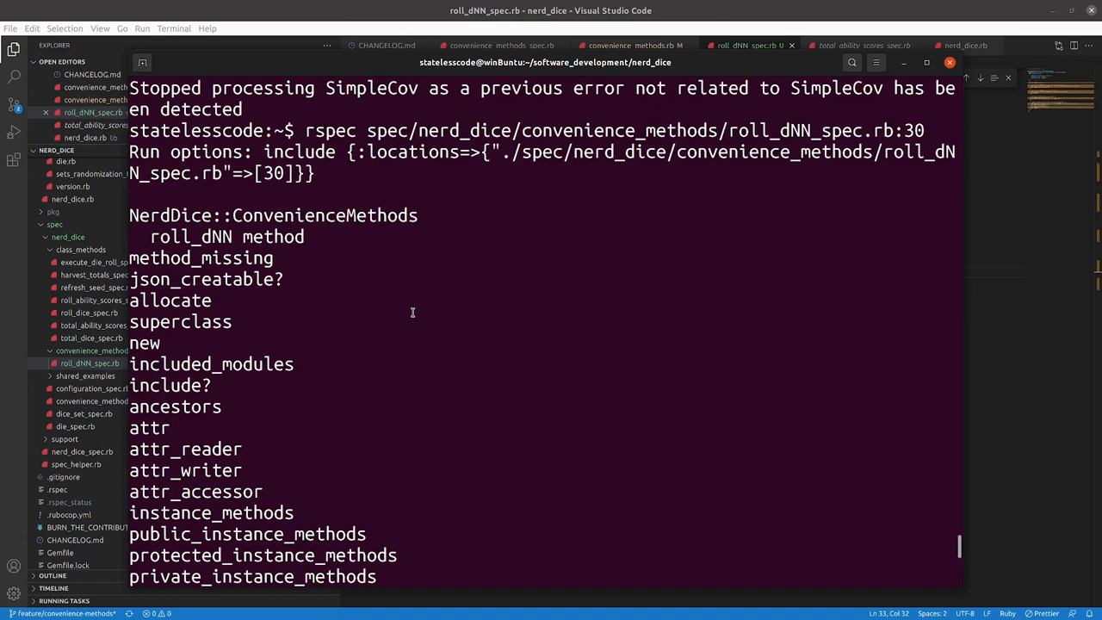
pyautogui.moveTo(430, 306)
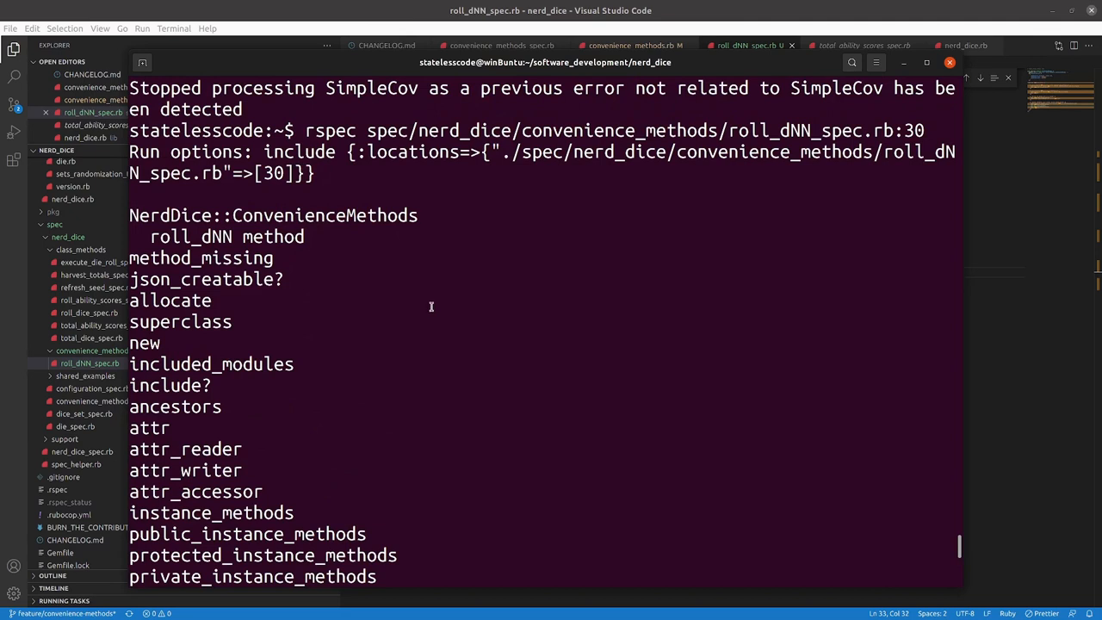
pyautogui.scroll(-3)
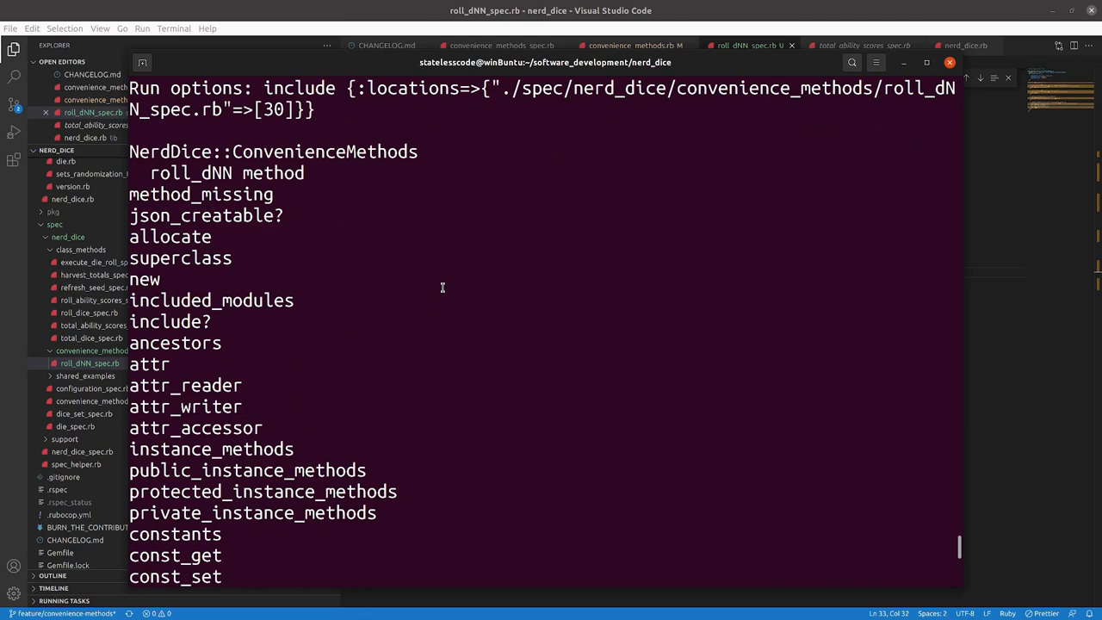
pyautogui.scroll(-3)
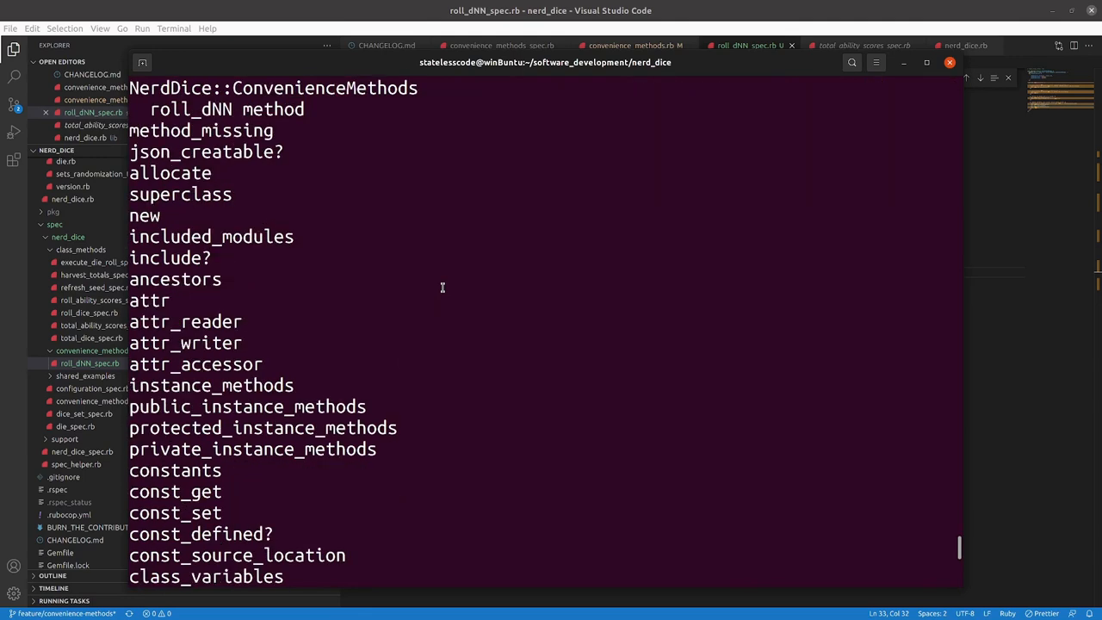
pyautogui.scroll(-3)
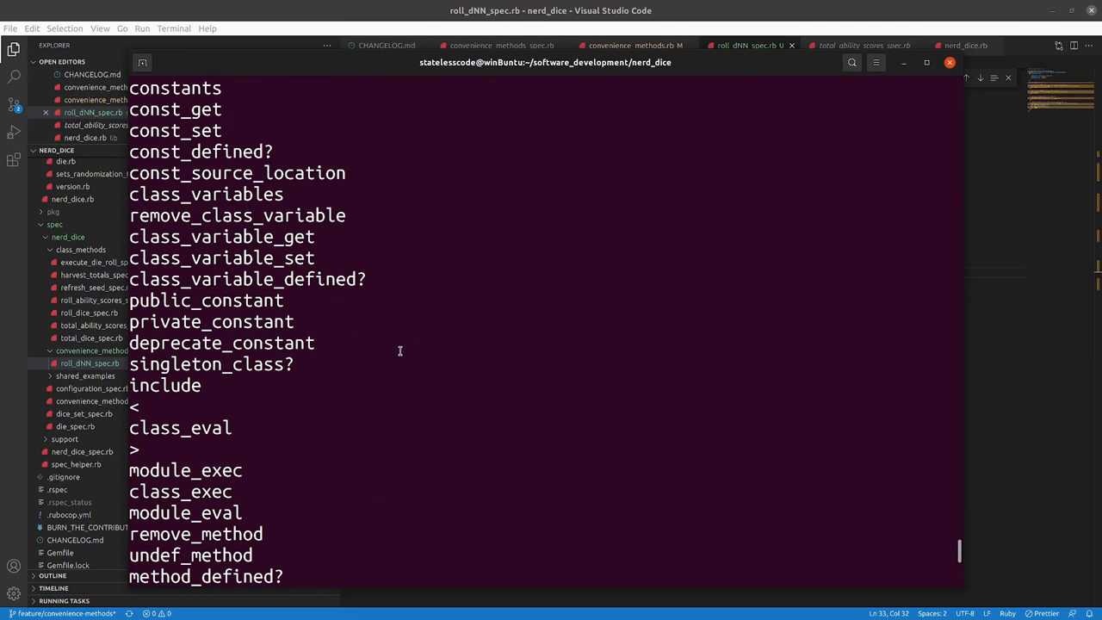
pyautogui.scroll(-3)
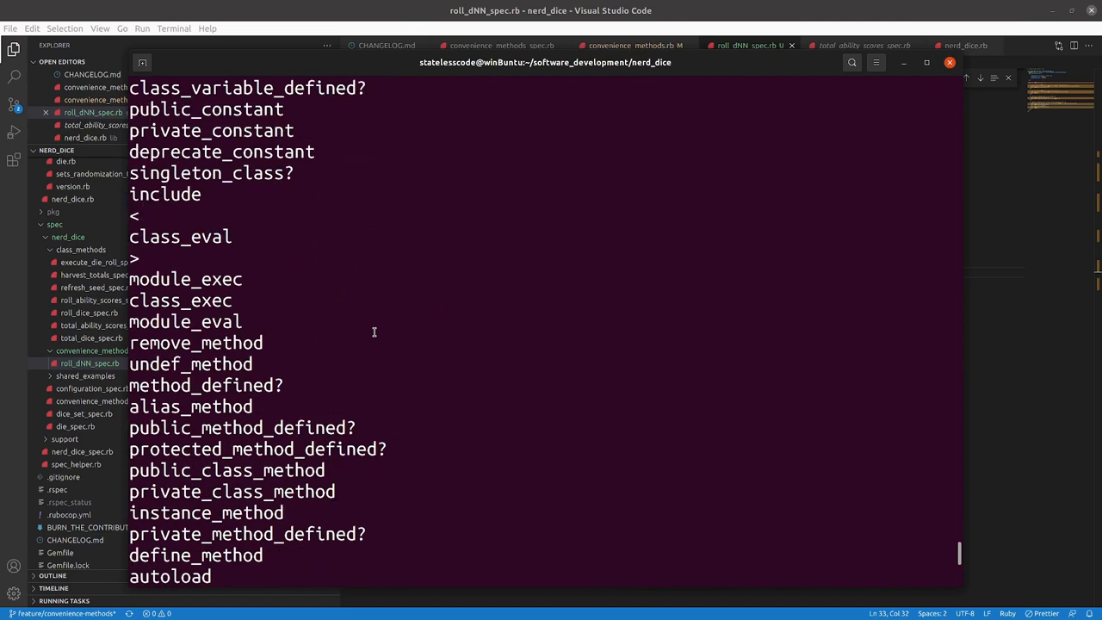
pyautogui.moveTo(425, 330)
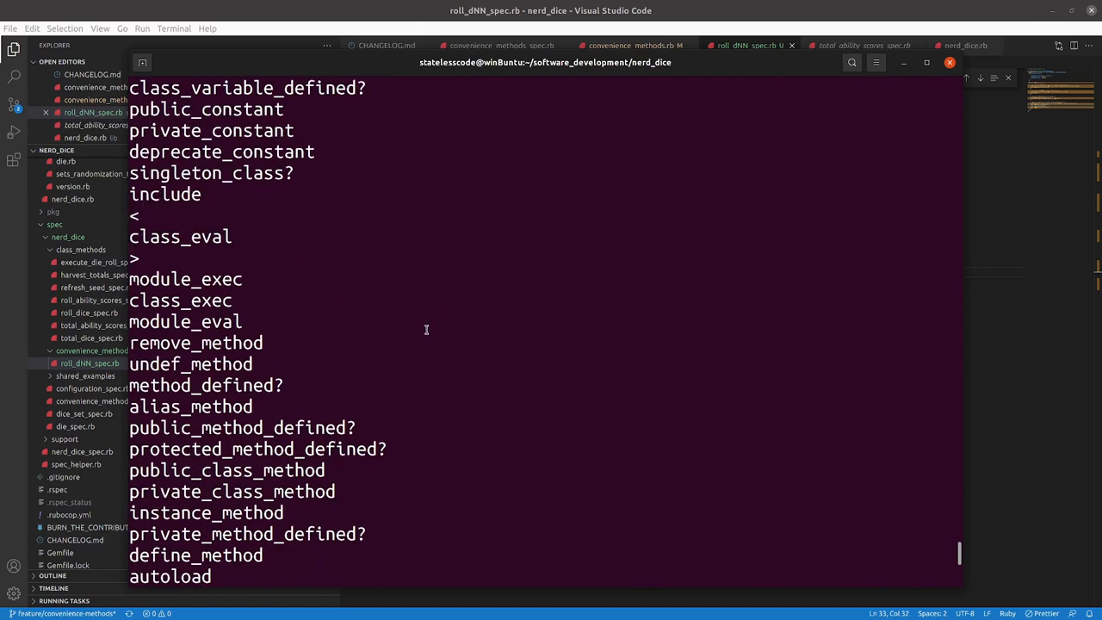
pyautogui.scroll(-3)
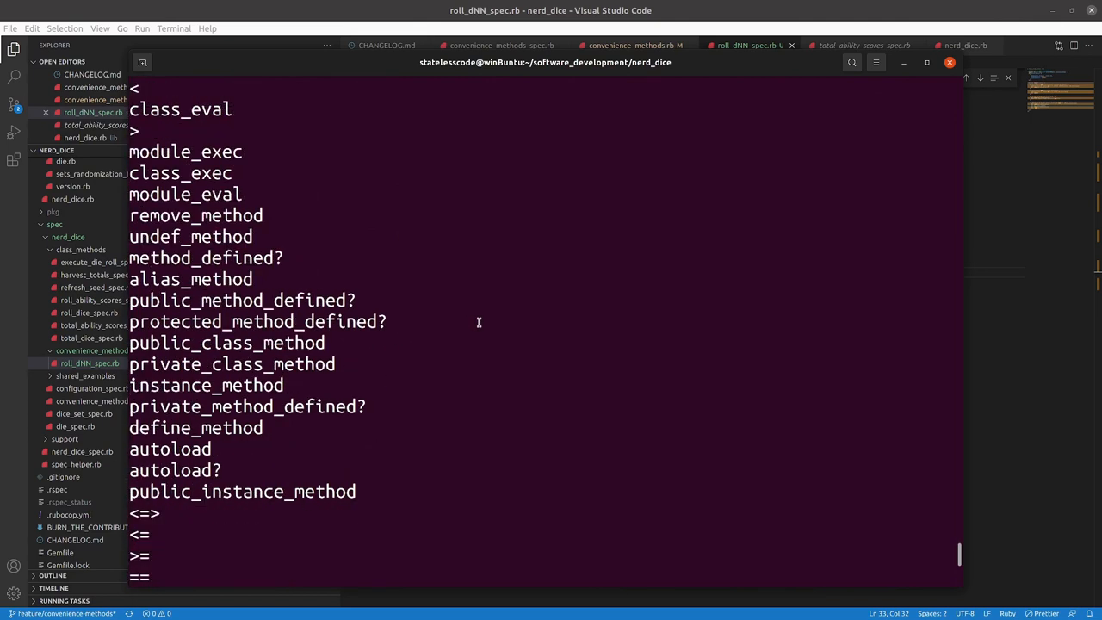
pyautogui.scroll(-3)
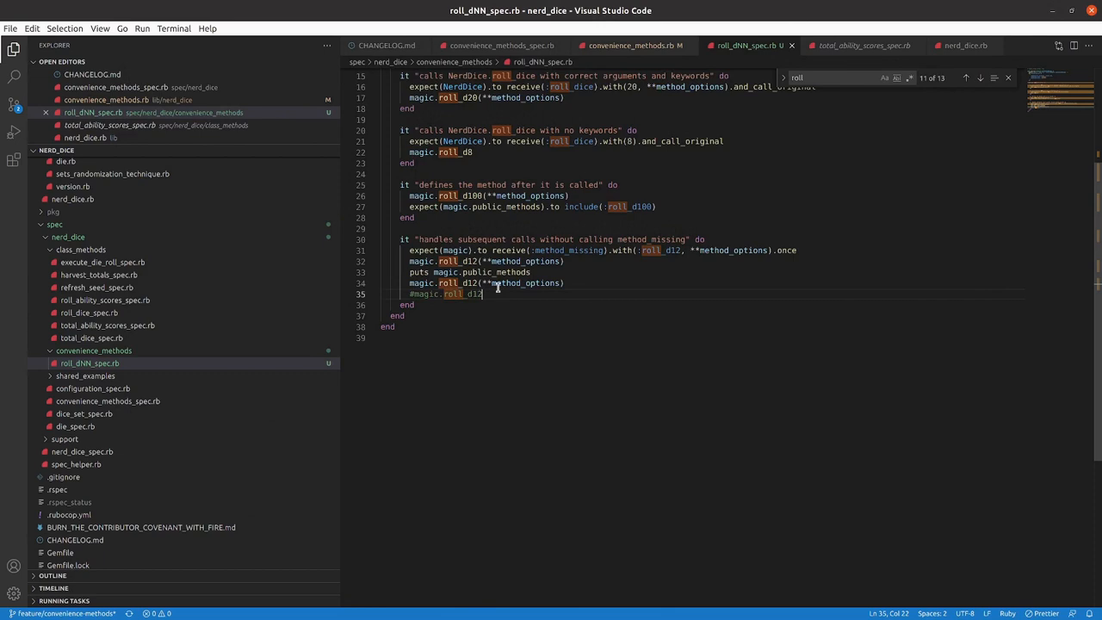
pyautogui.moveTo(398, 272)
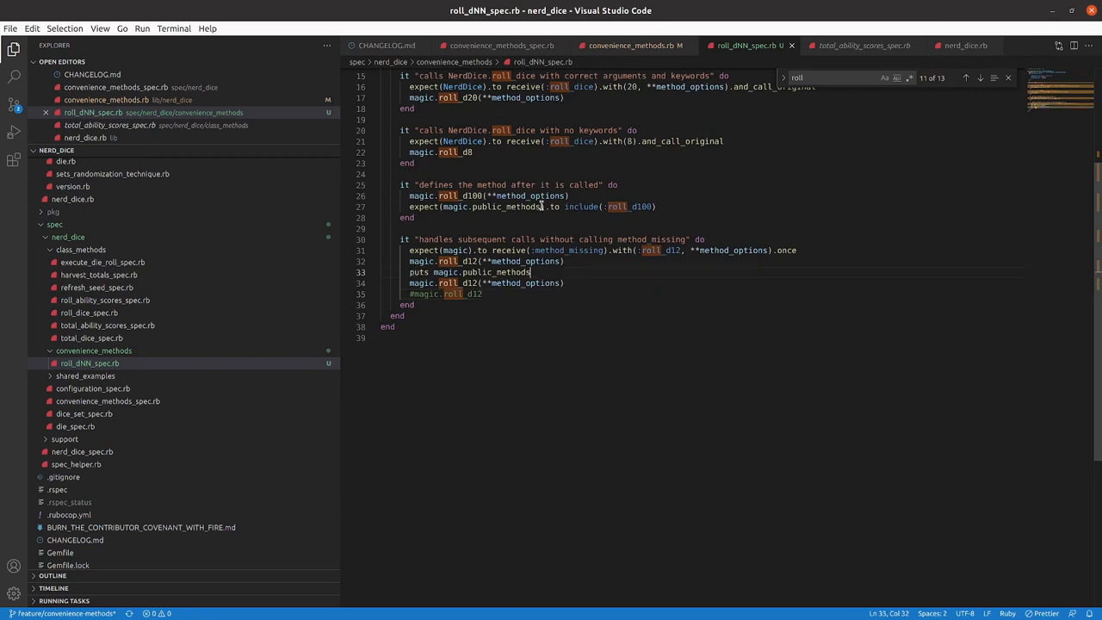
# Copy the public_methods expectation into the subsequent-calls example checking roll_d12, then rerun line 30.
pyautogui.click(584, 207)
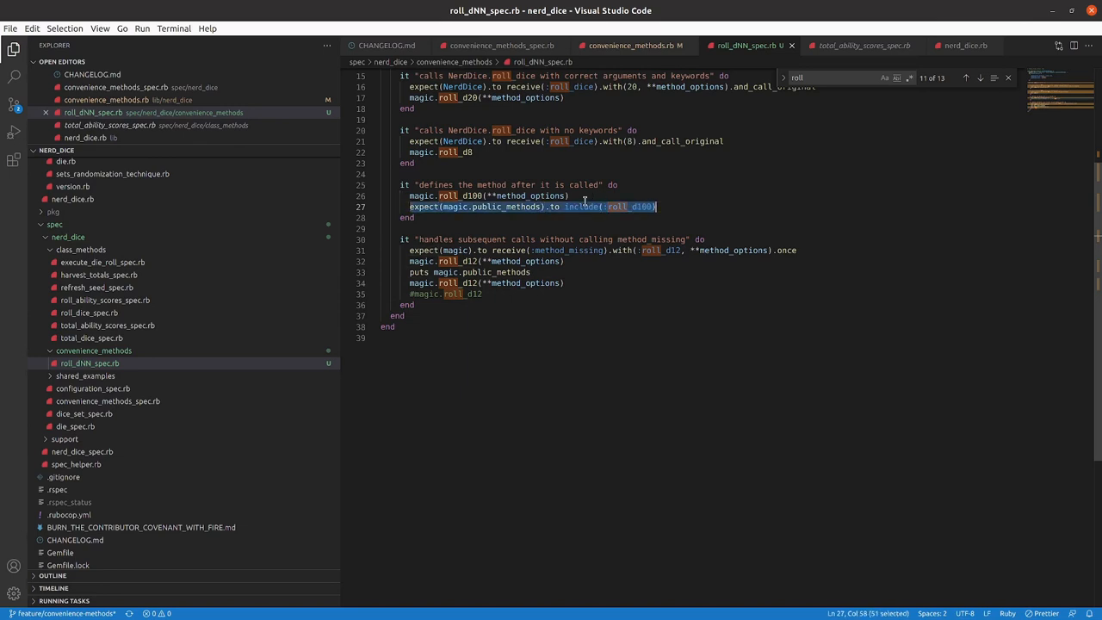
pyautogui.click(589, 261)
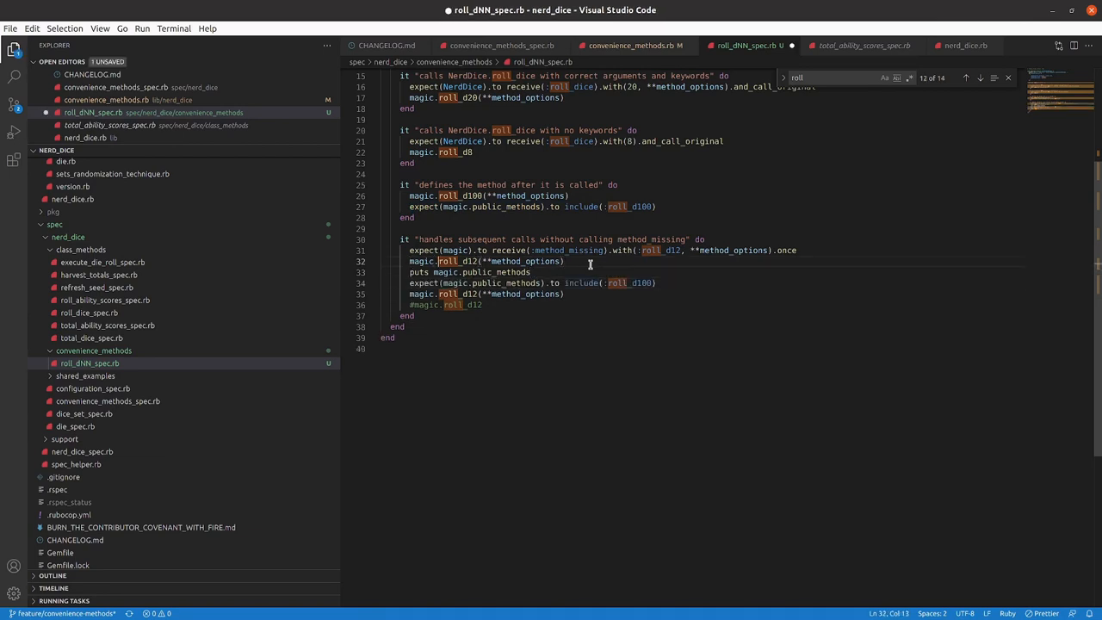
pyautogui.click(627, 282)
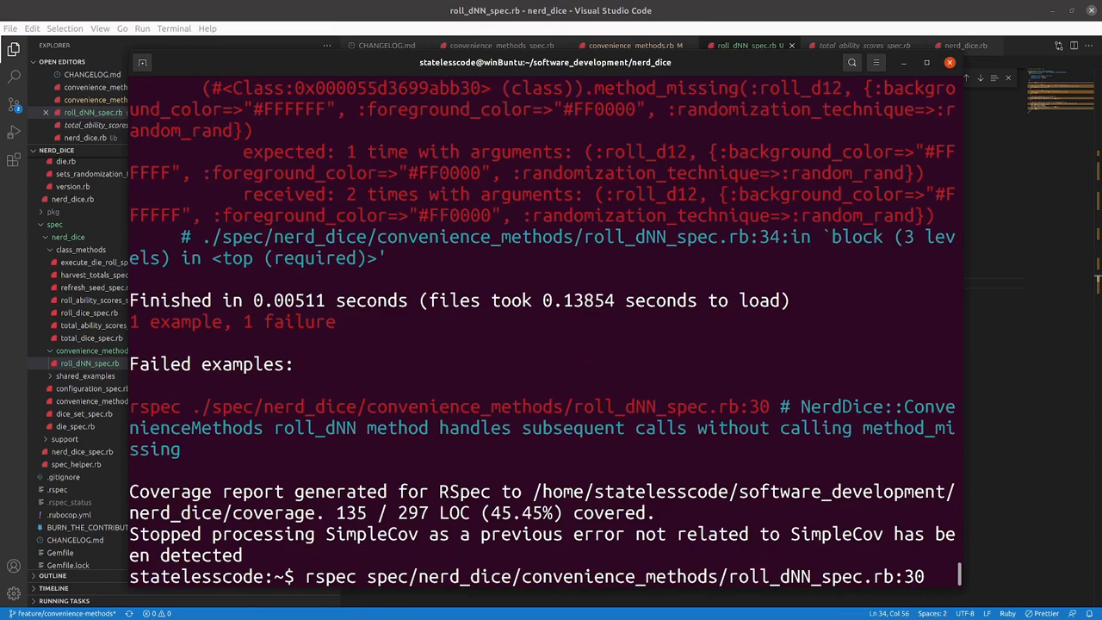
pyautogui.press('Return')
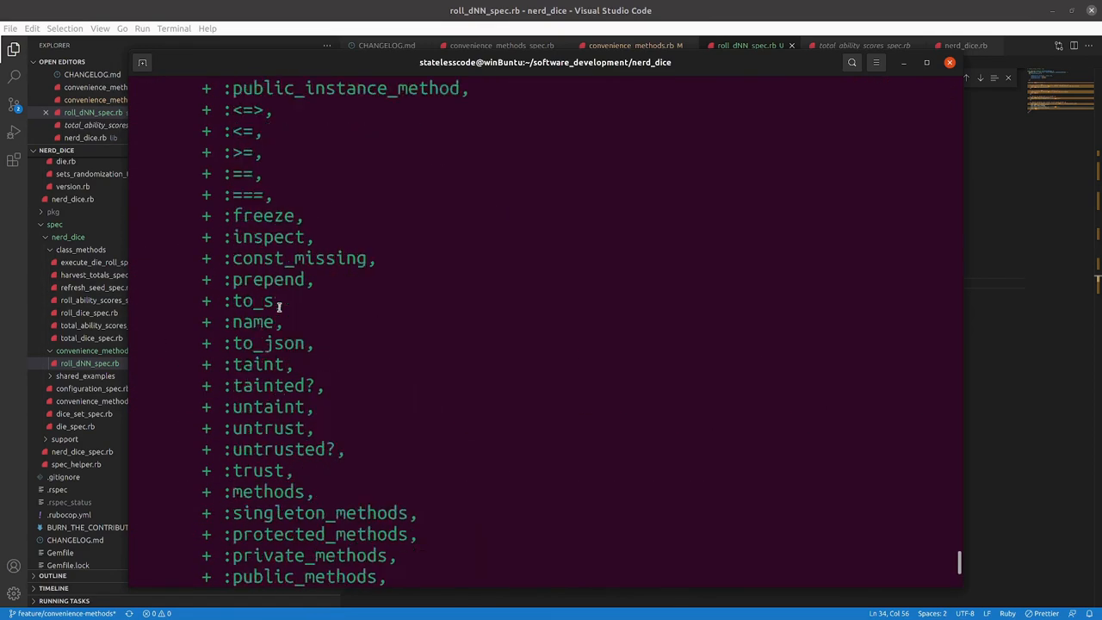
pyautogui.scroll(3)
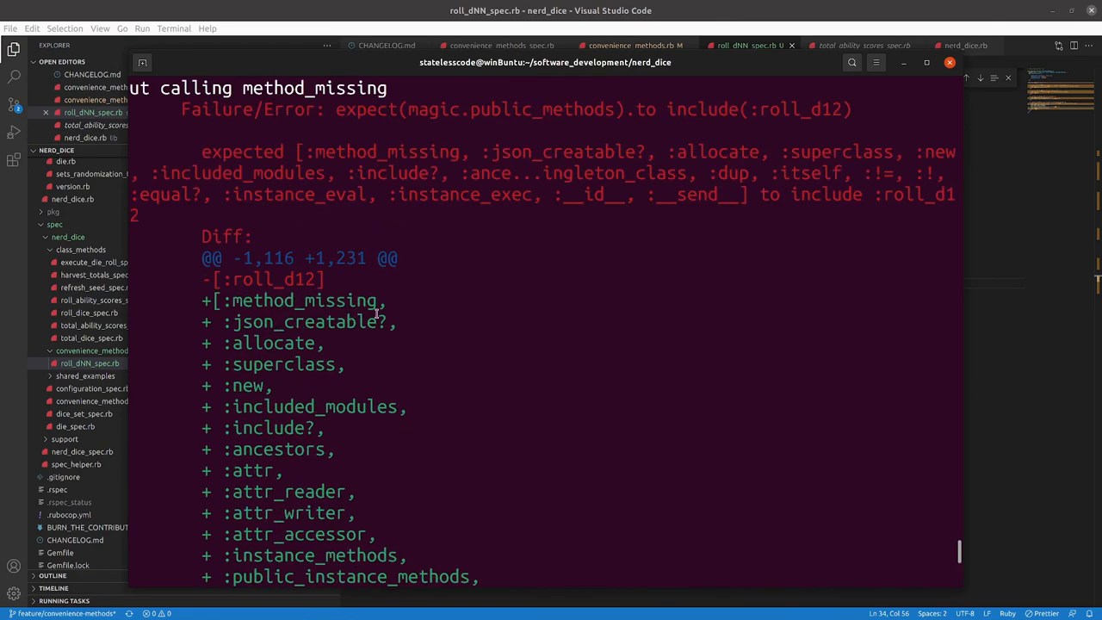
pyautogui.moveTo(852, 330)
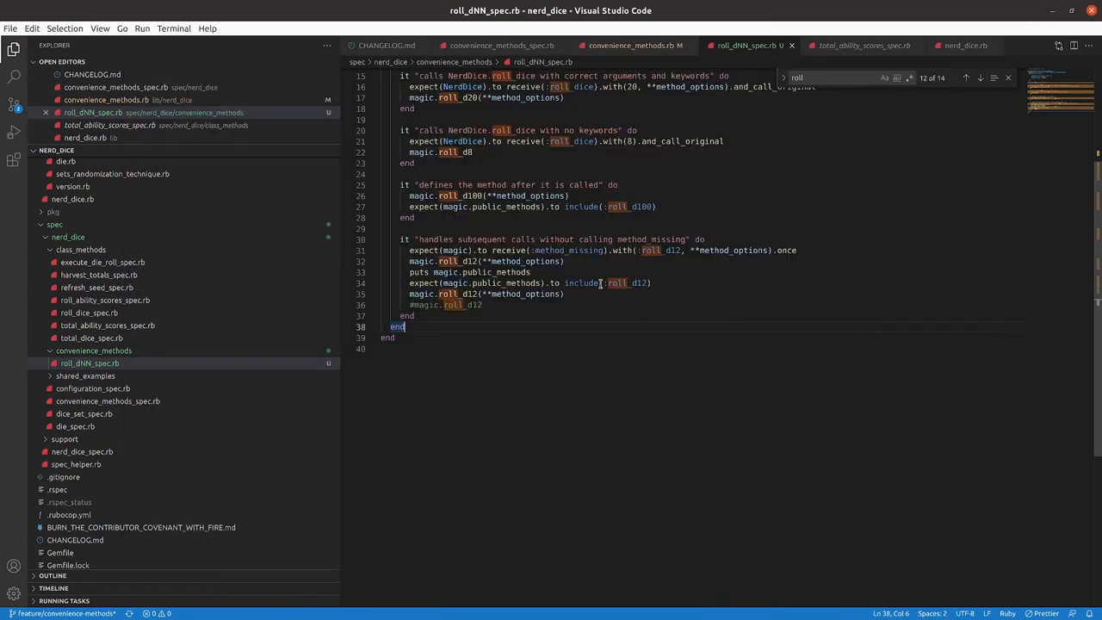
# Read the failure that public methods lack roll_d12, adjust the spec and rerun the line-30 example.
pyautogui.click(563, 272)
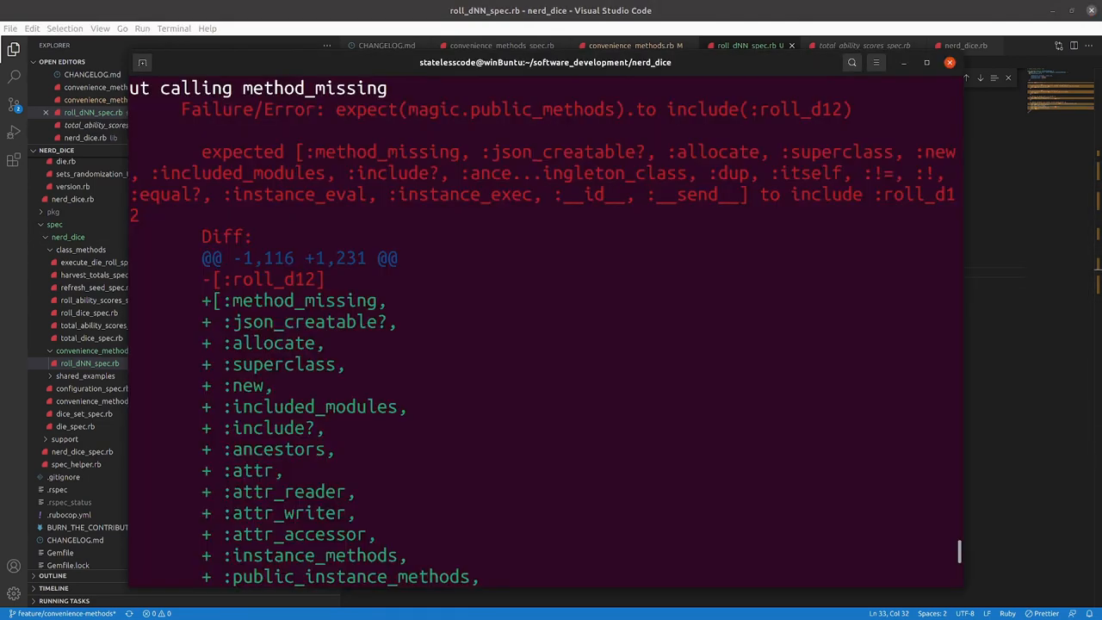
pyautogui.scroll(-3)
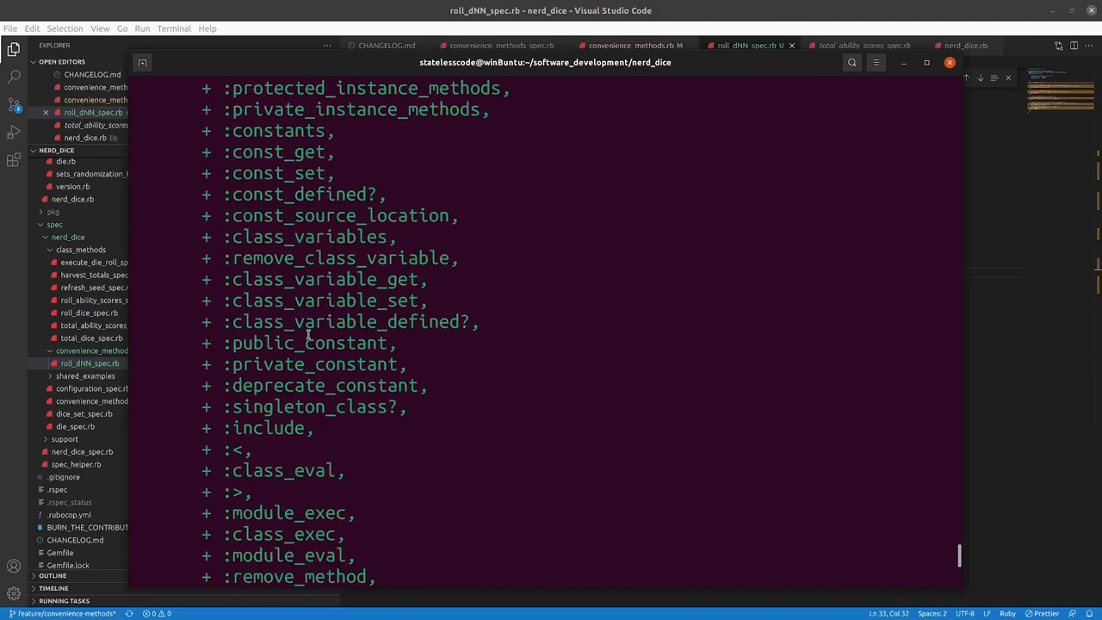
pyautogui.scroll(-3)
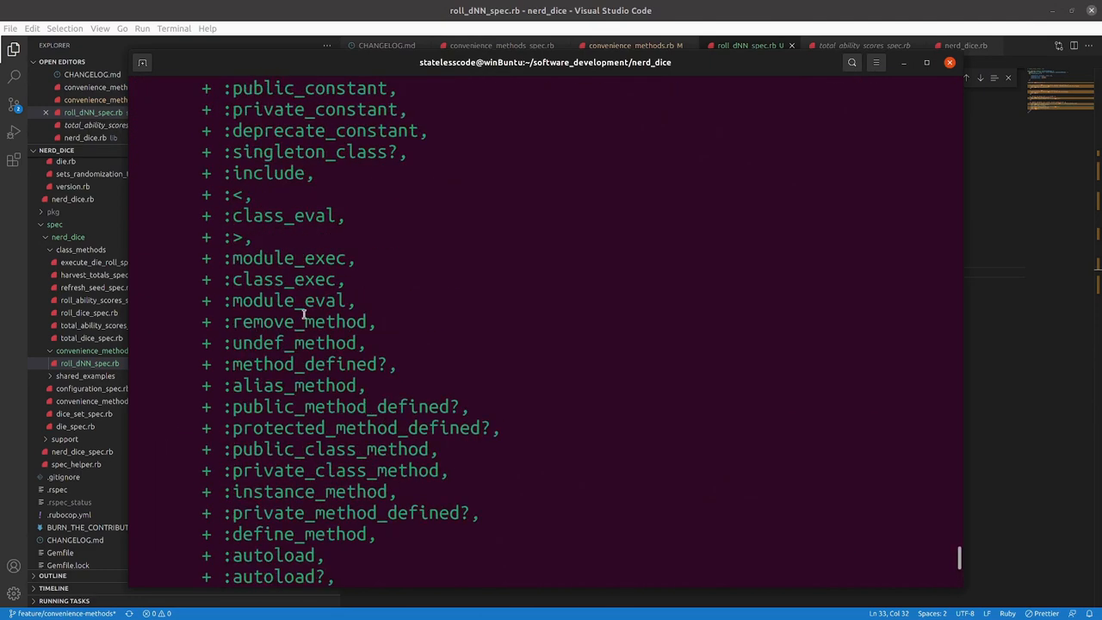
pyautogui.scroll(3)
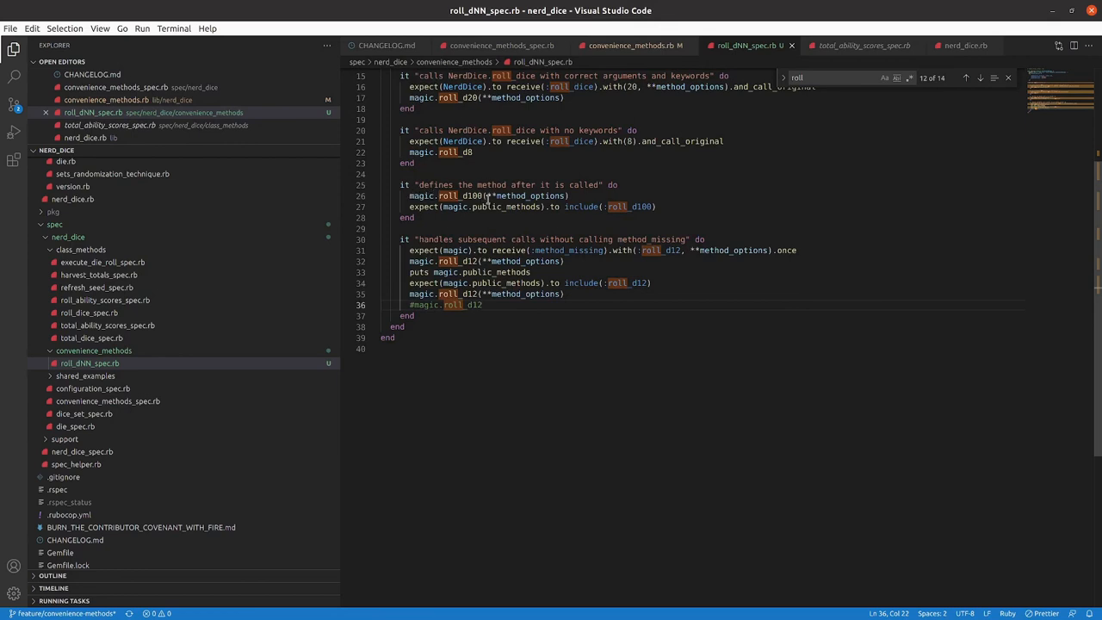
pyautogui.click(410, 250)
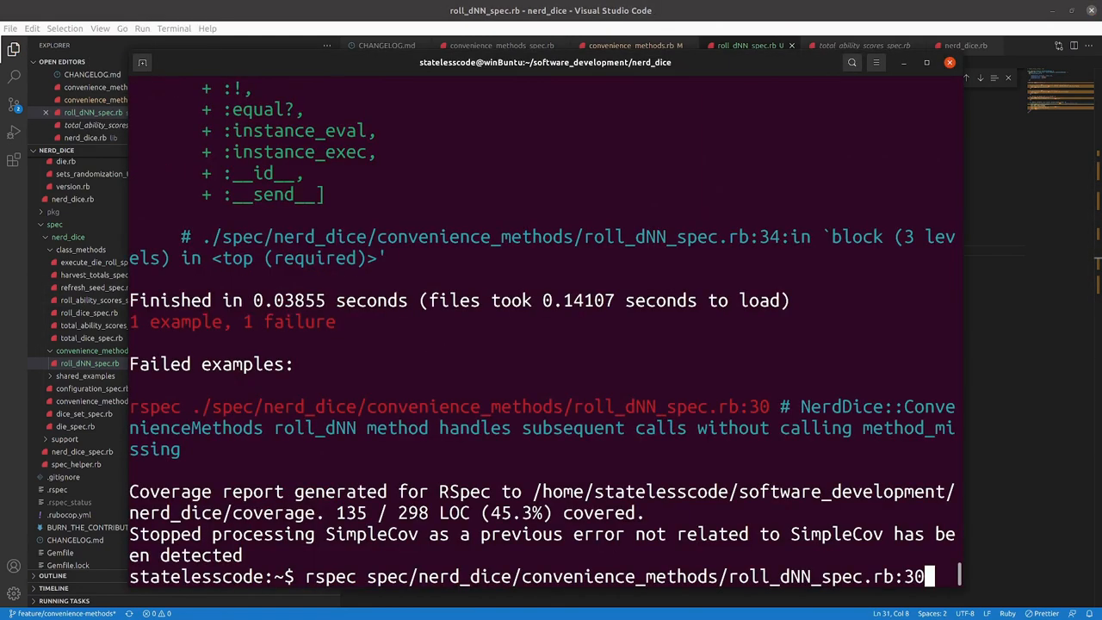
pyautogui.press('Return')
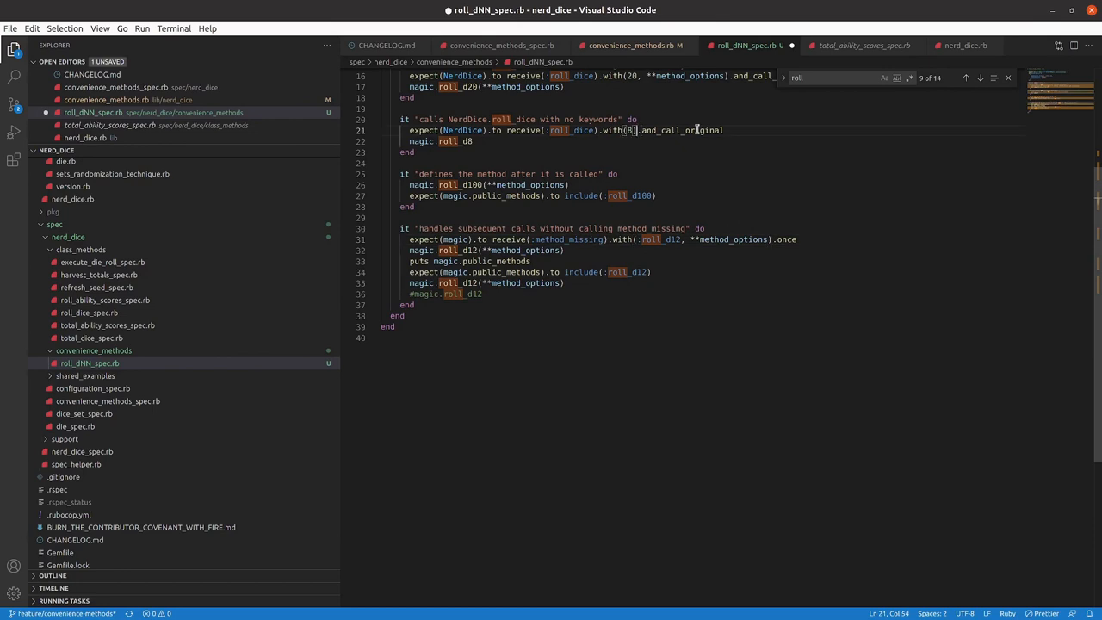
# Append .and_call_original after .once on line 31's method_missing expectation and rerun line 30.
pyautogui.moveTo(639, 131); pyautogui.dragTo(726, 131)
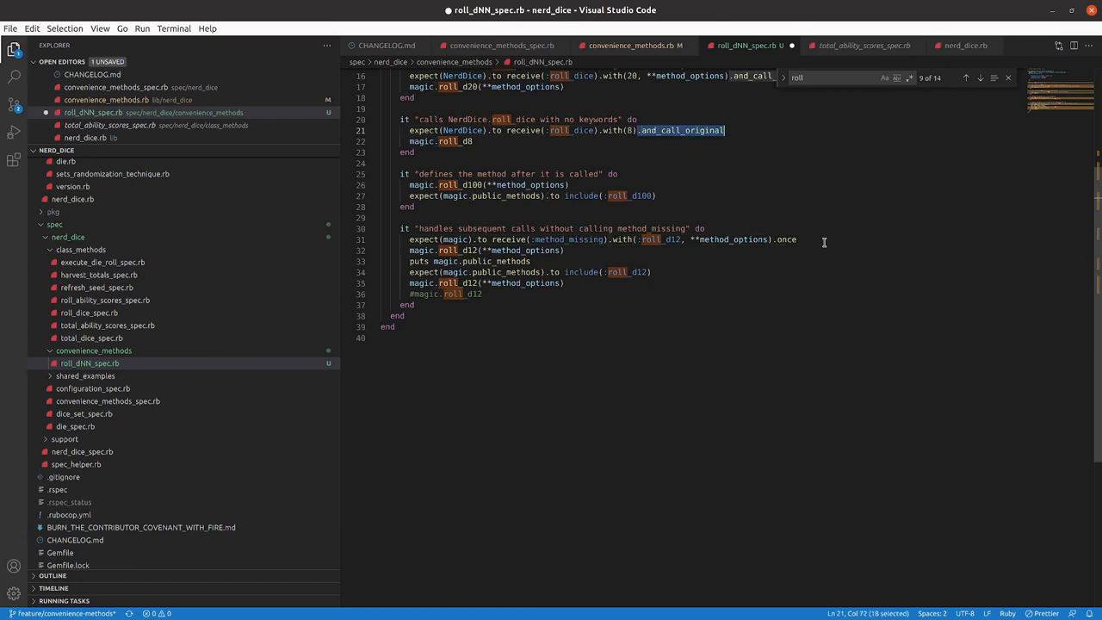
pyautogui.click(978, 78)
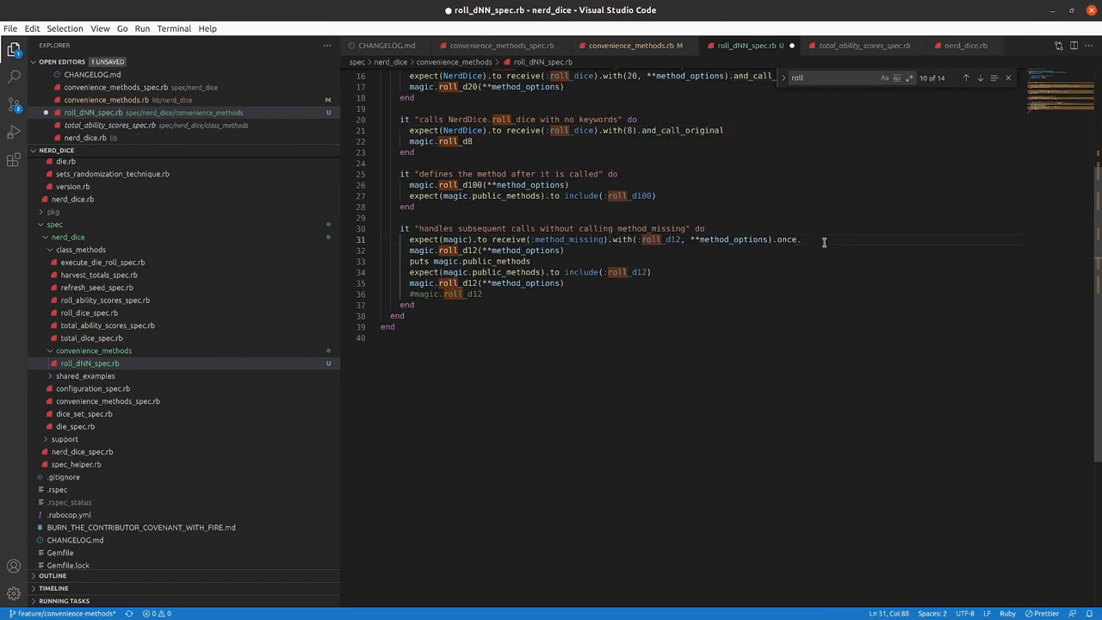
pyautogui.write('.and_call_original')
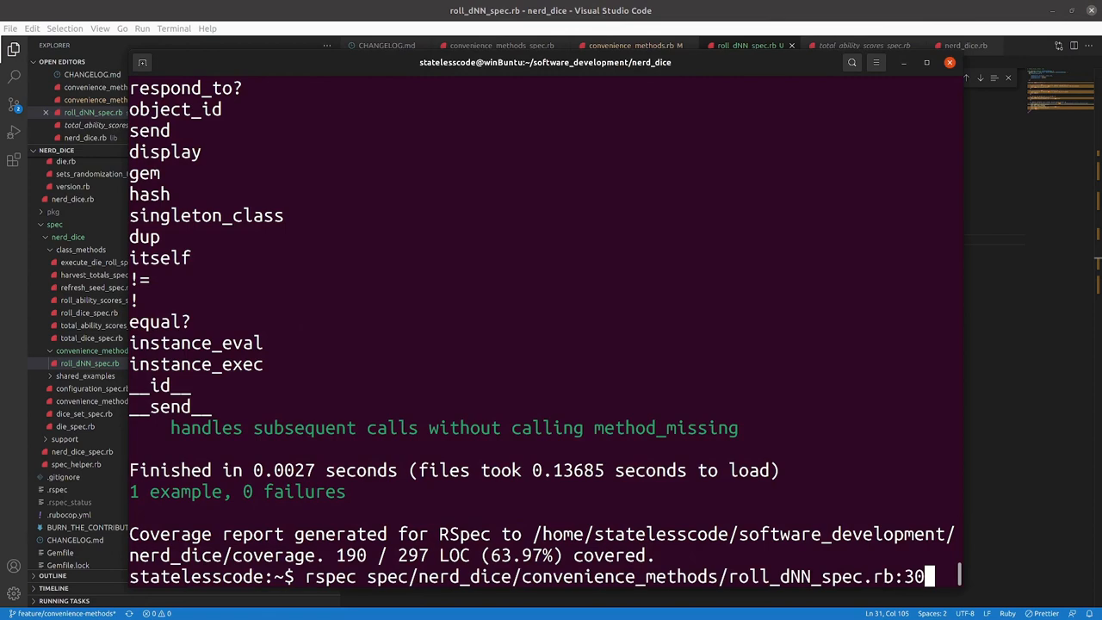
pyautogui.press('Return')
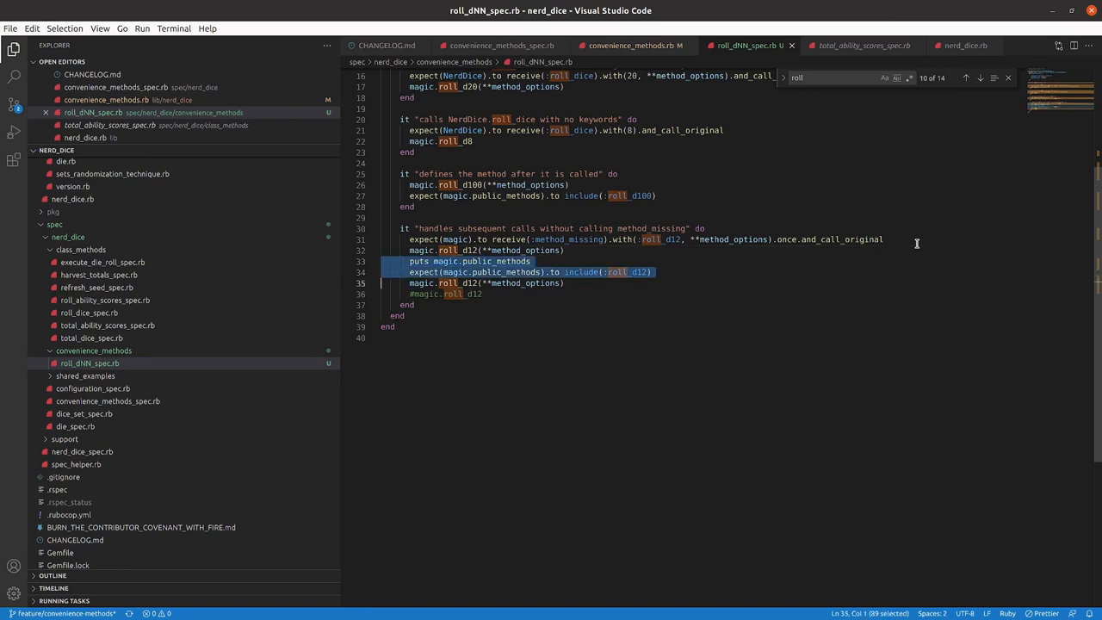
# Delete the debug puts and public_methods check, save, and rerun roll_dNN_spec.rb:30 to 0 failures.
pyautogui.press('Delete')
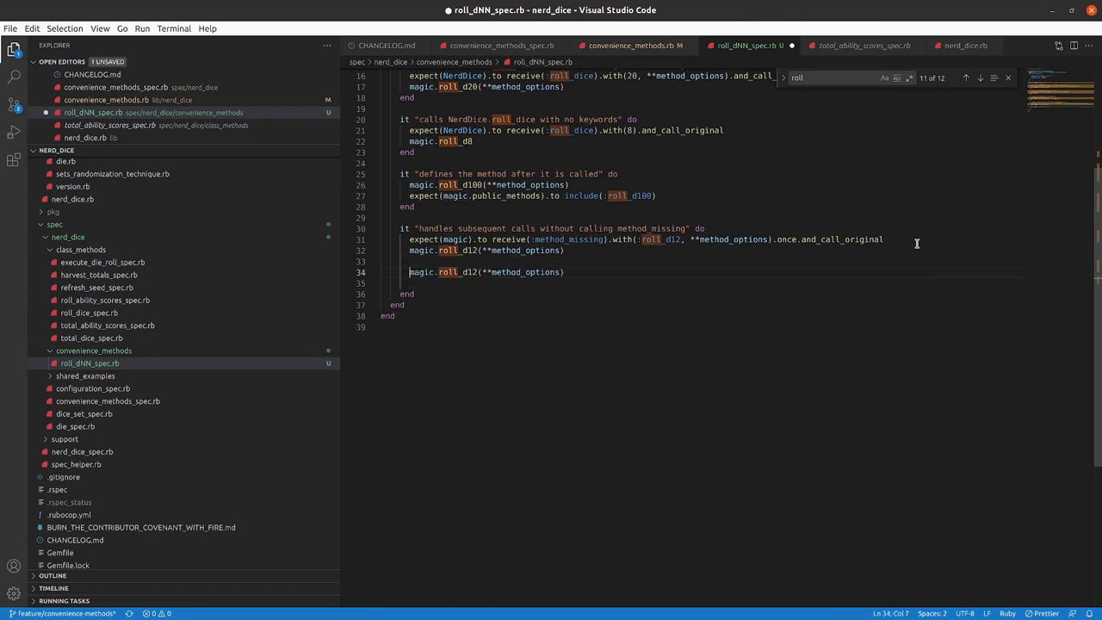
pyautogui.press('Enter')
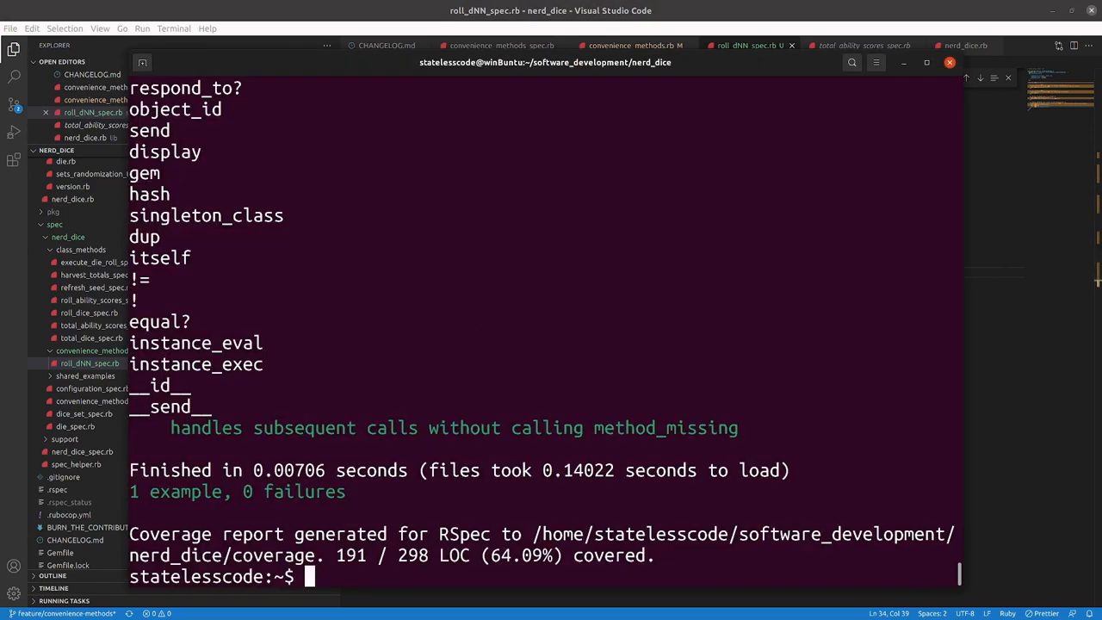
pyautogui.write('rspec spec/nerd_dice/convenience_methods/roll_dNN_spec.rb:30')
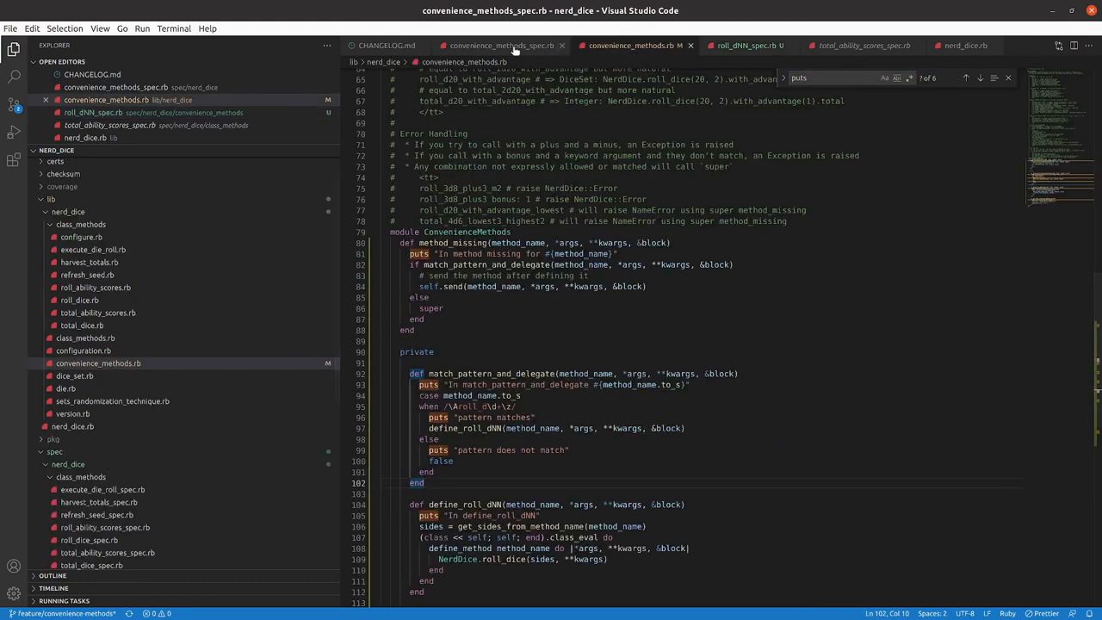
# Look over the convenience_methods spec and source tabs before rerunning the tests.
pyautogui.click(503, 44)
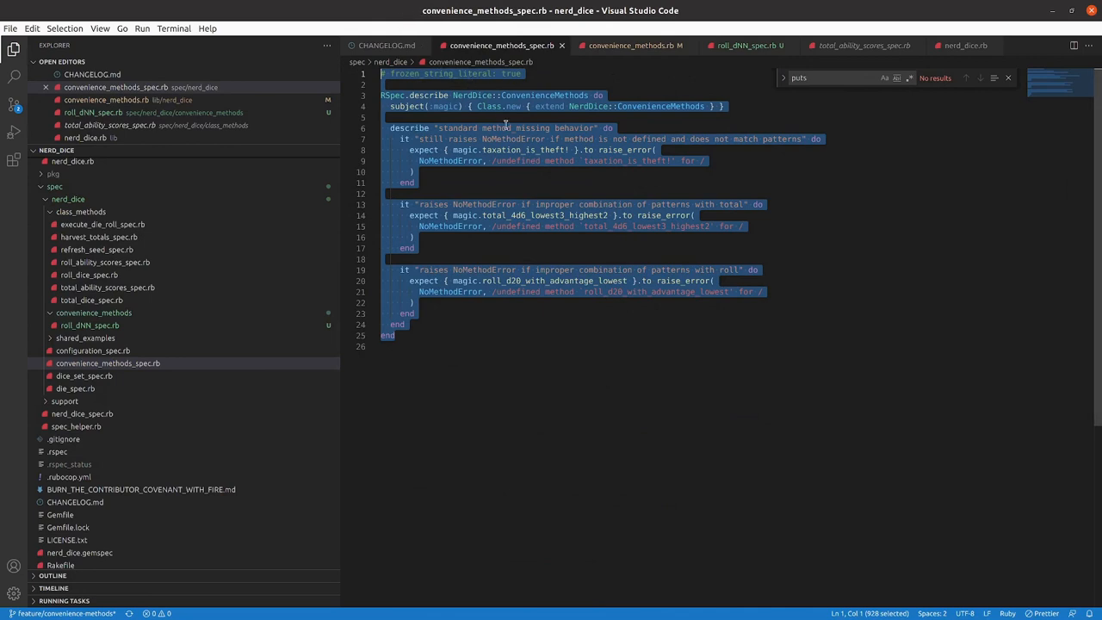
pyautogui.click(630, 45)
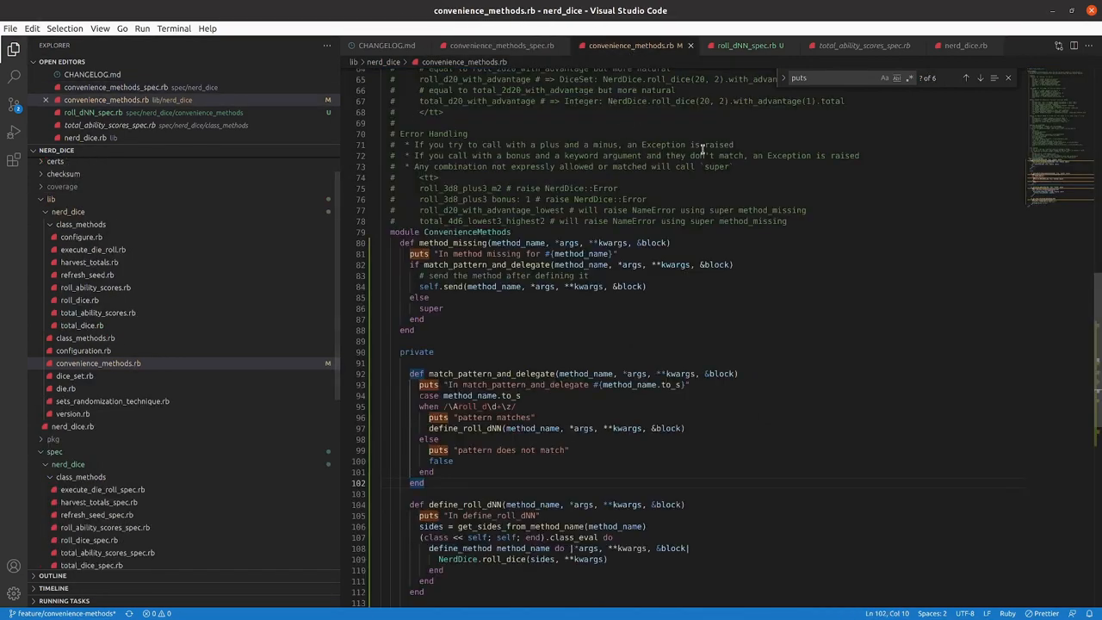
pyautogui.click(979, 79)
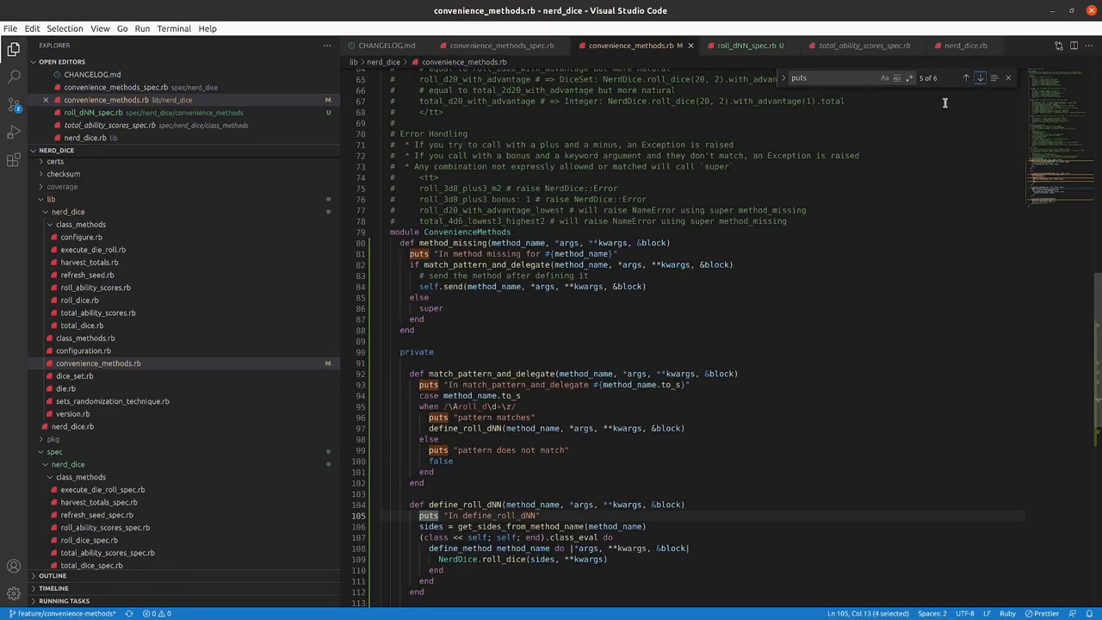
pyautogui.click(723, 248)
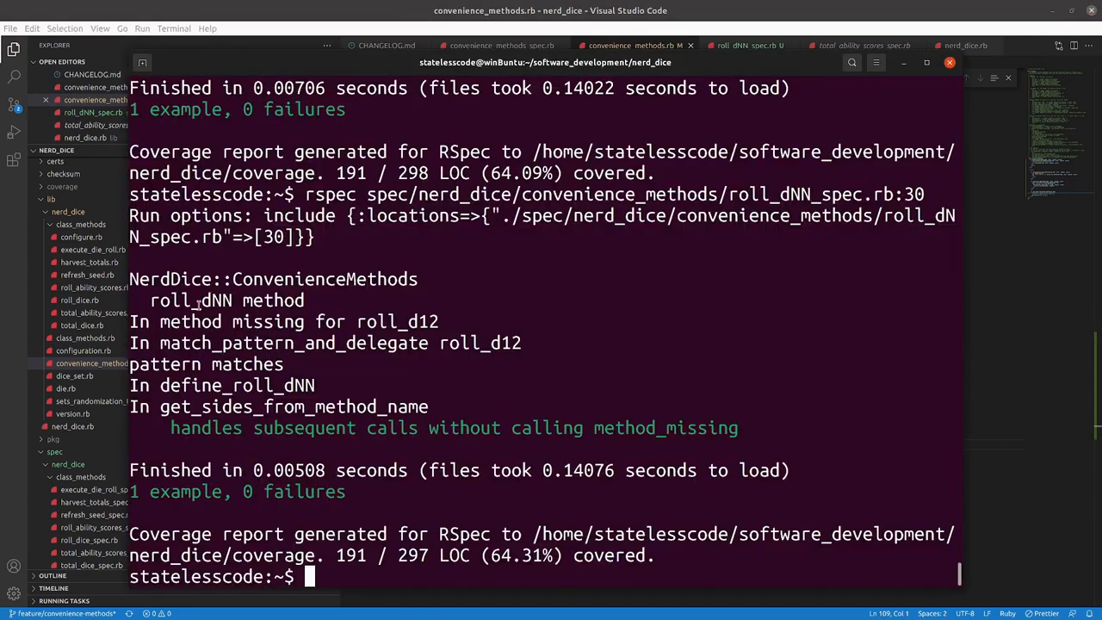
# Run the whole roll_dNN spec with 4 examples passing, then run rspec for the full suite.
pyautogui.write('rspec spec/nerd_dice/convenience_methods/roll_dNN_spec.rb')
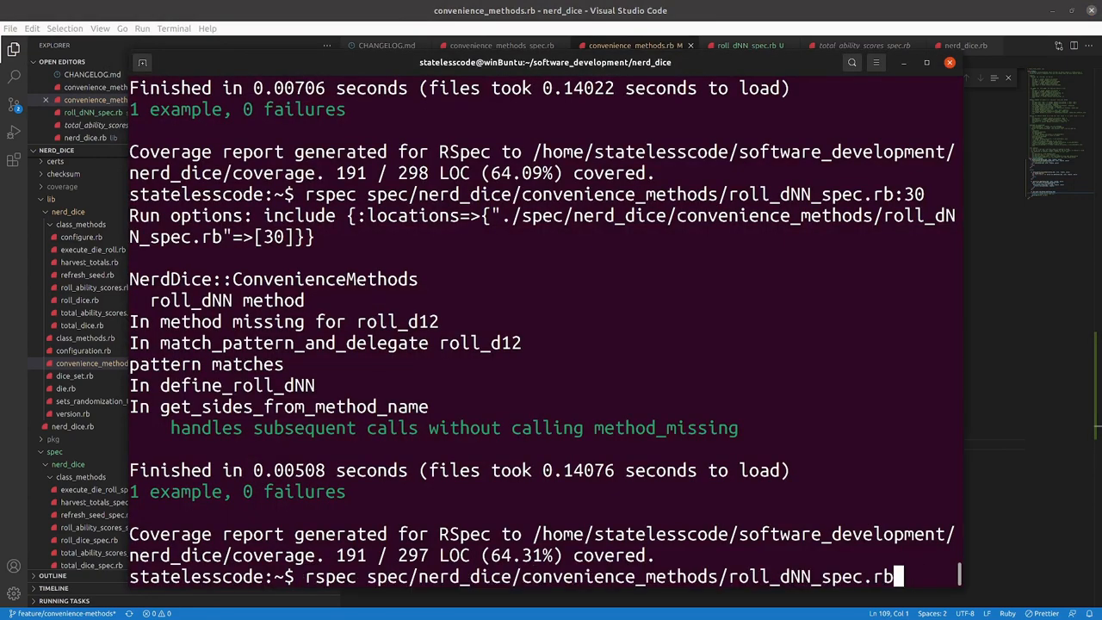
pyautogui.press('Return')
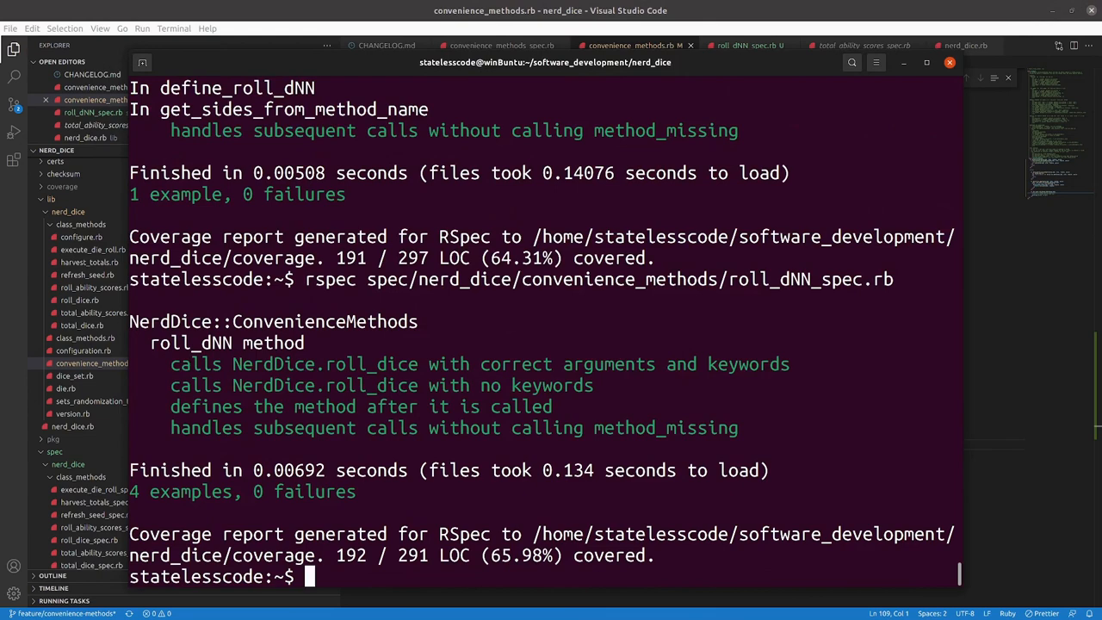
pyautogui.write('r')
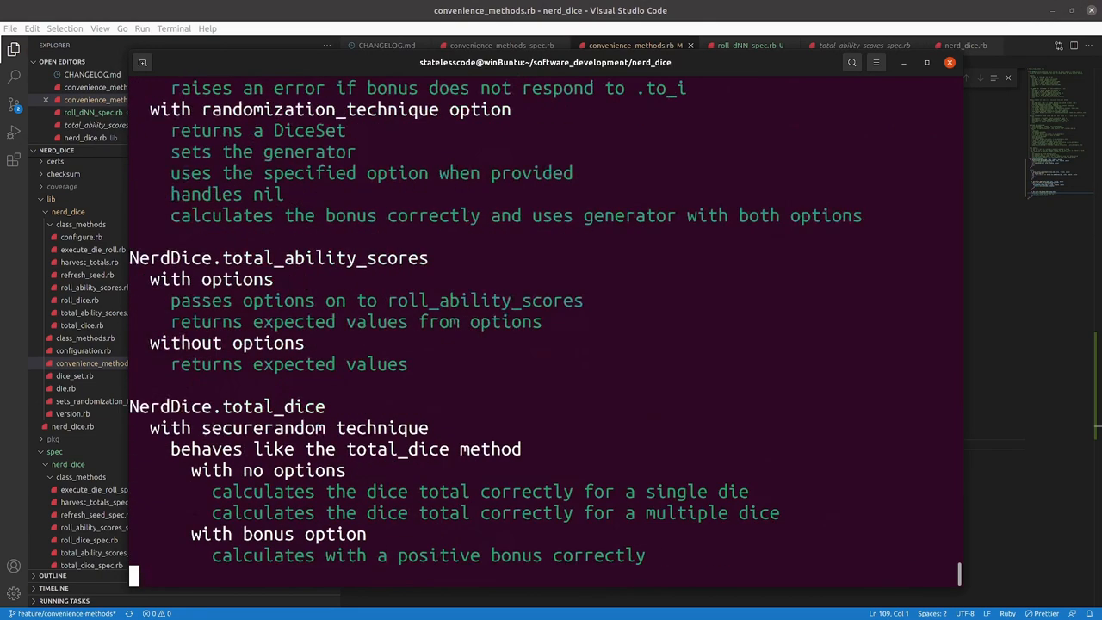
pyautogui.press('Return')
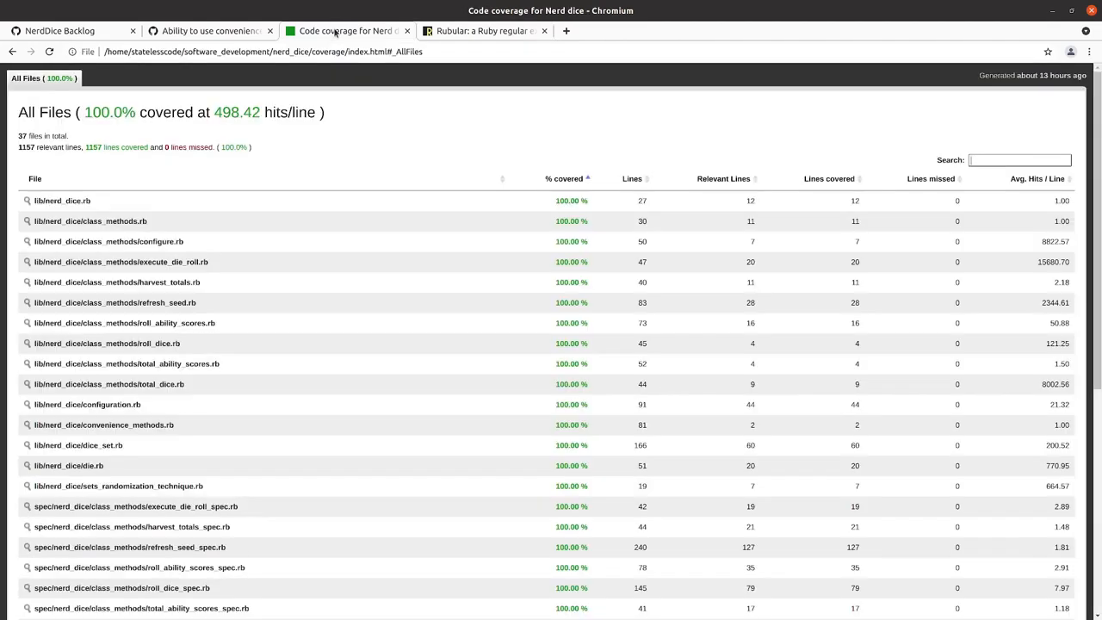
# View the code coverage report showing all files 100% covered, then prepare a rubocop command.
pyautogui.click(48, 52)
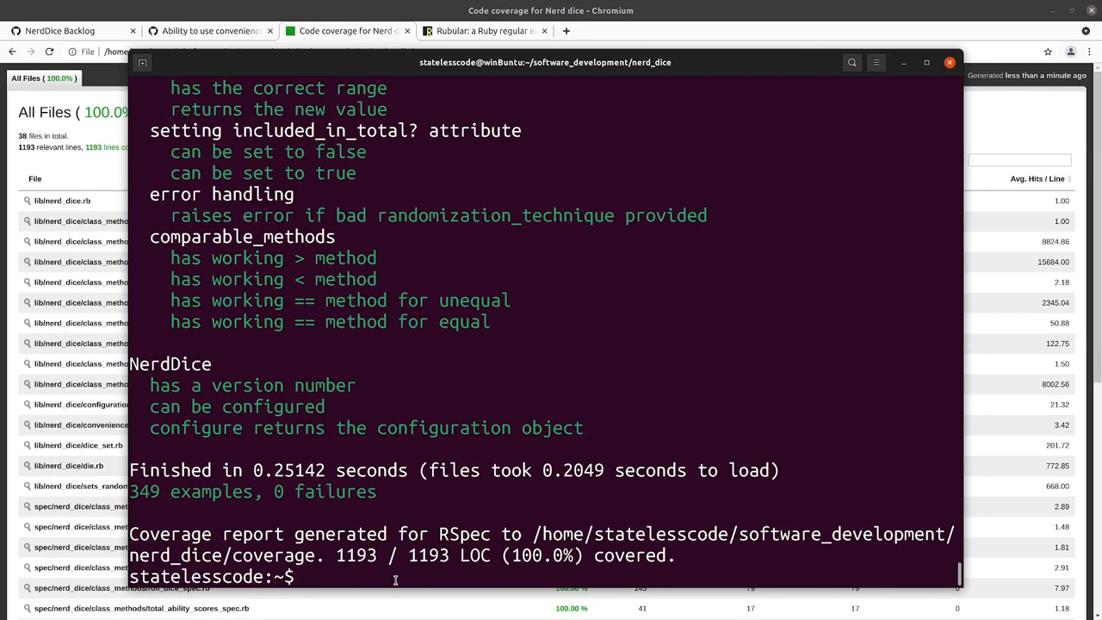
pyautogui.write('r')
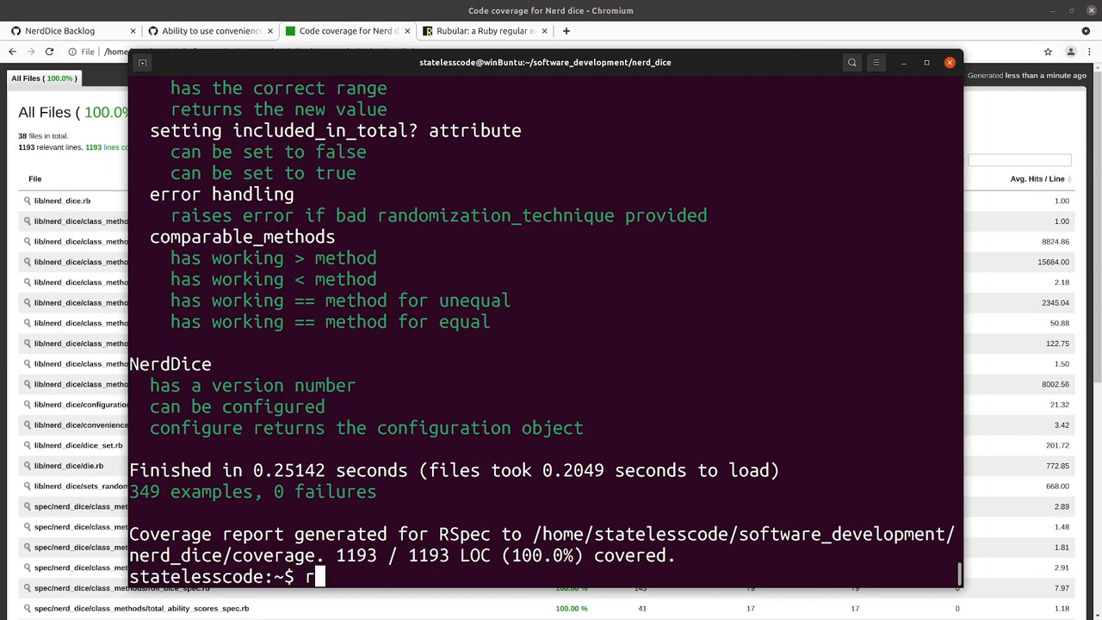
pyautogui.write('ubocop')
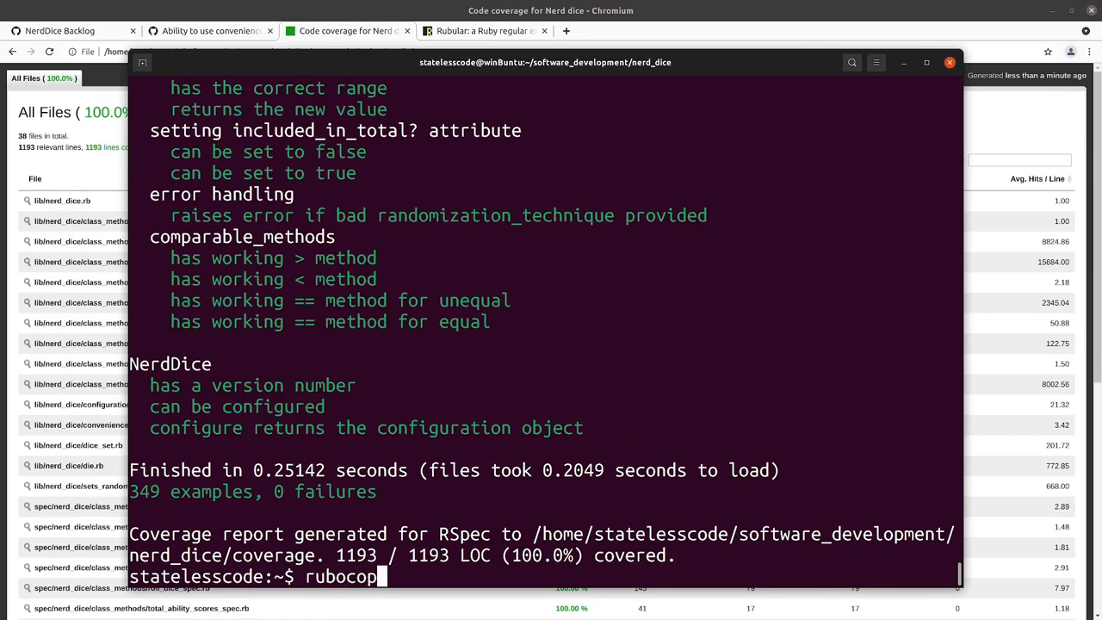
# Run rubocop and read through the 17 reported offenses.
pyautogui.press('Return')
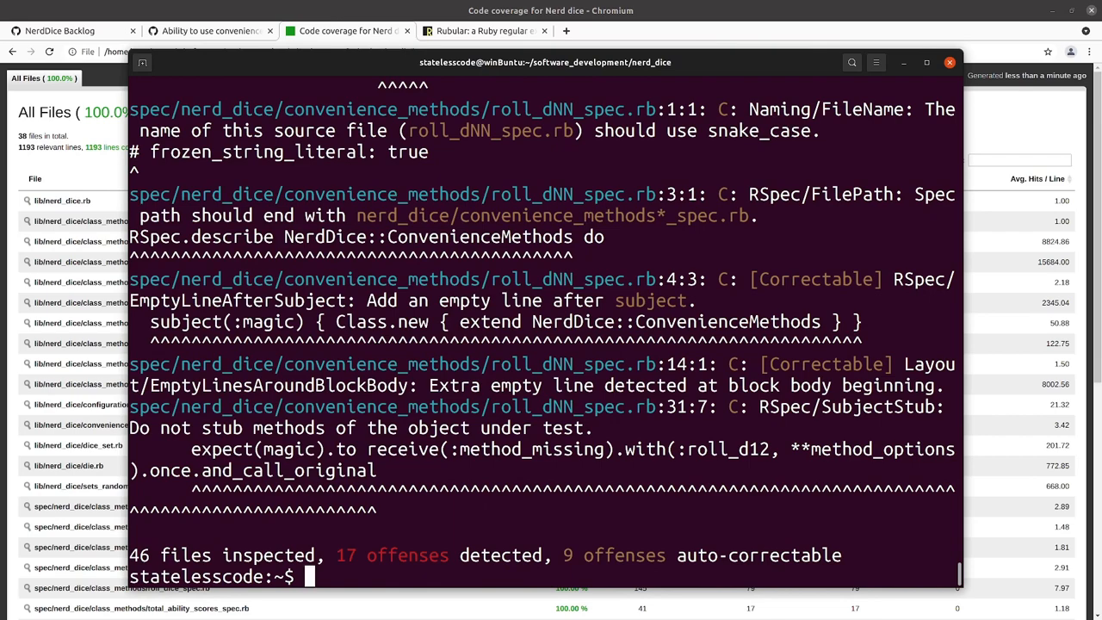
pyautogui.scroll(3)
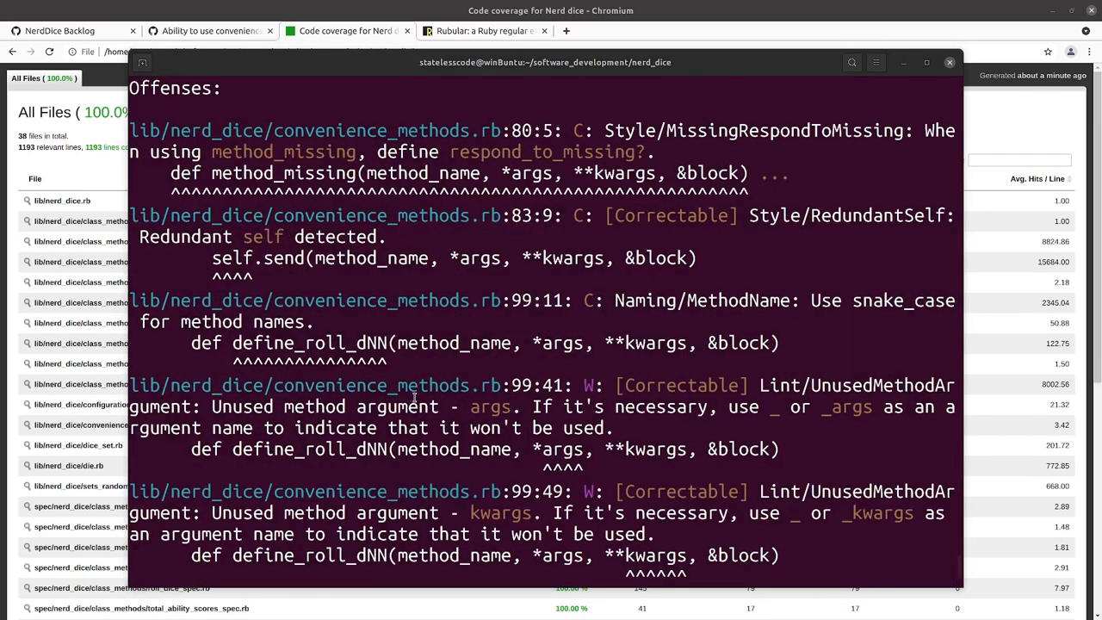
pyautogui.scroll(-3)
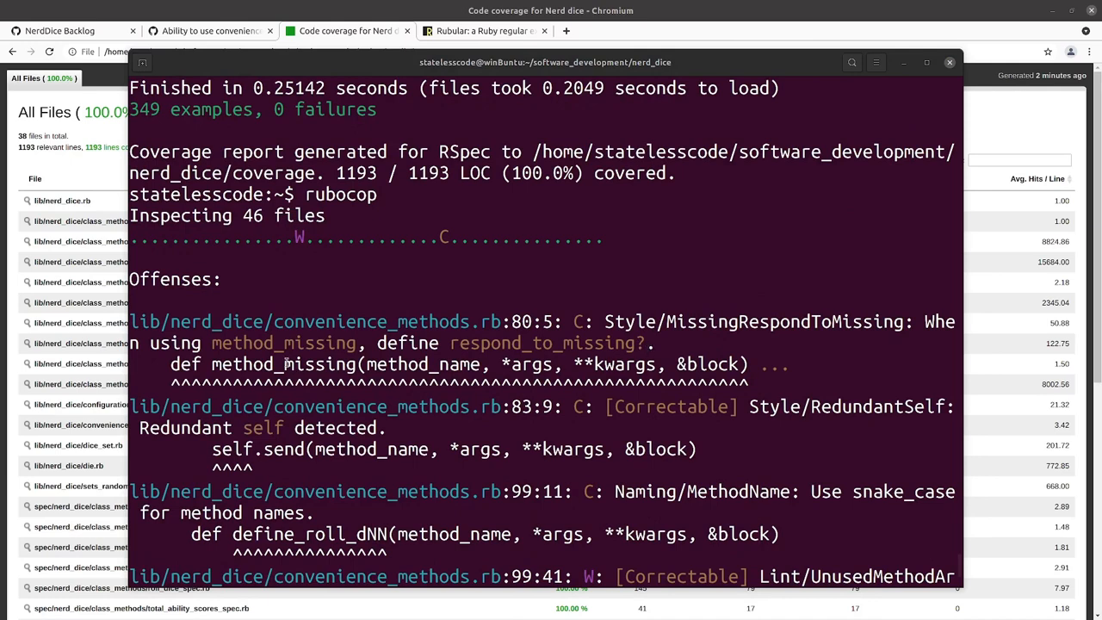
pyautogui.scroll(-3)
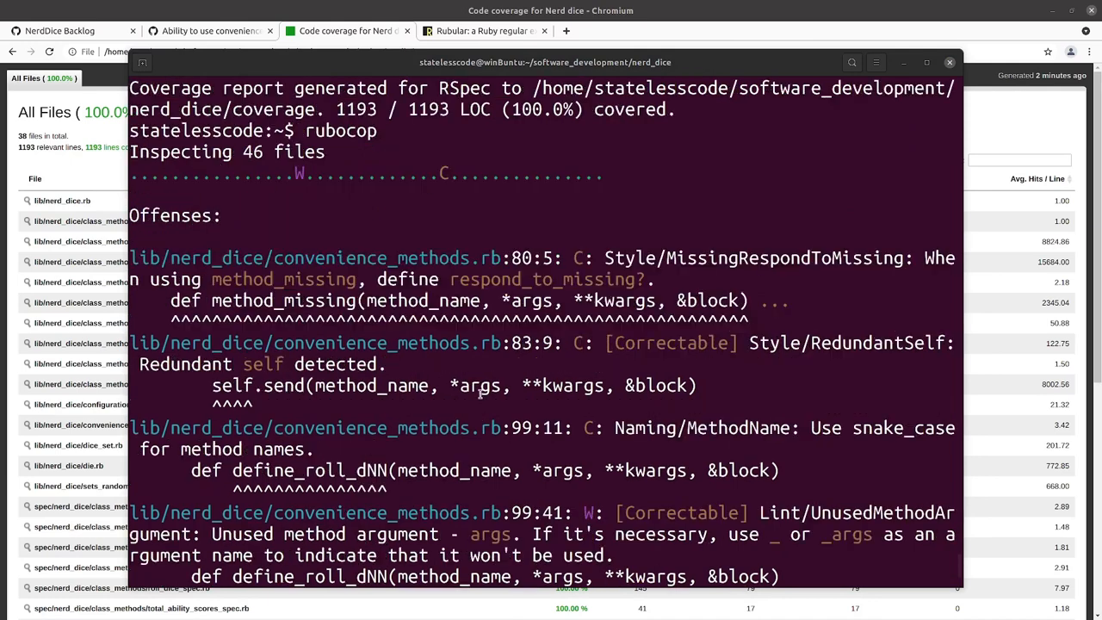
pyautogui.scroll(-3)
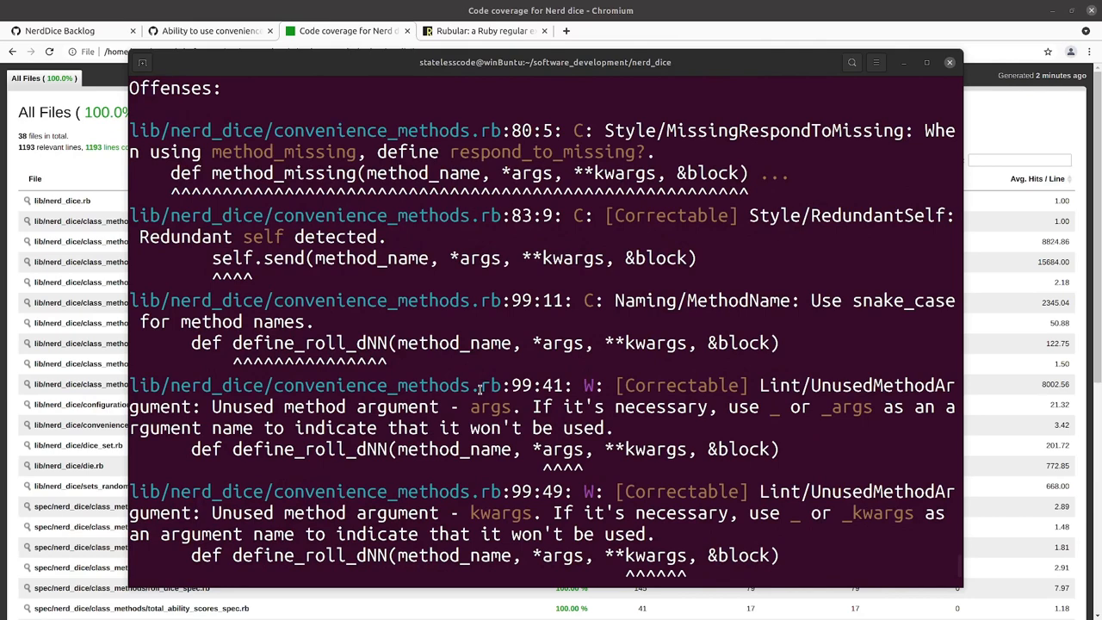
pyautogui.scroll(-3)
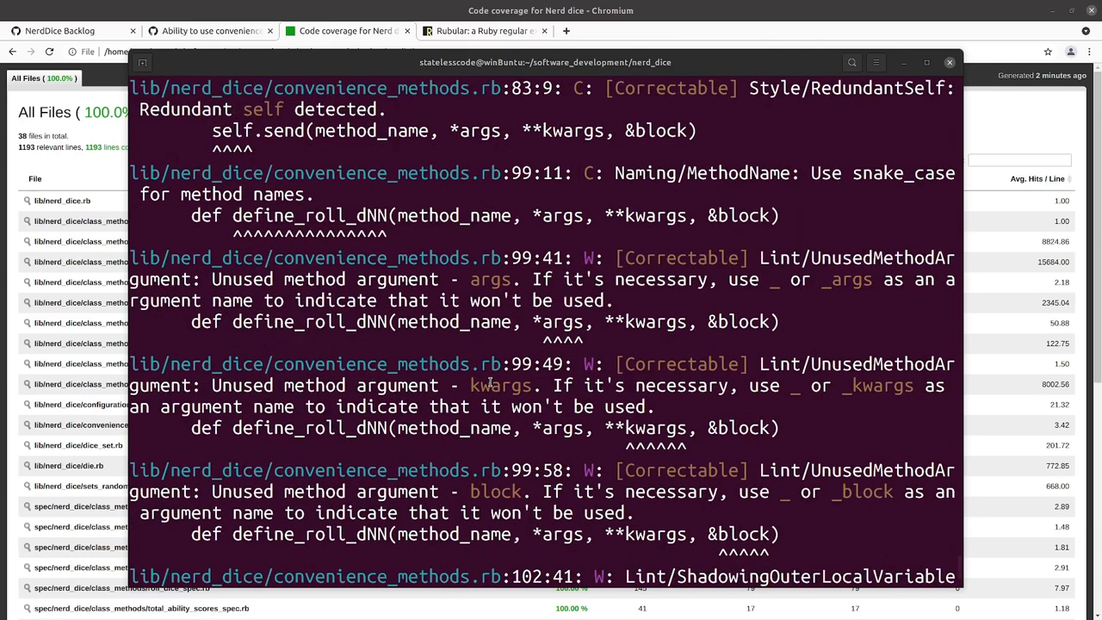
pyautogui.scroll(-3)
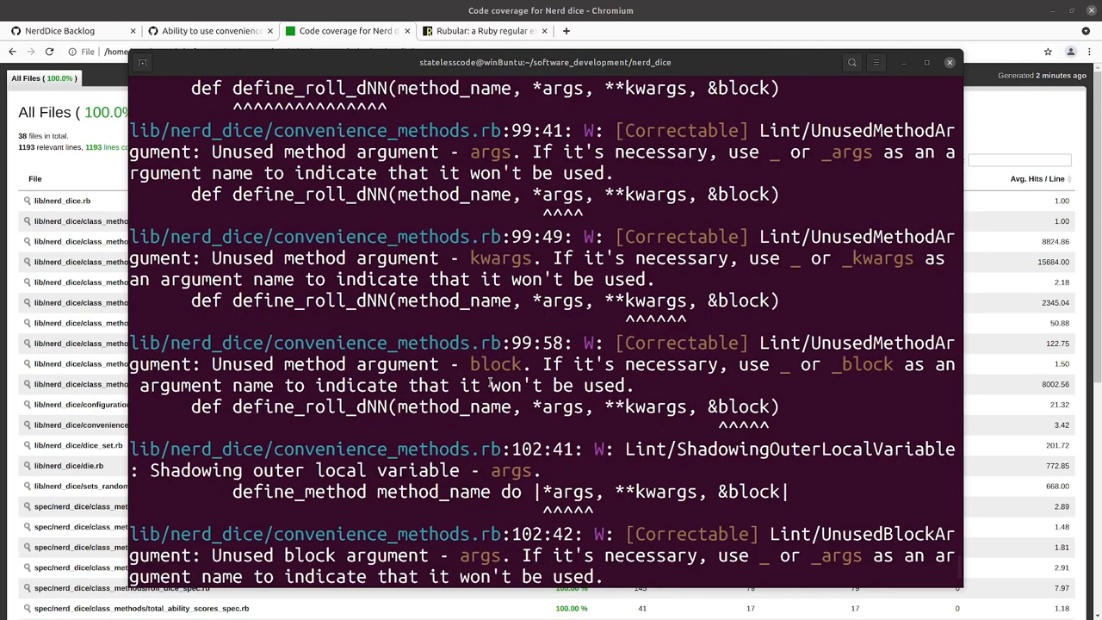
pyautogui.scroll(-3)
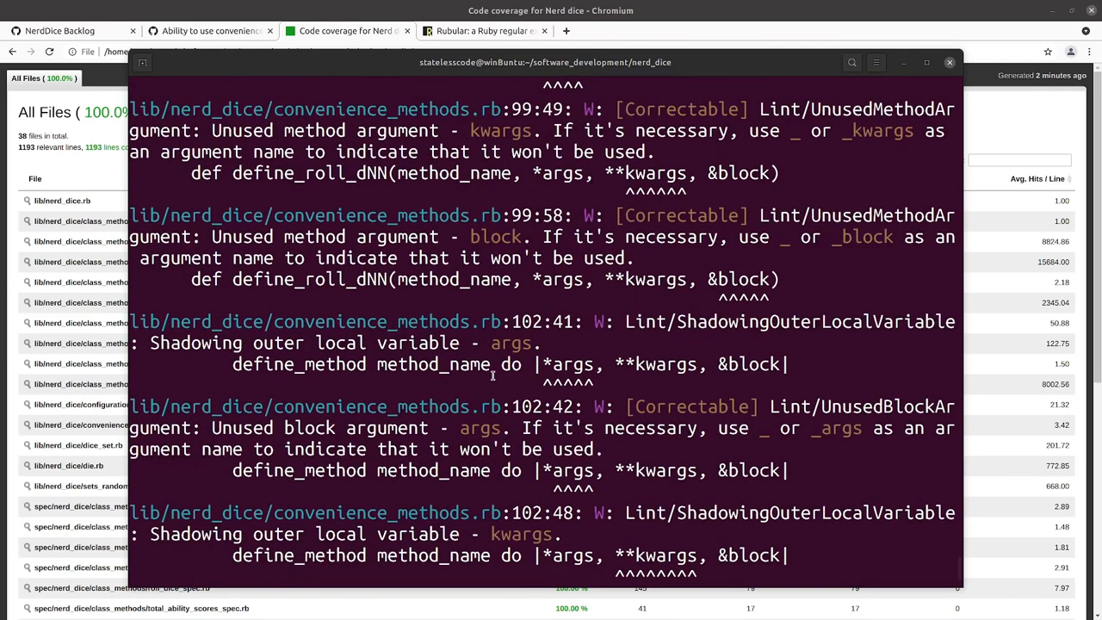
pyautogui.moveTo(568, 365)
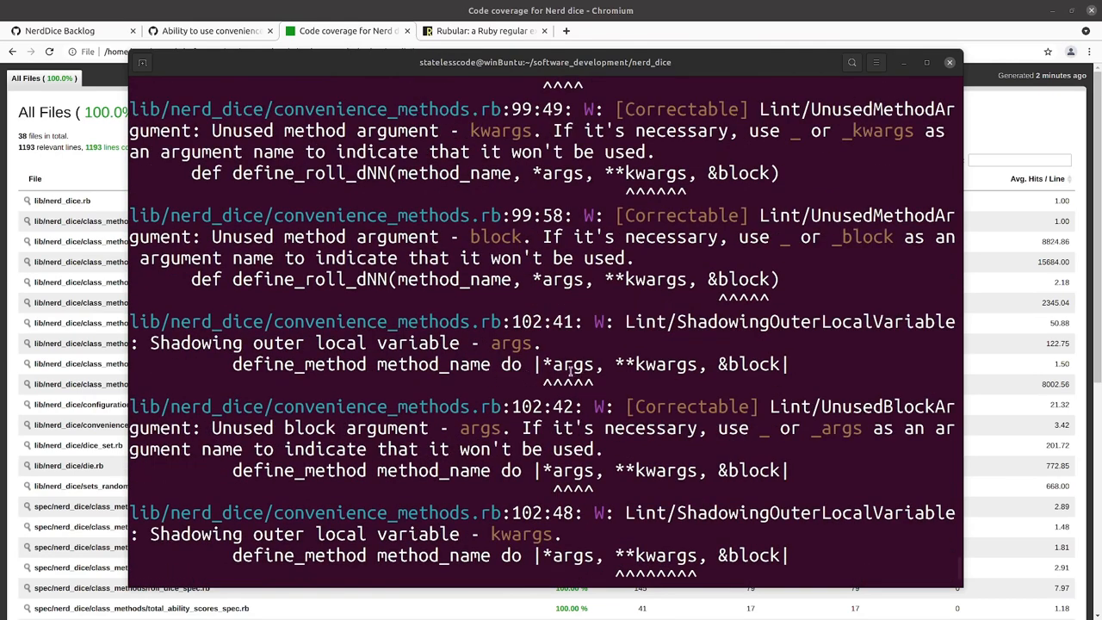
pyautogui.scroll(-3)
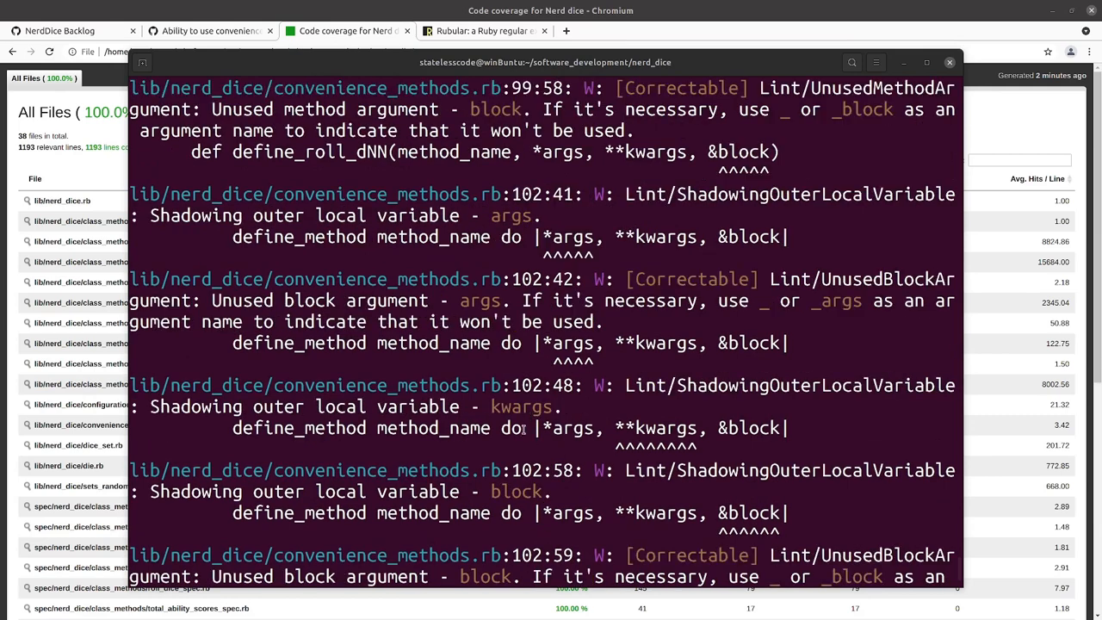
pyautogui.scroll(-3)
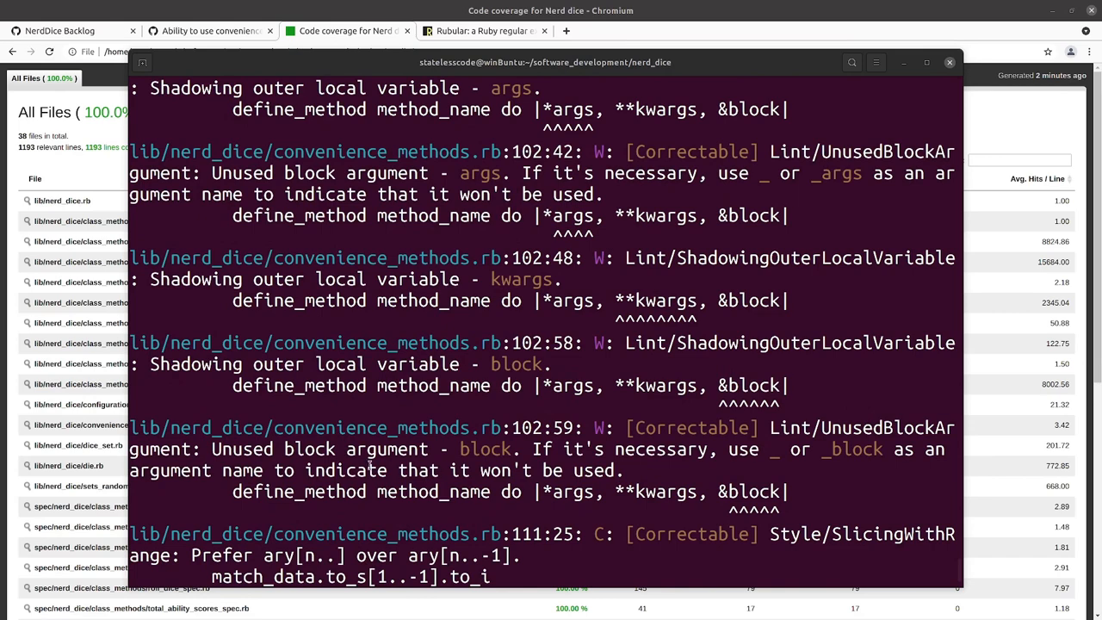
pyautogui.scroll(-3)
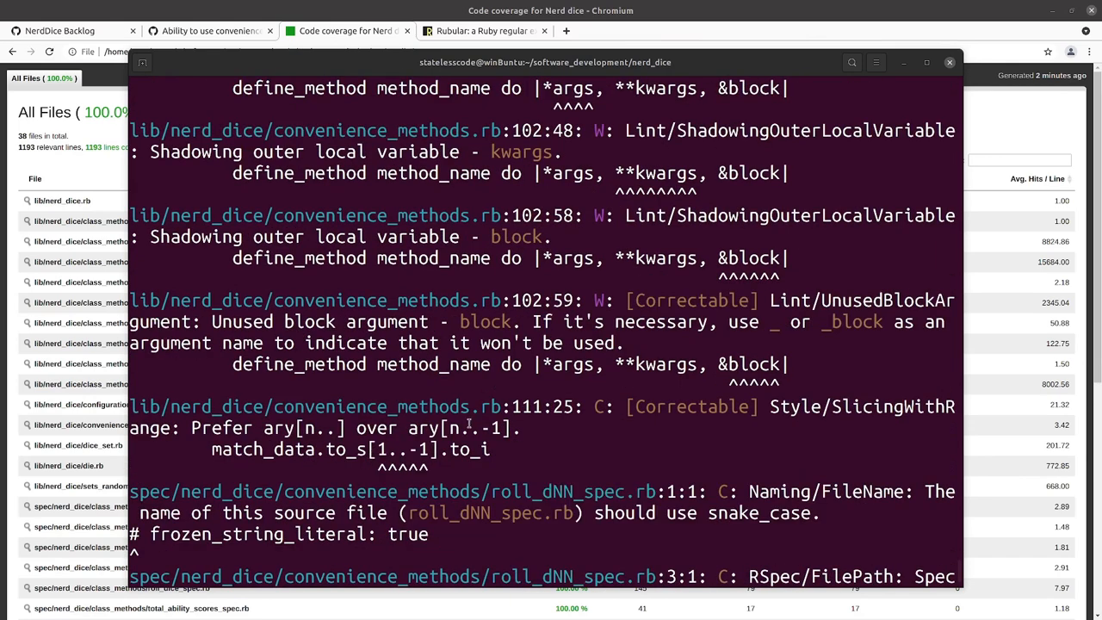
pyautogui.scroll(-3)
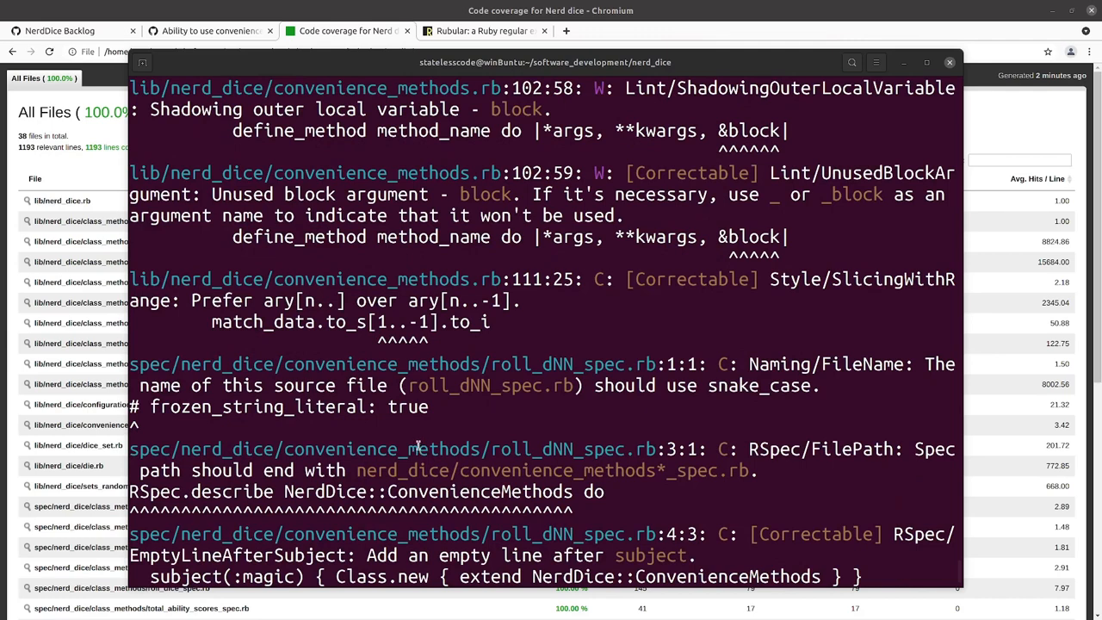
pyautogui.scroll(-3)
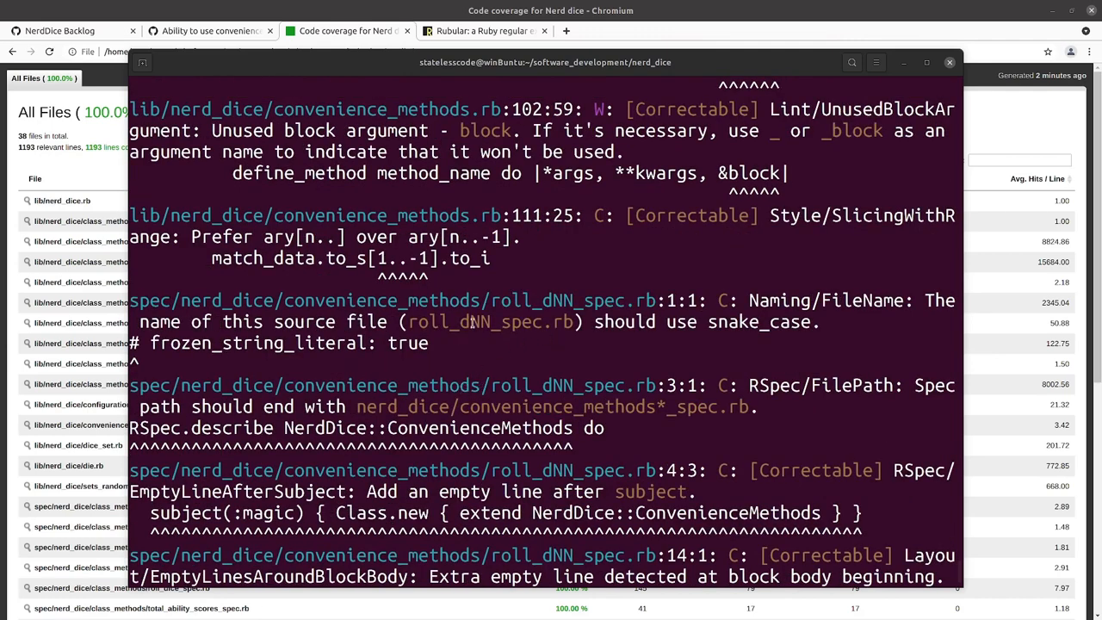
pyautogui.moveTo(463, 338)
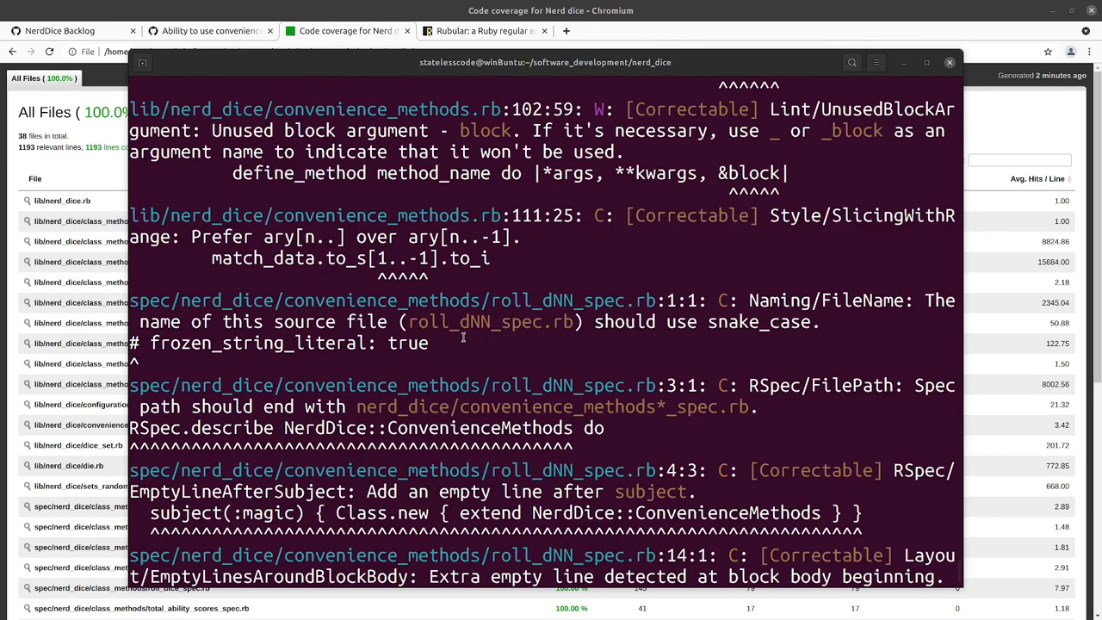
pyautogui.moveTo(486, 322)
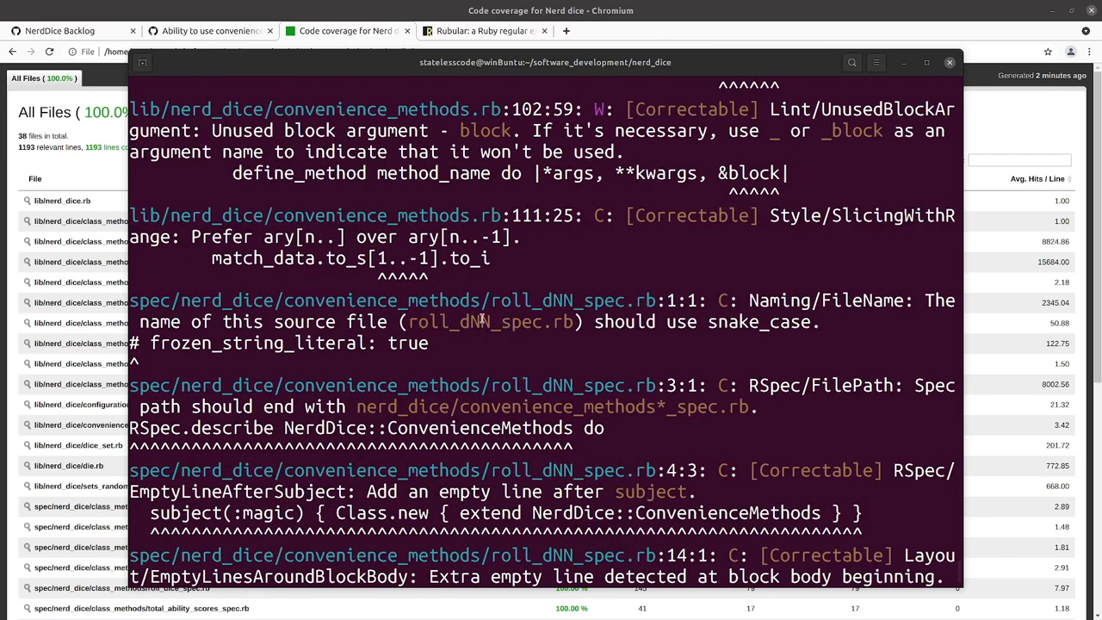
pyautogui.moveTo(476, 344)
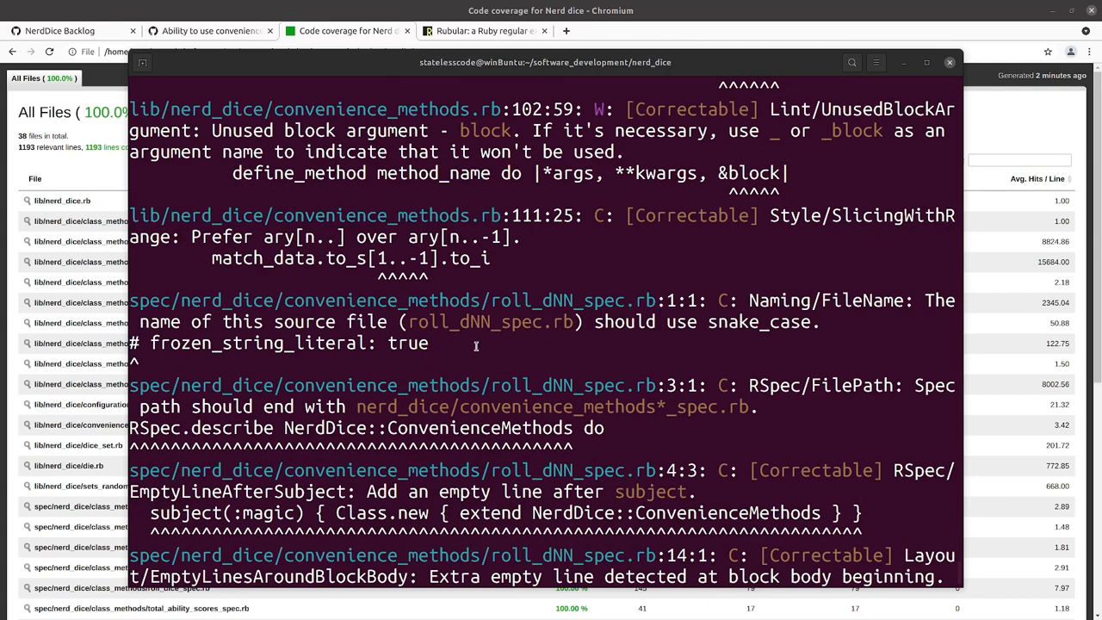
pyautogui.moveTo(499, 336)
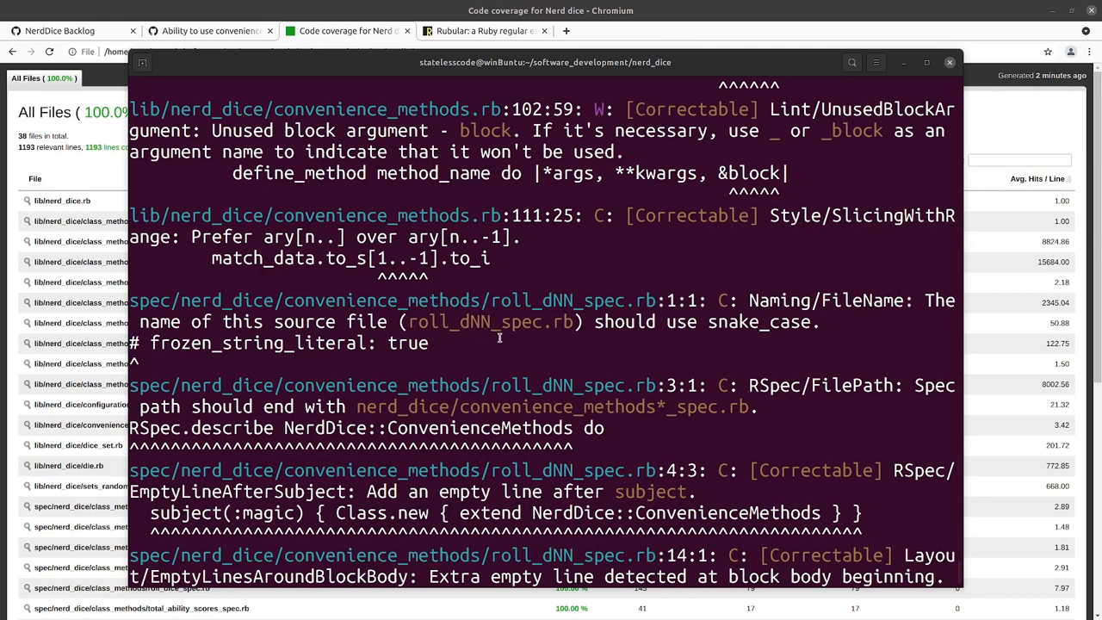
pyautogui.scroll(-3)
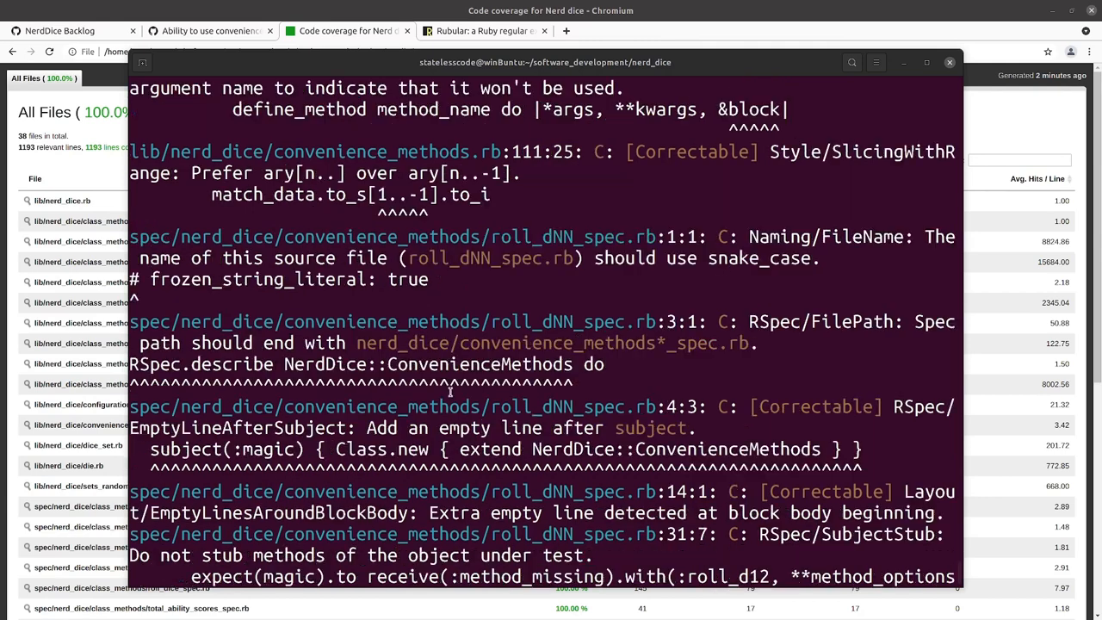
pyautogui.scroll(-3)
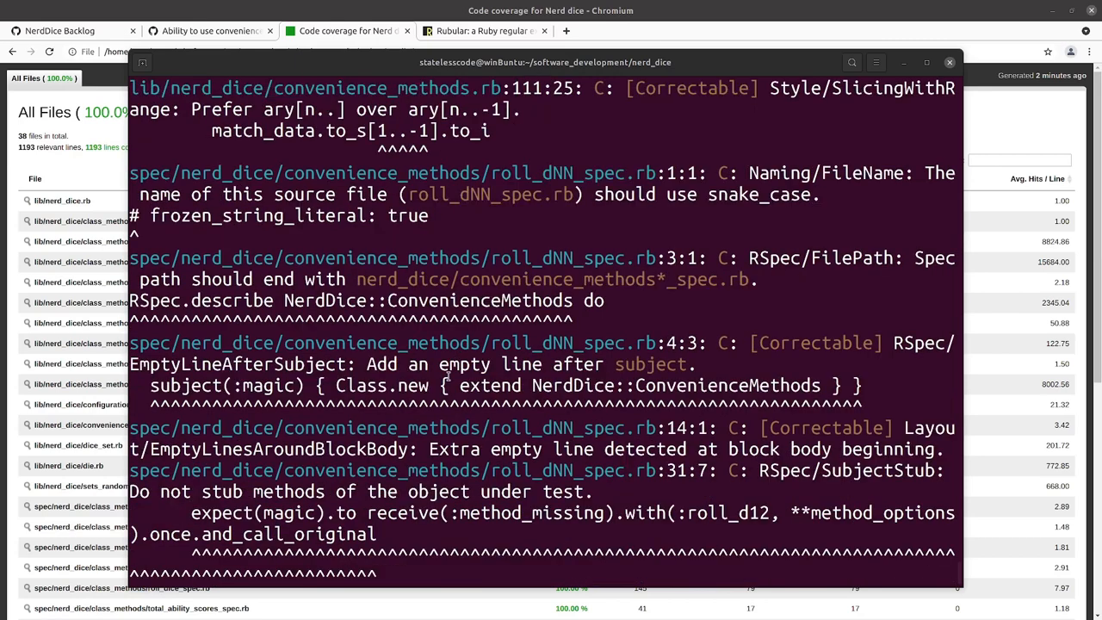
pyautogui.scroll(-3)
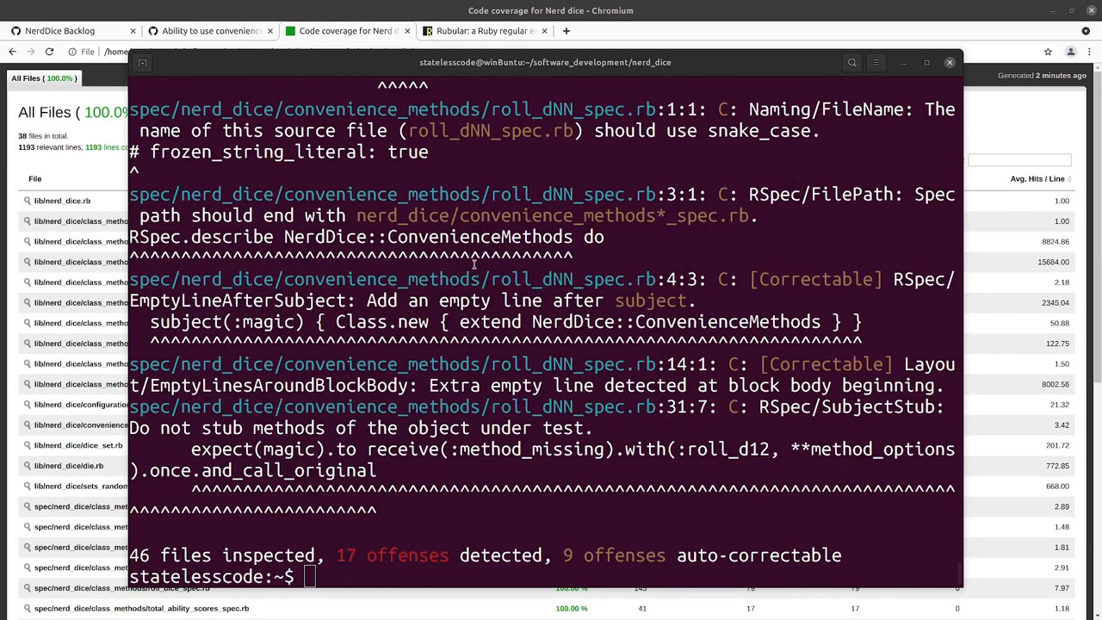
pyautogui.moveTo(615, 234)
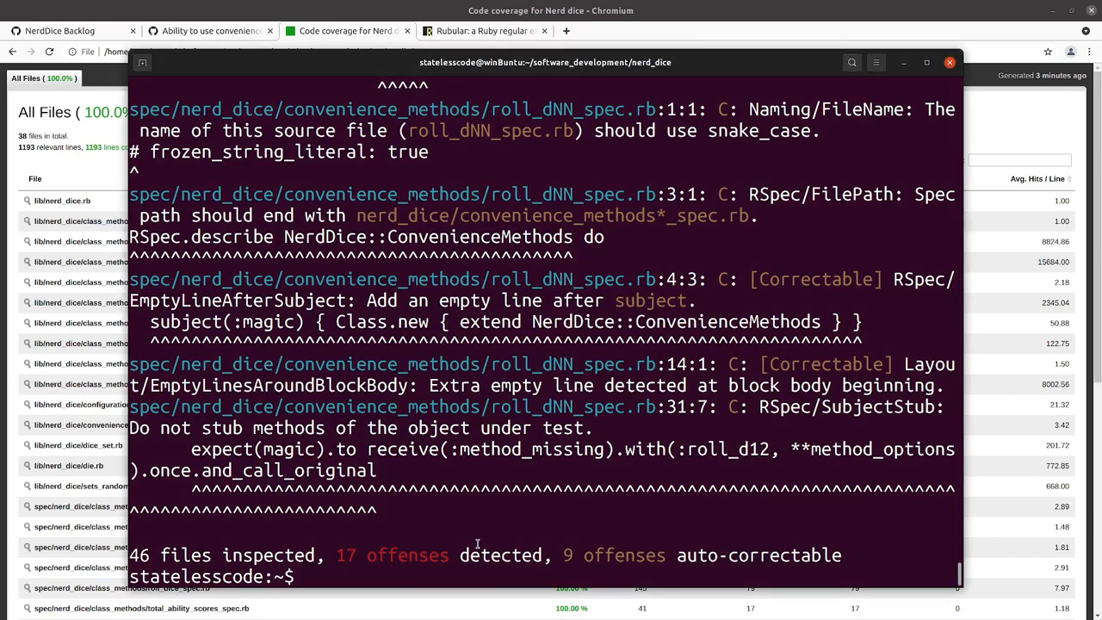
# Auto-correct the fixable offenses with rubocop -A, leaving 5 offenses on the rerun.
pyautogui.write('r')
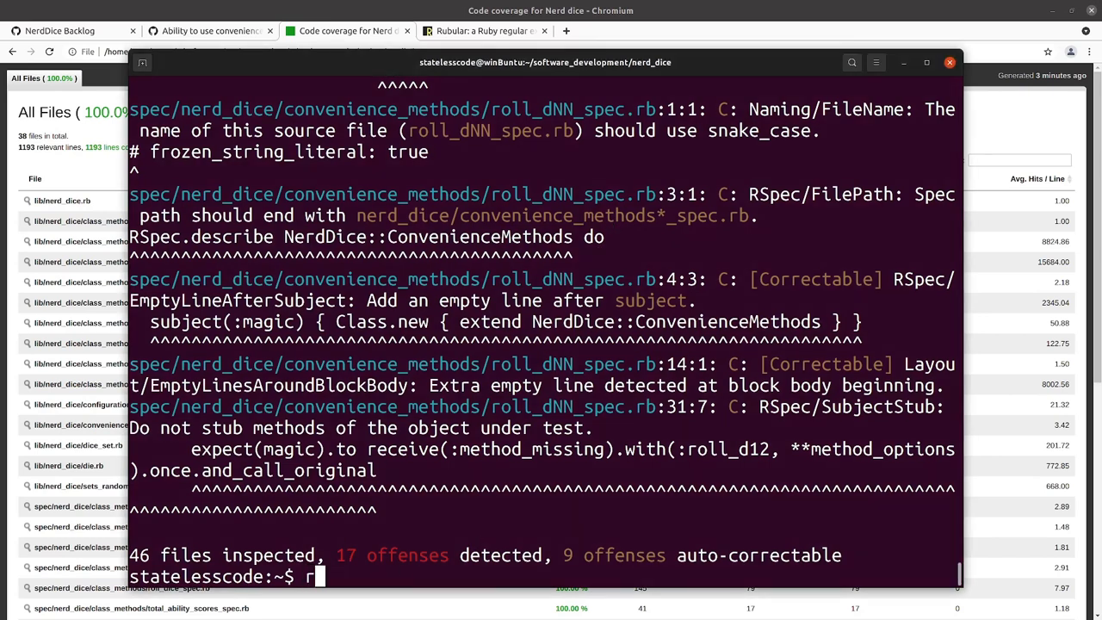
pyautogui.write('ubocop -')
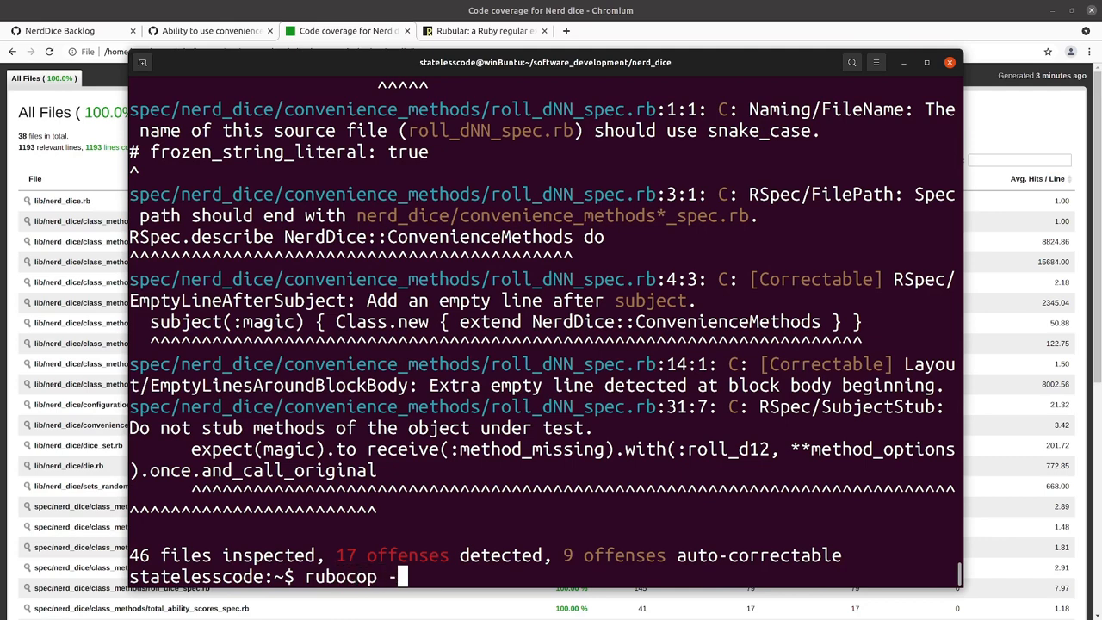
pyautogui.write('A')
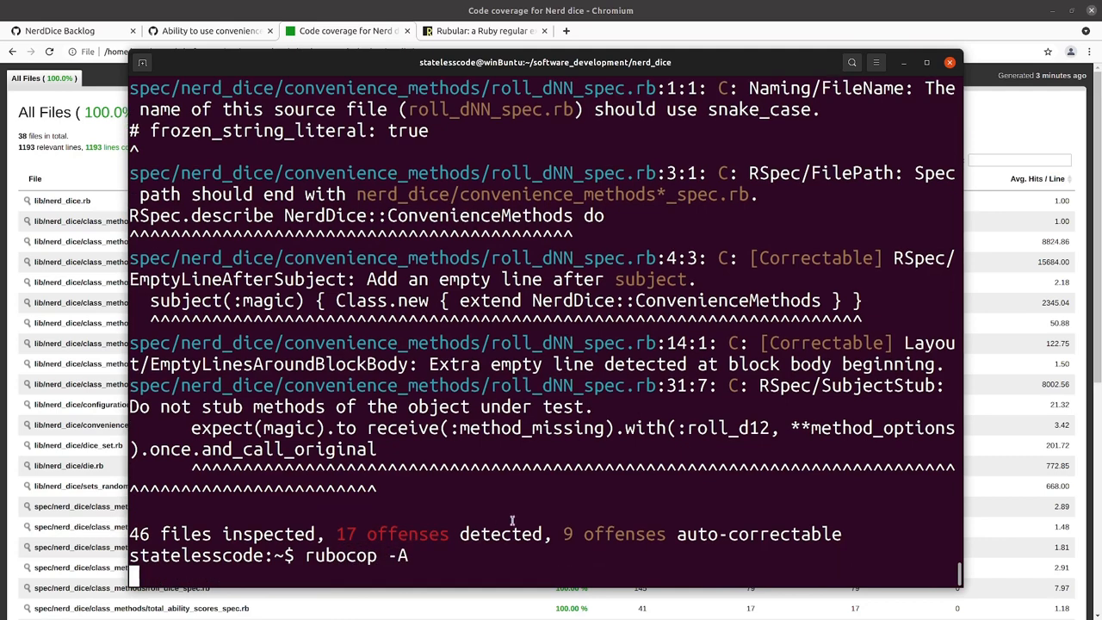
pyautogui.press('Return')
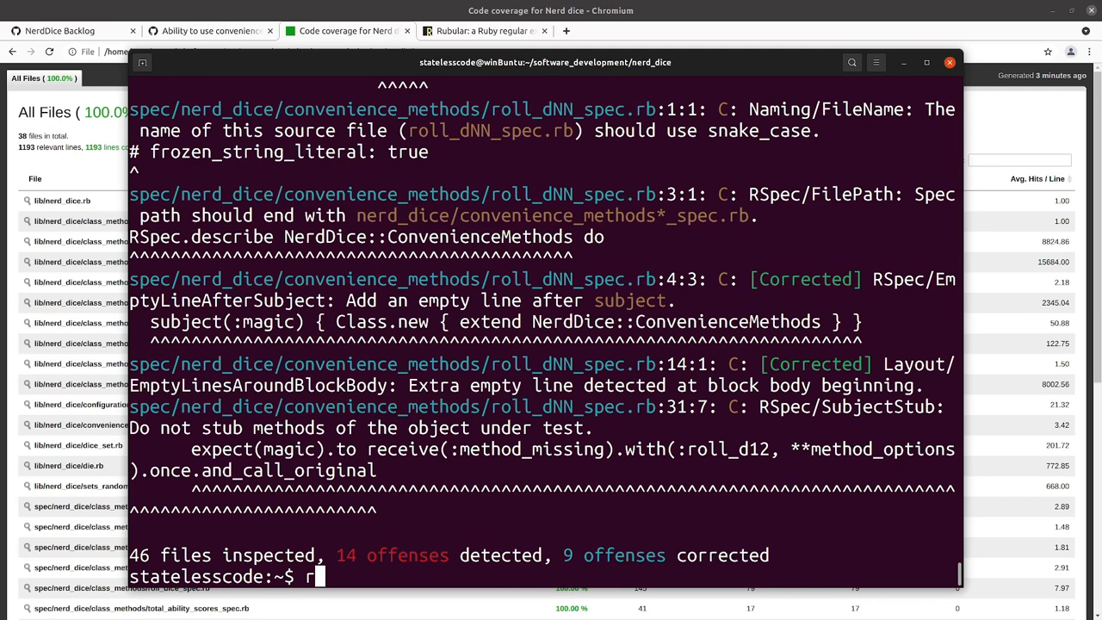
pyautogui.write('ubocop')
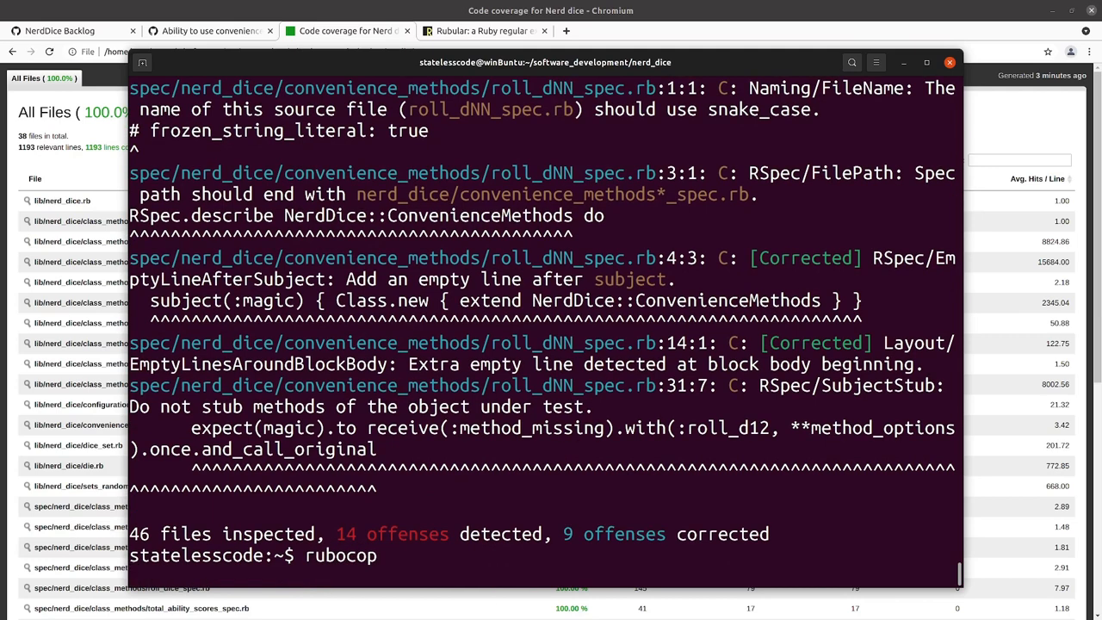
pyautogui.press('Return')
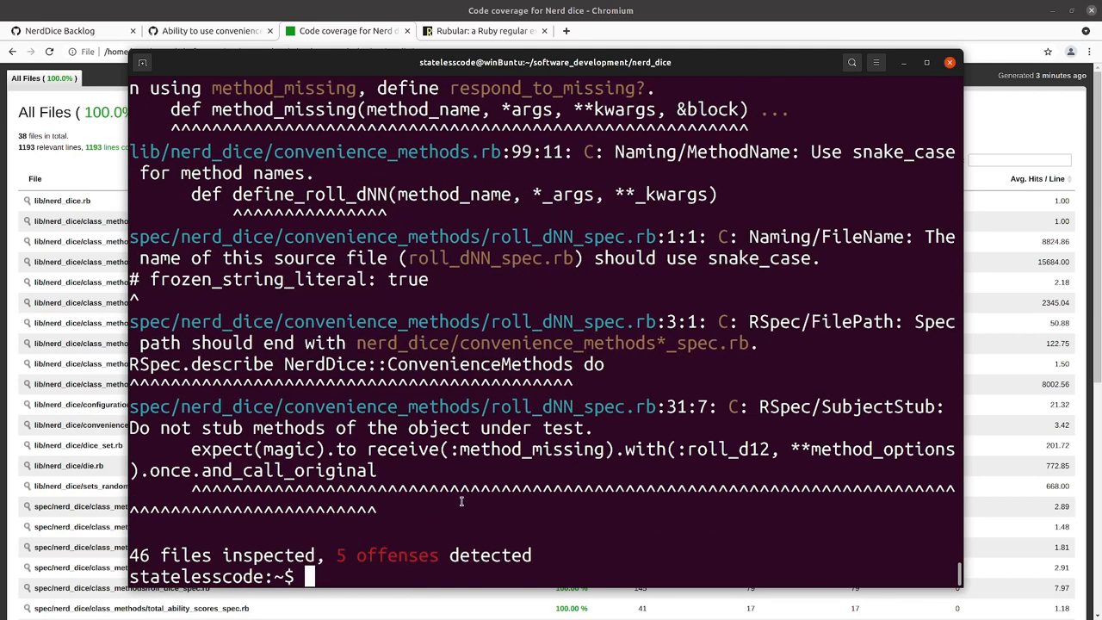
# Confirm all 349 specs still pass with full coverage and recheck the remaining rubocop offenses.
pyautogui.write('rspec spec')
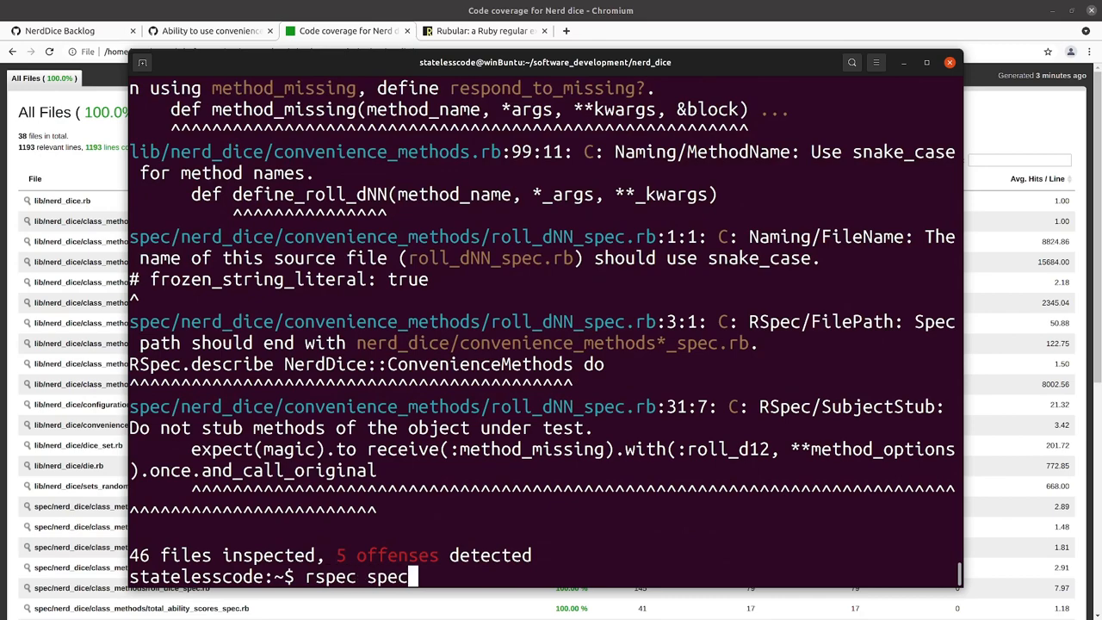
pyautogui.press('Return')
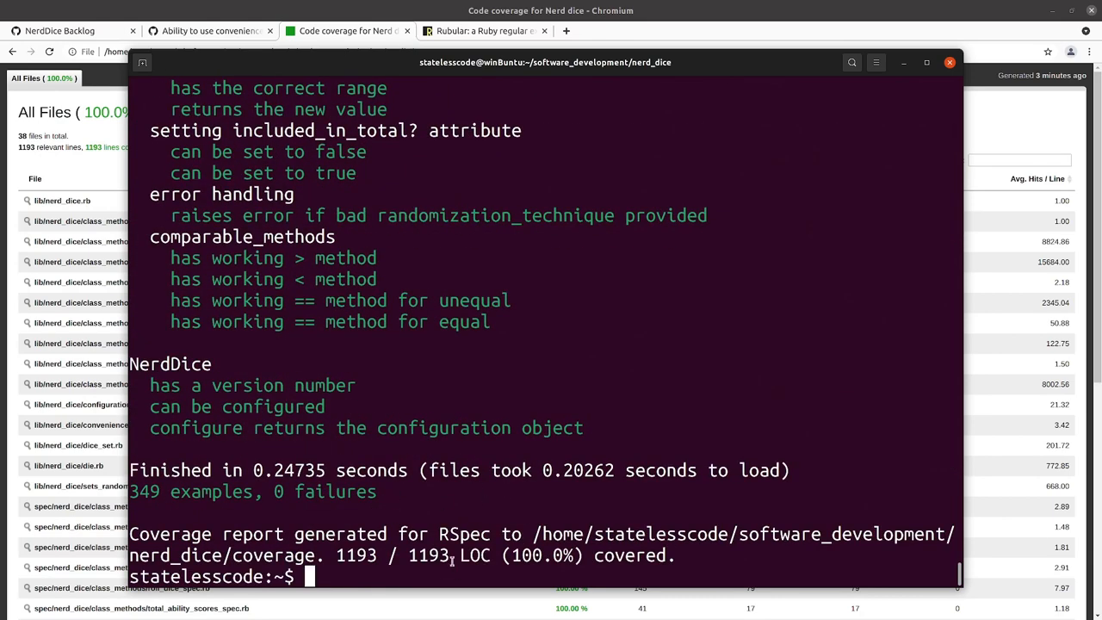
pyautogui.write('r')
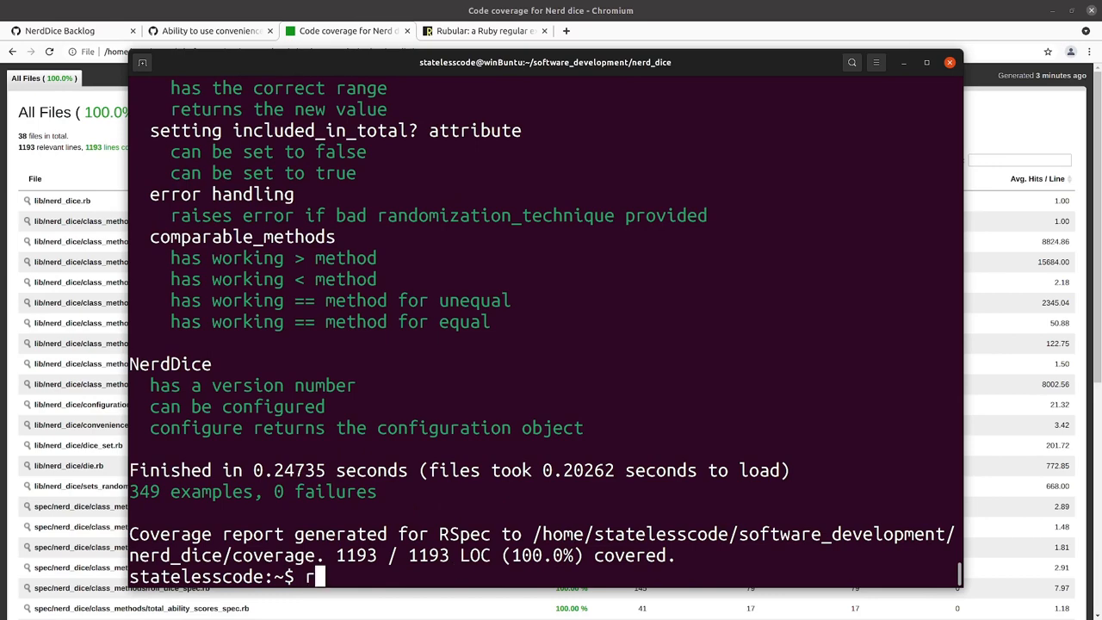
pyautogui.write('ubocop')
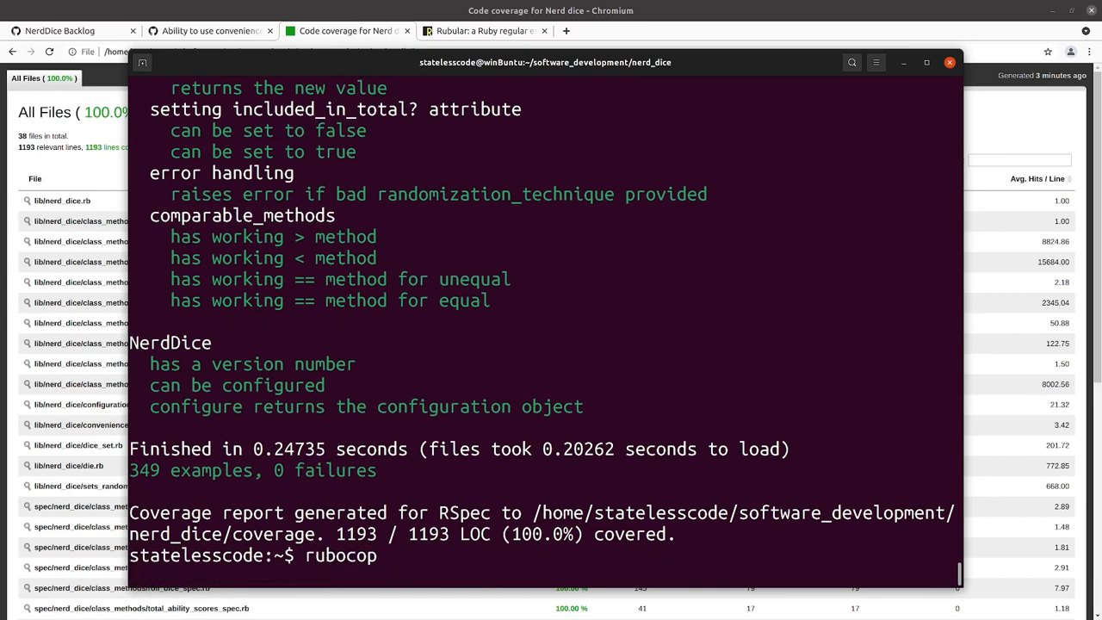
pyautogui.press('Return')
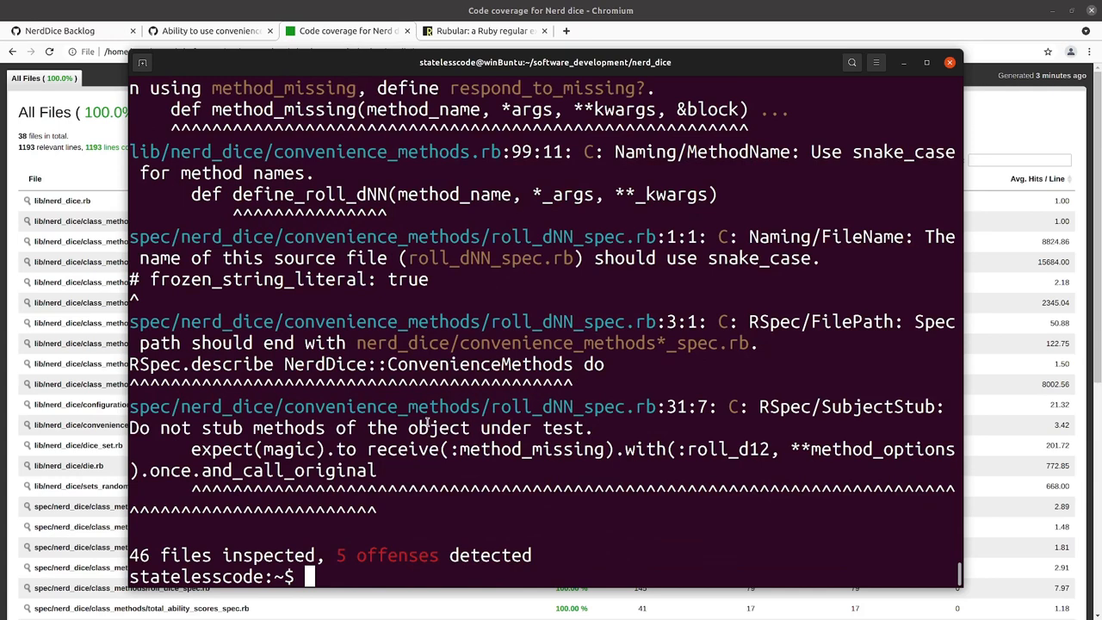
# Rename define_roll_dNN to define_roll_dnn in convenience_methods.rb and rerun rubocop, now 4 offenses.
pyautogui.scroll(3)
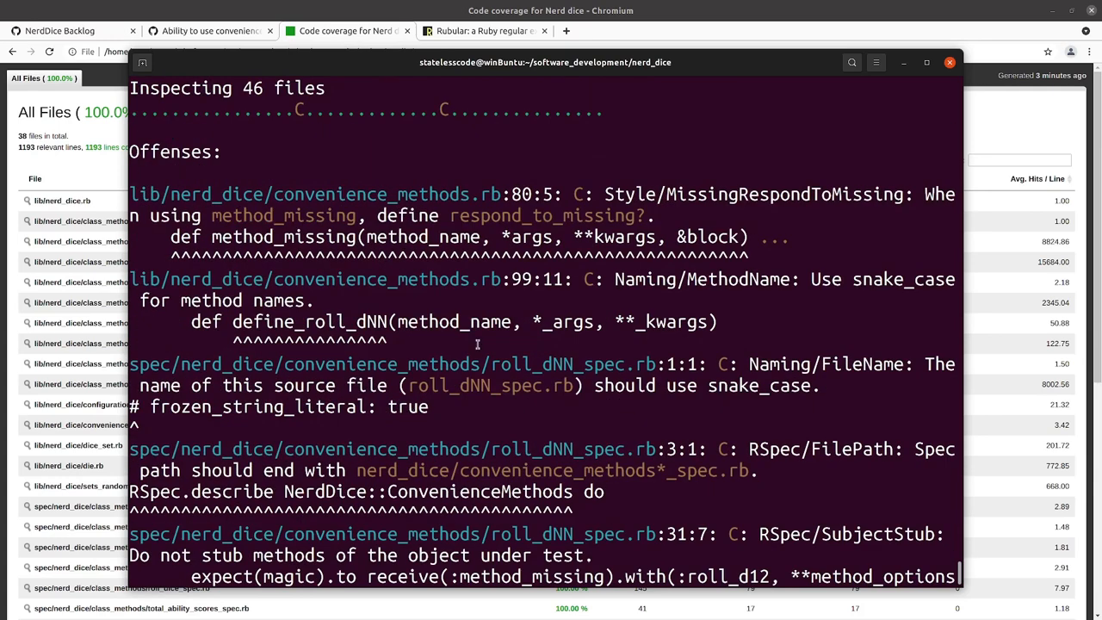
pyautogui.moveTo(520, 322)
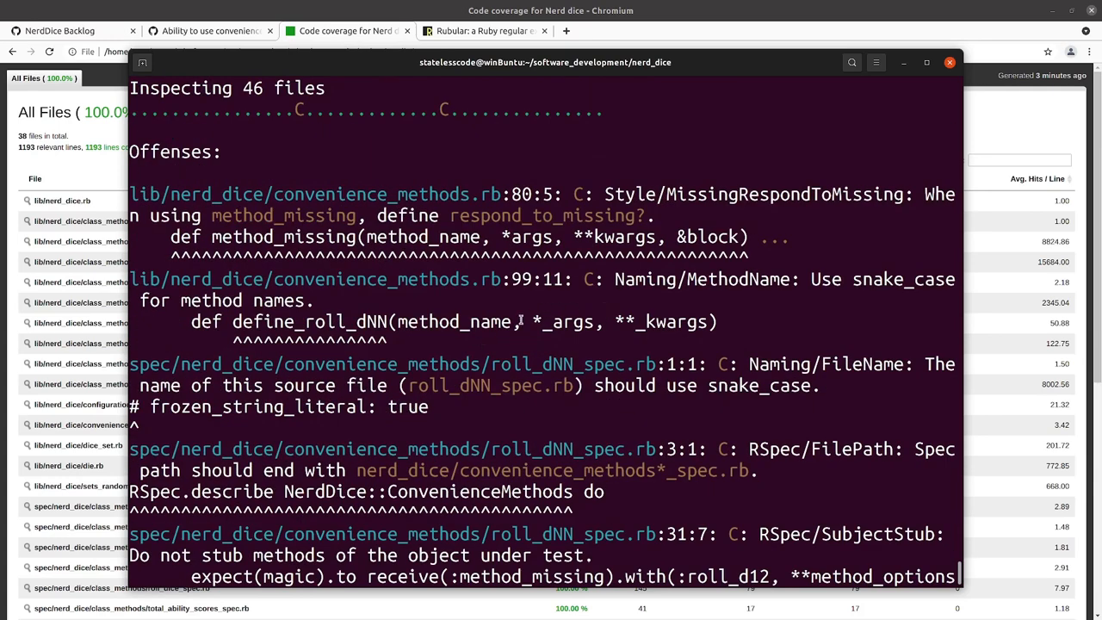
pyautogui.scroll(-3)
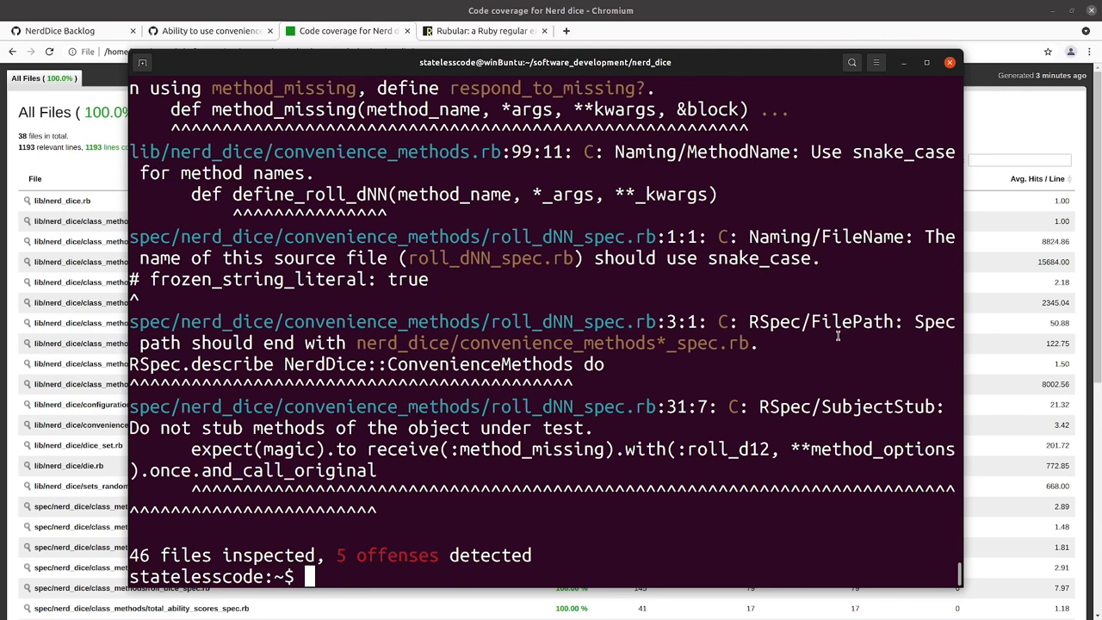
pyautogui.moveTo(385, 385)
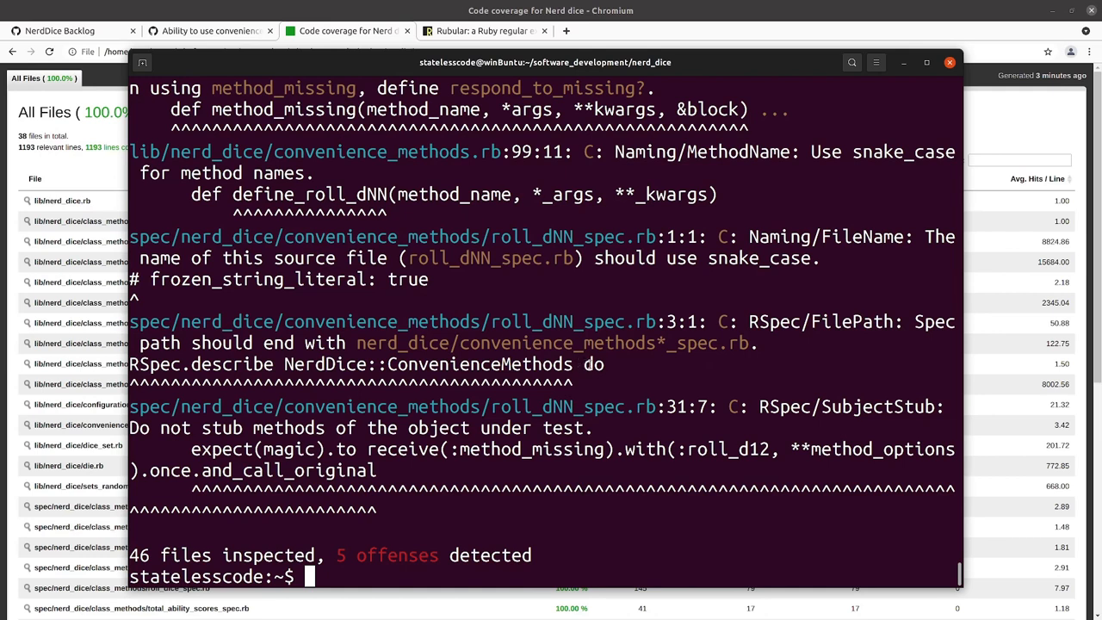
pyautogui.moveTo(547, 544)
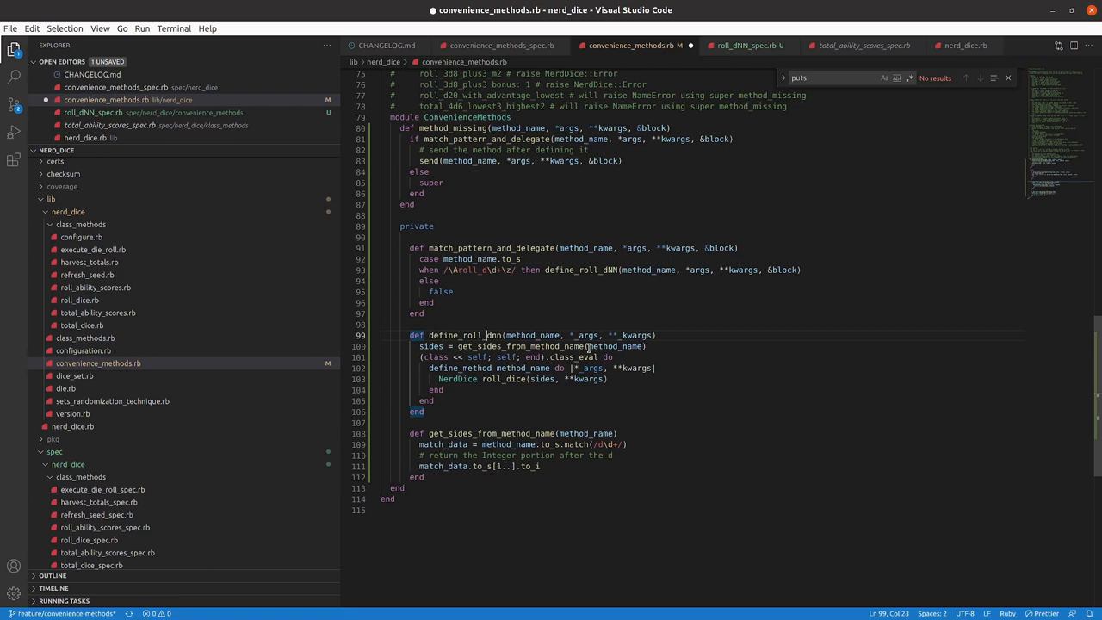
pyautogui.doubleClick(489, 334)
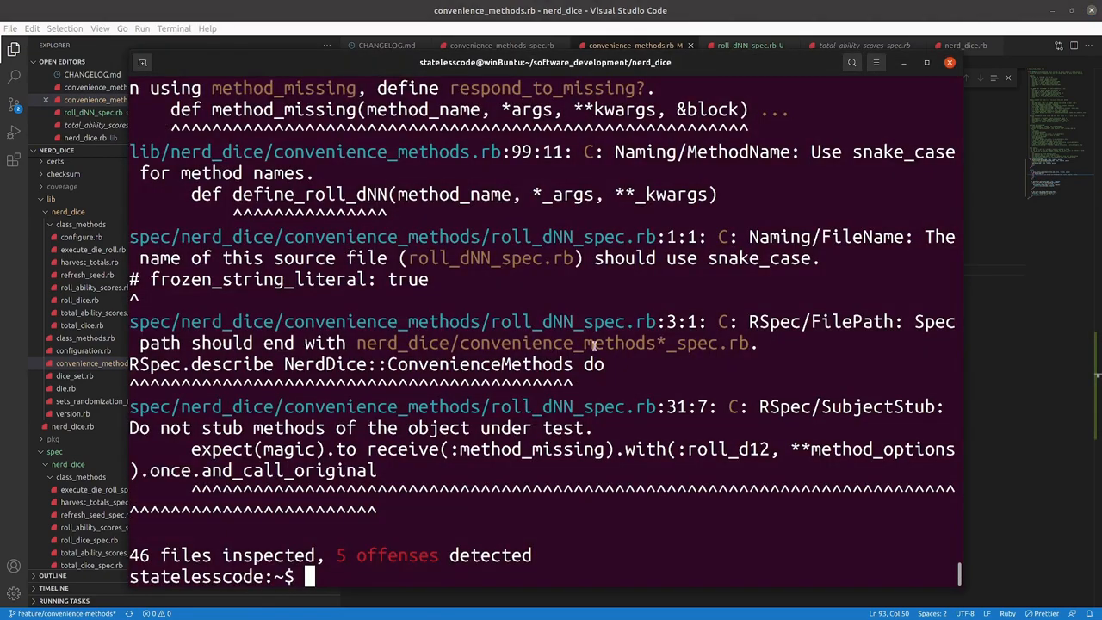
pyautogui.write('rubocop')
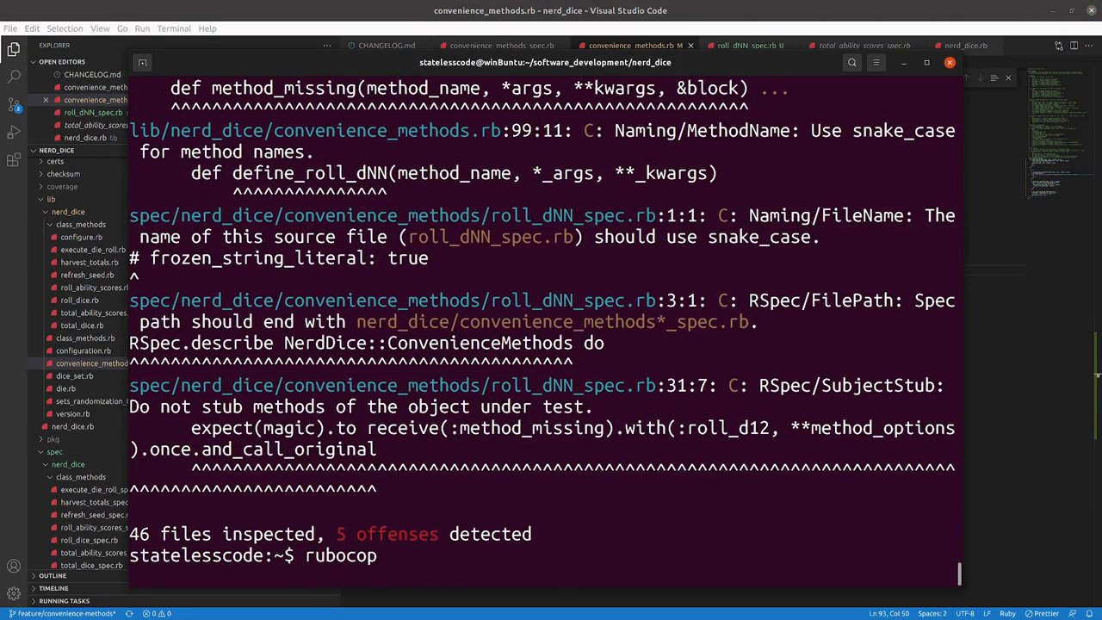
pyautogui.press('Return')
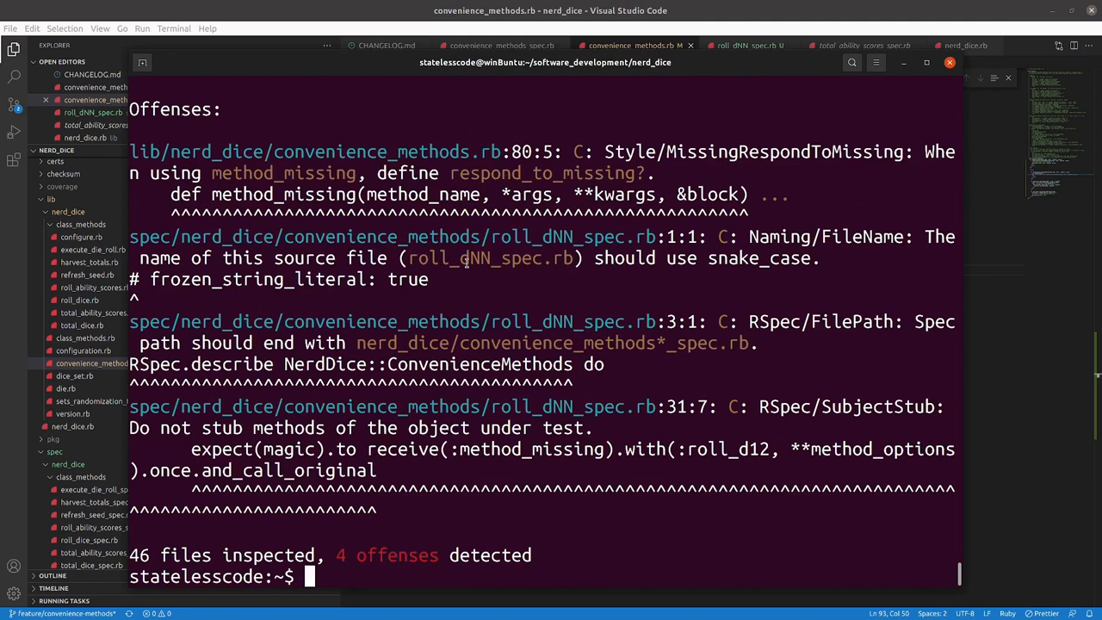
pyautogui.moveTo(499, 297)
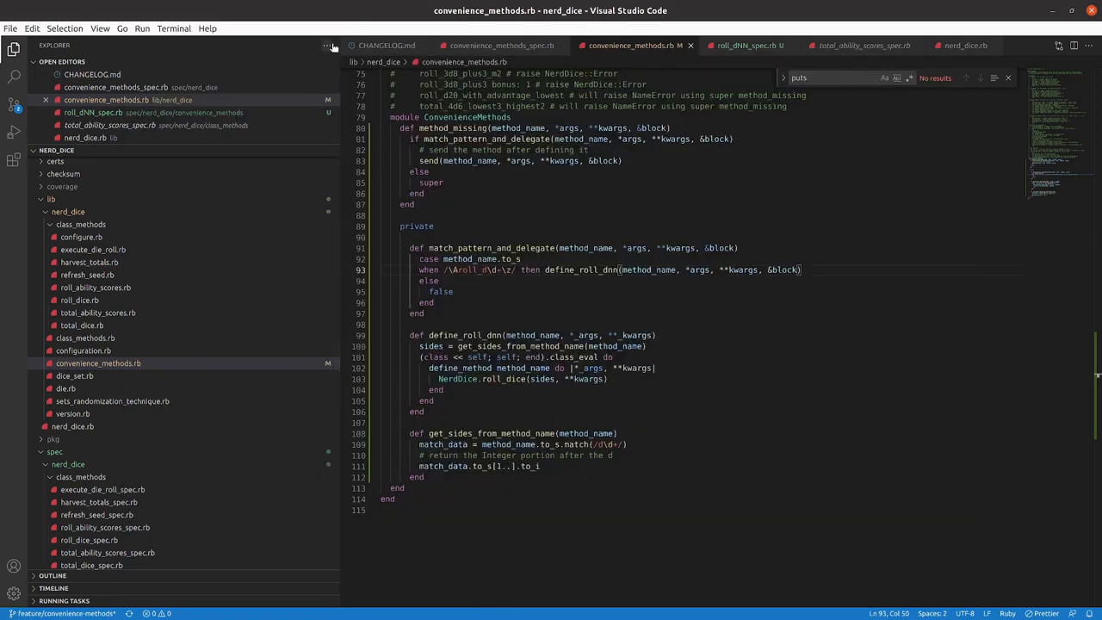
# Close all open editor files and check git status in the terminal.
pyautogui.rightClick(379, 44)
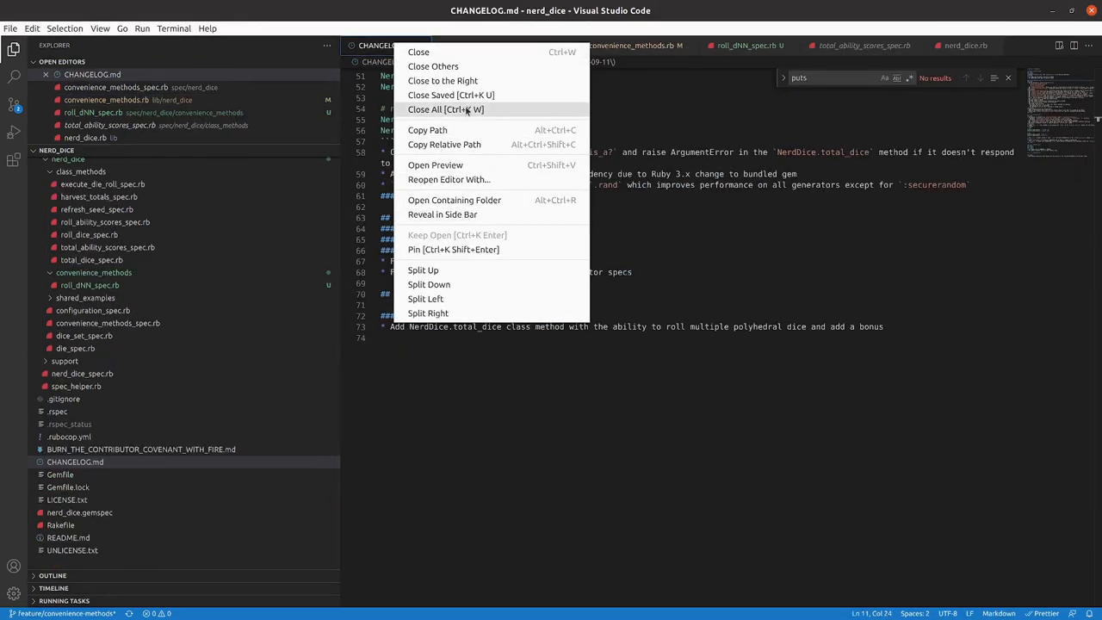
pyautogui.click(433, 66)
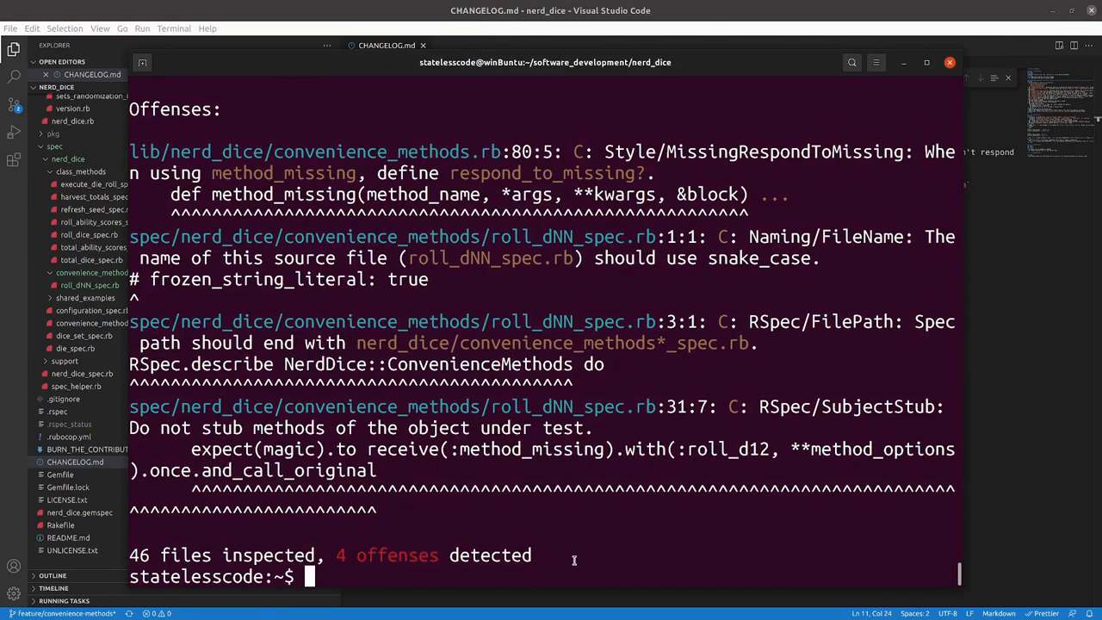
pyautogui.moveTo(575, 562)
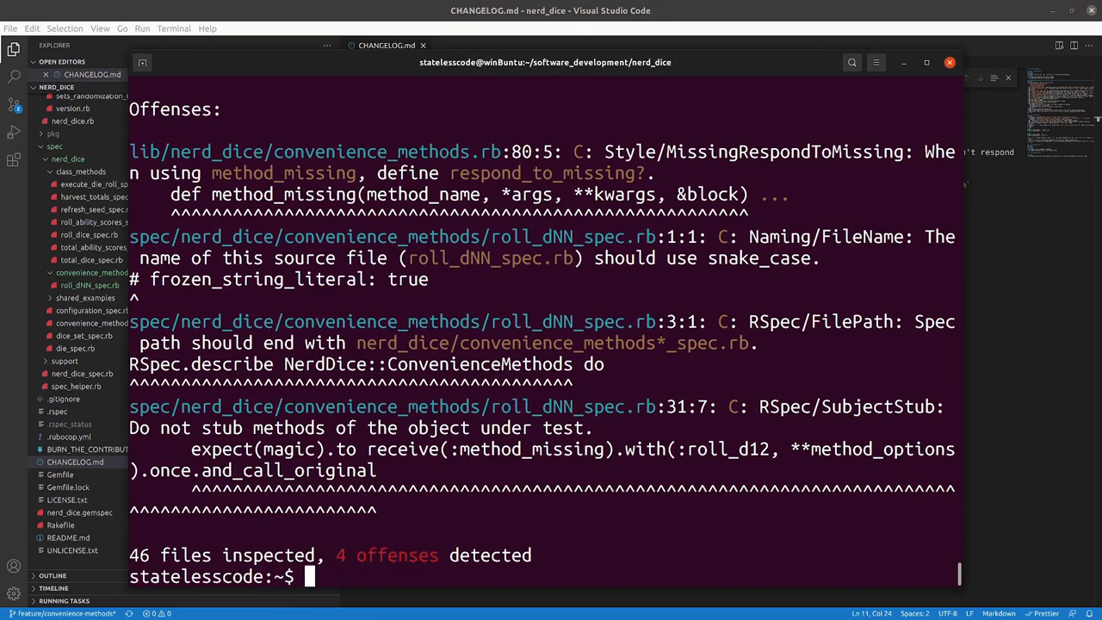
pyautogui.write('git statu')
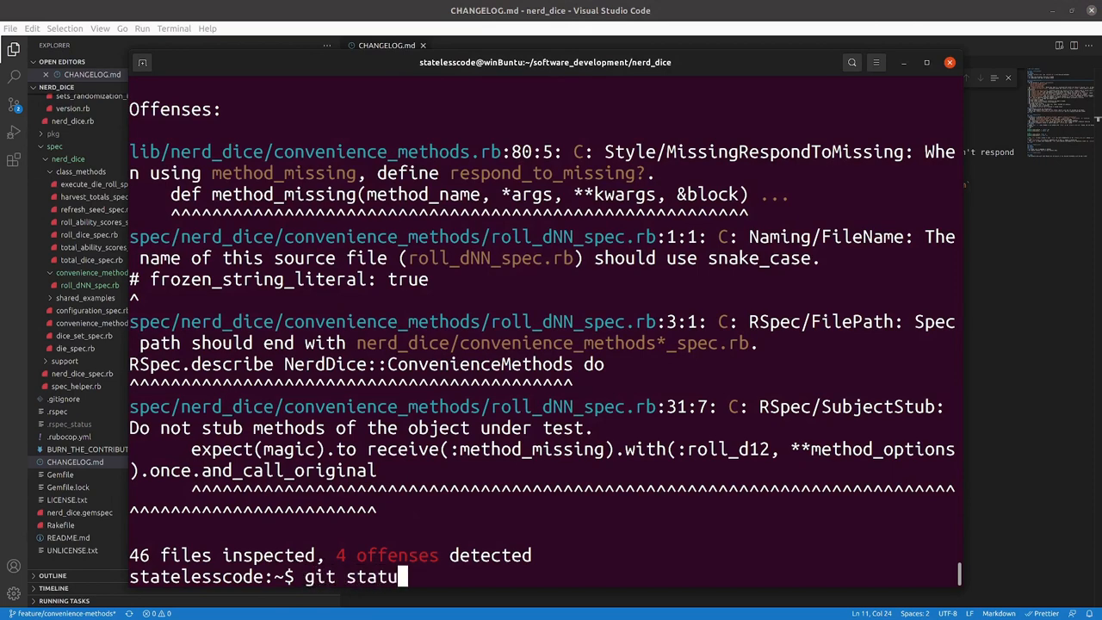
pyautogui.press('Return')
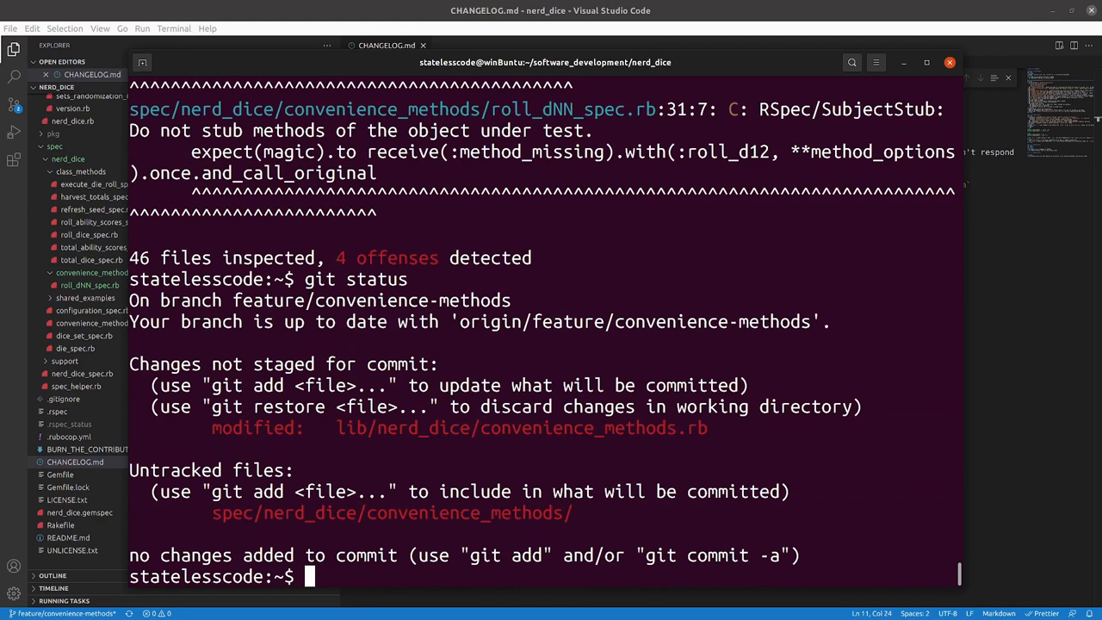
# Rename roll_dNN_spec.rb to convenience_methods_roll_dnn_spec.rb with mv.
pyautogui.write('mv spec/')
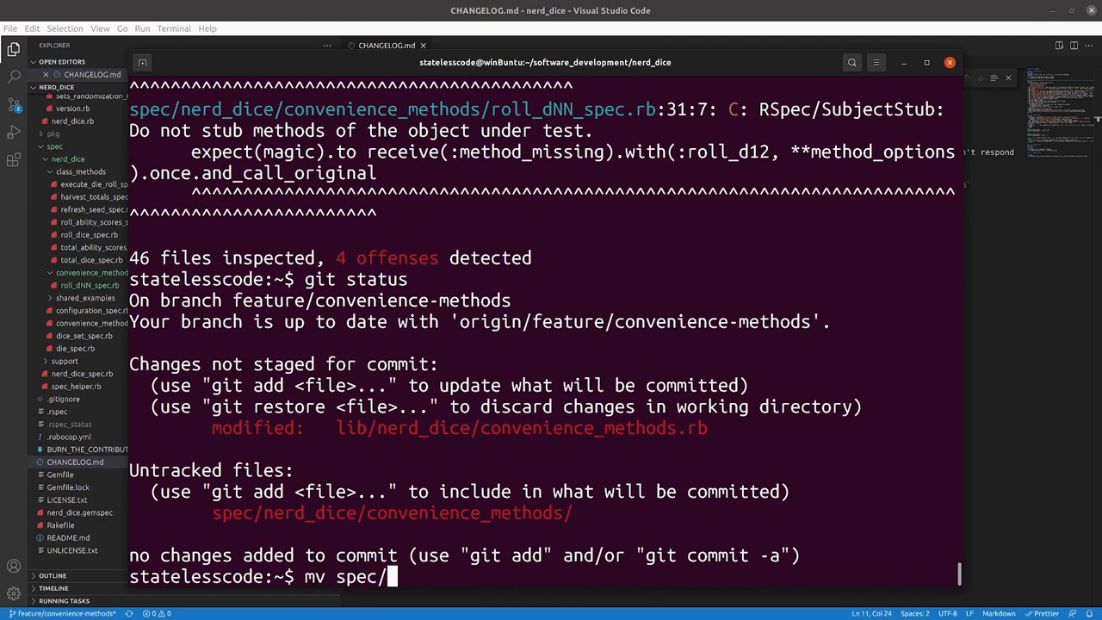
pyautogui.write('nerd_diceco')
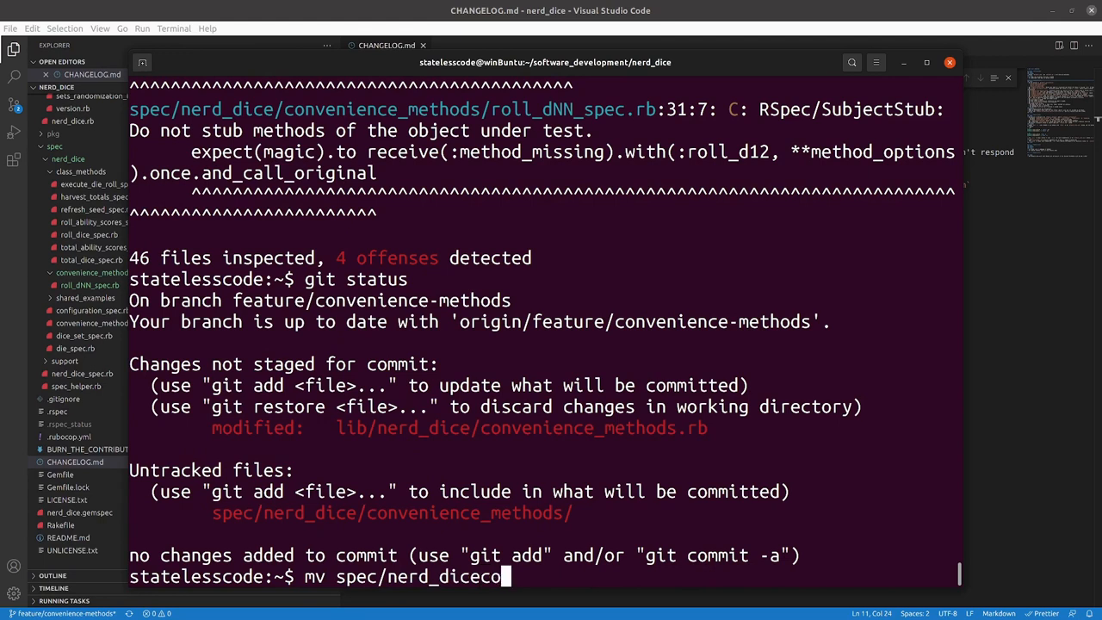
pyautogui.write('/')
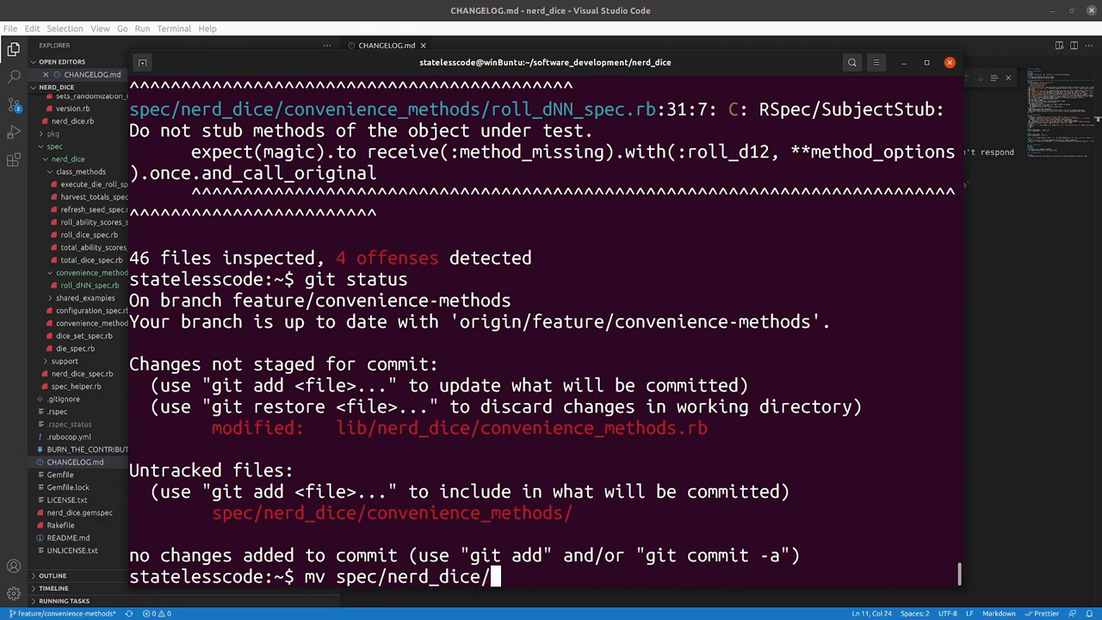
pyautogui.write('convenience_methods/')
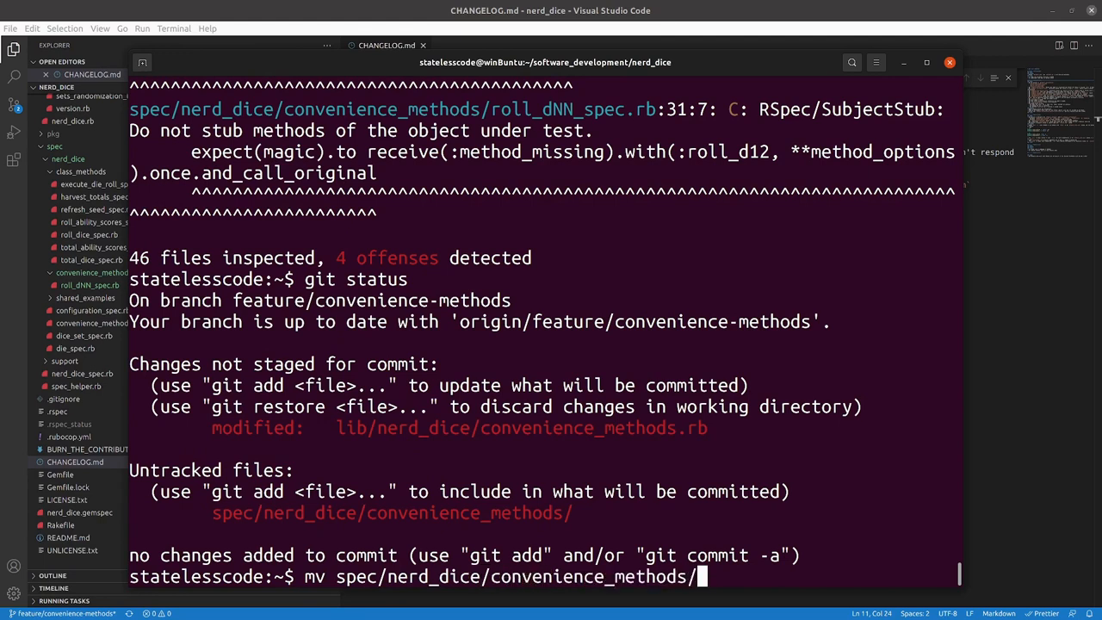
pyautogui.write('roll_dNN_spec.rb')
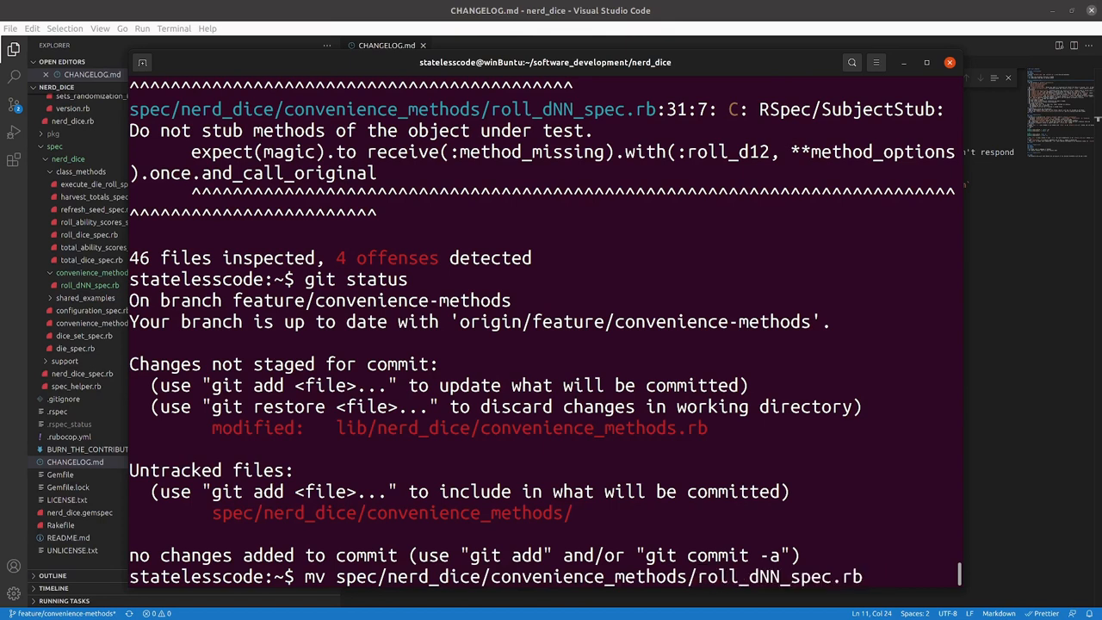
pyautogui.write('spec/nerd_dice')
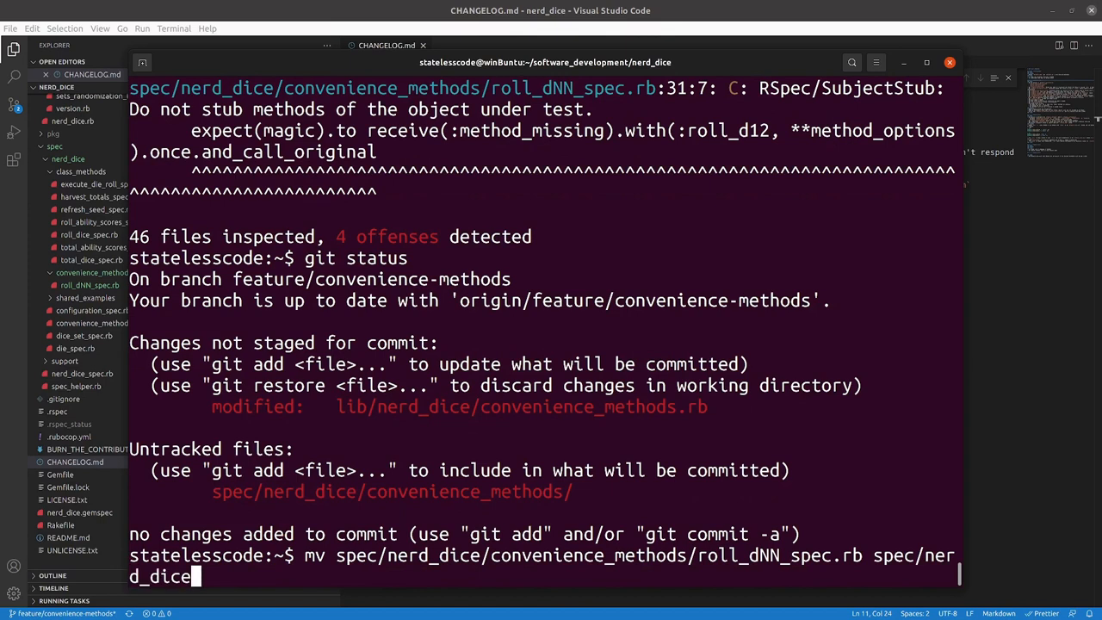
pyautogui.write('/convenience_methods/convenience_methods_roll_dnn_spec.rb')
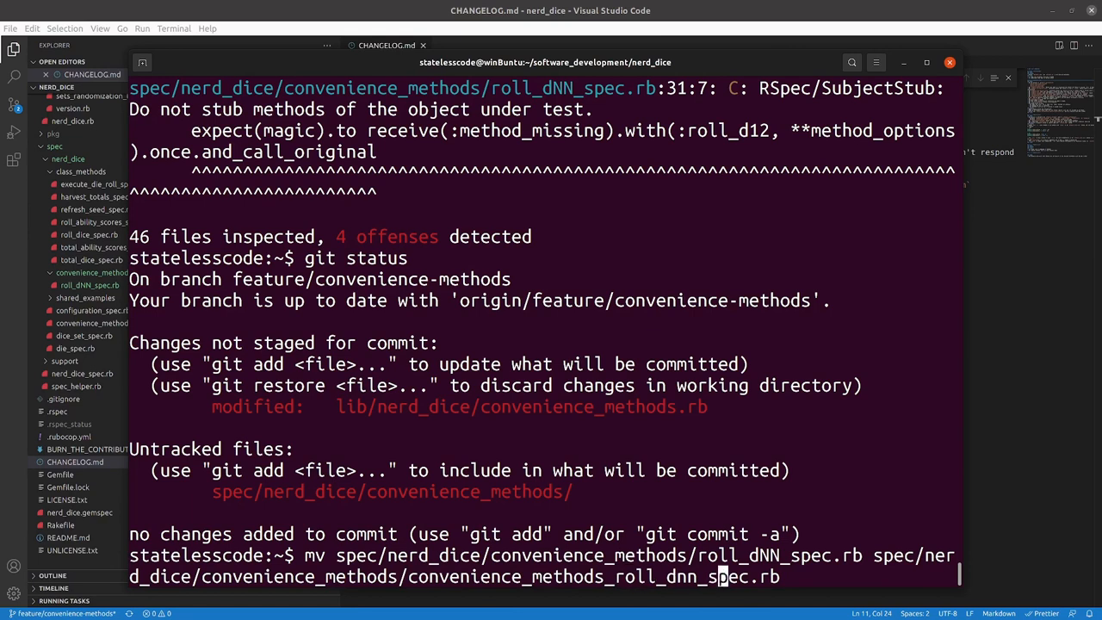
pyautogui.press('Return')
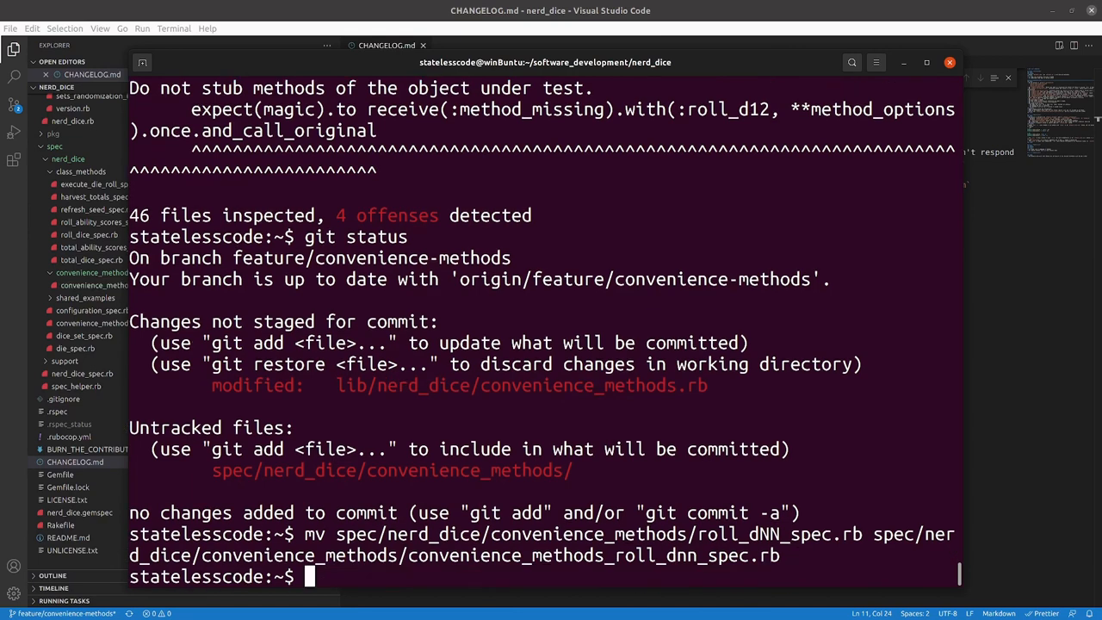
# Rerun rspec (349 examples, 0 failures) and rubocop, which now reports 3 offenses.
pyautogui.write('rspec sp')
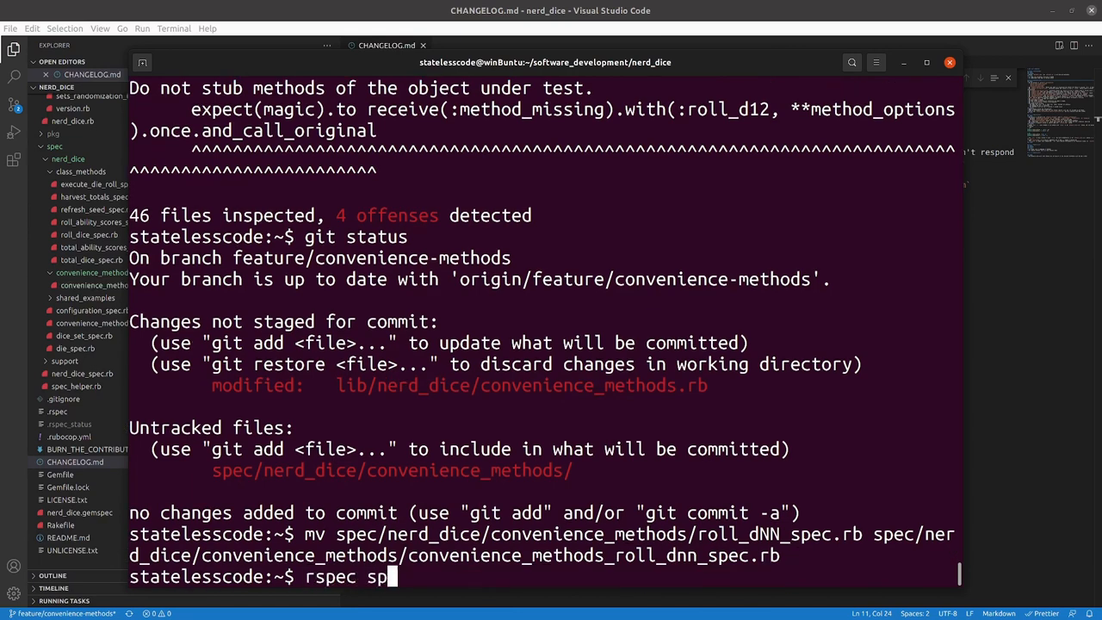
pyautogui.press('Return')
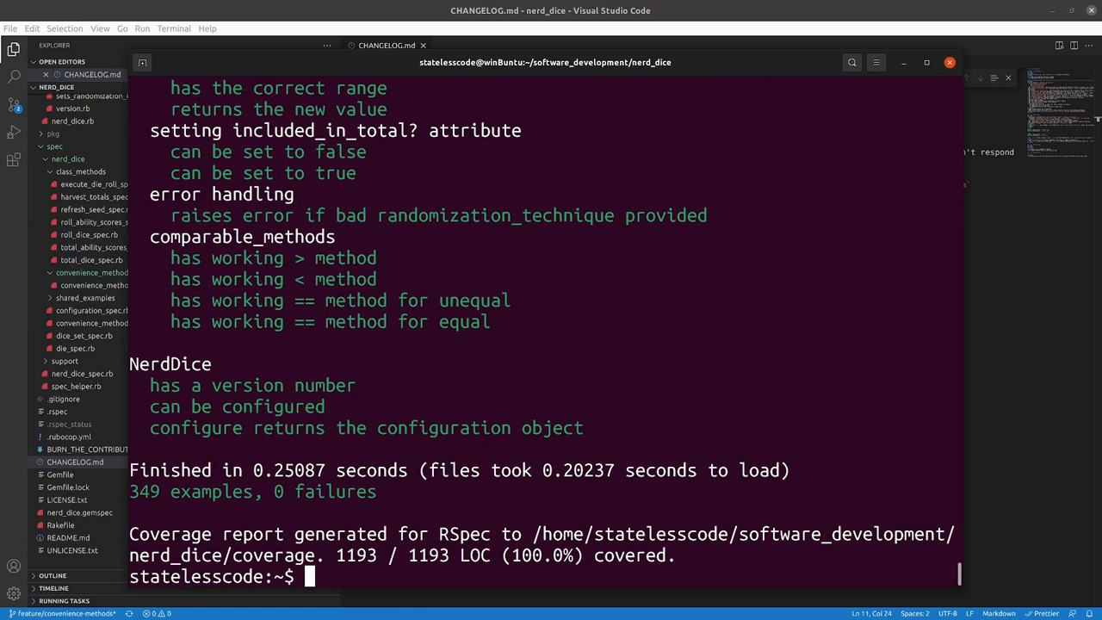
pyautogui.write('rub')
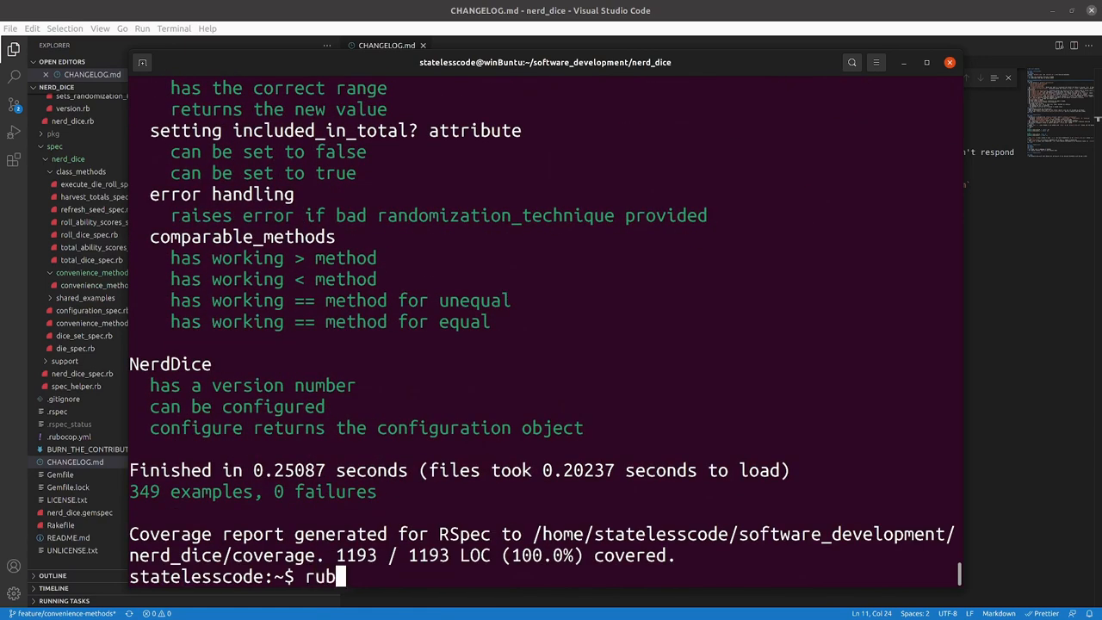
pyautogui.write('ocop')
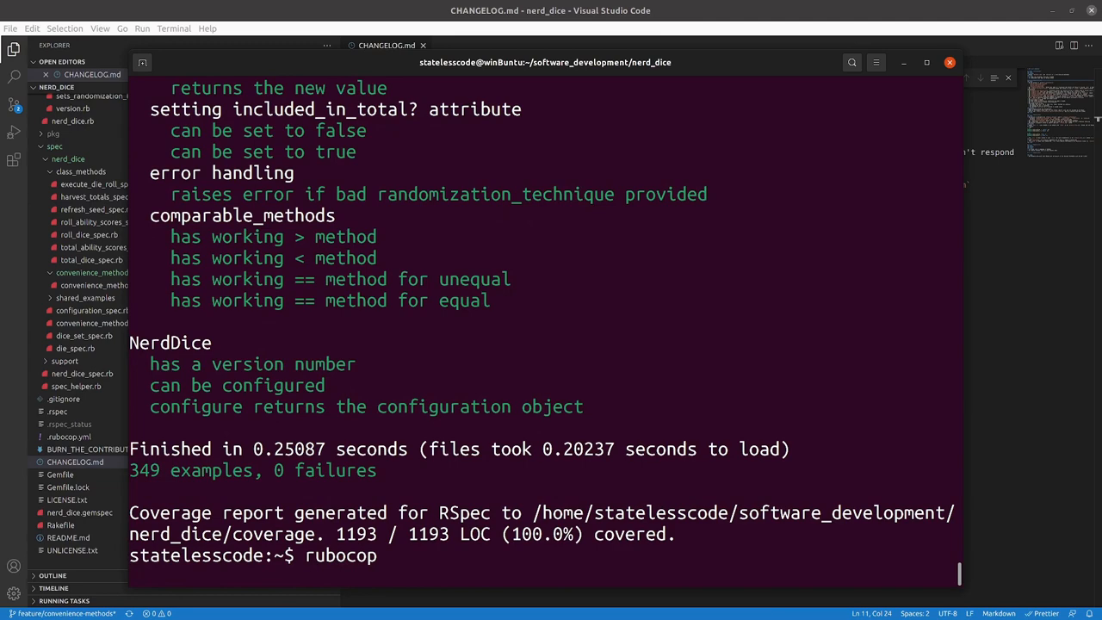
pyautogui.press('Return')
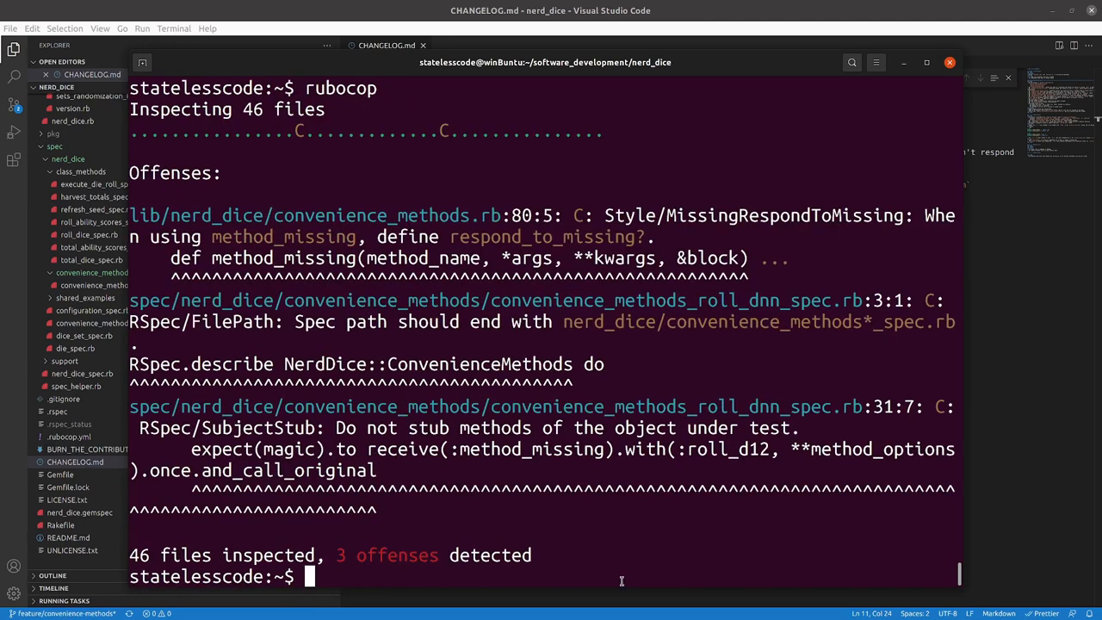
pyautogui.moveTo(489, 461)
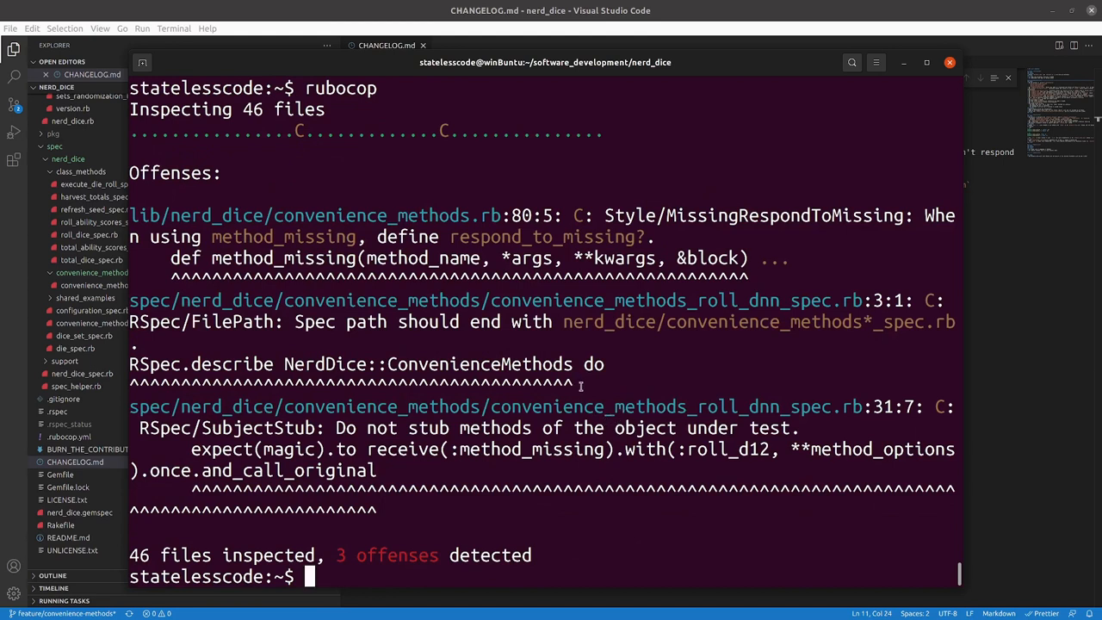
pyautogui.moveTo(544, 443)
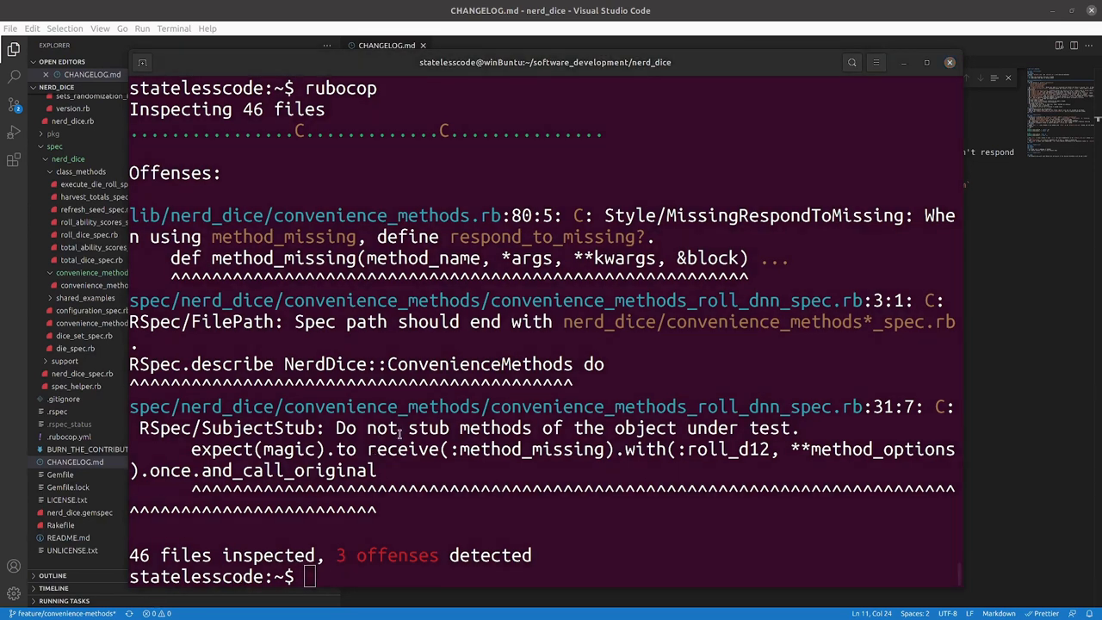
pyautogui.moveTo(1016, 434)
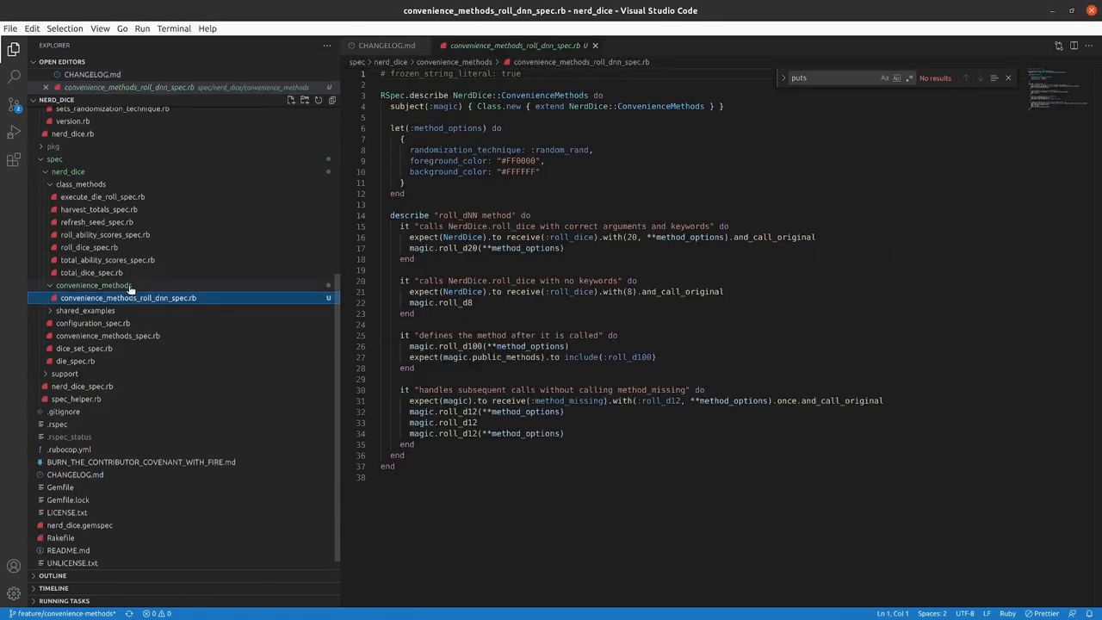
# Add a ".roll_dnn" argument after NerdDice::ConvenienceMethods in the roll_dnn spec's RSpec.describe line.
pyautogui.click(410, 127)
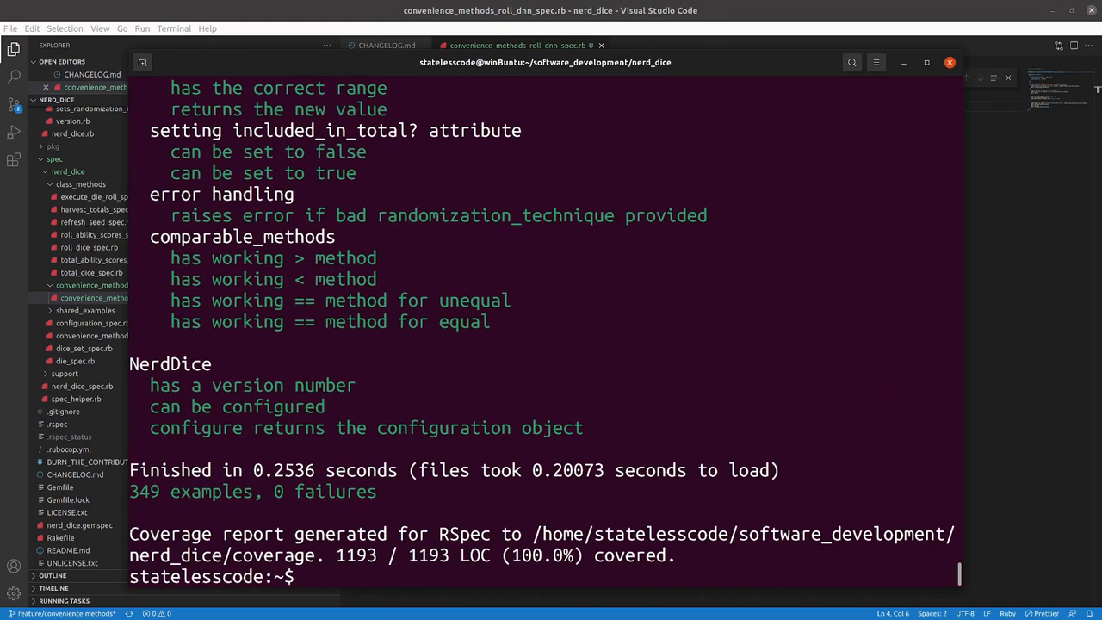
pyautogui.write('rubocop')
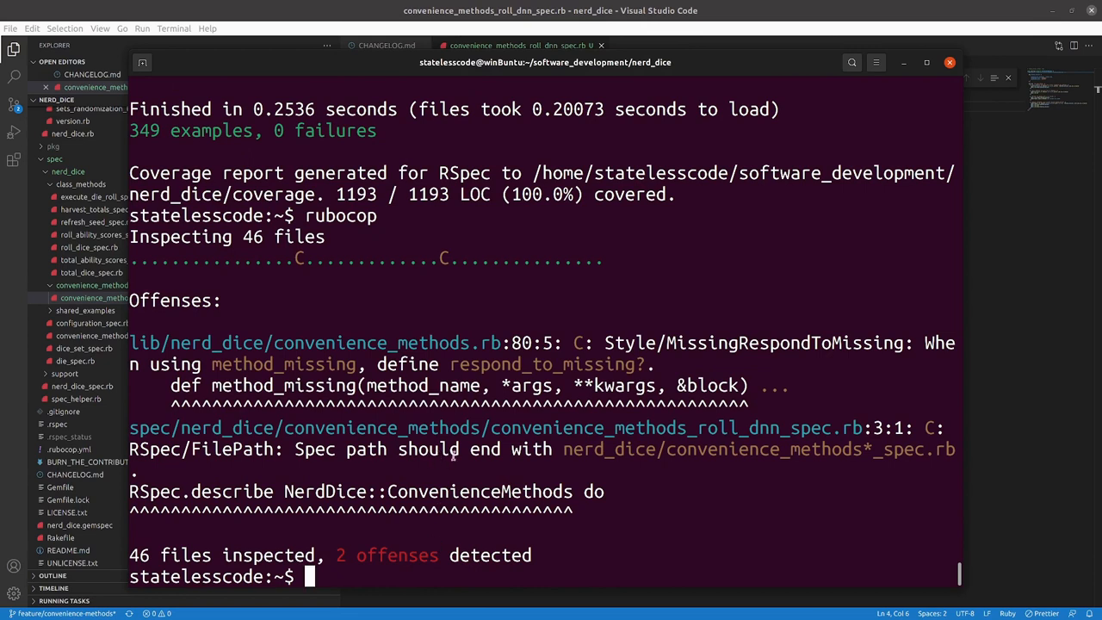
pyautogui.moveTo(623, 482)
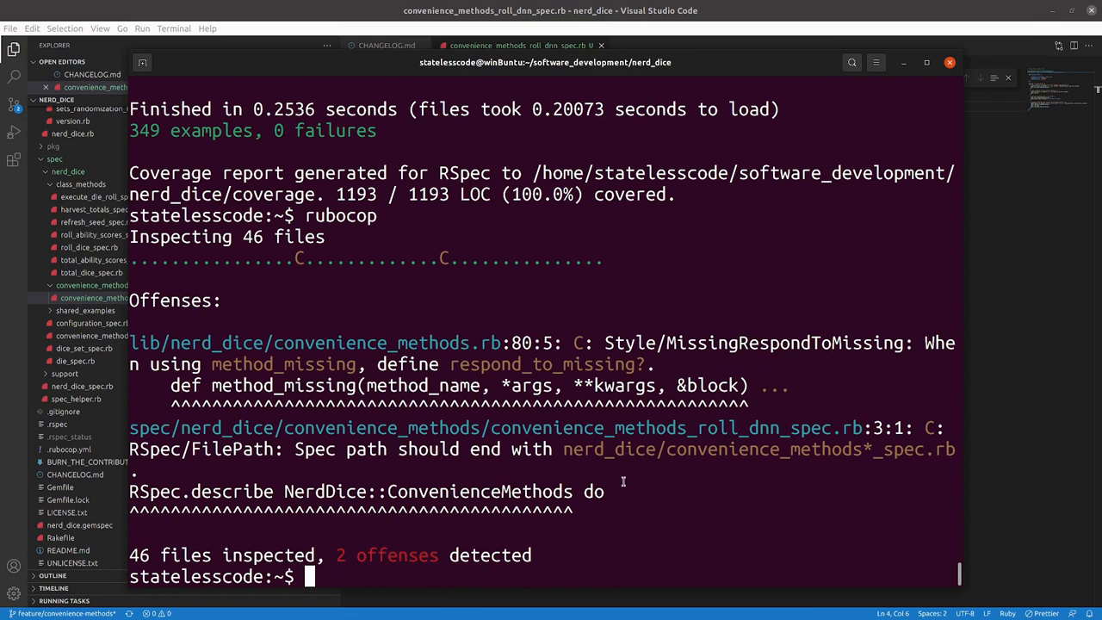
pyautogui.moveTo(1008, 436)
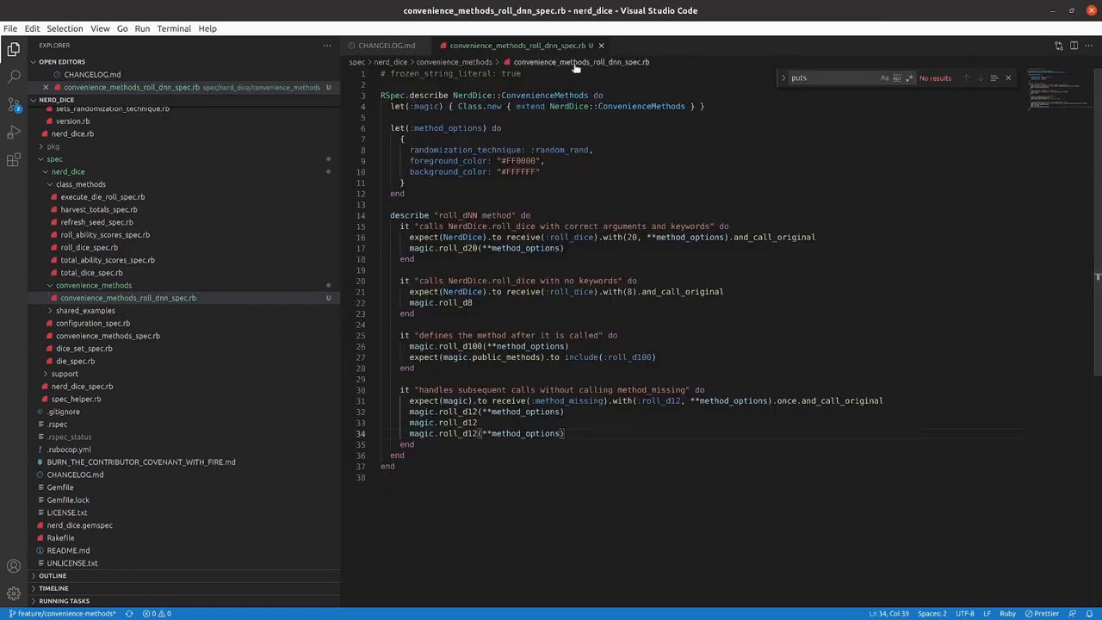
pyautogui.click(595, 96)
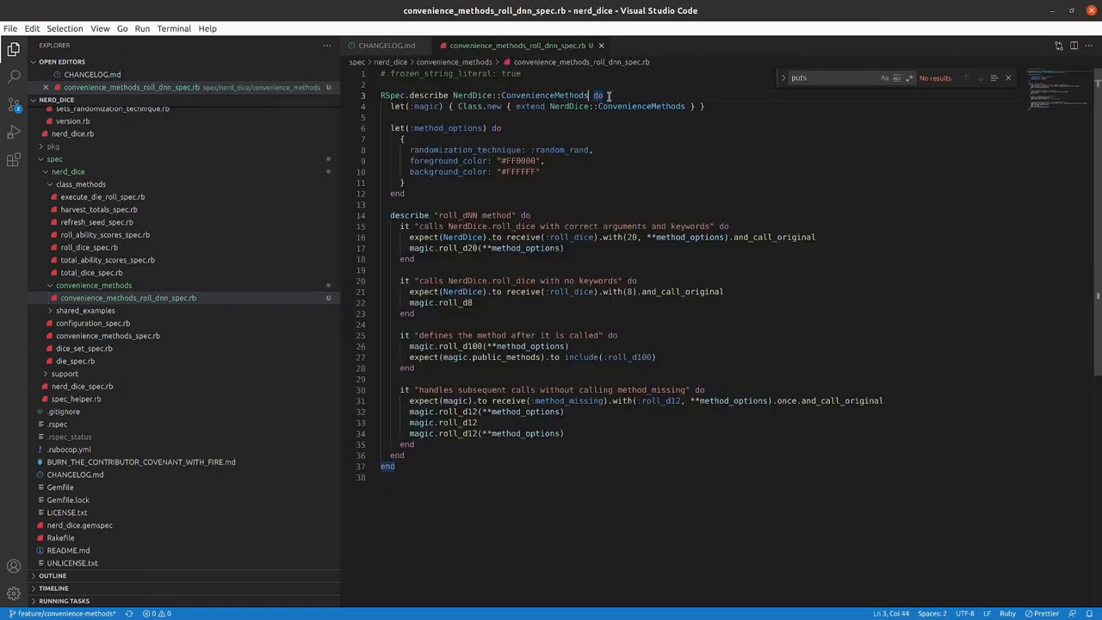
pyautogui.write(',')
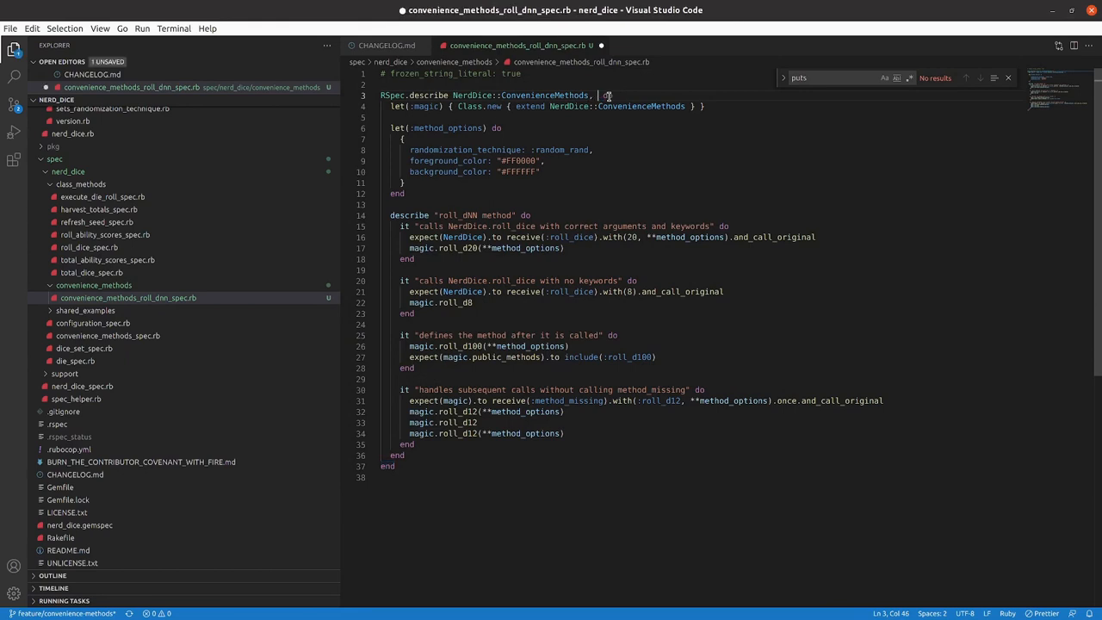
pyautogui.moveTo(186, 110)
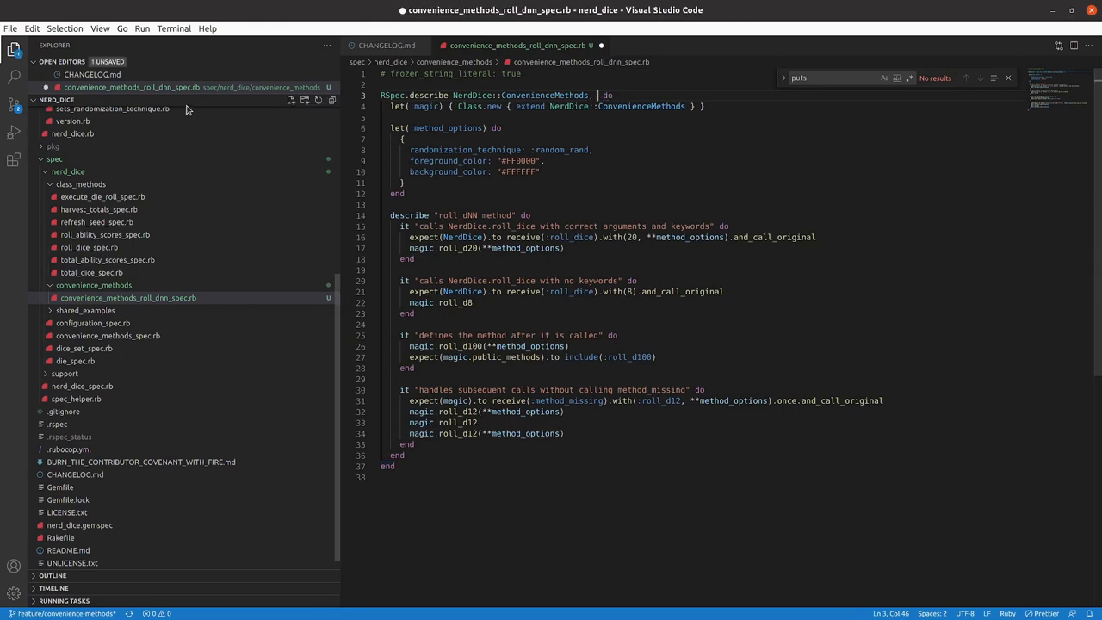
pyautogui.click(89, 259)
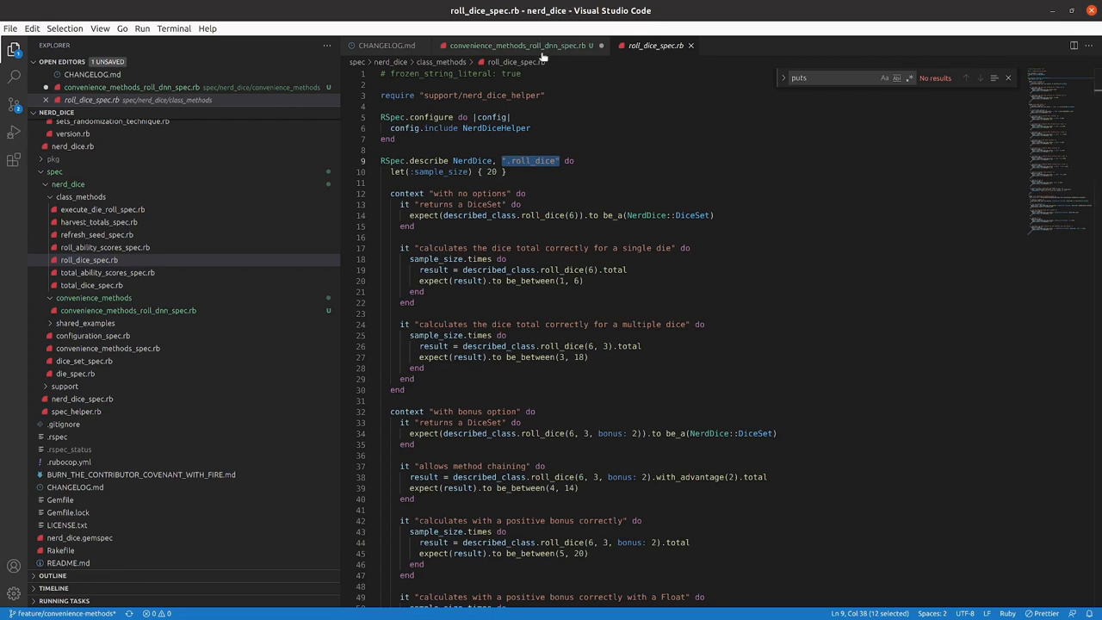
pyautogui.click(517, 45)
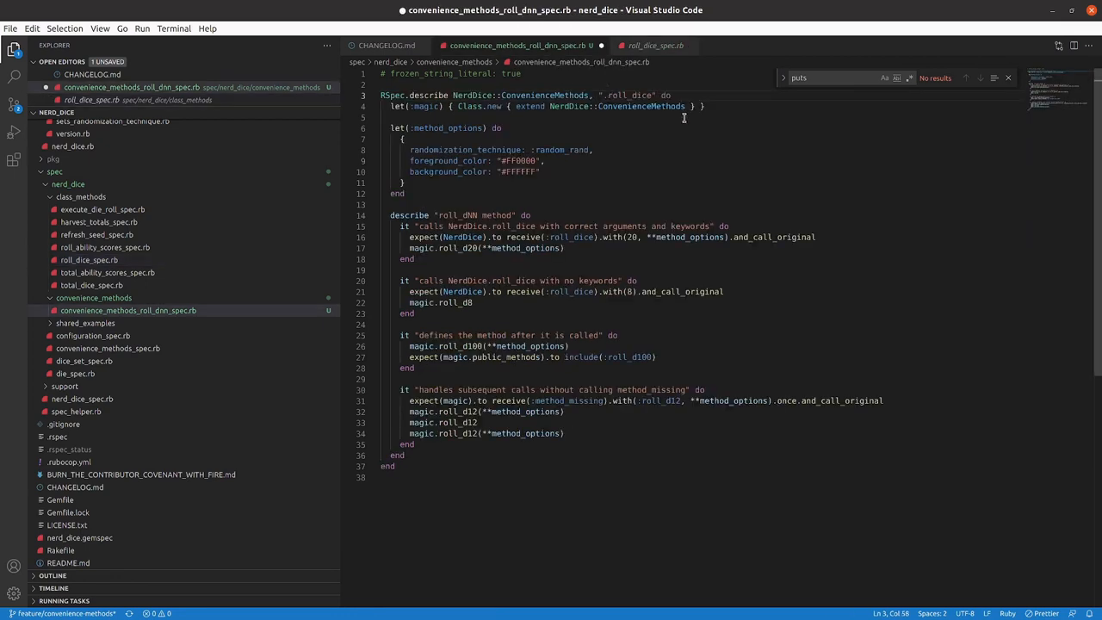
pyautogui.doubleClick(640, 94)
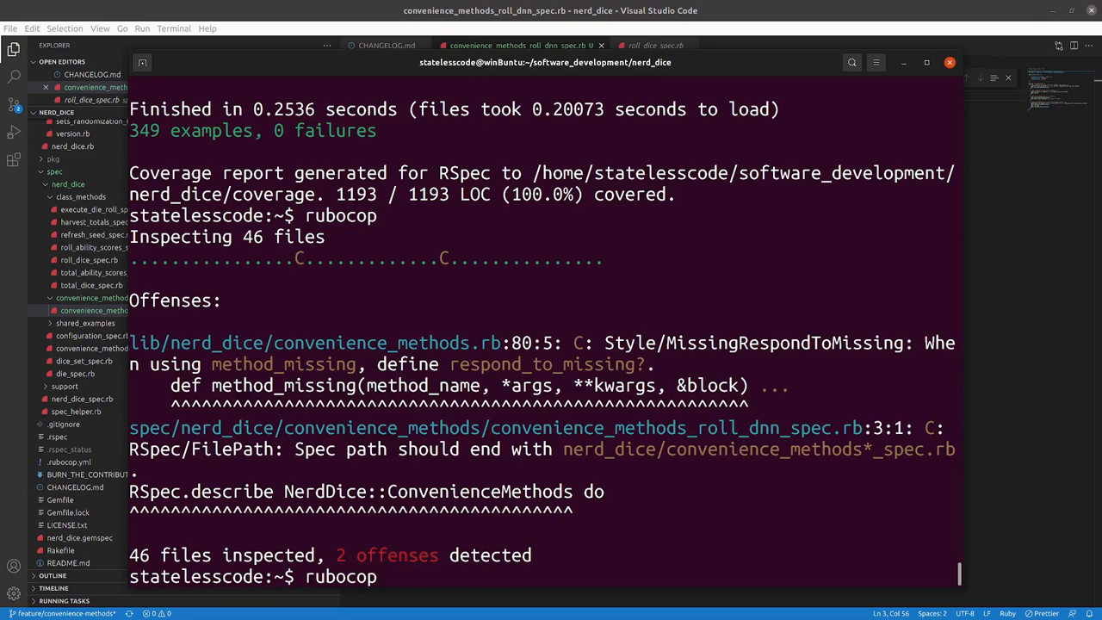
# Read the rubocop output showing only the Style/MissingRespondToMissing offense on method_missing remaining.
pyautogui.scroll(3)
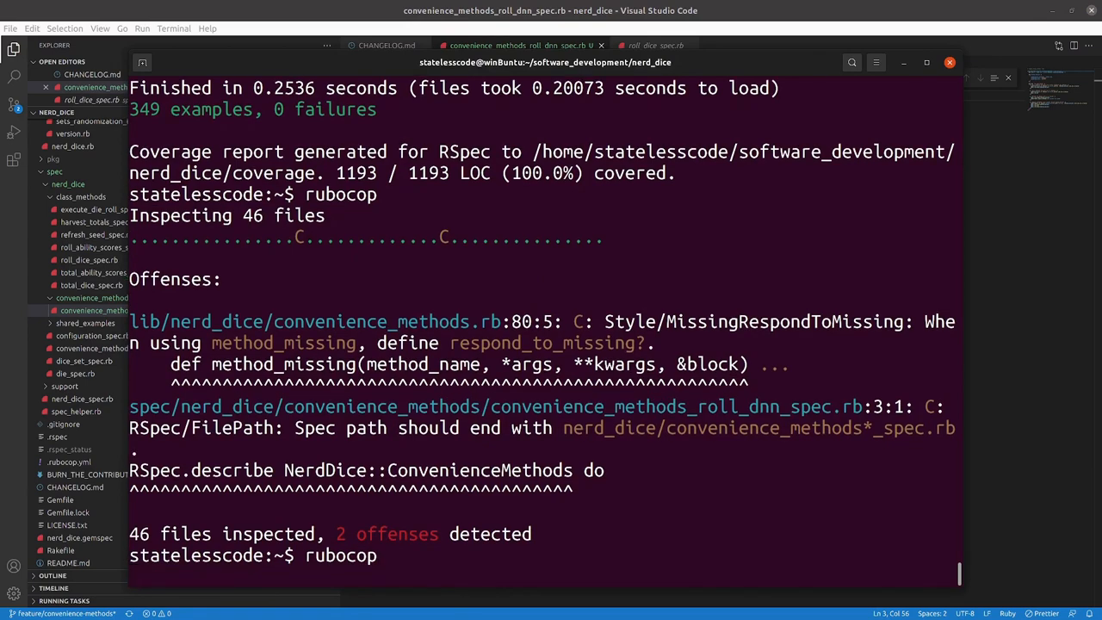
pyautogui.scroll(-3)
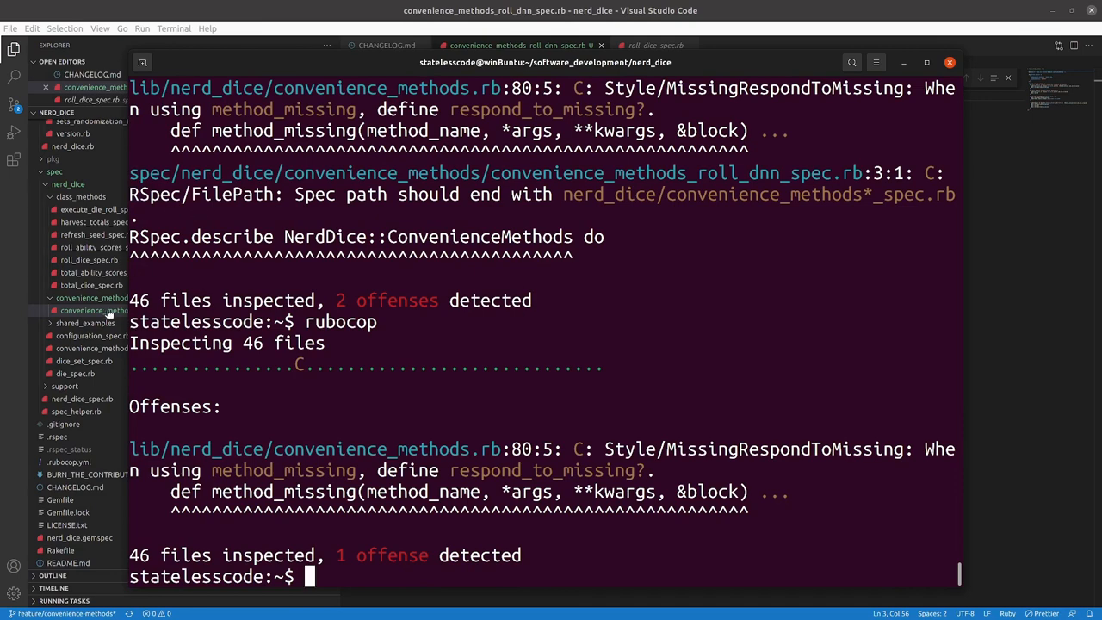
# Rename the spec file to roll_dnn_spec.rb in the Explorer and close the roll_dice_spec.rb tab.
pyautogui.click(127, 310)
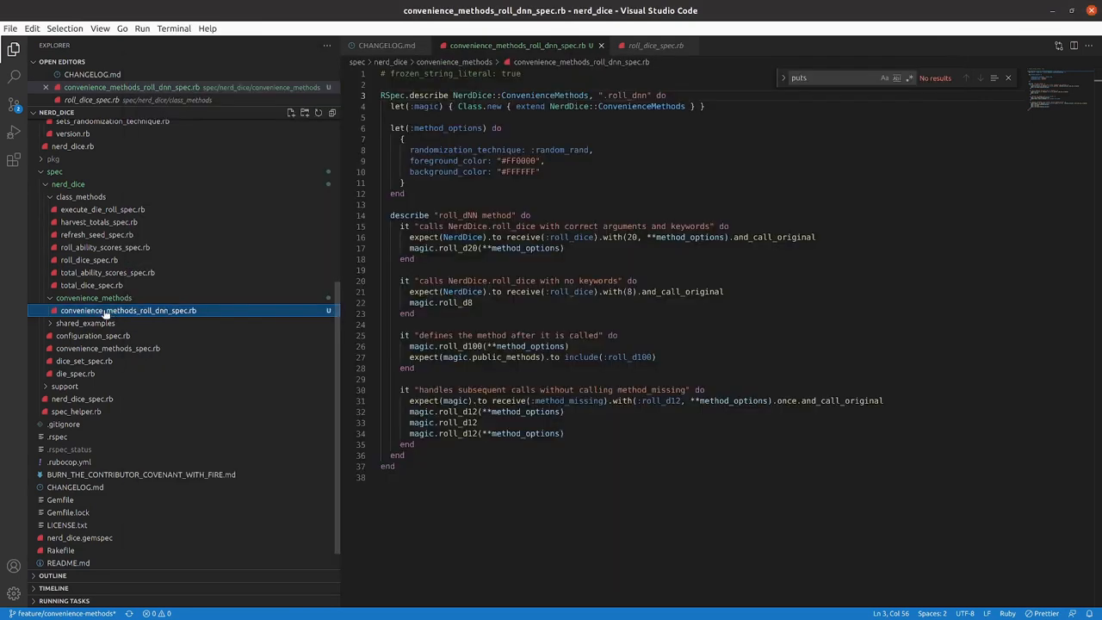
pyautogui.rightClick(130, 310)
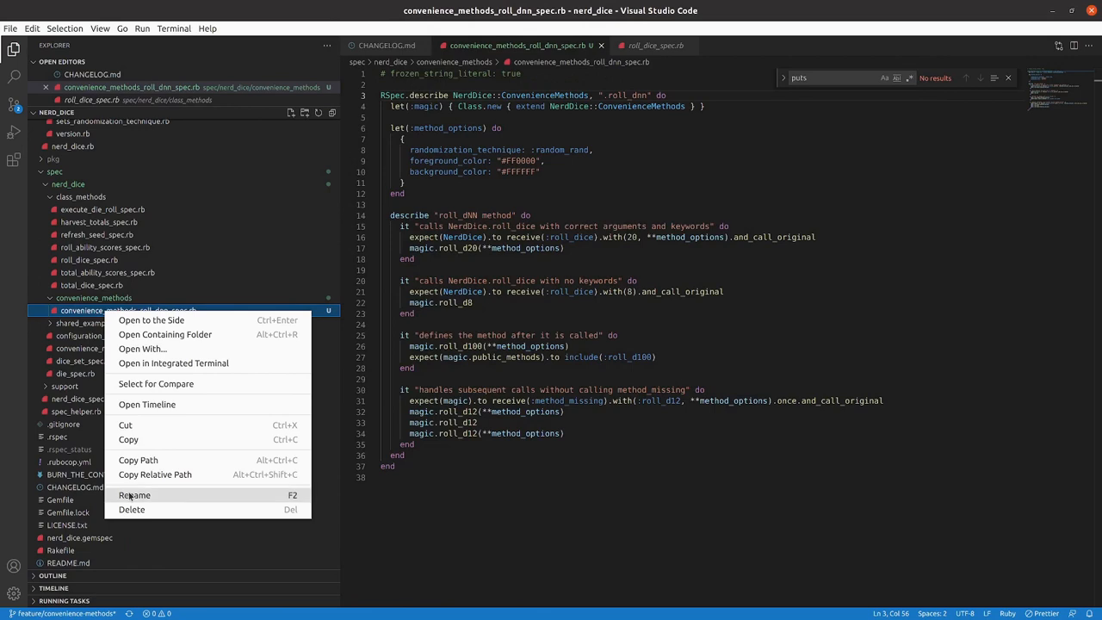
pyautogui.click(134, 495)
pyautogui.write('roll_dnn_spec.rb')
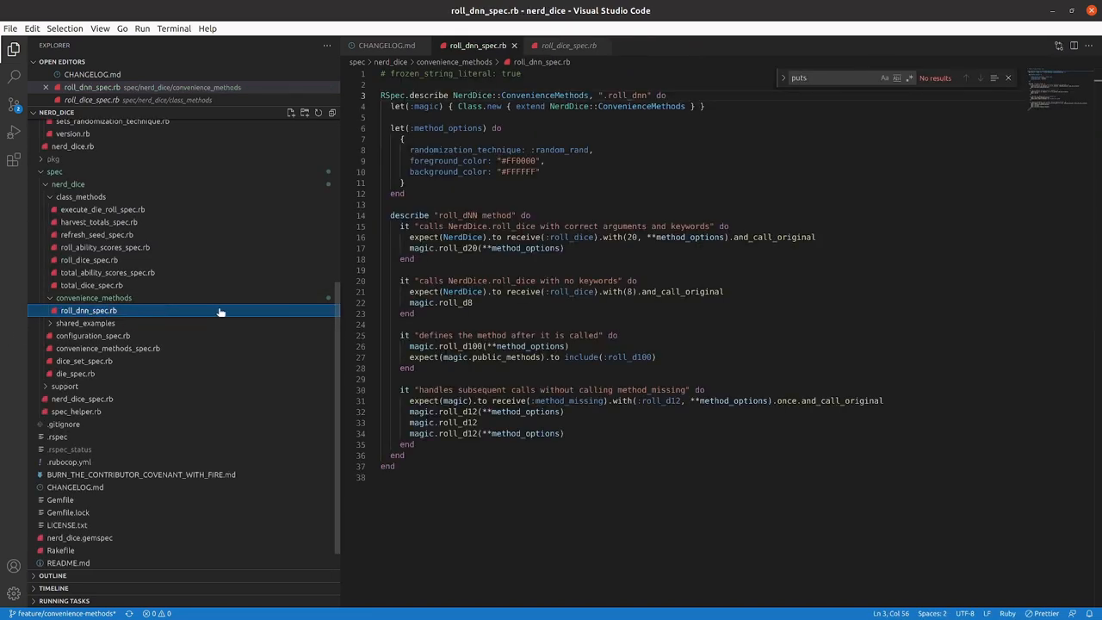
pyautogui.click(482, 45)
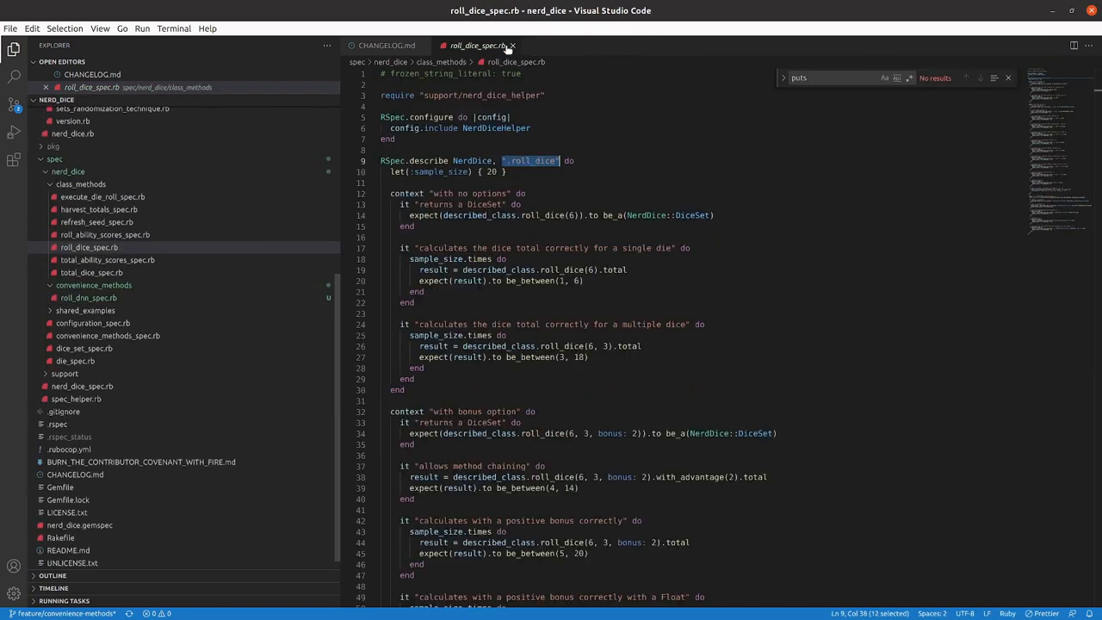
pyautogui.click(386, 45)
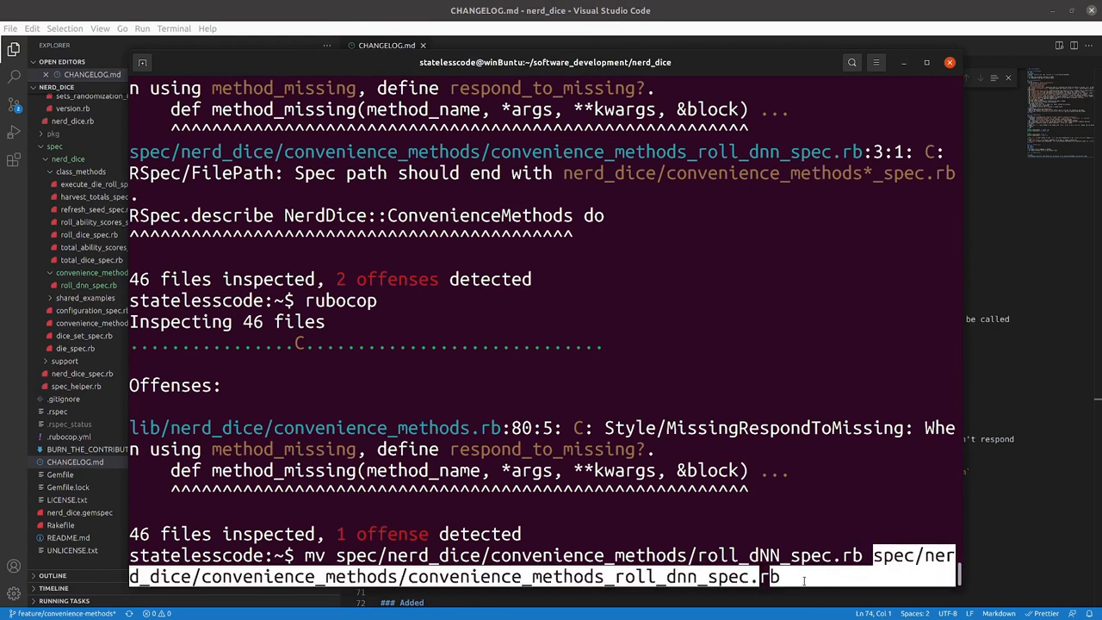
# Run rspec on the renamed roll_dnn spec file and confirm it passes.
pyautogui.write('rspec spec')
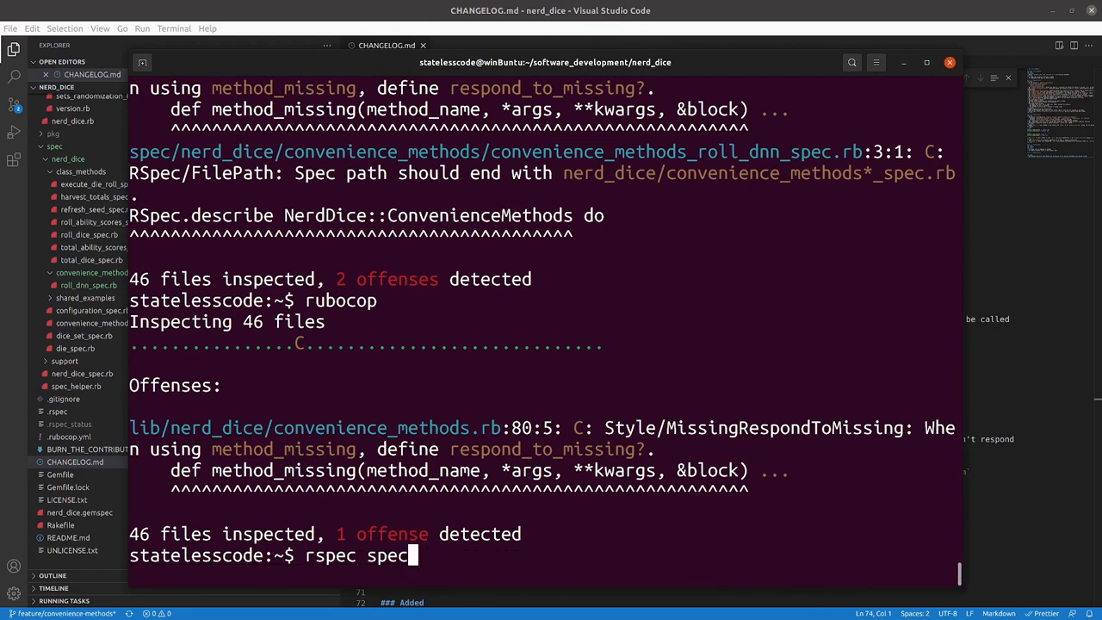
pyautogui.press('BackSpace')
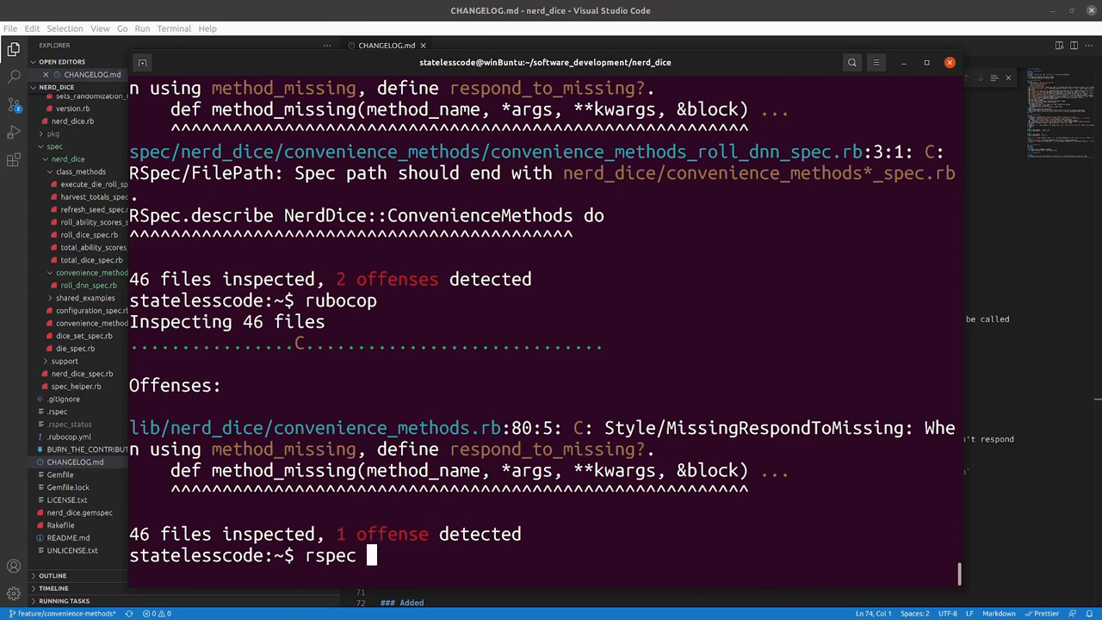
pyautogui.press('Return')
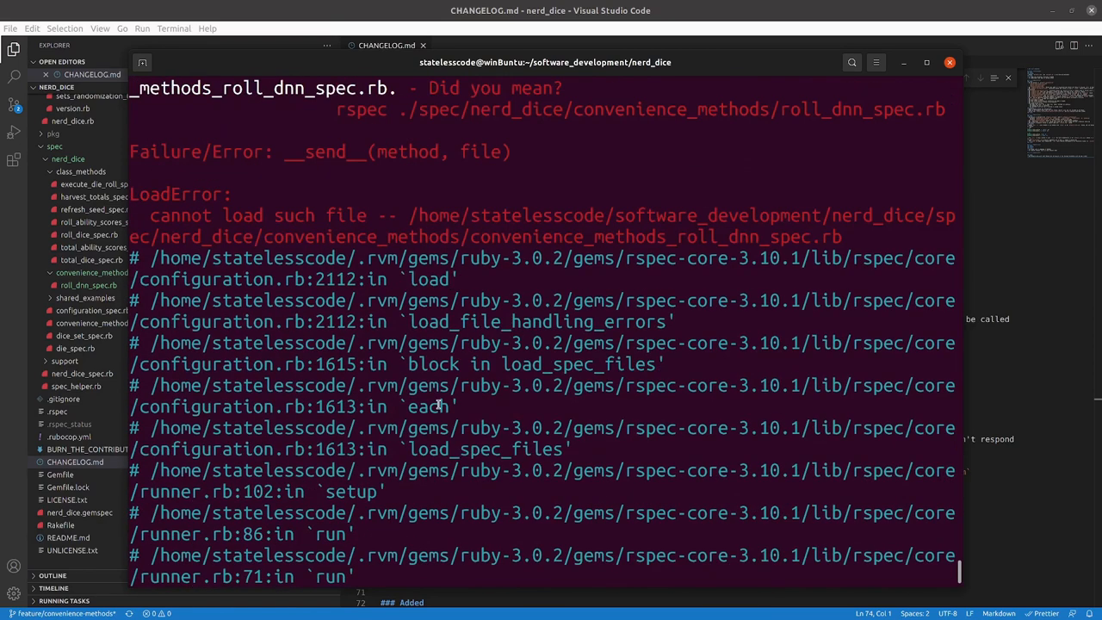
pyautogui.scroll(3)
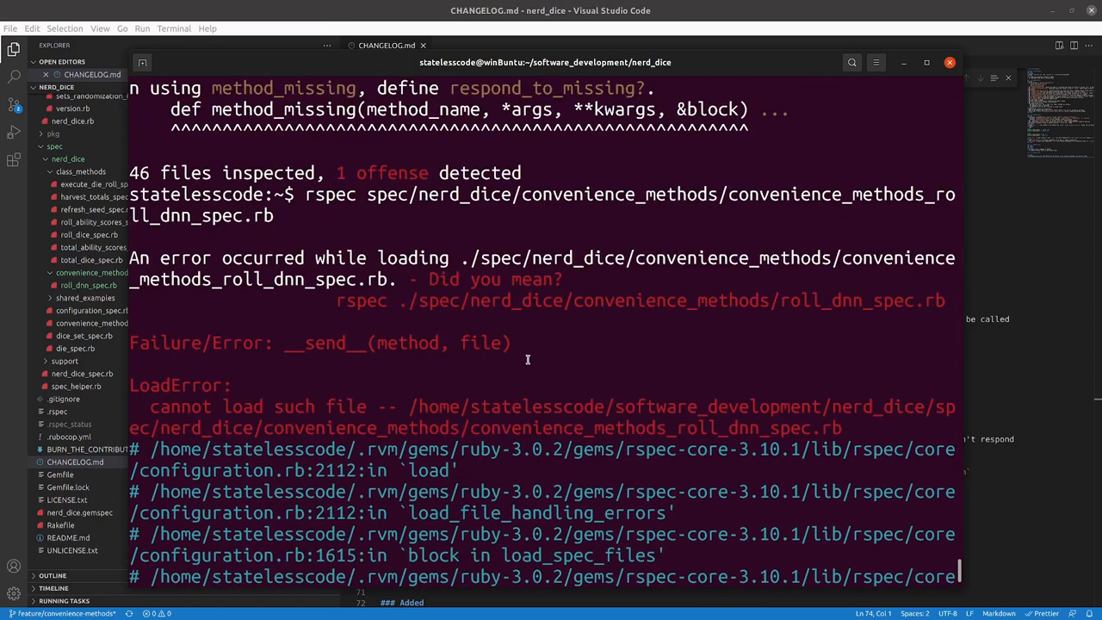
pyautogui.moveTo(567, 351)
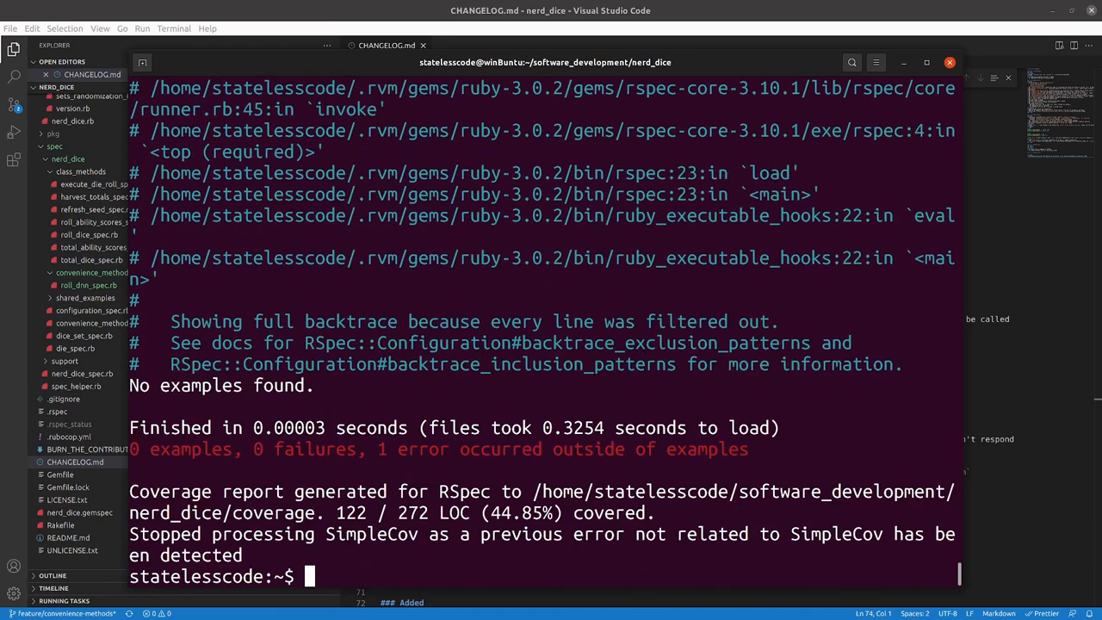
pyautogui.write('rspec spec/nerd_dice/convenience_methods/convenience_methods_roll_dnn_spec.rb')
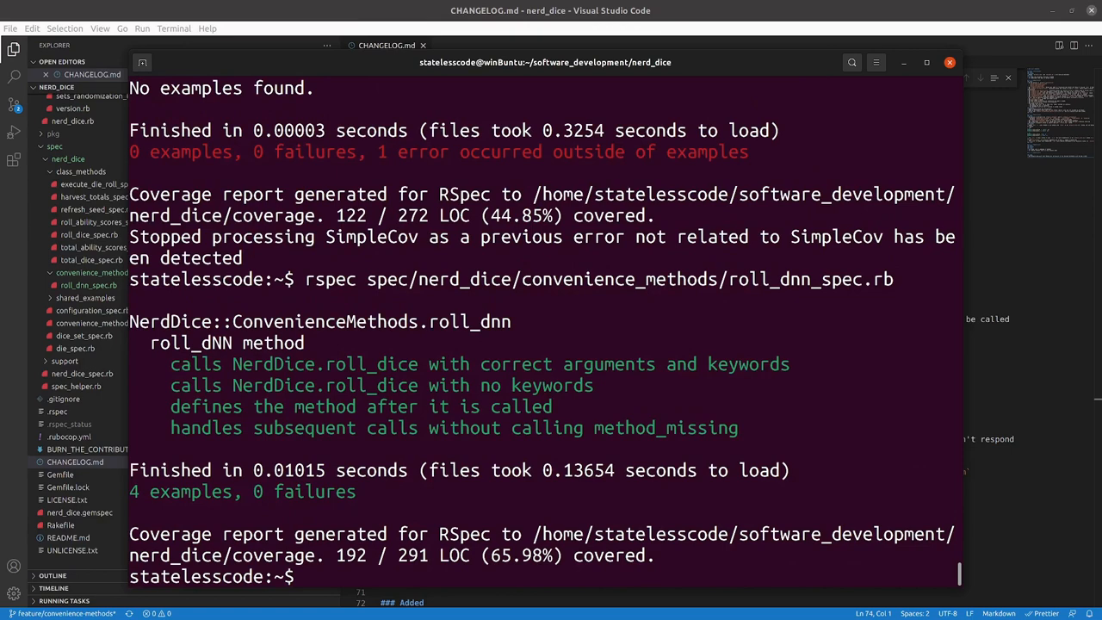
# Run the full 349-example suite with 100% coverage and rubocop, which reports 1 offense.
pyautogui.write('rspec')
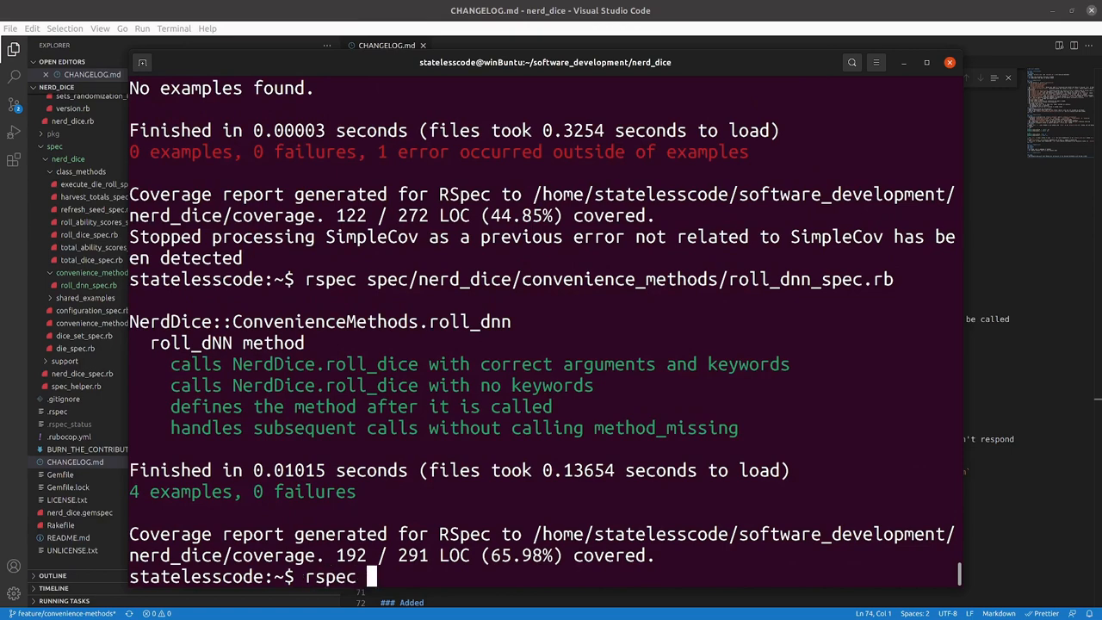
pyautogui.press('Return')
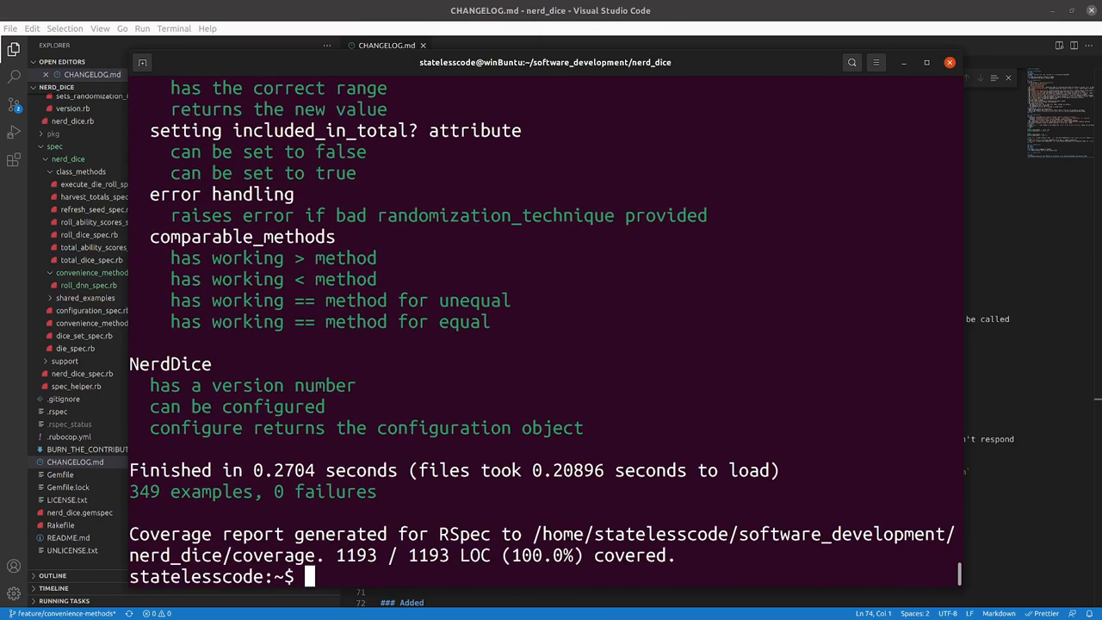
pyautogui.write('rubocop')
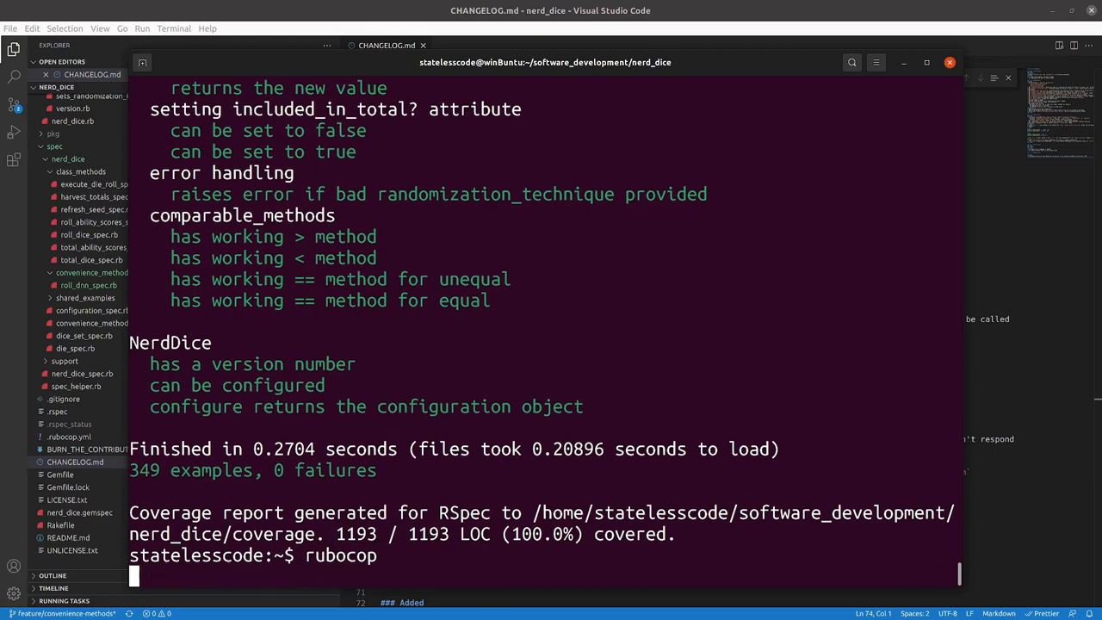
pyautogui.press('Return')
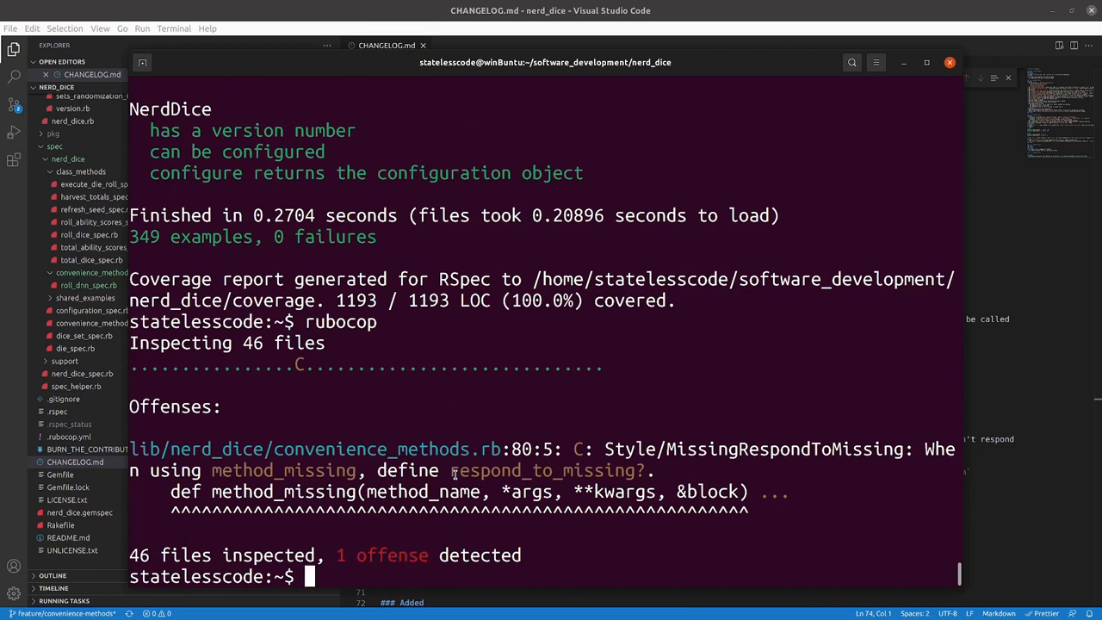
pyautogui.moveTo(301, 561)
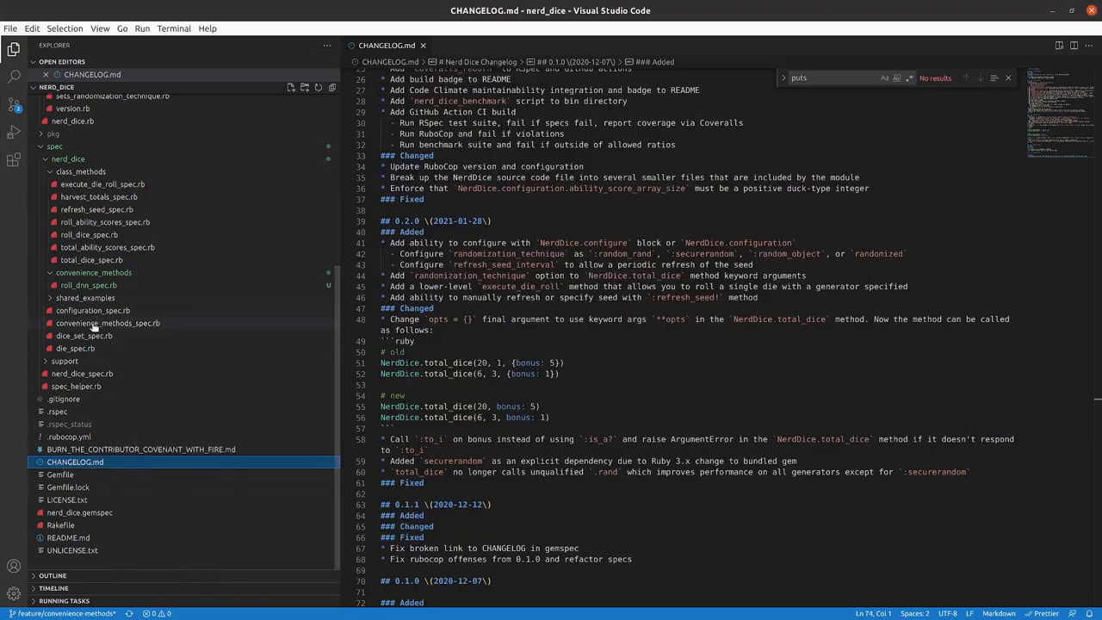
# Add respond_to? examples for taxation_is_theft! and roll_d10 to convenience_methods_spec.rb and save.
pyautogui.click(107, 324)
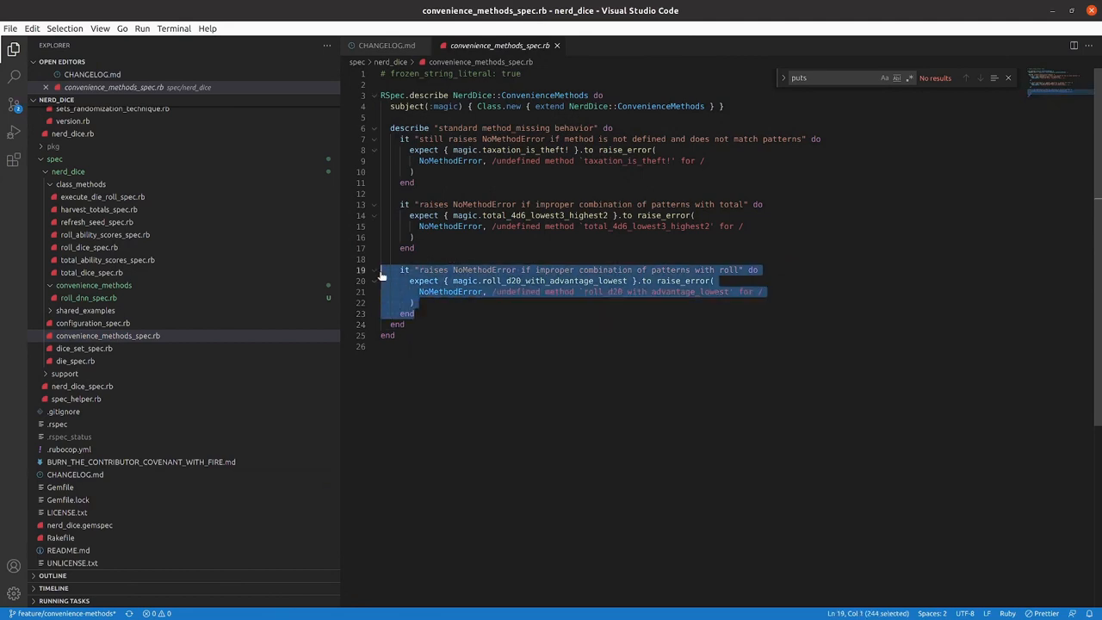
pyautogui.click(407, 323)
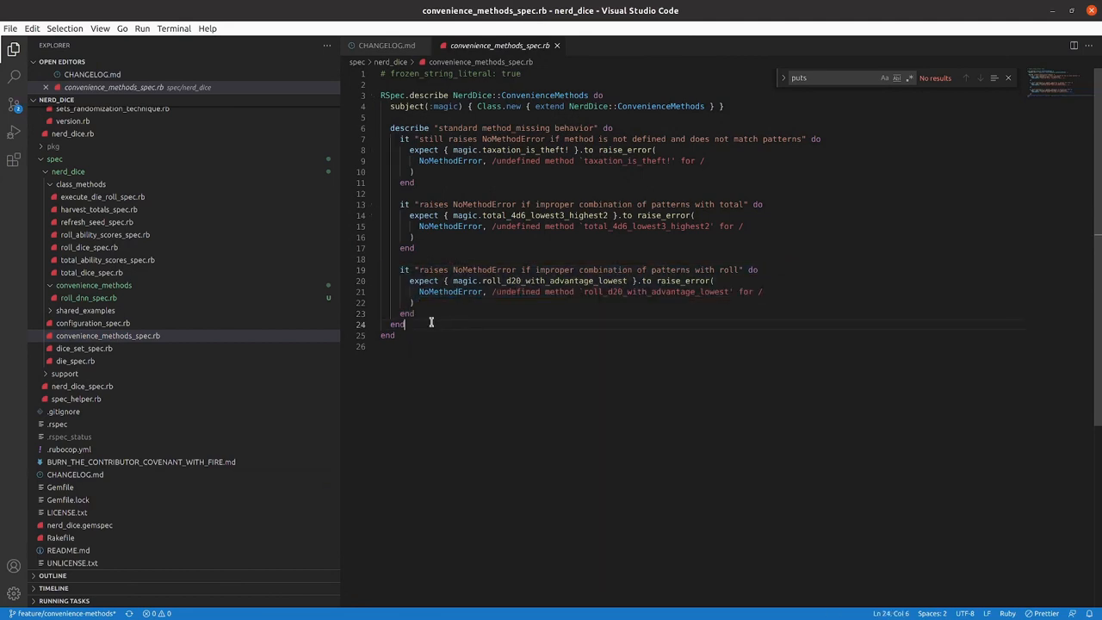
pyautogui.click(434, 314)
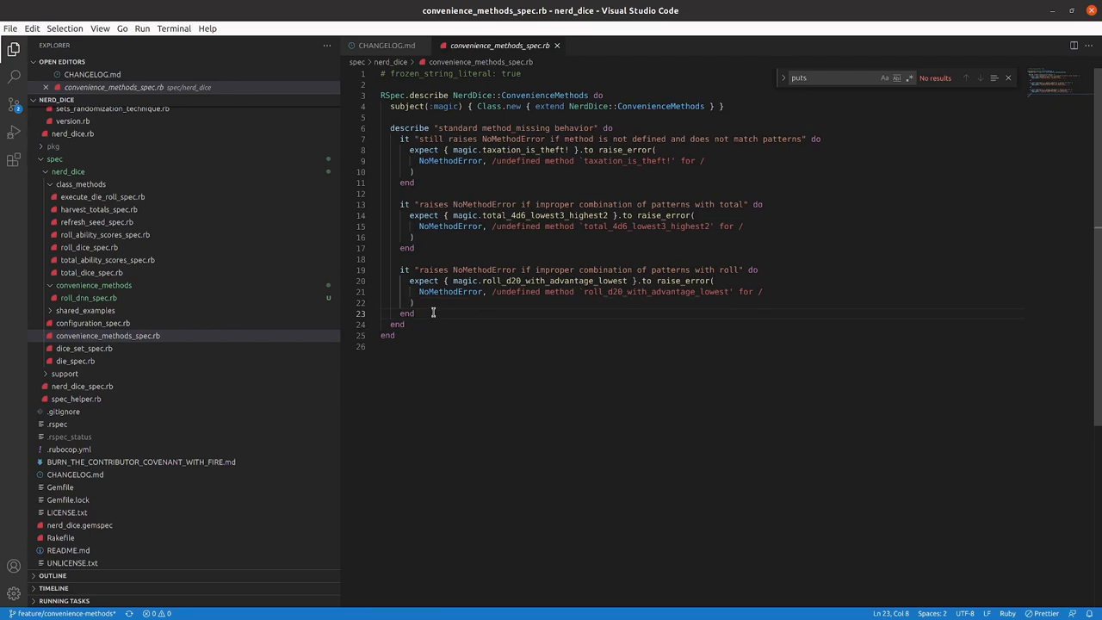
pyautogui.moveTo(433, 314); pyautogui.dragTo(387, 269)
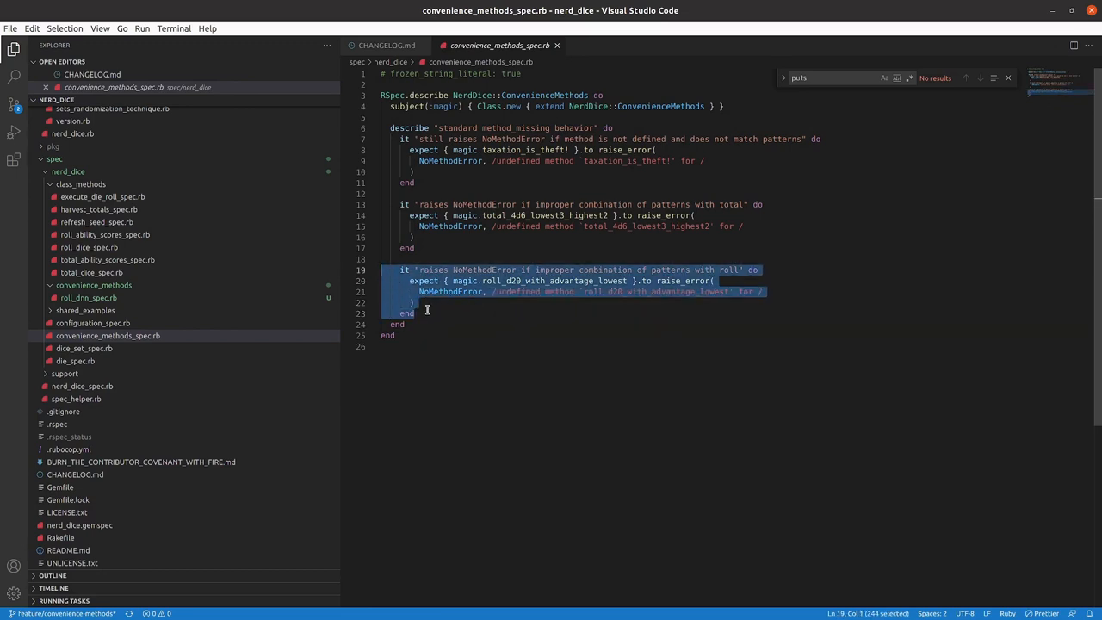
pyautogui.click(429, 313)
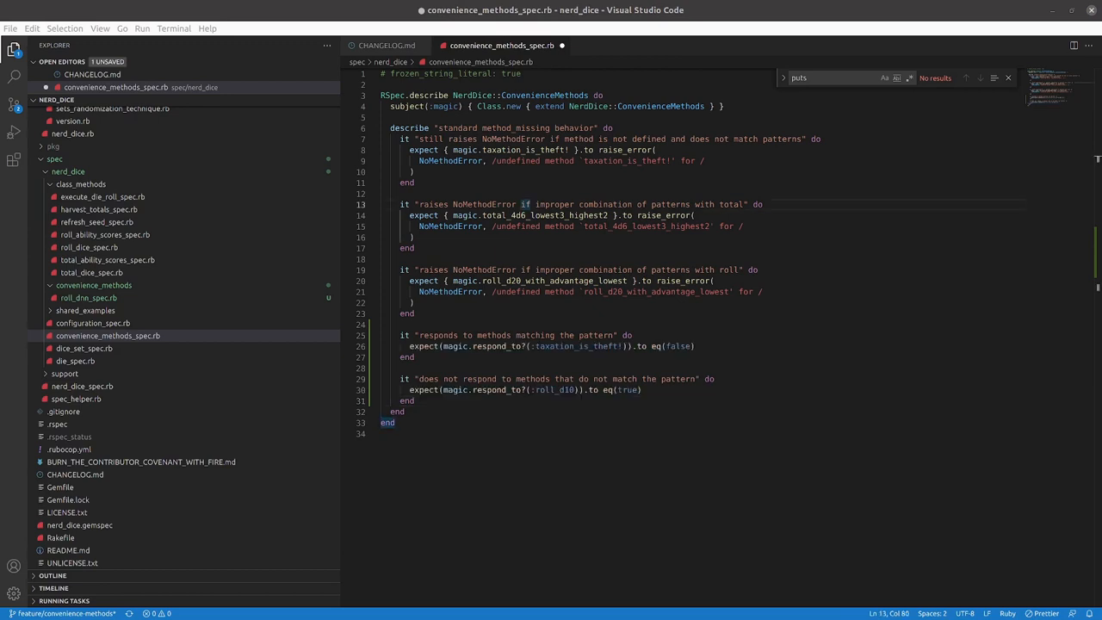
pyautogui.click(413, 389)
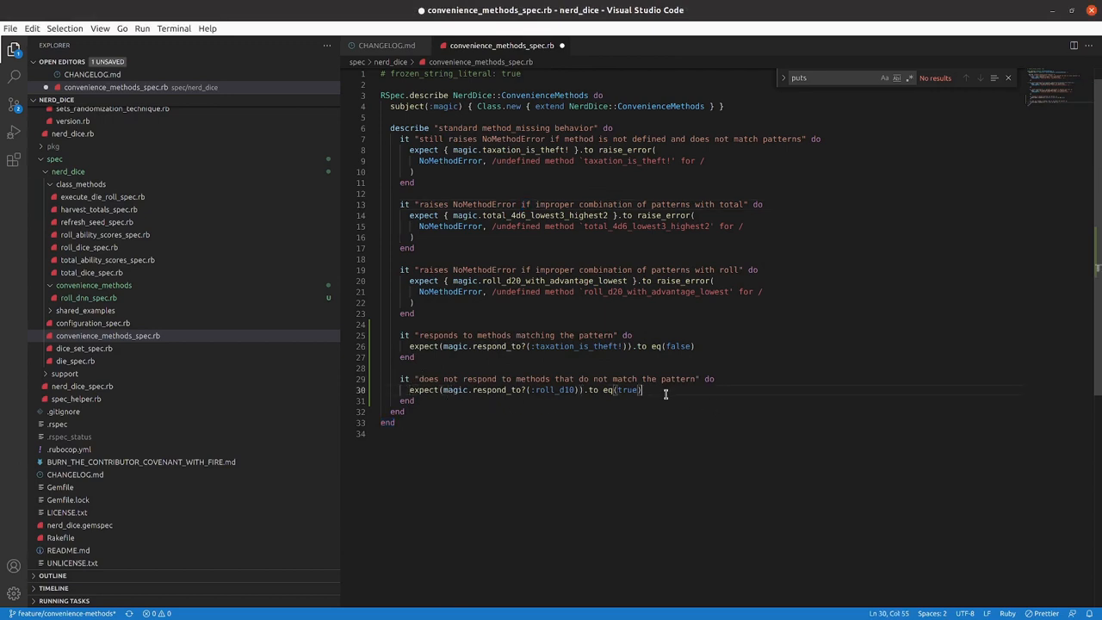
pyautogui.press('ctrl+s')
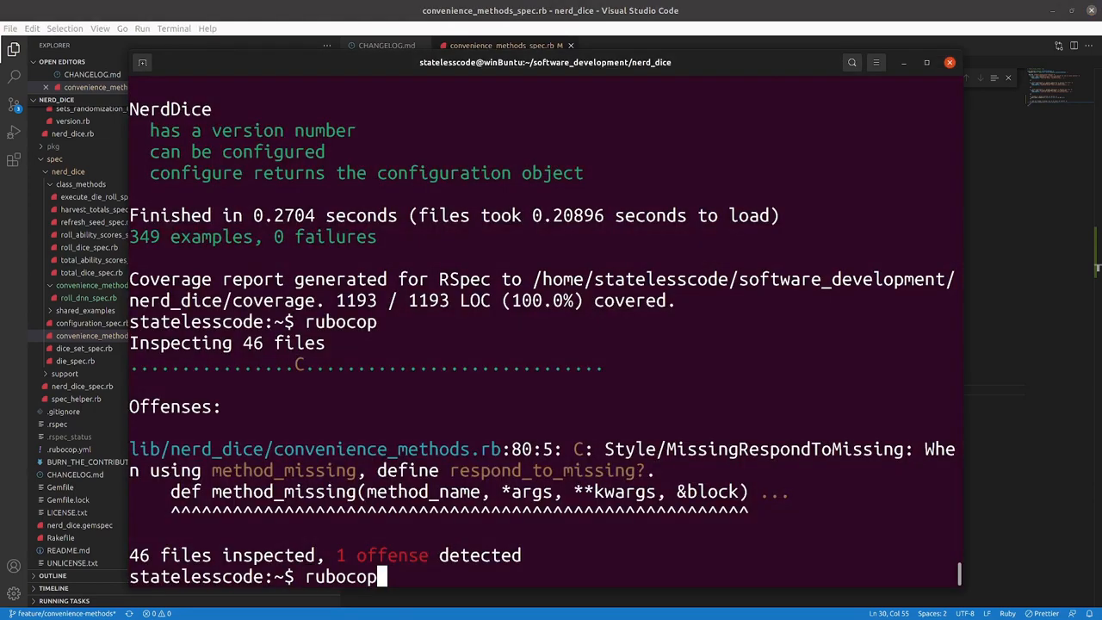
# Rerun rspec to see respond_to?(:roll_d10) fail with expected true, got false.
pyautogui.press('Return')
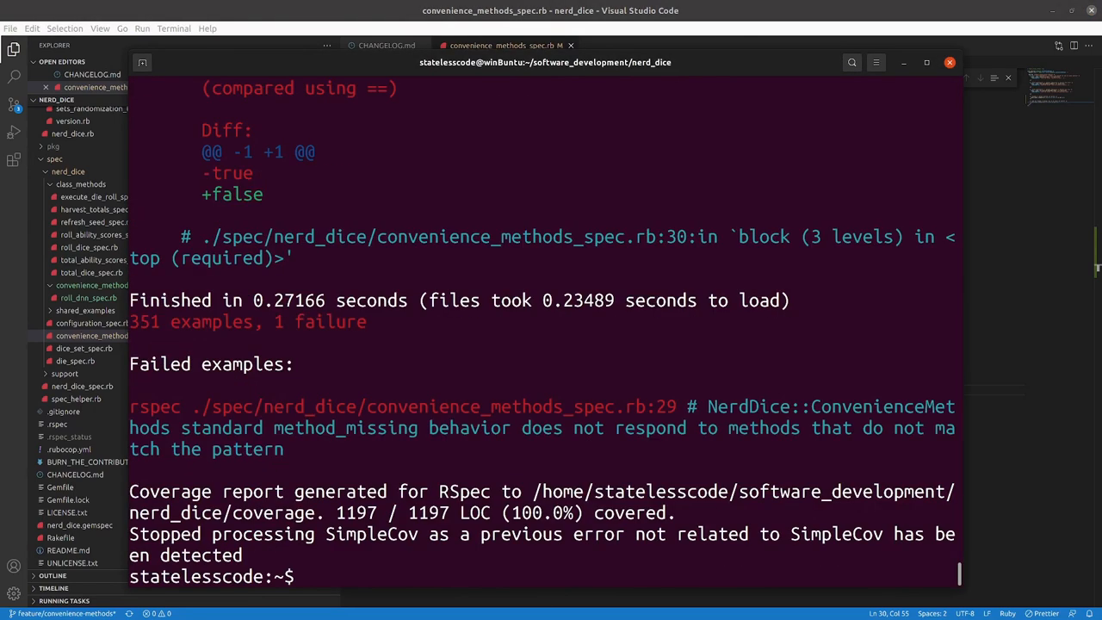
pyautogui.scroll(3)
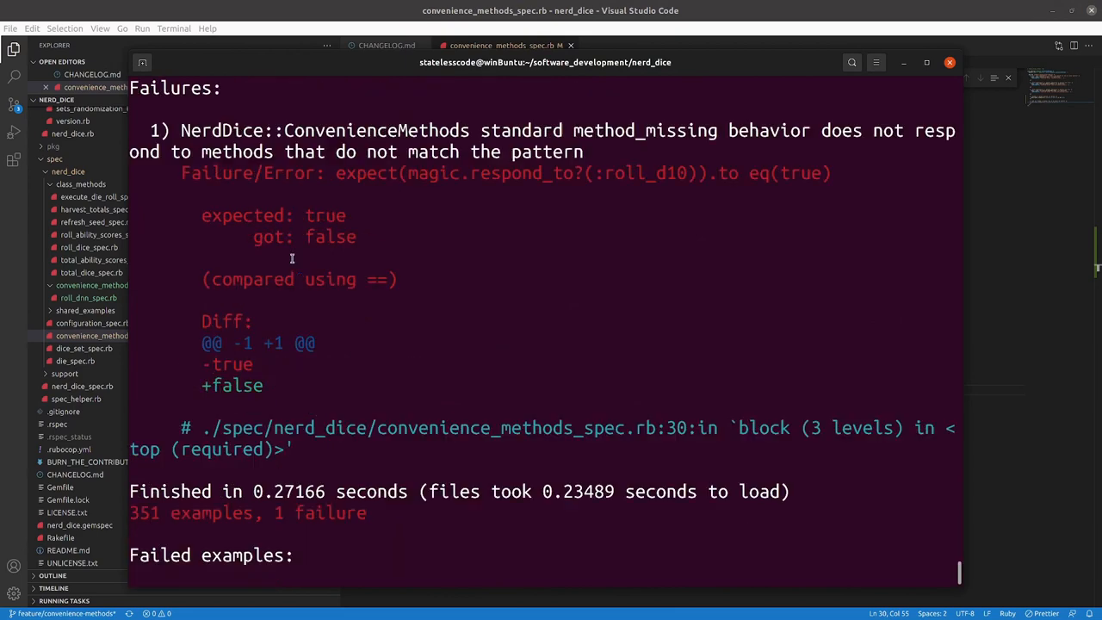
pyautogui.moveTo(425, 213)
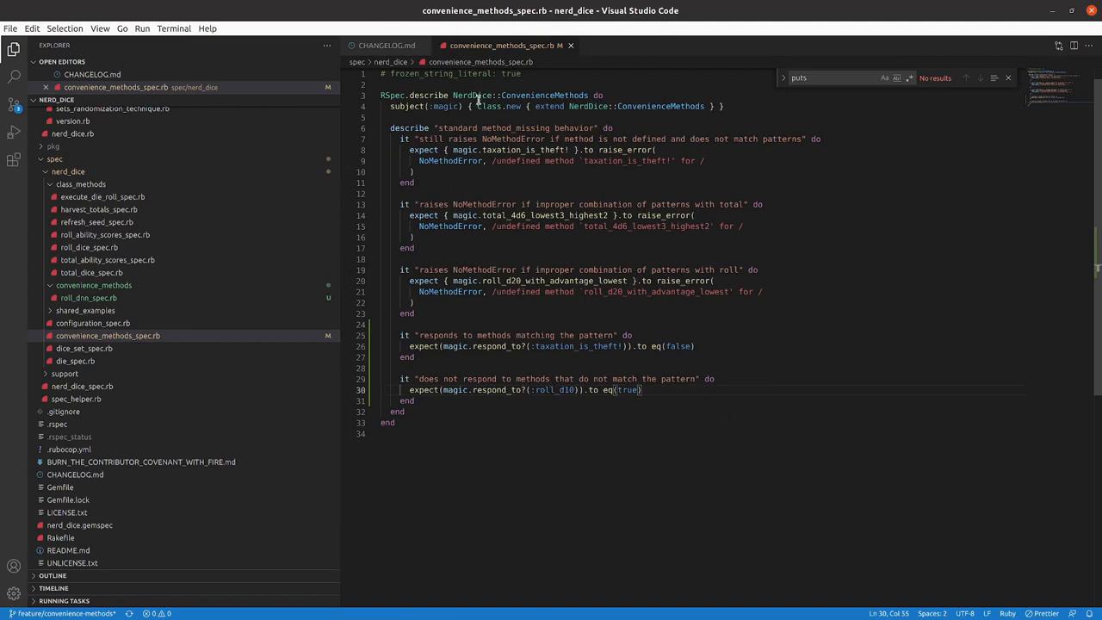
# Swap the expect lines so roll_d10 responds true and taxation_is_theft! false, and save.
pyautogui.click(410, 379)
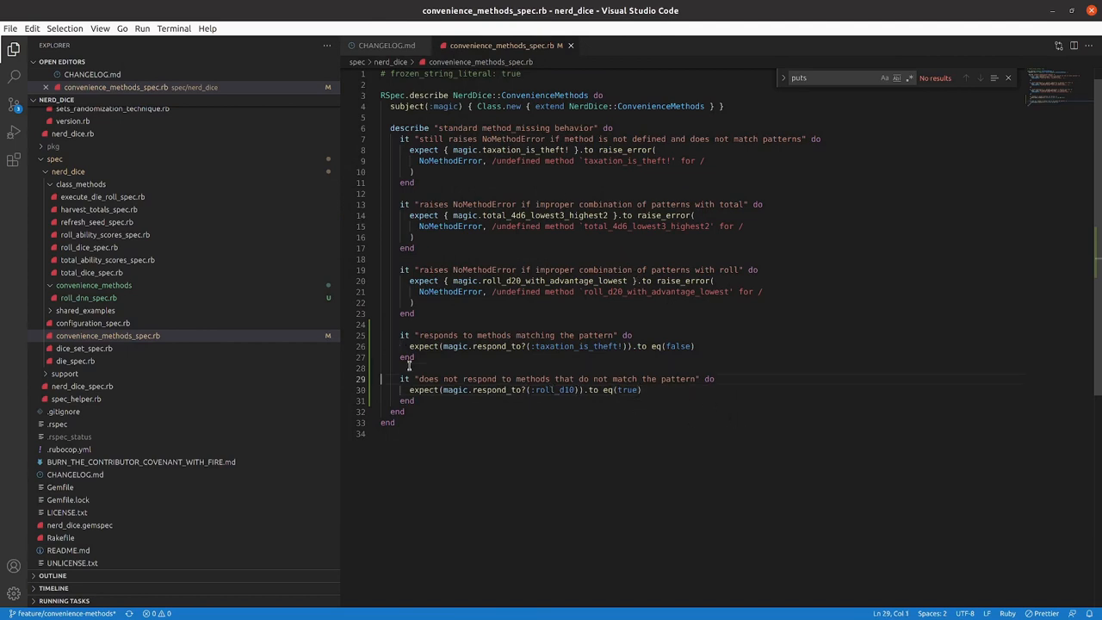
pyautogui.moveTo(400, 379); pyautogui.dragTo(414, 399)
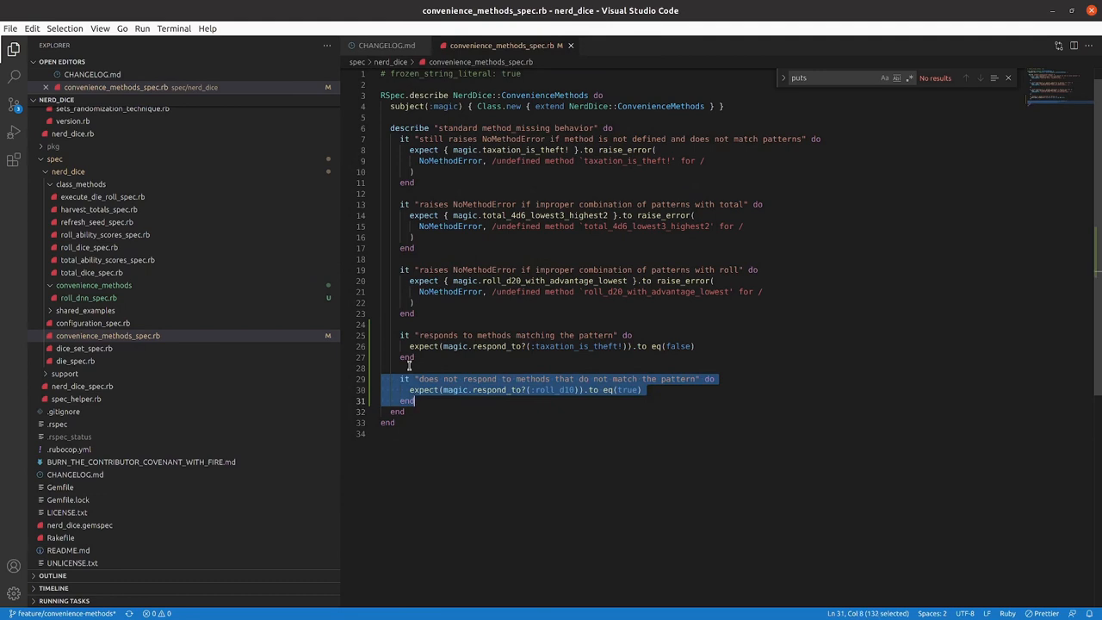
pyautogui.click(382, 324)
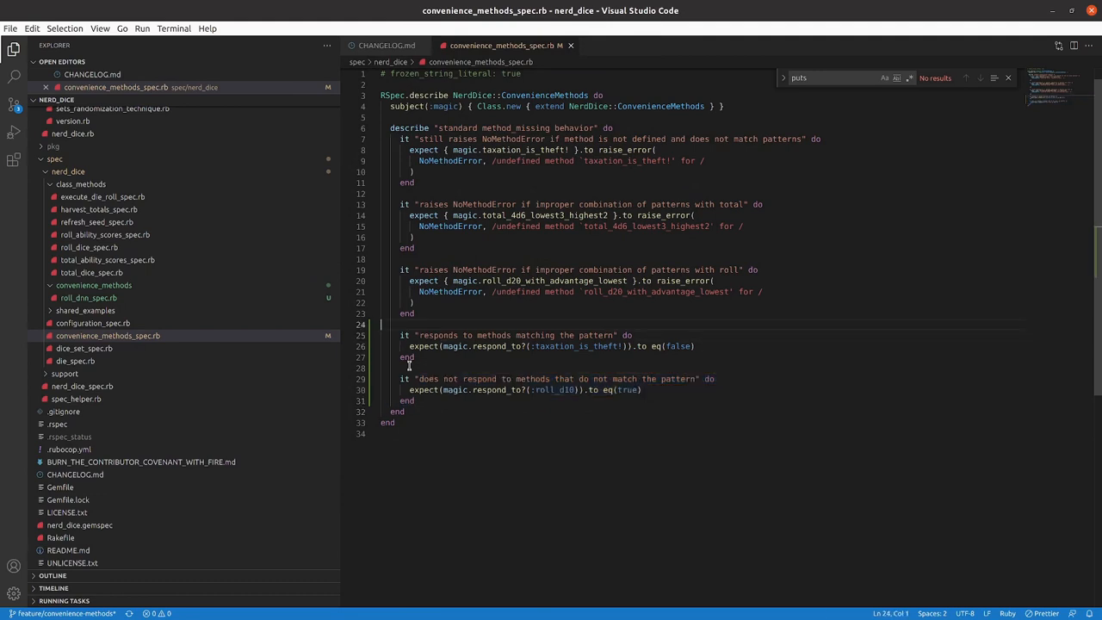
pyautogui.click(413, 334)
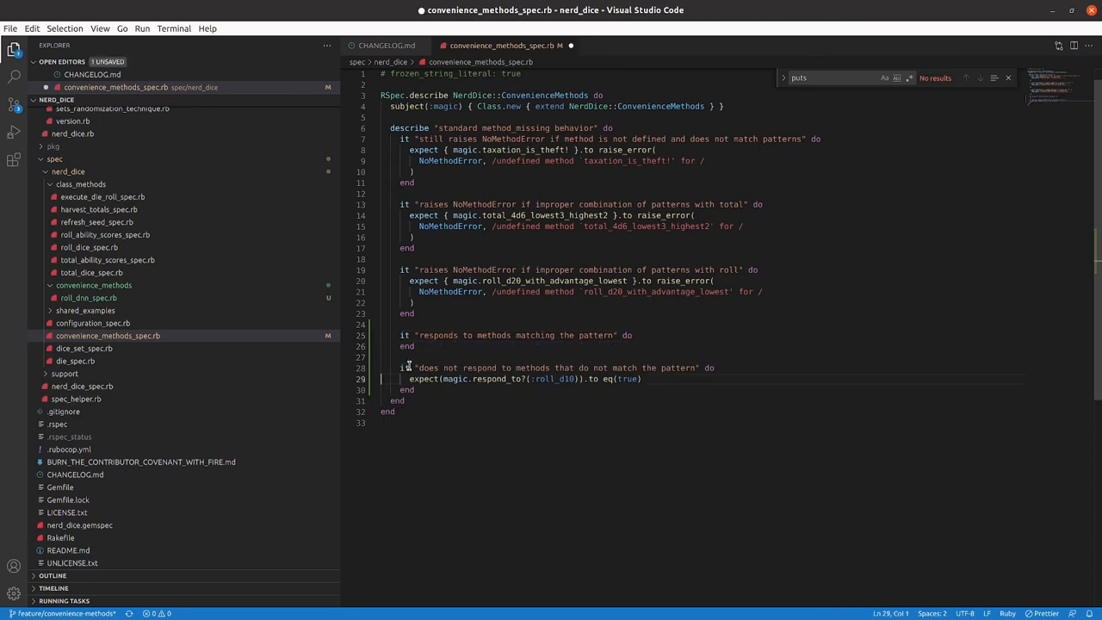
pyautogui.press('Enter')
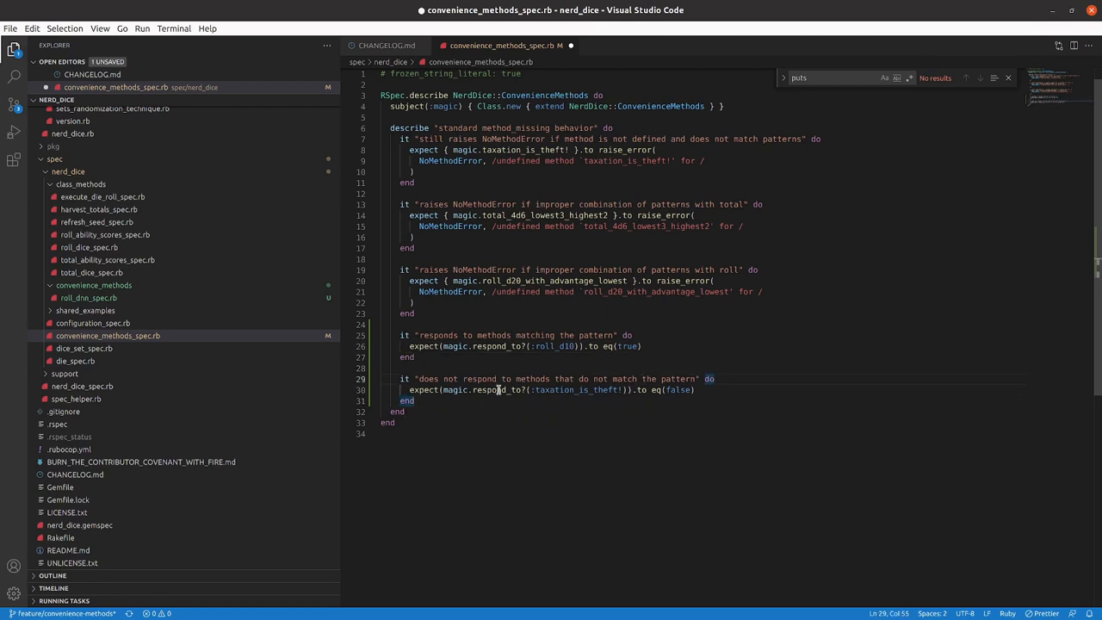
pyautogui.press('ctrl+s')
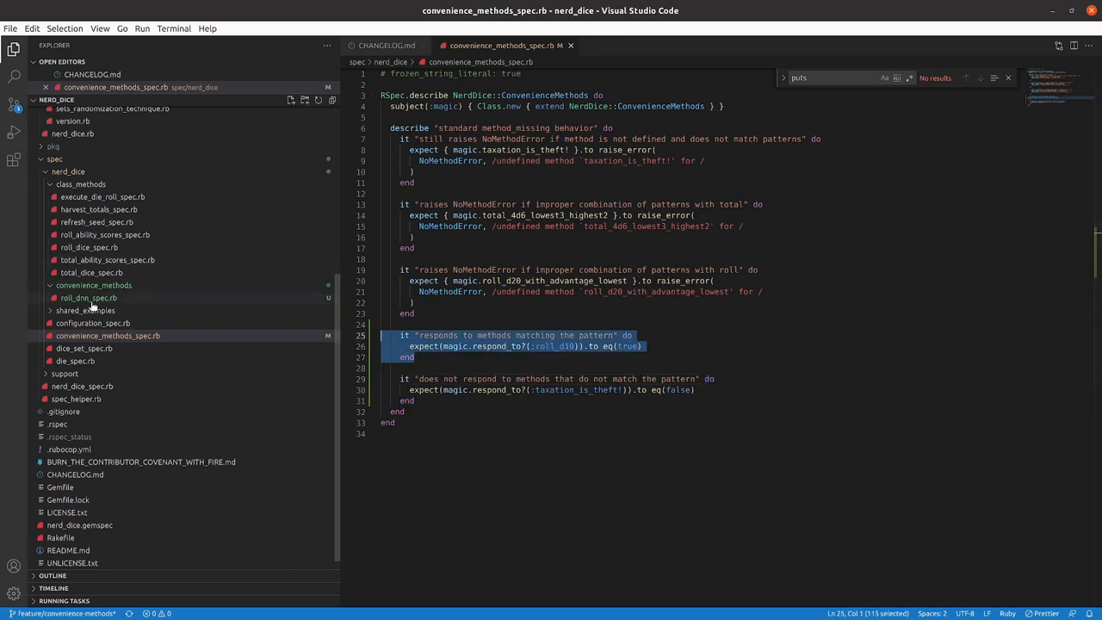
# Move the matching-pattern test into roll_dnn_spec.rb as a respond_to?(:roll_d12) example and save.
pyautogui.click(89, 297)
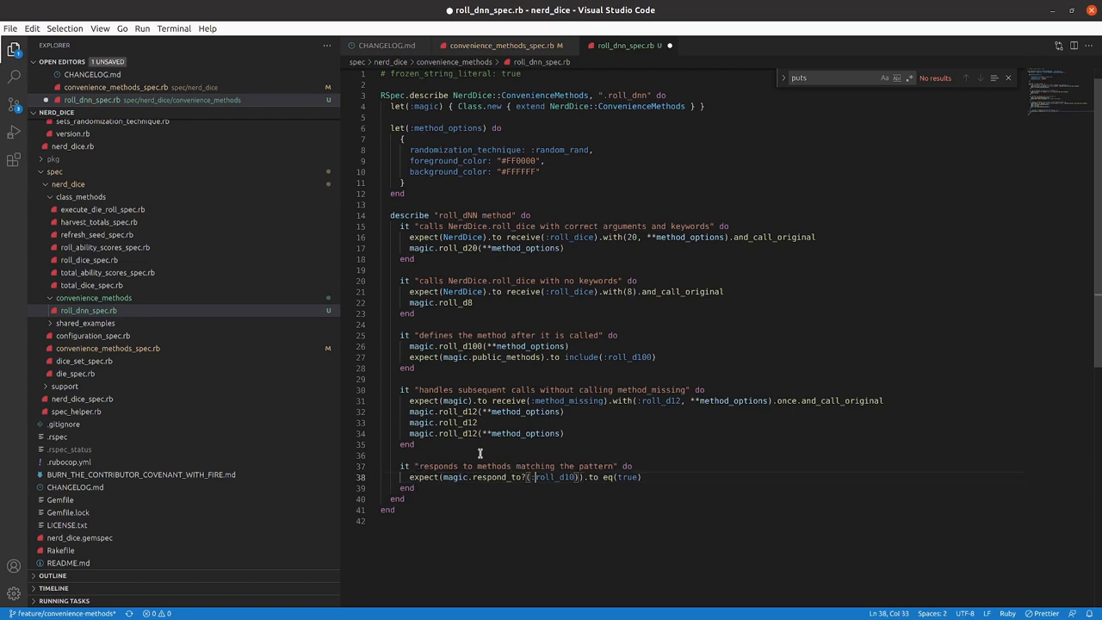
pyautogui.click(569, 477)
pyautogui.write('6')
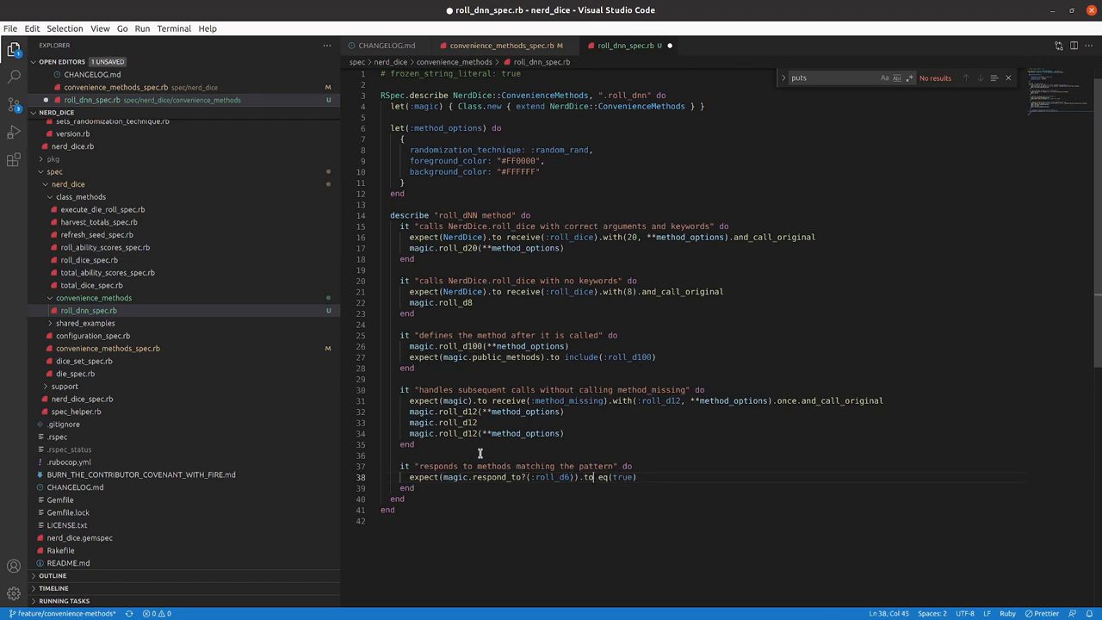
pyautogui.press('ctrl+s')
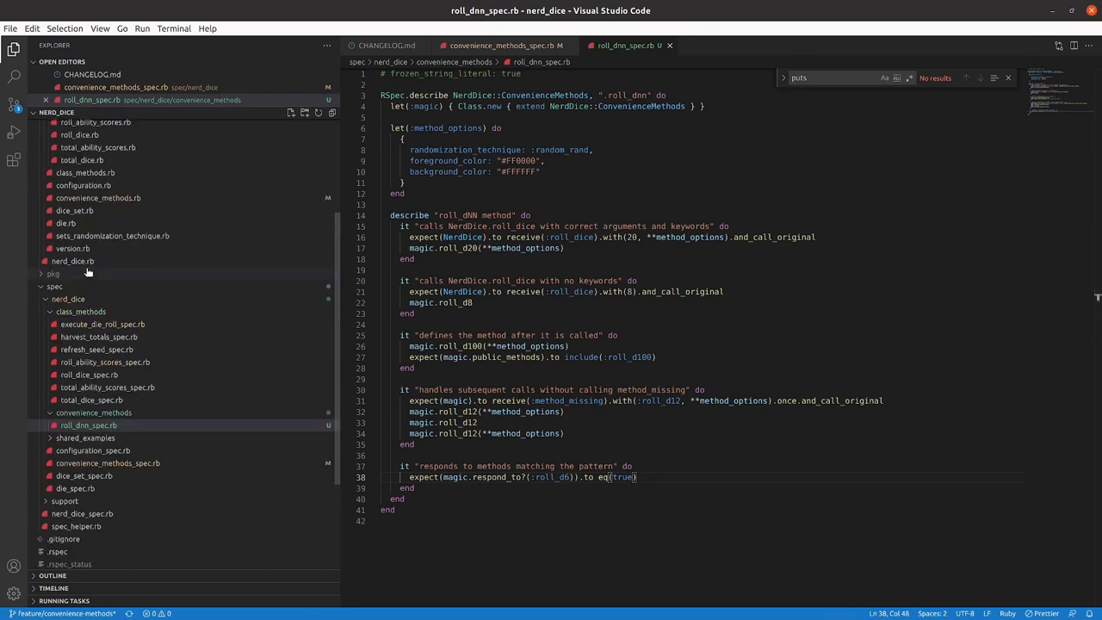
# Add an empty def respond_to_missing? ... end below method_missing in convenience_methods.rb.
pyautogui.click(96, 210)
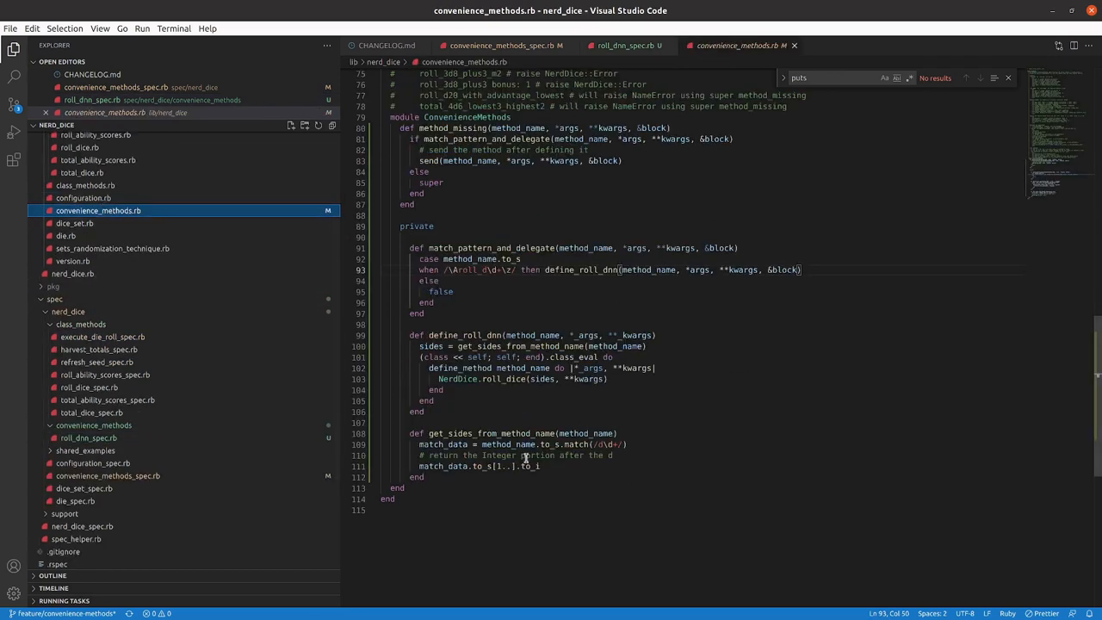
pyautogui.click(424, 314)
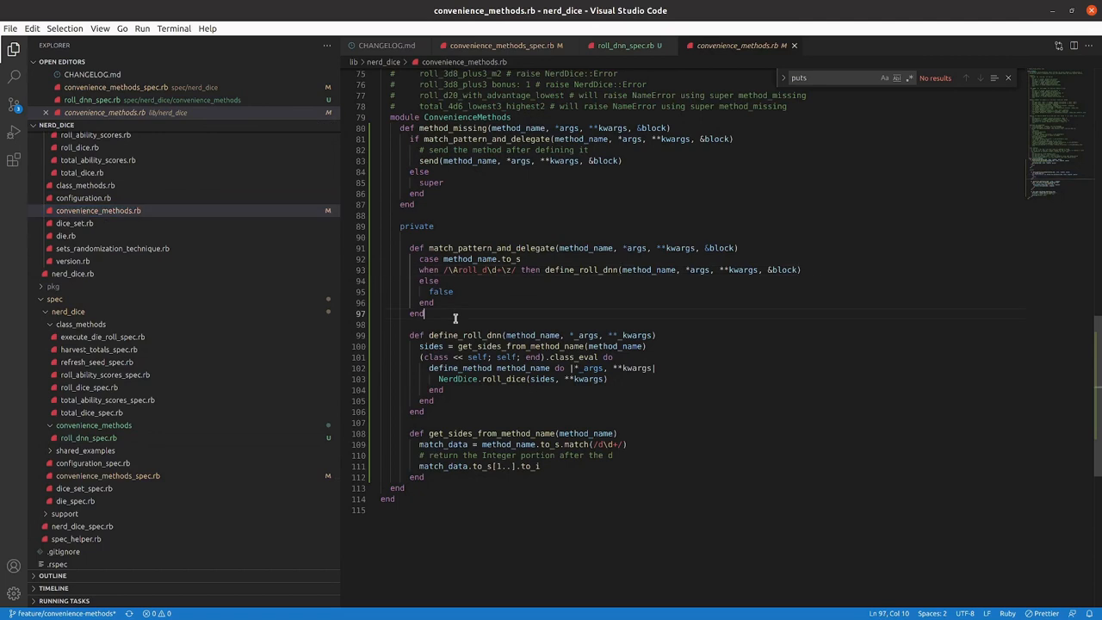
pyautogui.scroll(3)
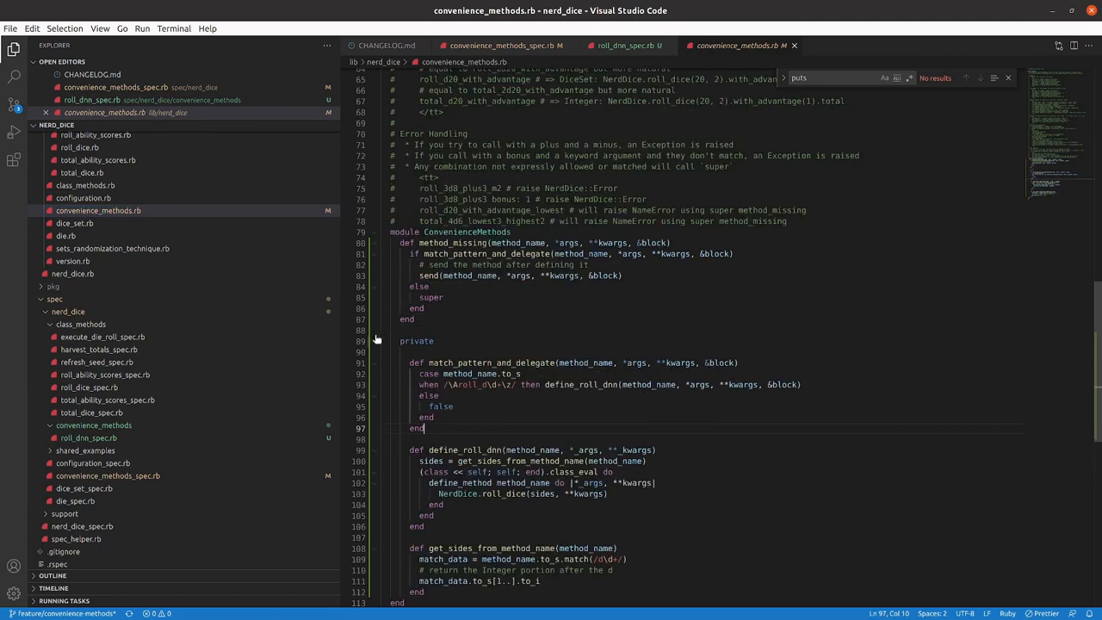
pyautogui.press('enter')
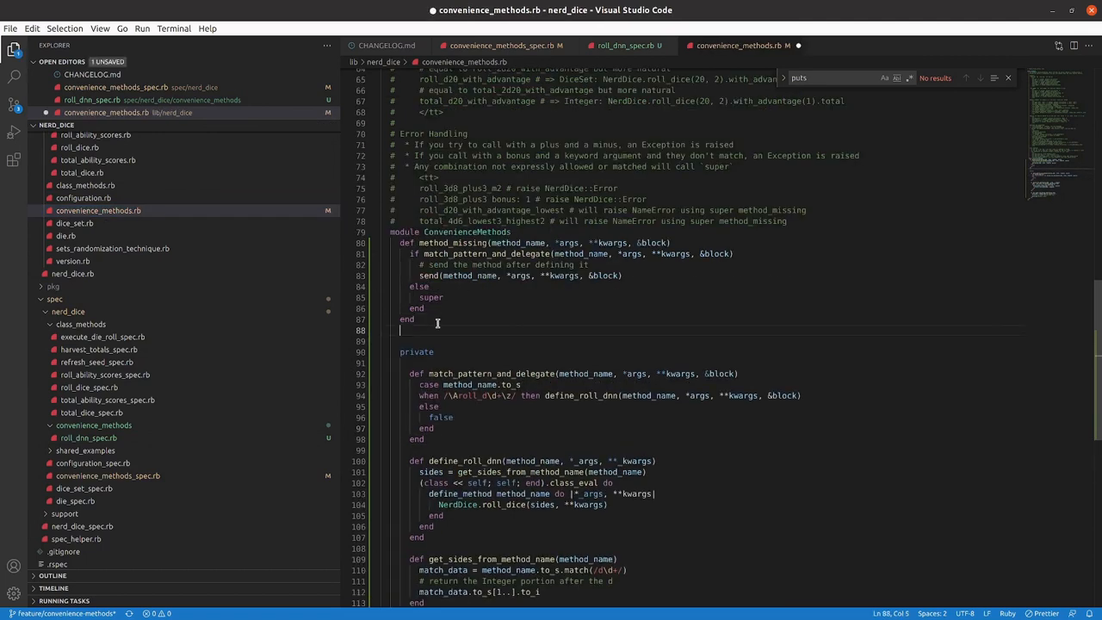
pyautogui.write('def')
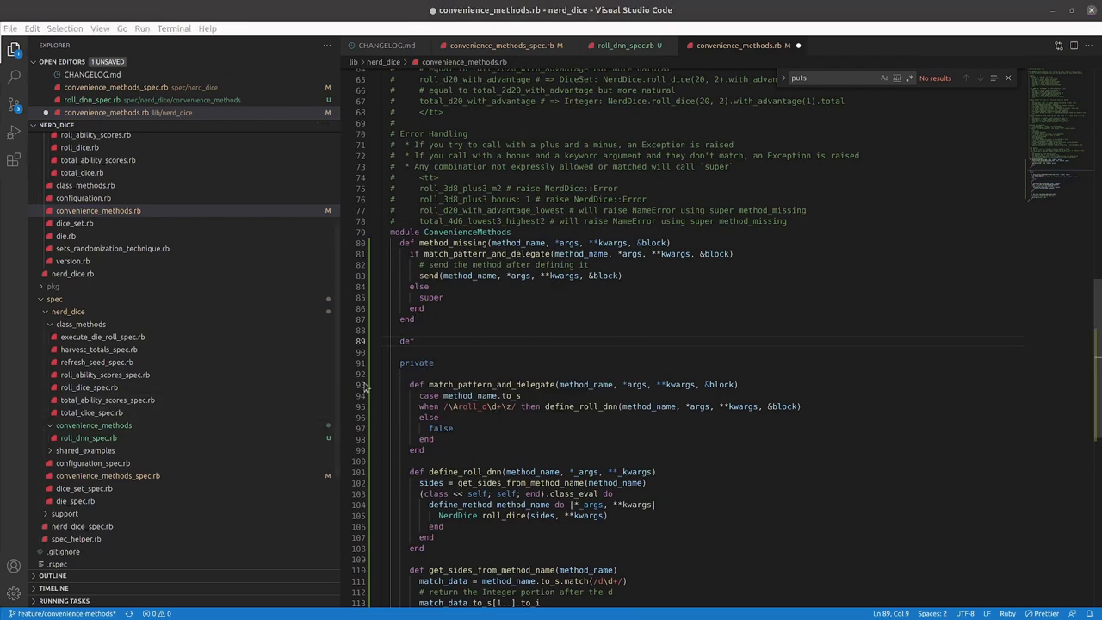
pyautogui.write('respond_to?')
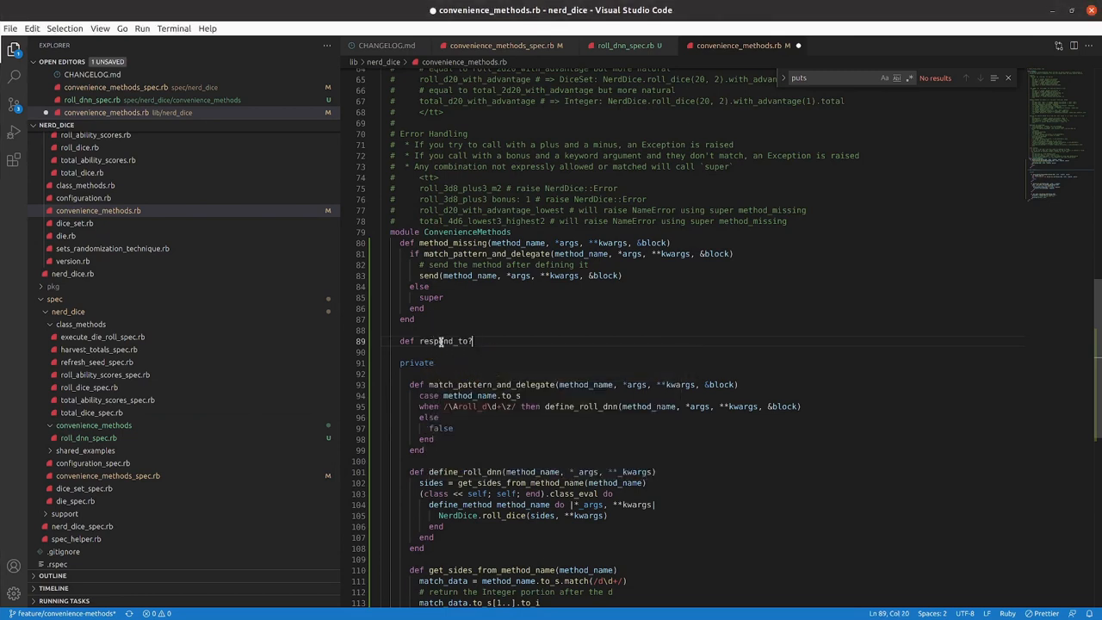
pyautogui.write('_missing')
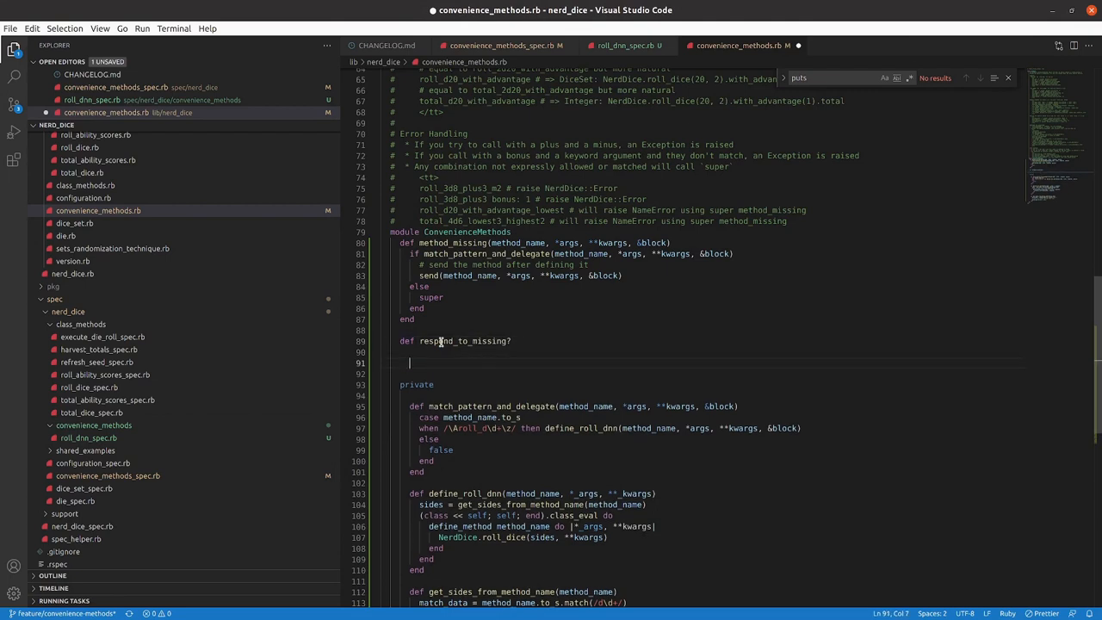
pyautogui.write('end')
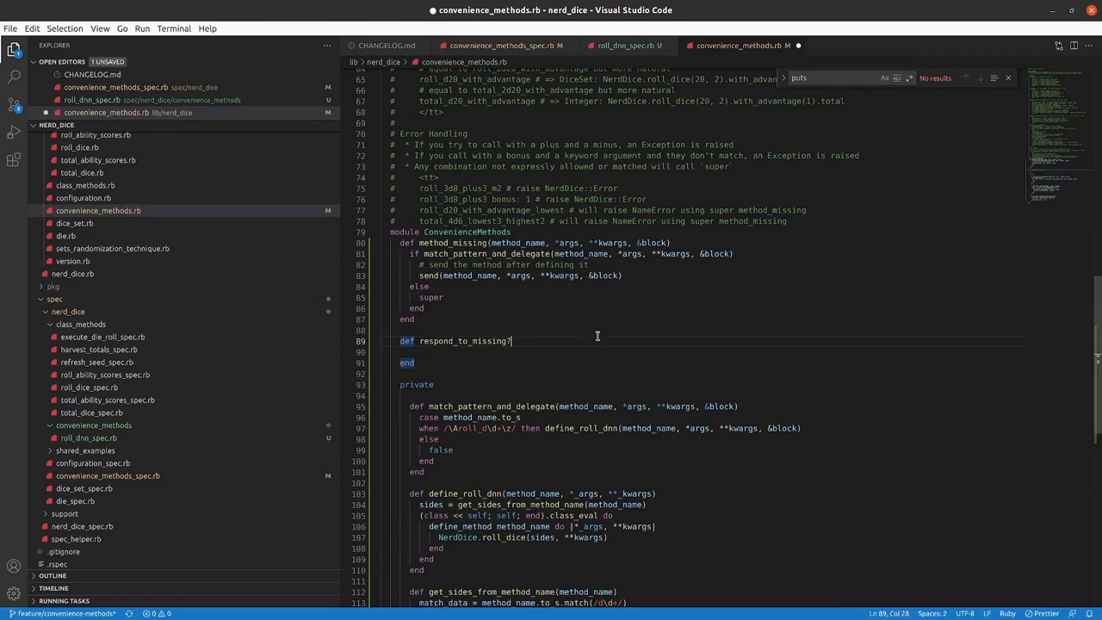
# Give respond_to_missing? its (symbol, include_all) parameters and review the module.
pyautogui.write('(symbol, include_all')
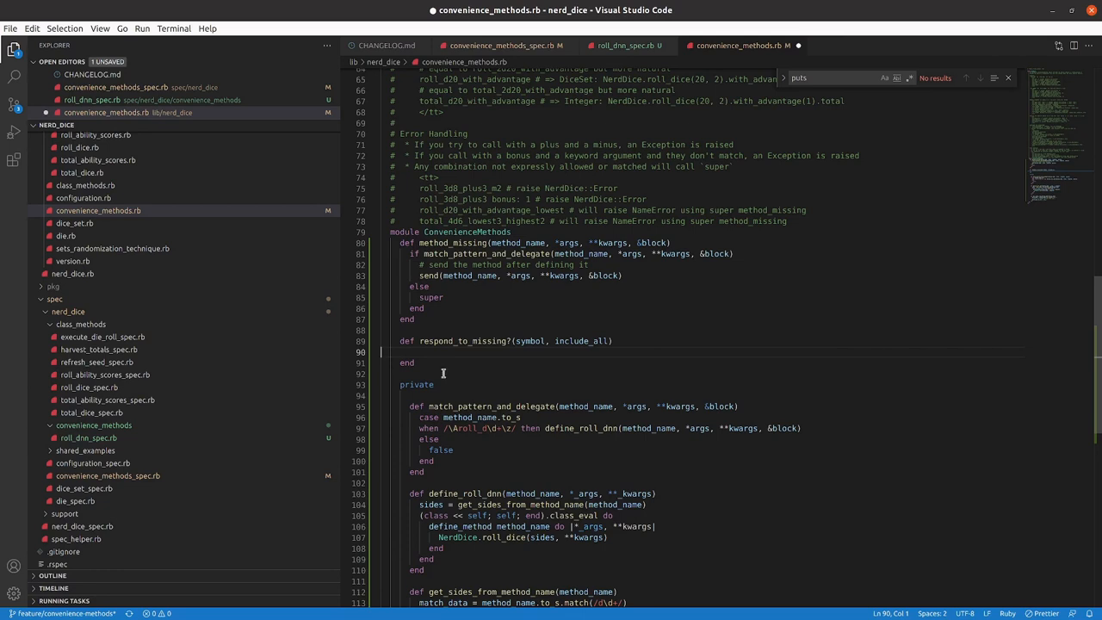
pyautogui.moveTo(541, 227)
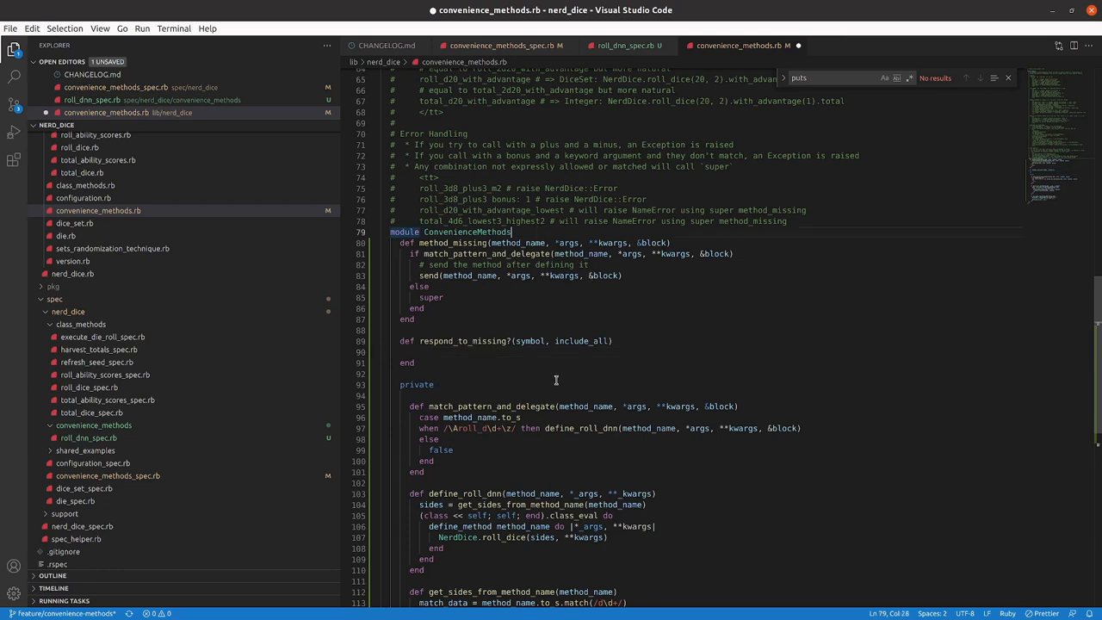
pyautogui.click(672, 241)
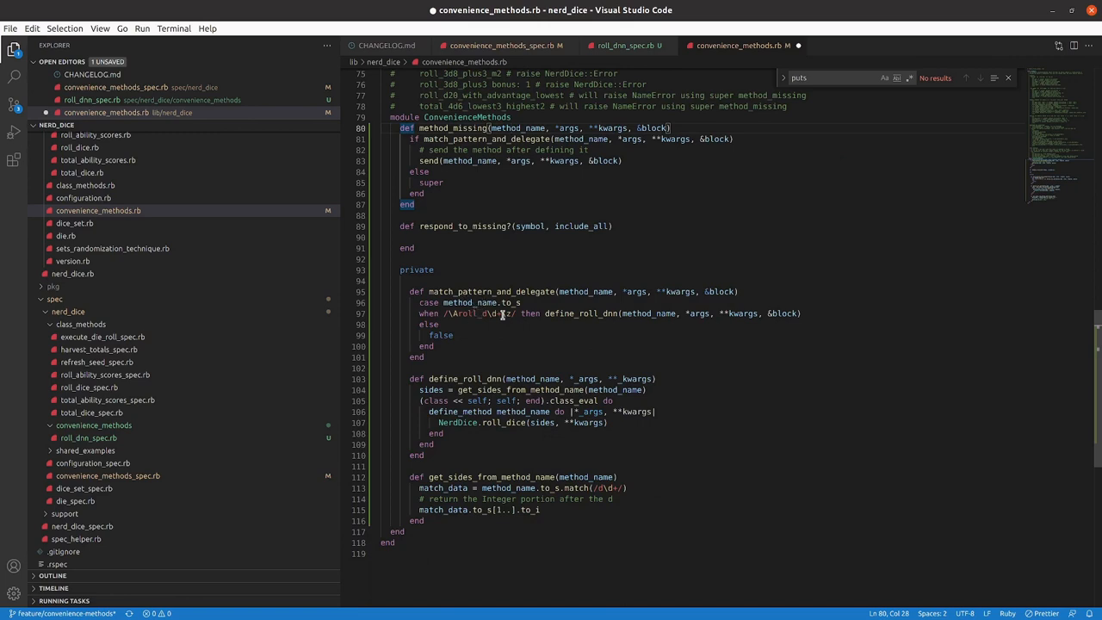
pyautogui.scroll(-3)
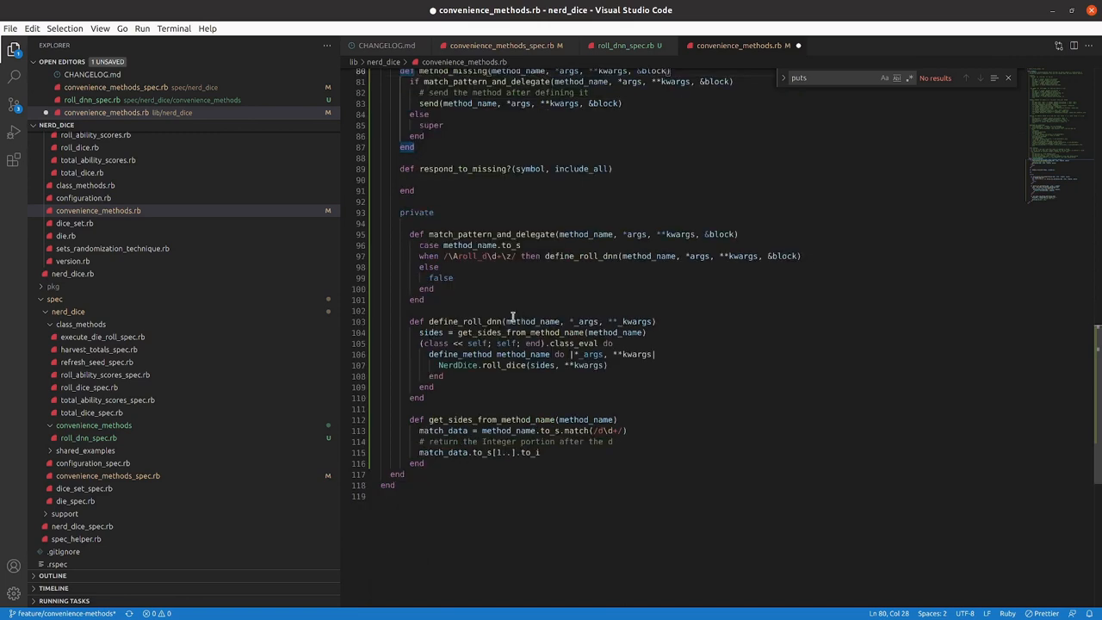
pyautogui.scroll(3)
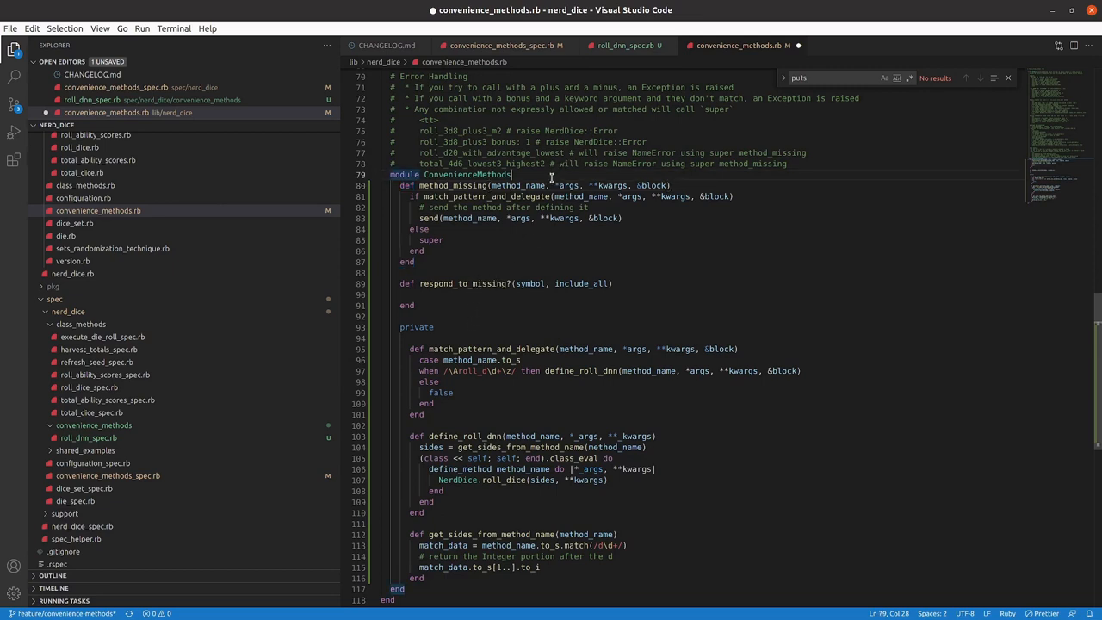
# Define OVERALL_REGEXP = /\Aroll_d\d+\z/ and return symbol.to_s.match?(OVERALL_REGEXP) || super.
pyautogui.press('Enter')
pyautogui.write('OVERALL_REGEXP = /\\Aroll_d\\d+\\z/')
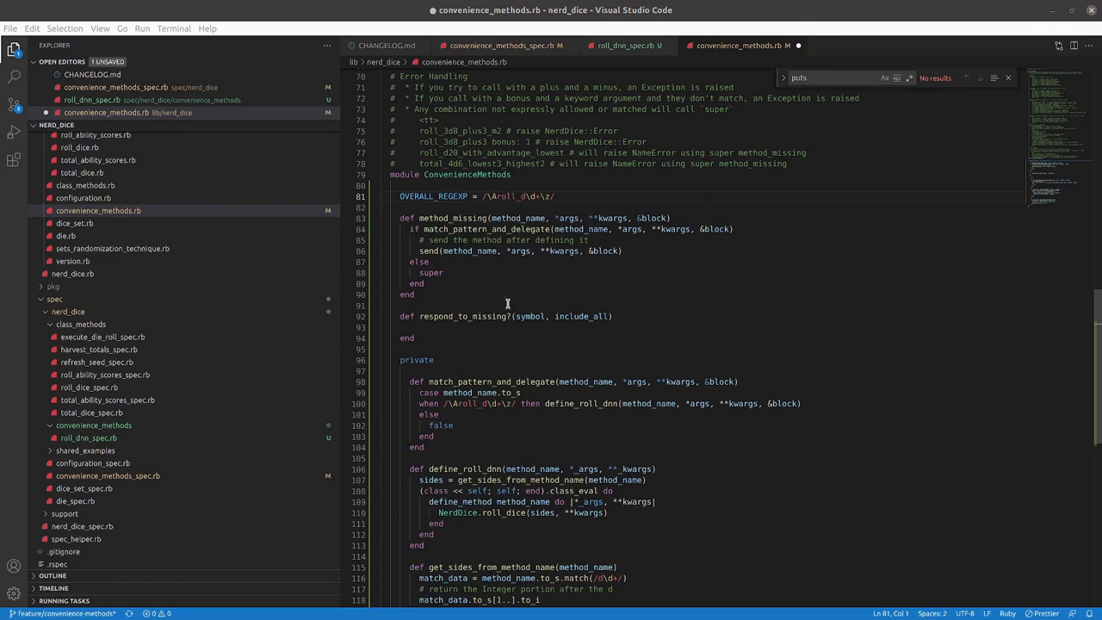
pyautogui.moveTo(496, 251)
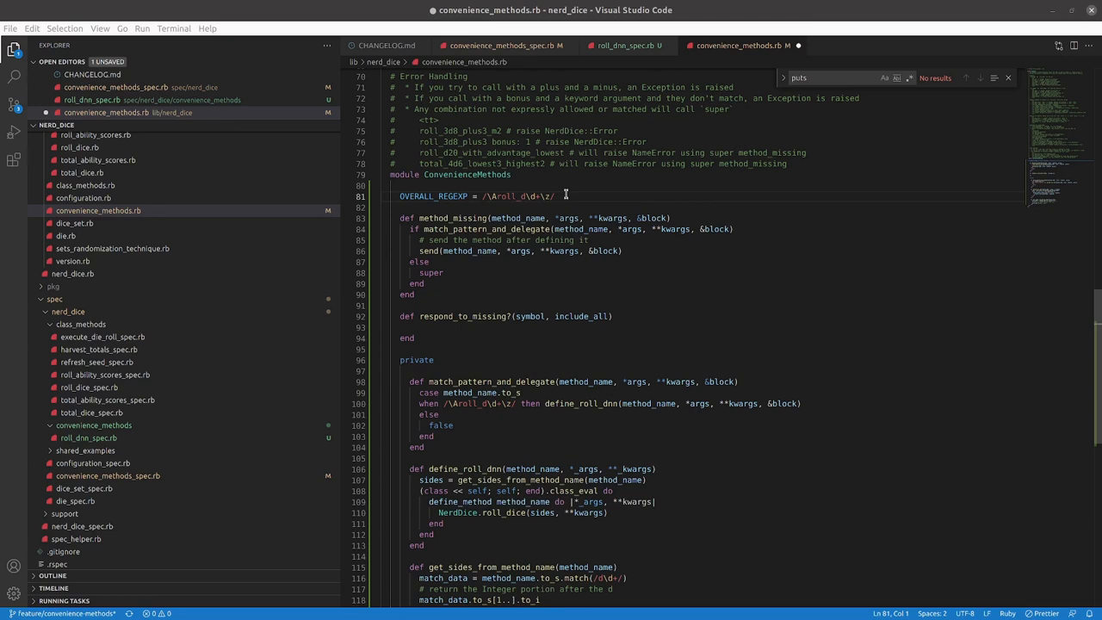
pyautogui.click(486, 327)
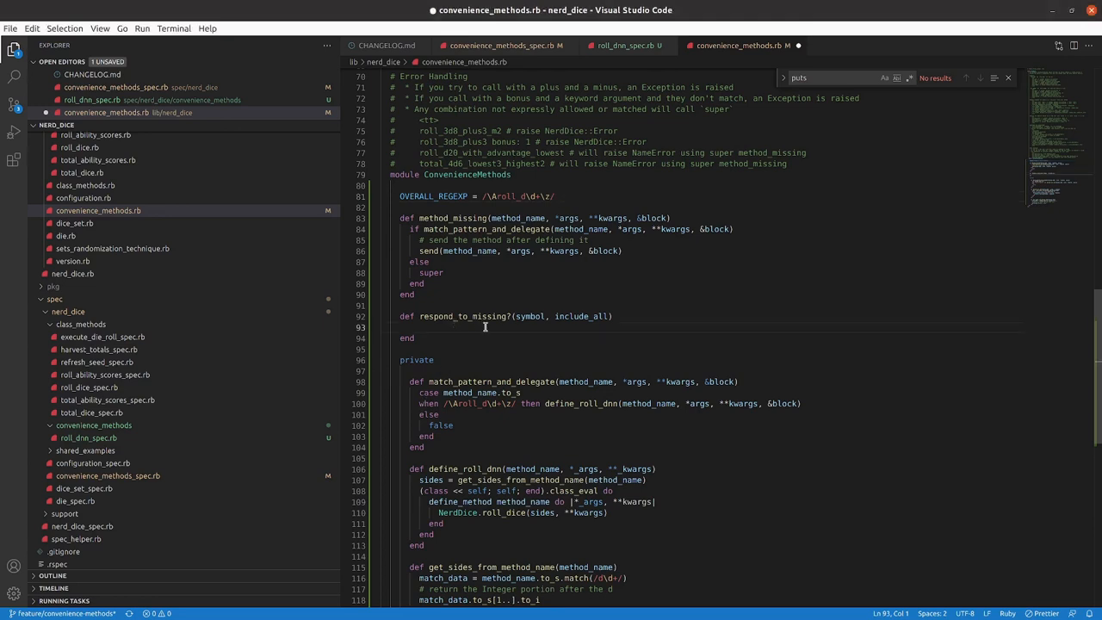
pyautogui.click(593, 327)
pyautogui.write('symbol.to_s.match?(OVERALL_REGEXP) || super')
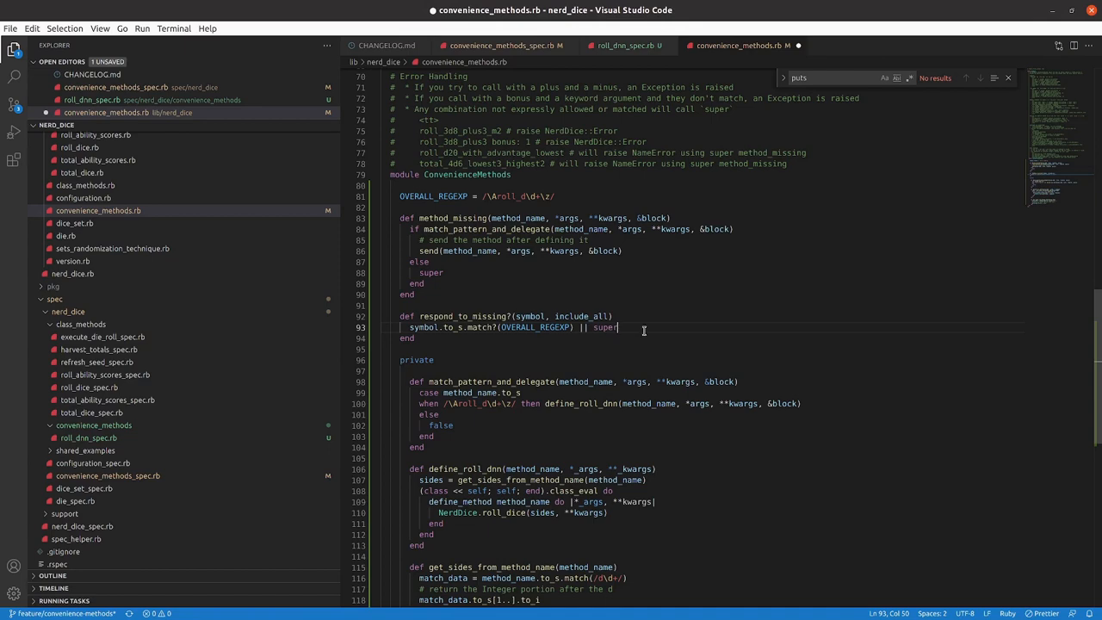
# Save, rerun rspec to 352 passing examples, then run rubocop to reveal 2 offenses.
pyautogui.press('ctrl+s')
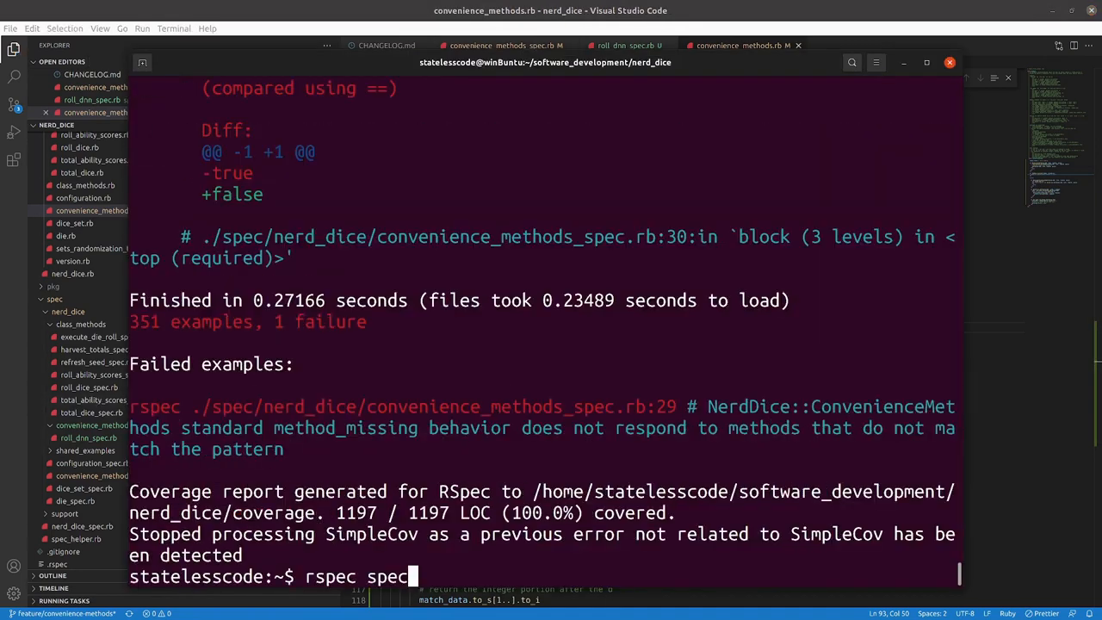
pyautogui.press('Return')
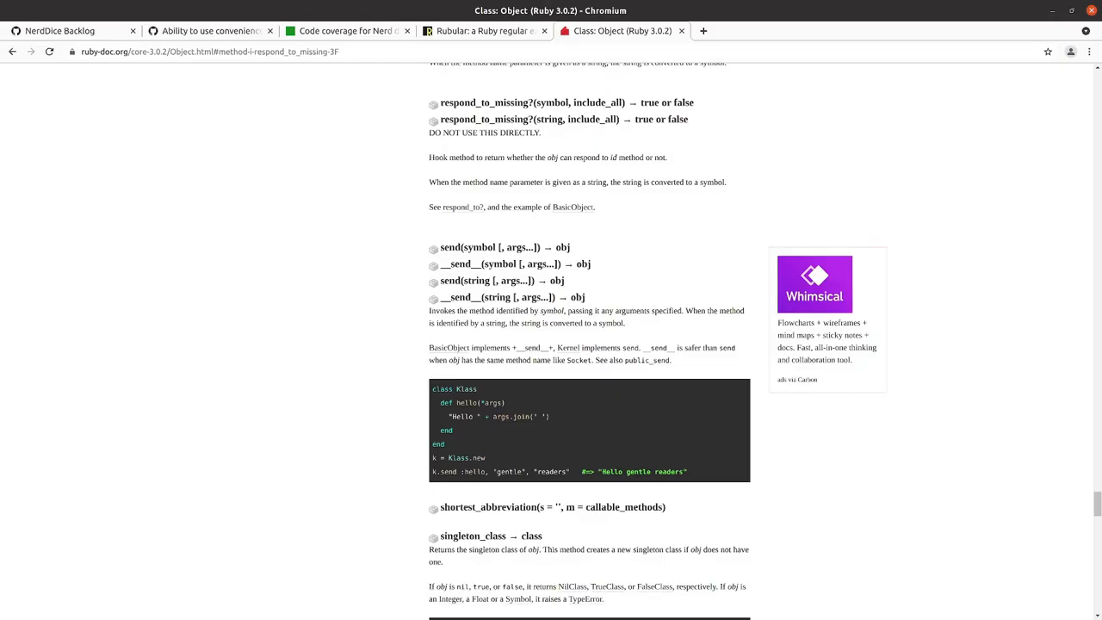
pyautogui.click(344, 31)
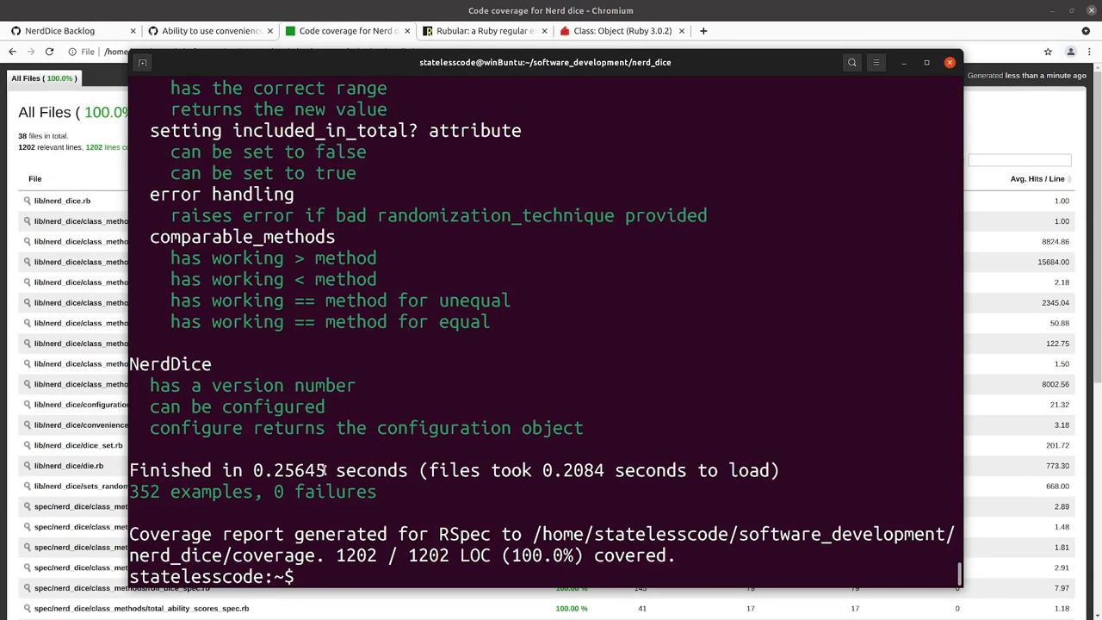
pyautogui.write('rubocop')
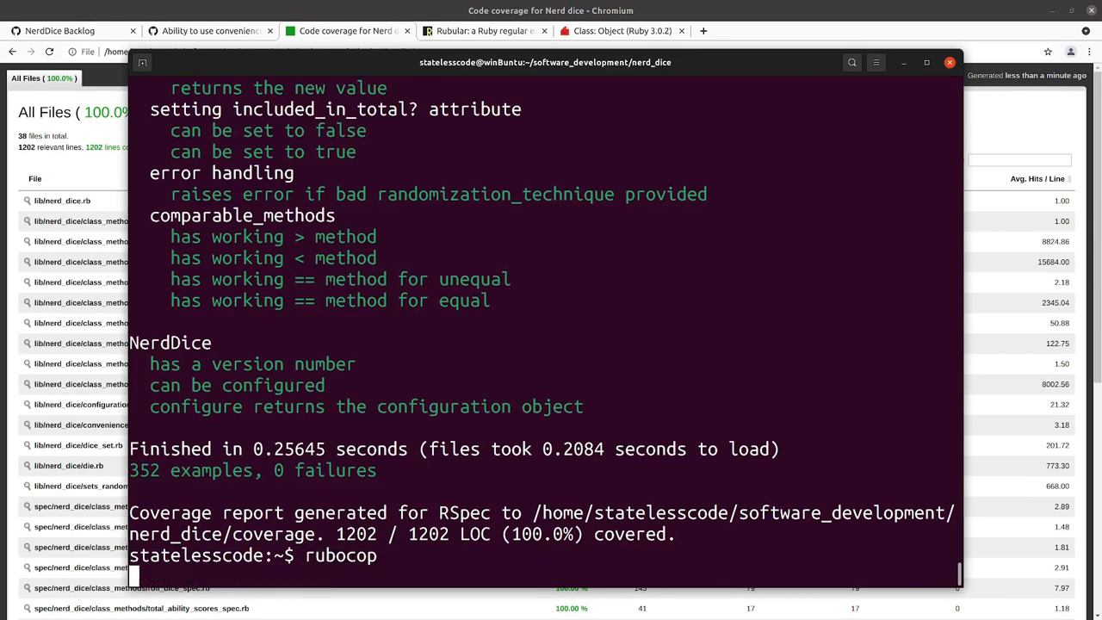
pyautogui.press('Return')
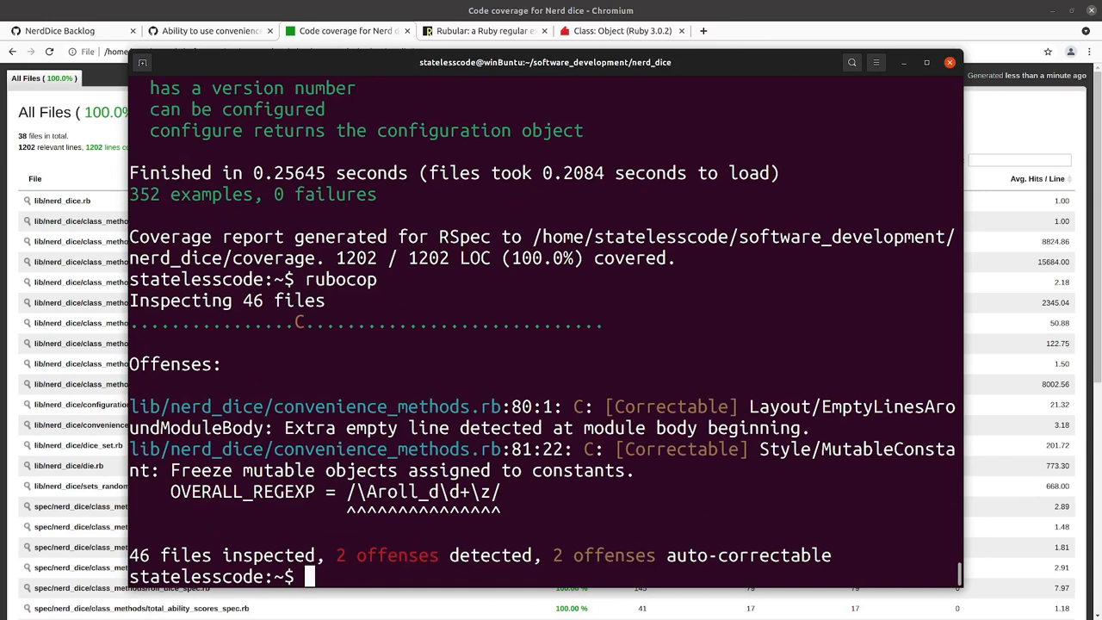
pyautogui.moveTo(568, 539)
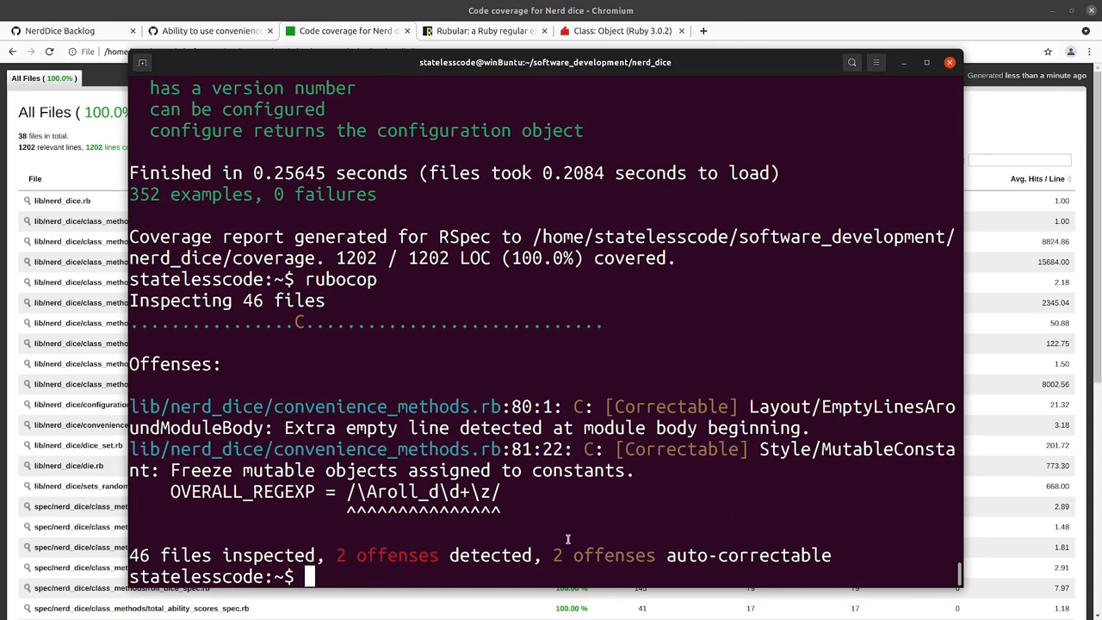
pyautogui.moveTo(764, 485)
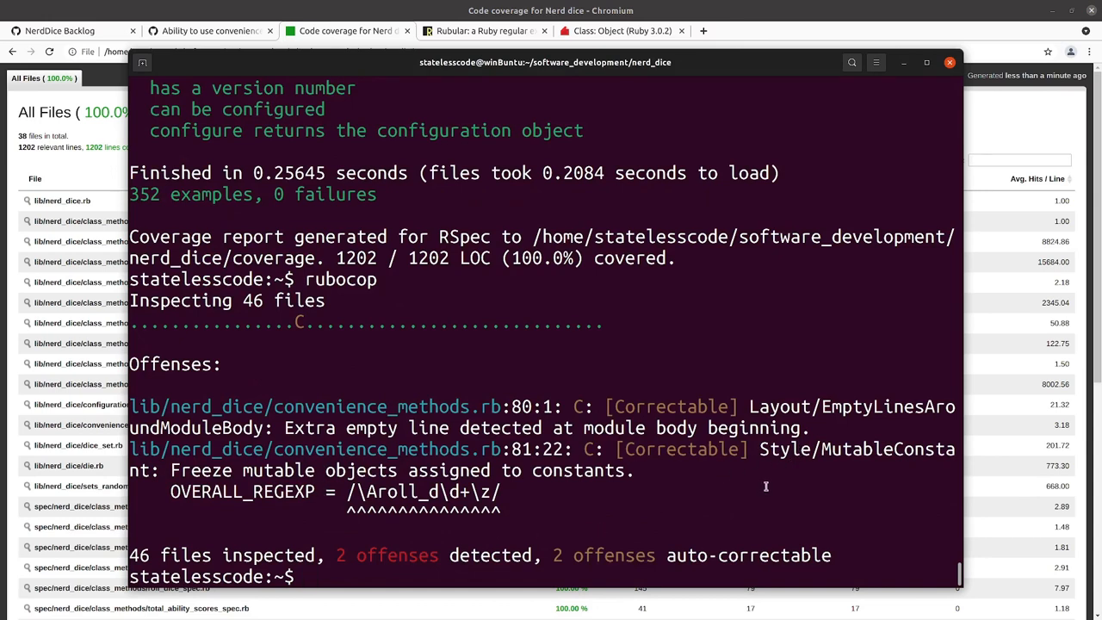
pyautogui.moveTo(692, 506)
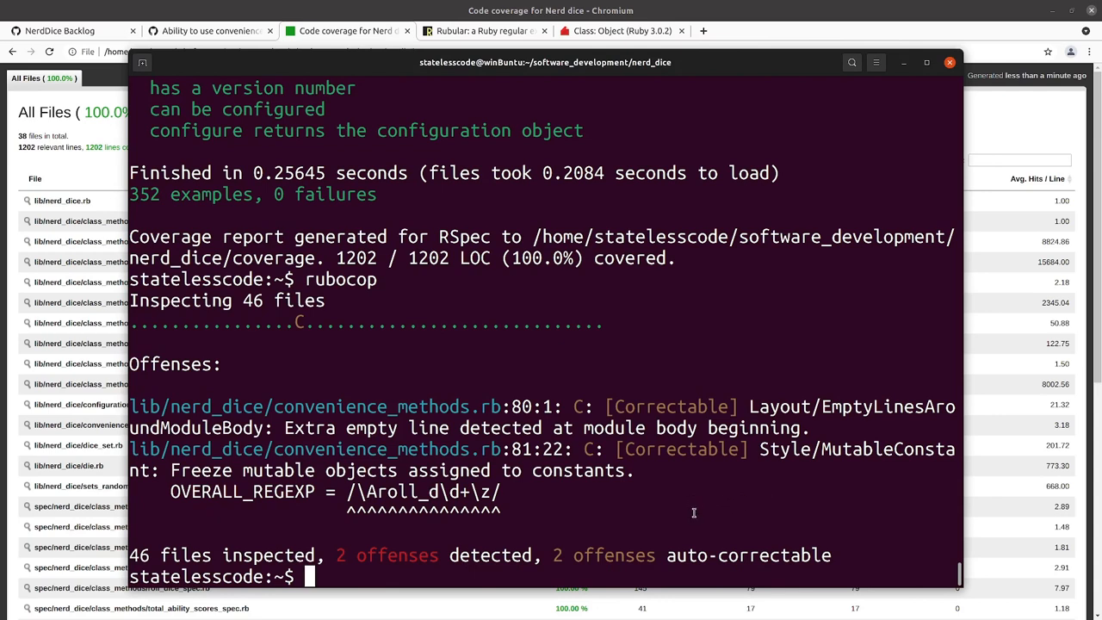
# Enter rubocop -A to auto-correct the OVERALL_REGEXP and empty-line offenses.
pyautogui.write('ruboc')
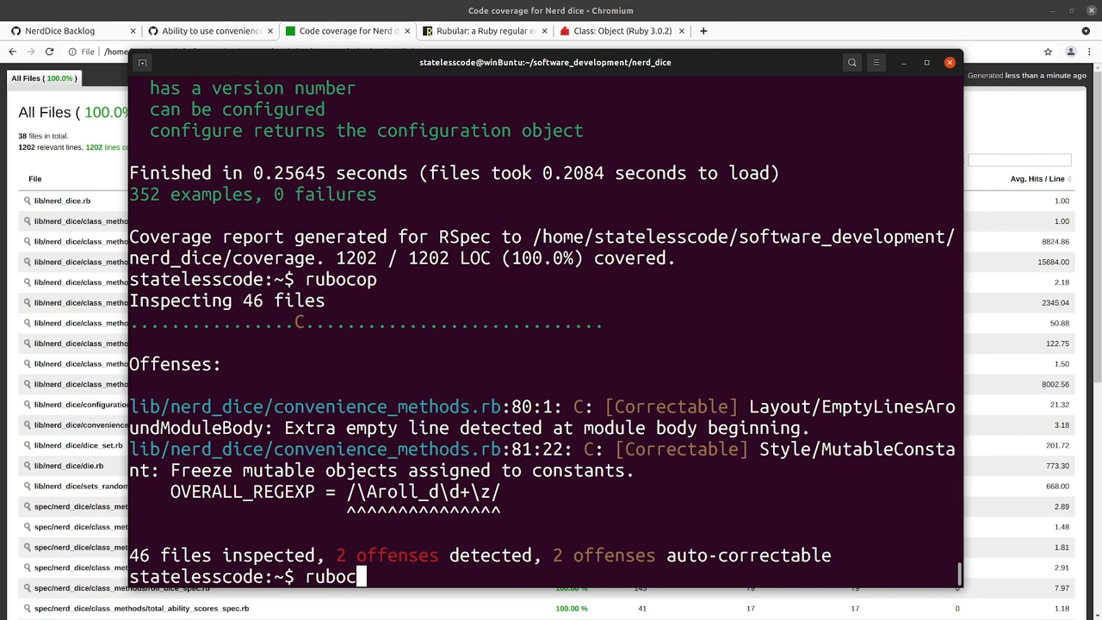
pyautogui.write('op -A')
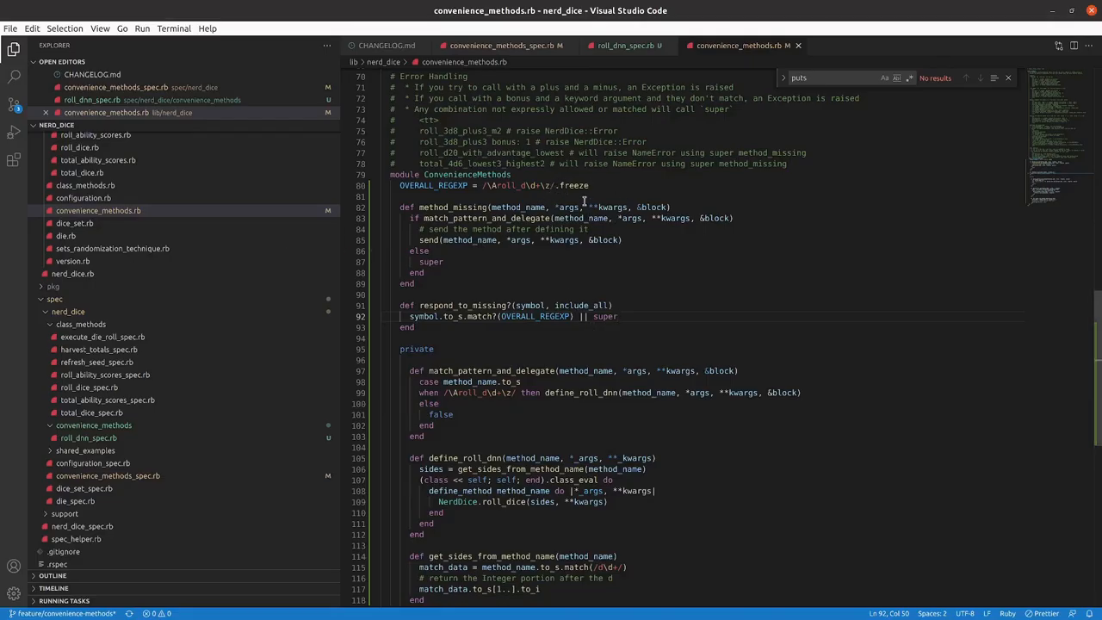
# Rerun rubocop for no offenses and rspec for 352 examples passing at 100% coverage.
pyautogui.click(399, 196)
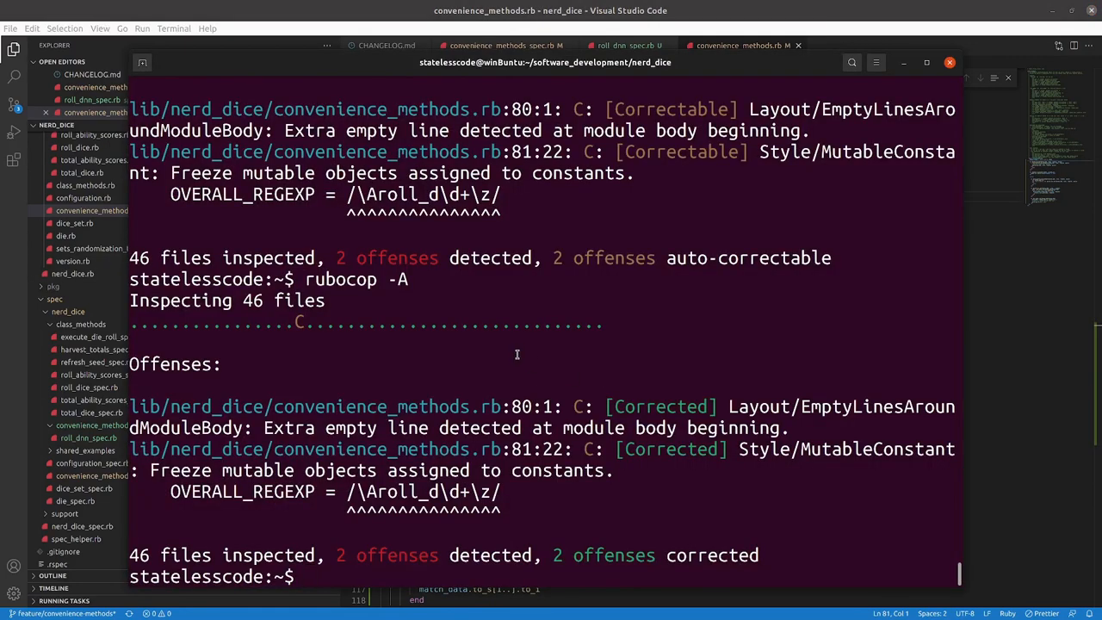
pyautogui.write('rubocop')
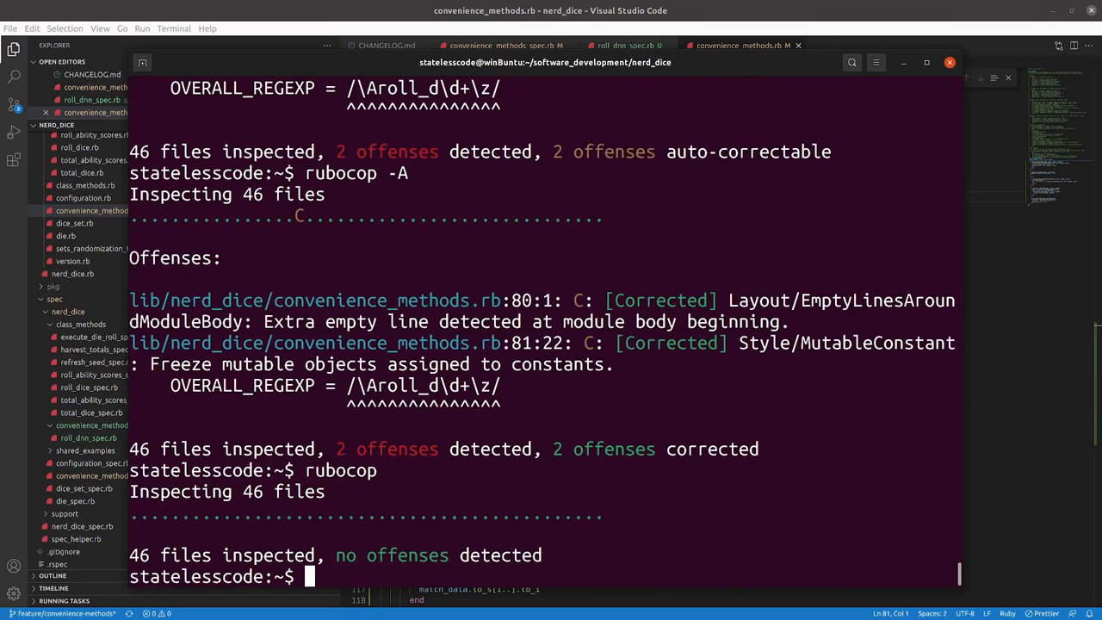
pyautogui.write('rspec')
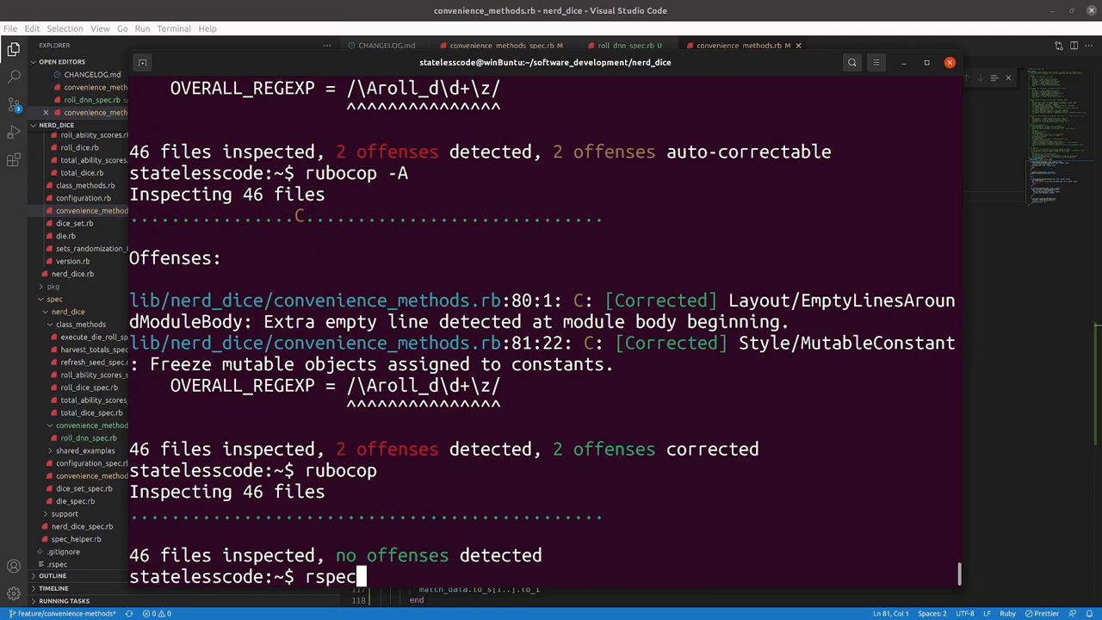
pyautogui.press('Return')
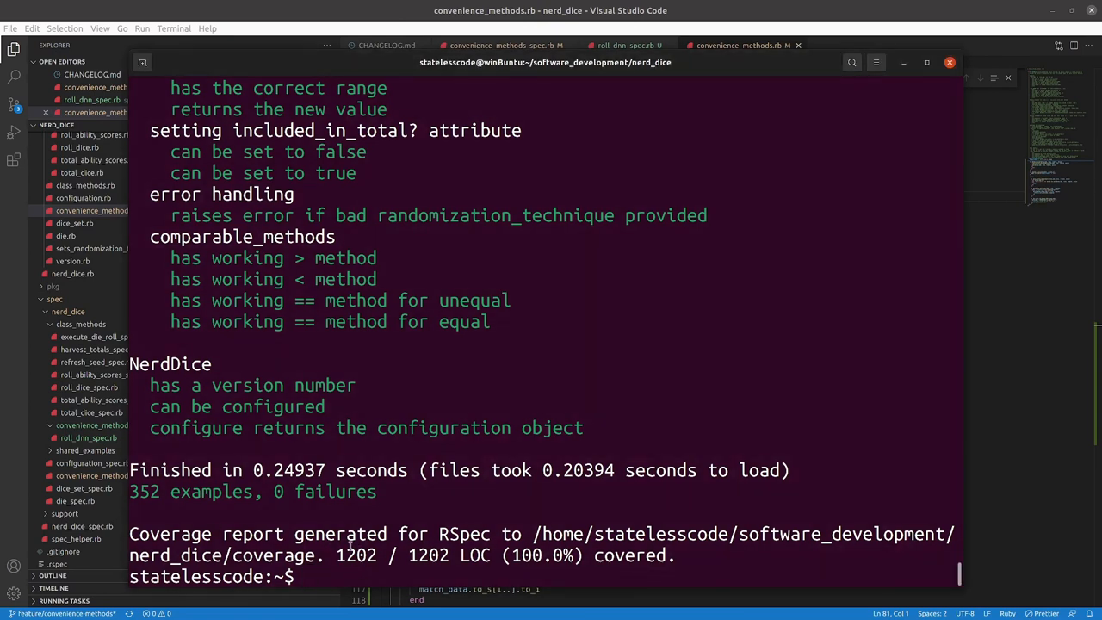
# Check git status, stage everything with git add . and start a signed git commit -S.
pyautogui.write('git status')
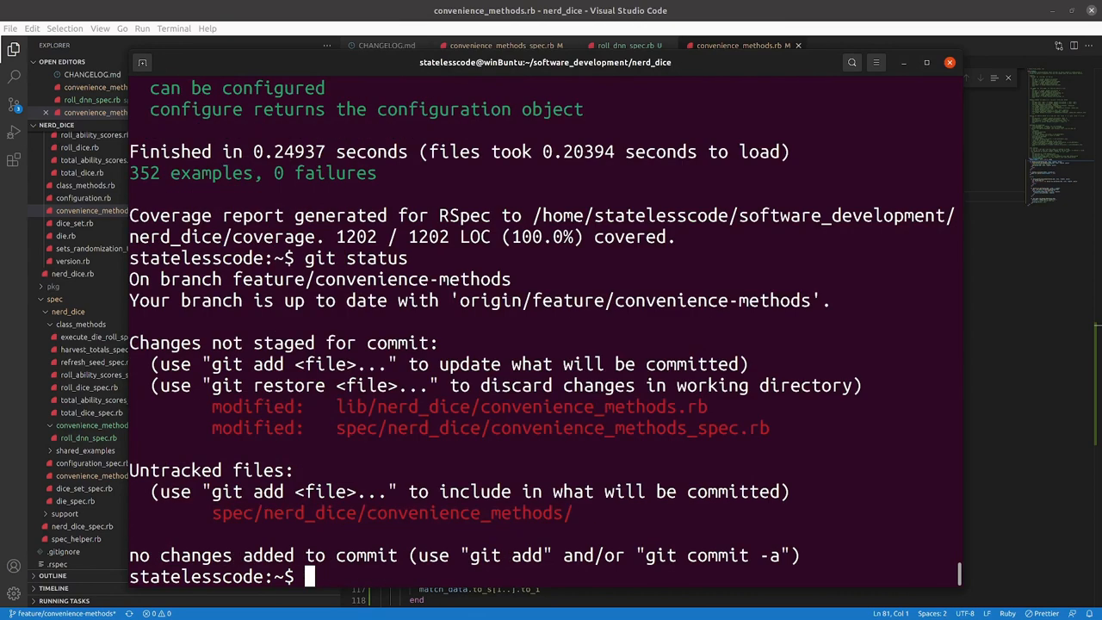
pyautogui.write('git add .')
pyautogui.write('git commit')
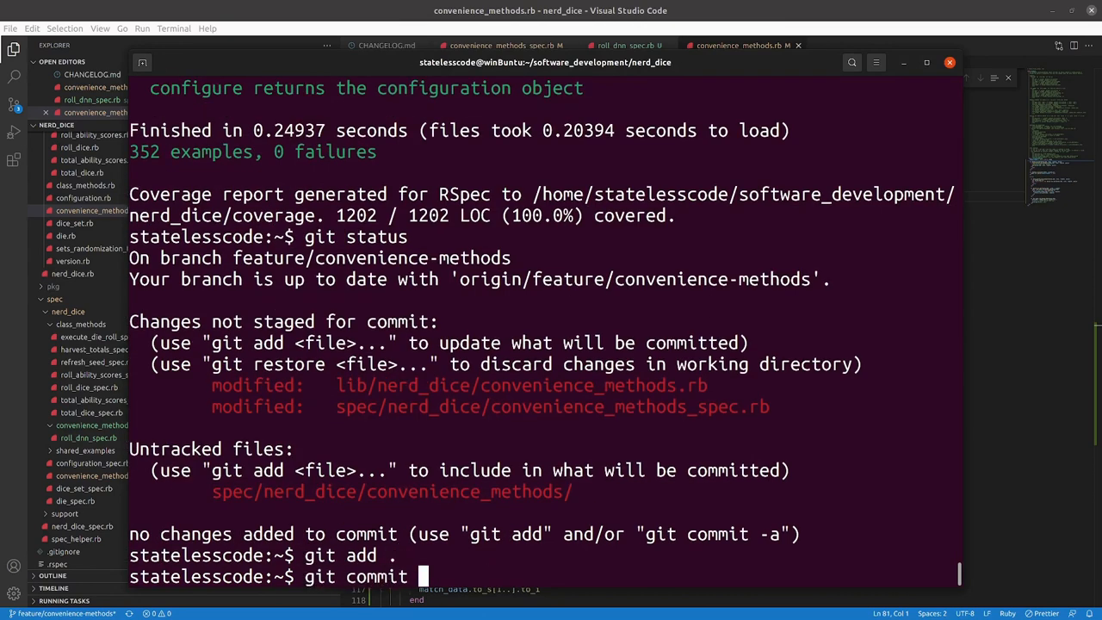
pyautogui.write('-S')
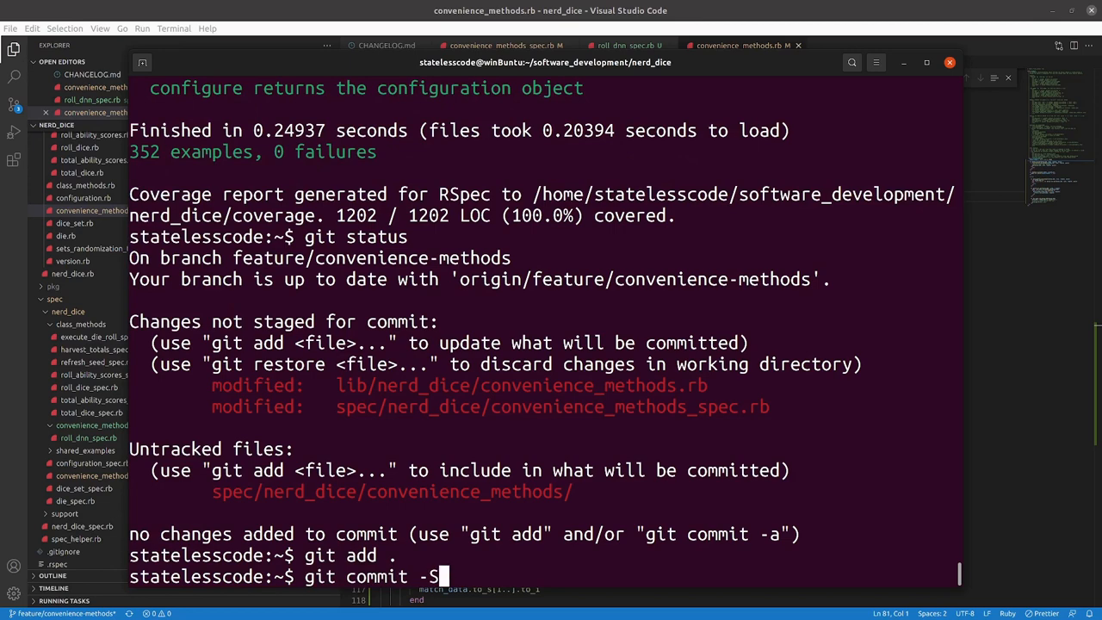
pyautogui.press('Return')
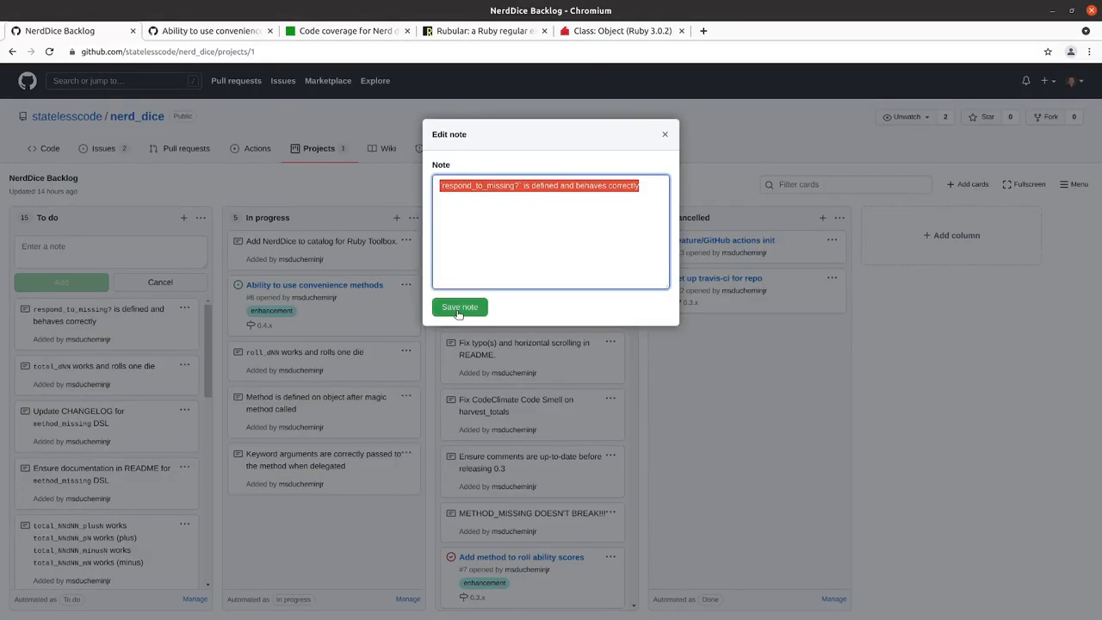
# Commit as "Implement roll_dnn convenience method pattern", confirm a clean status and type git push.
pyautogui.click(458, 307)
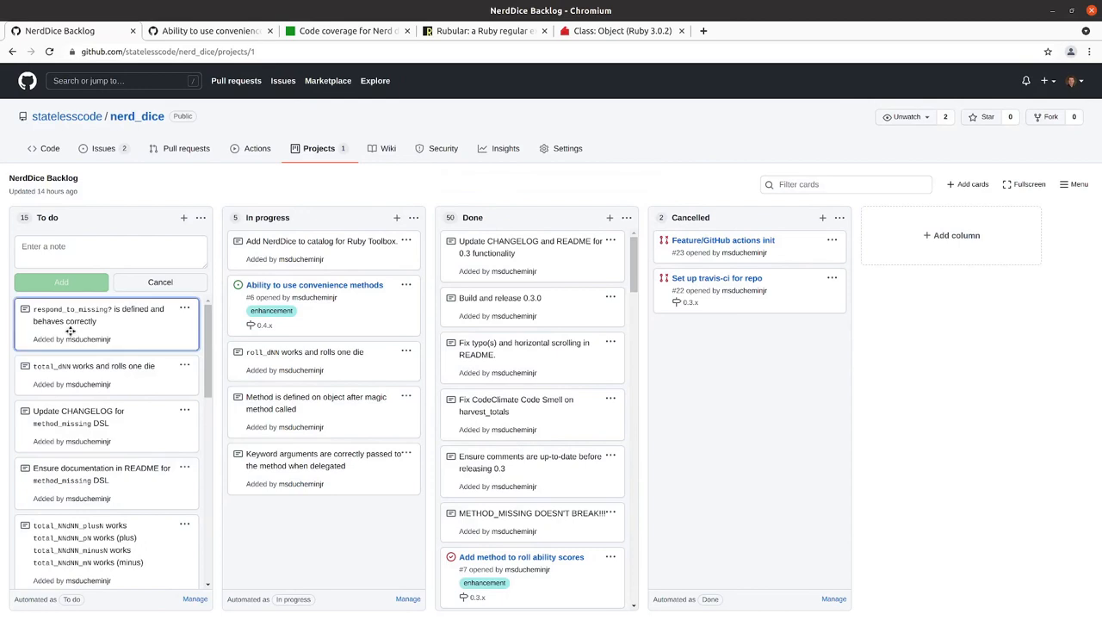
pyautogui.moveTo(106, 324); pyautogui.dragTo(323, 525)
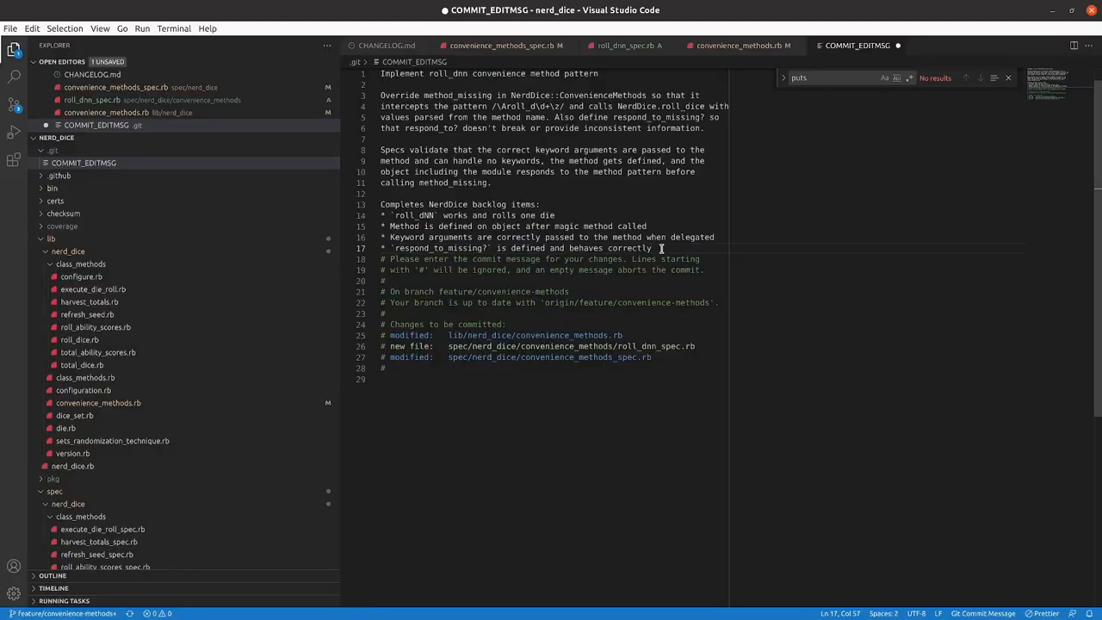
pyautogui.press('ctrl+s')
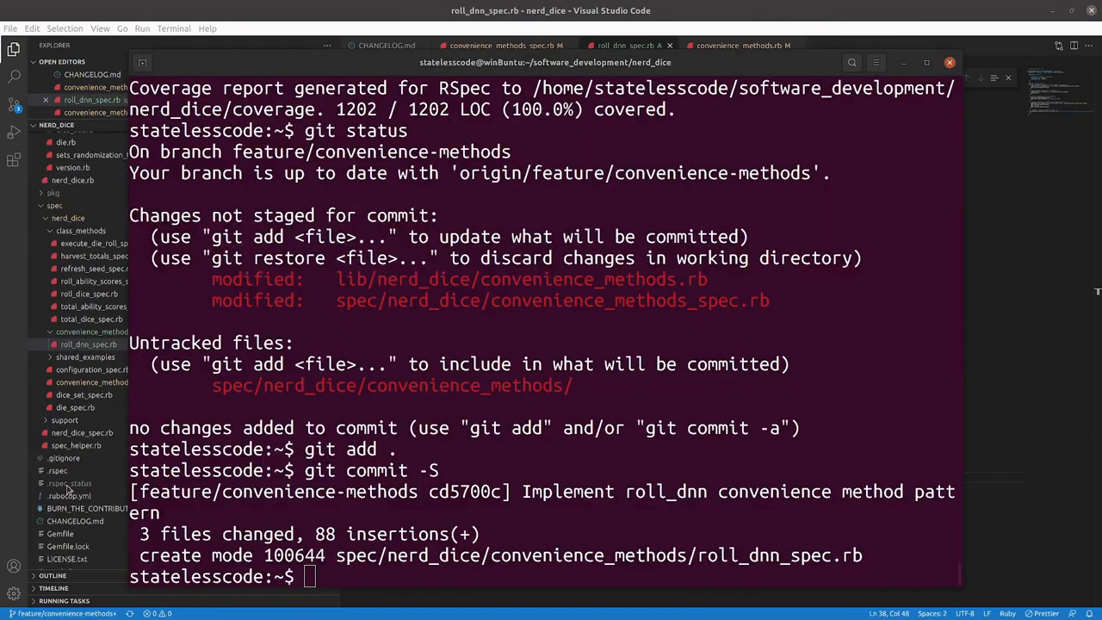
pyautogui.write('git status')
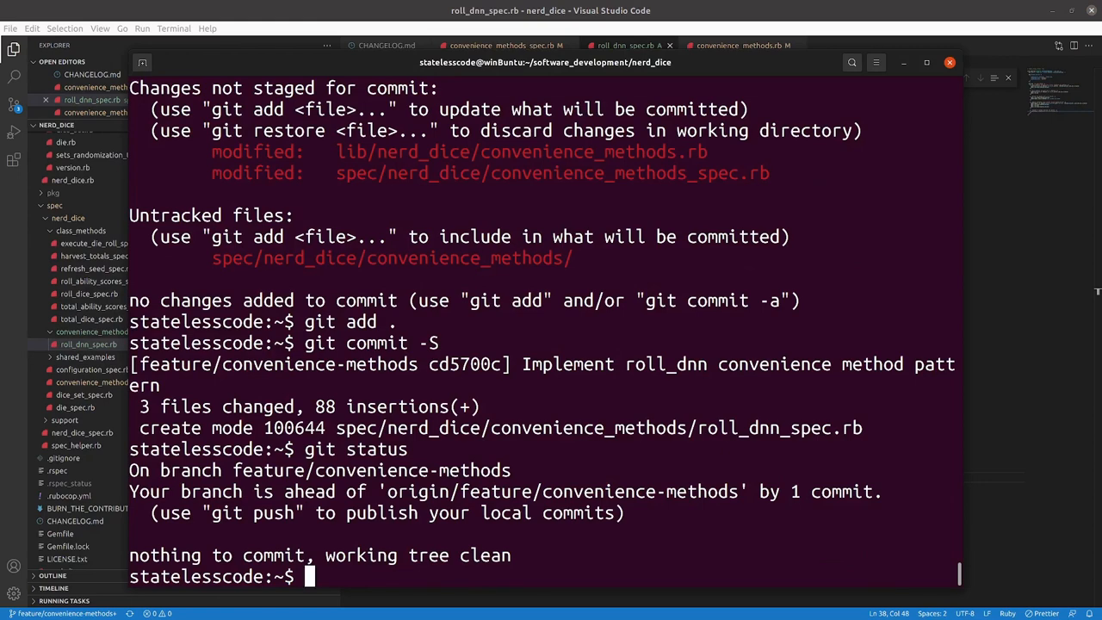
pyautogui.write('git push')
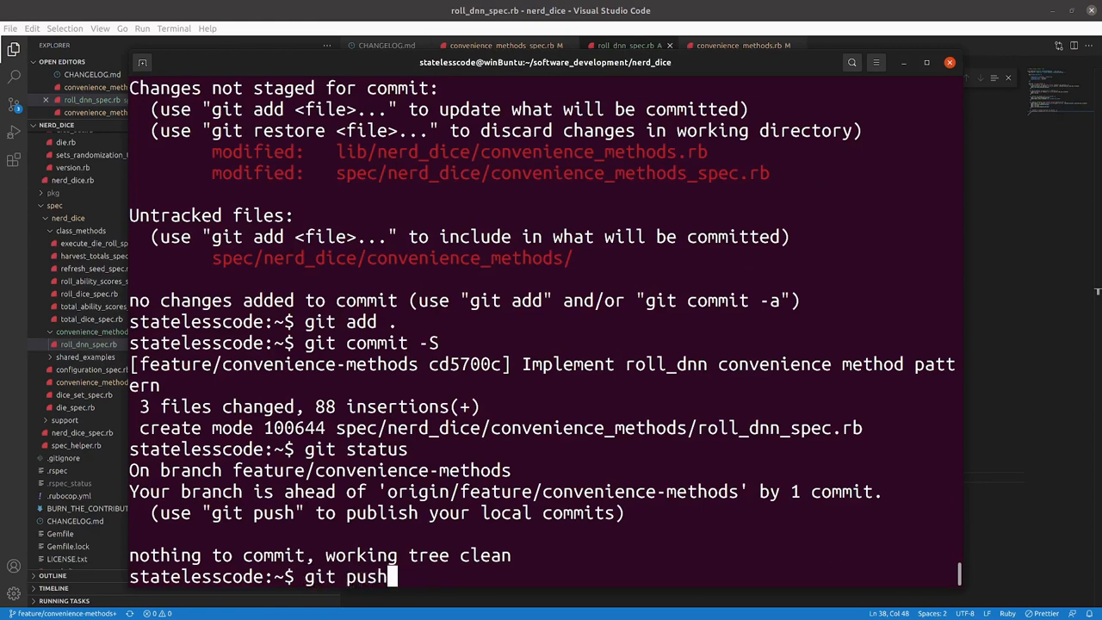
# Push the commit, drop the respond_to_missing? card into Done and show the queued workflow run.
pyautogui.press('Return')
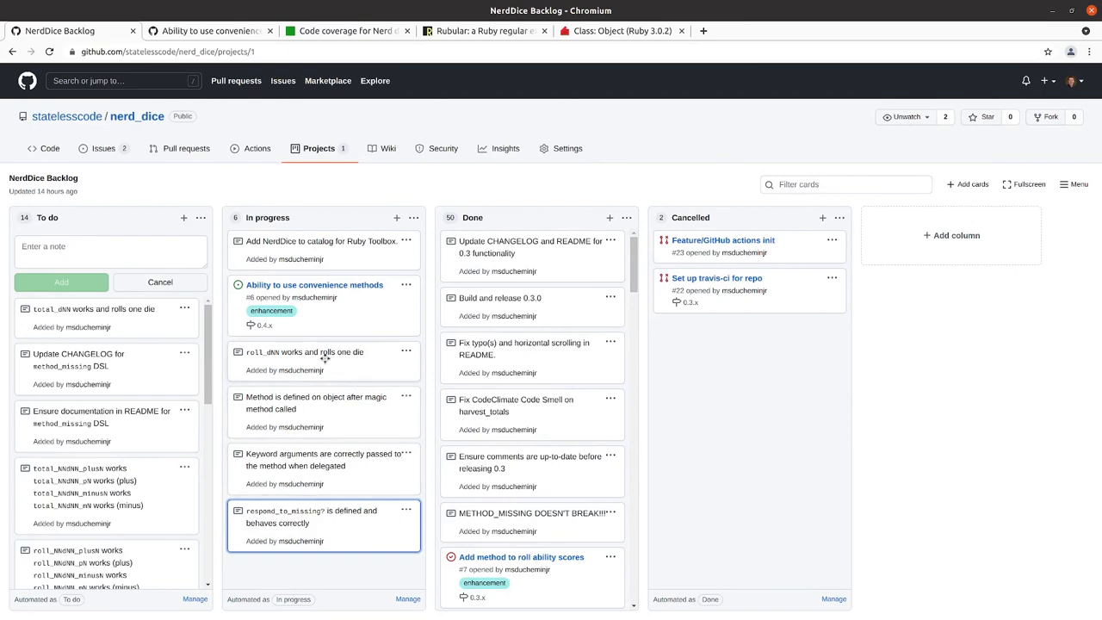
pyautogui.scroll(-3)
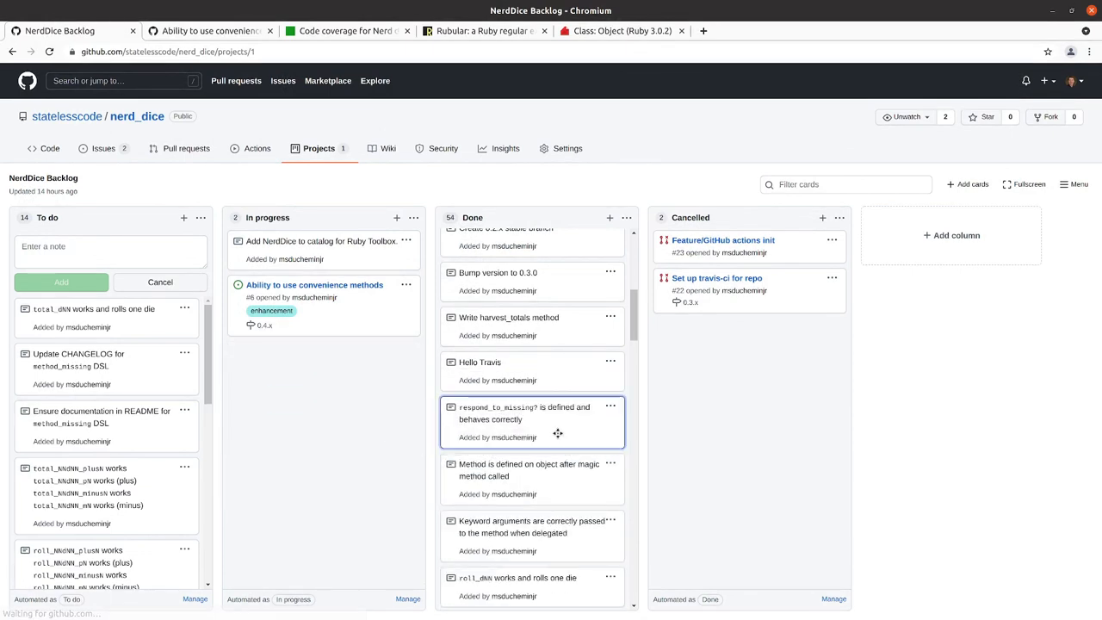
pyautogui.moveTo(336, 360)
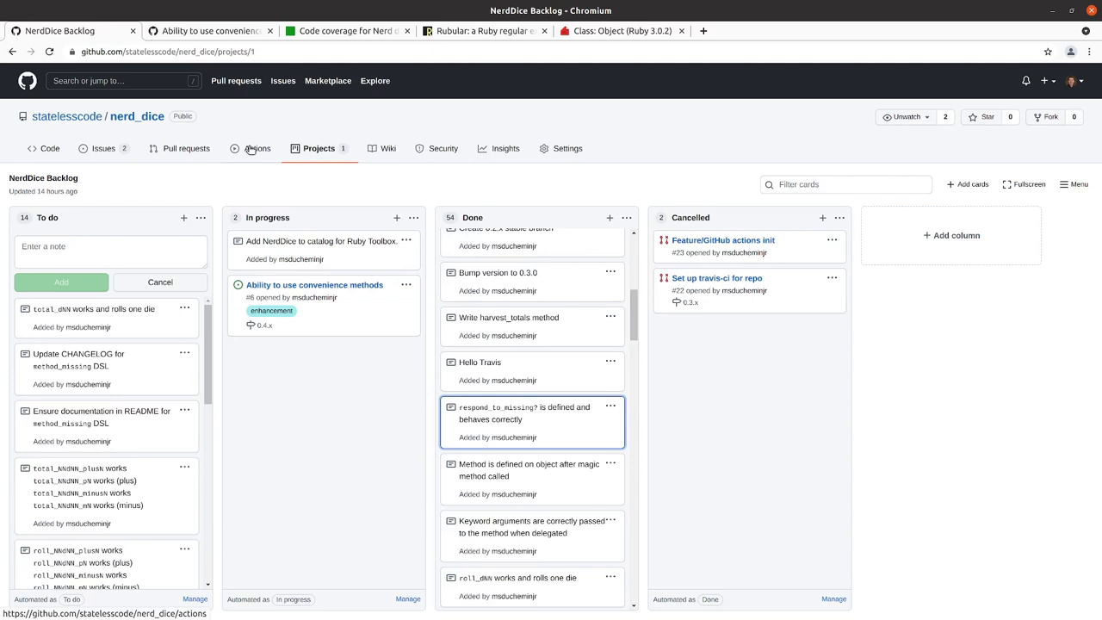
pyautogui.click(257, 148)
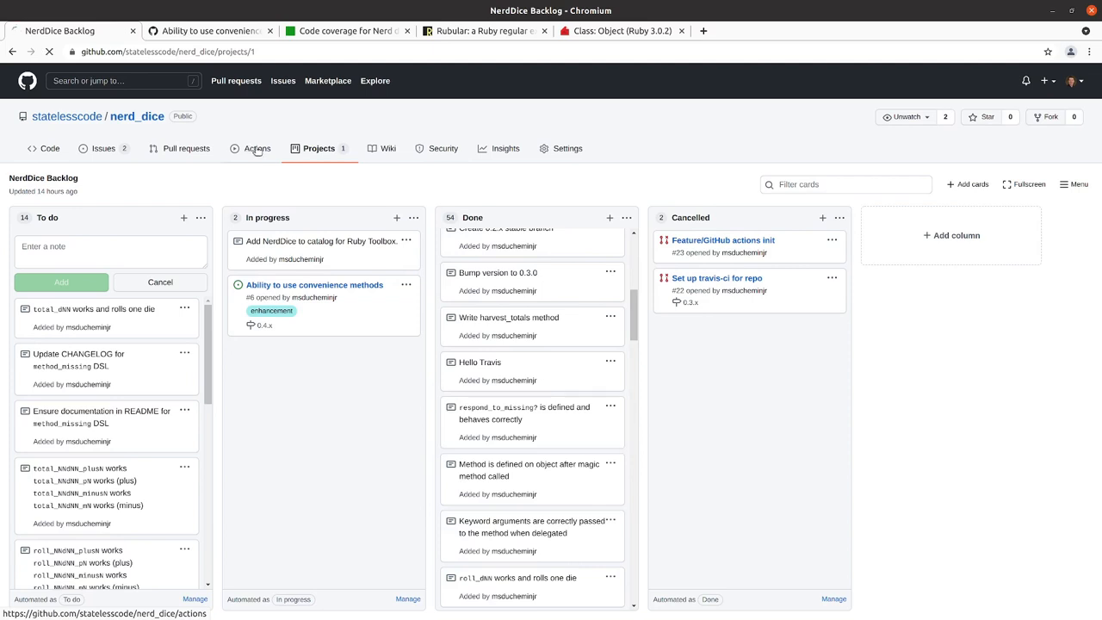
pyautogui.click(256, 148)
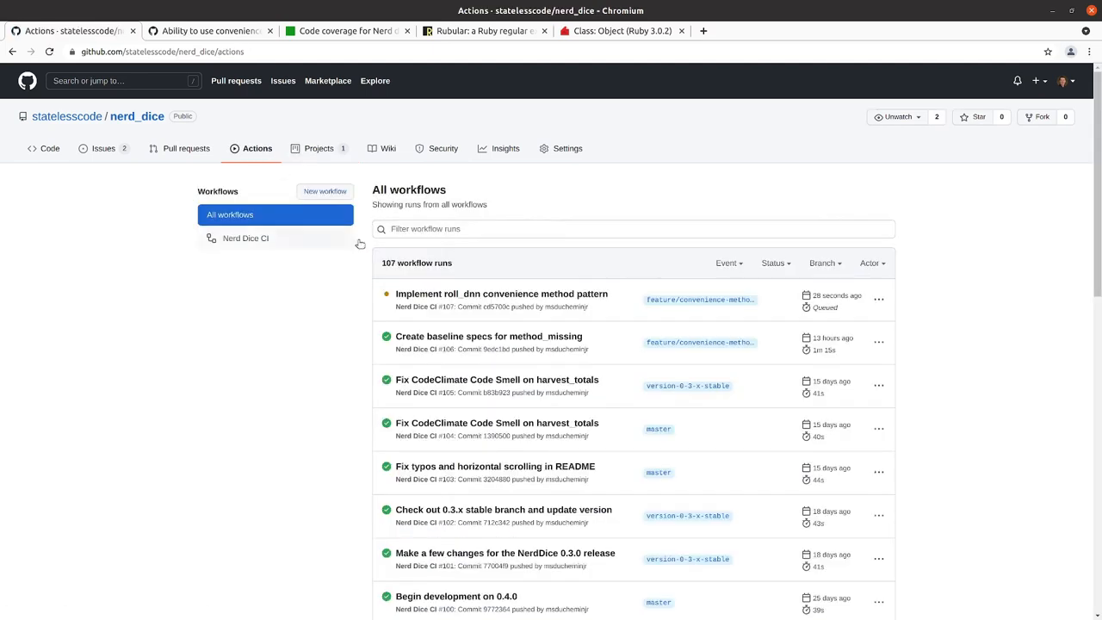